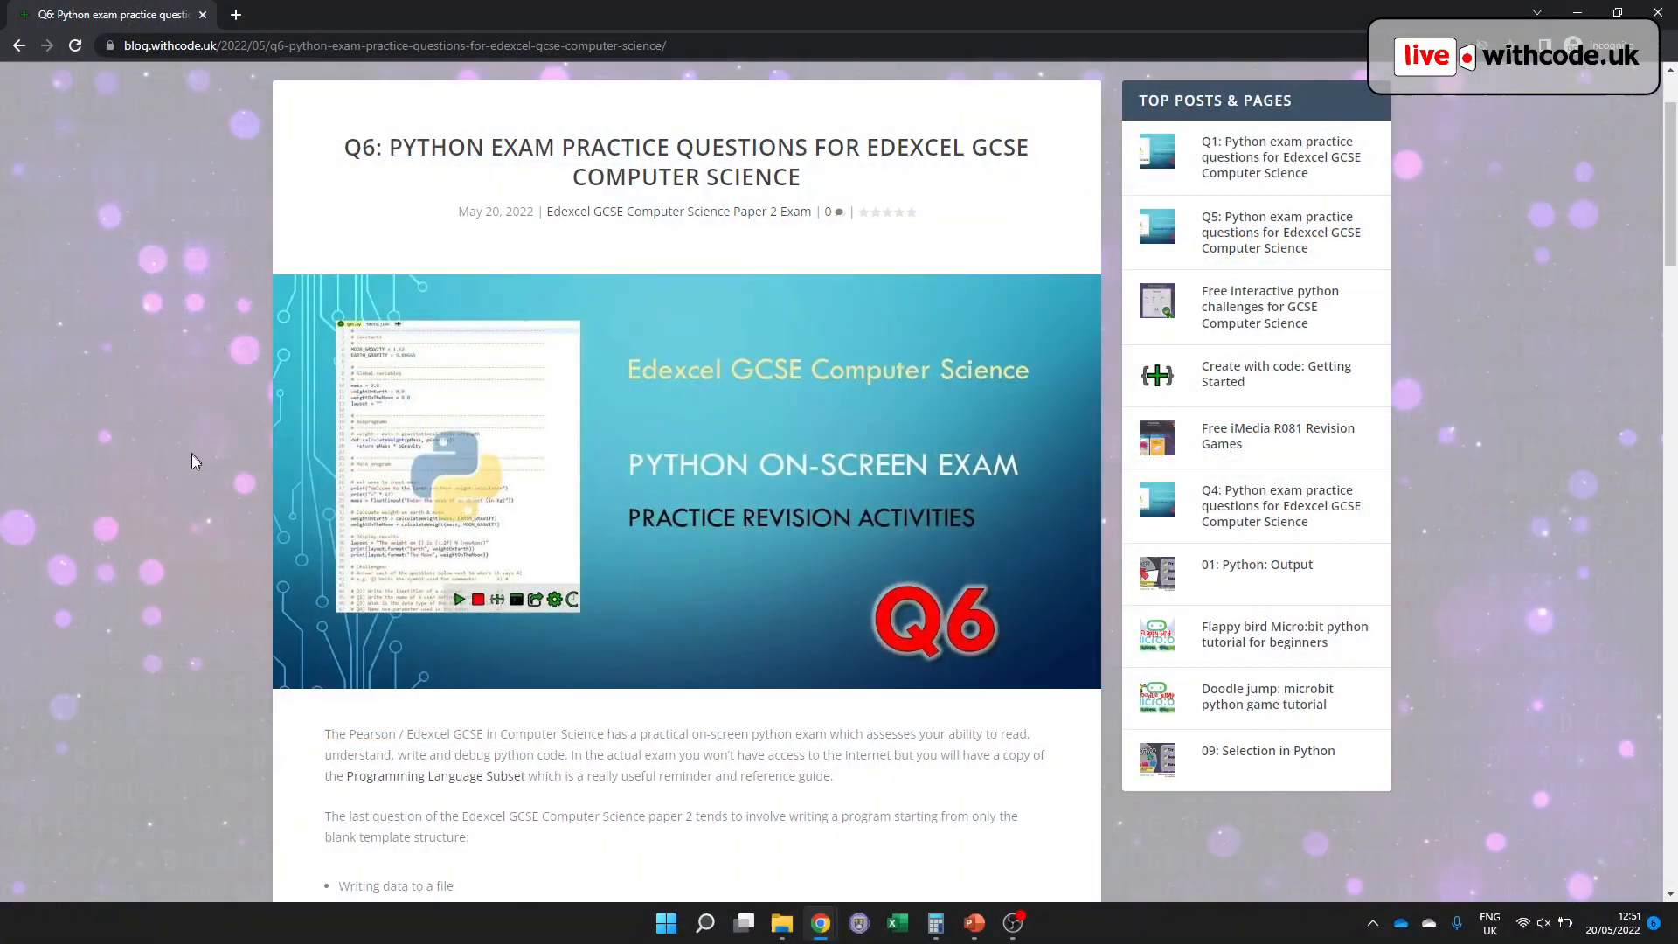
pyautogui.moveTo(776, 593)
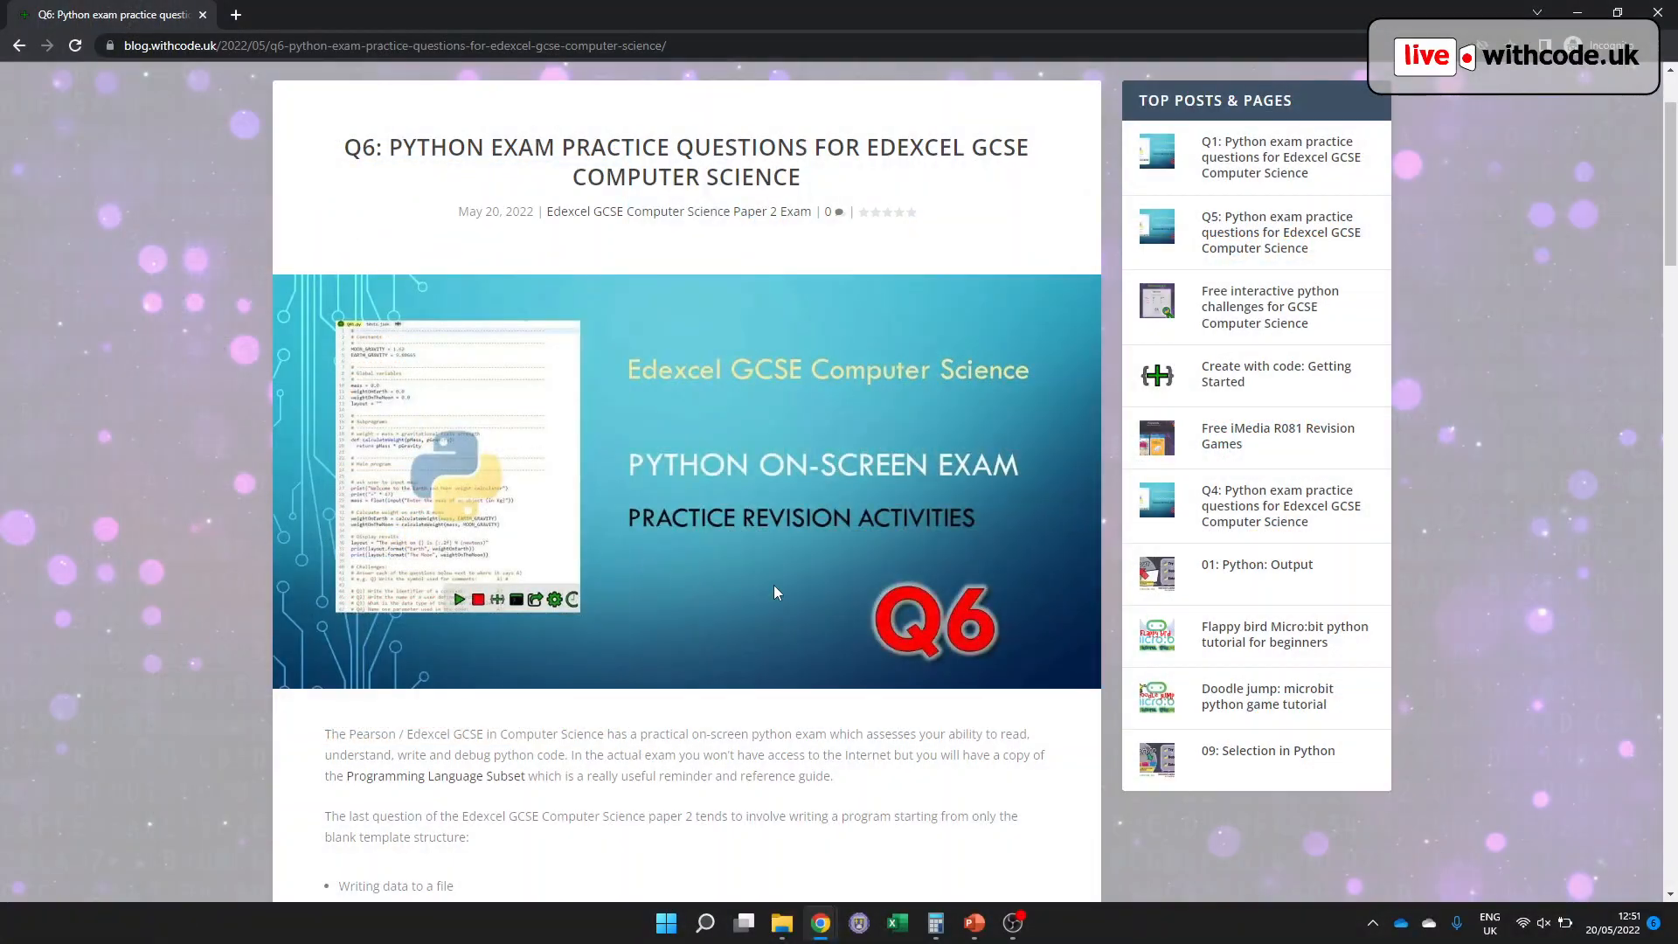
pyautogui.moveTo(962, 633)
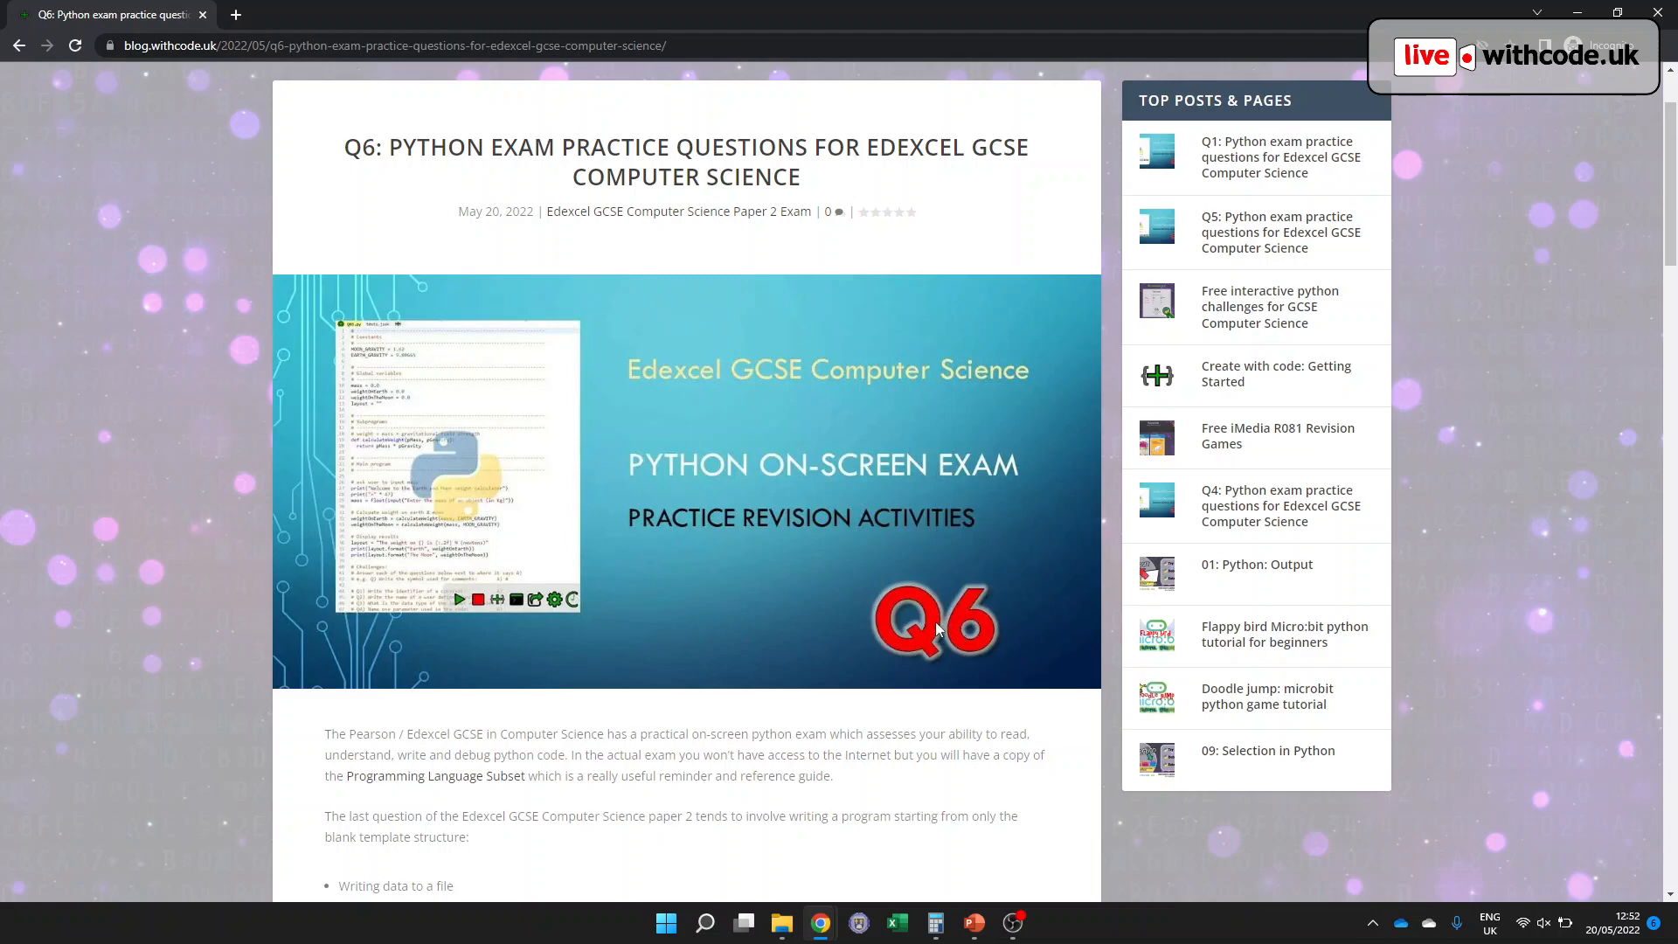
# - Review the challenge's key points, highlighting Loading data from a file and String formatting
pyautogui.scroll(-3)
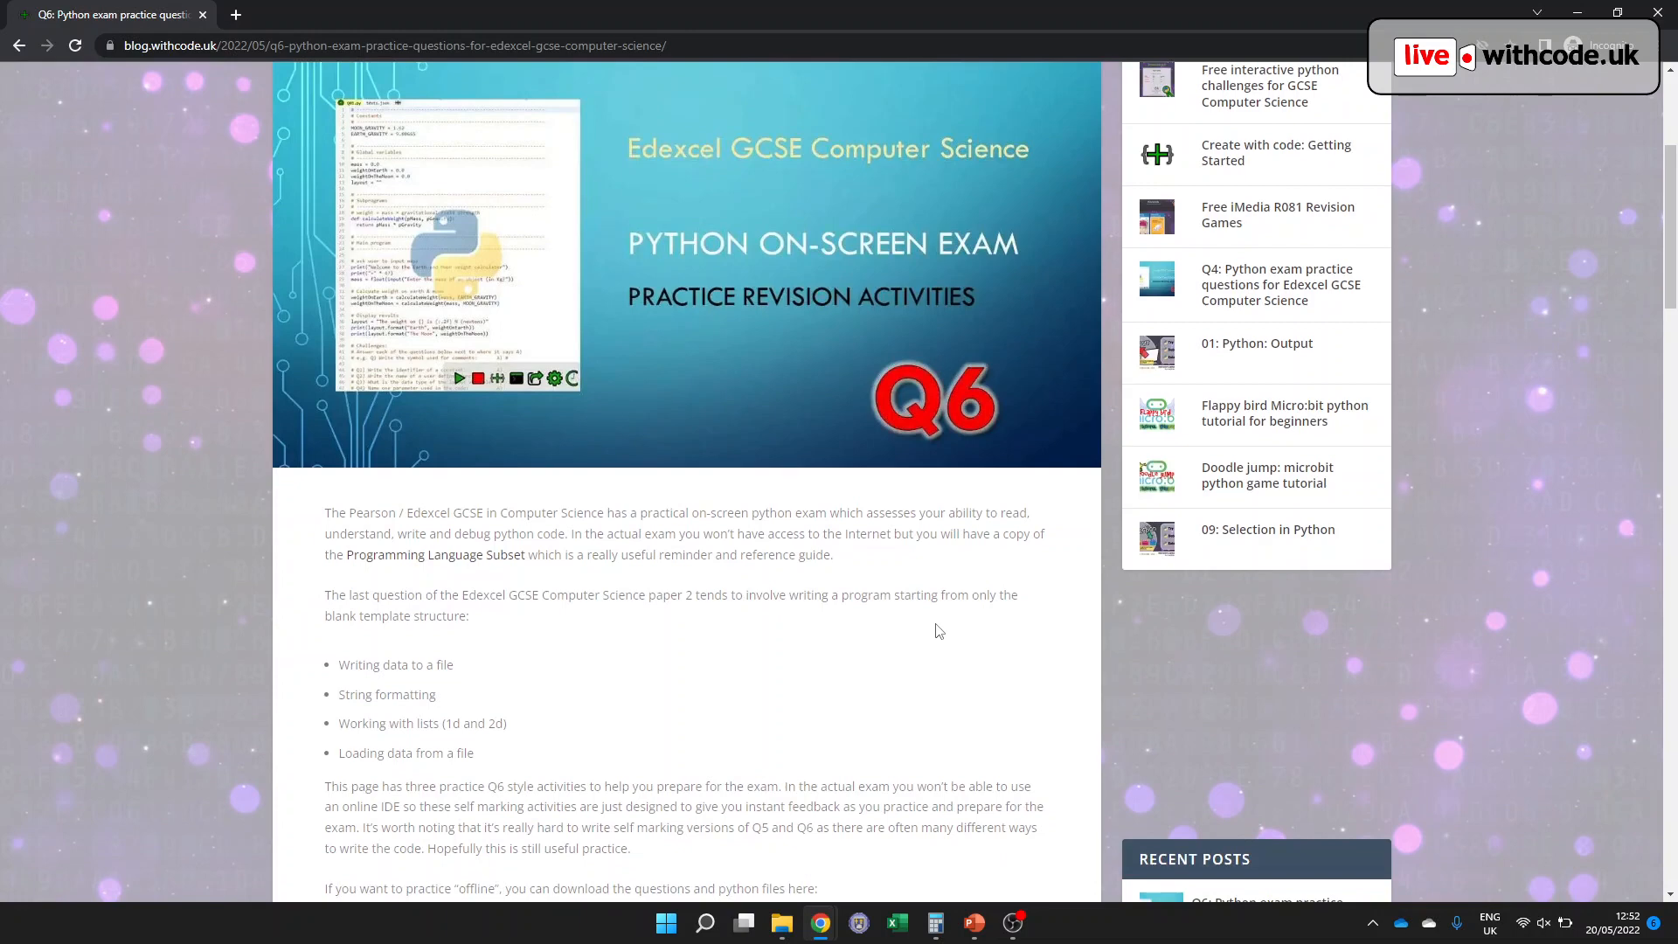
pyautogui.moveTo(782, 682)
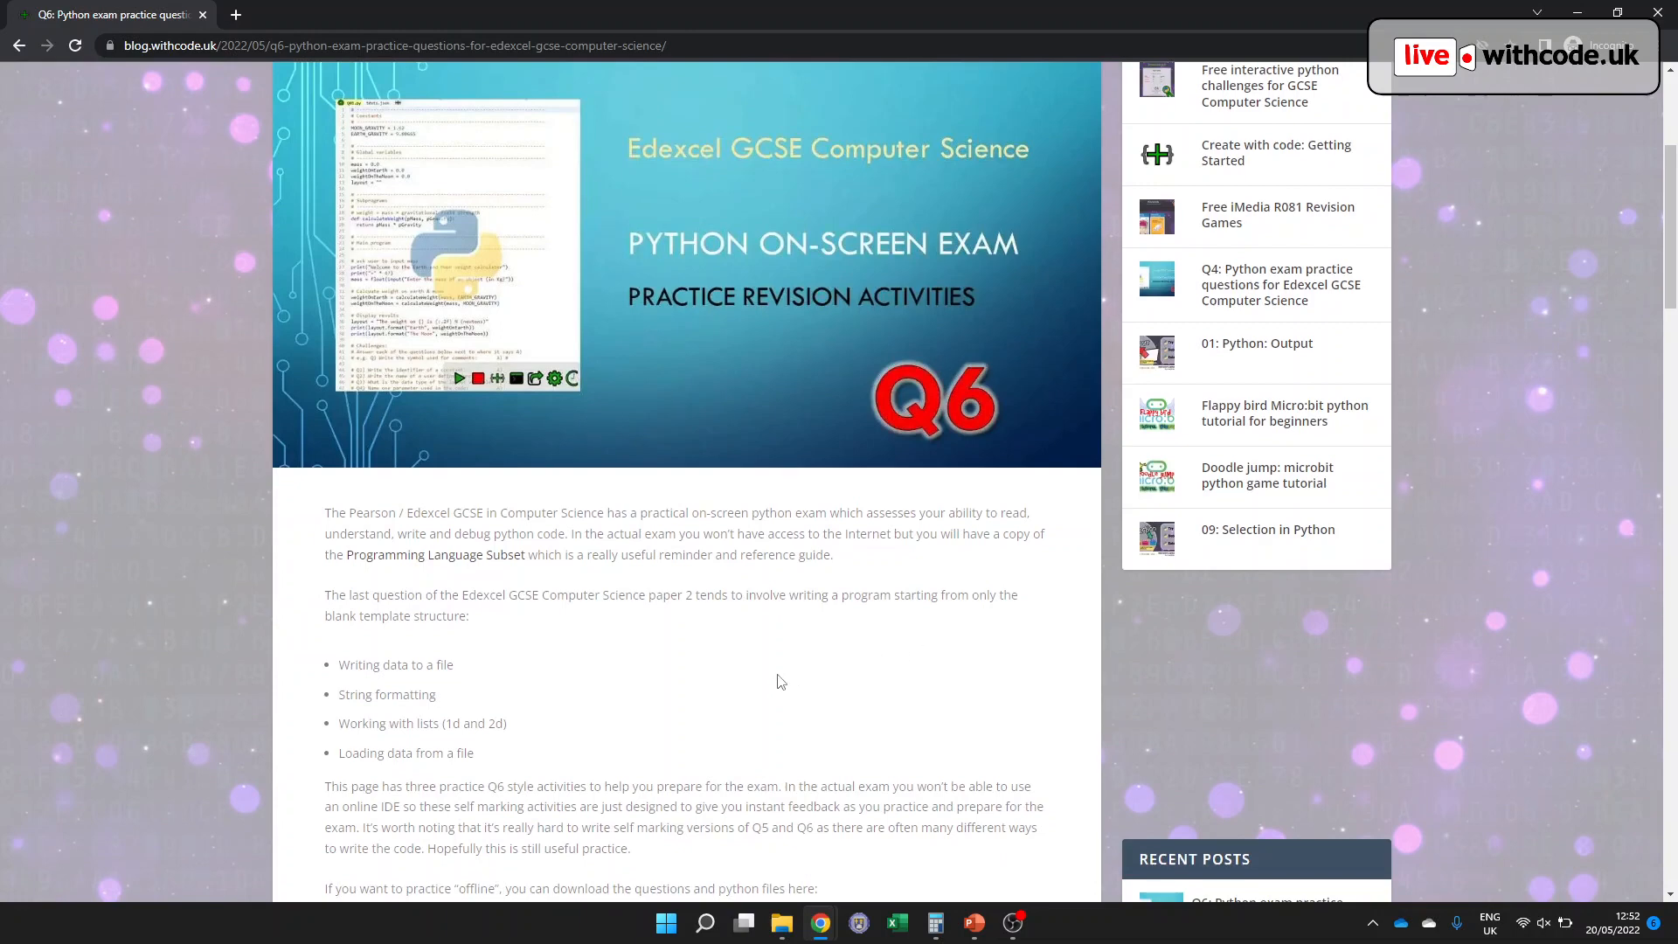
pyautogui.moveTo(512, 675)
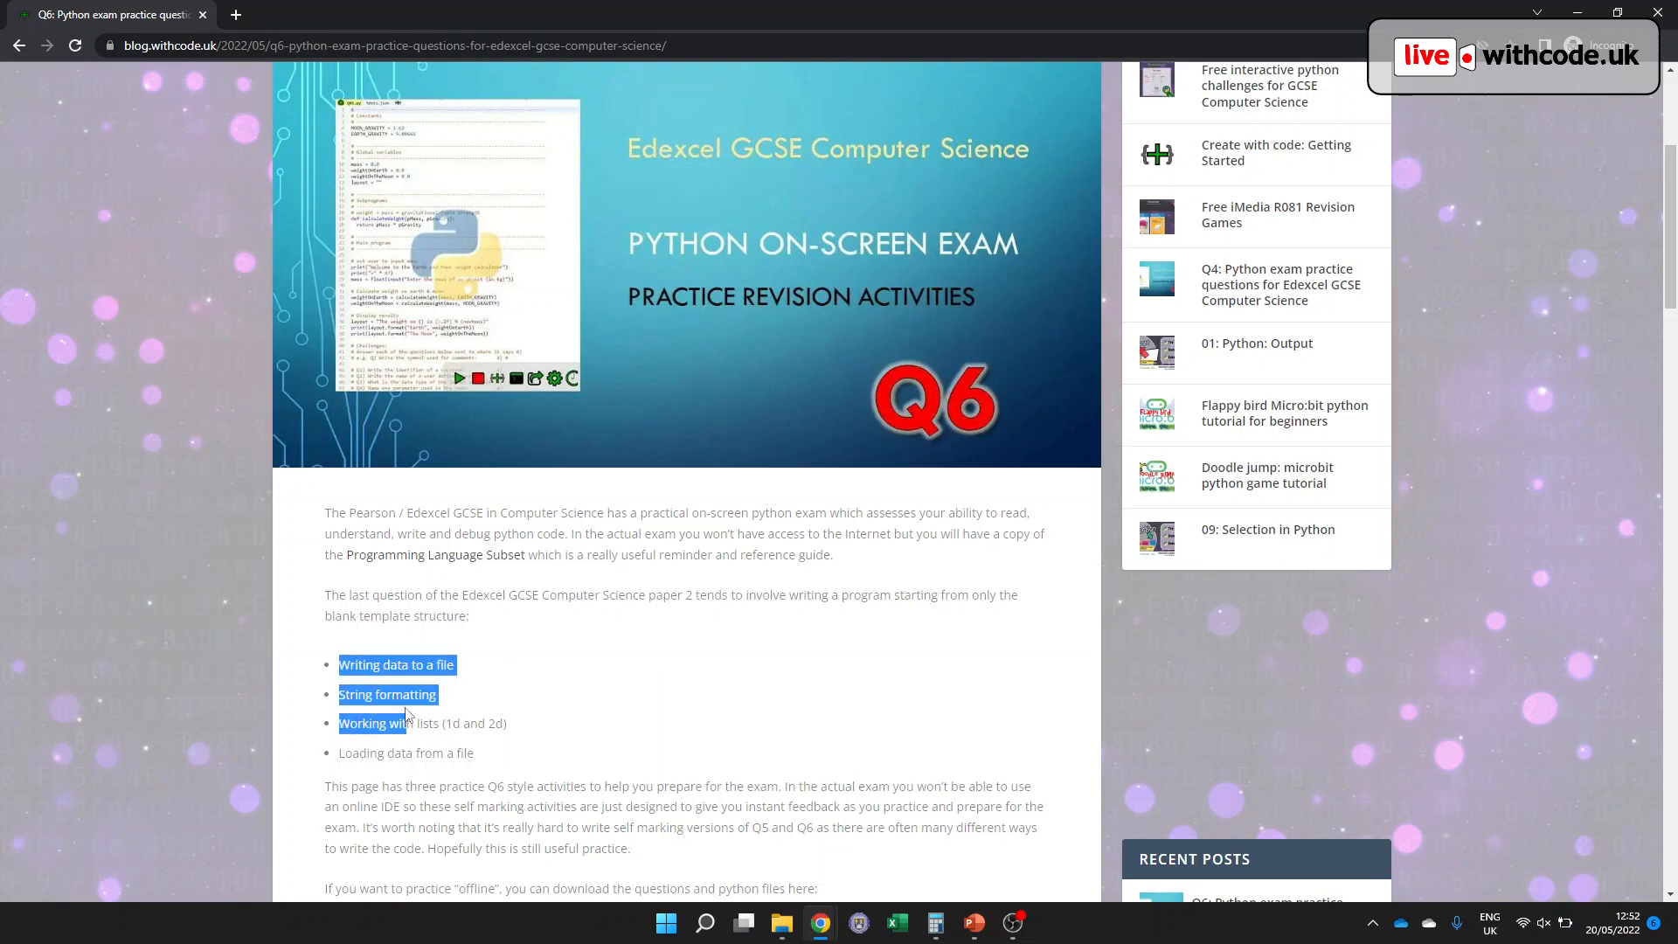
pyautogui.click(476, 755)
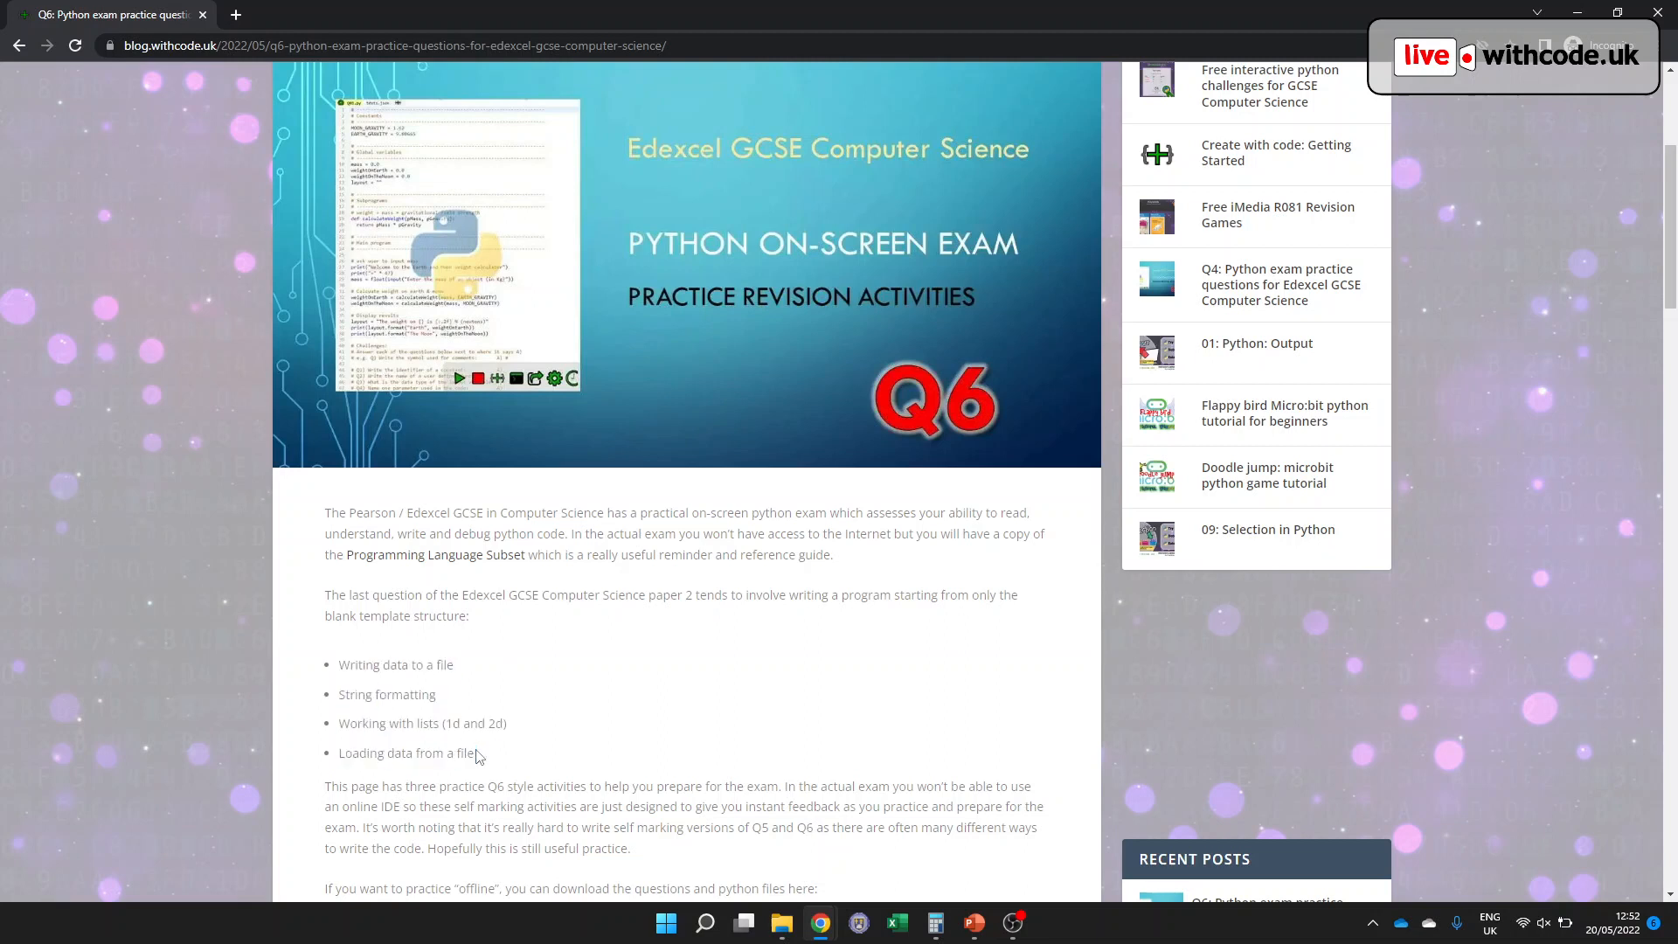
pyautogui.moveTo(465, 671)
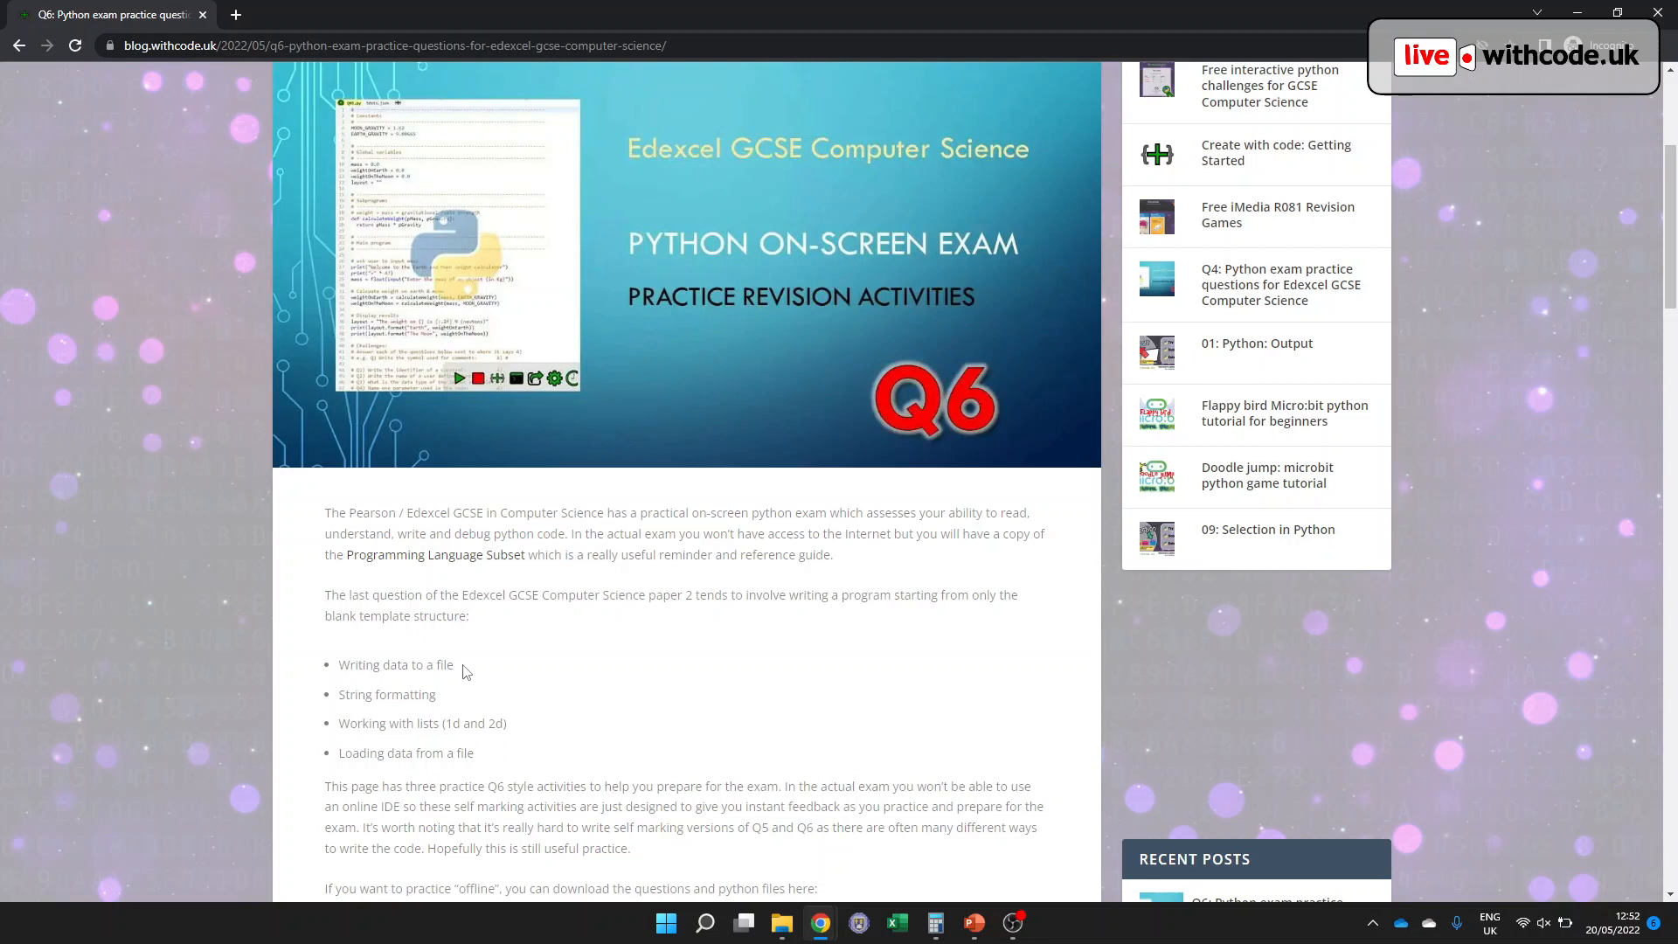
pyautogui.moveTo(388, 689)
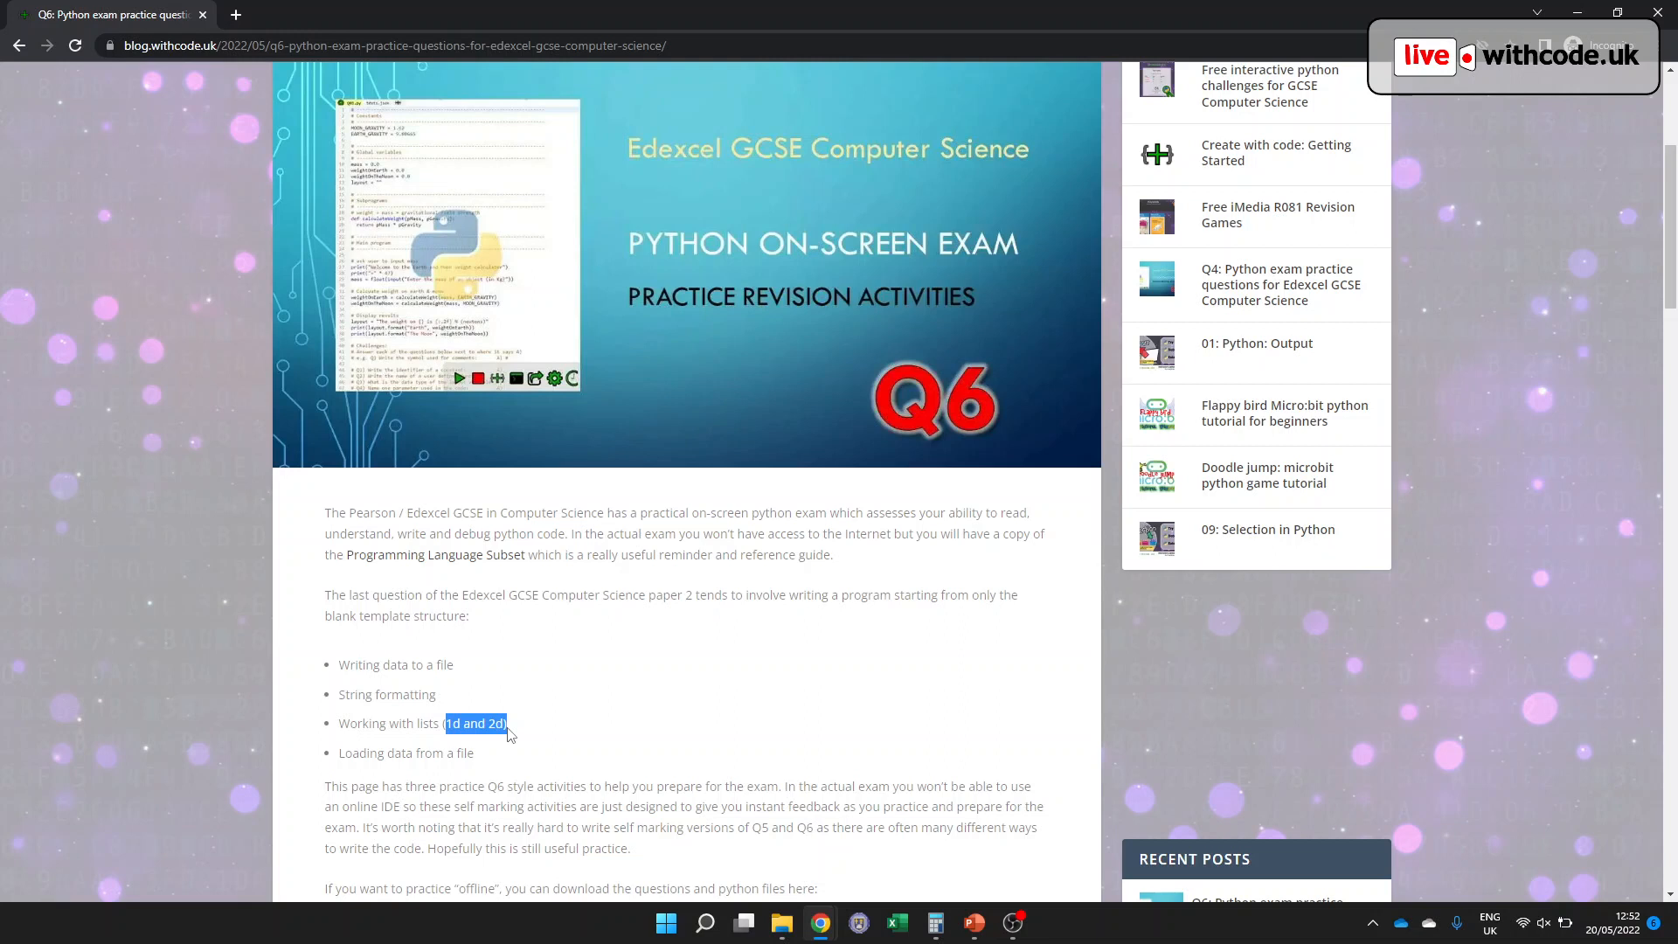
pyautogui.moveTo(346, 664)
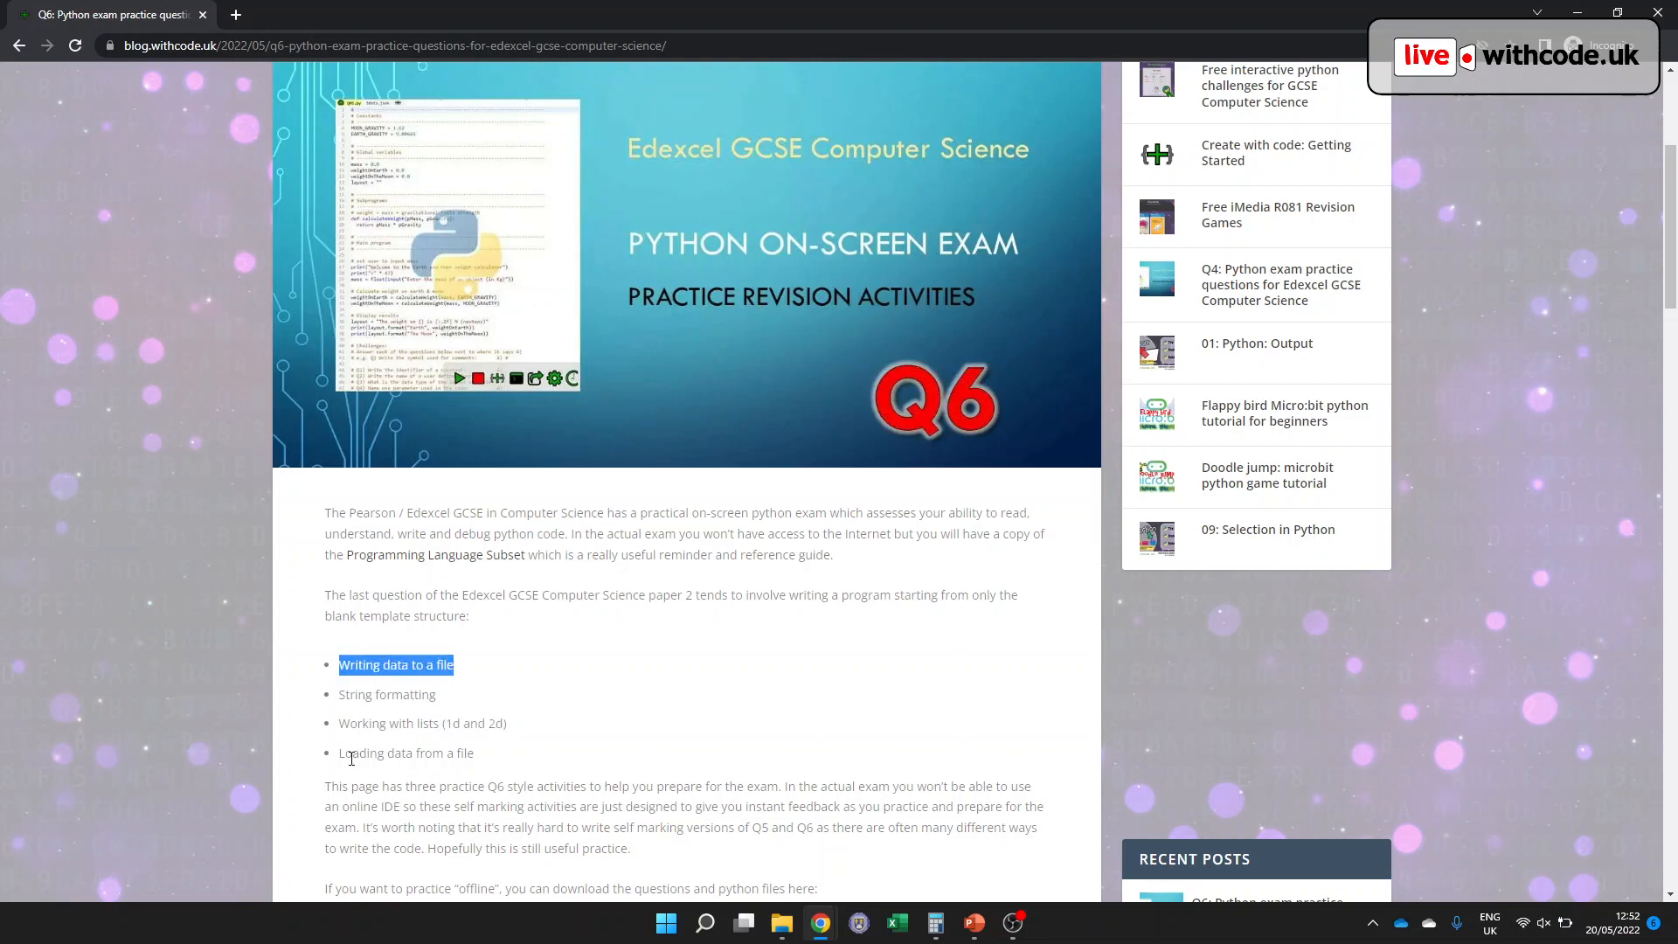
pyautogui.doubleClick(405, 752)
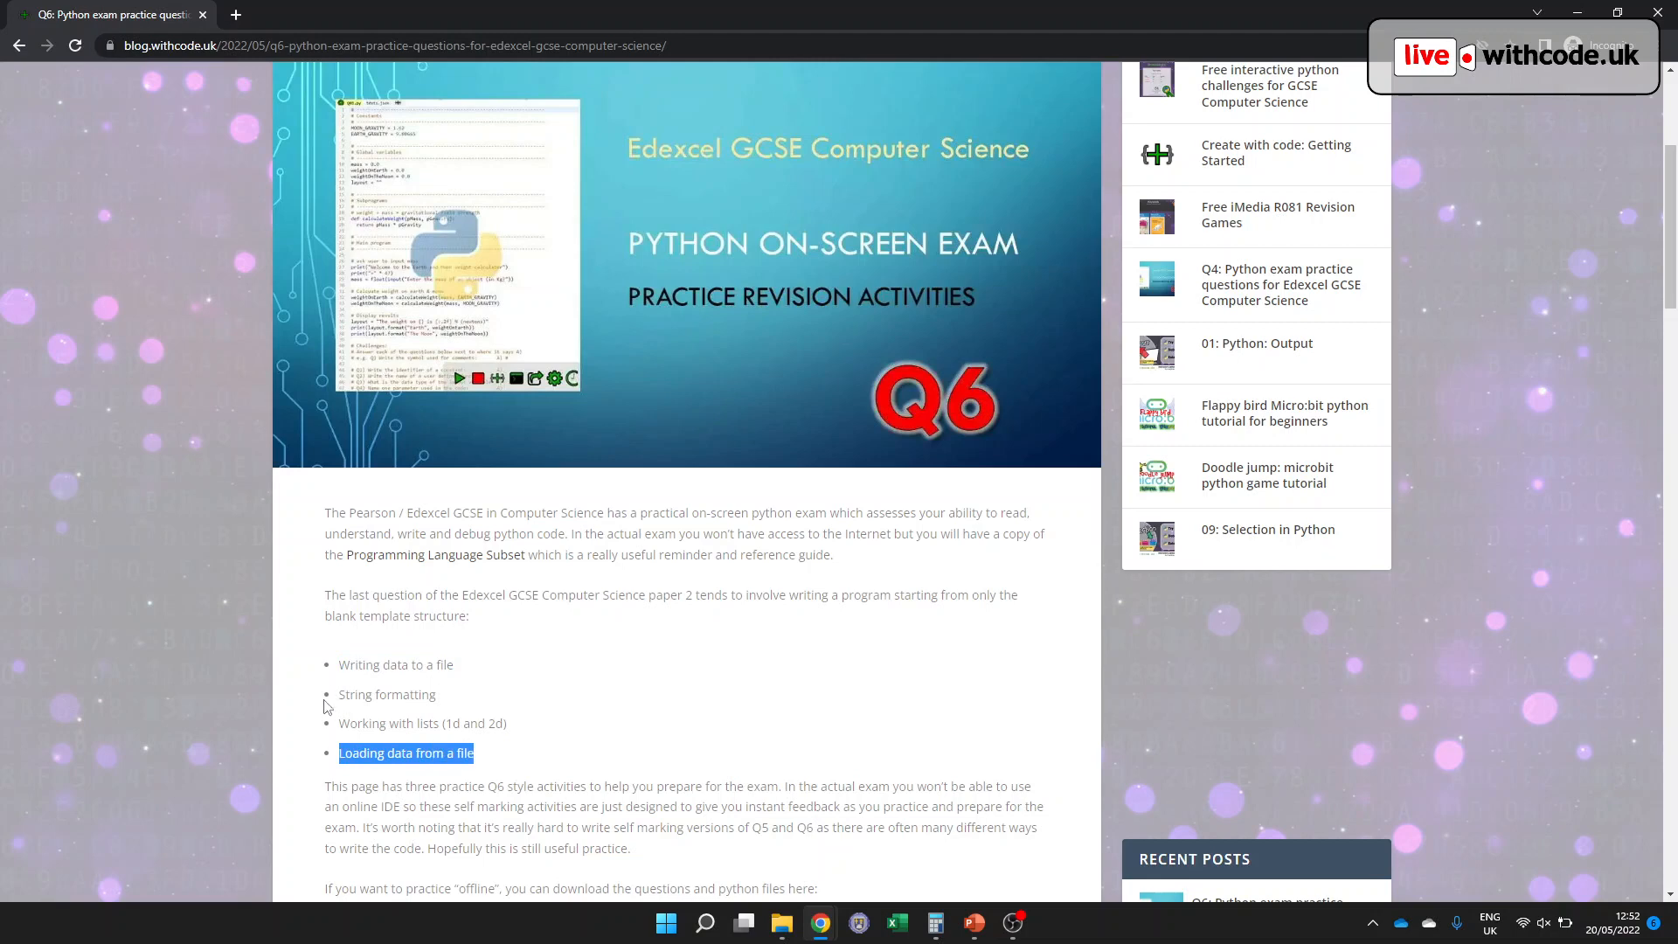
pyautogui.doubleClick(387, 694)
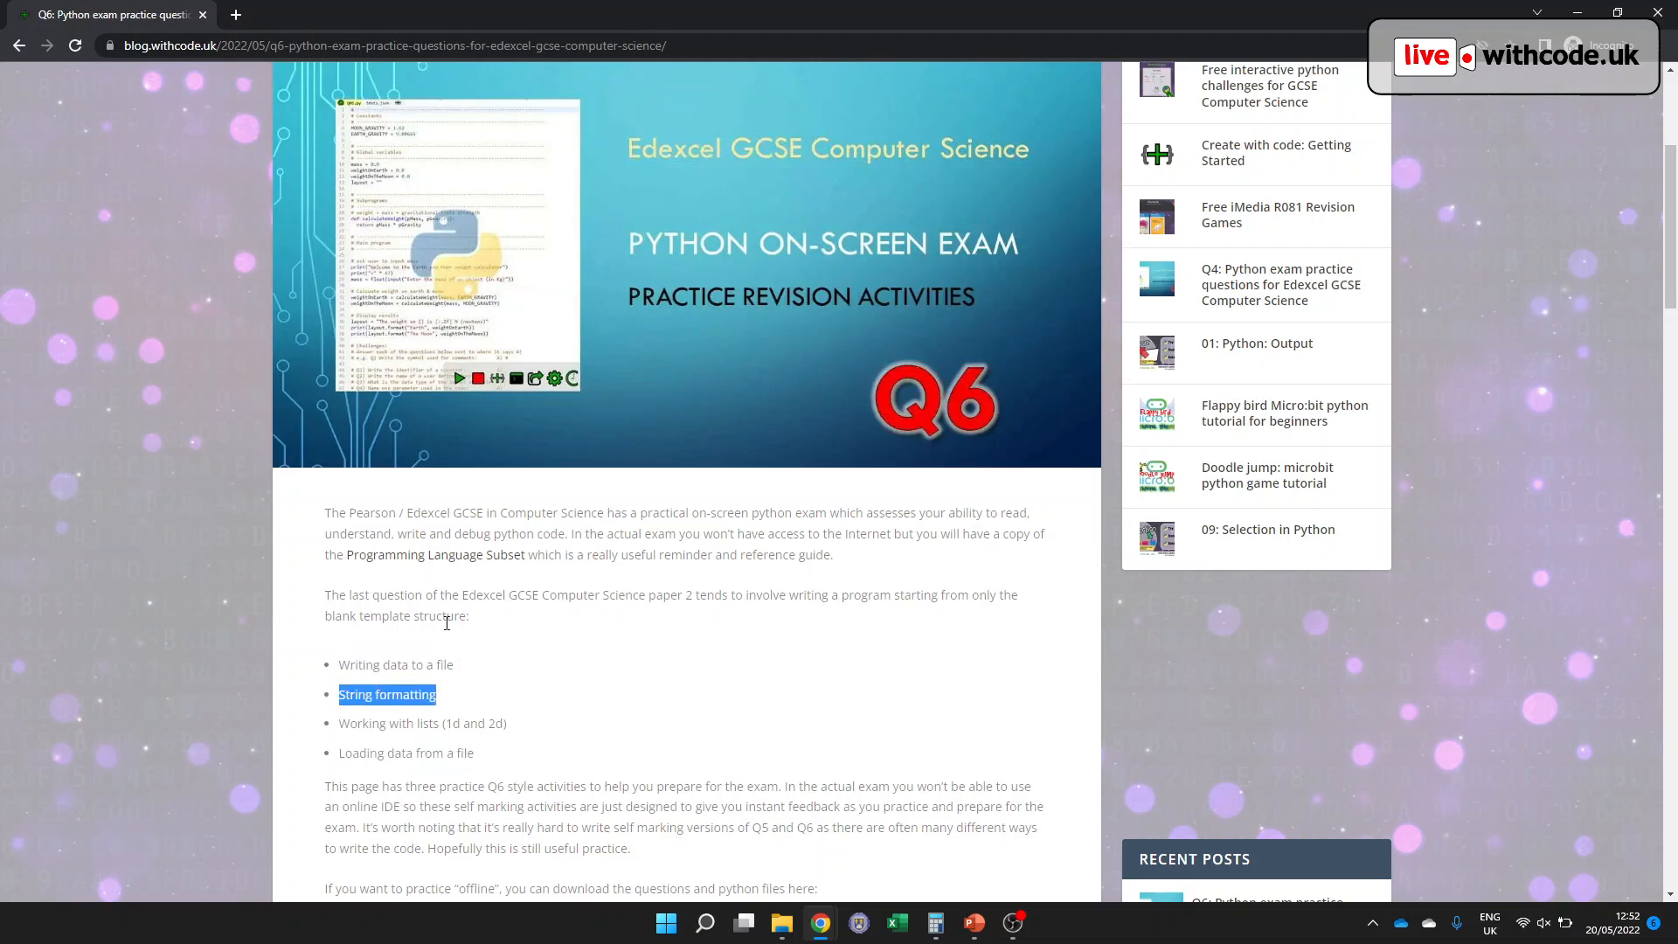
pyautogui.scroll(-3)
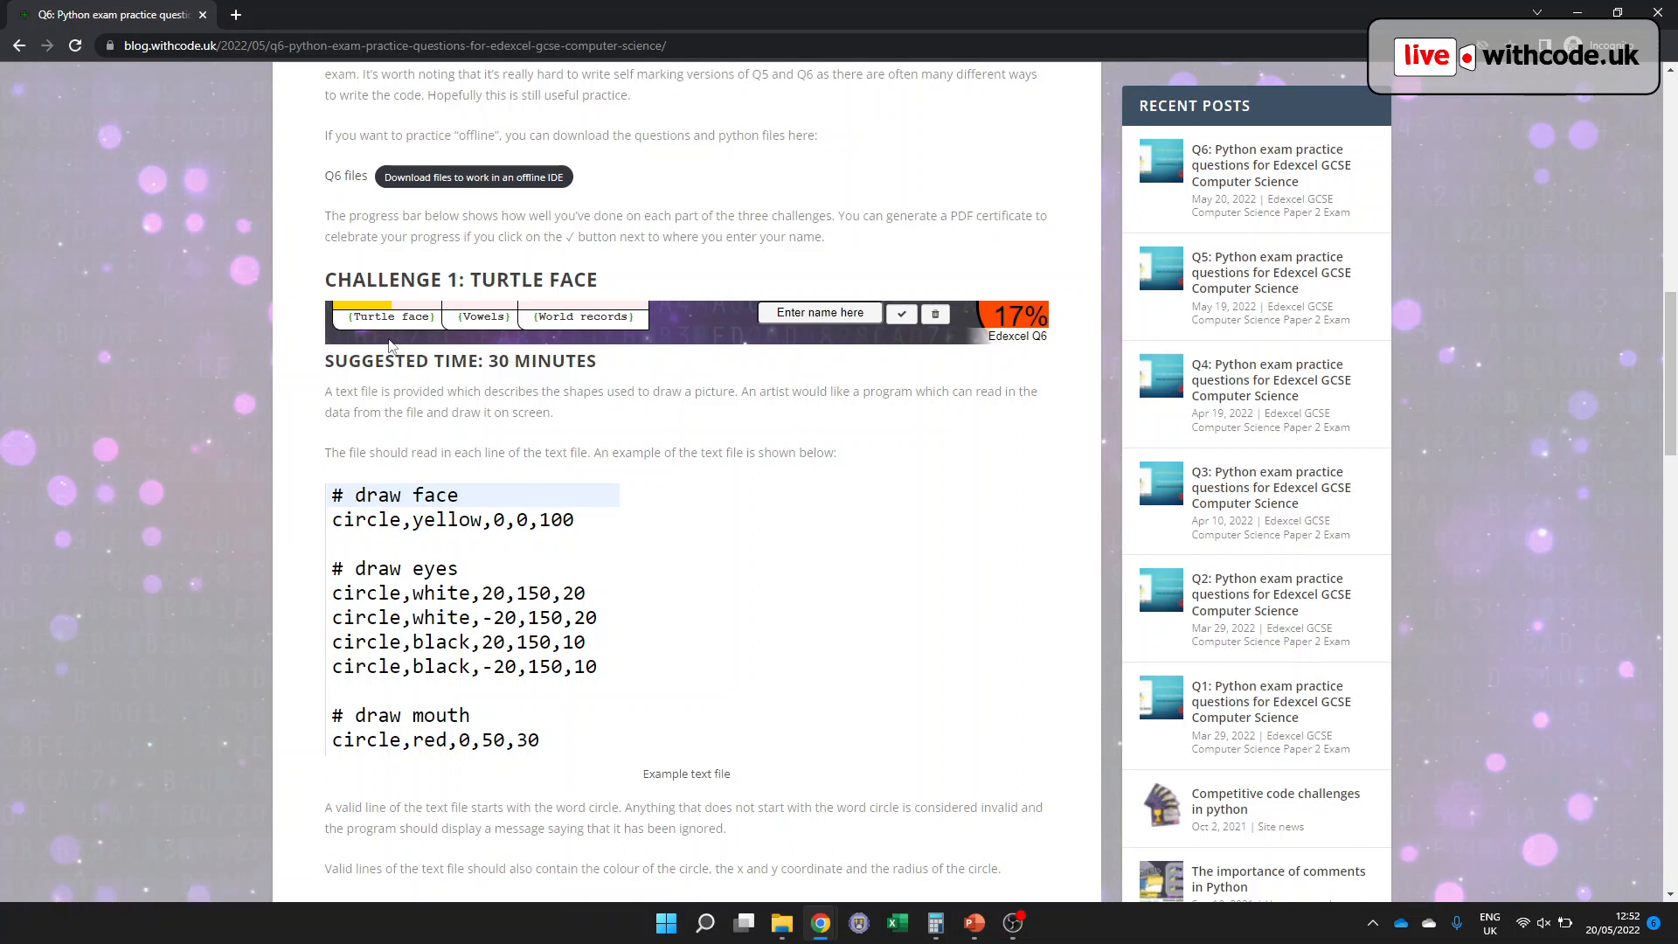
pyautogui.click(389, 317)
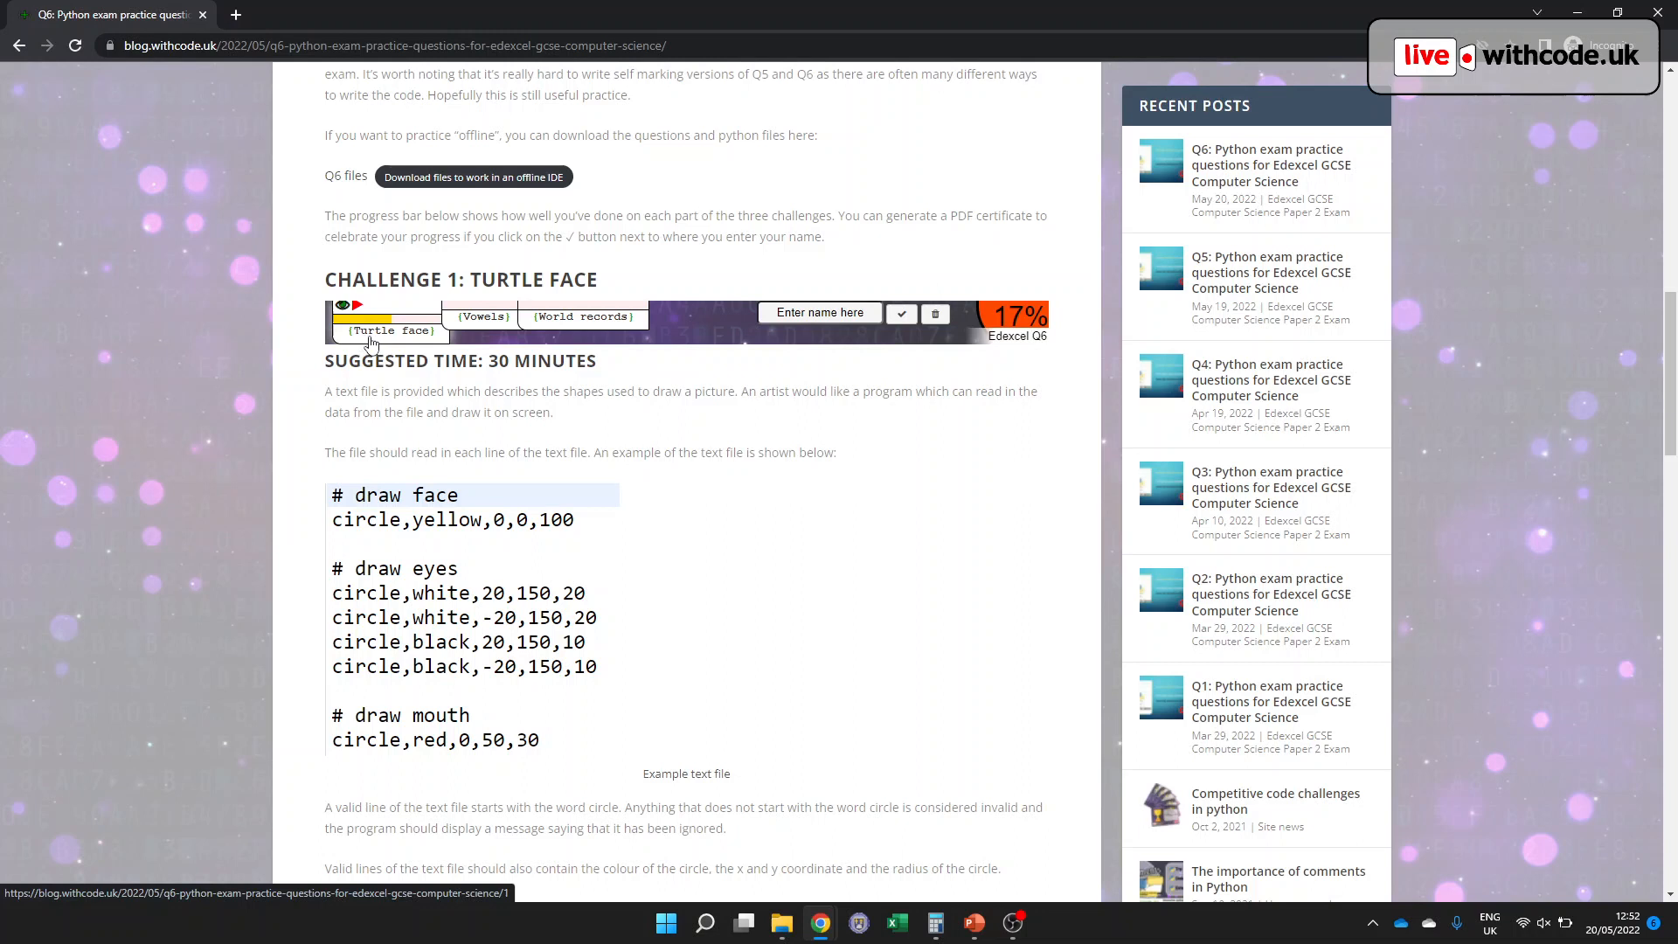
pyautogui.click(390, 331)
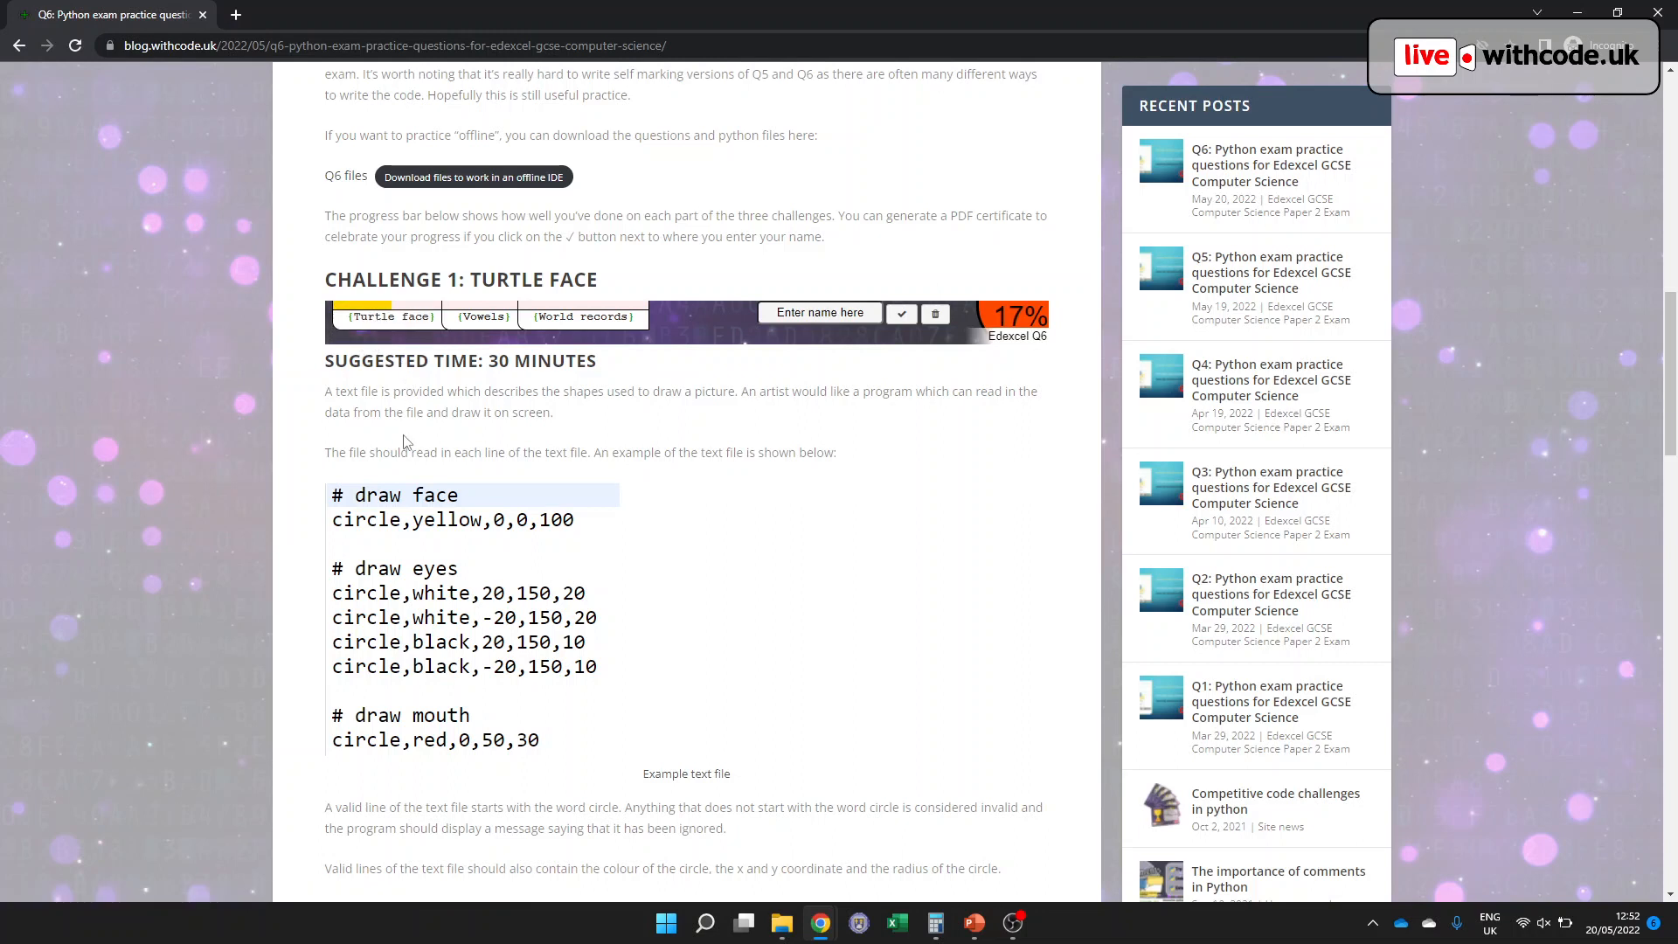
pyautogui.click(390, 315)
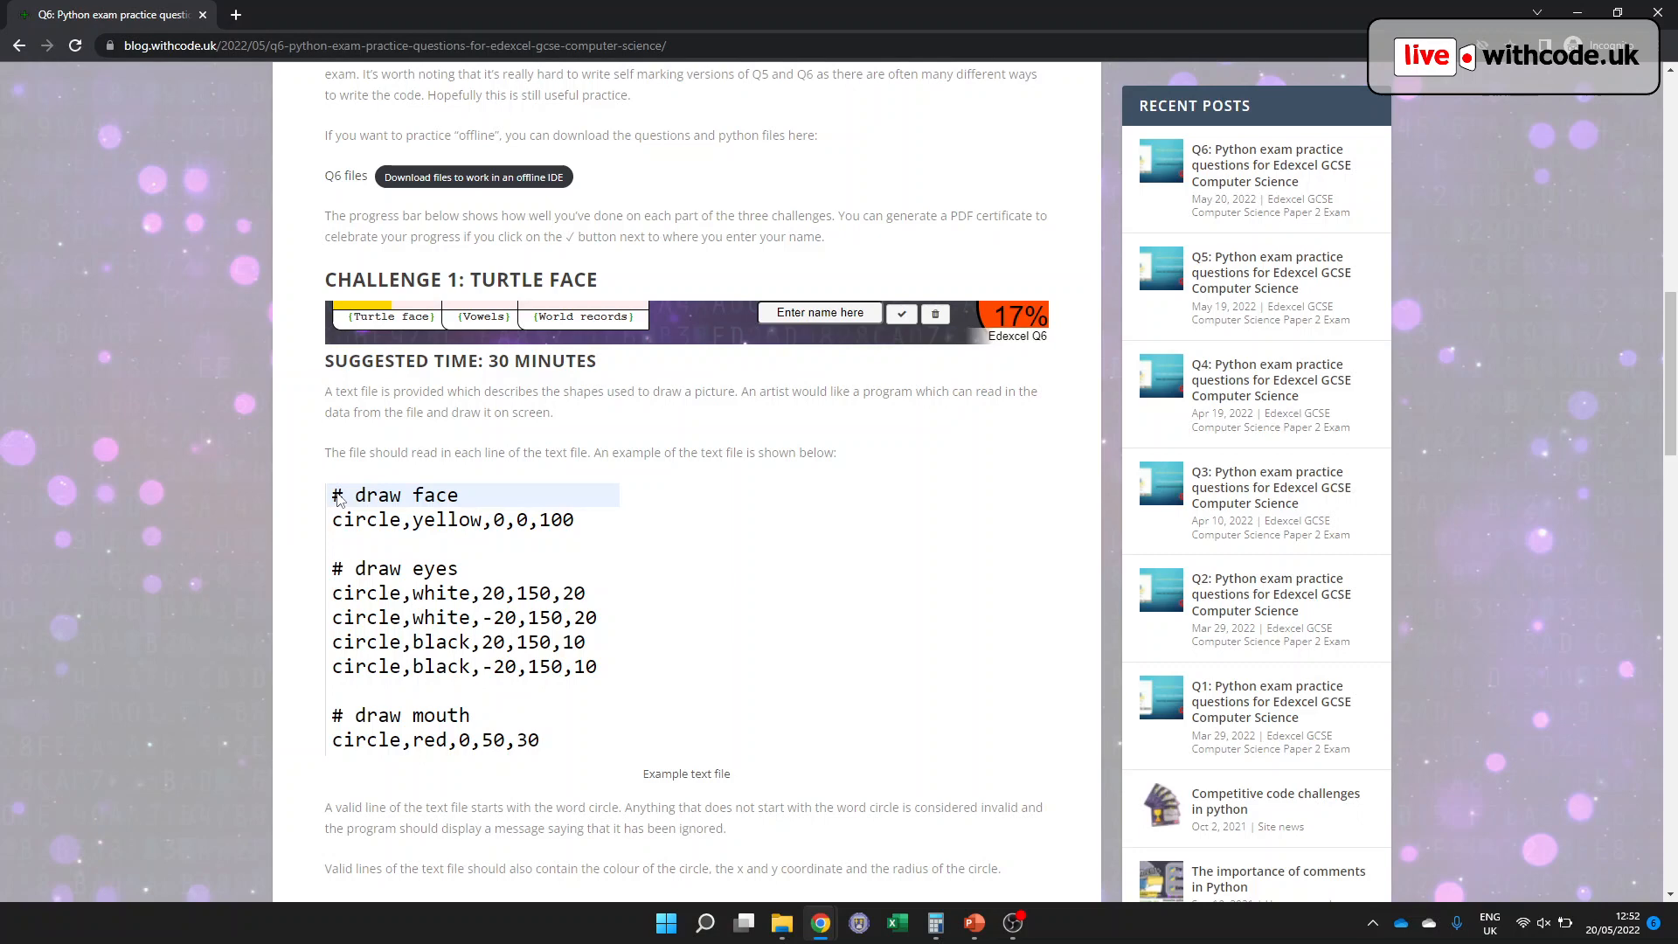
pyautogui.moveTo(361, 509)
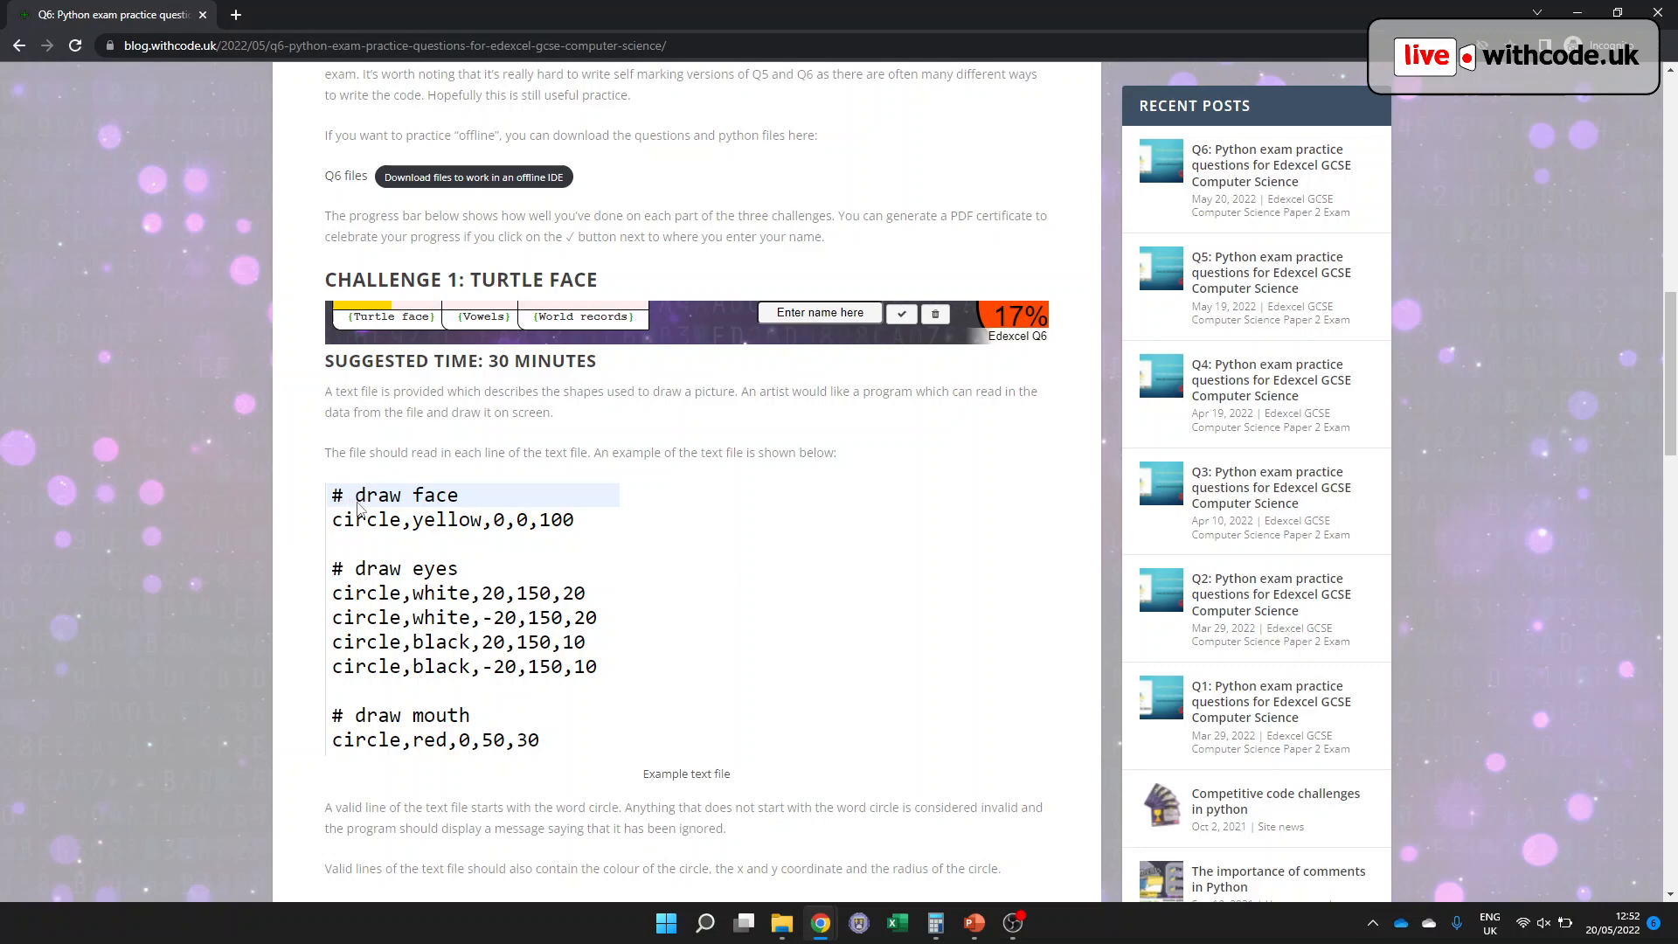
# - Scroll through the challenge page down to the embedded starter code
pyautogui.scroll(-3)
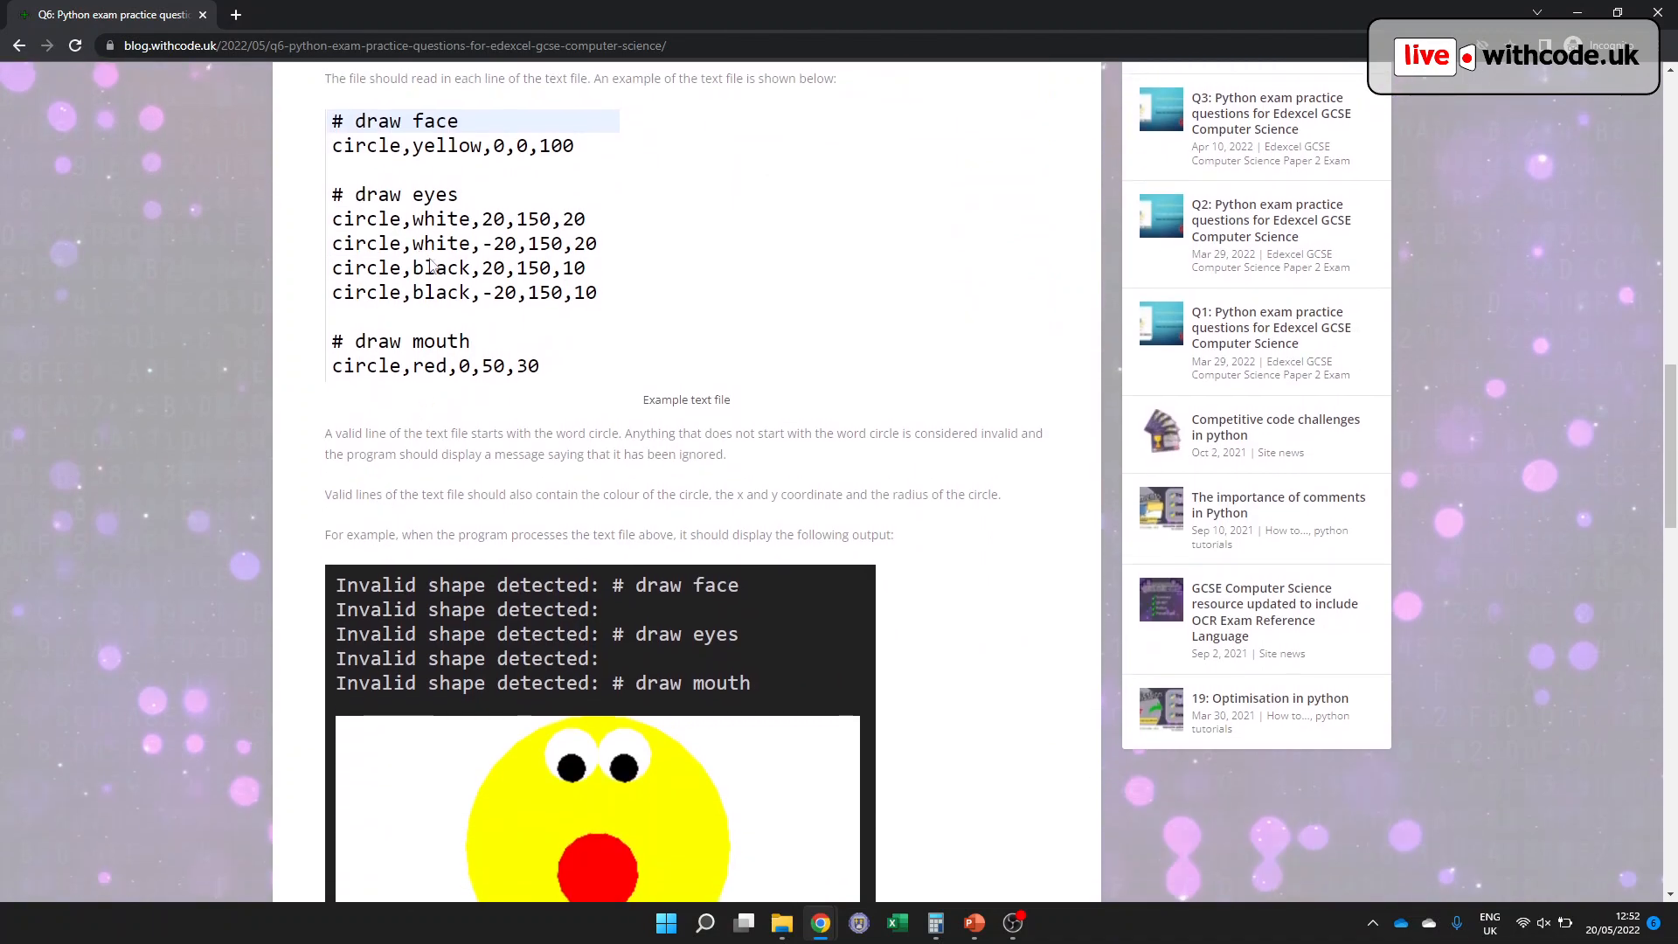
pyautogui.scroll(-3)
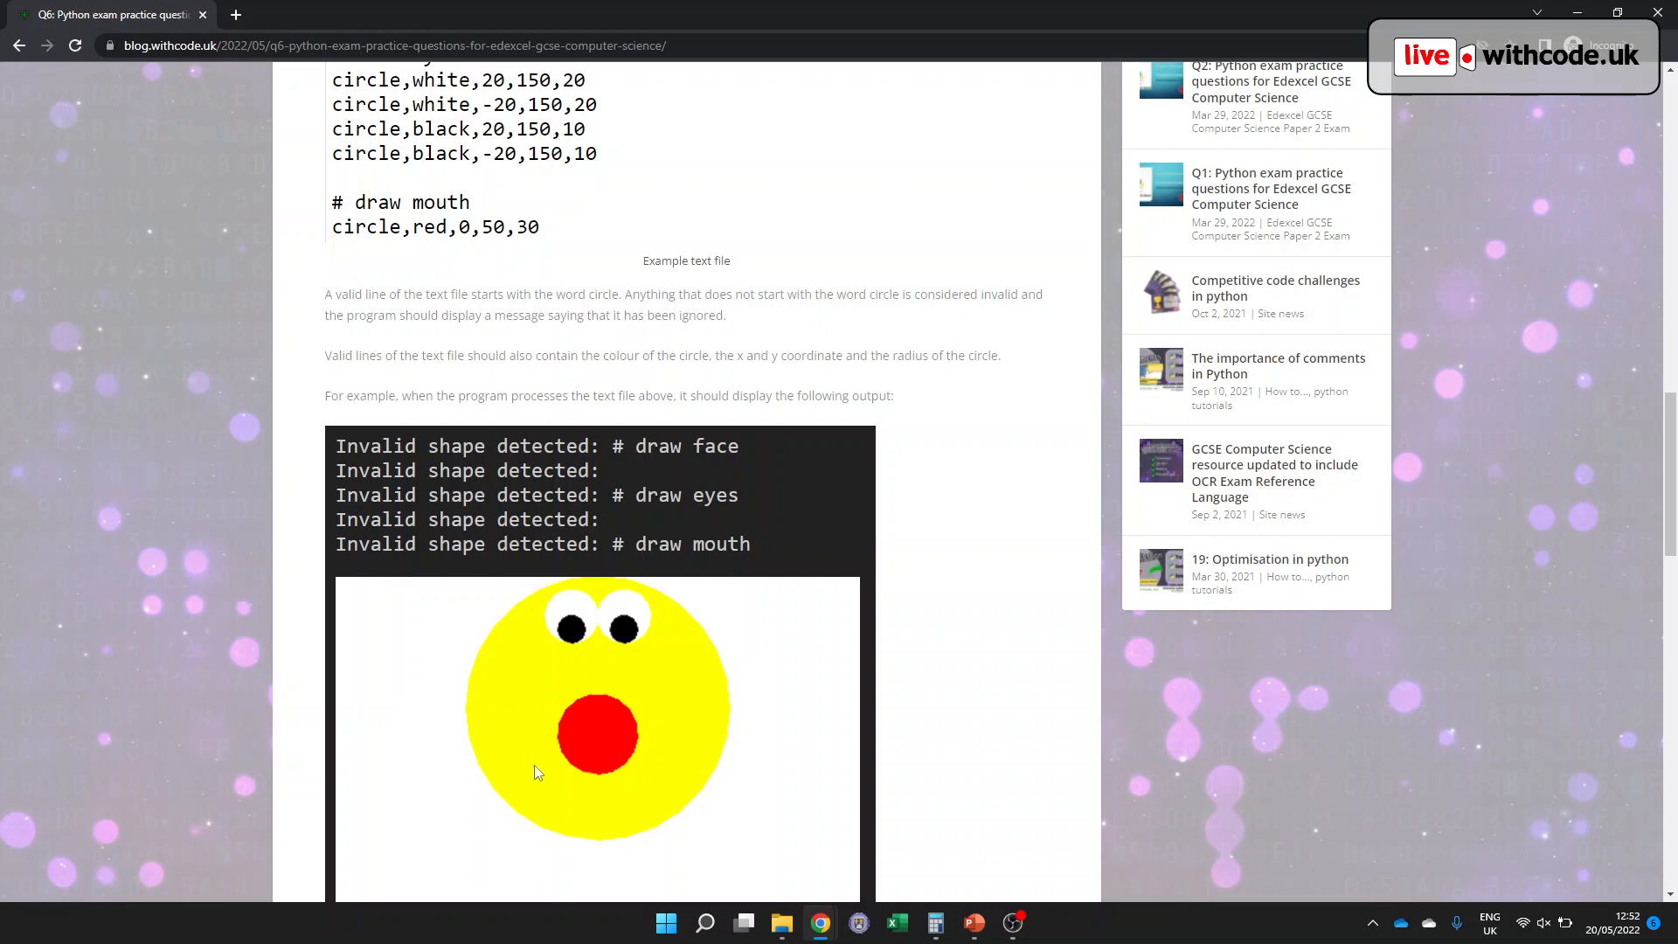
pyautogui.moveTo(334, 308)
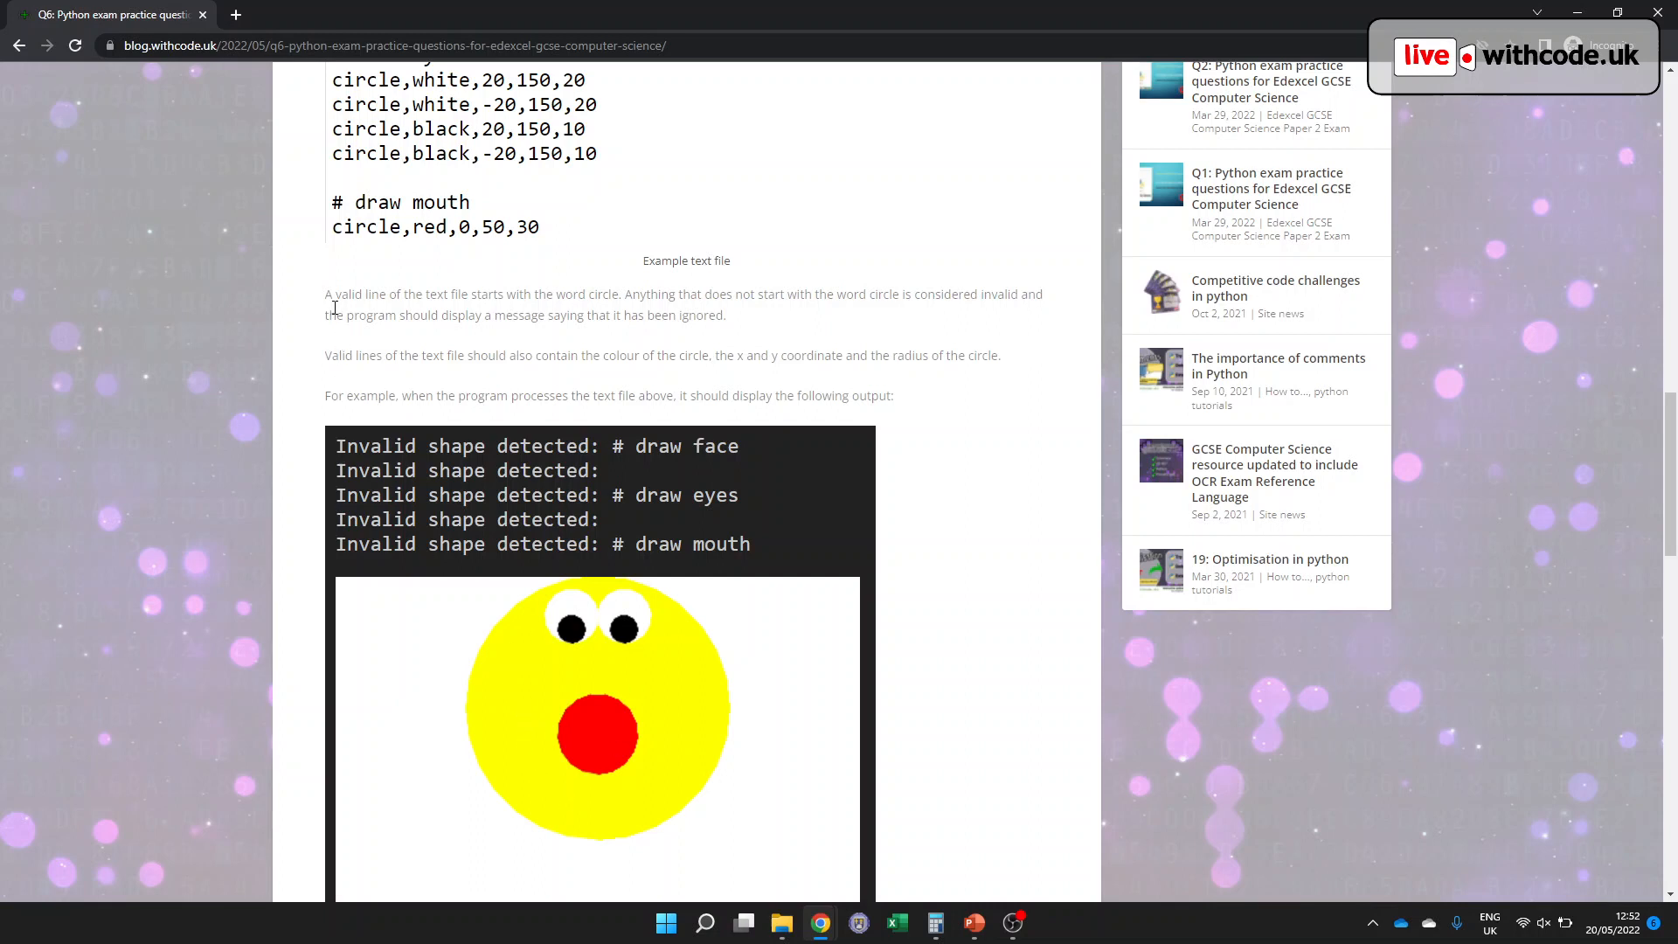
pyautogui.scroll(3)
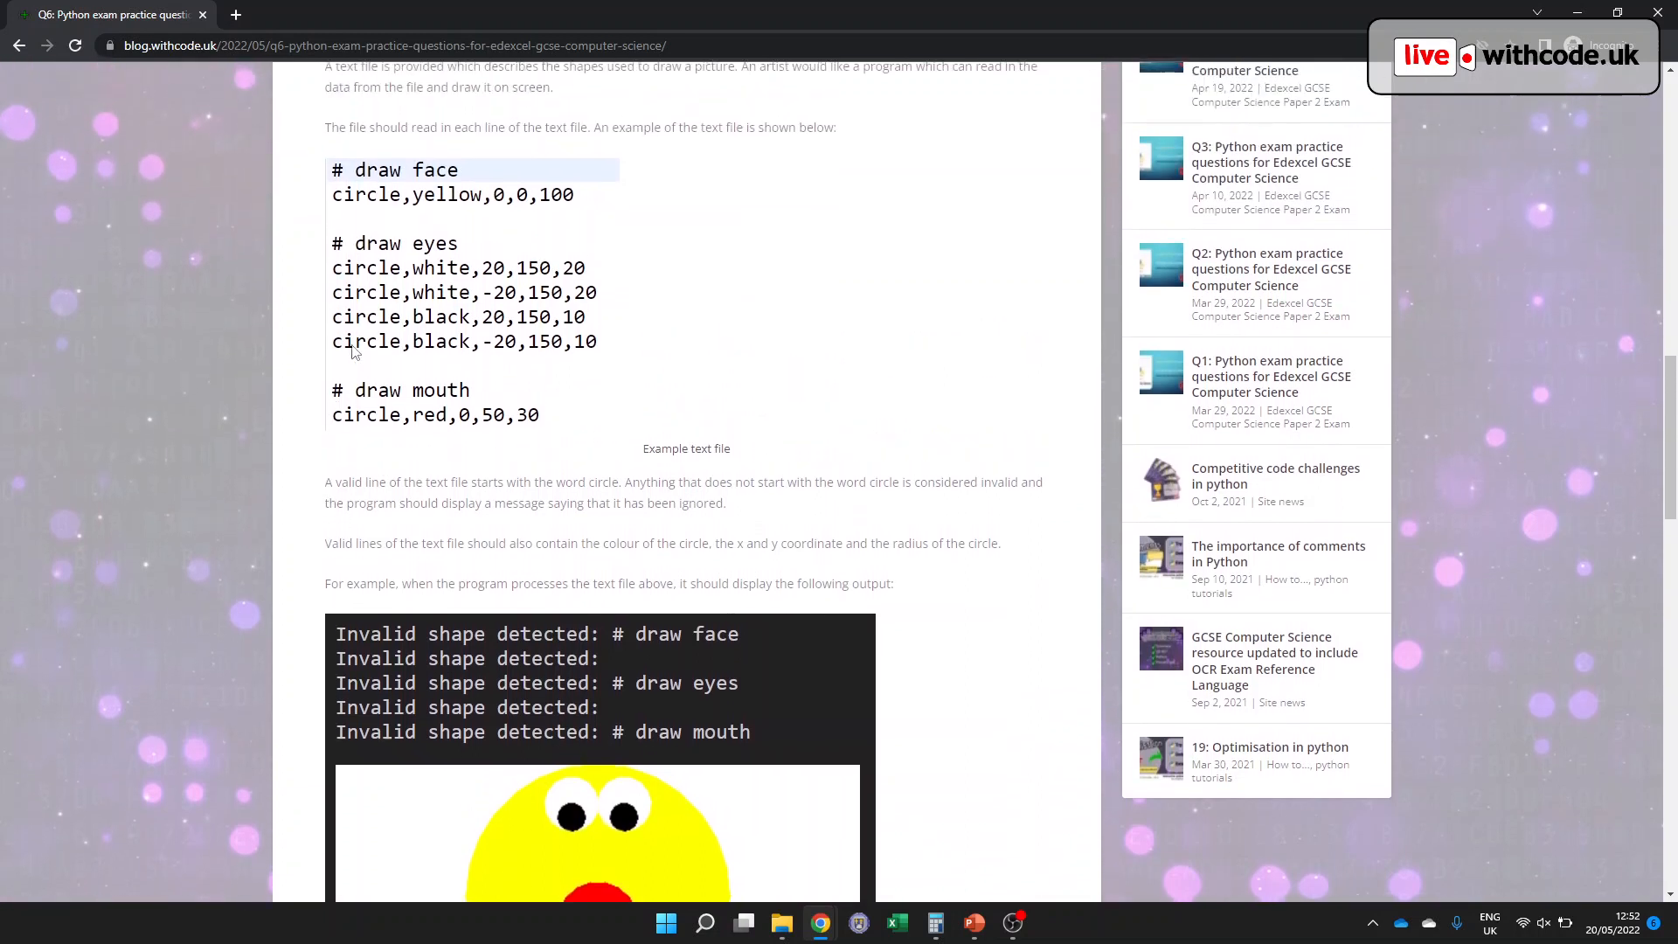
pyautogui.moveTo(369, 213)
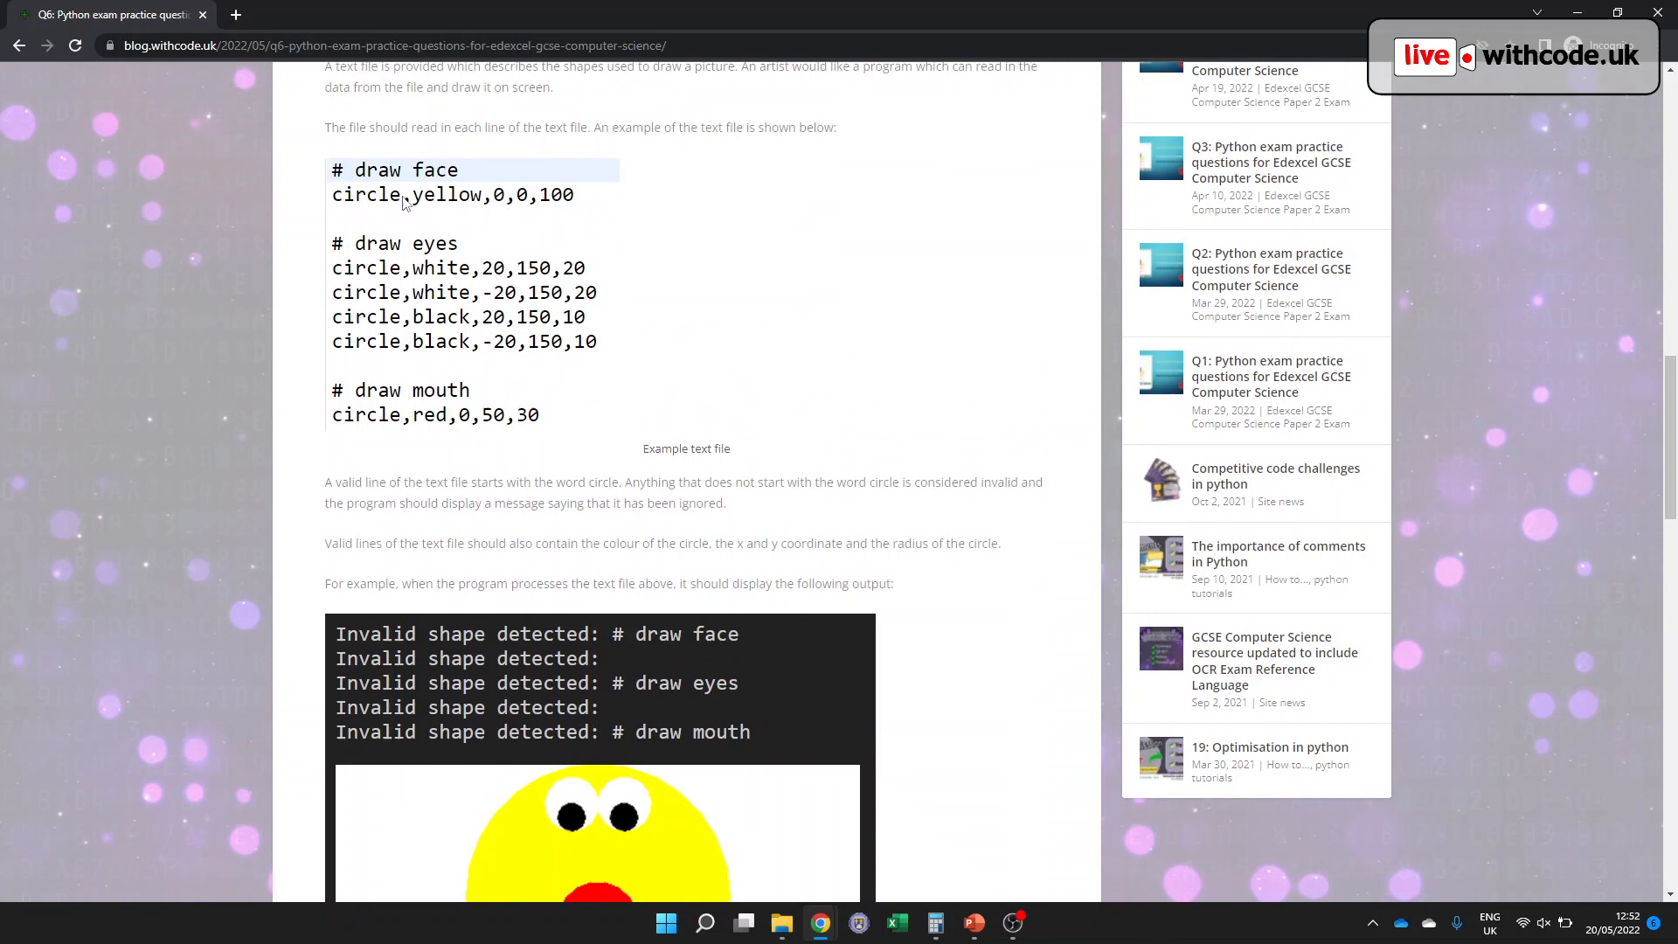
pyautogui.moveTo(947, 484)
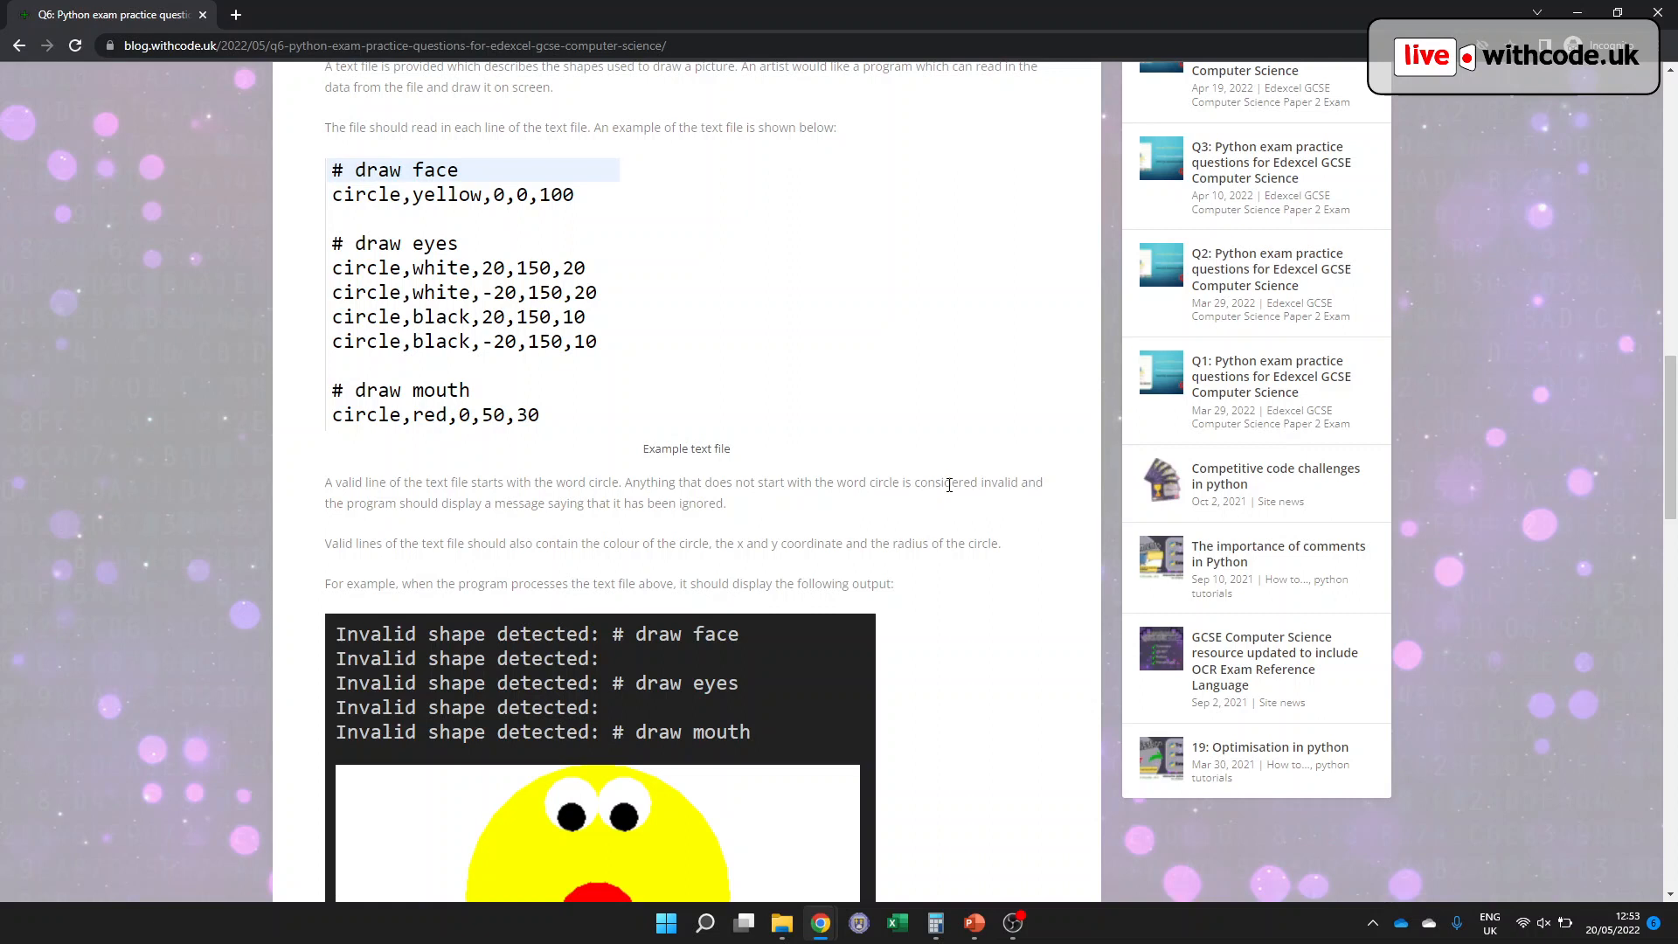
pyautogui.moveTo(384, 502)
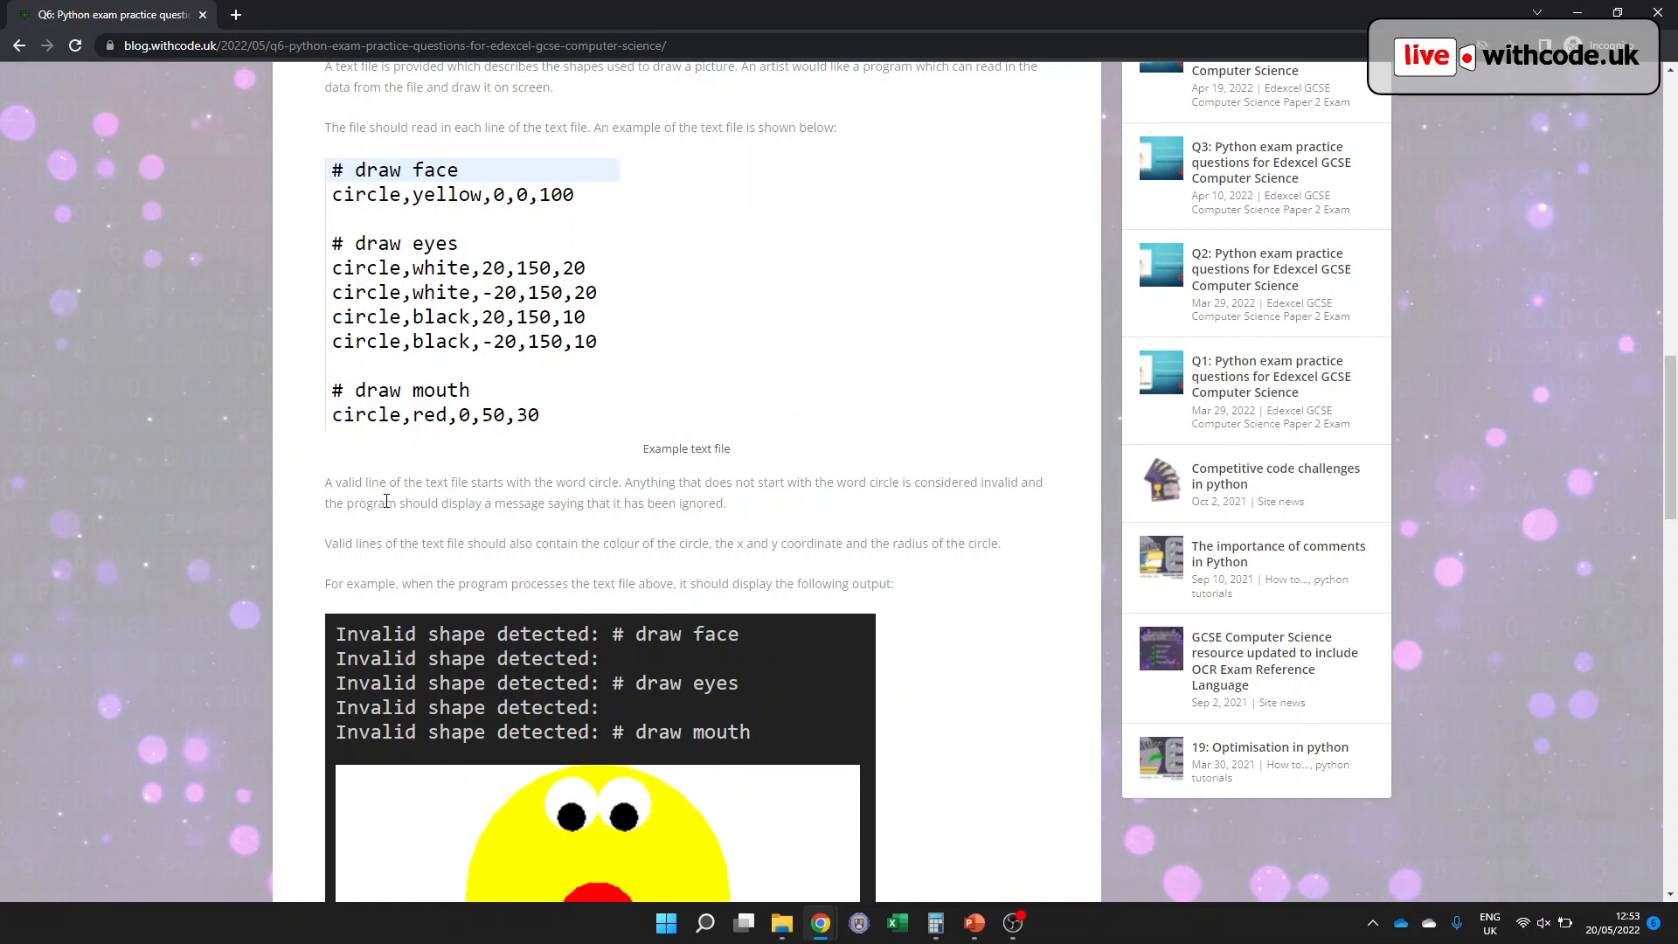
pyautogui.moveTo(691, 495)
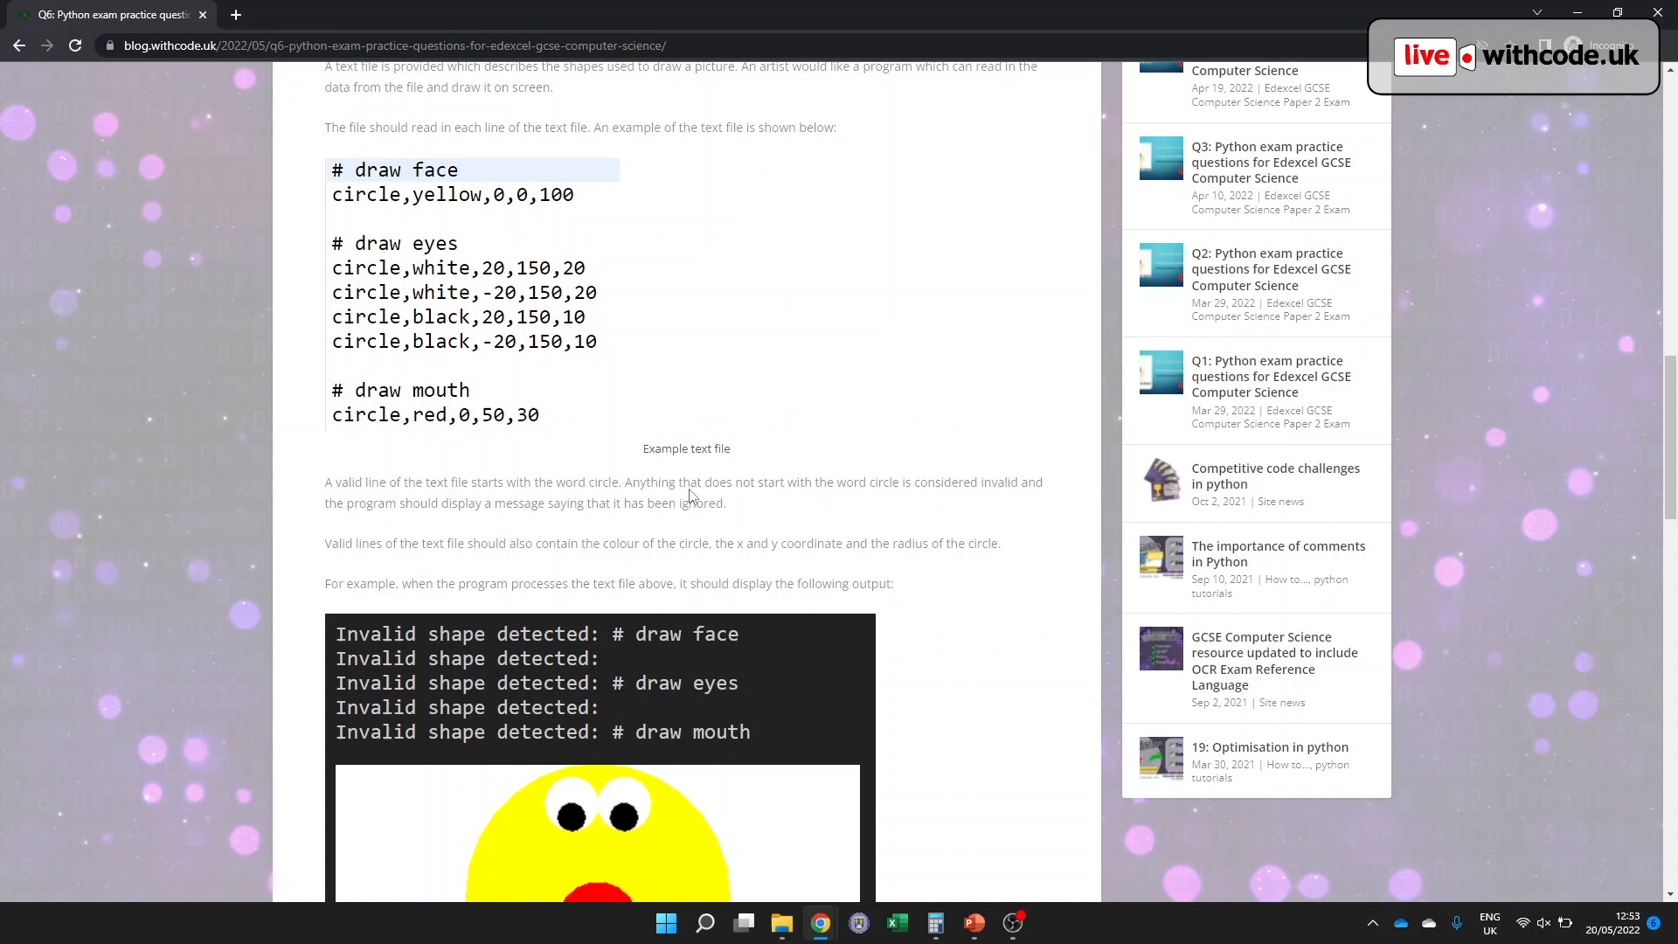
pyautogui.moveTo(412, 187)
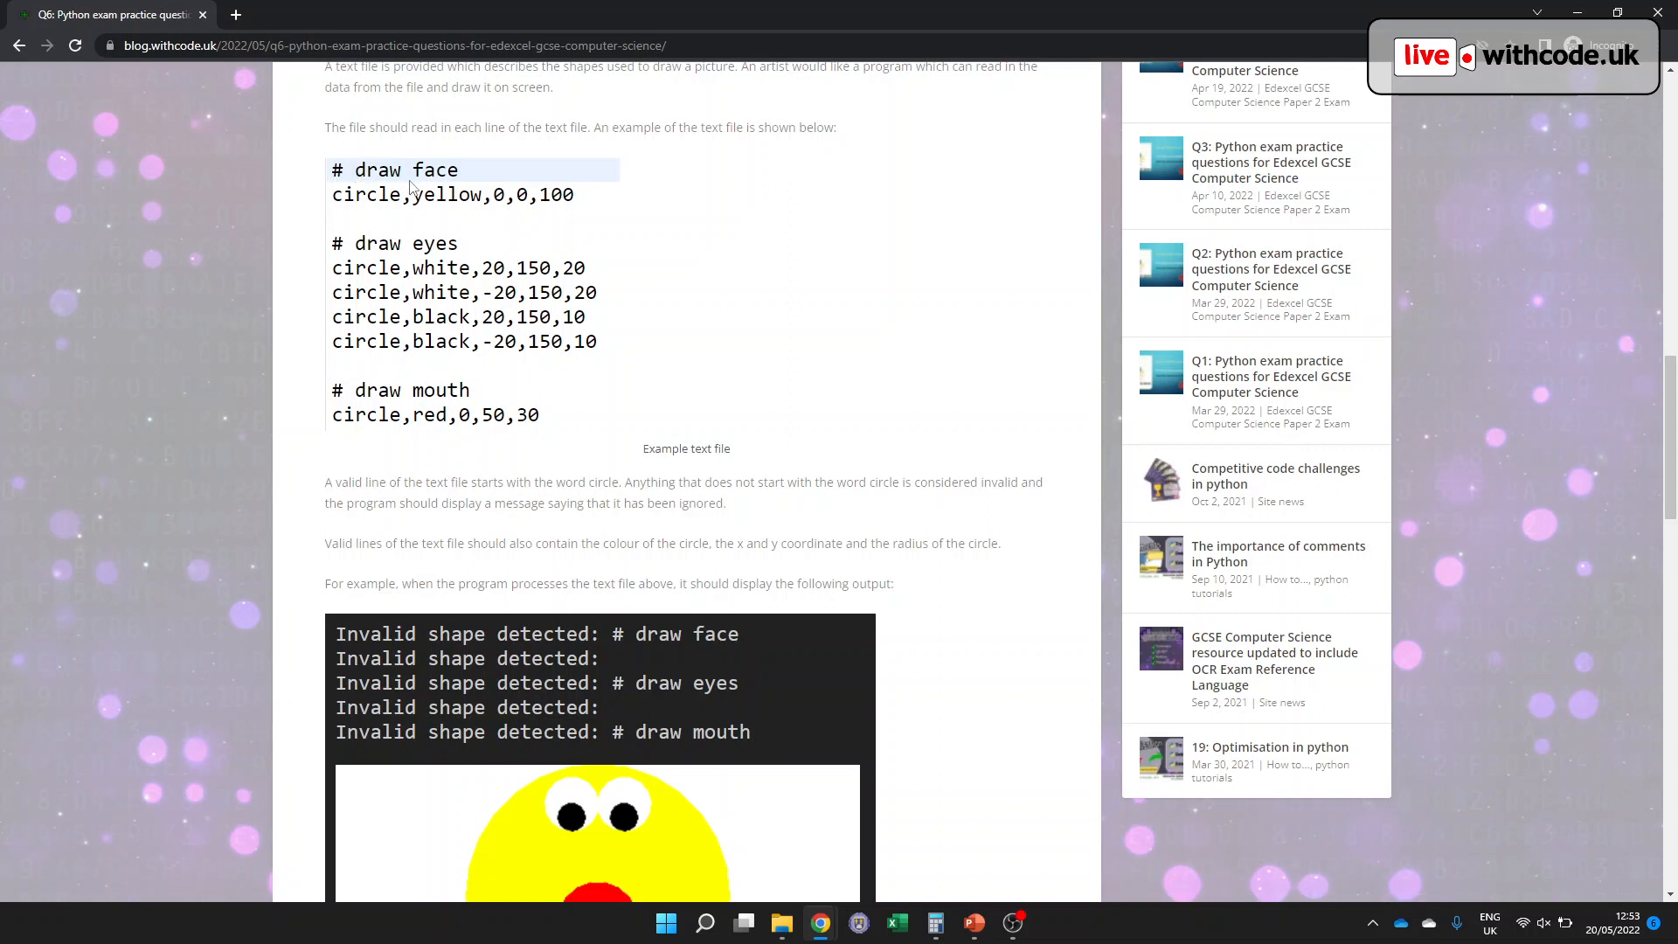
pyautogui.moveTo(621, 664)
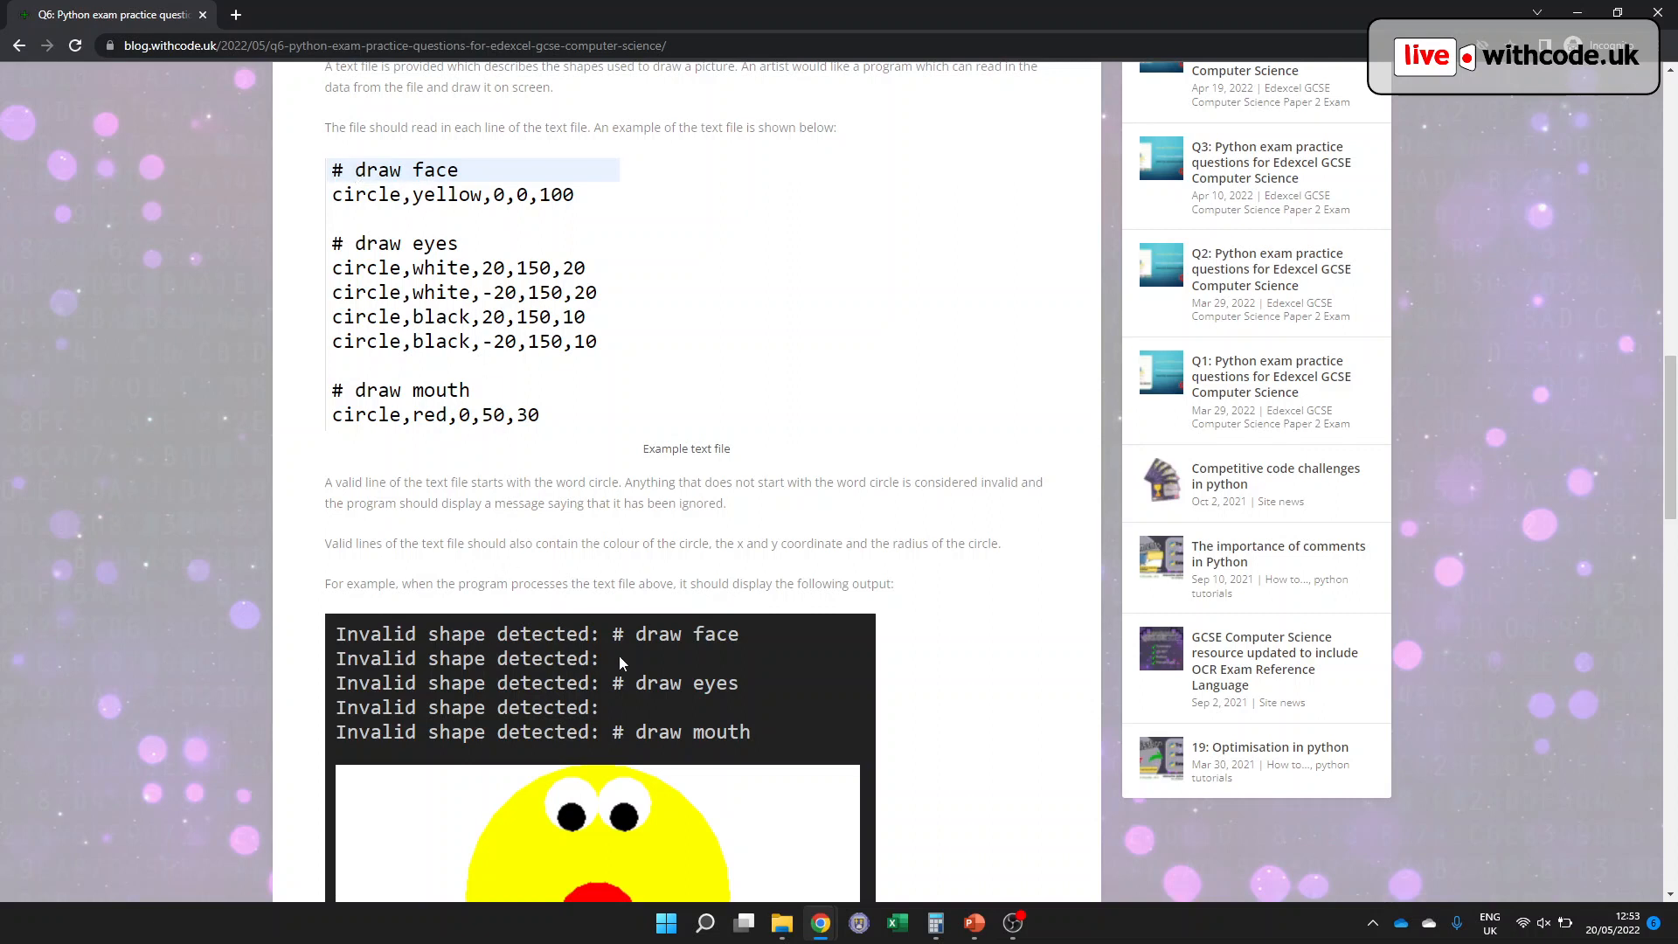
pyautogui.moveTo(553, 555)
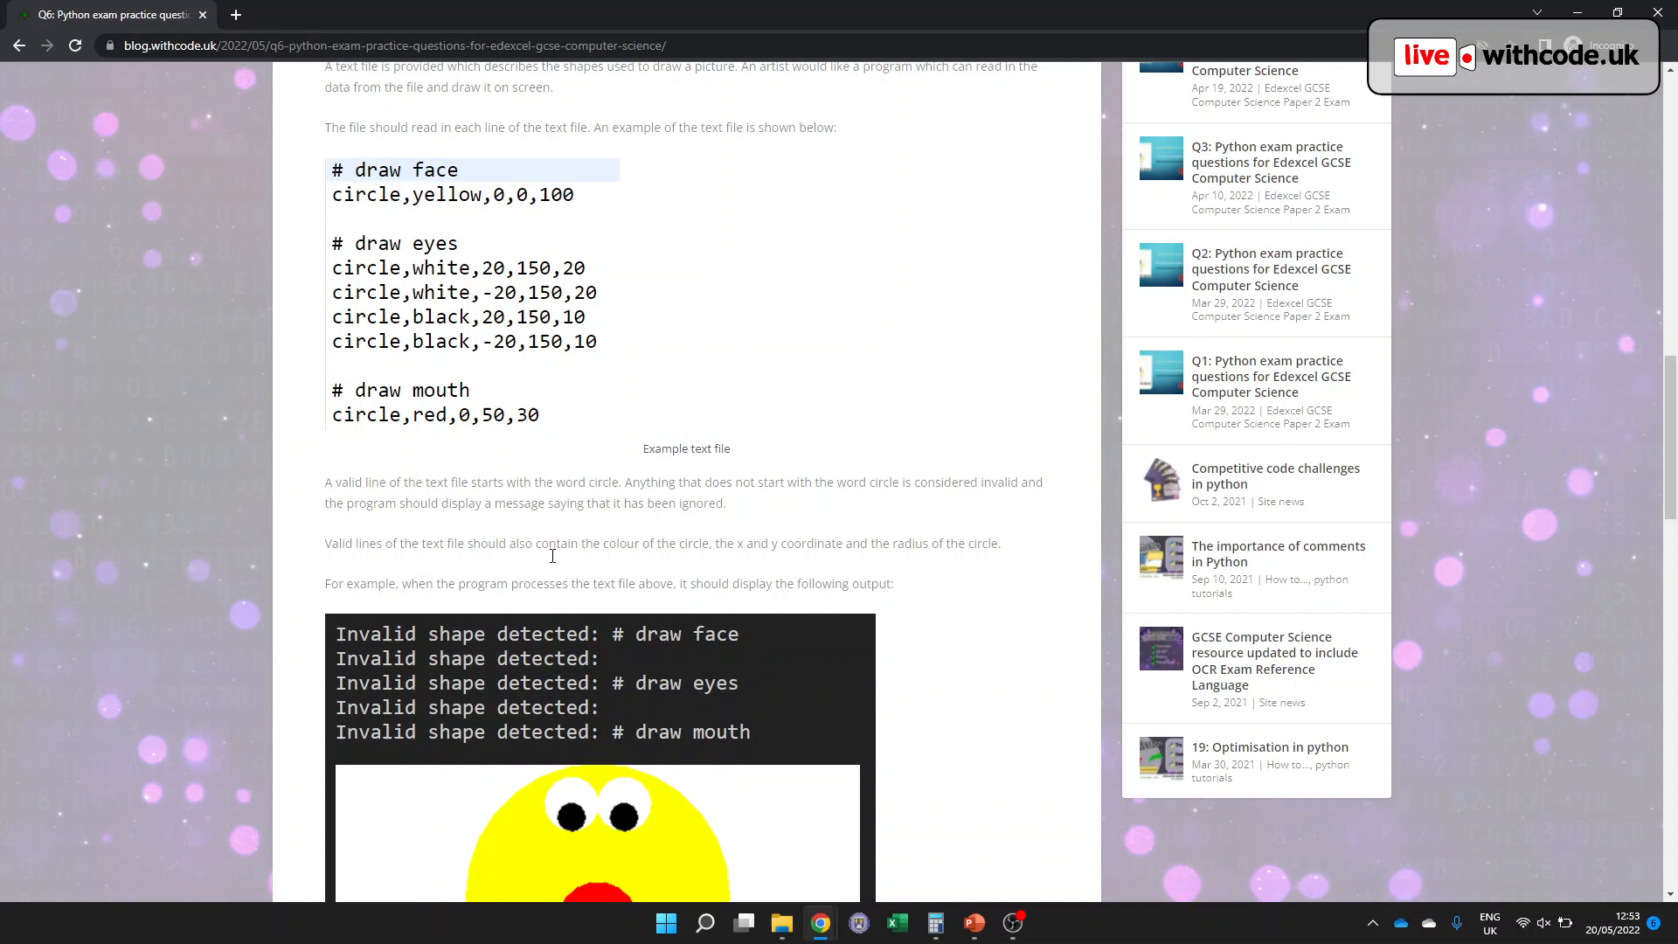
pyautogui.scroll(-3)
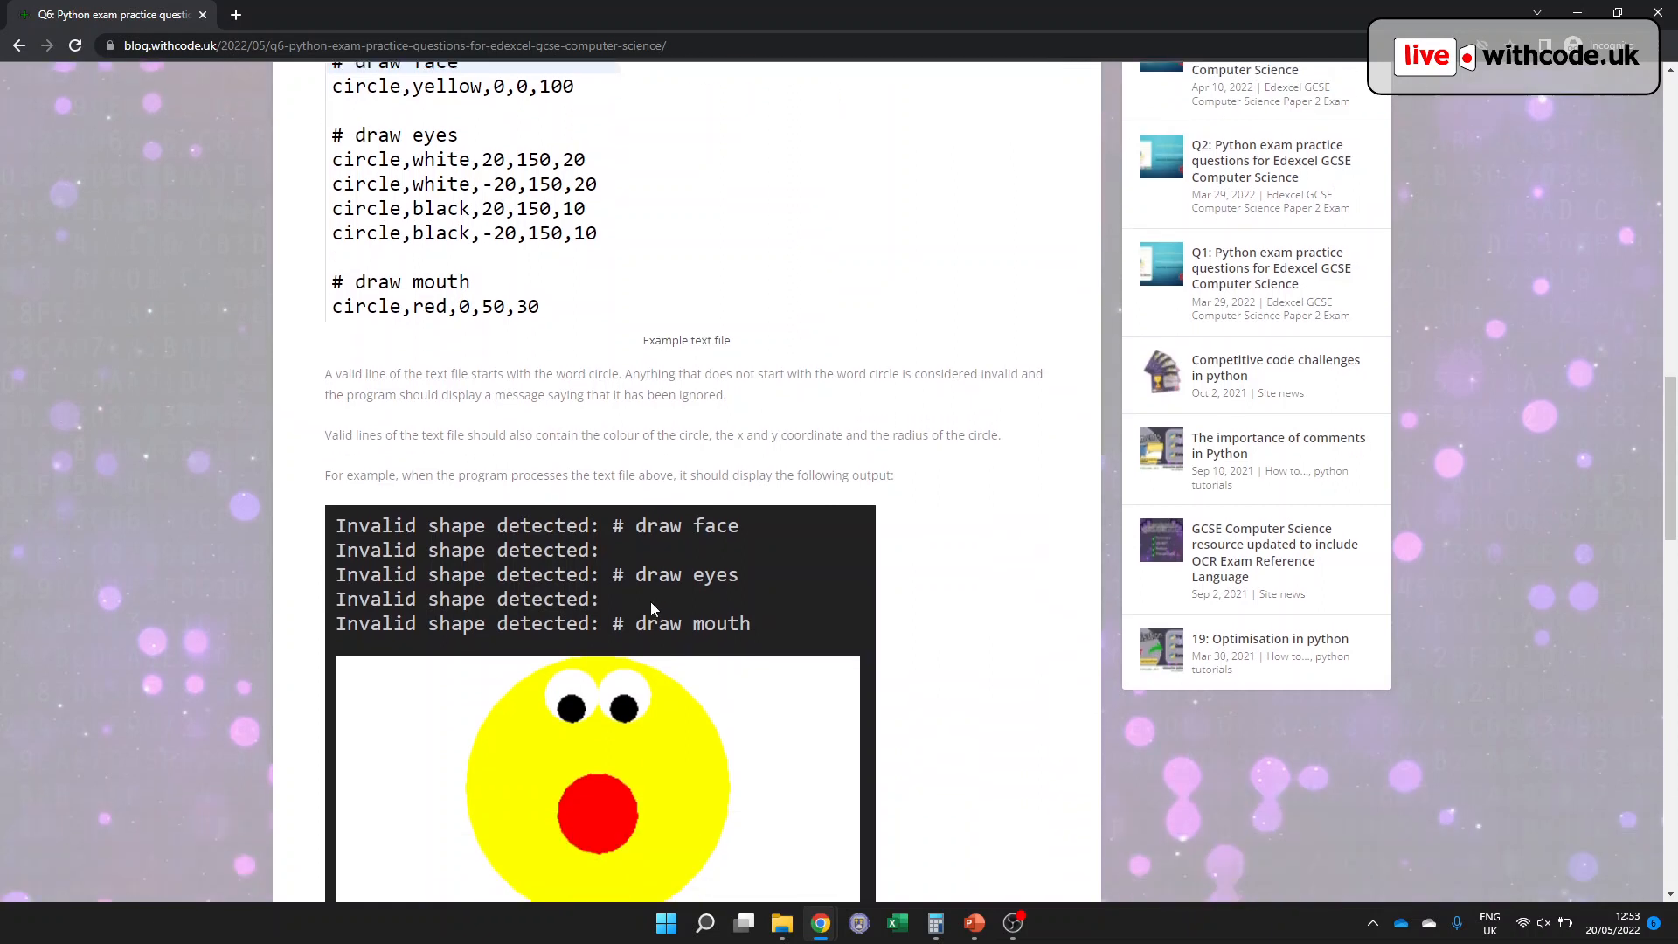
pyautogui.scroll(-3)
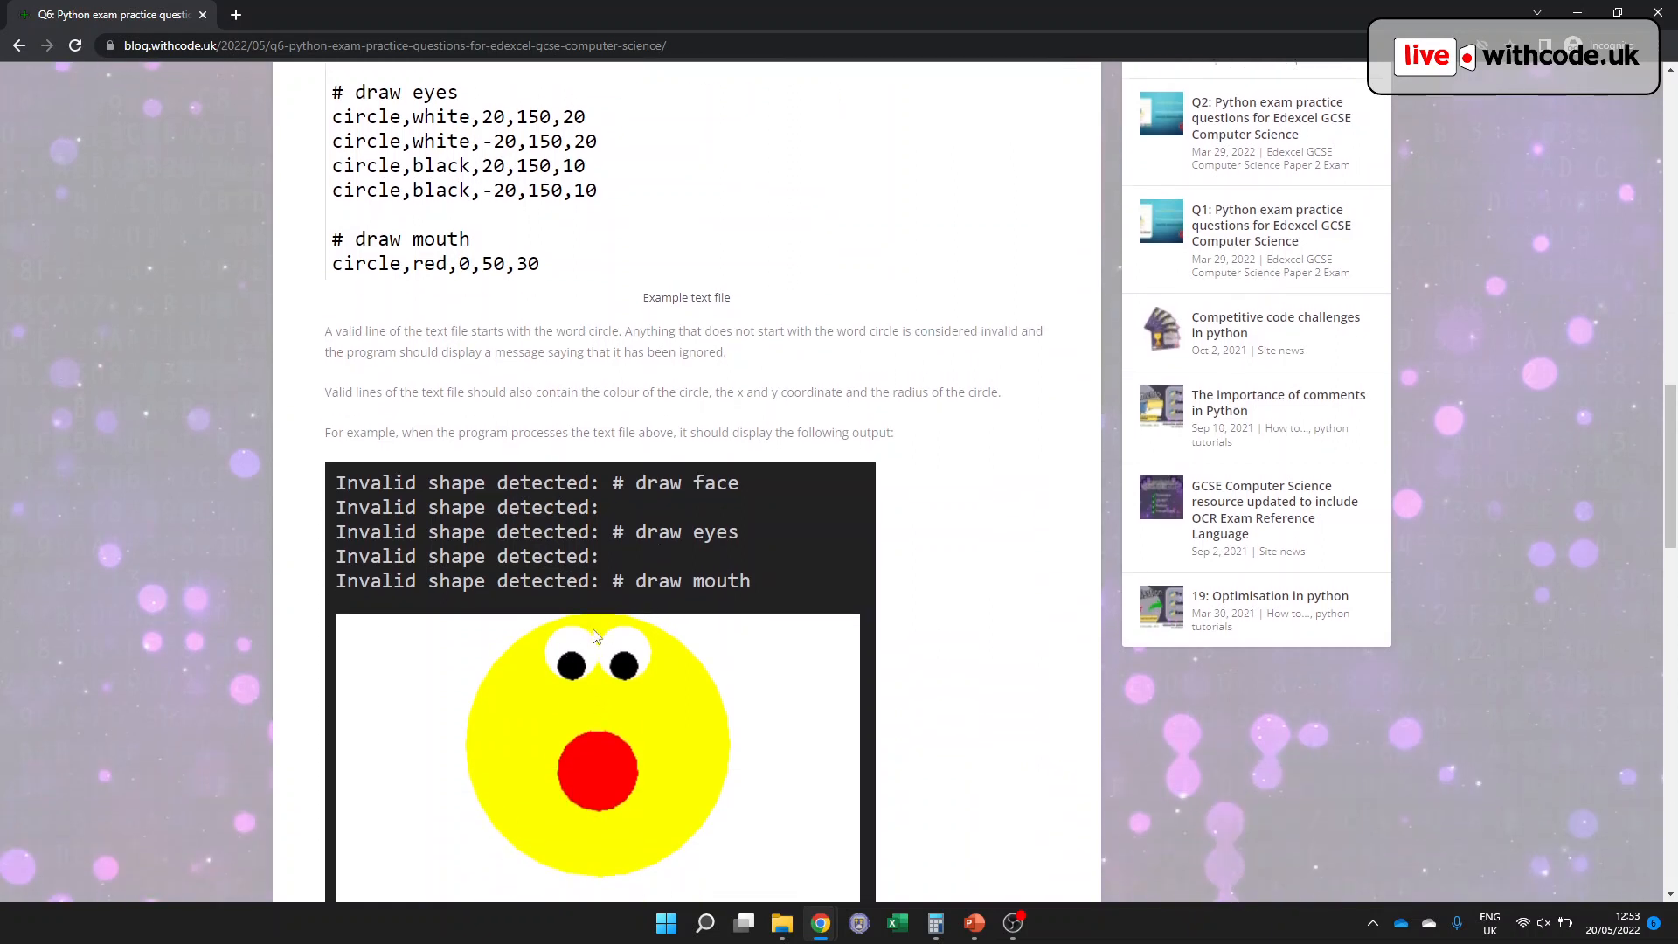
pyautogui.scroll(3)
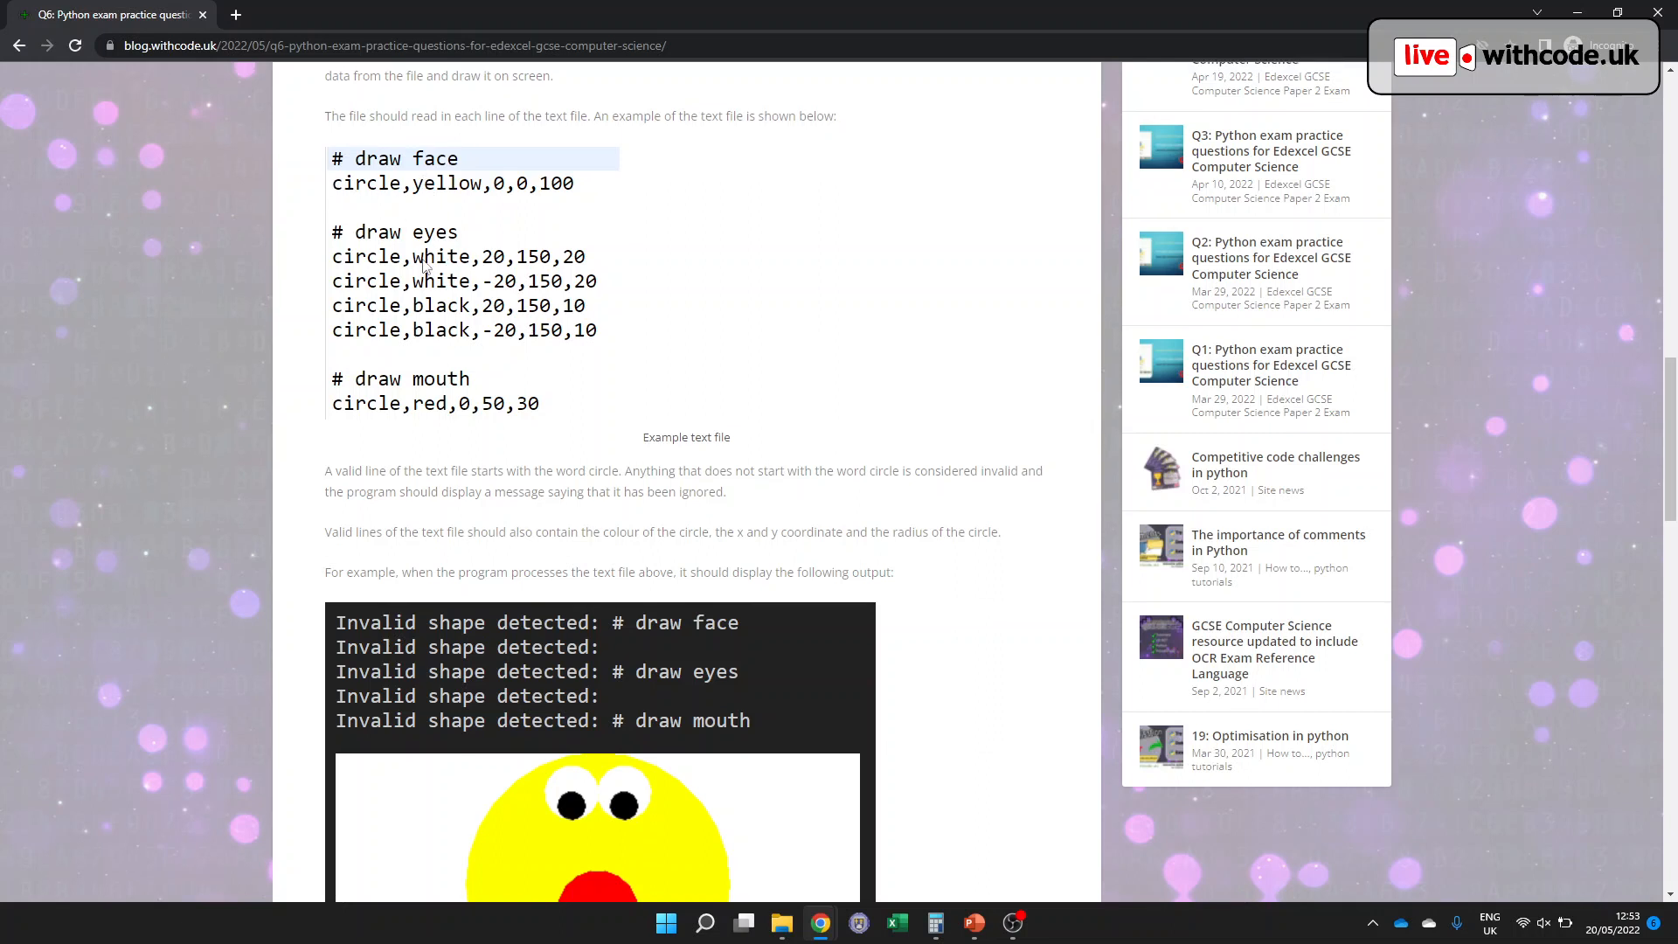
pyautogui.moveTo(445, 264)
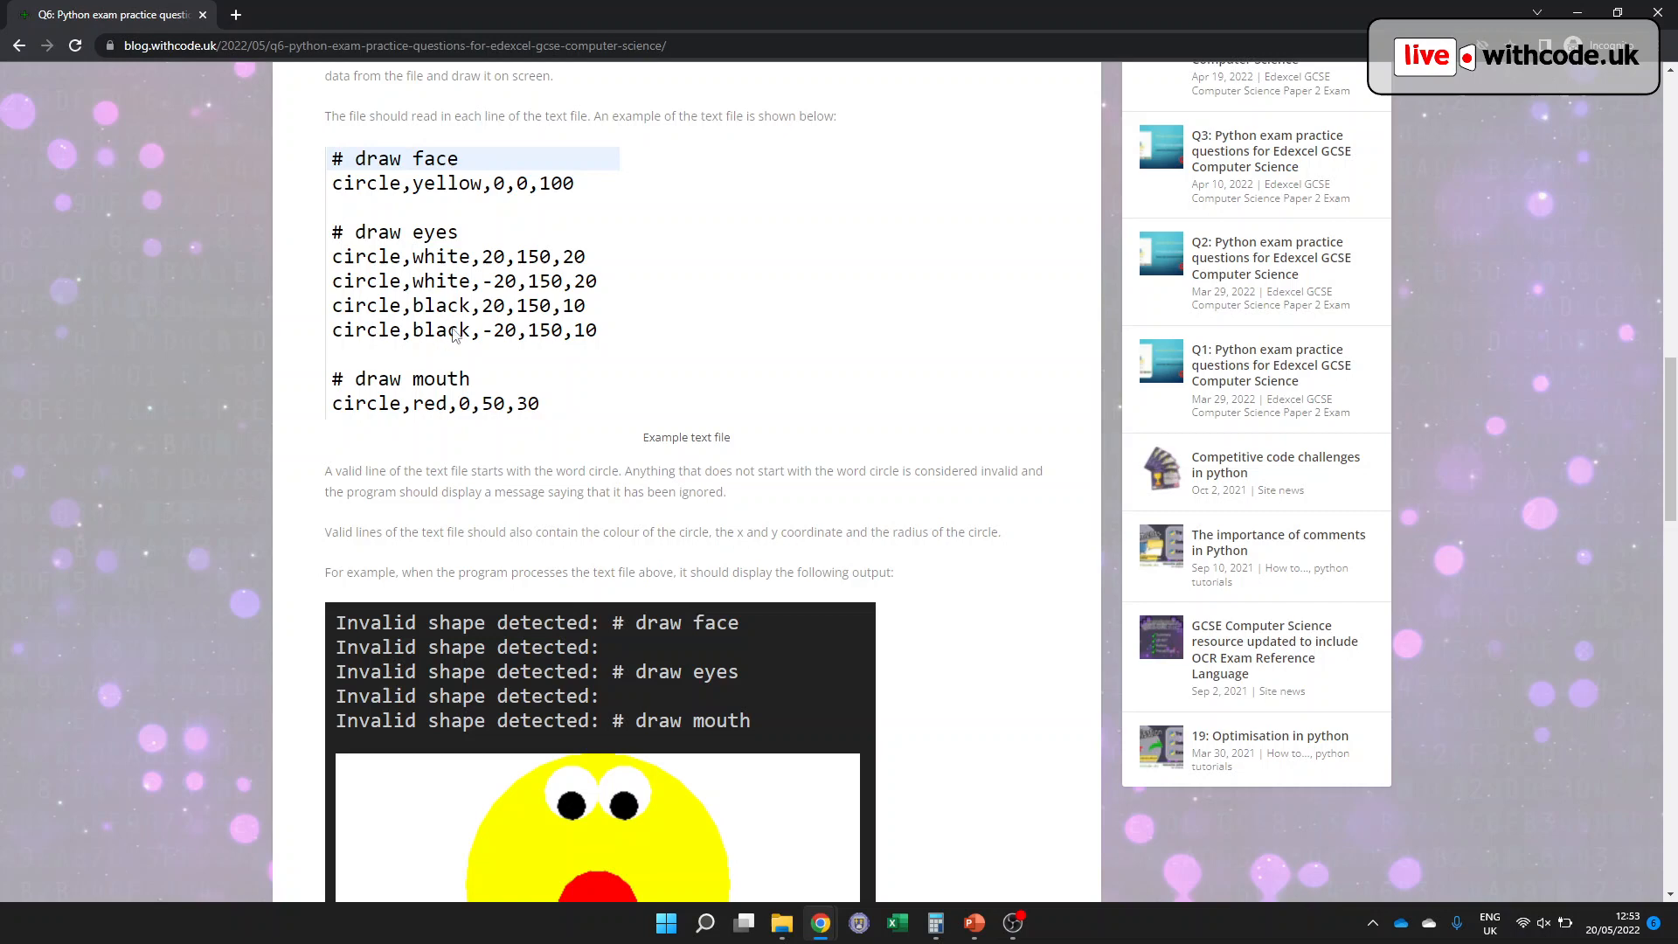
pyautogui.scroll(-3)
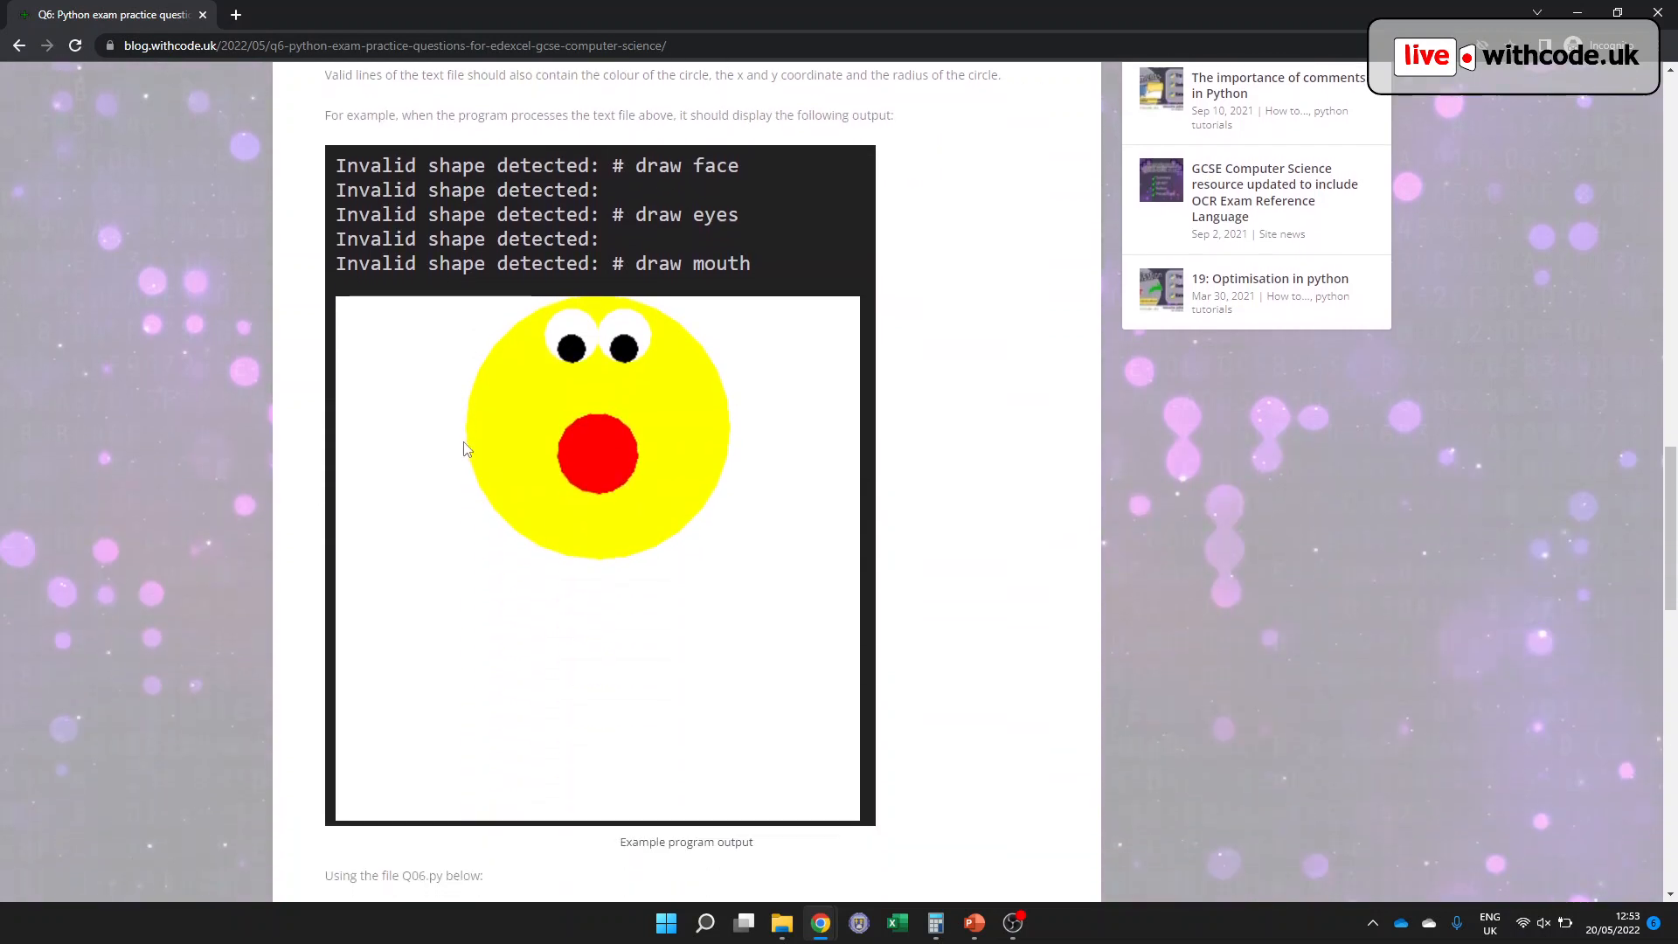
pyautogui.scroll(-3)
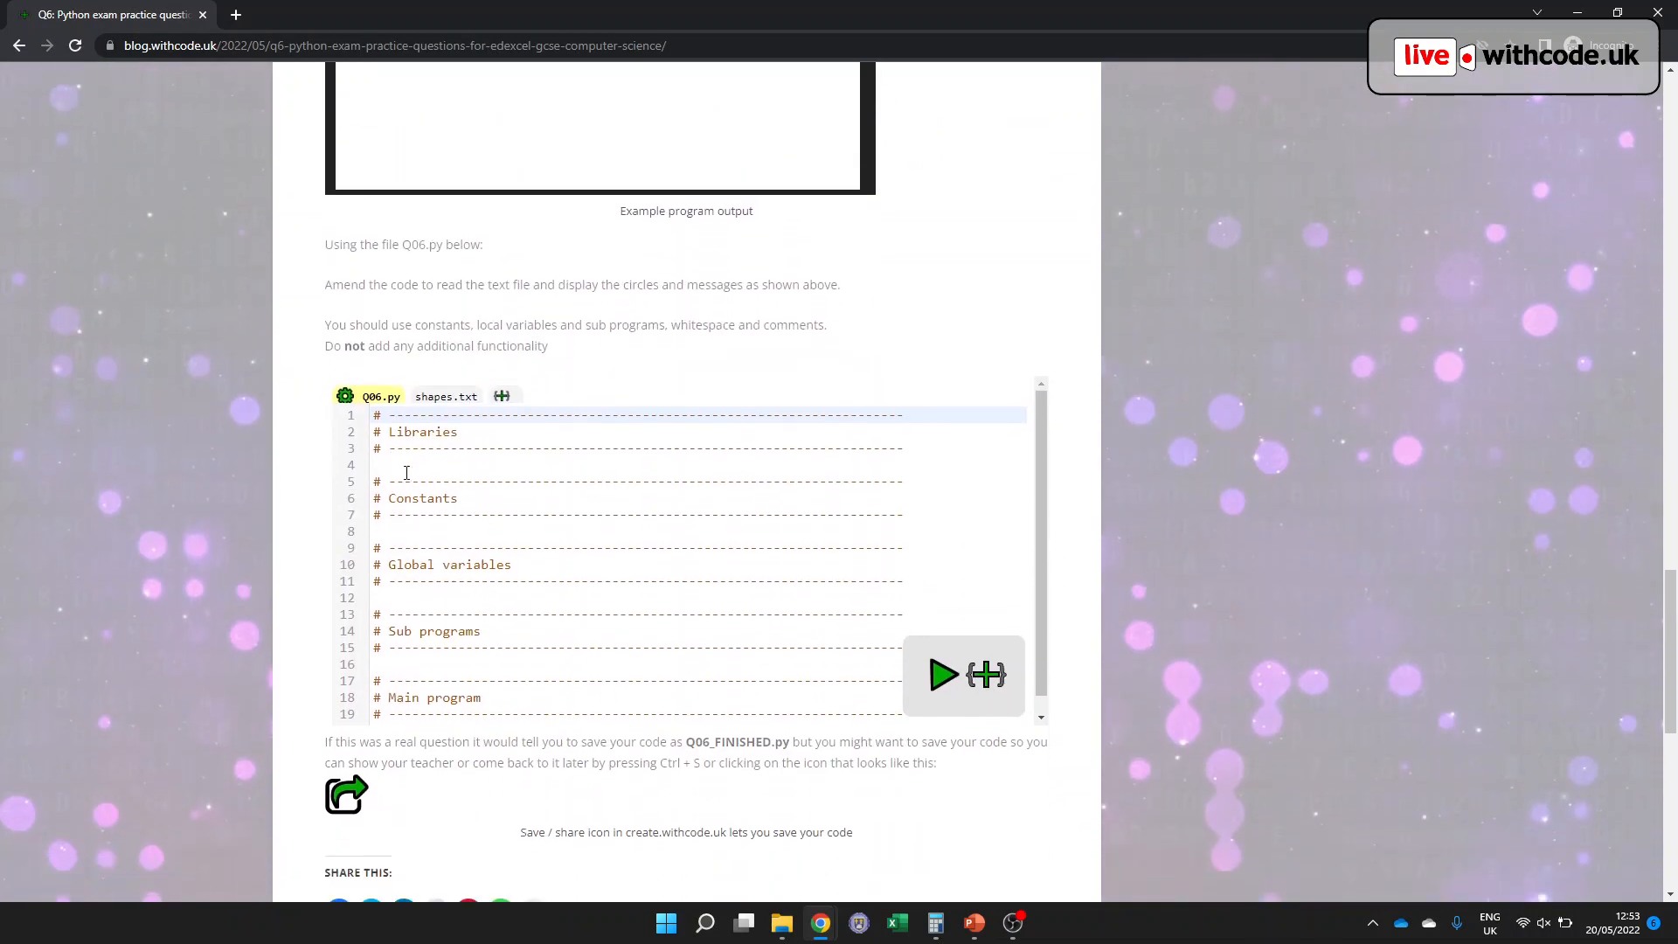
# - Open the starter code in a full editor tab, view shapes.txt, and return to Q06.py
pyautogui.click(599, 531)
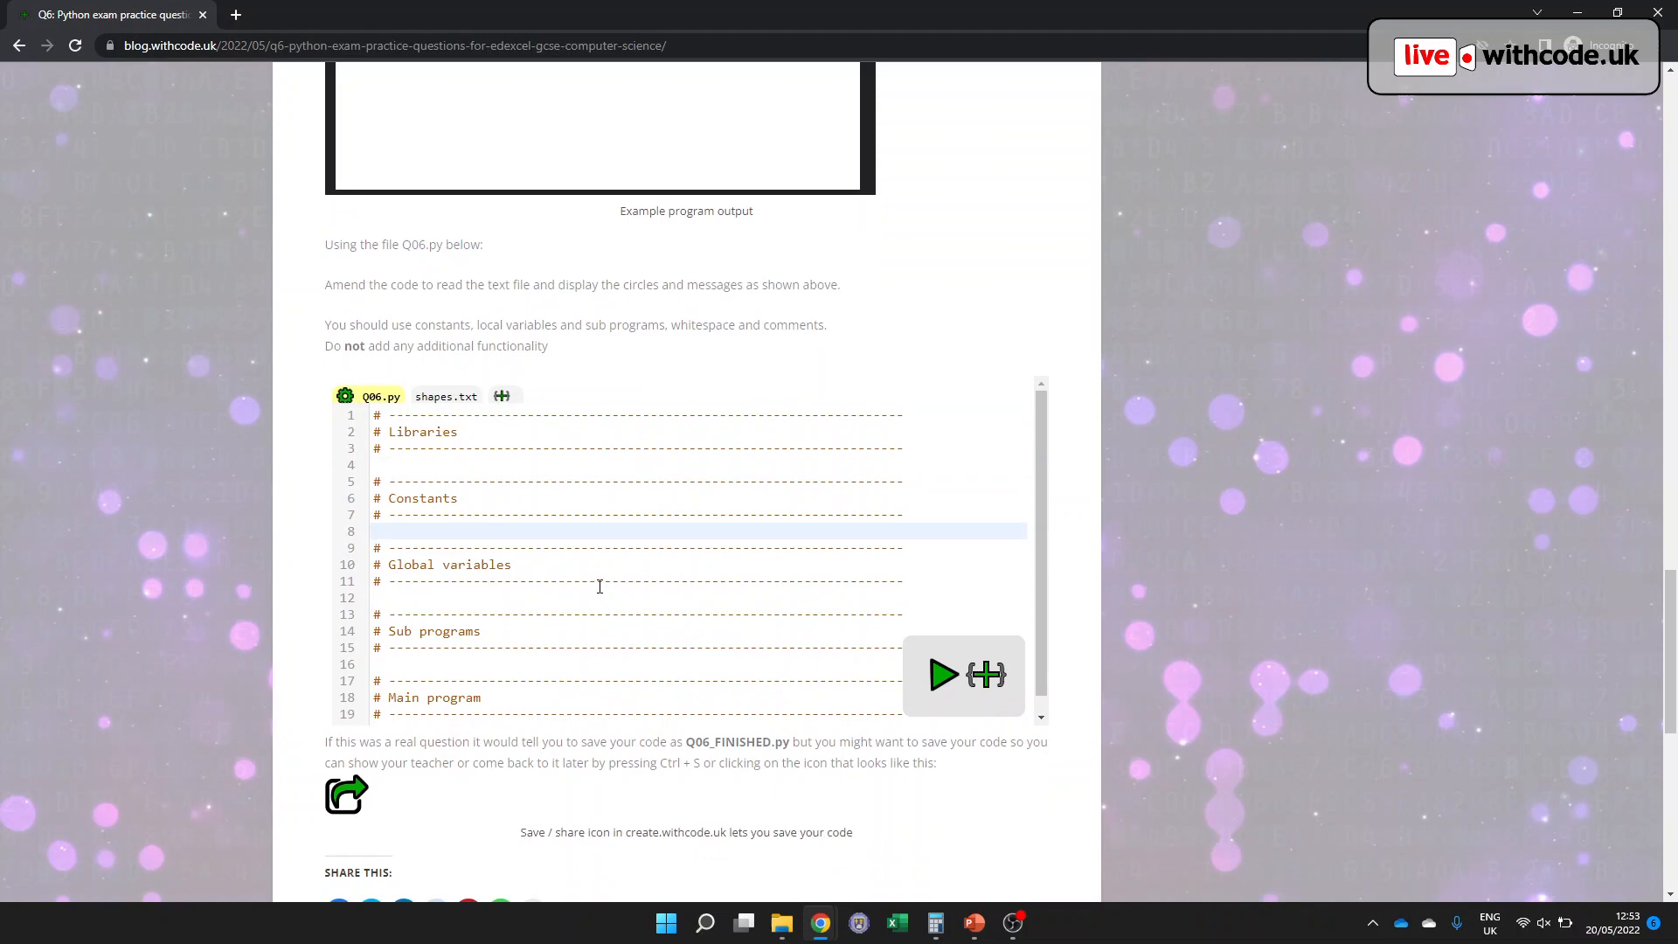
pyautogui.click(942, 675)
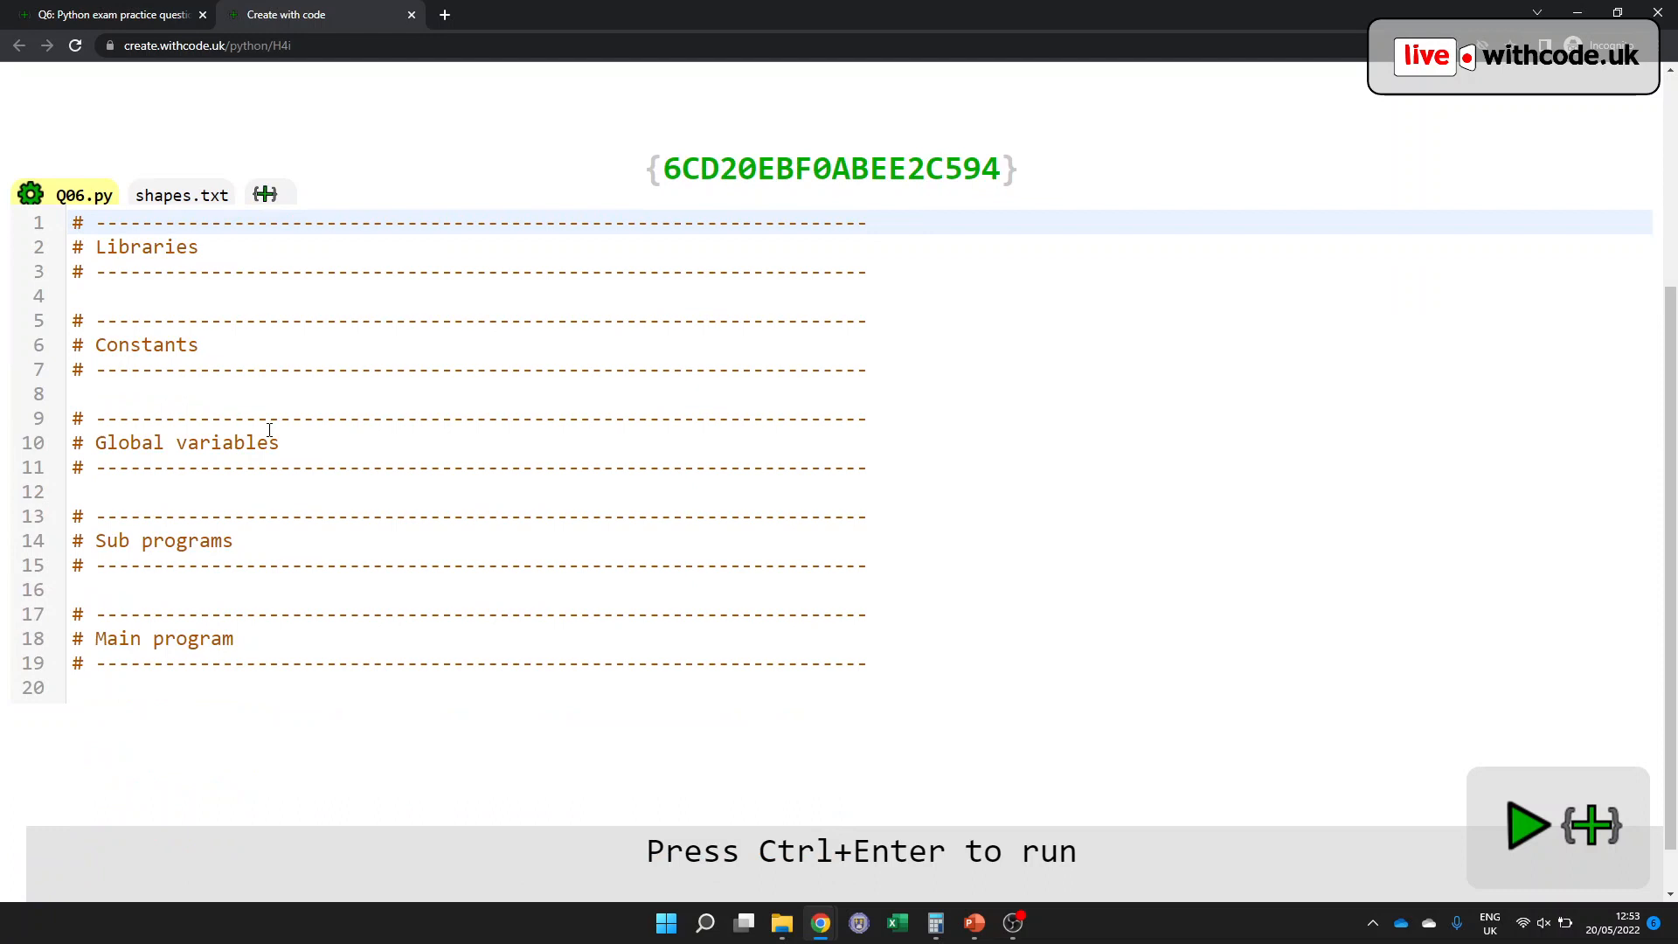
pyautogui.click(180, 194)
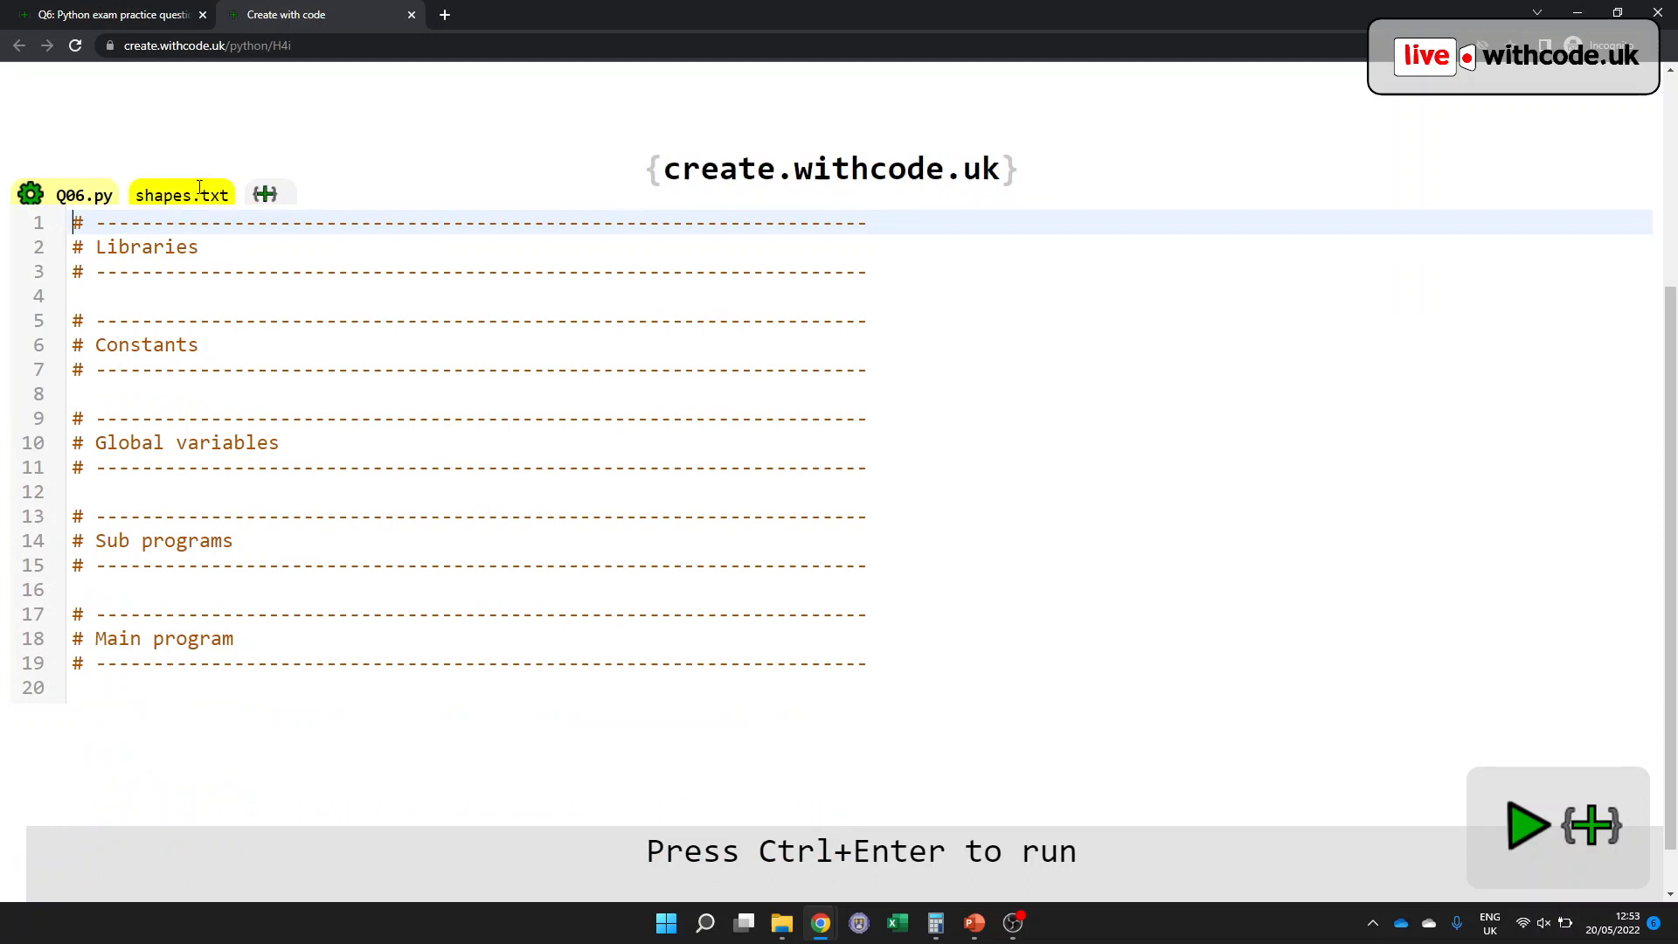
pyautogui.click(180, 194)
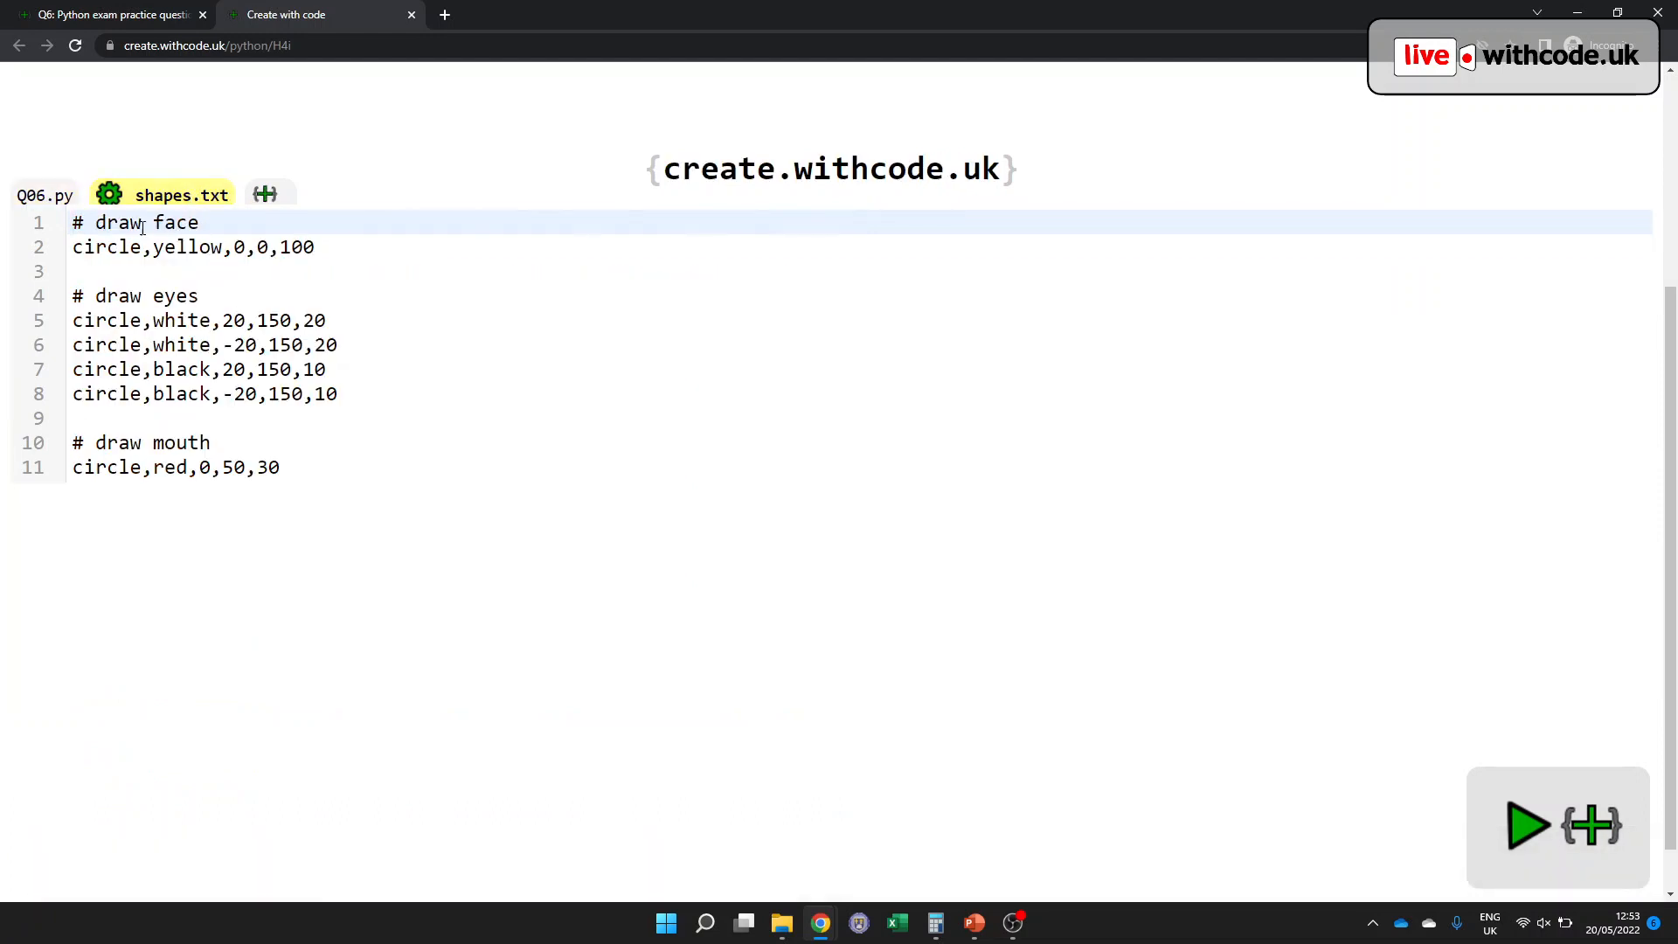
pyautogui.click(46, 194)
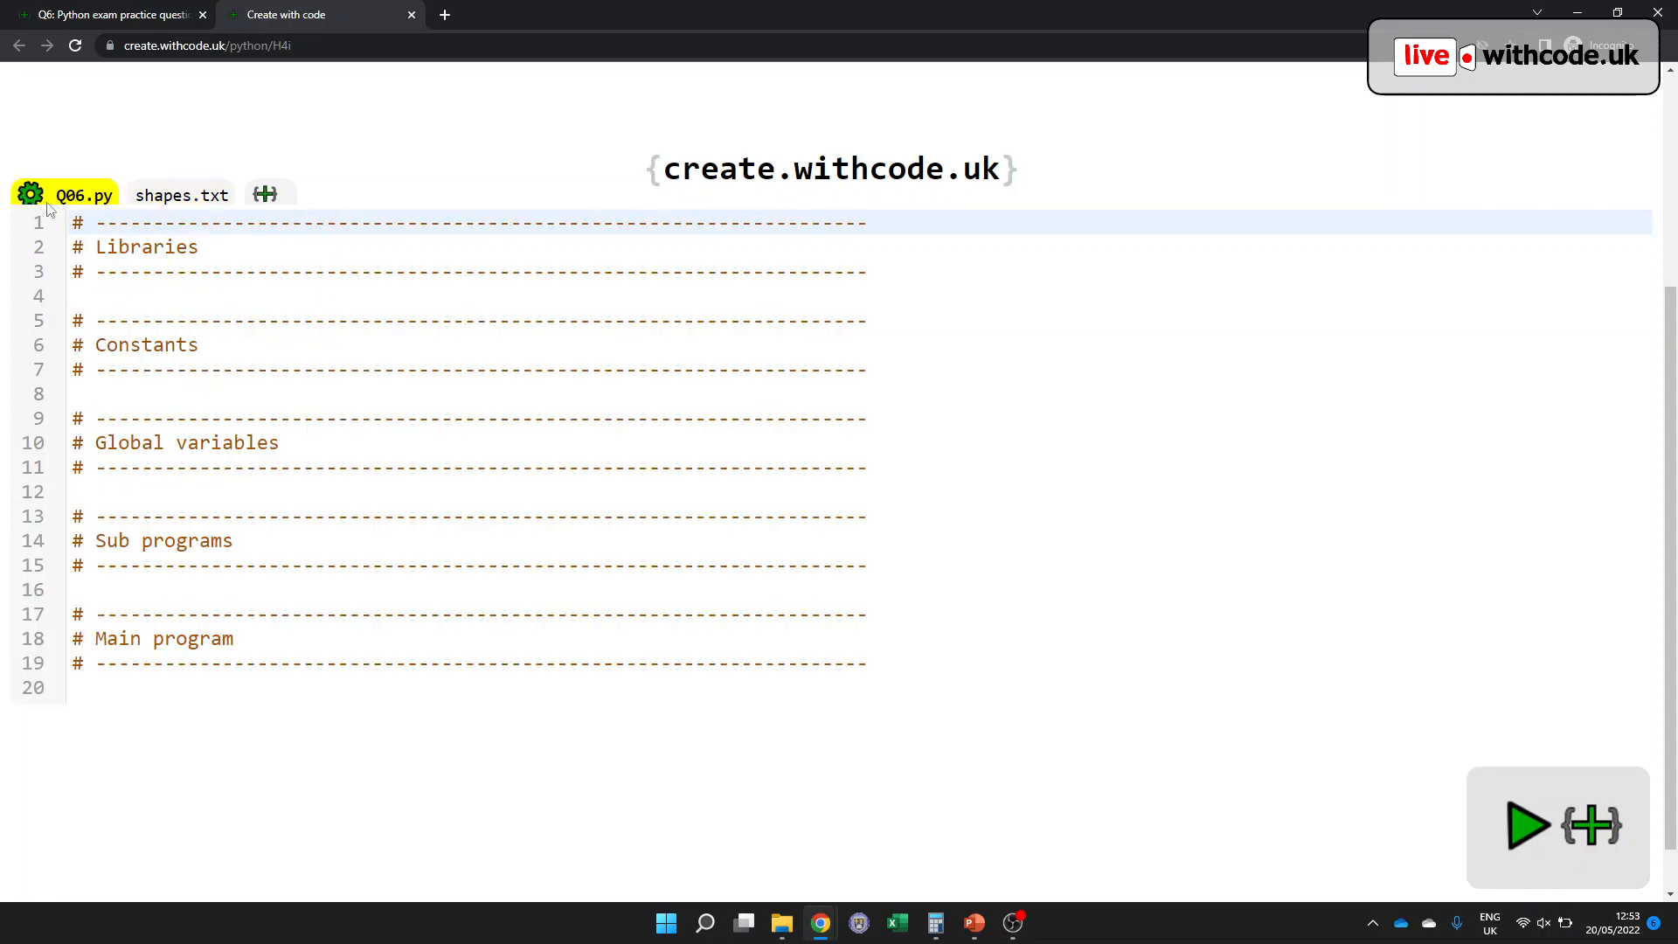
# - Snap the editor and the challenge page side by side on screen
pyautogui.press('alt+tab')
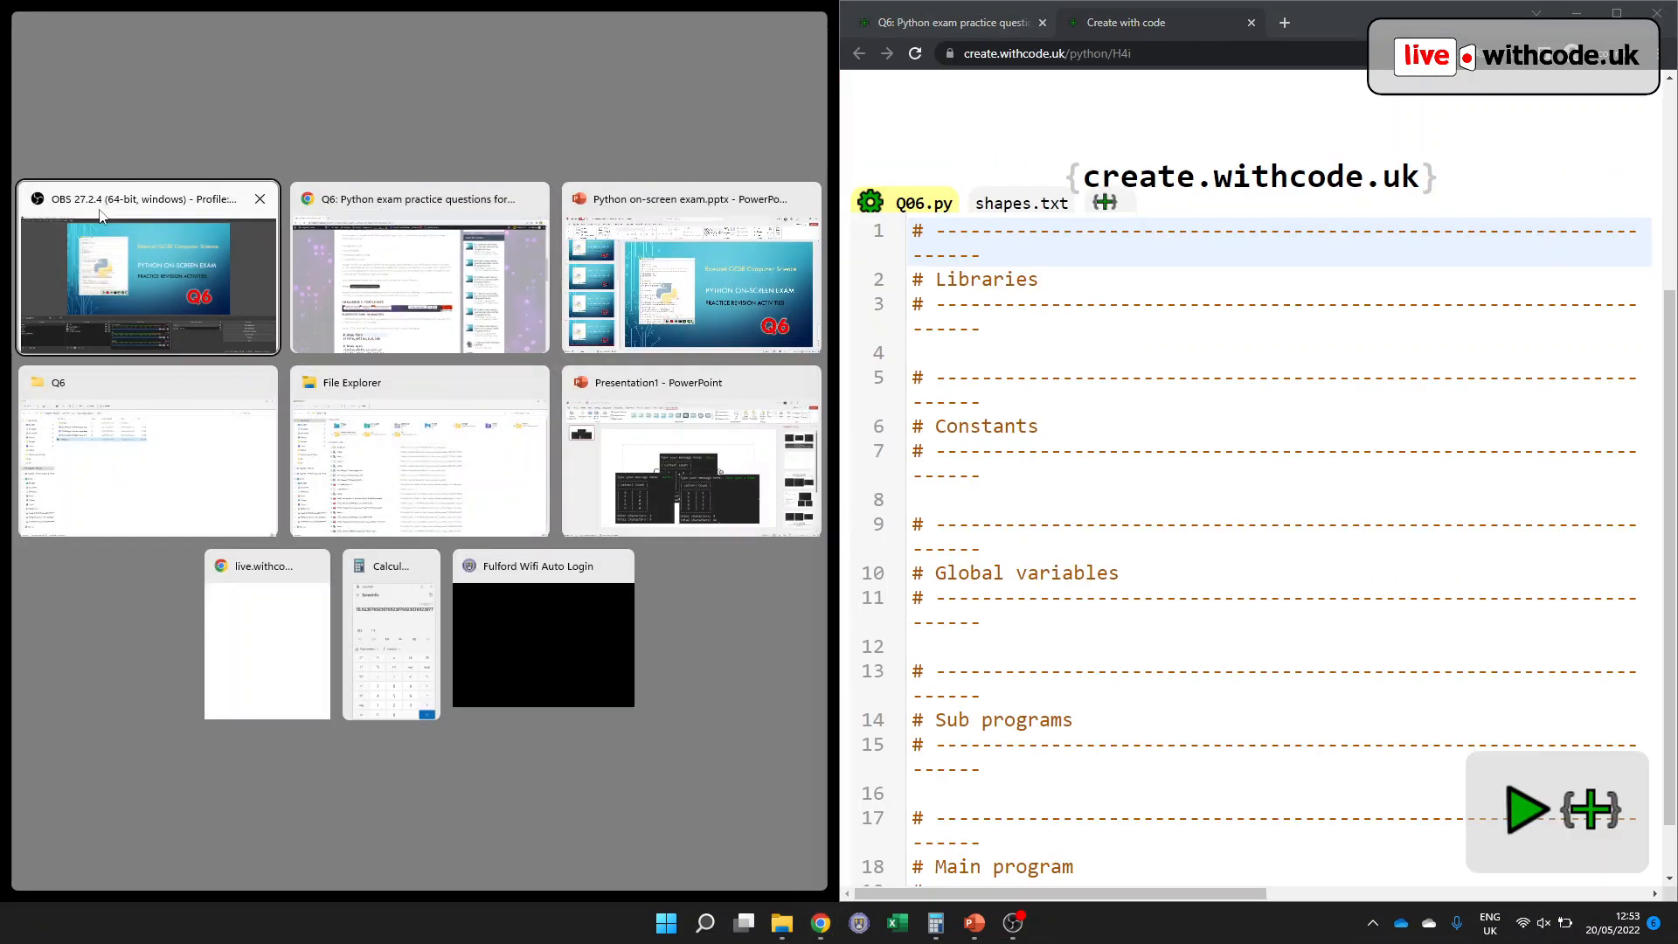
pyautogui.click(418, 266)
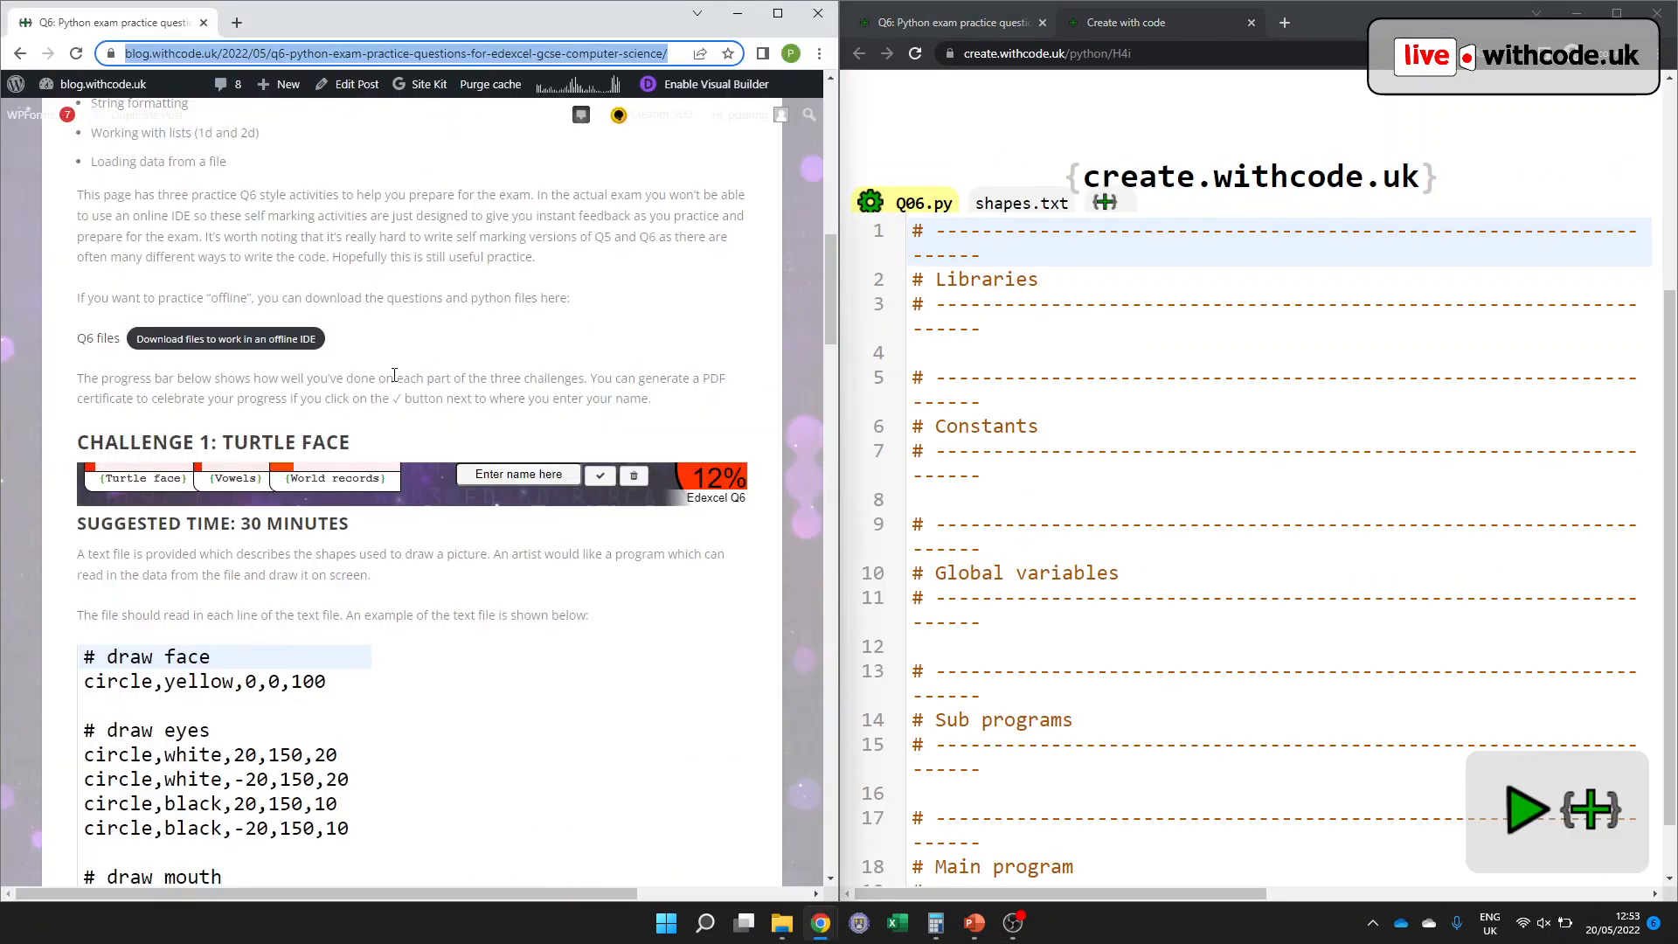
pyautogui.scroll(-3)
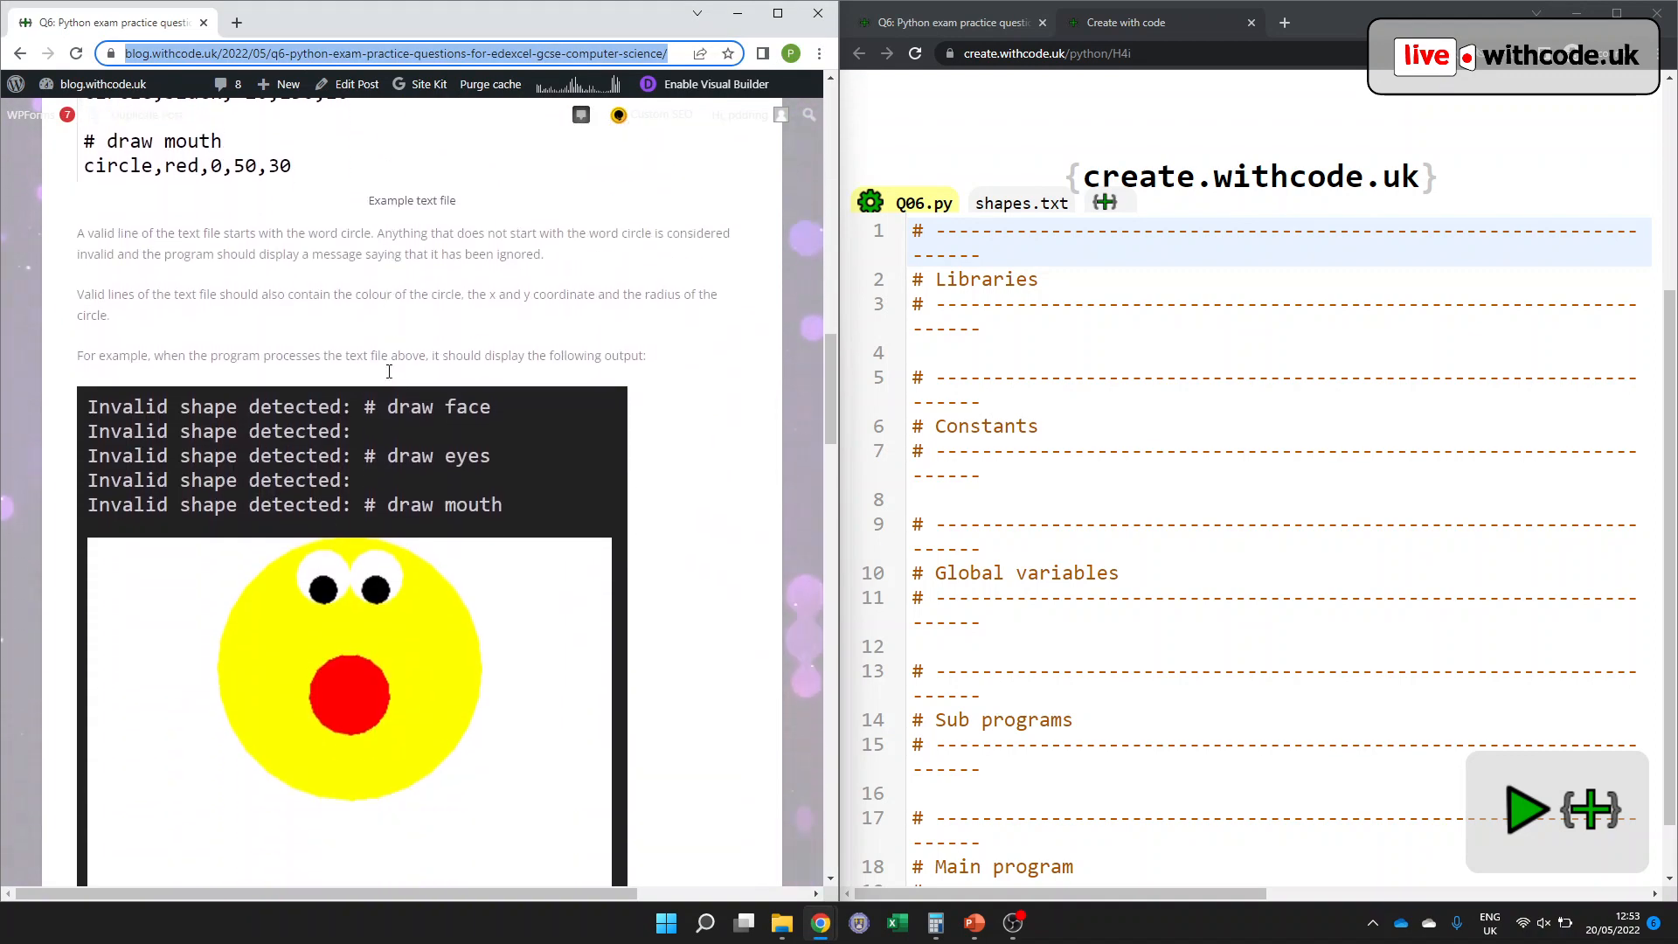
pyautogui.scroll(-3)
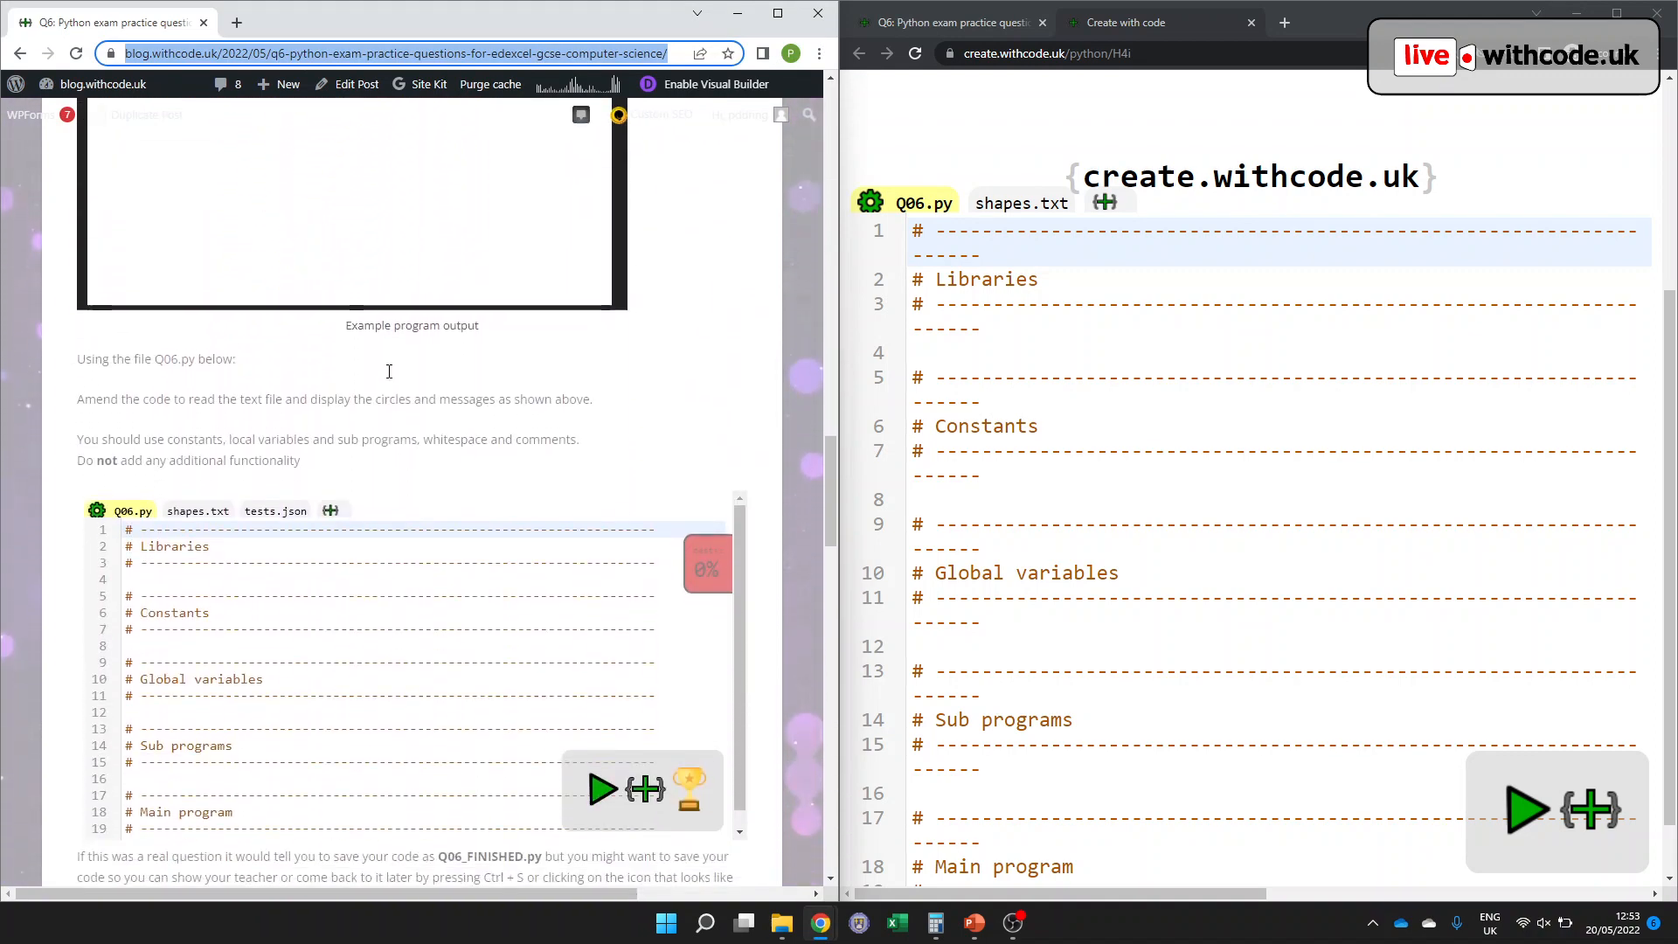
pyautogui.scroll(-3)
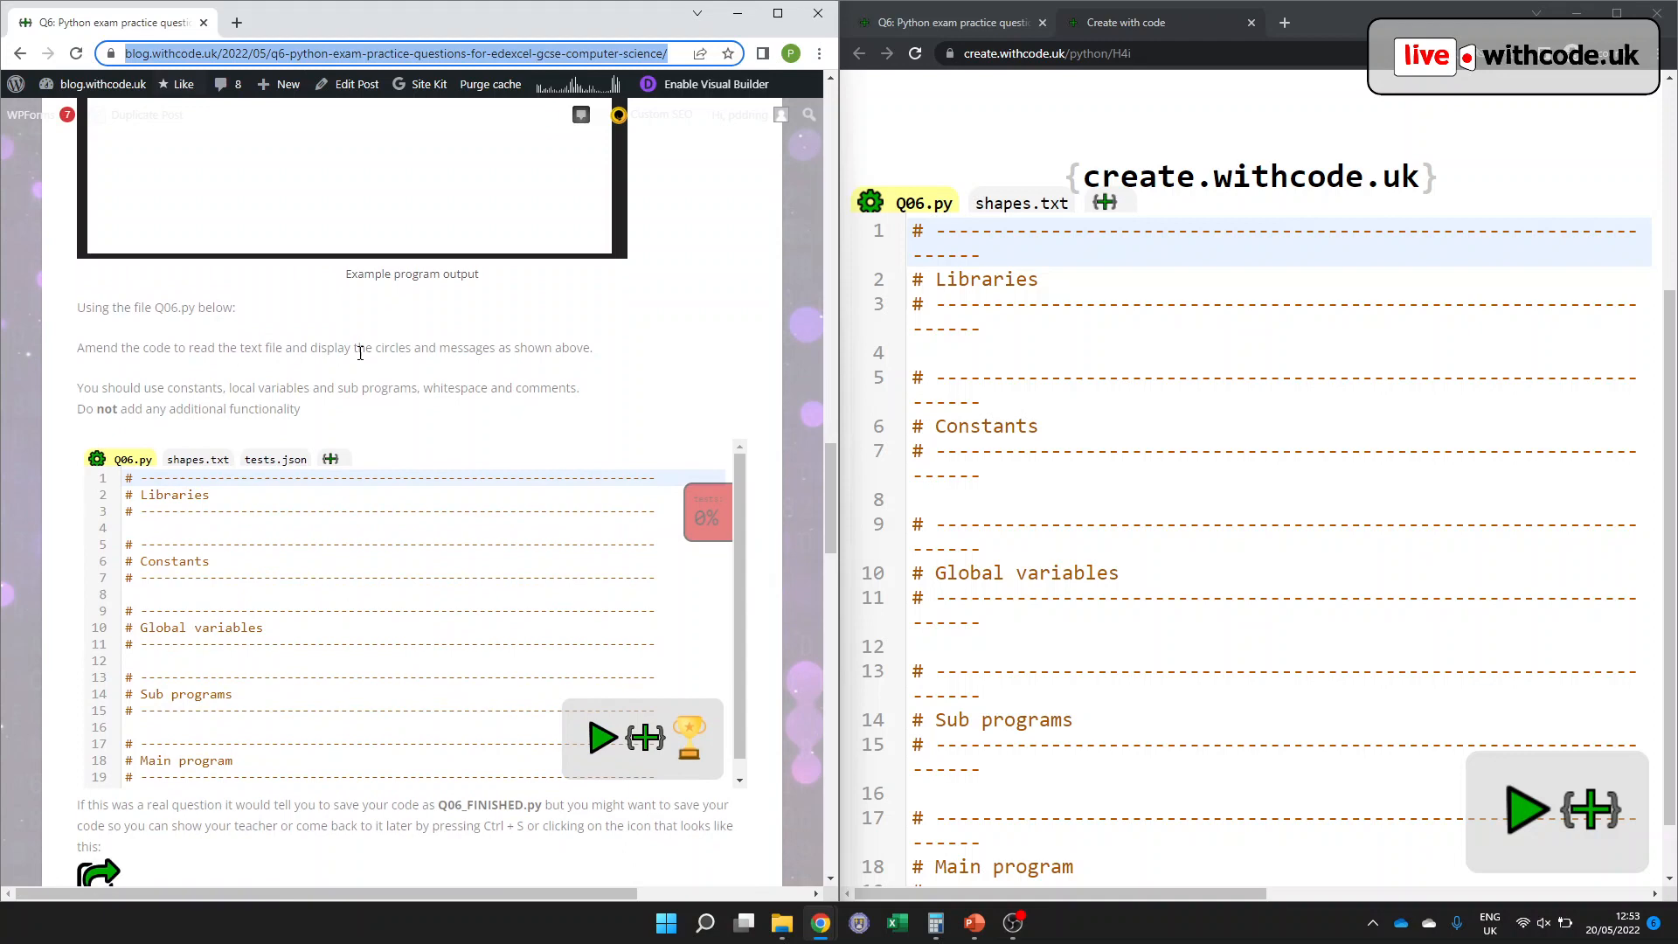
pyautogui.moveTo(626, 336)
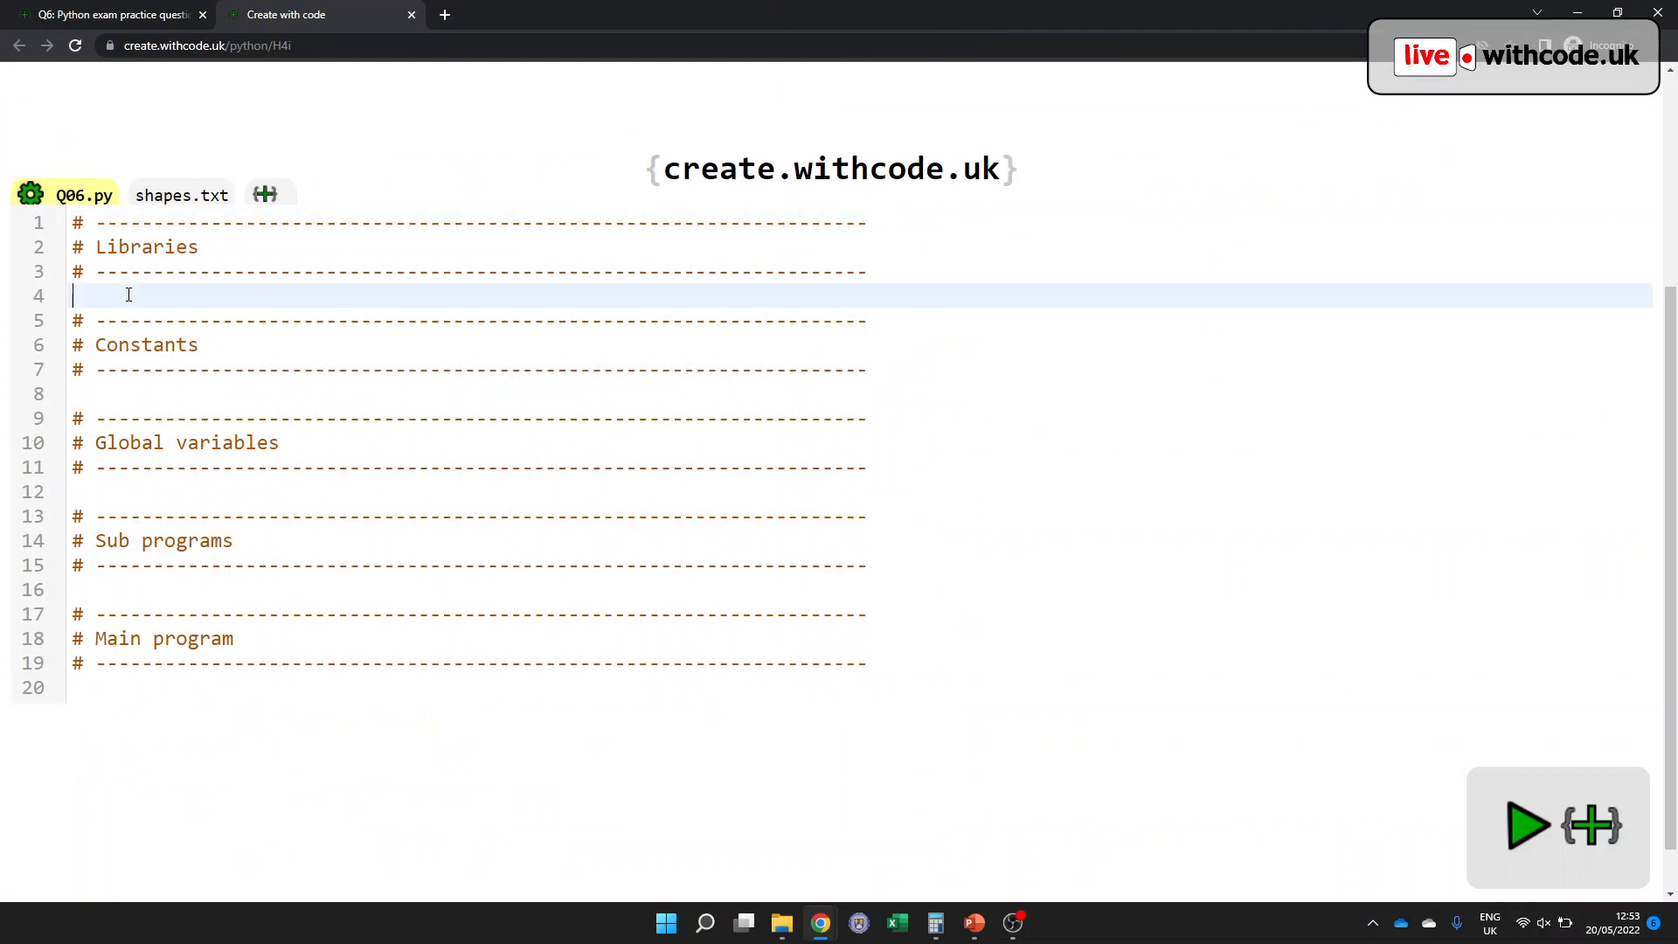
# - Add import turtle under Libraries and open the Tests panel to see results
pyautogui.write('import turtle')
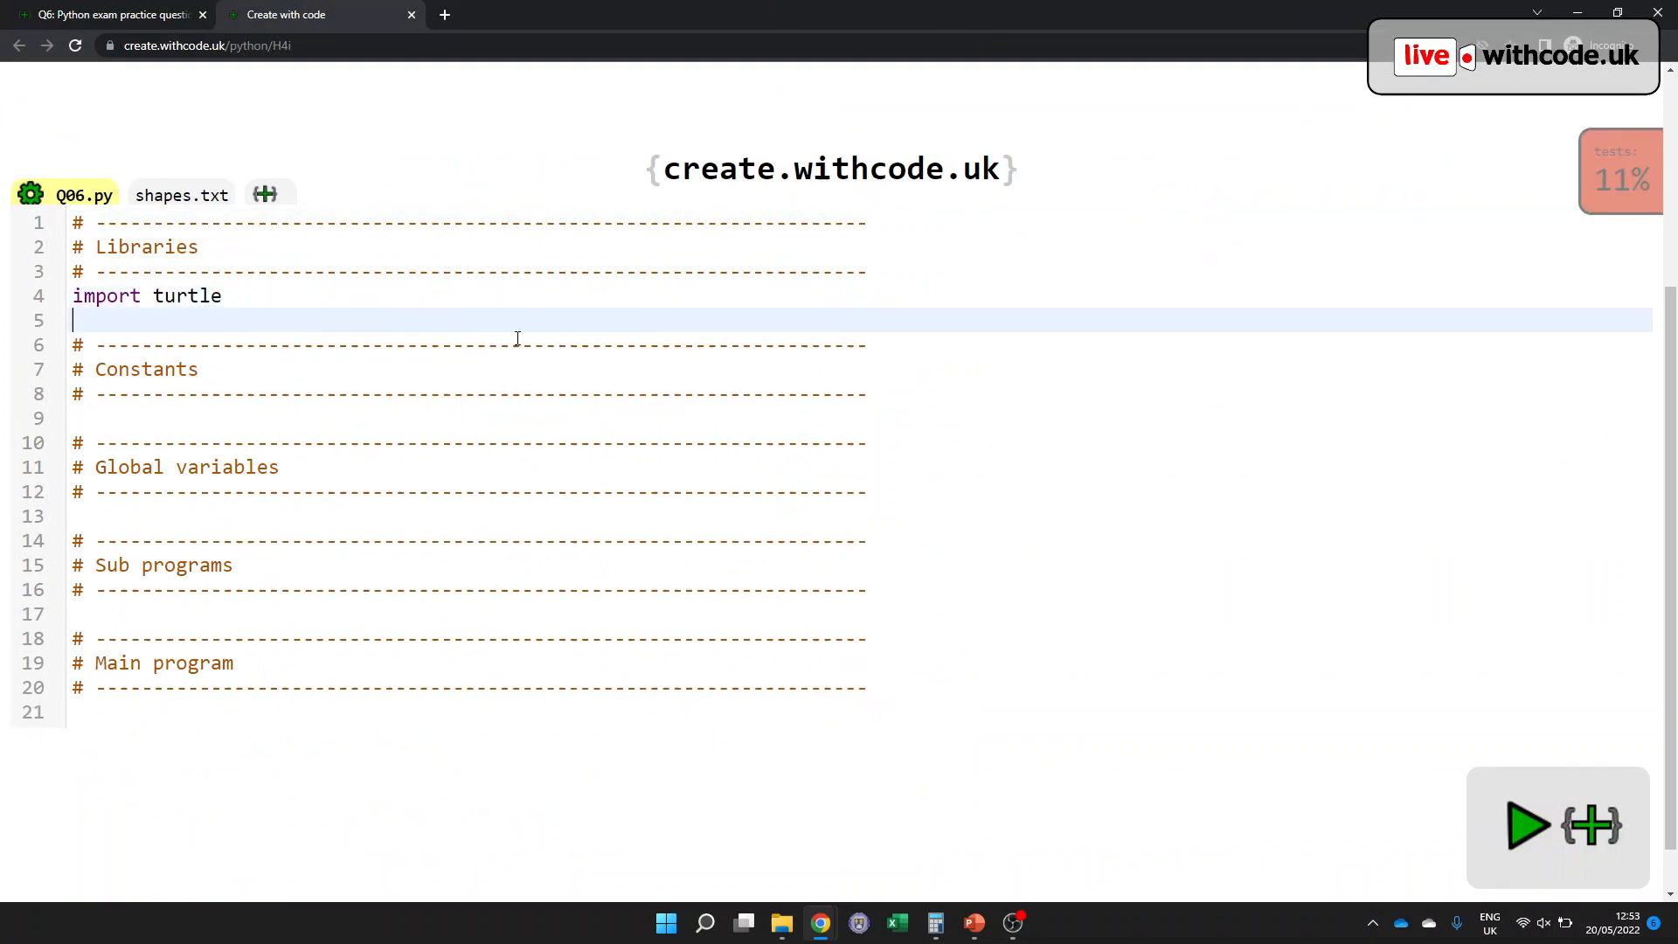
pyautogui.click(1528, 824)
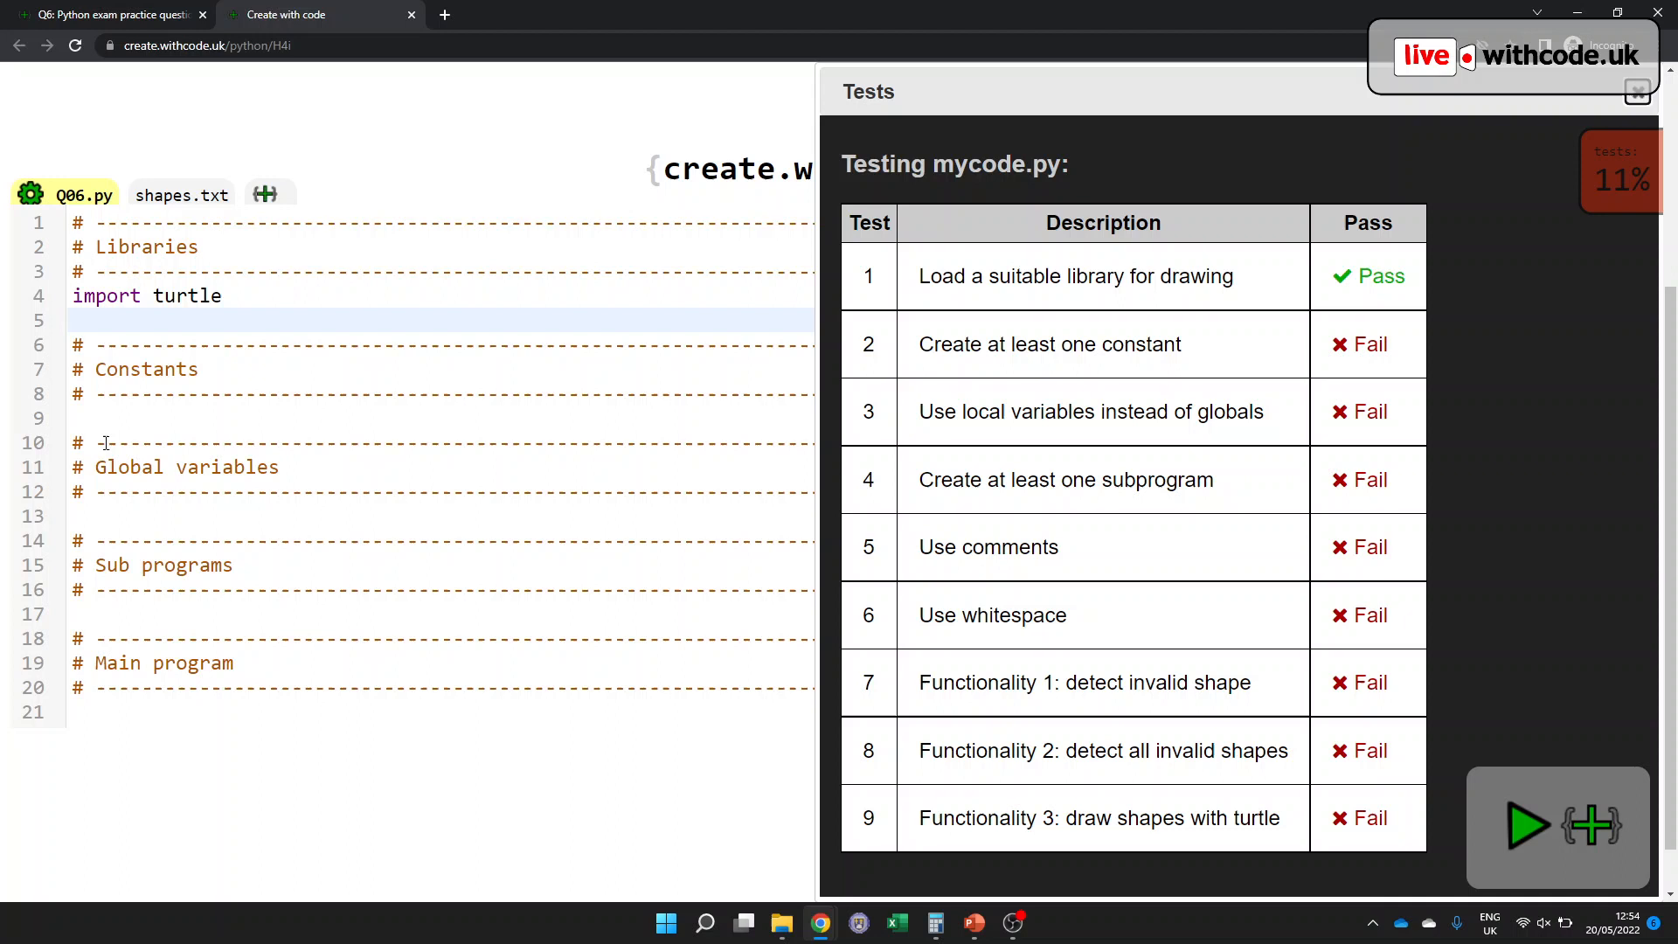
# - Define the constant FILENAME = "shapes.txt" under Constants
pyautogui.write('FILENAME')
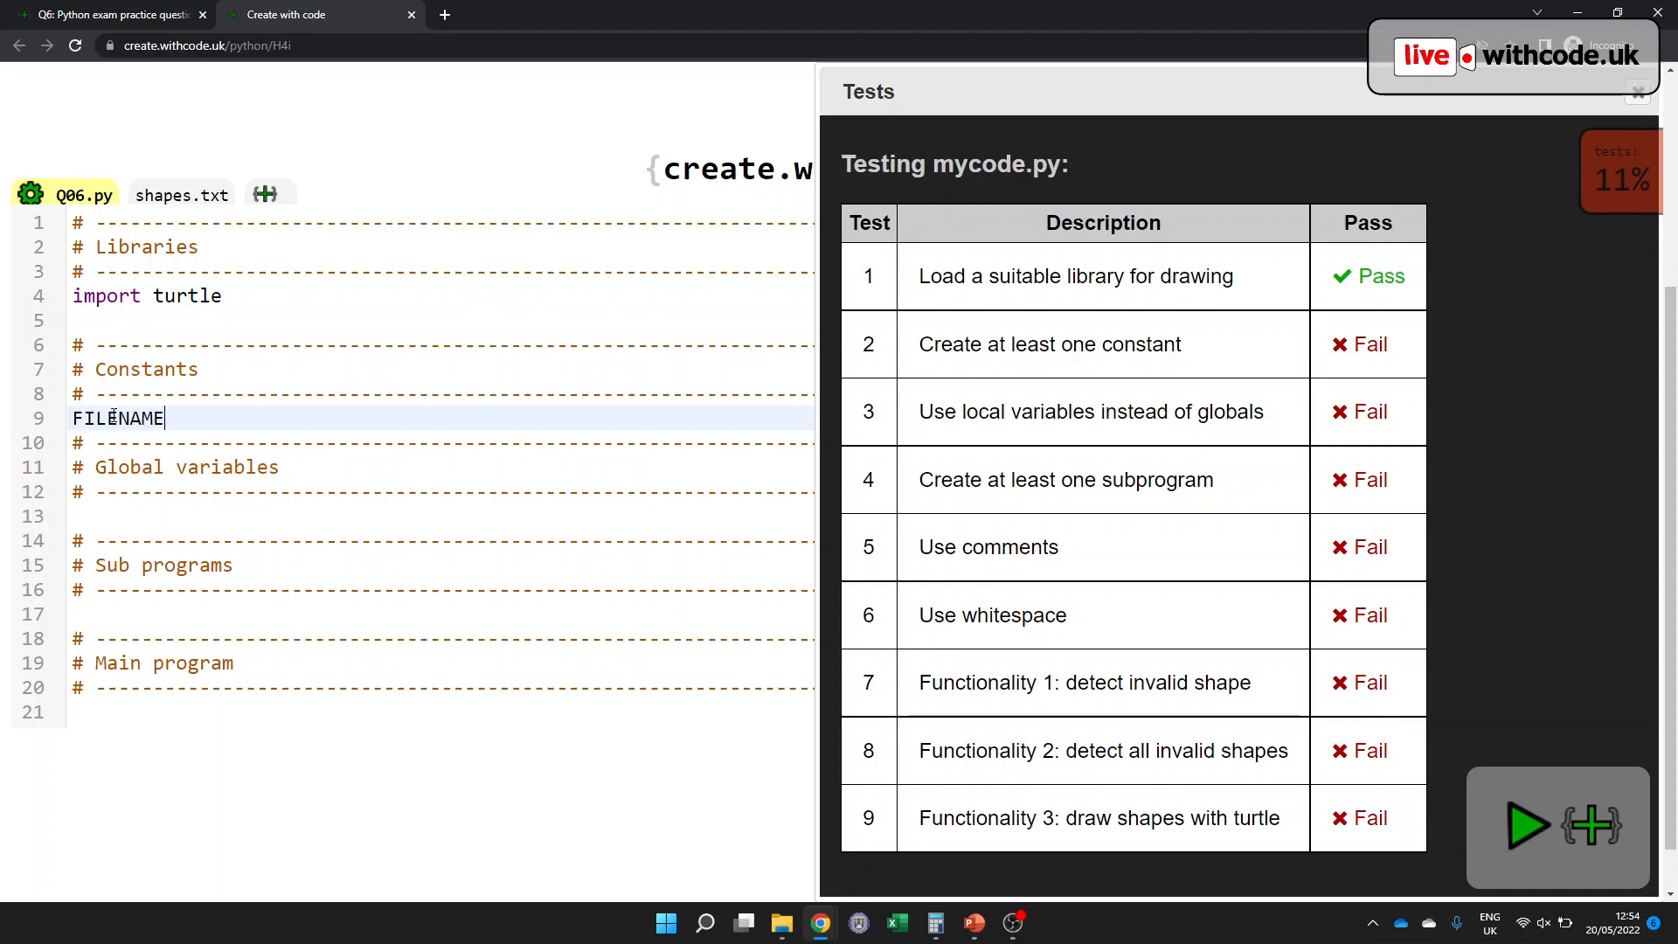
pyautogui.write('= "shapes')
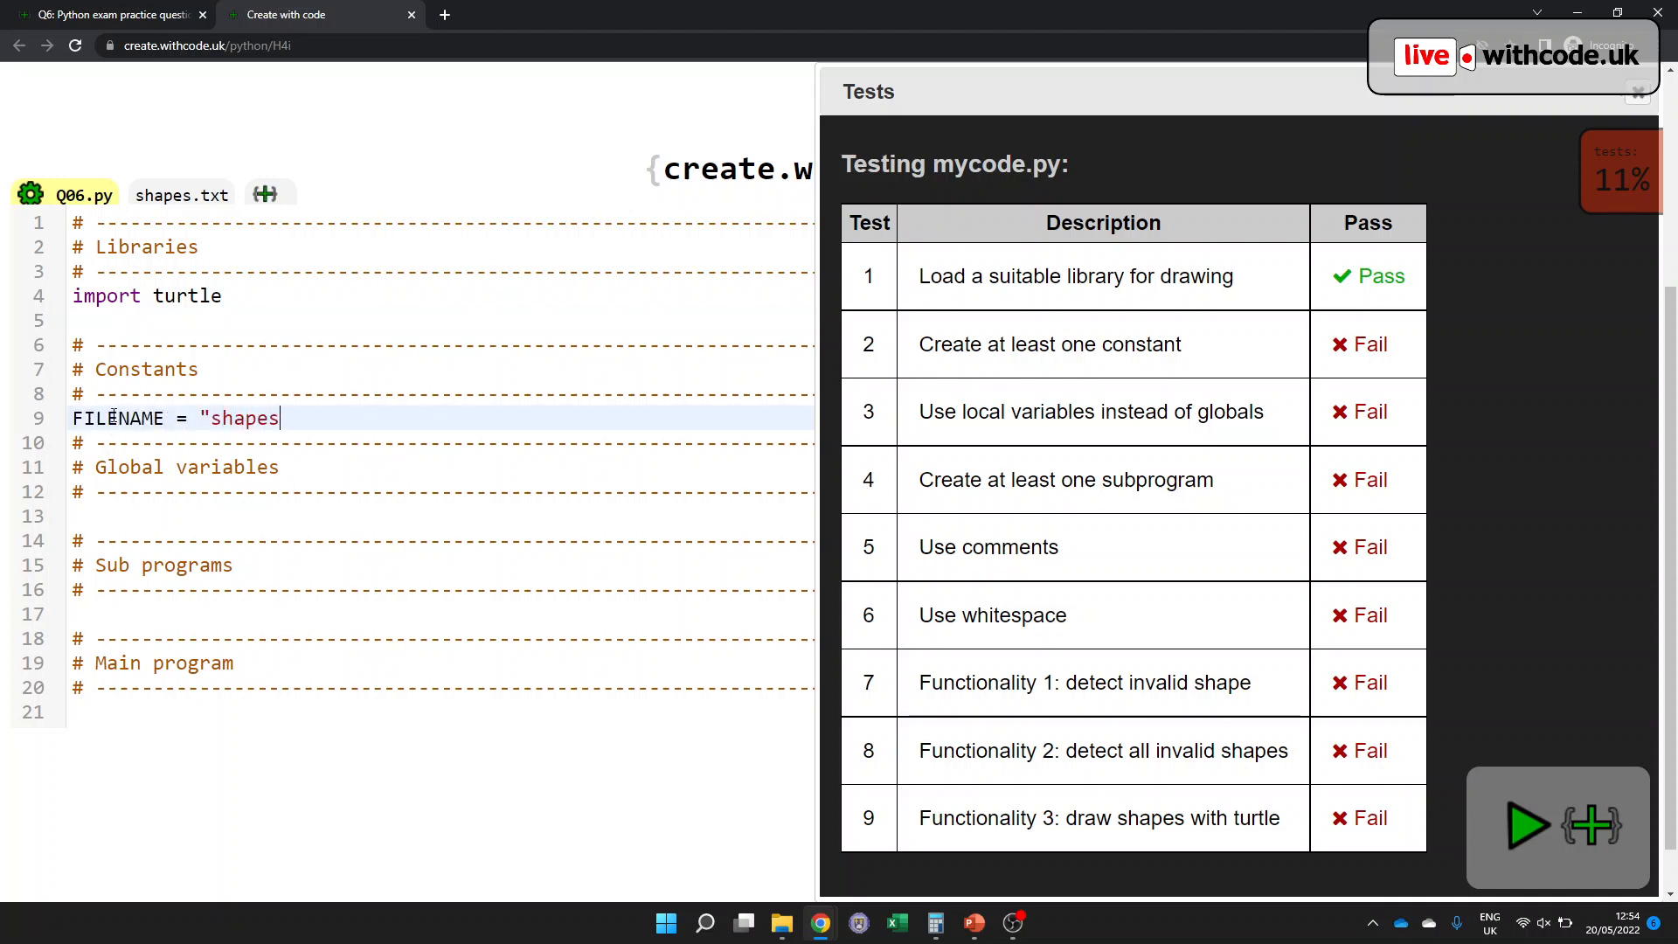
pyautogui.write('.txt"')
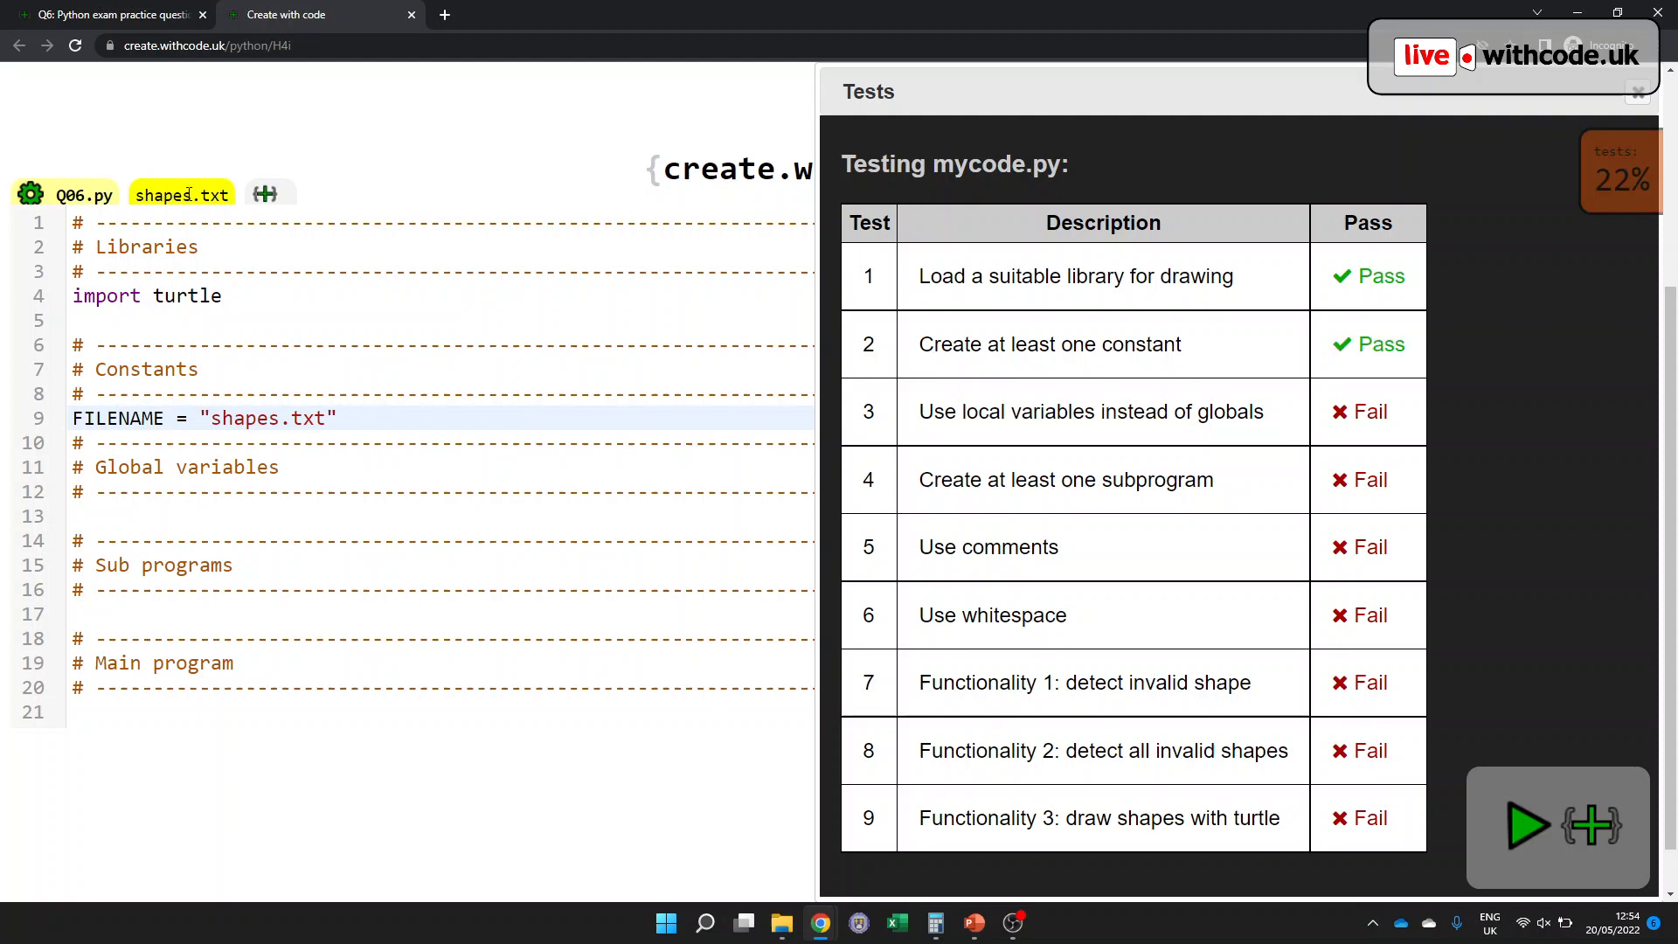
pyautogui.click(84, 194)
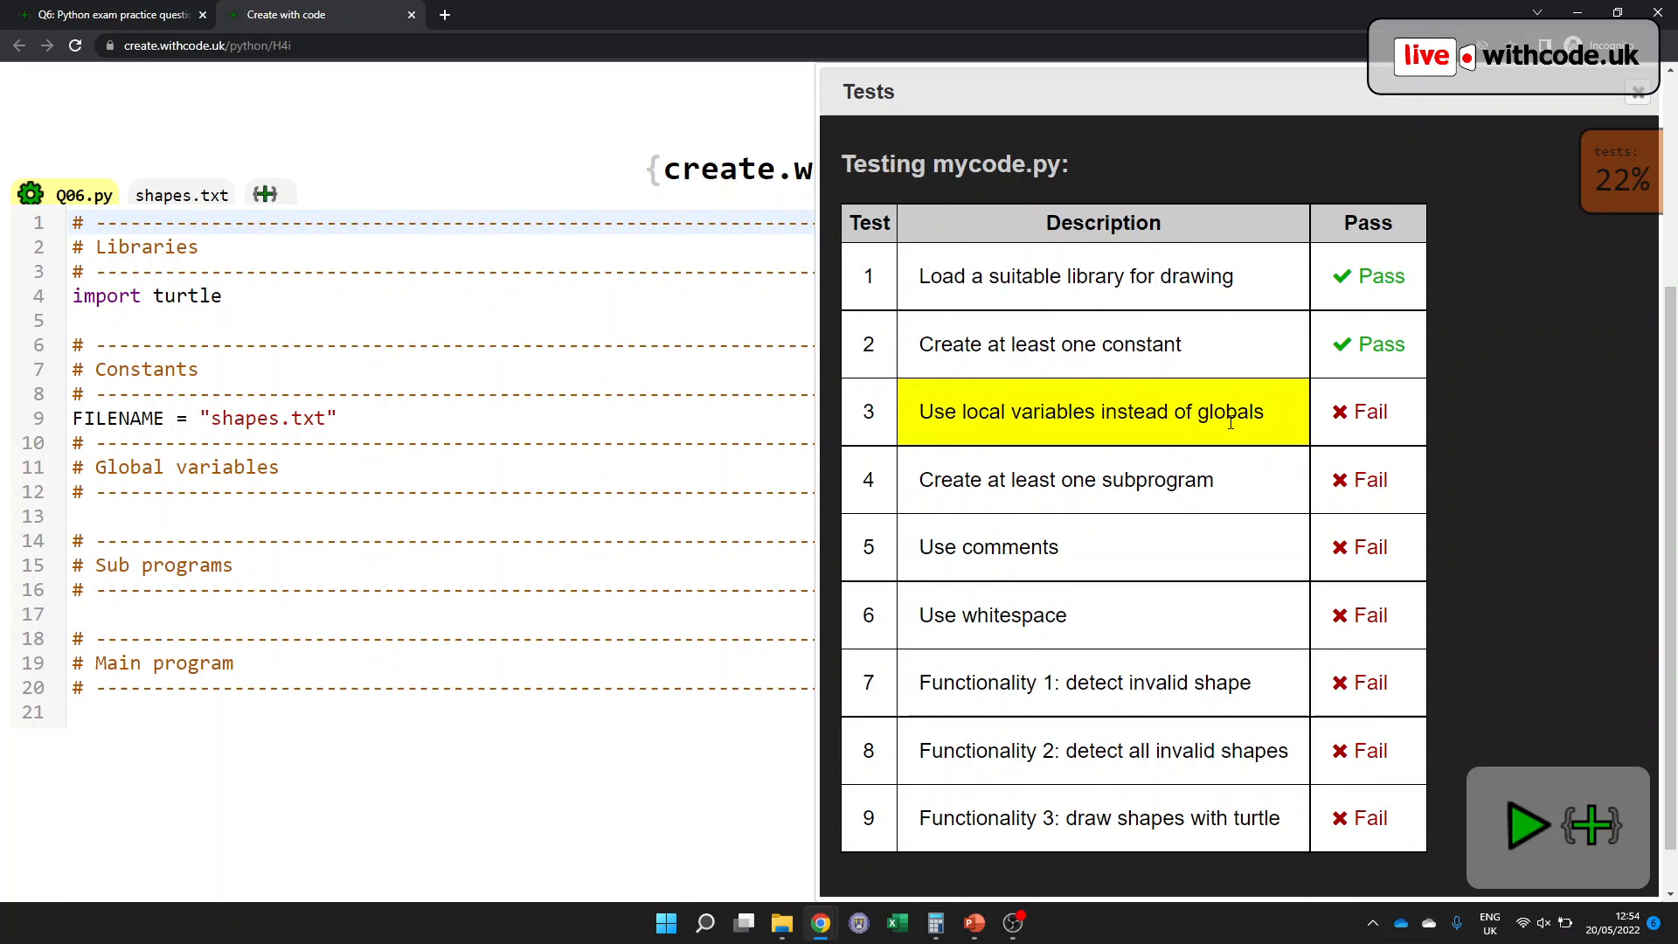
pyautogui.moveTo(1018, 412)
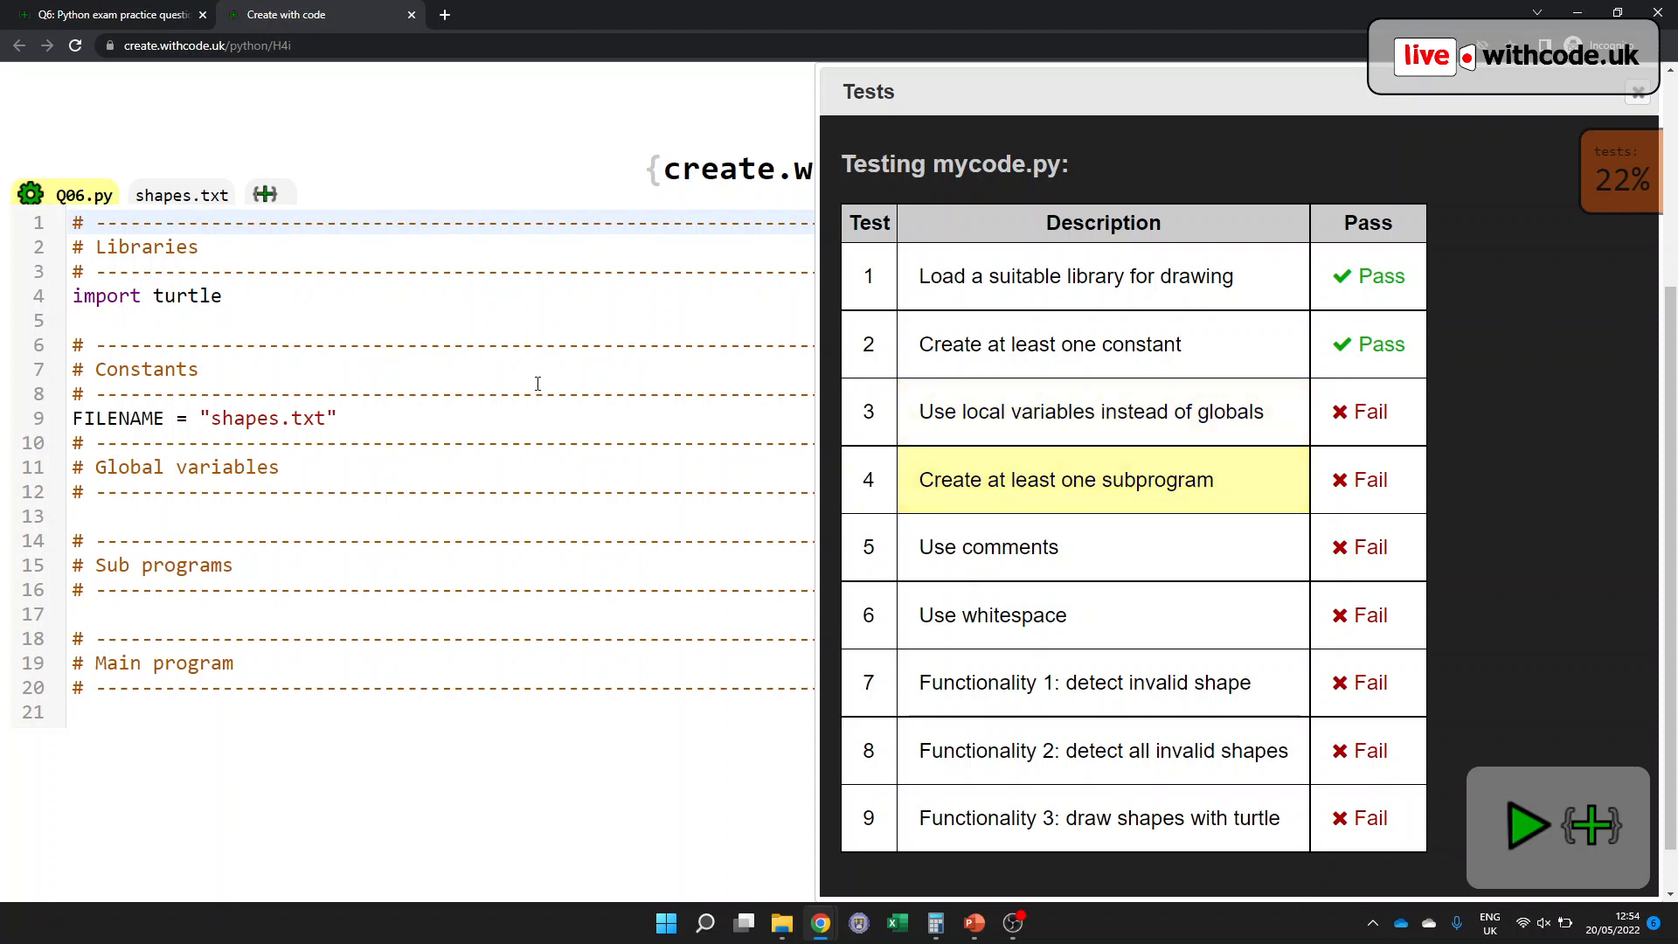
# - After glancing at shapes.txt, call loadFile(FILENAME) in the main program
pyautogui.click(180, 194)
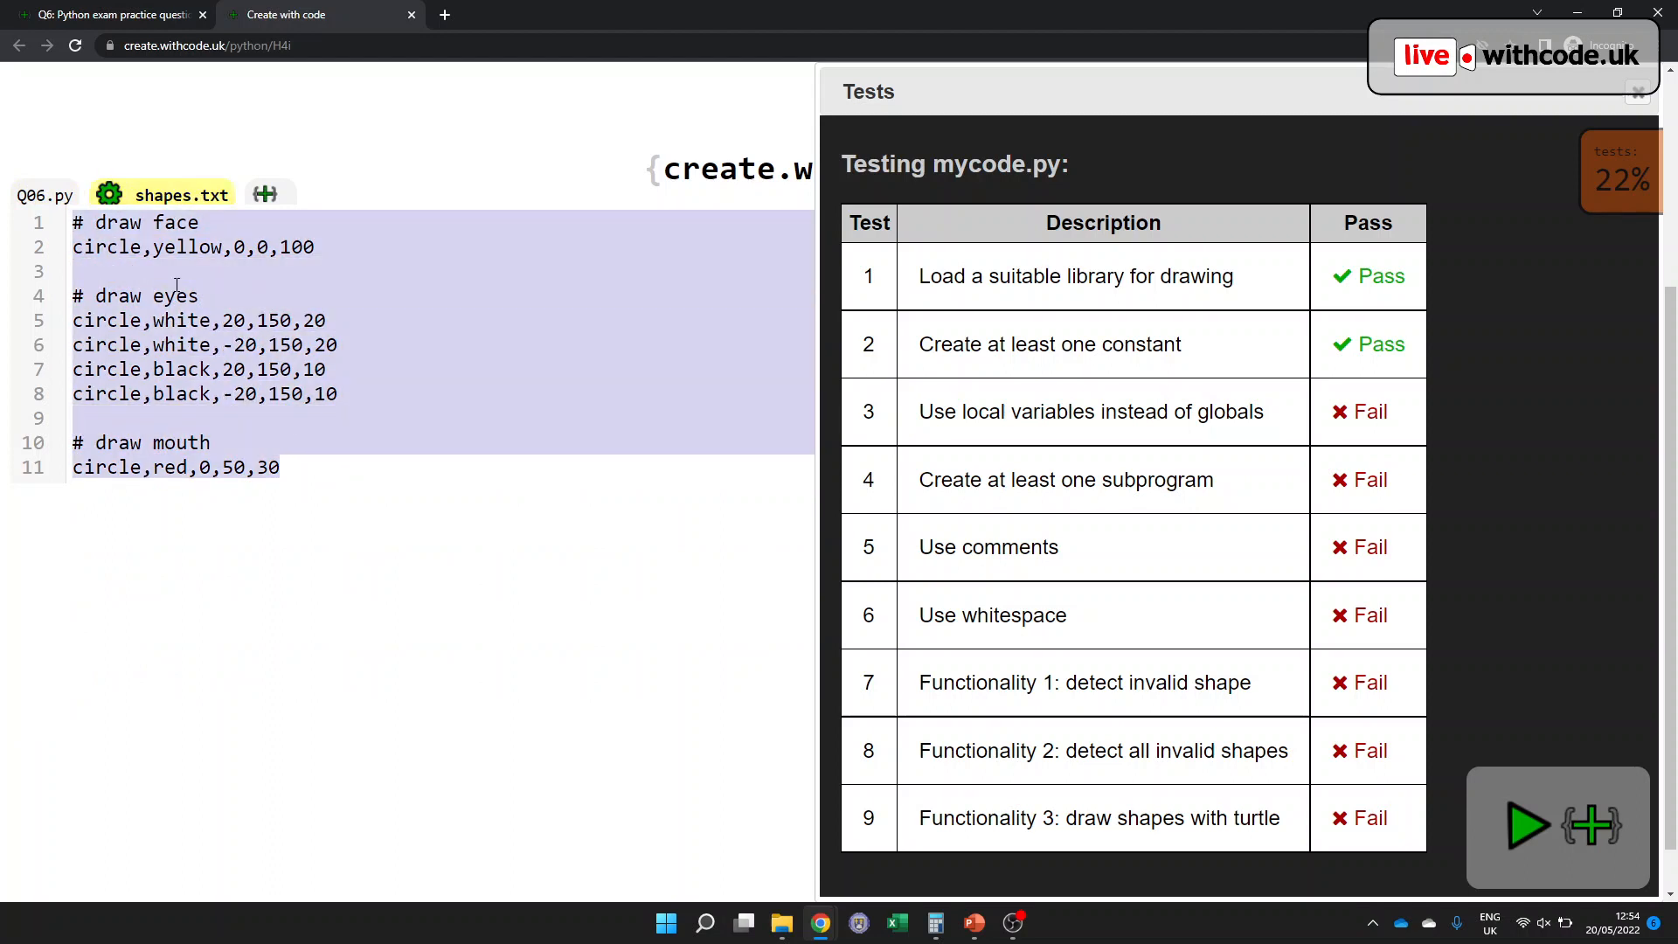
pyautogui.click(46, 194)
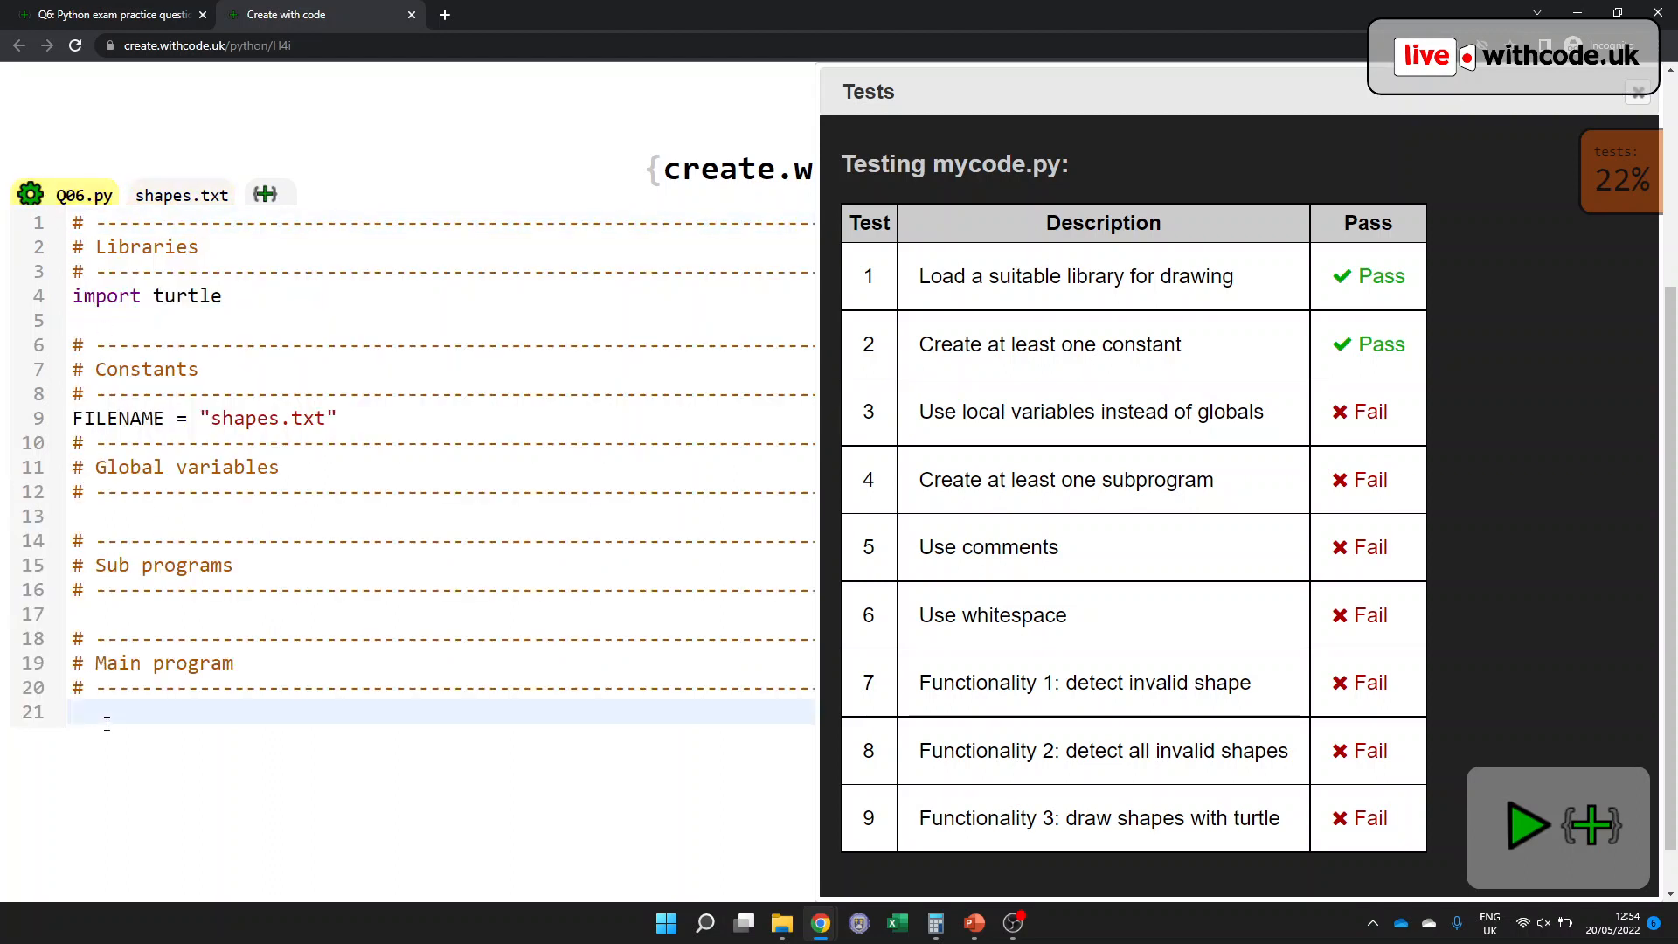
pyautogui.write('loadFile')
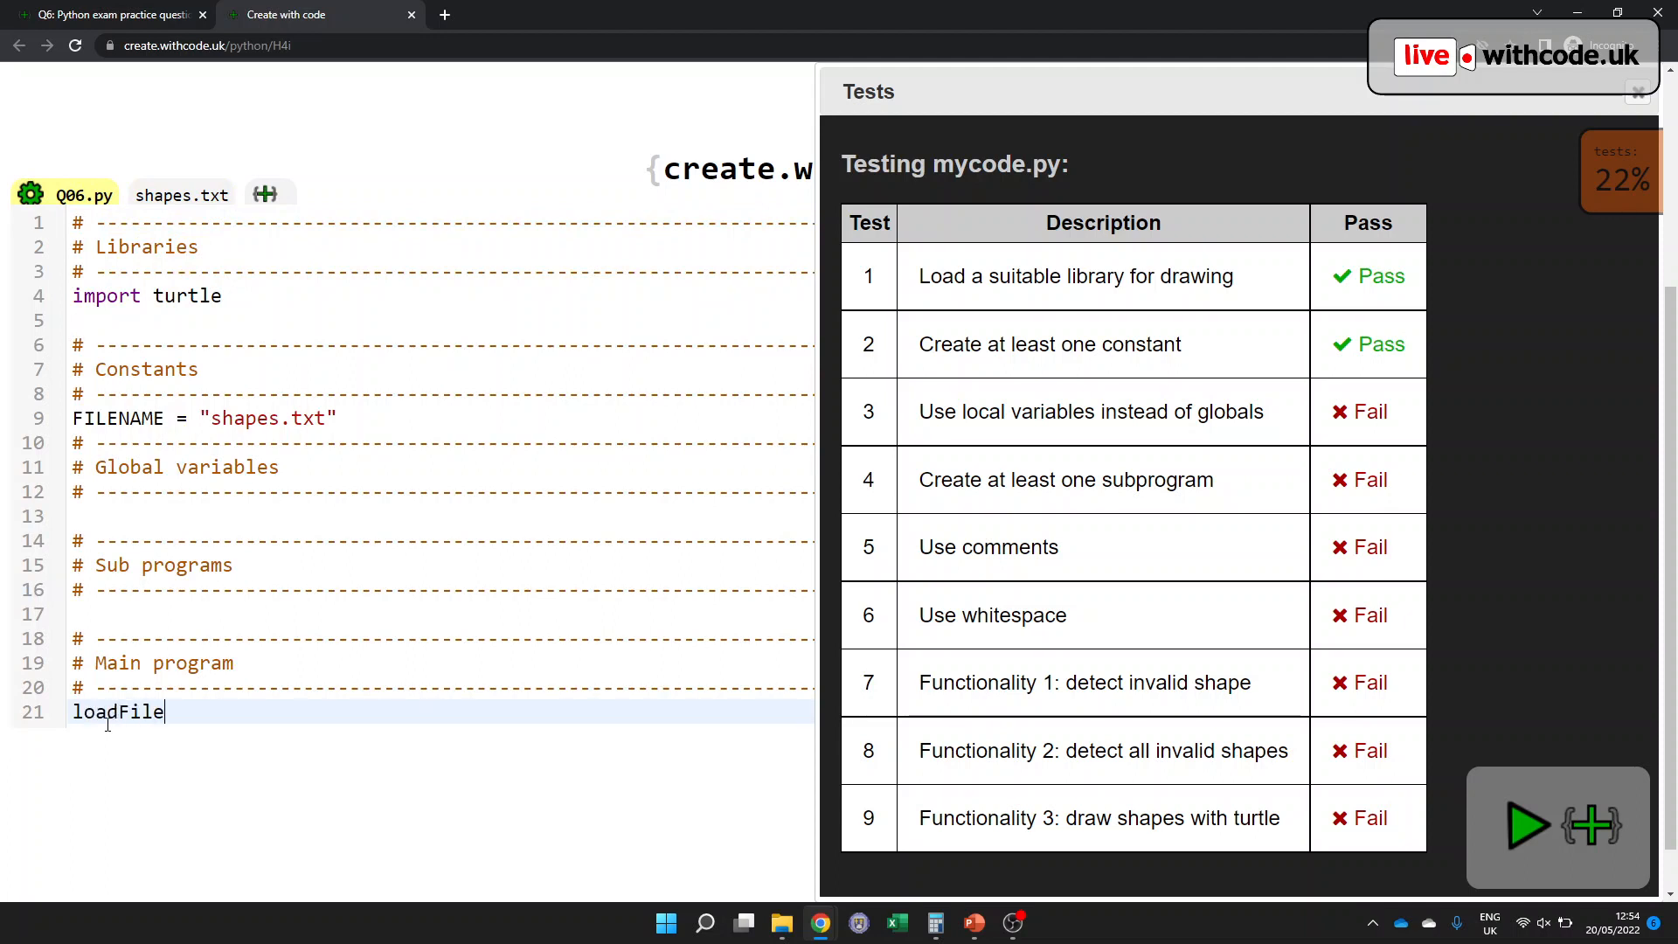
pyautogui.write('()')
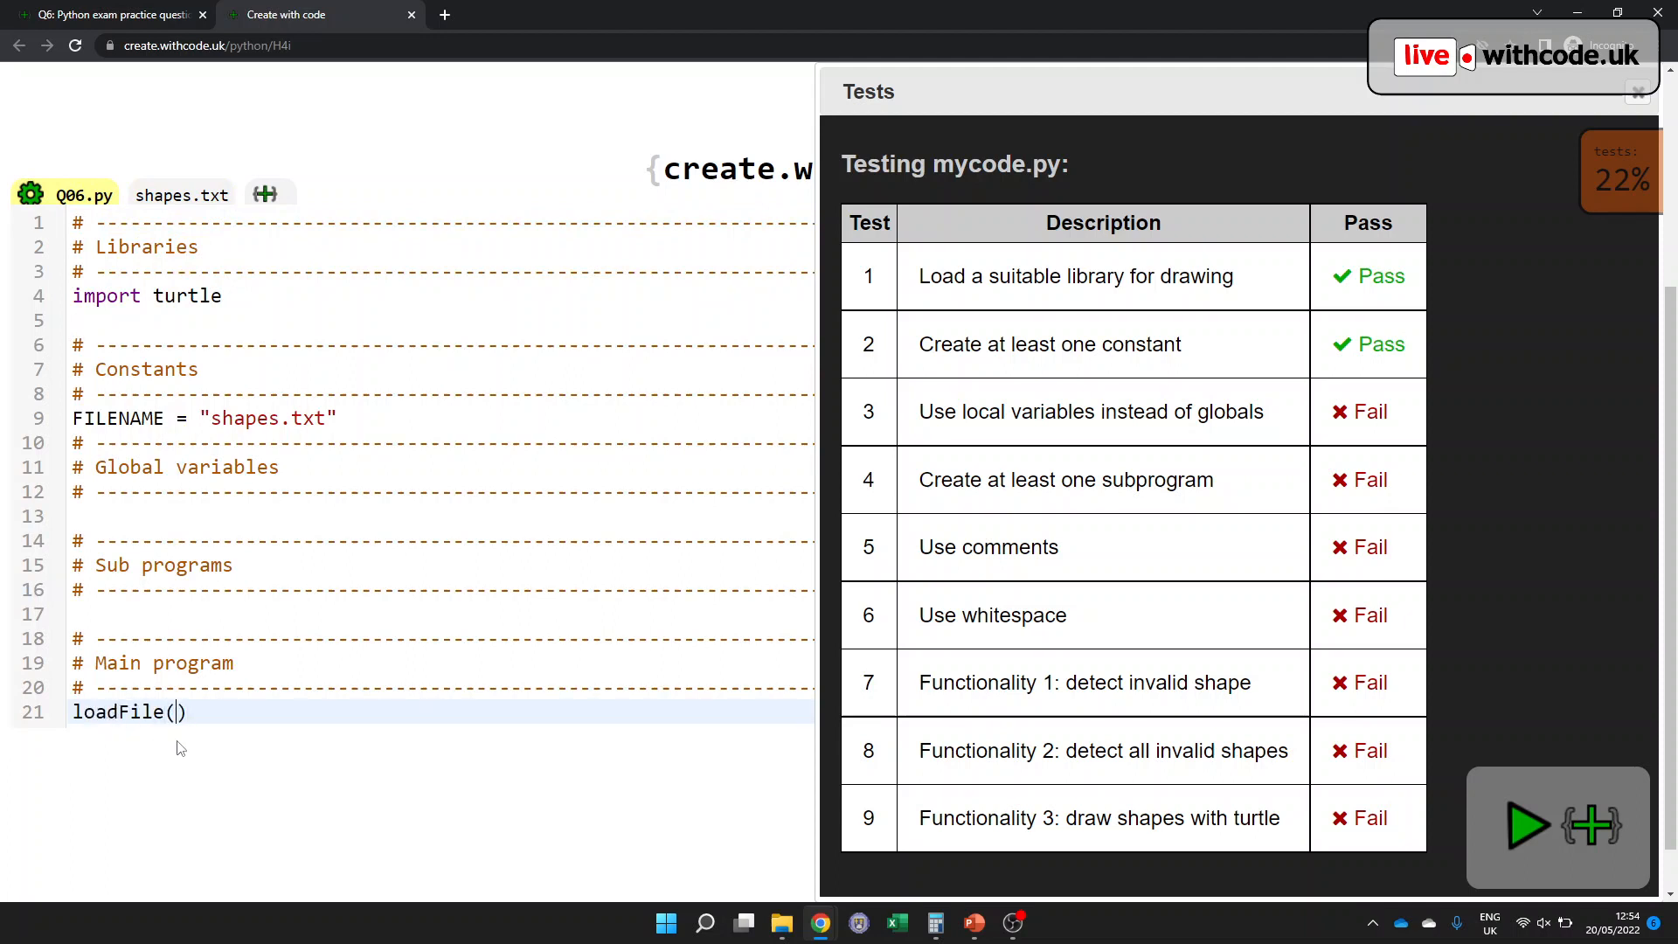
pyautogui.write('FILEN')
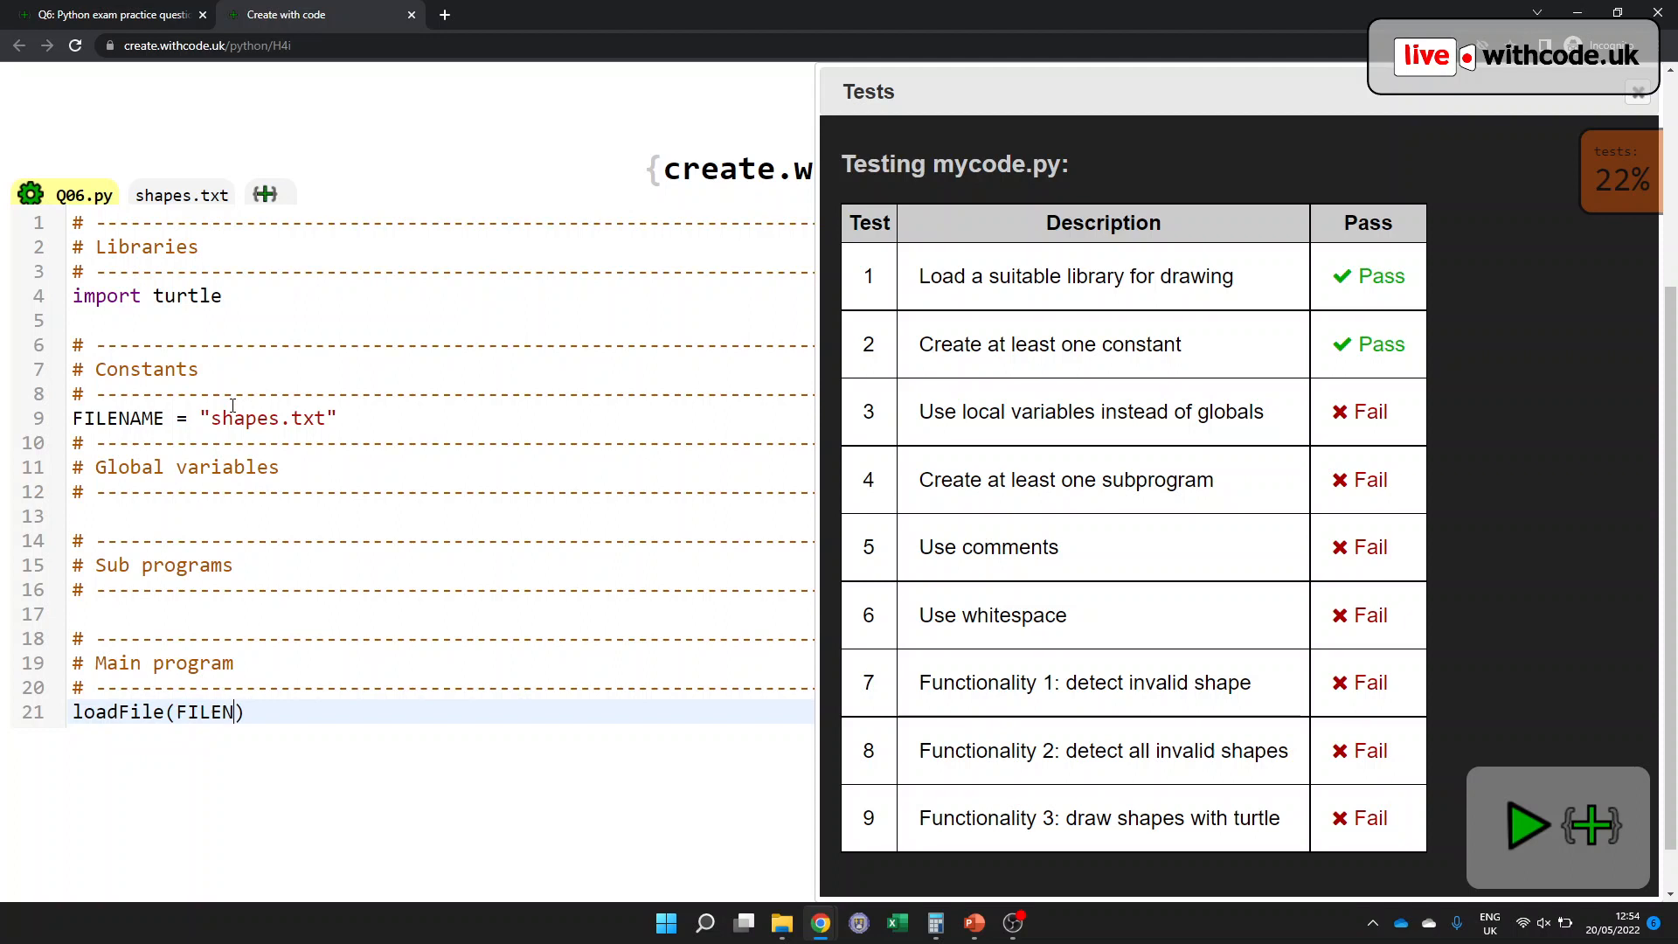
pyautogui.write('AME')
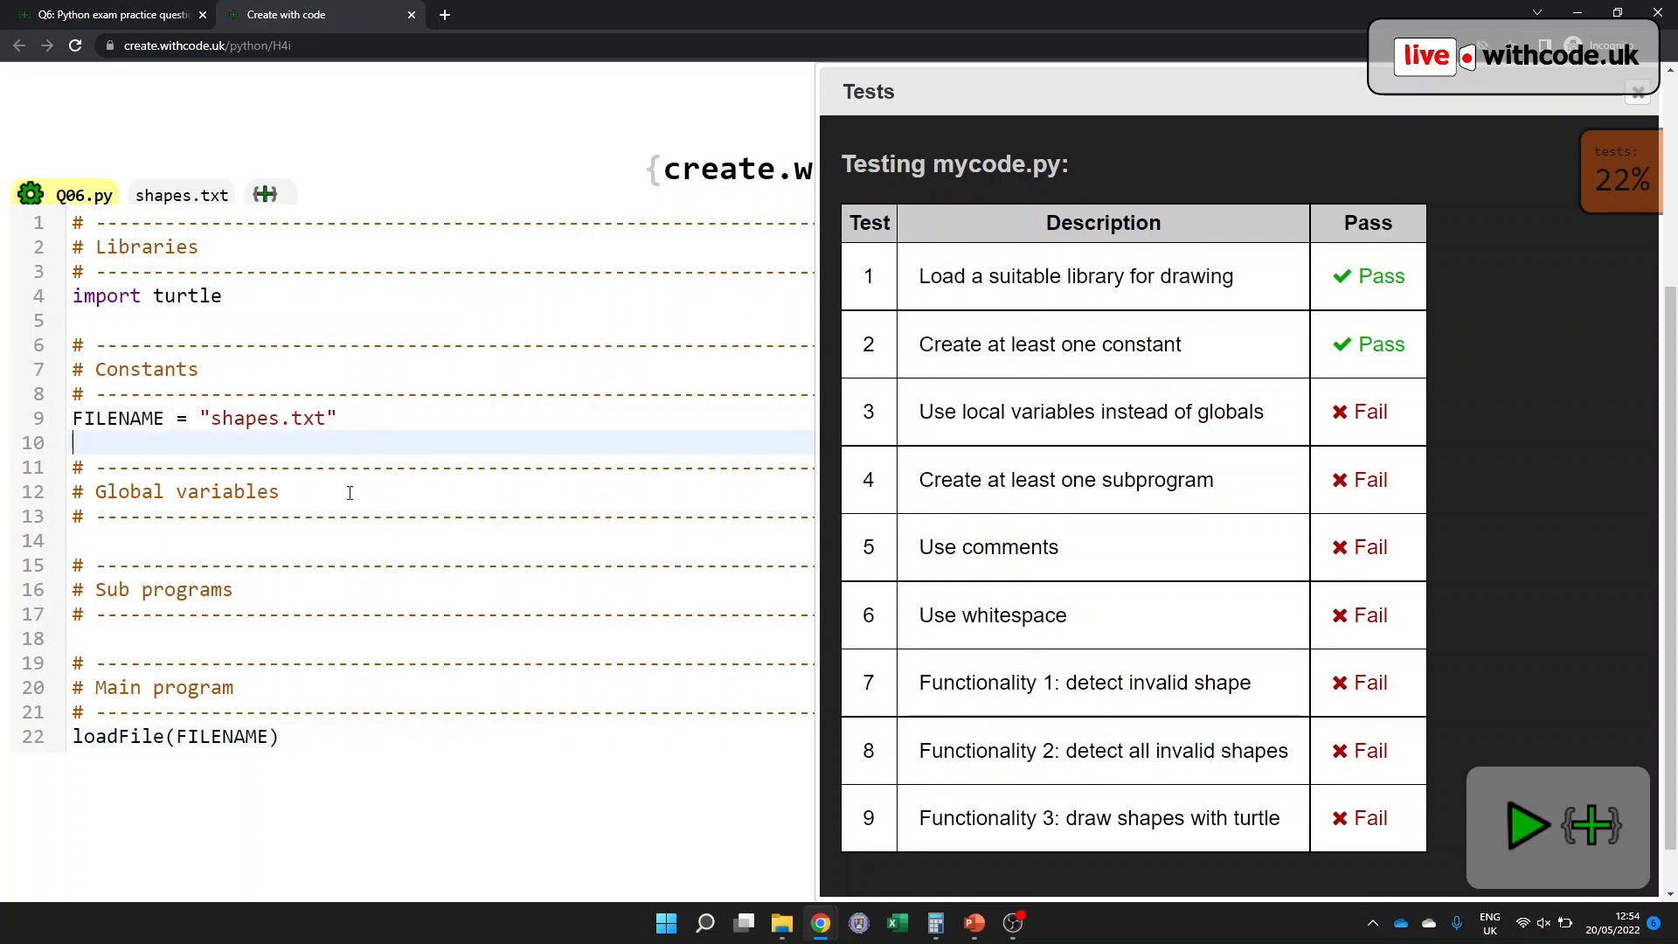
pyautogui.moveTo(98, 526)
pyautogui.write('def')
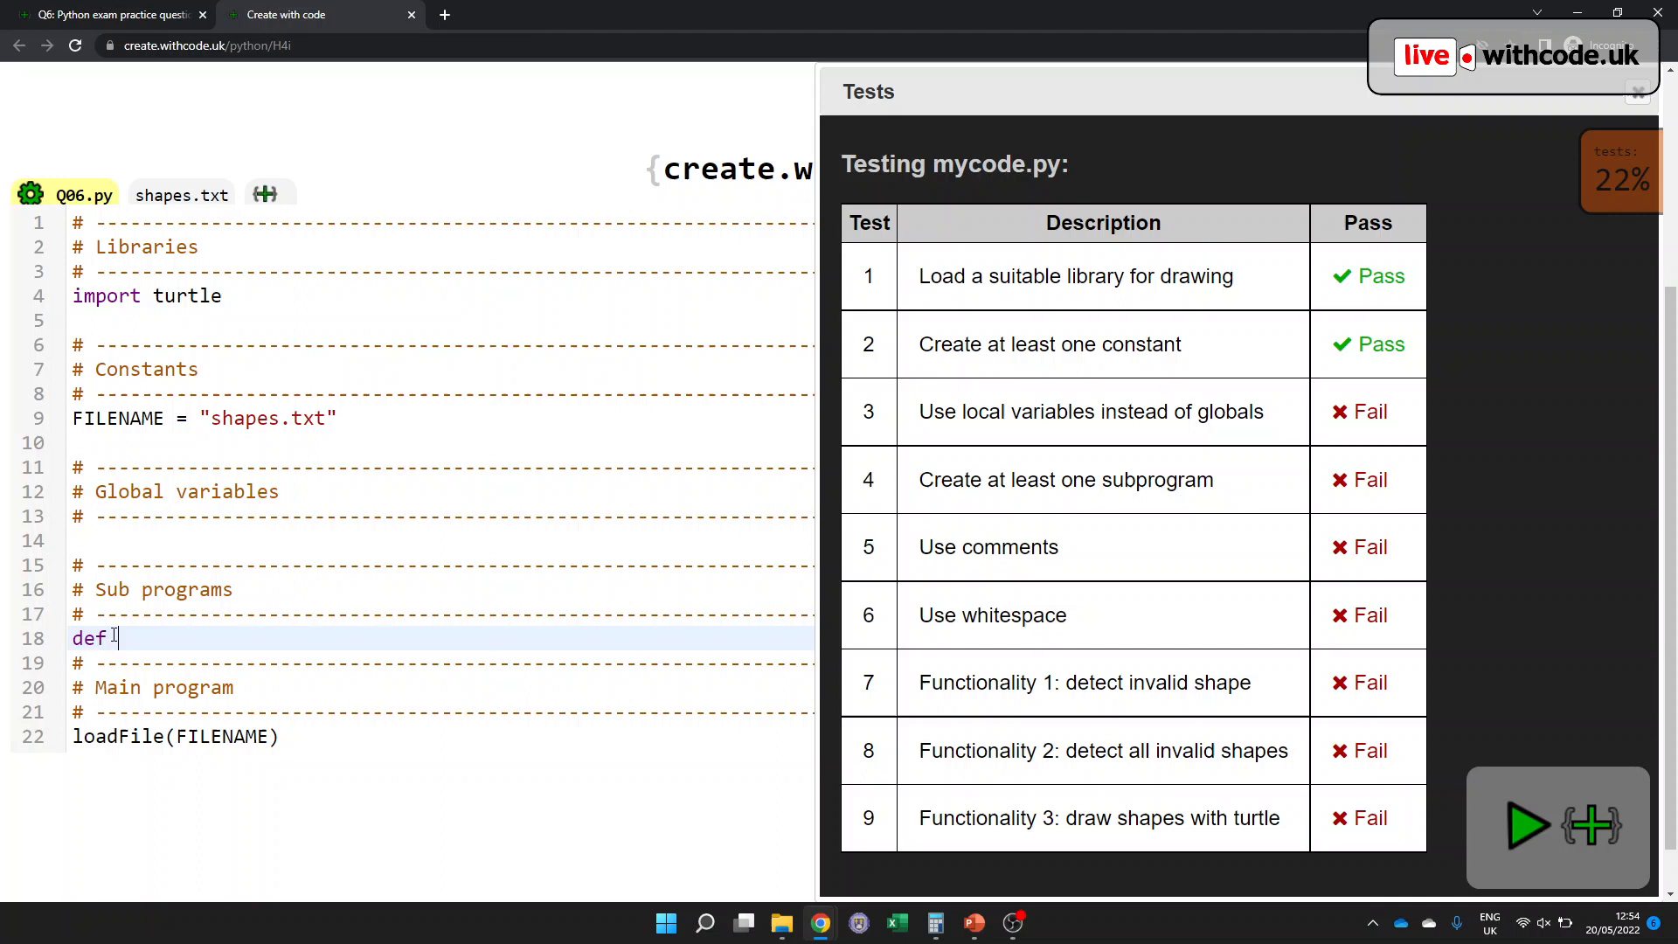
# - Define the loadFile function taking a pFilename parameter
pyautogui.write('loadFile(p')
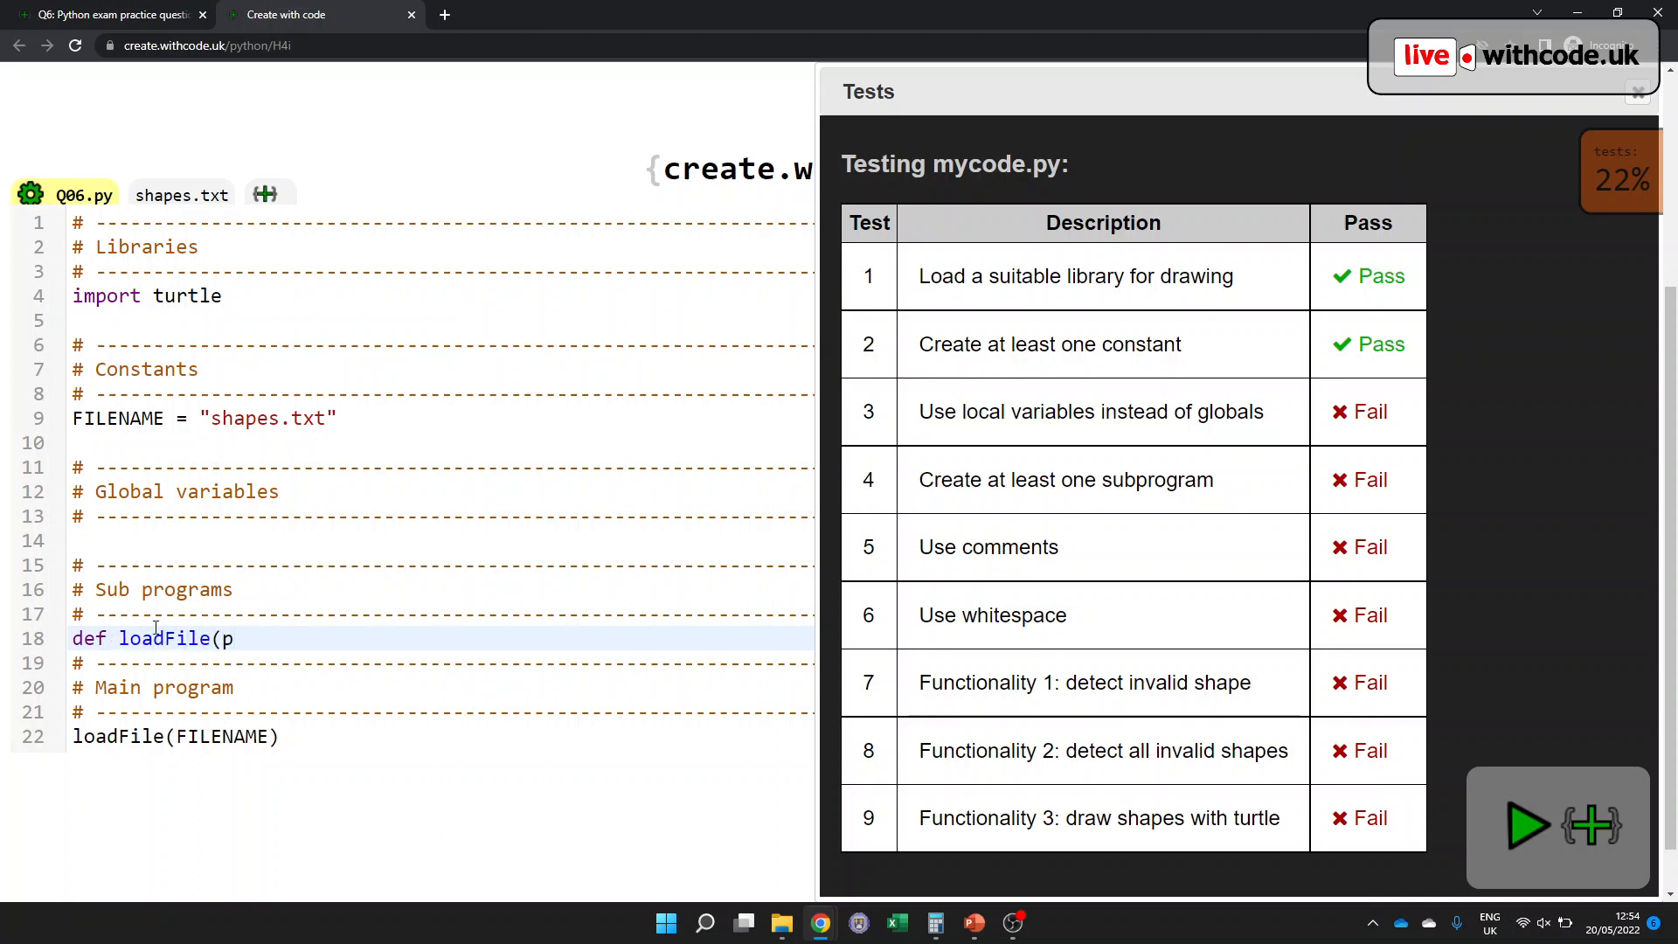
pyautogui.write('Filename):')
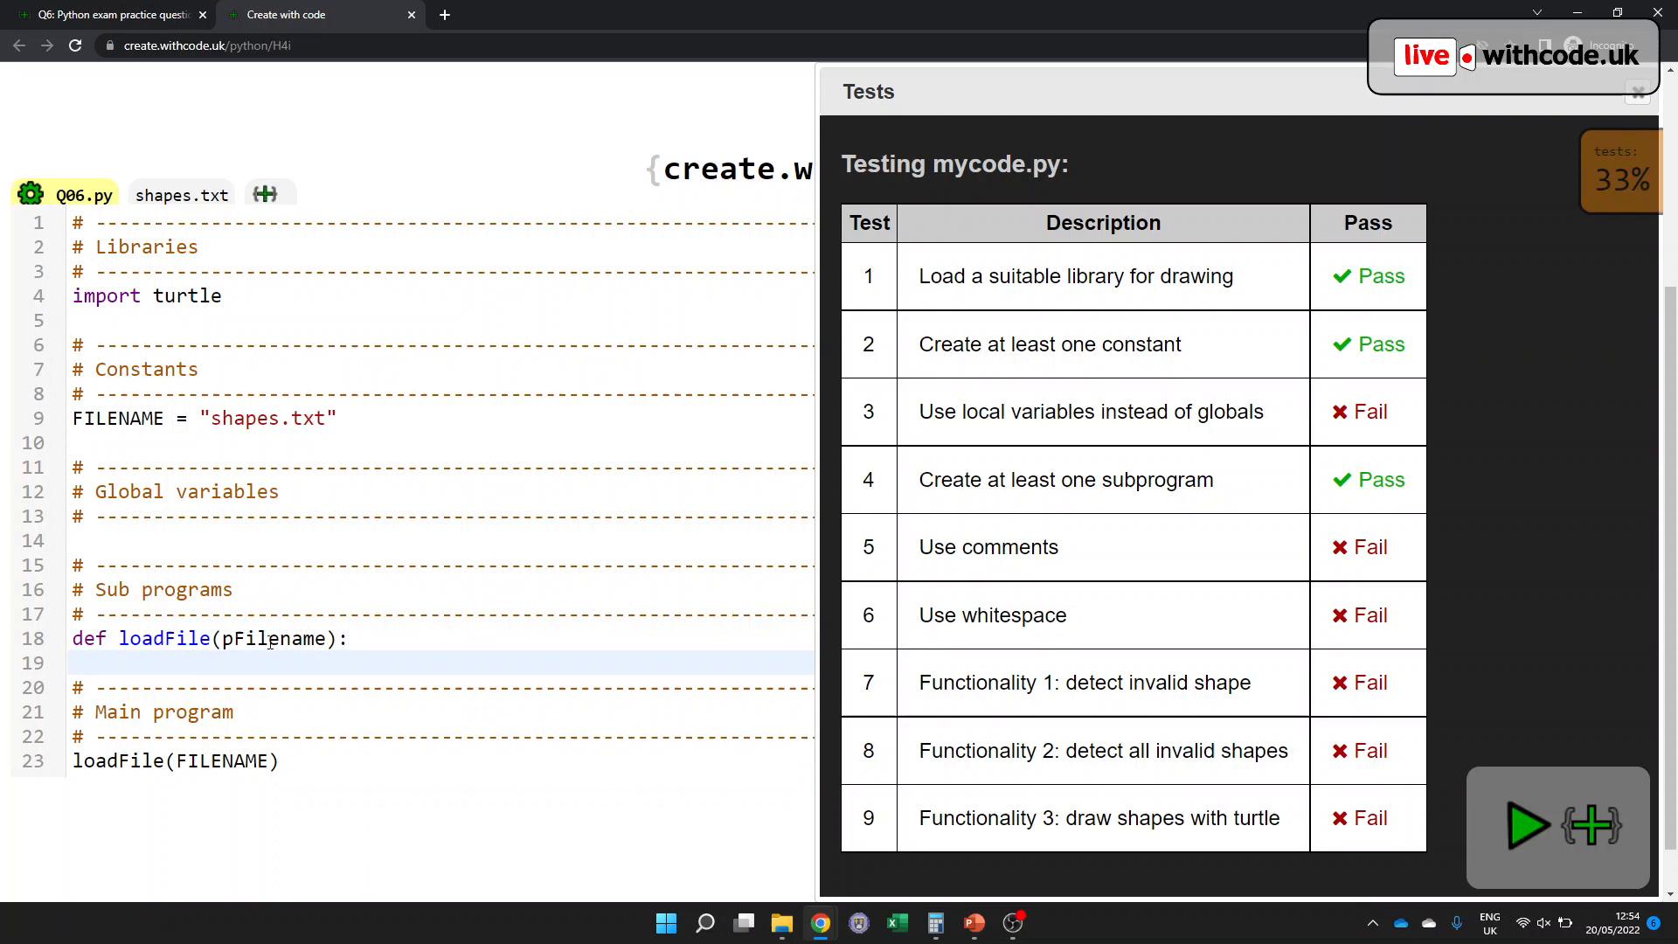
pyautogui.doubleClick(117, 417)
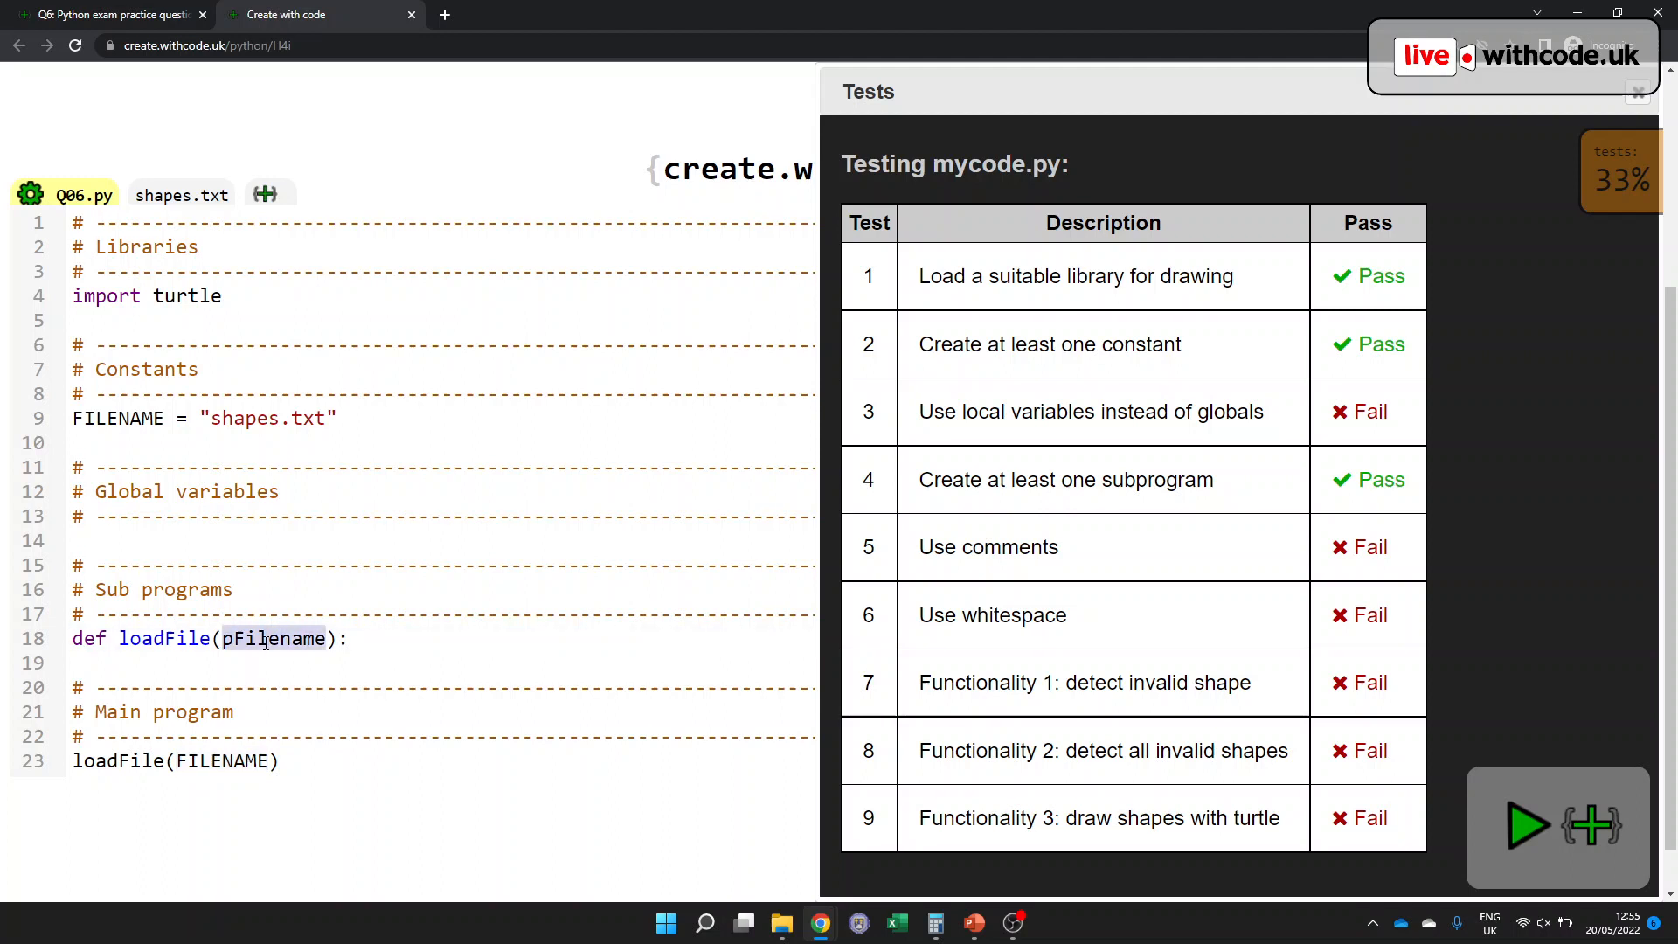
# - Make loadFile open pFilename into file and then close it
pyautogui.click(213, 663)
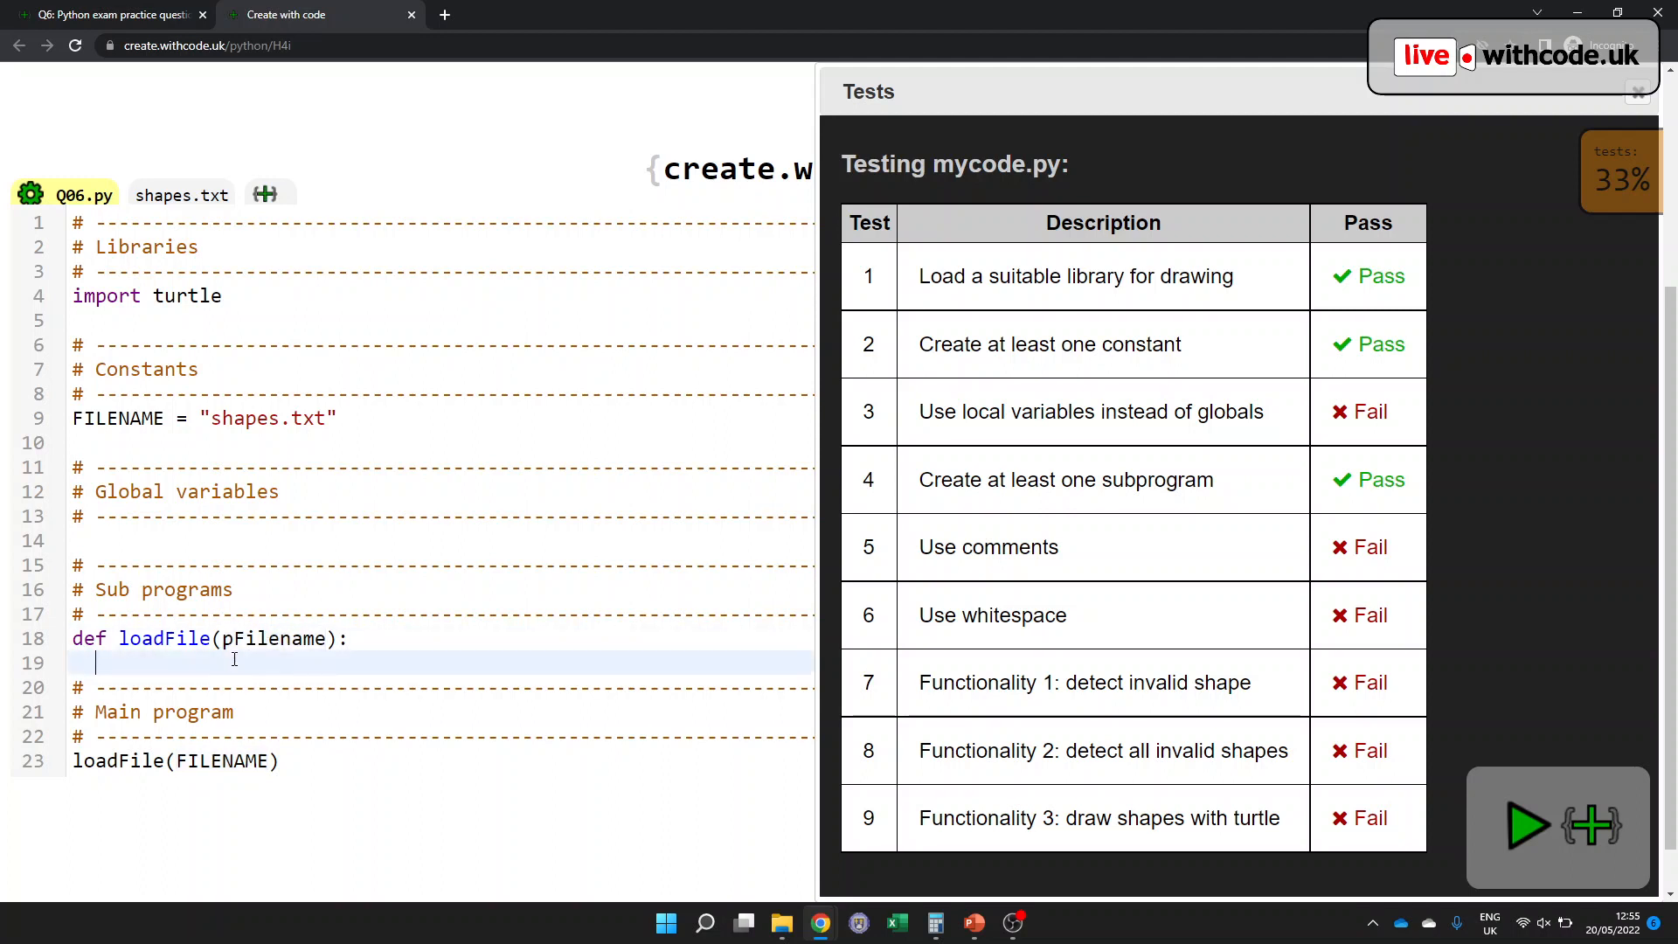
pyautogui.write('file')
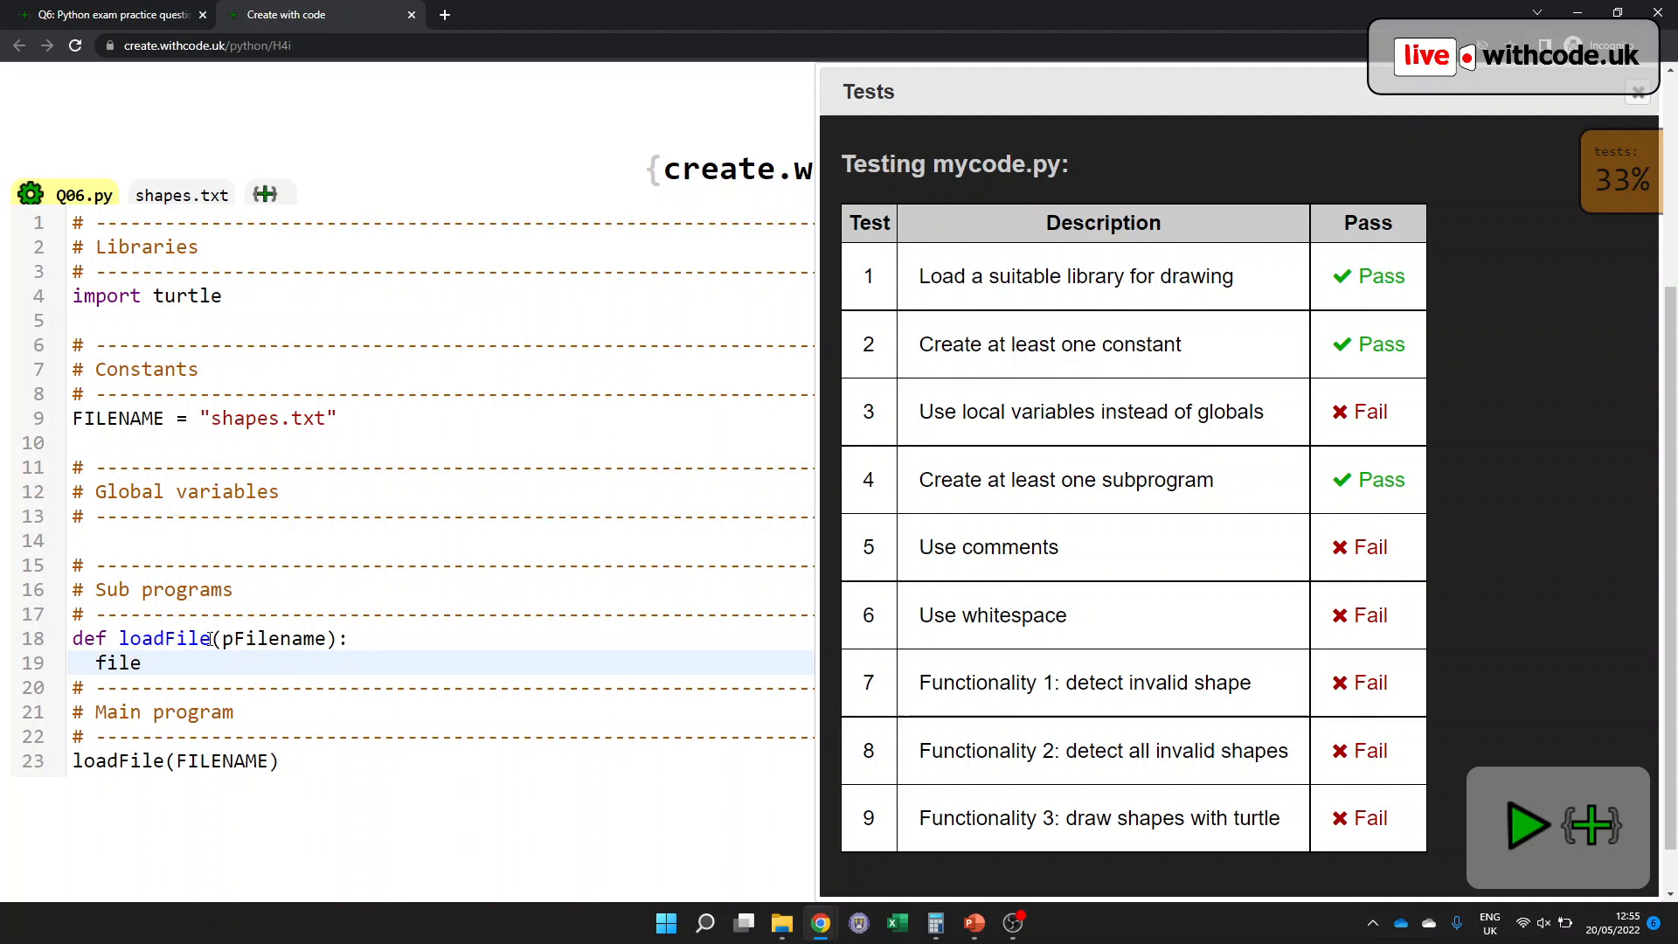
pyautogui.write('= op')
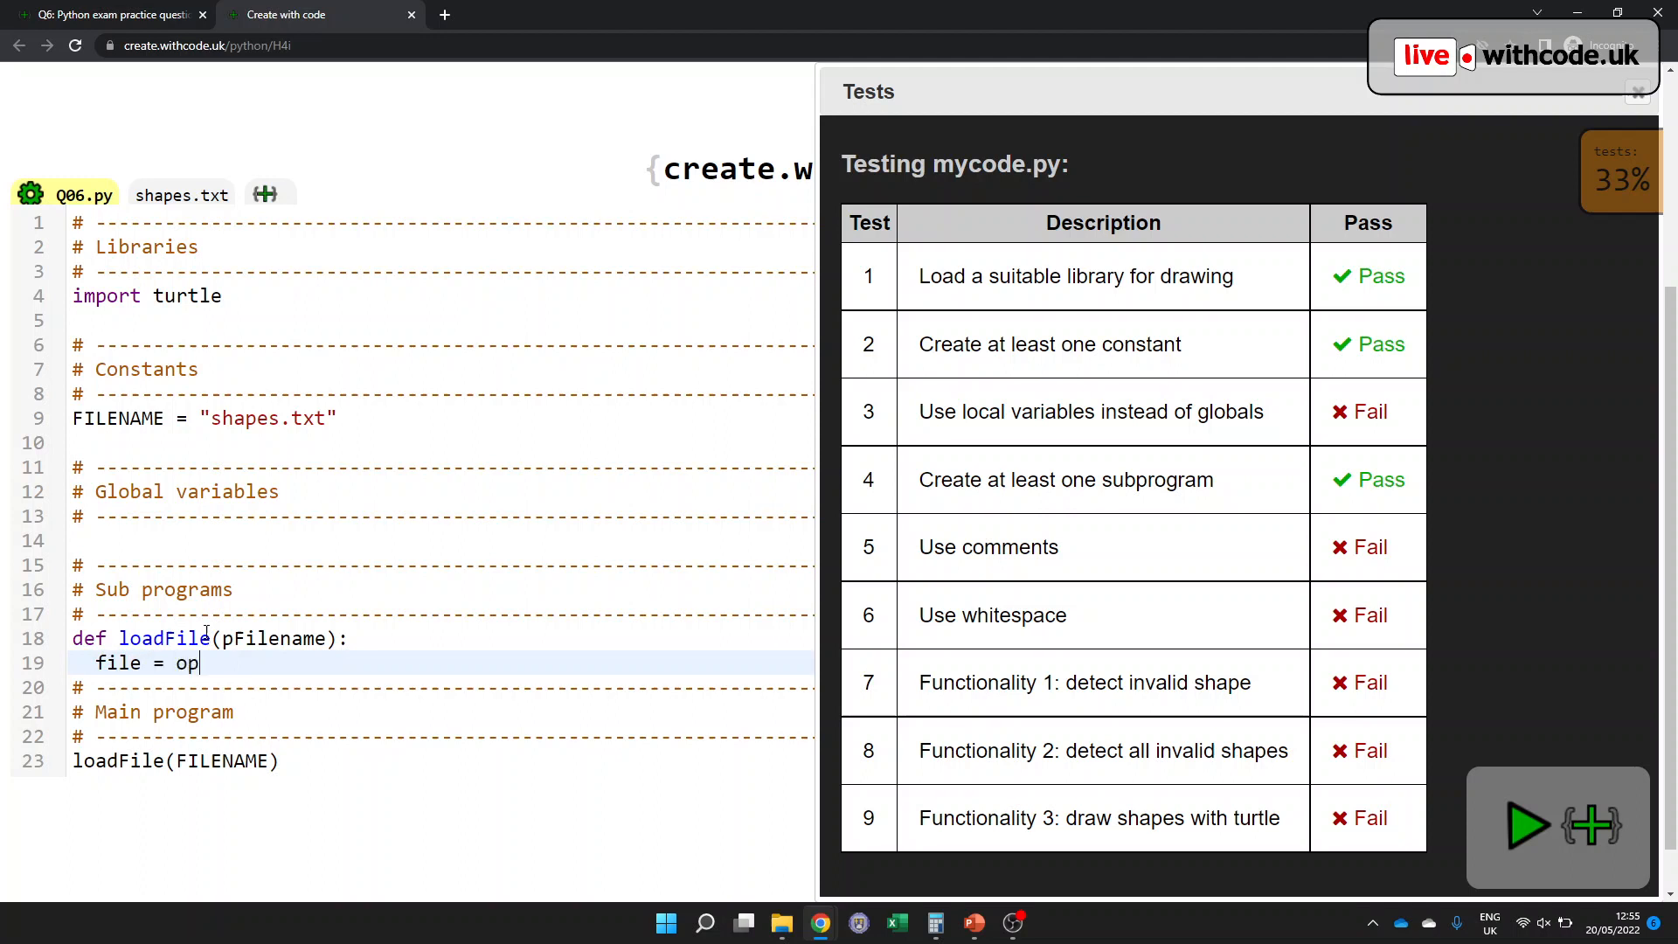
pyautogui.write('en(pFil)')
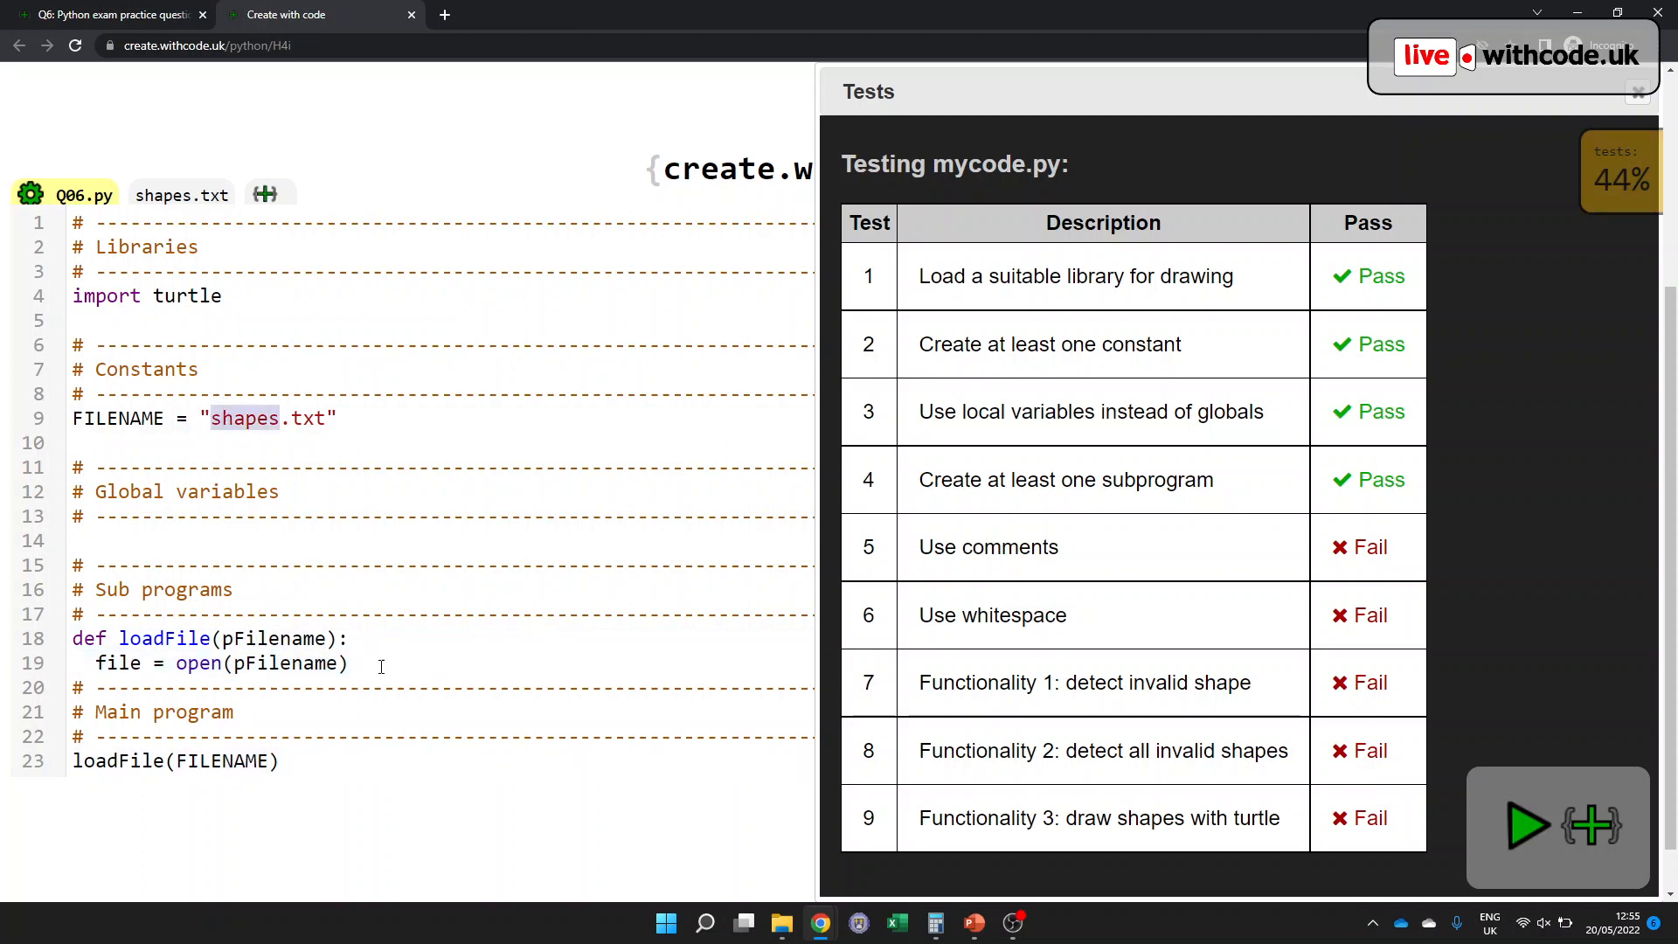
pyautogui.press('Enter')
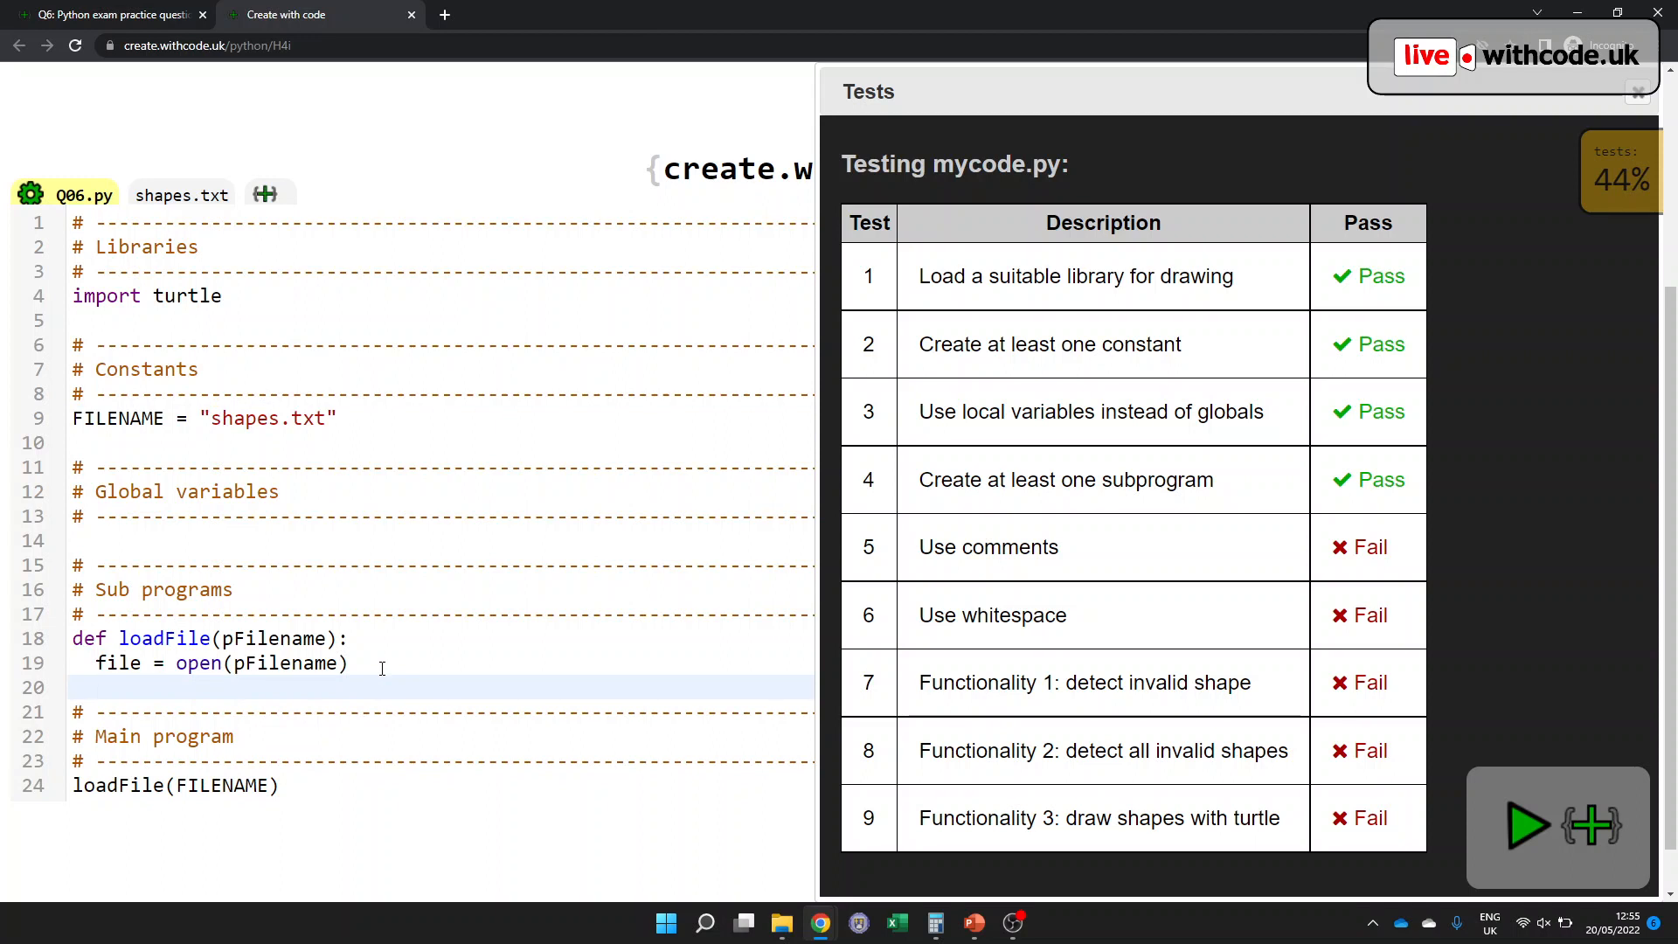
pyautogui.write('file.close()')
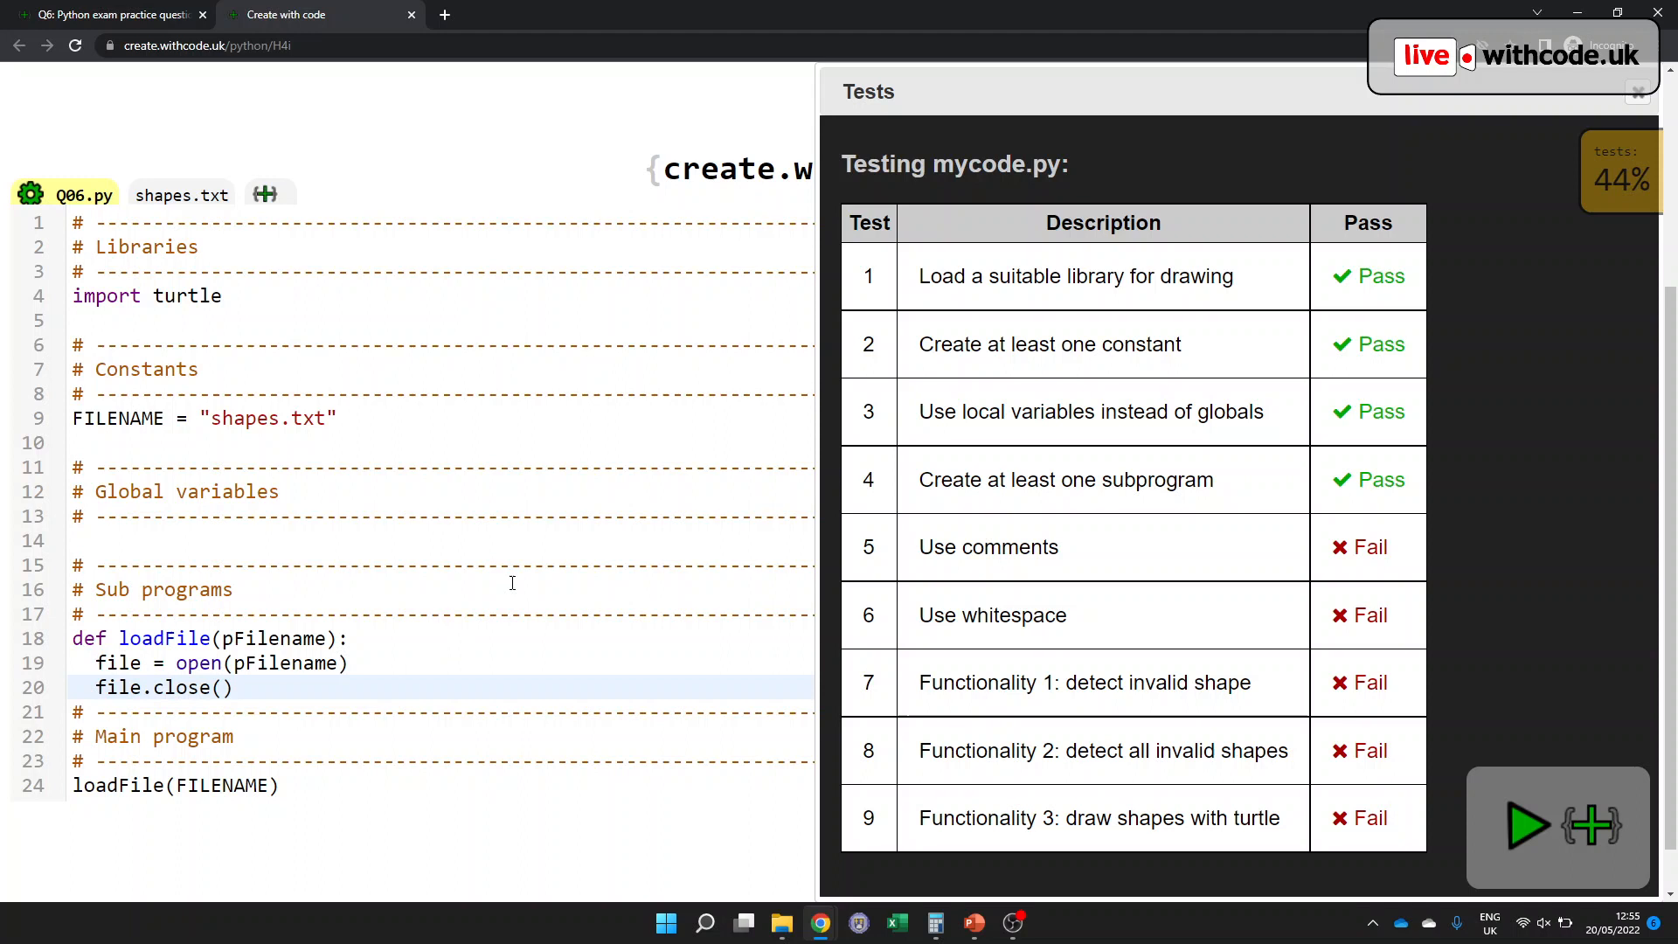
pyautogui.moveTo(393, 643)
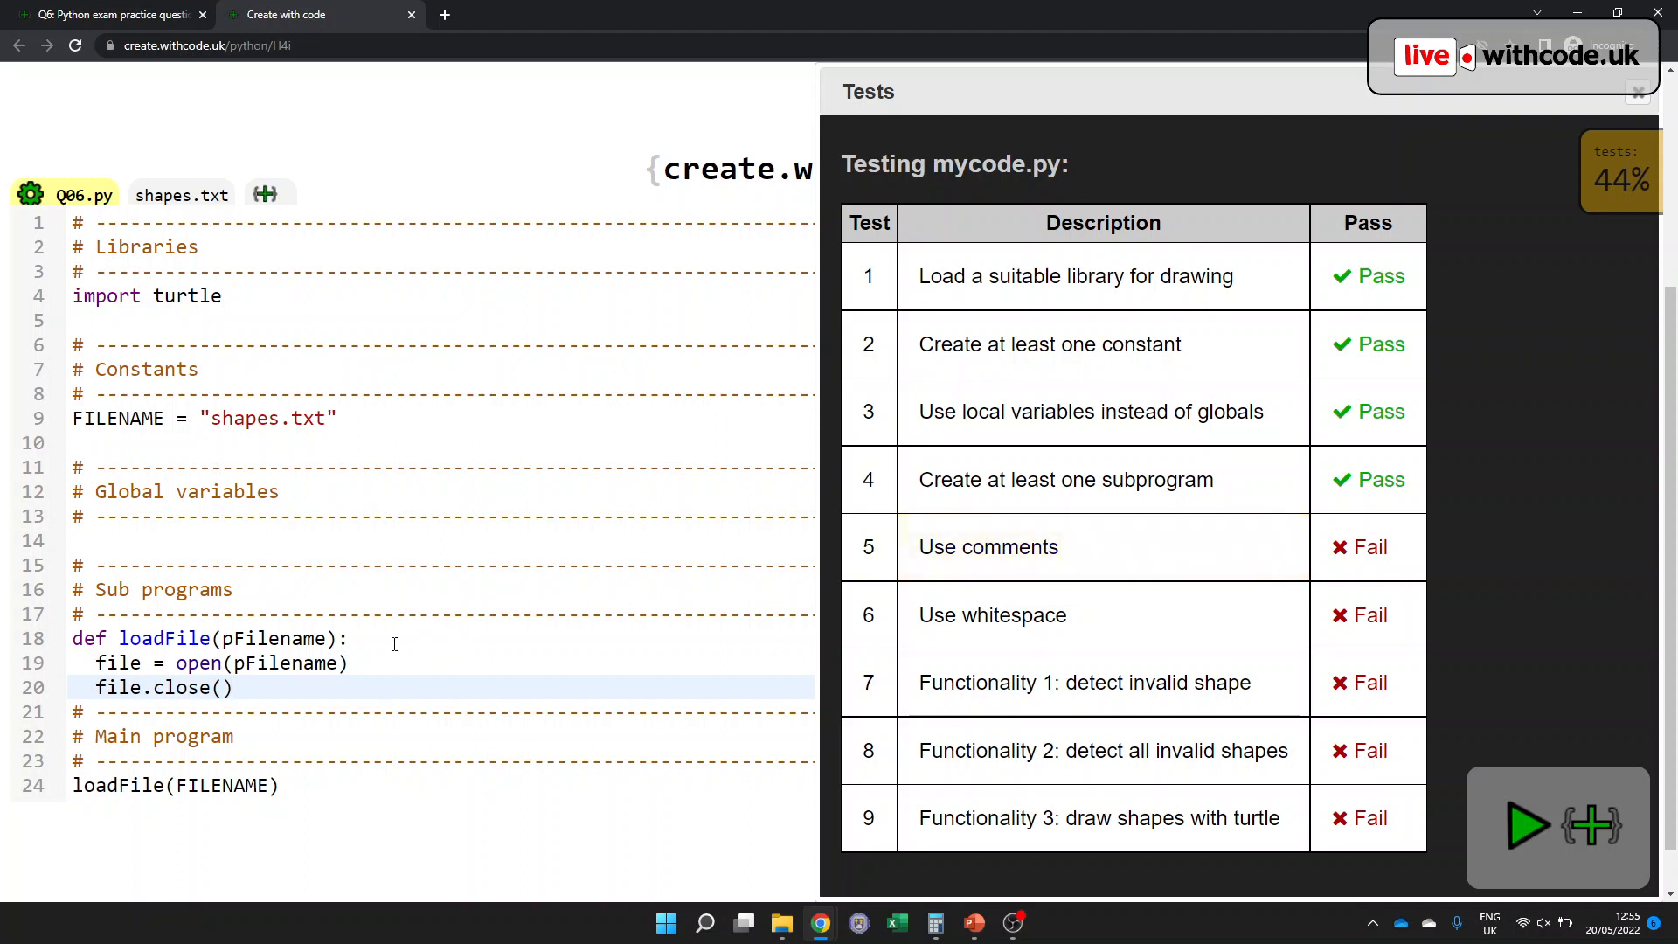
# - Annotate loadFile with '# open the file' and '# read the whole file', a blank line between
pyautogui.write('#')
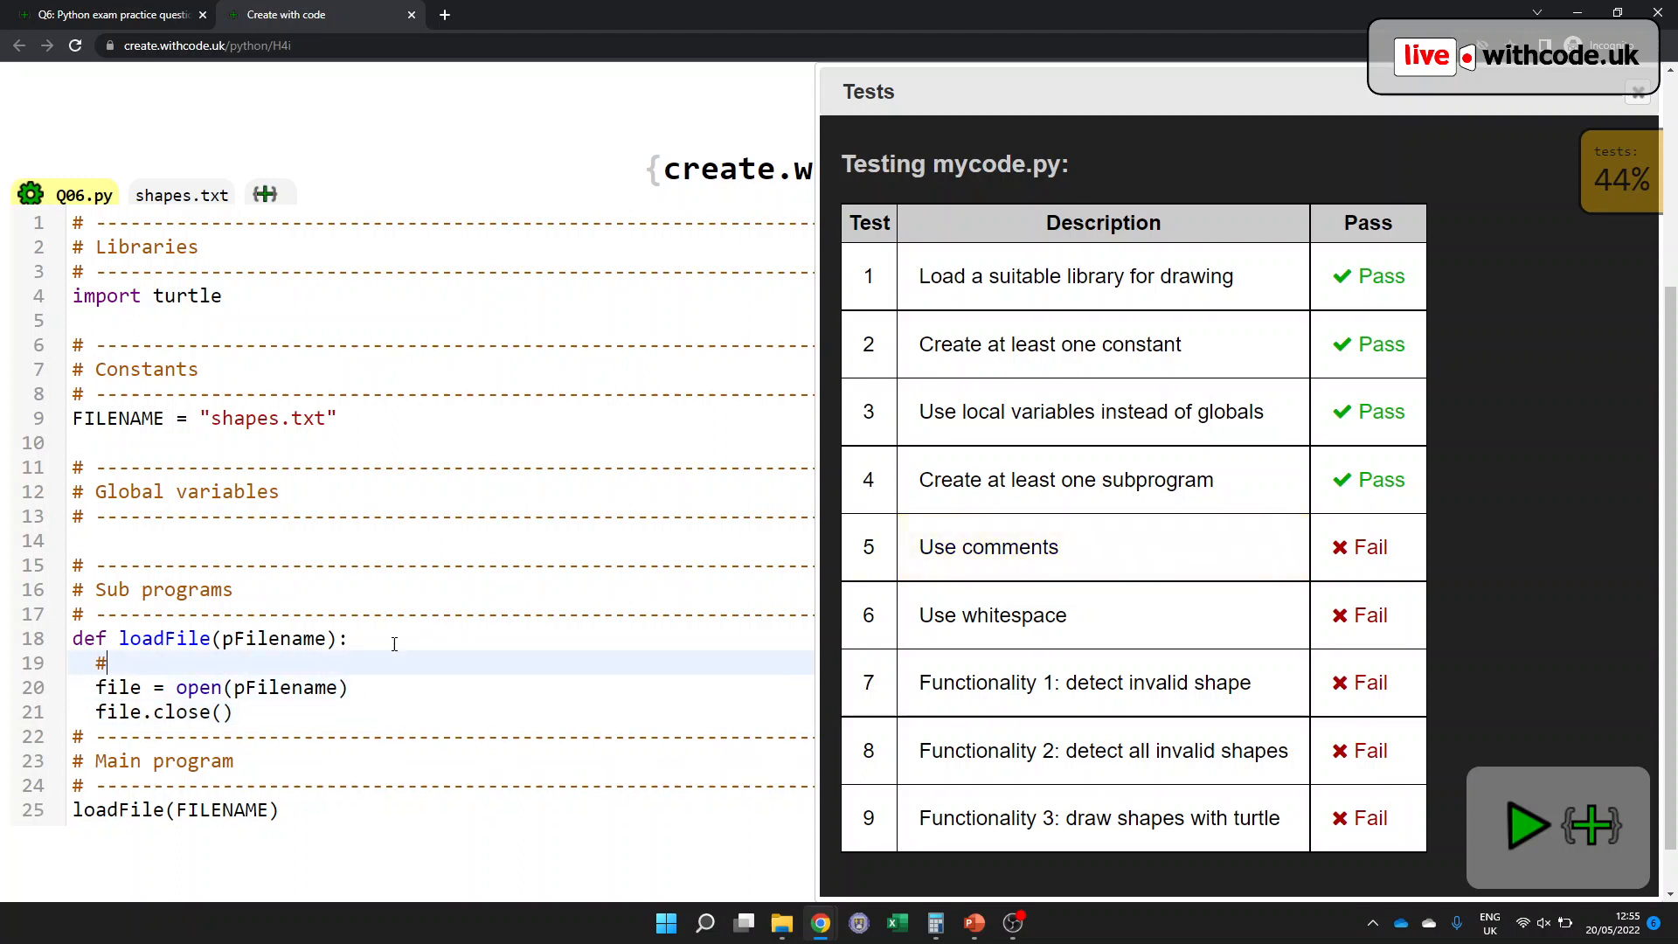
pyautogui.write('open the file')
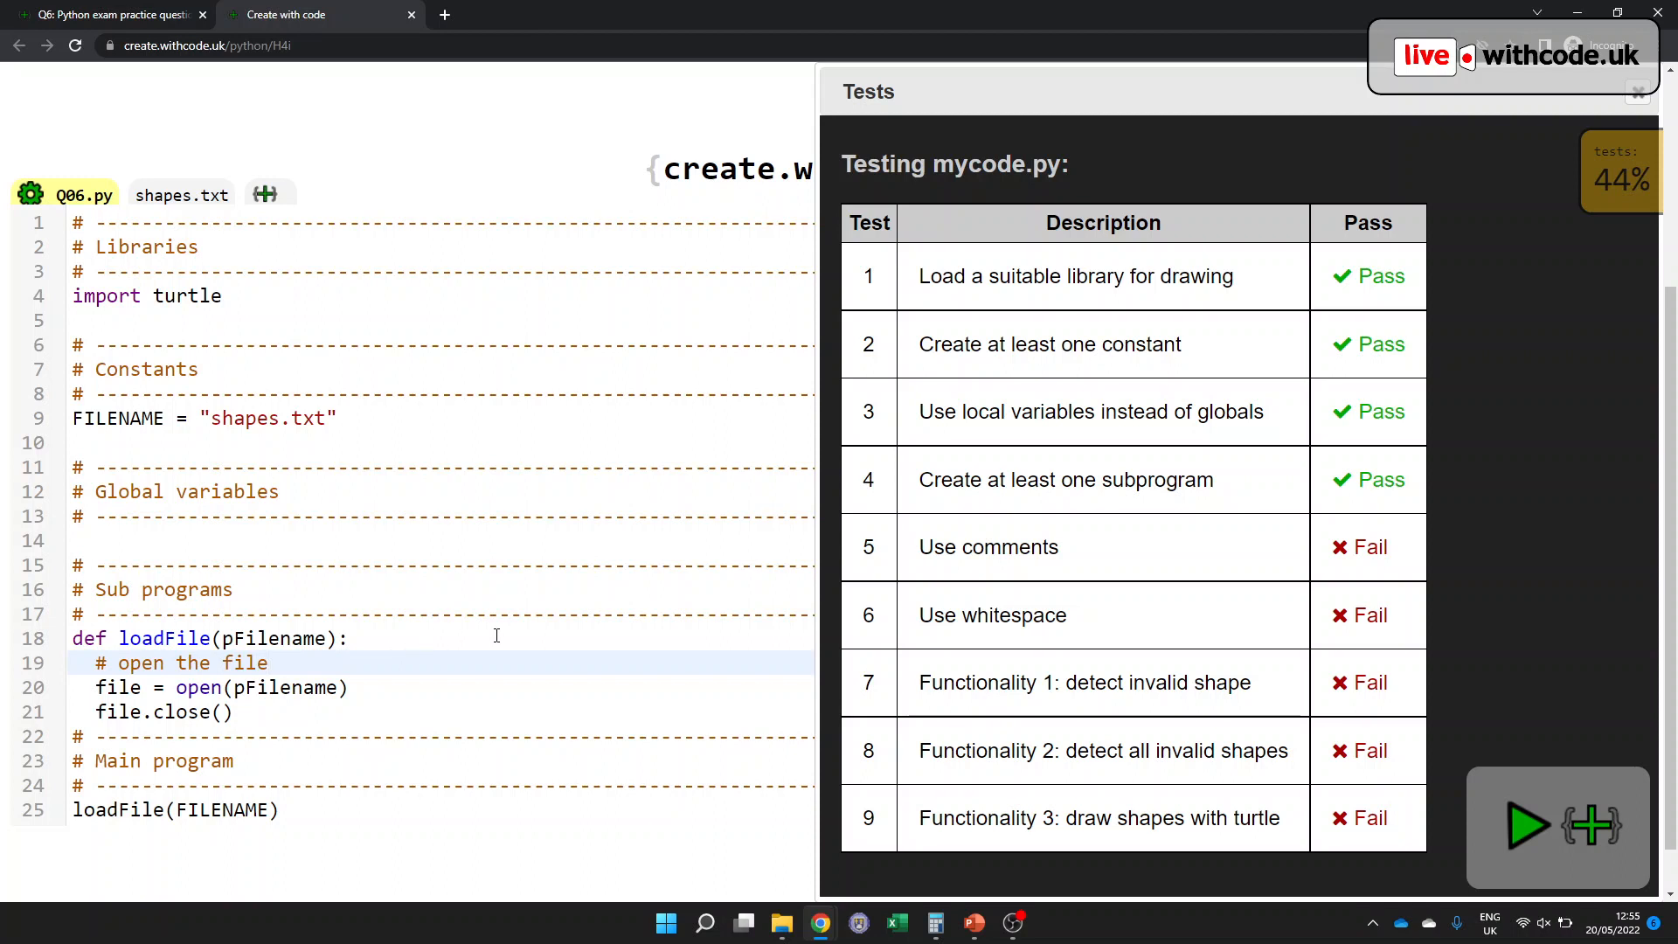
pyautogui.click(1528, 825)
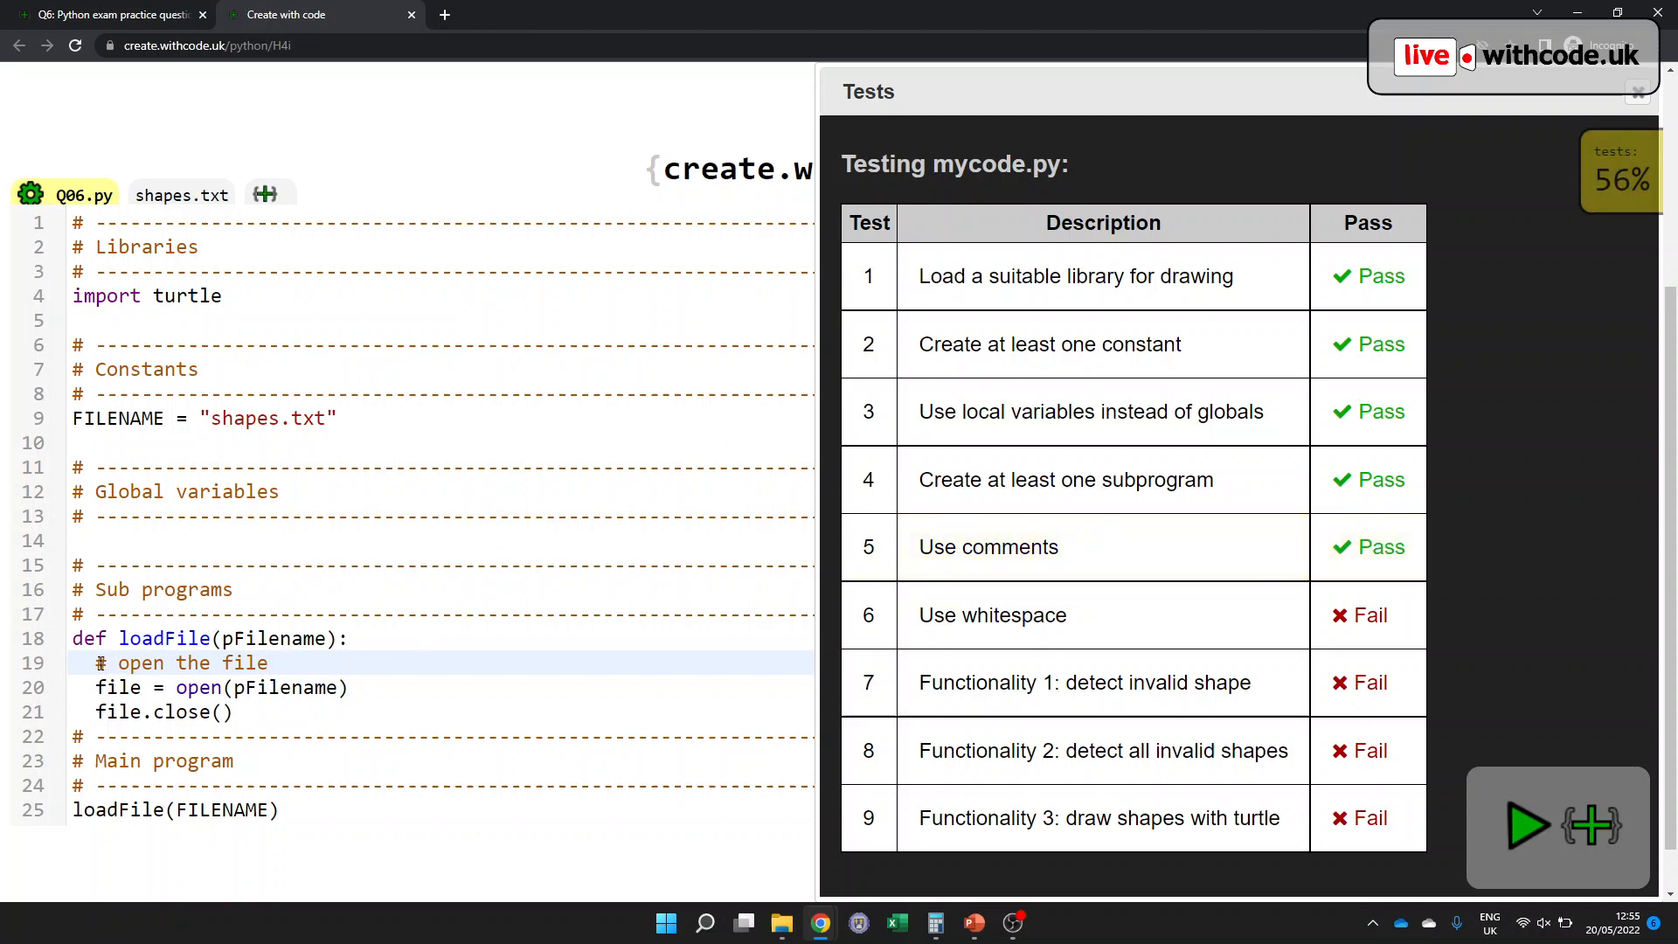
pyautogui.press('enter')
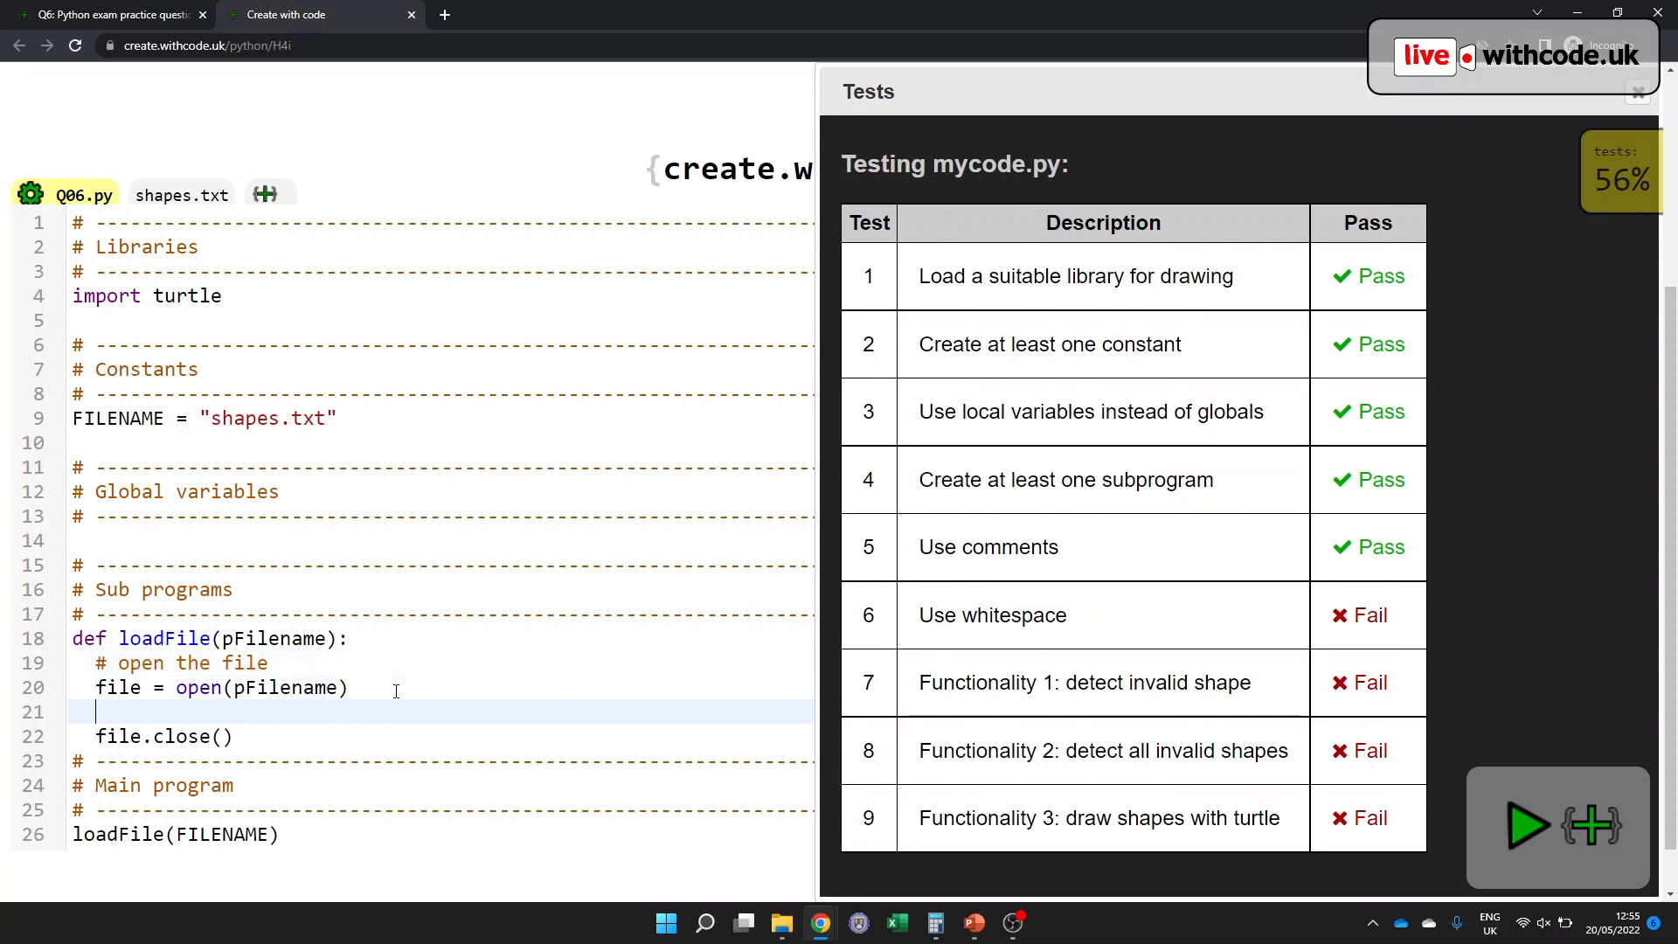
pyautogui.write('# rea')
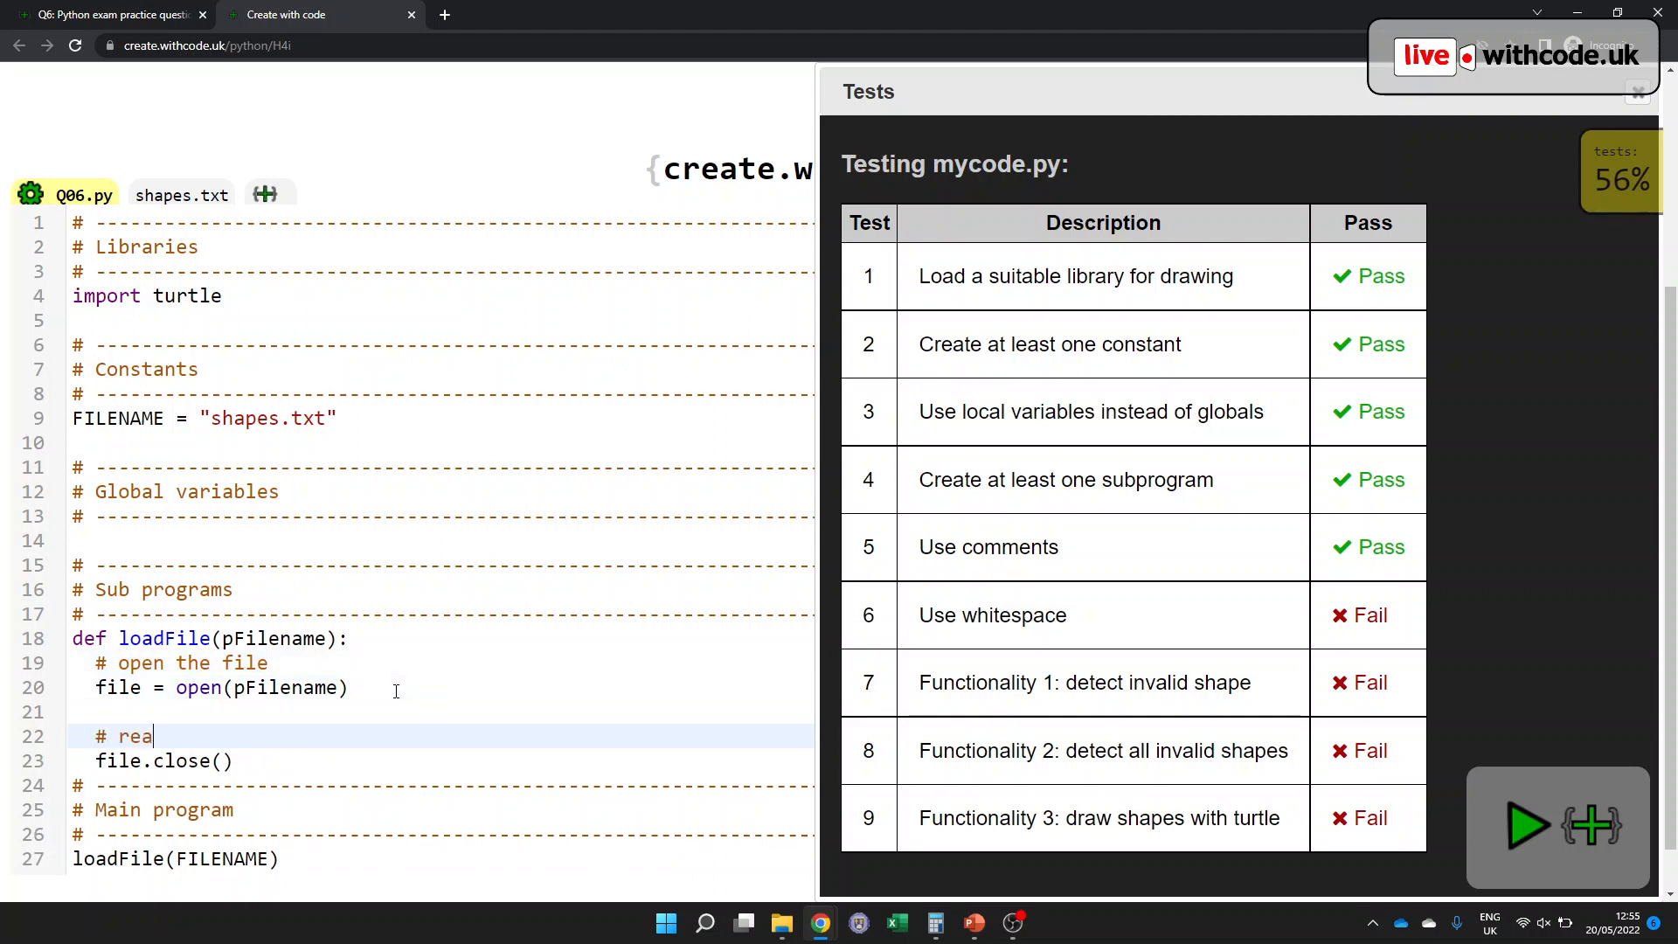
pyautogui.write('d the whole file')
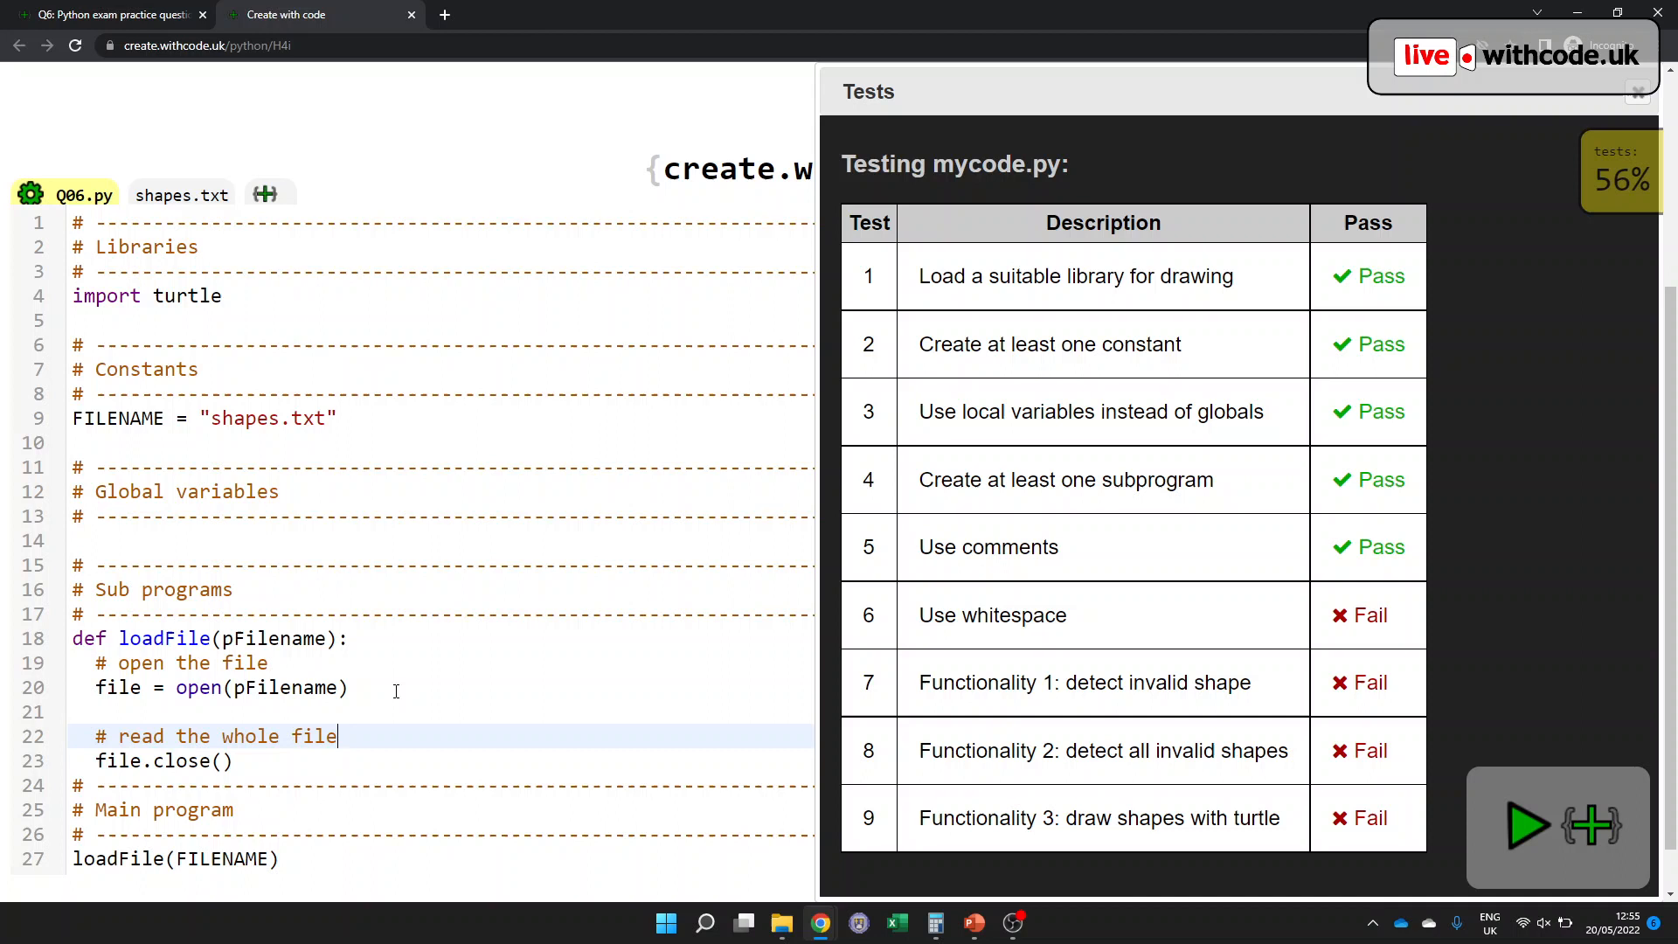
pyautogui.click(1528, 825)
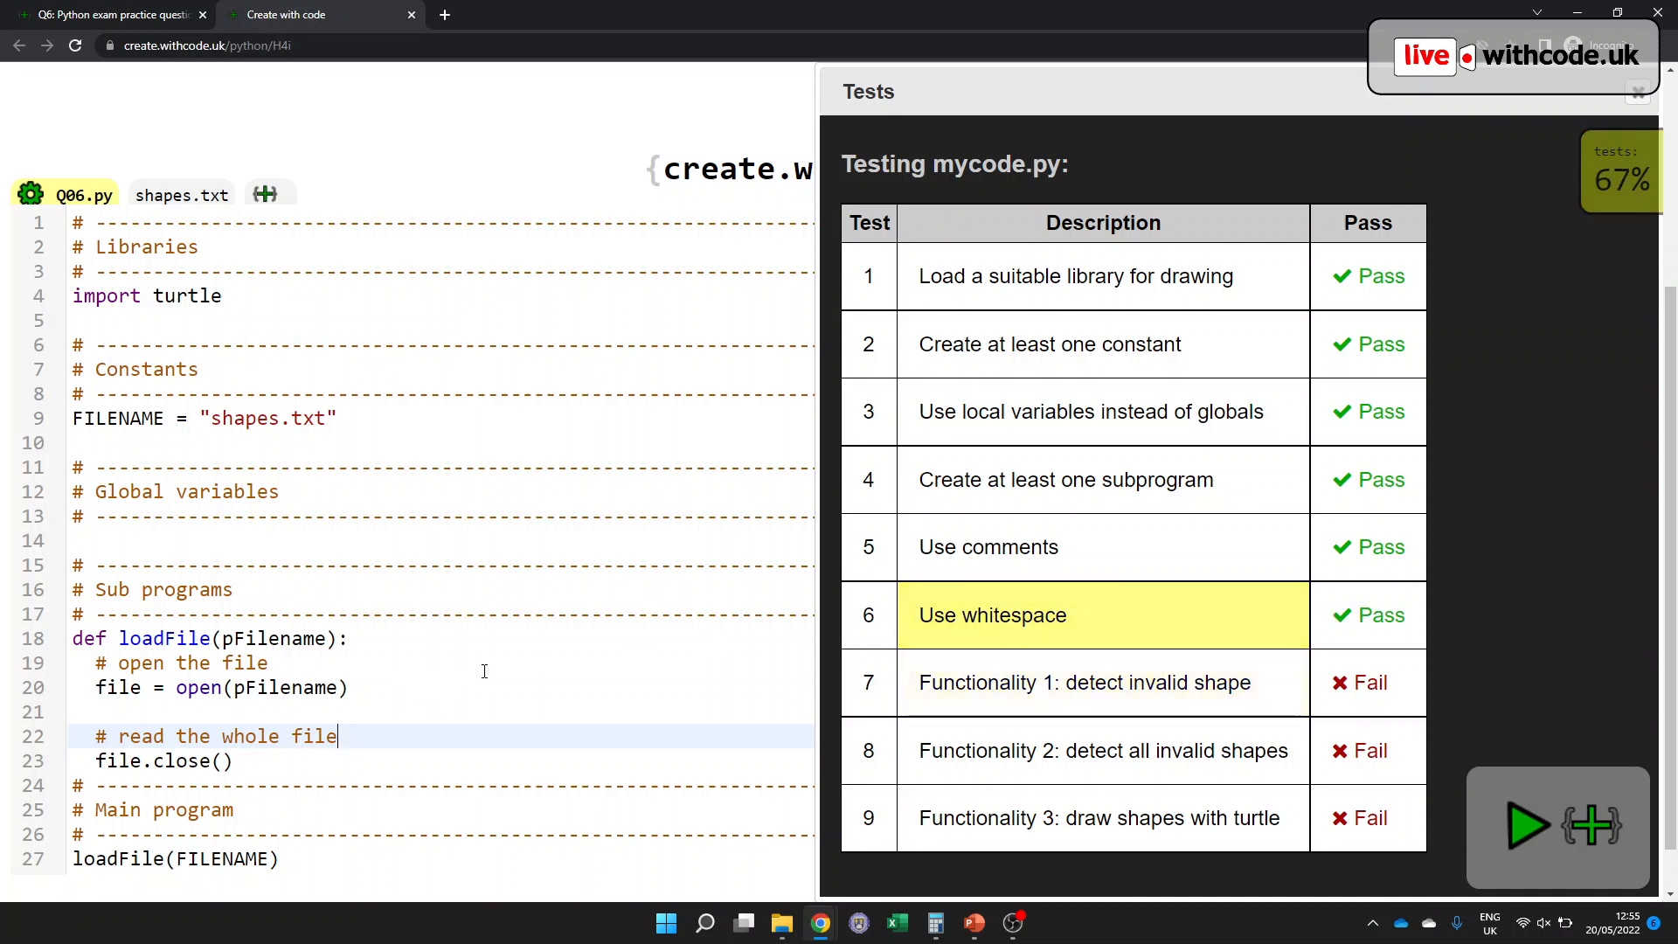
pyautogui.click(101, 711)
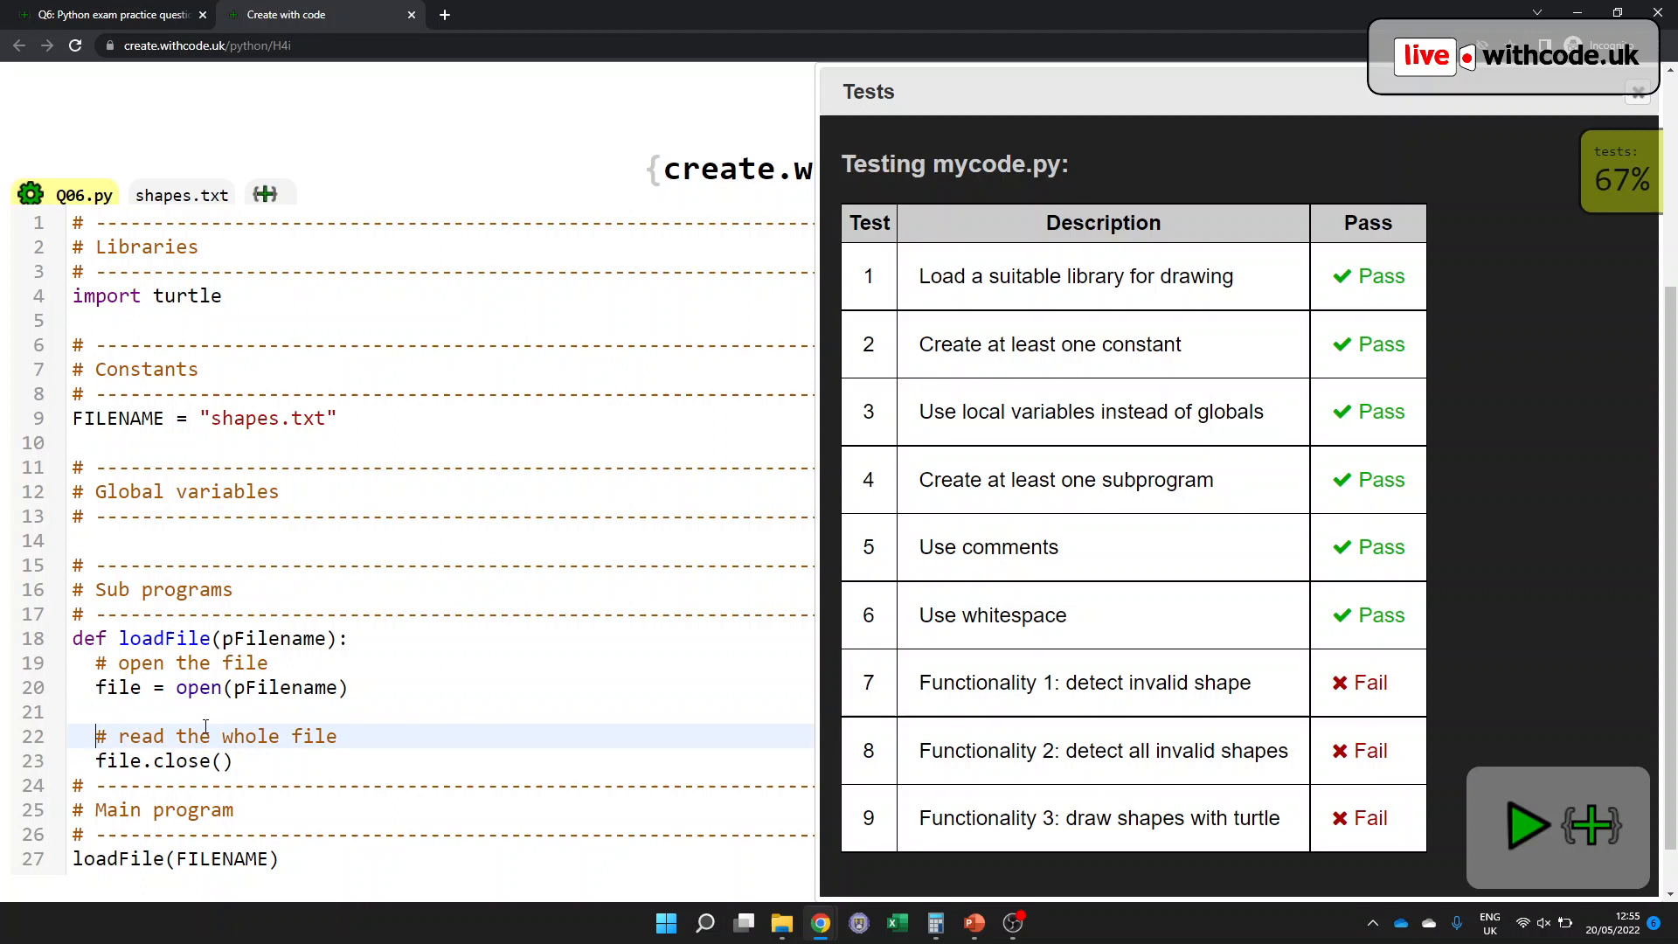
# - Store the contents as lines = file.read().split("\n") with a blank line before file.close()
pyautogui.press('enter')
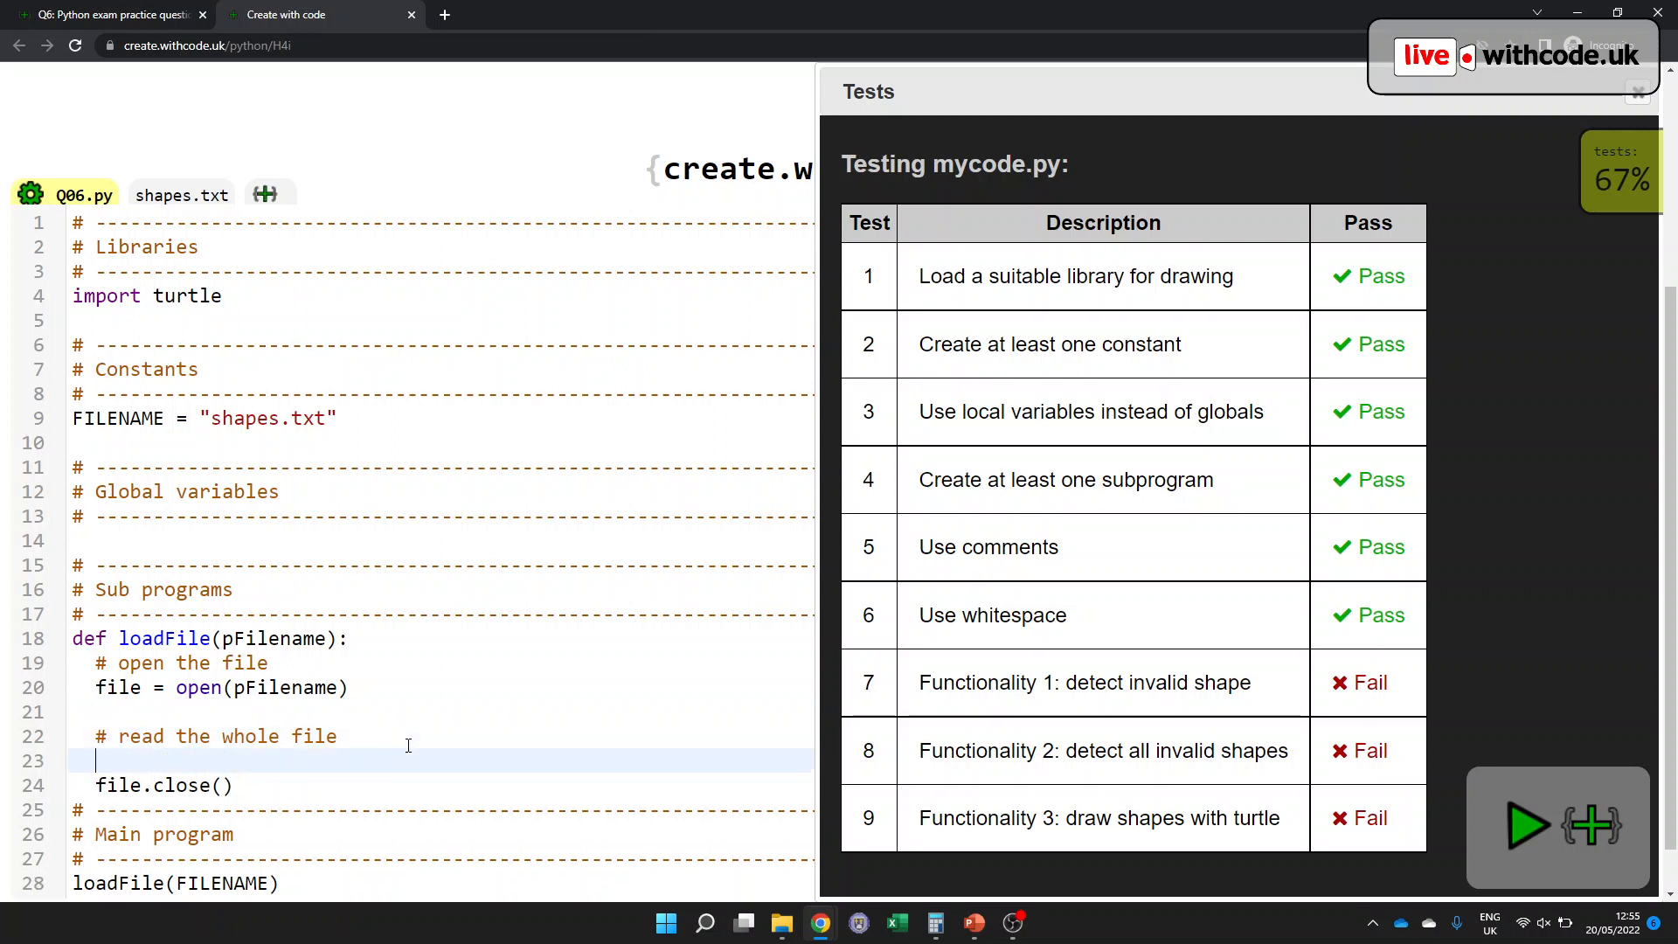
pyautogui.write('file.read')
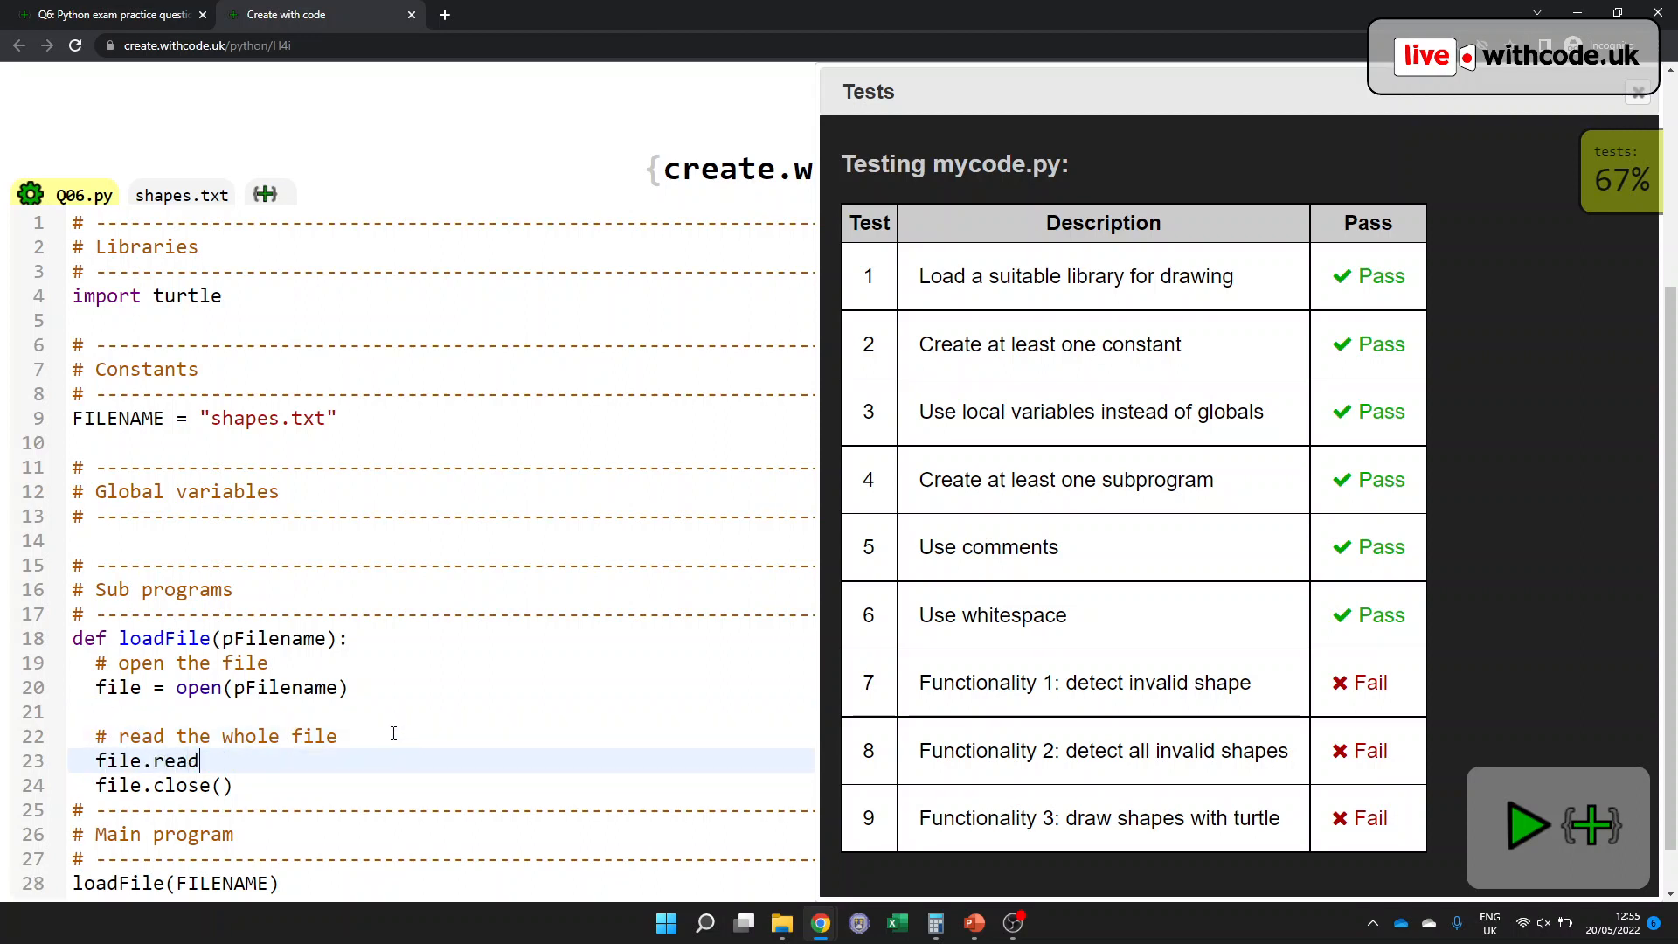
pyautogui.write('()')
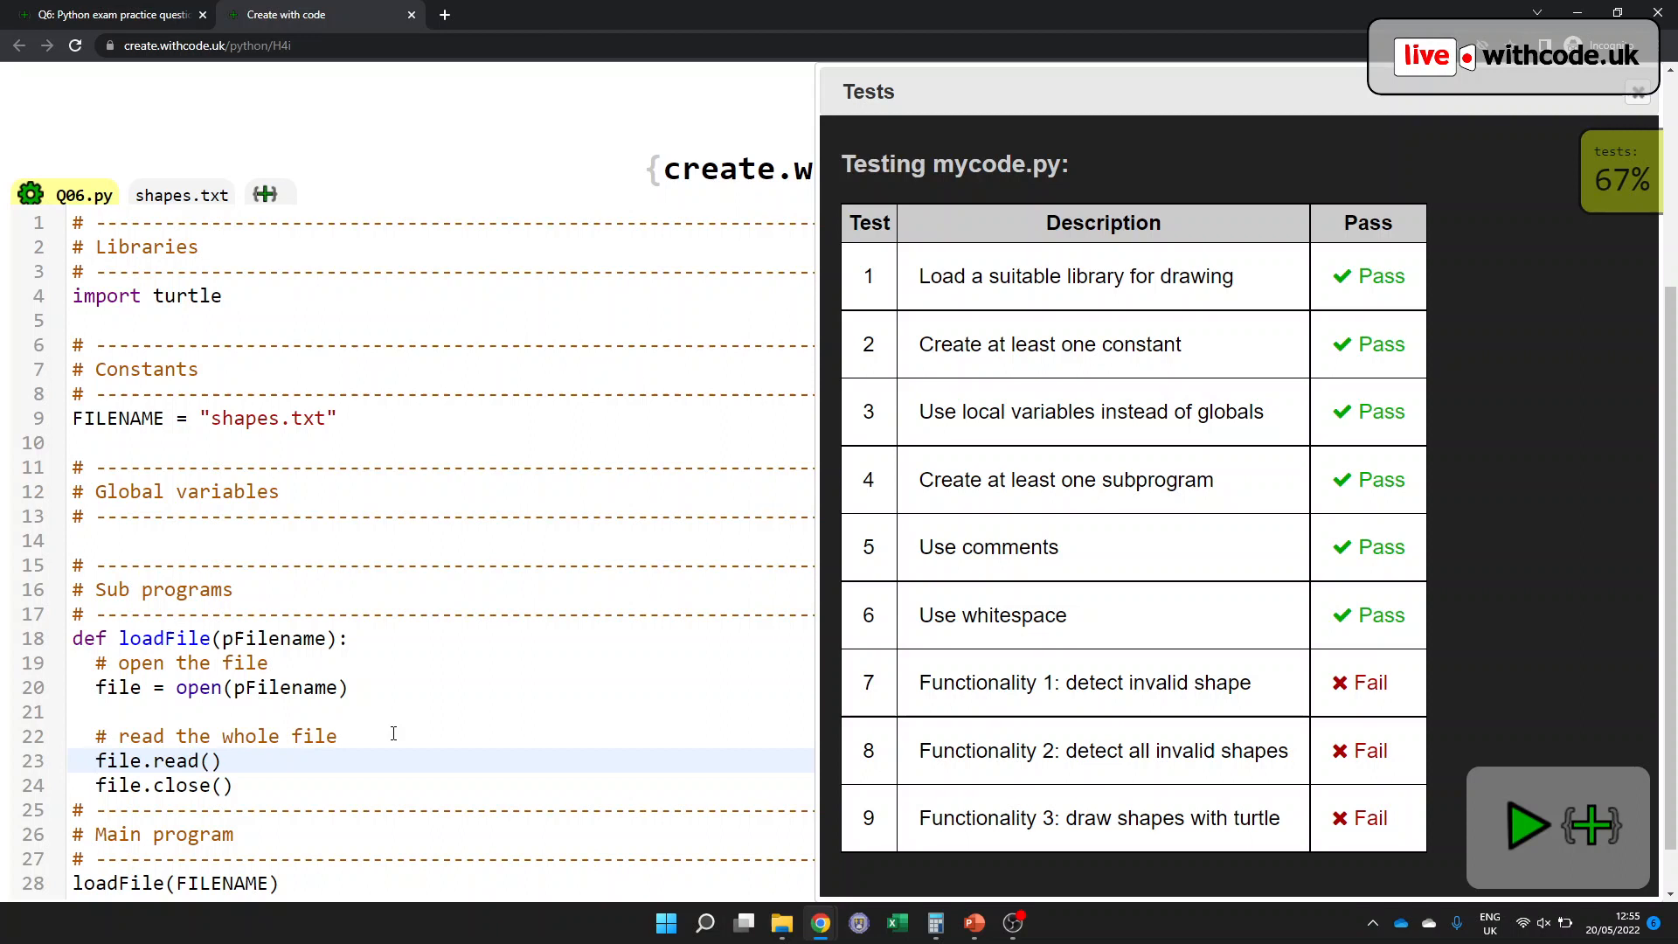
pyautogui.write('.')
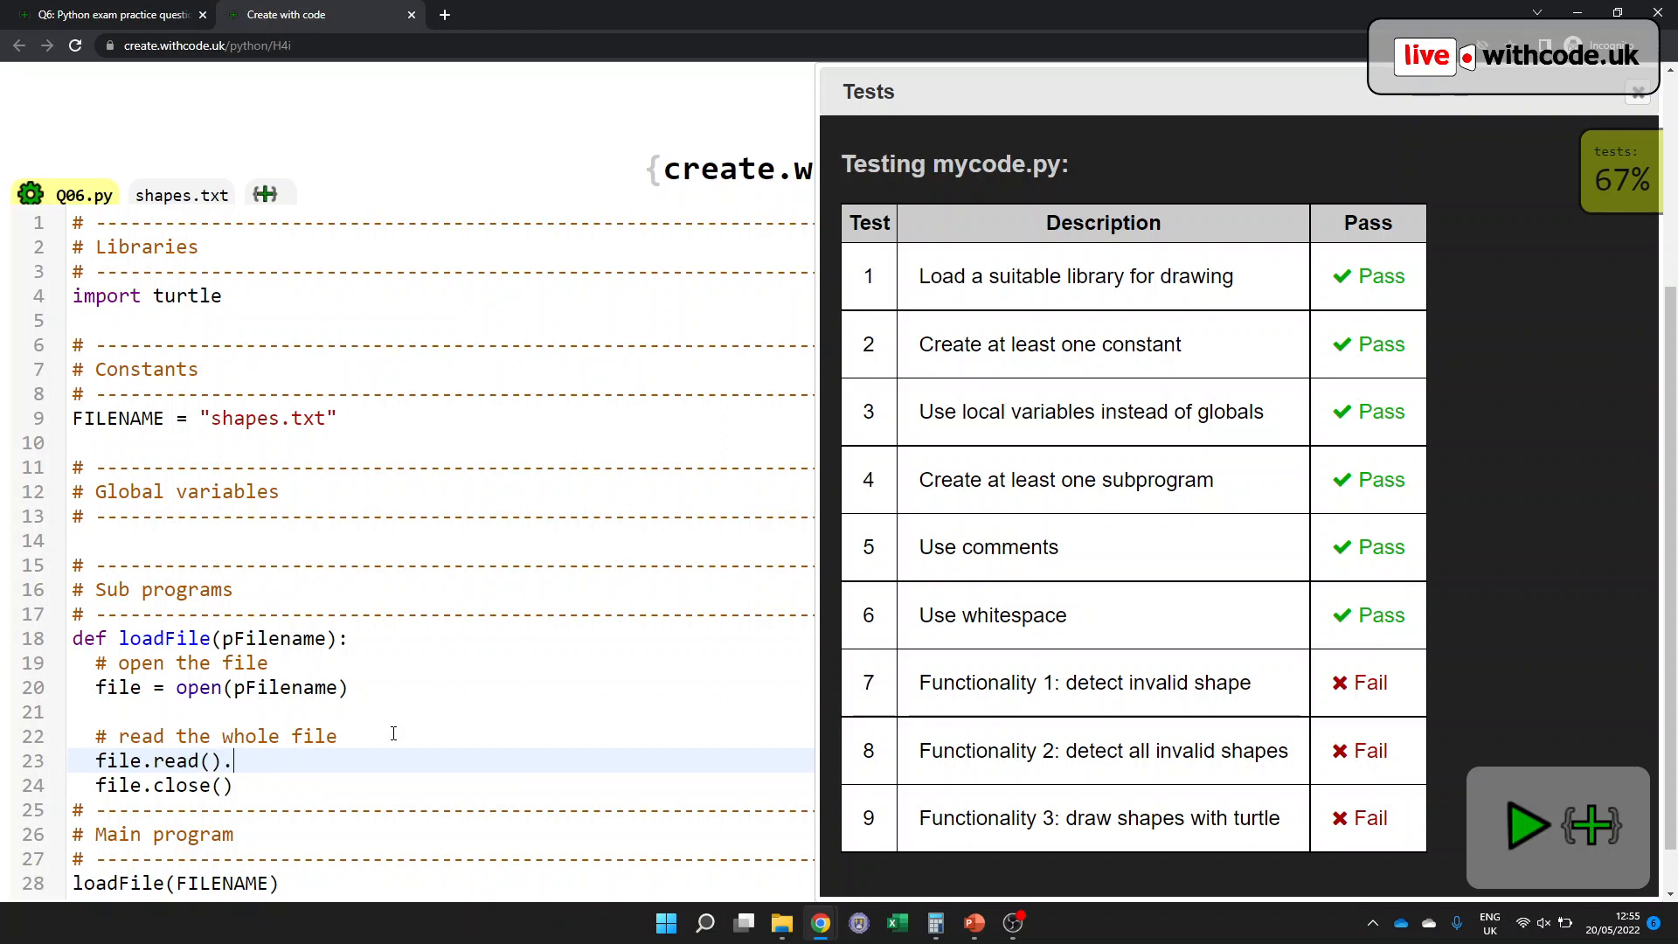
pyautogui.write('split("\\n")')
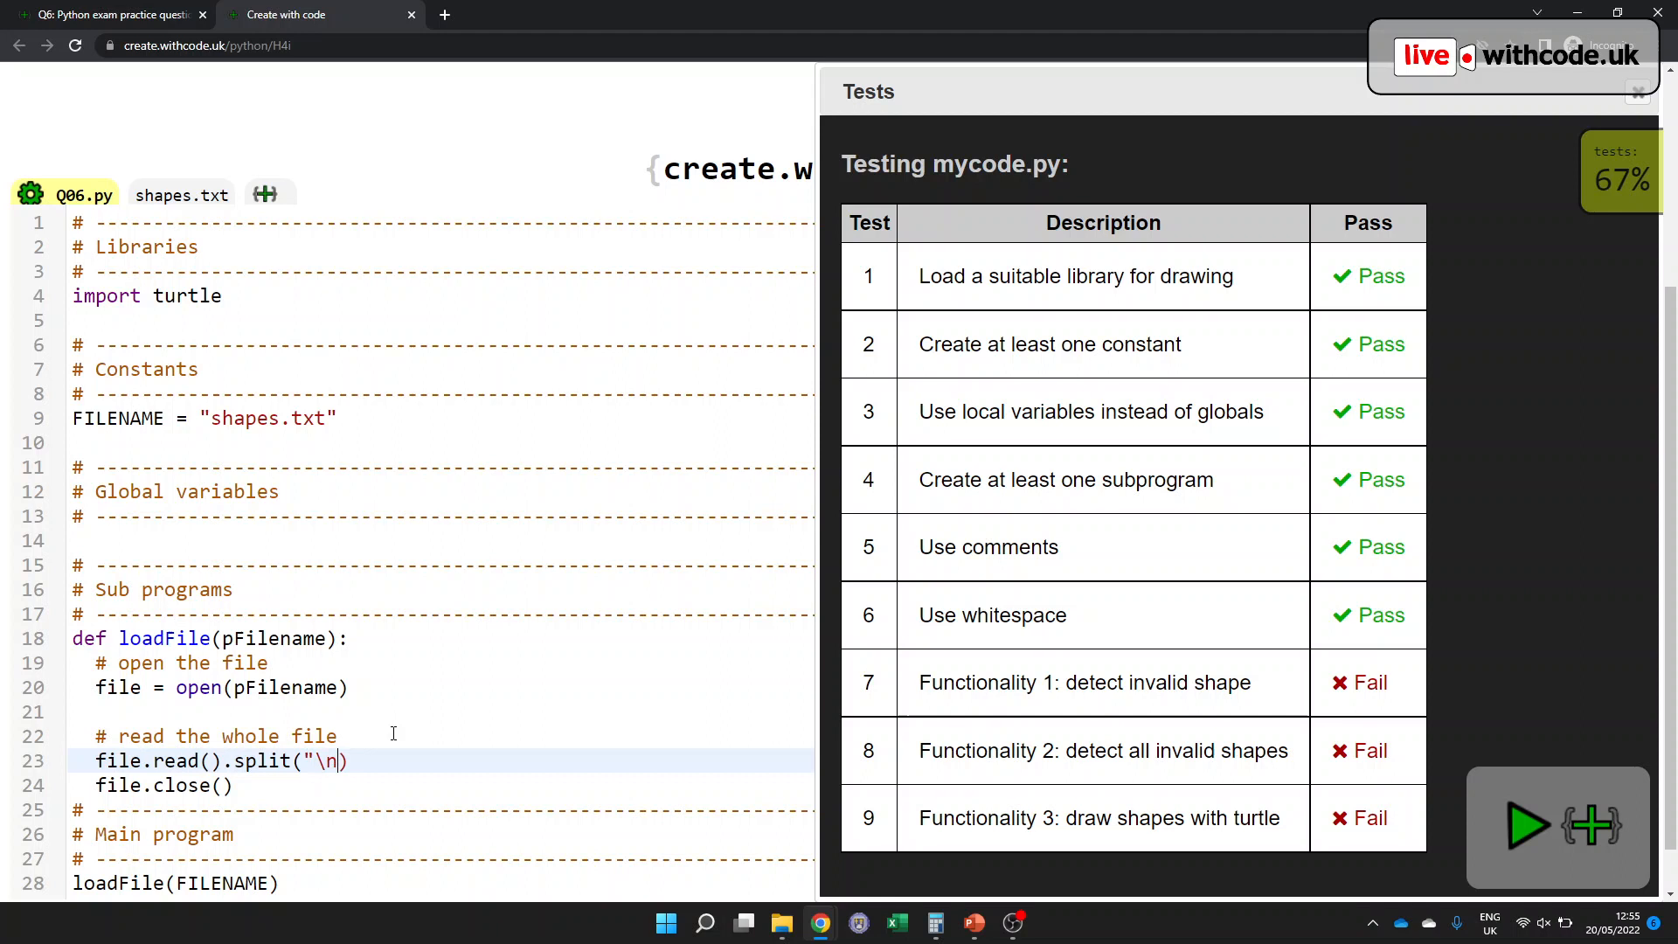
pyautogui.write('"')
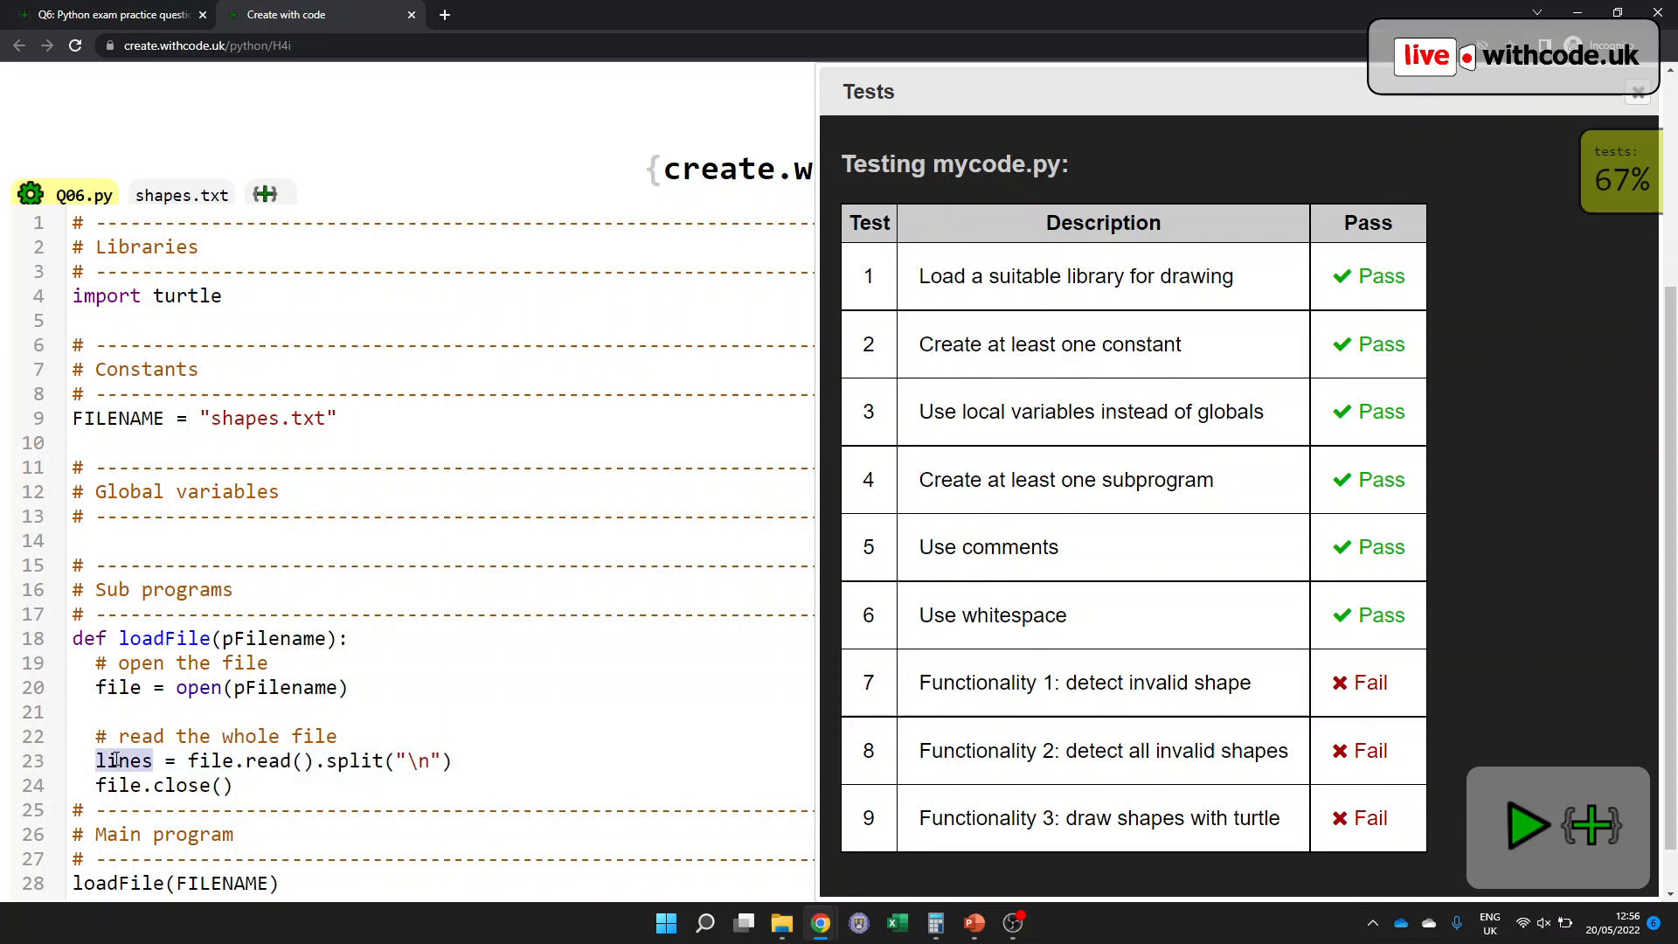
pyautogui.click(458, 761)
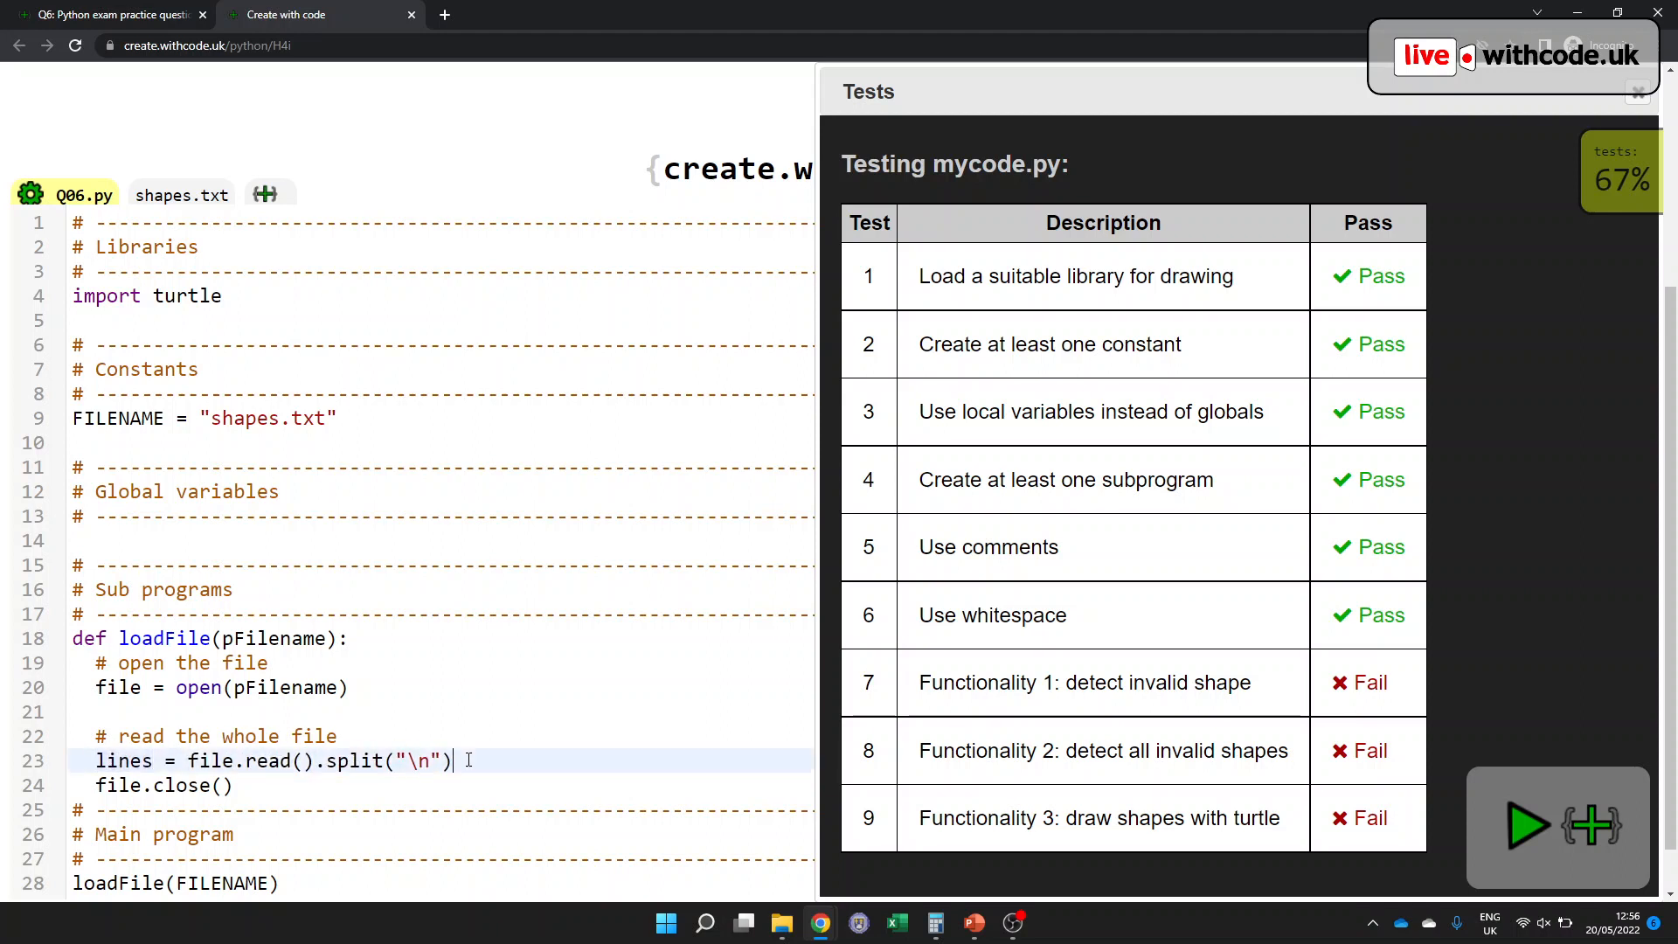
pyautogui.click(180, 194)
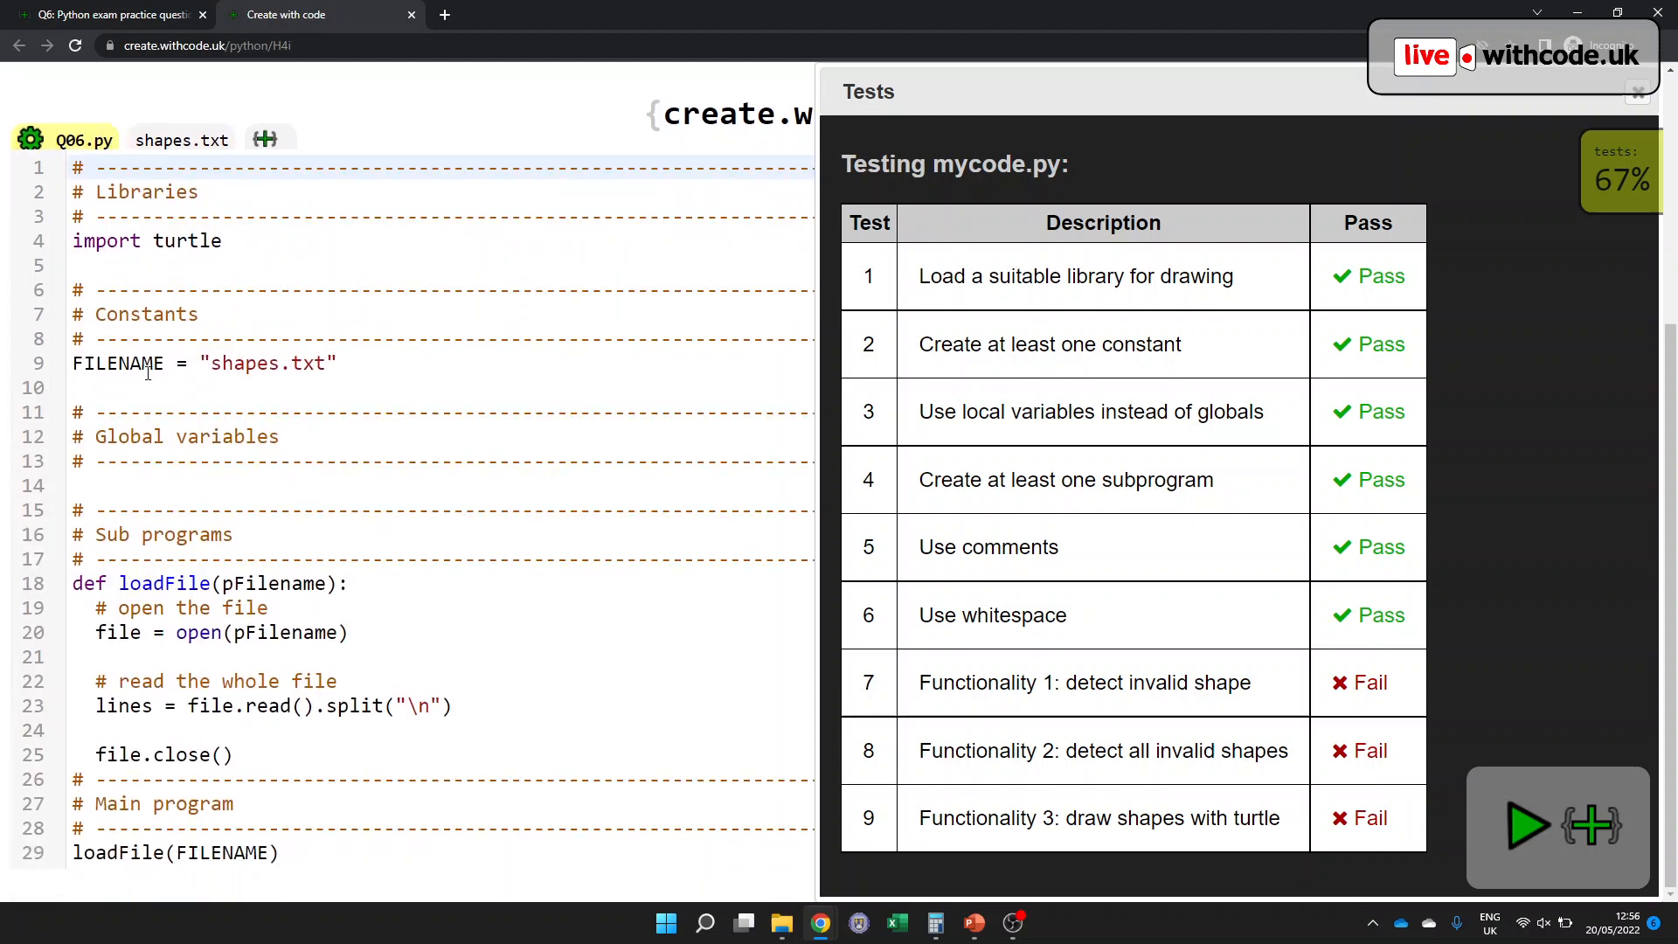
# - Add a commented for line in lines loop after reading the file
pyautogui.click(460, 705)
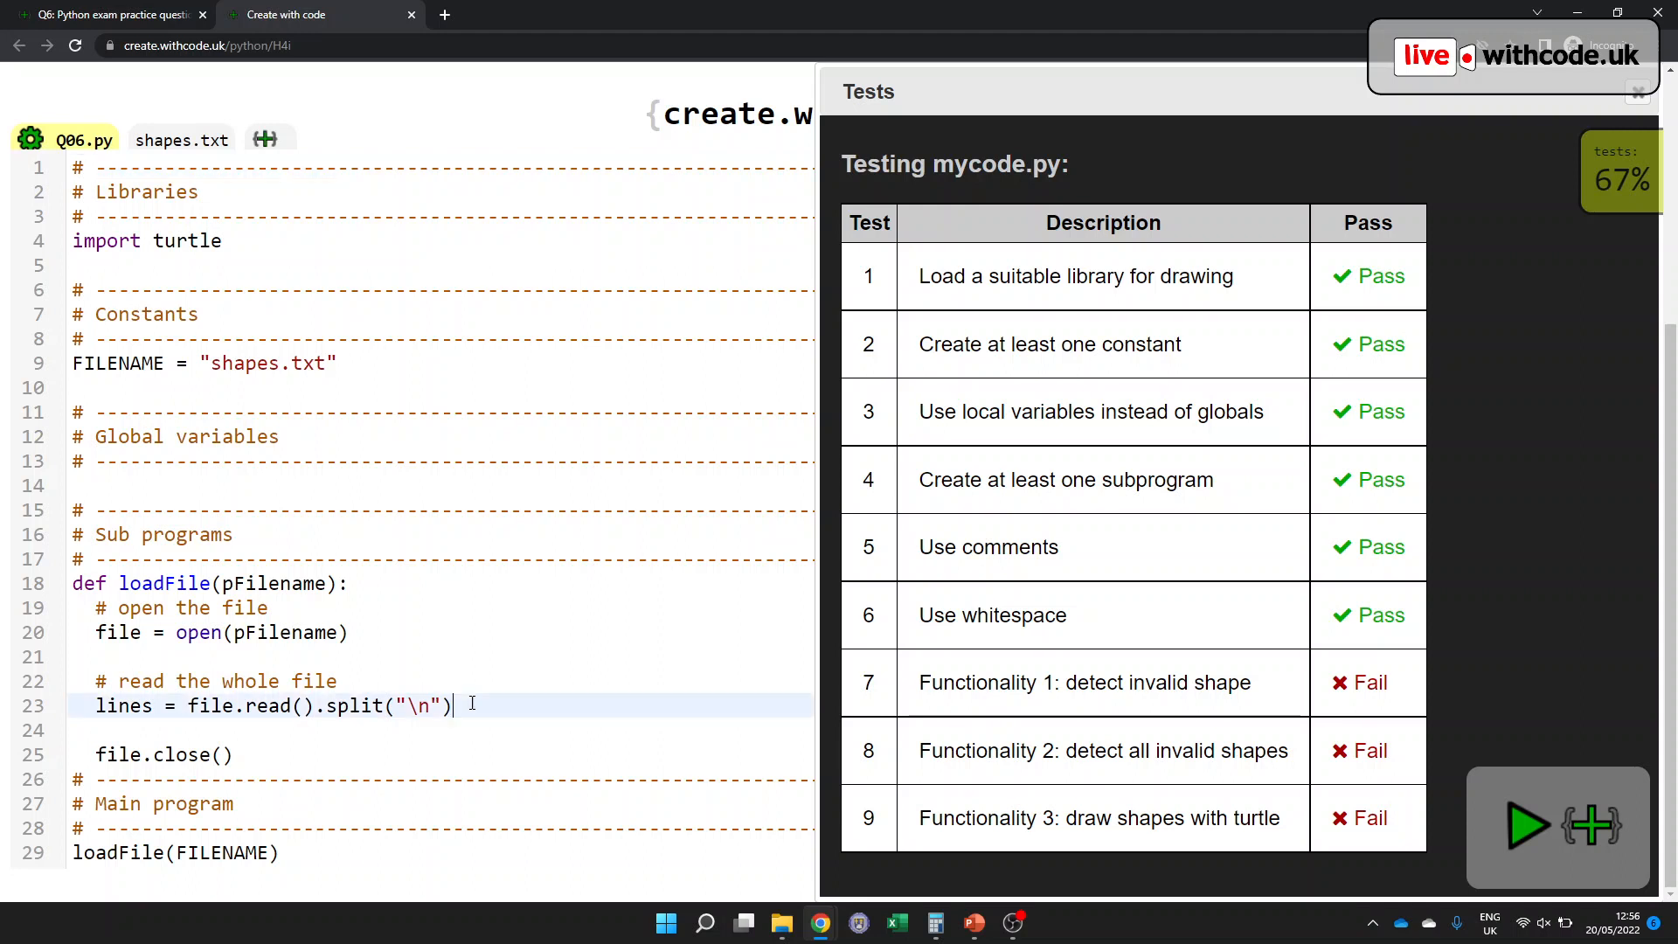
pyautogui.press('enter')
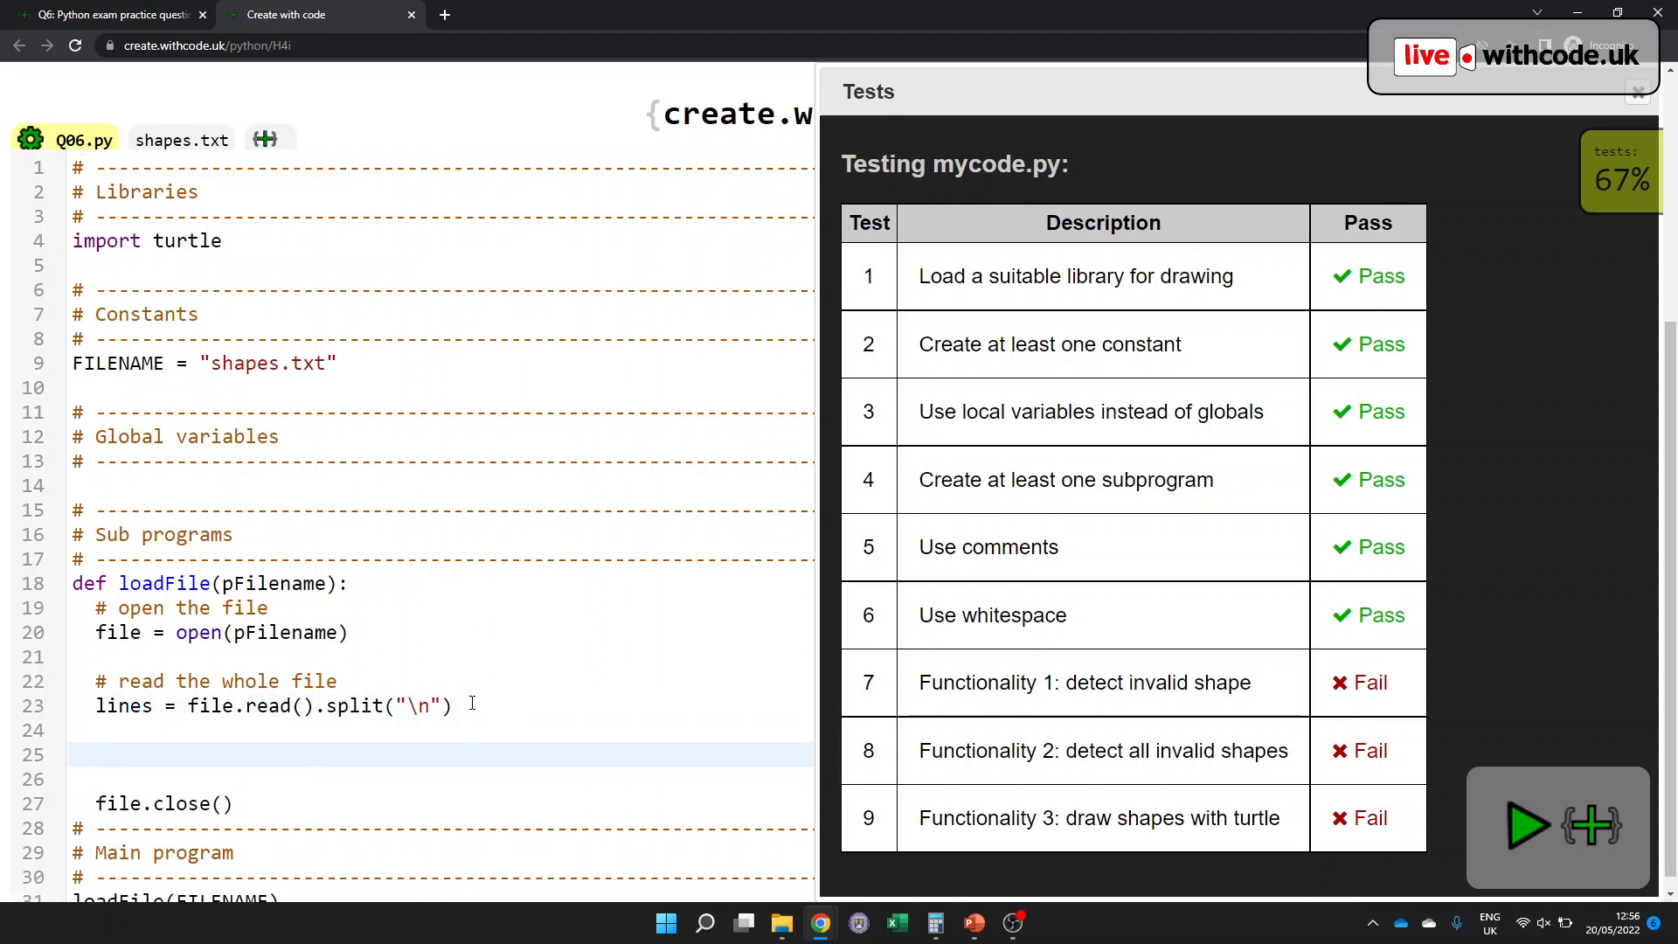
pyautogui.write('# go through e')
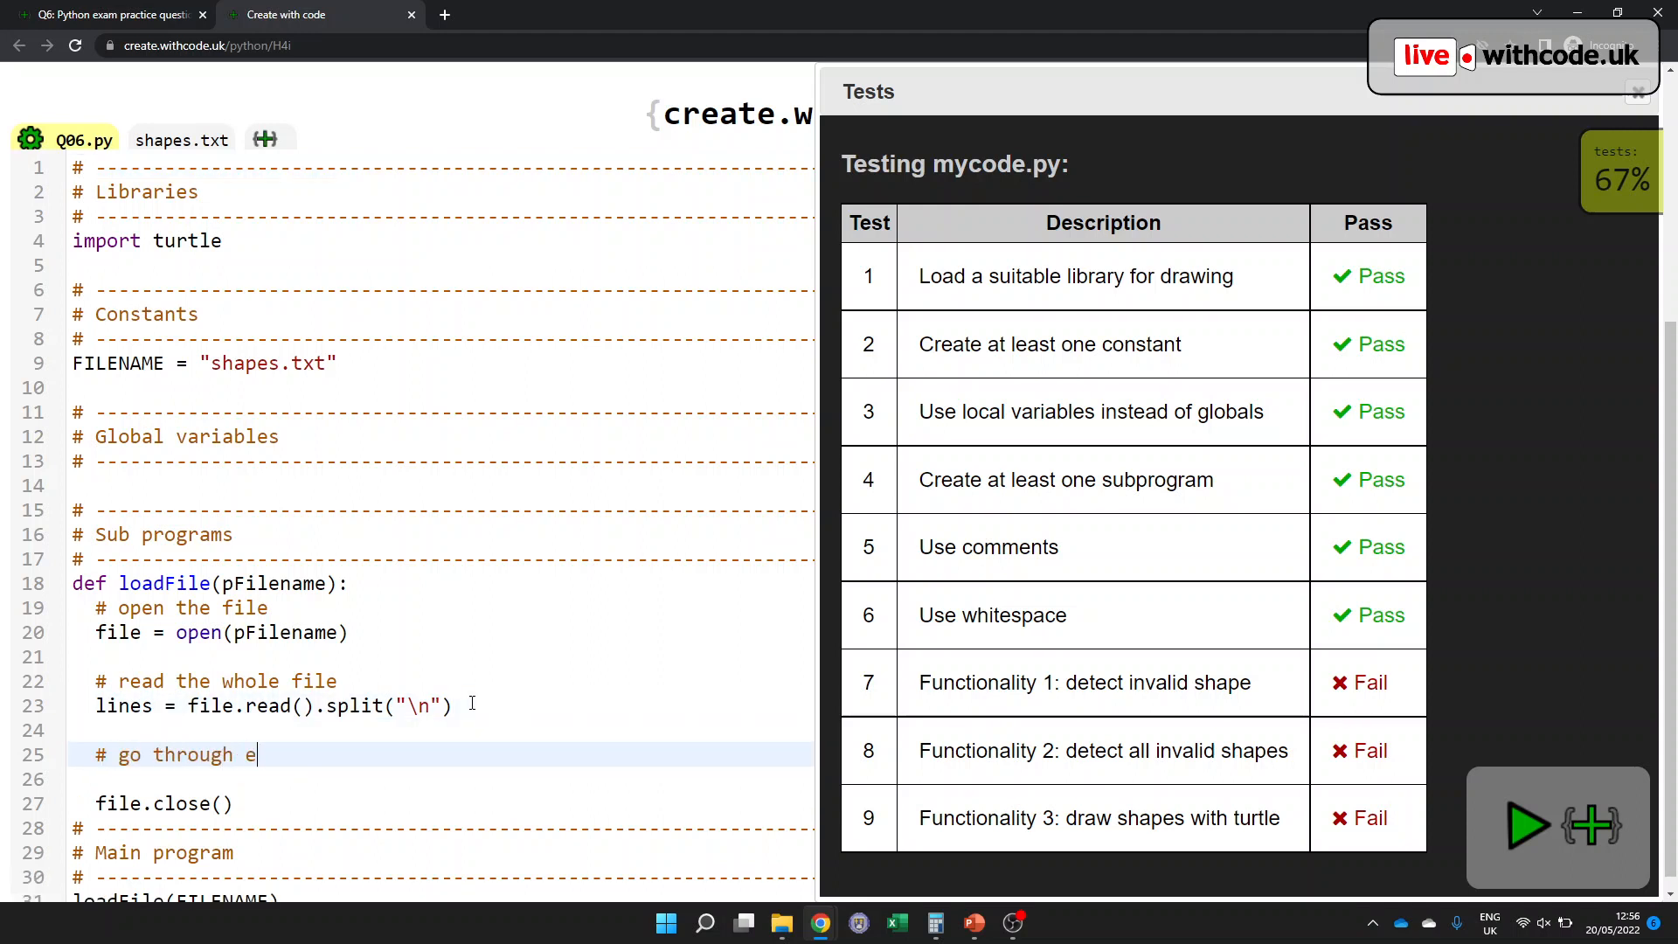
pyautogui.write('ach line in the list')
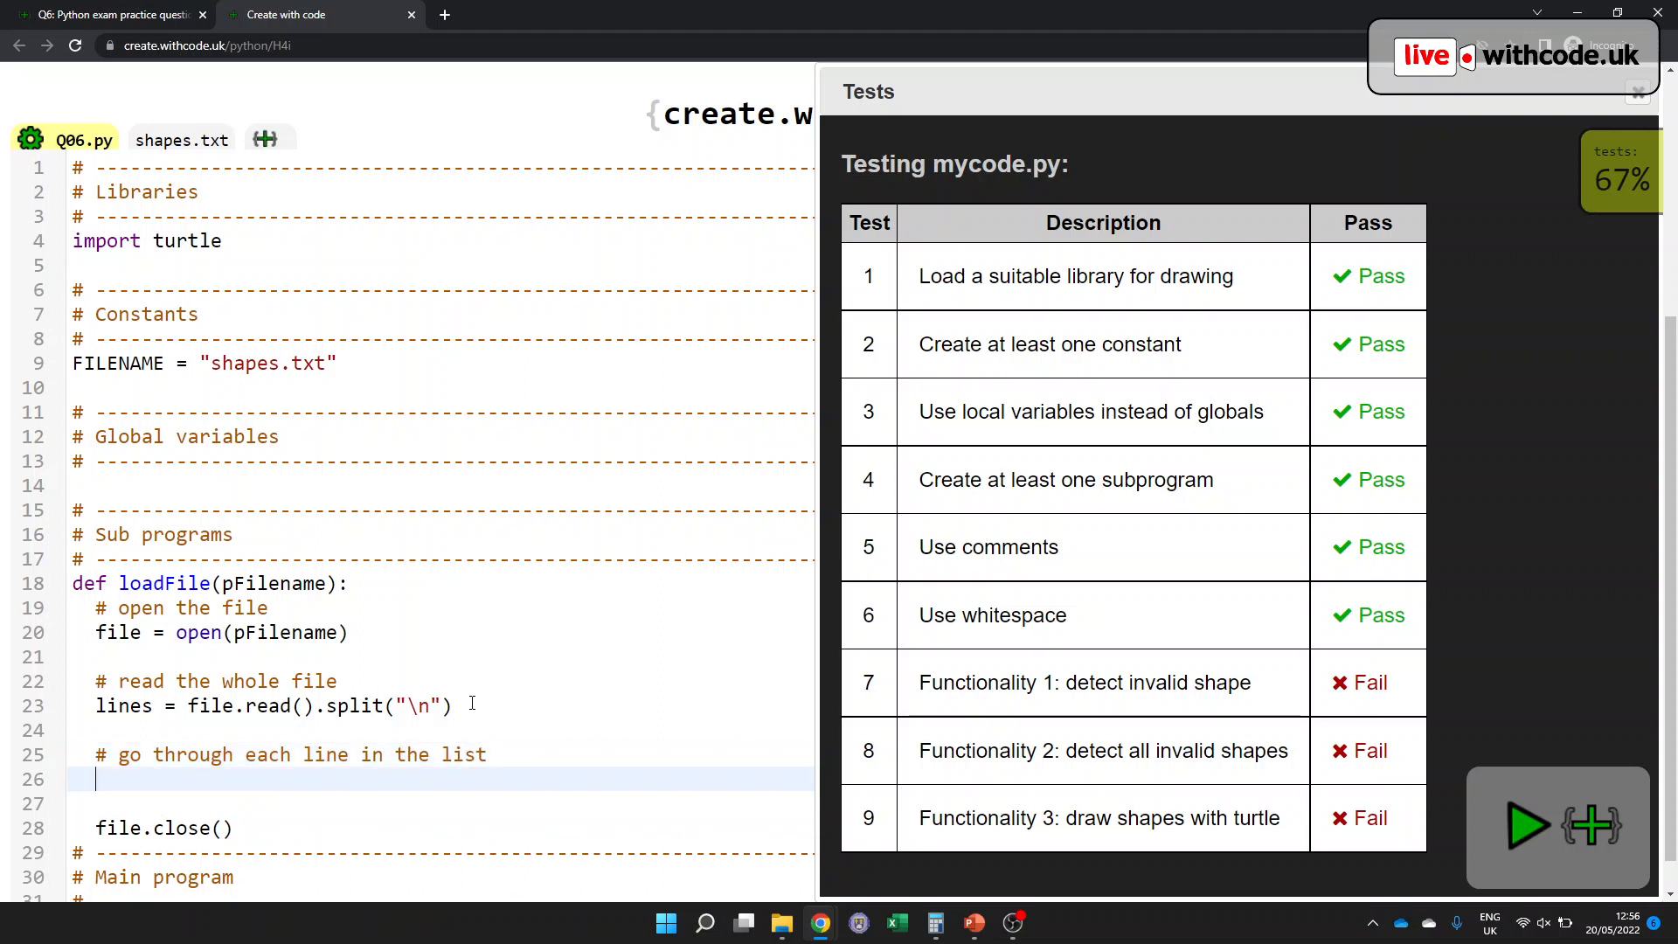
pyautogui.write('for line in lines:')
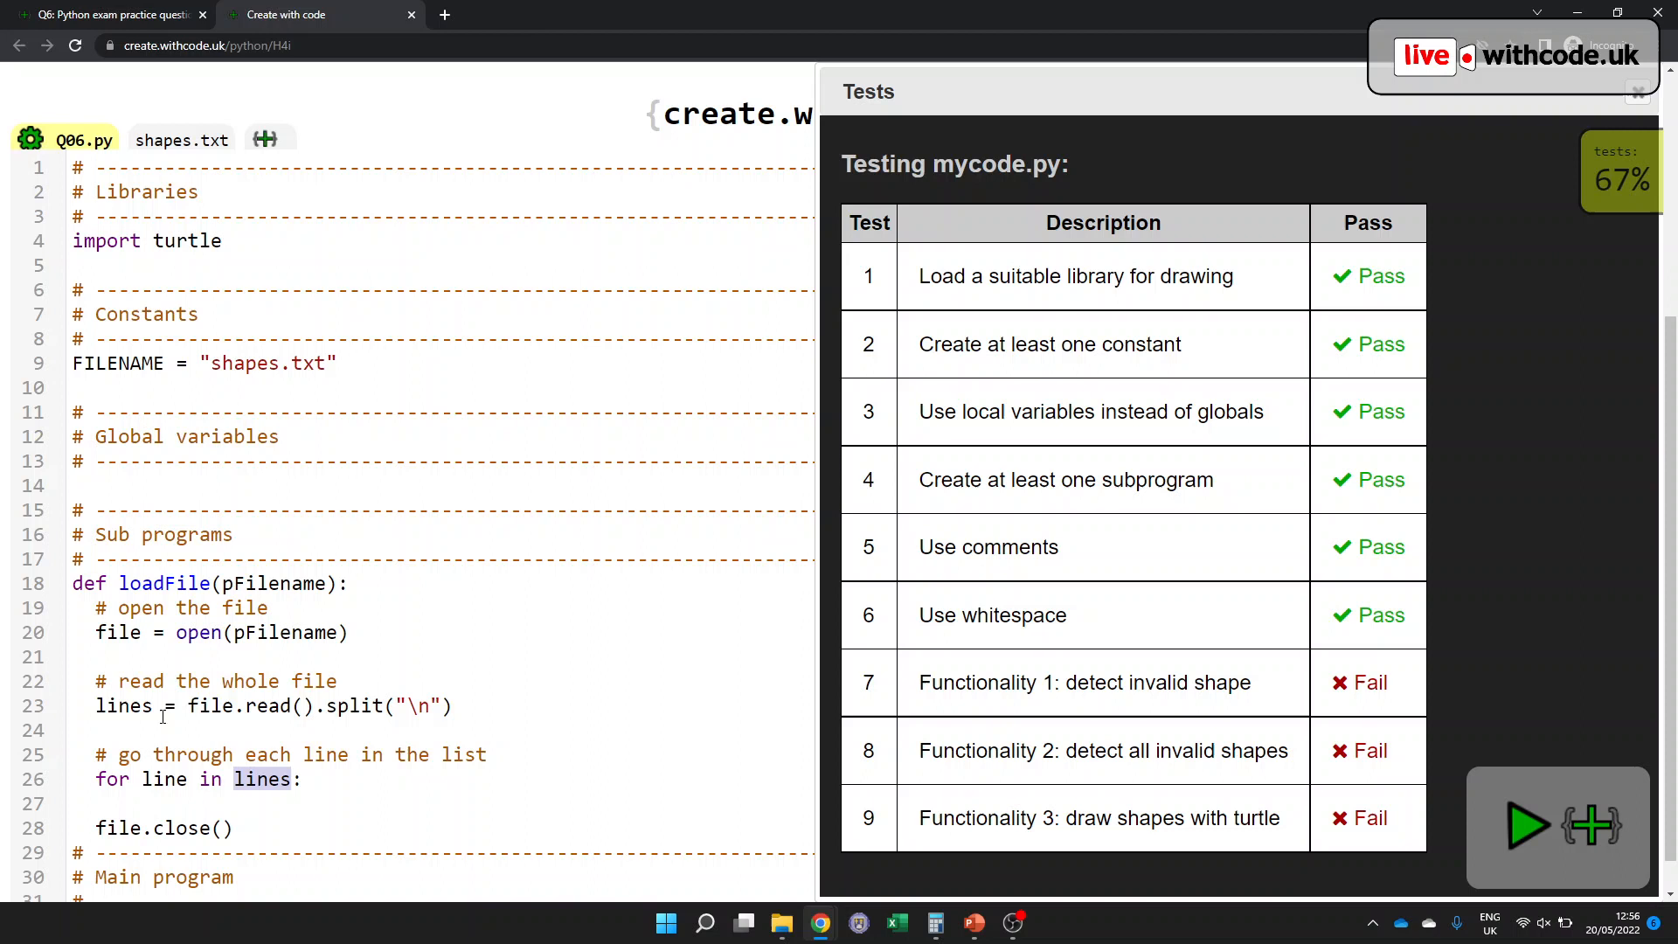
# - Print each line inside the loop and run the program to list shapes.txt
pyautogui.doubleClick(122, 705)
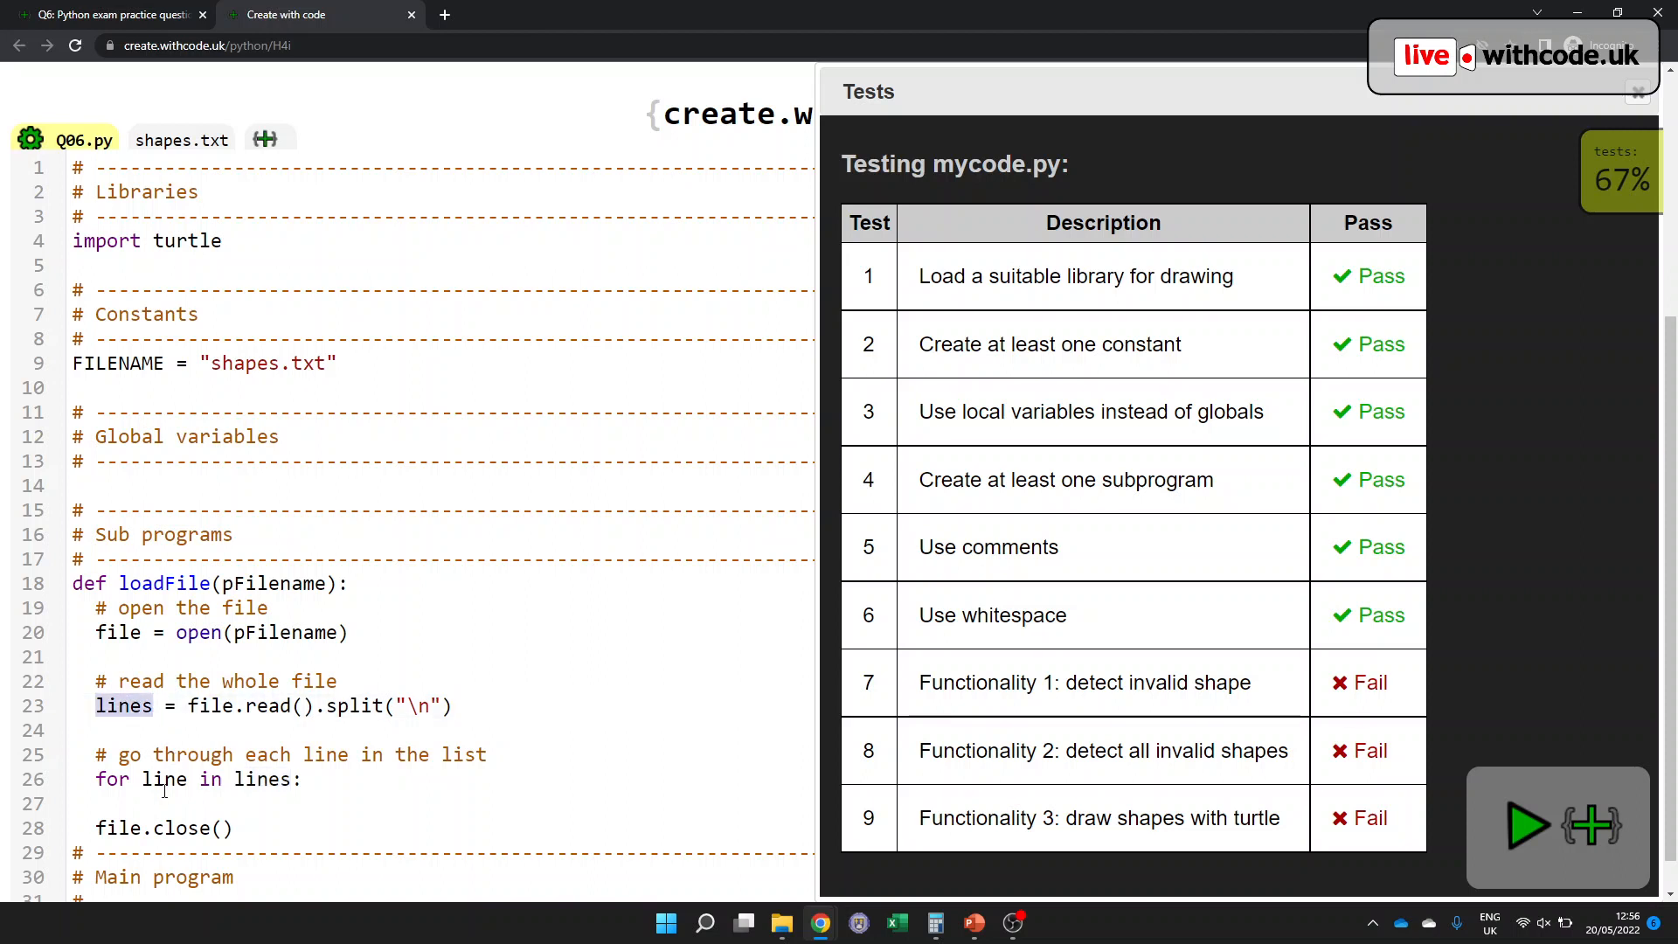
pyautogui.doubleClick(162, 780)
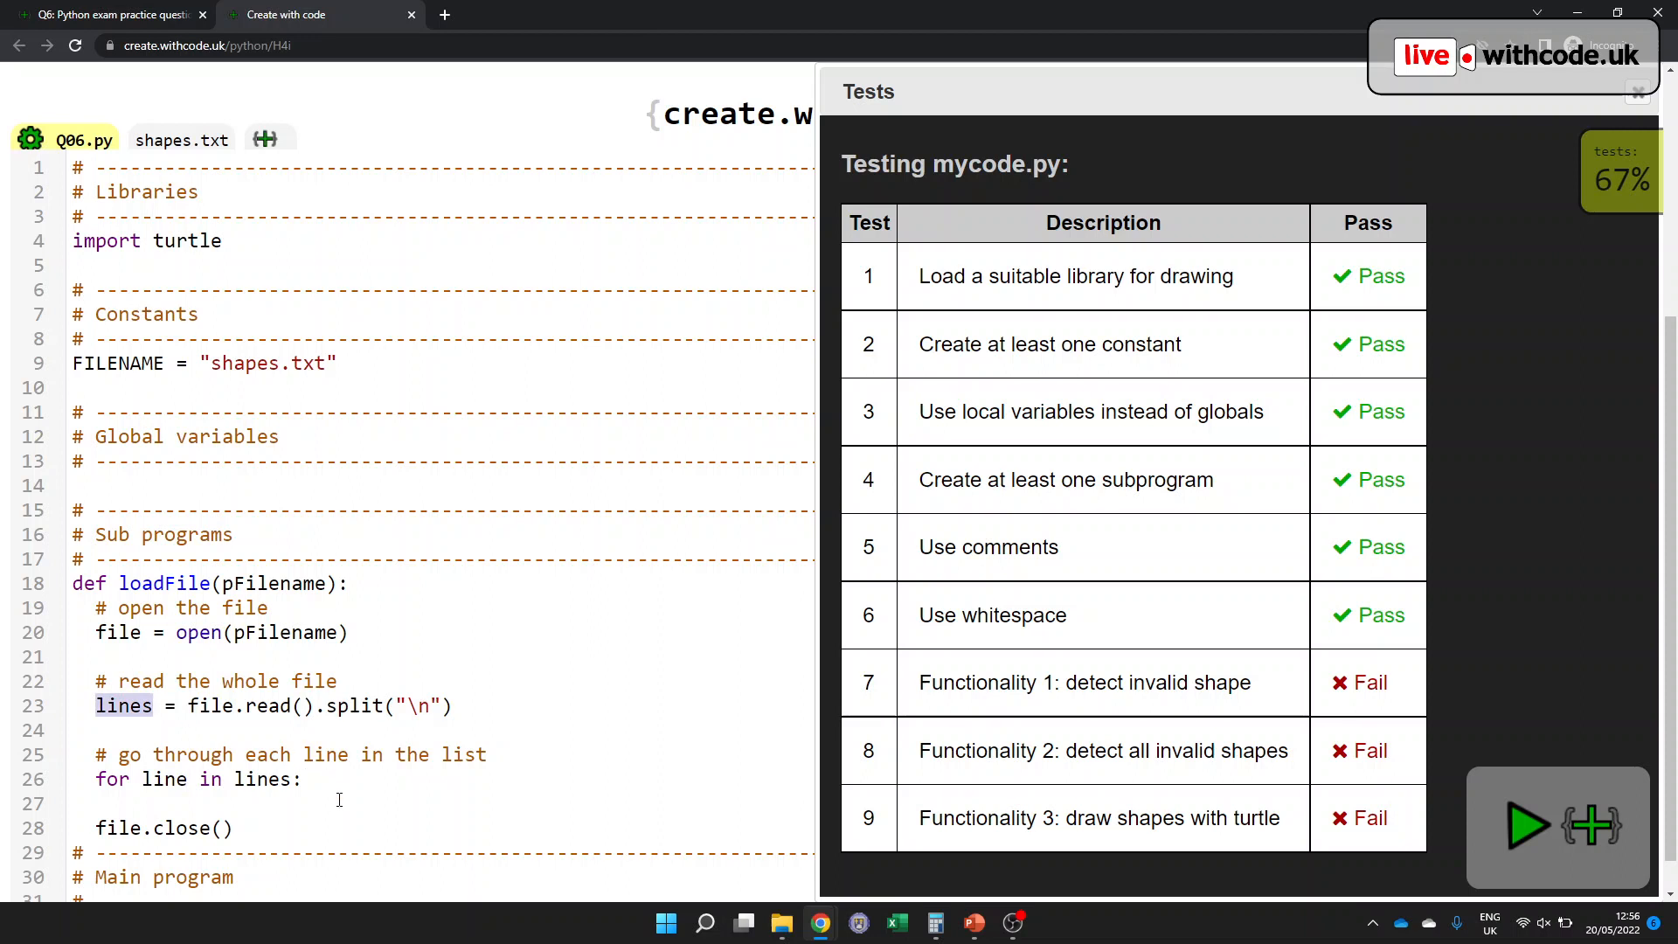
pyautogui.write('print(l')
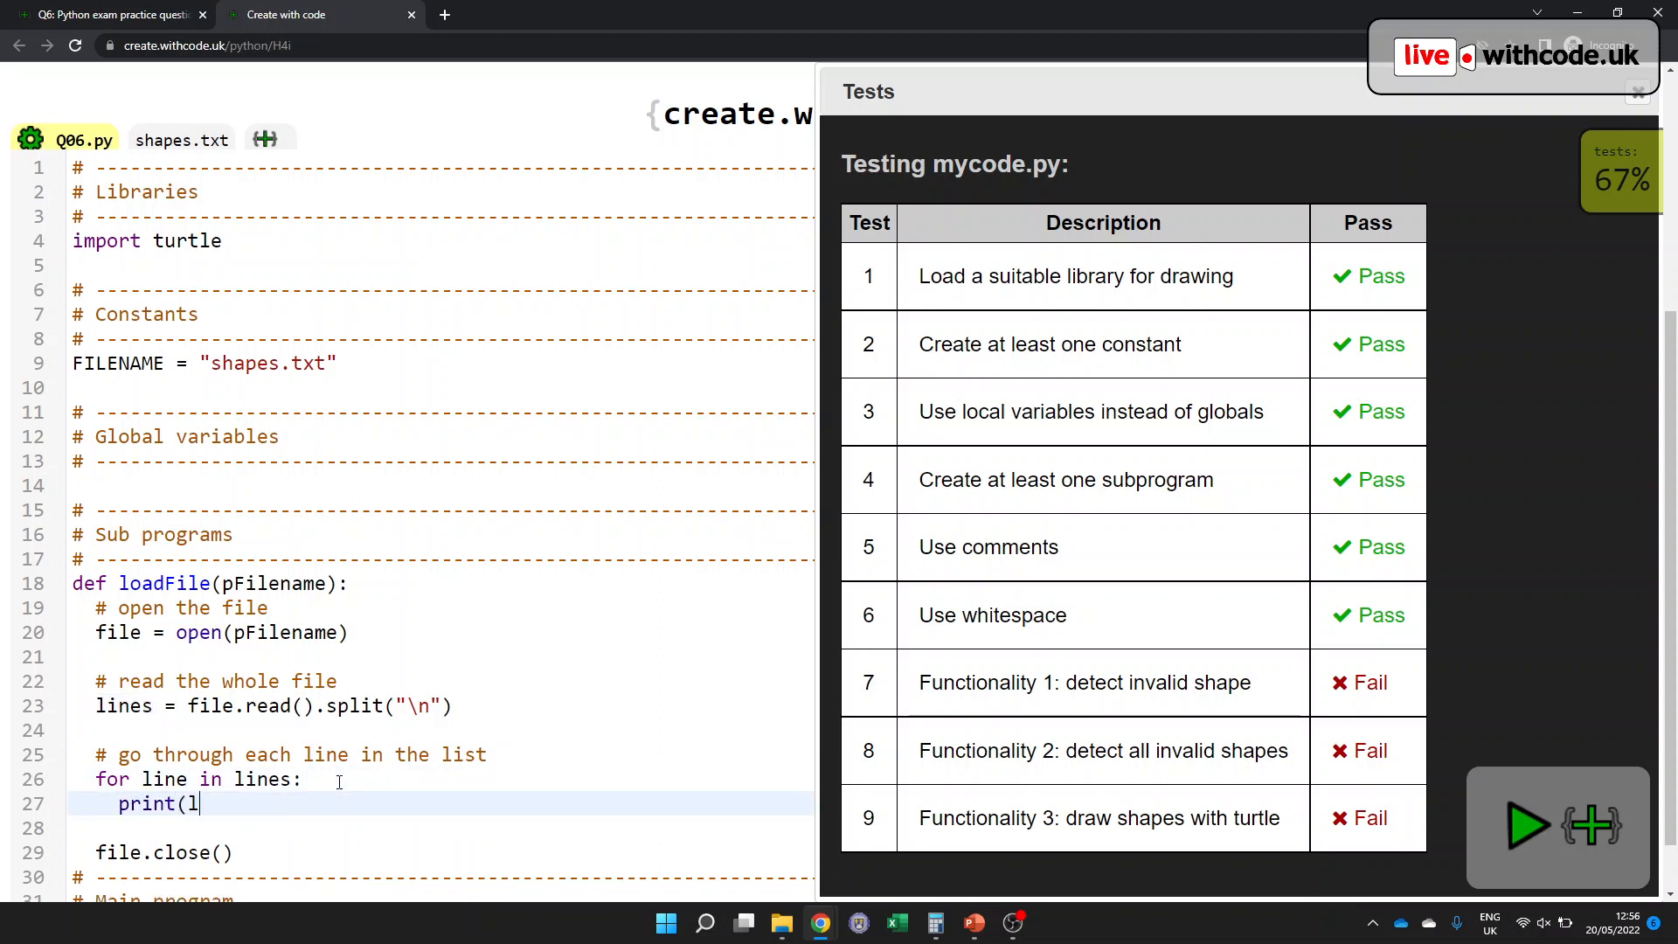
pyautogui.click(1528, 823)
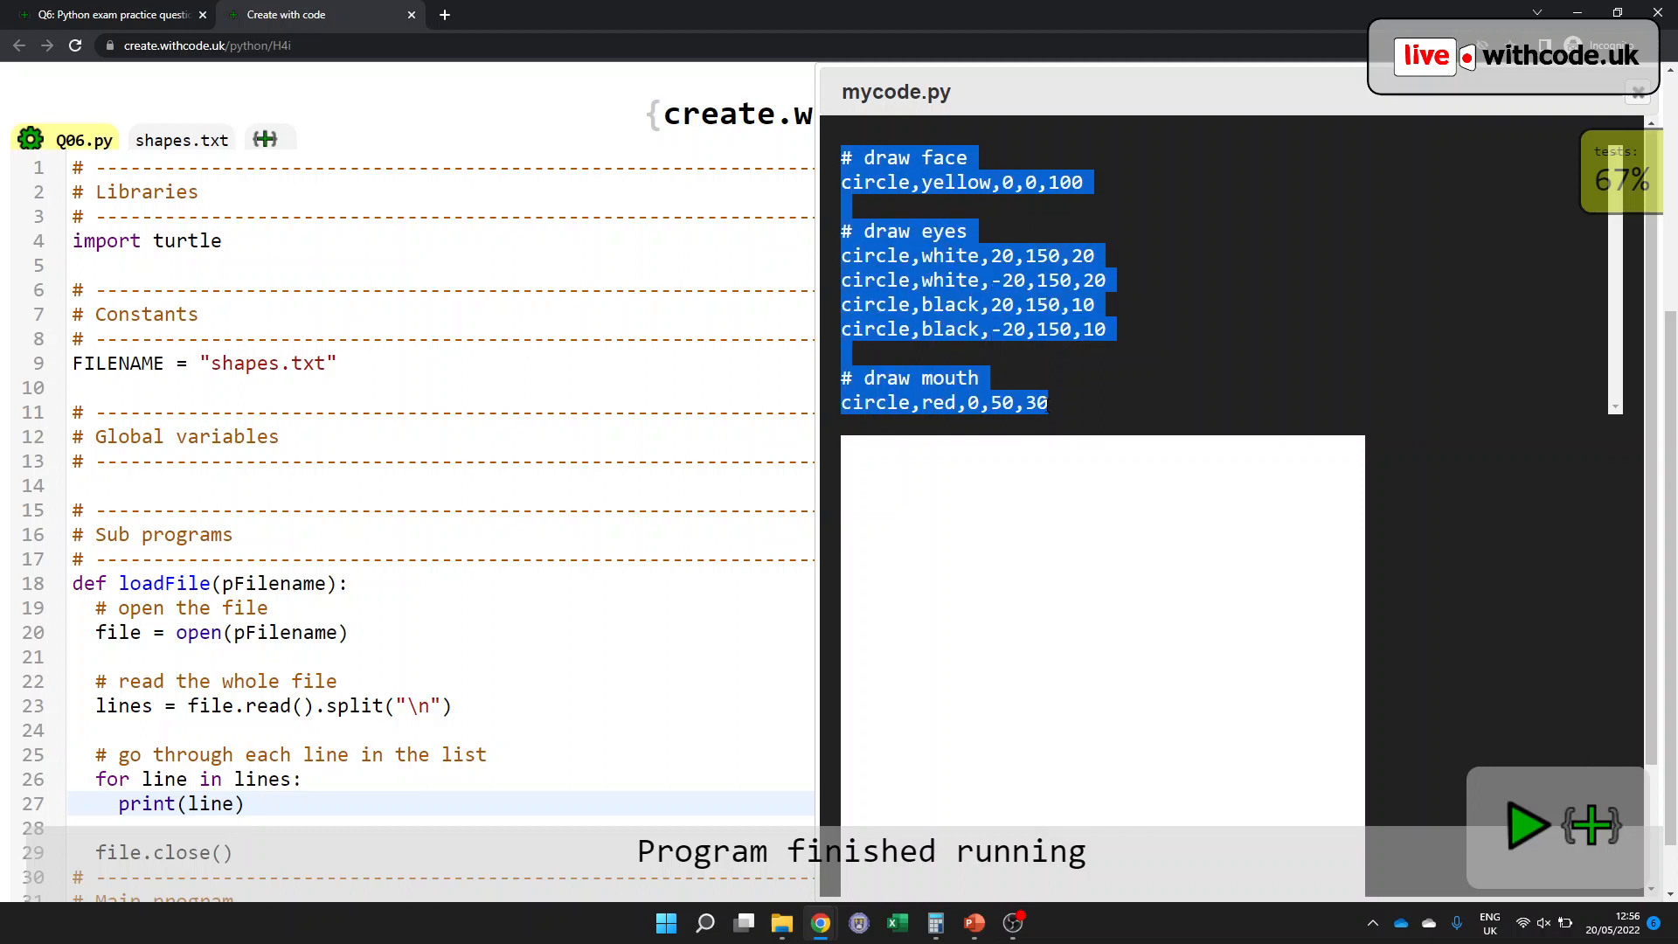
pyautogui.scroll(3)
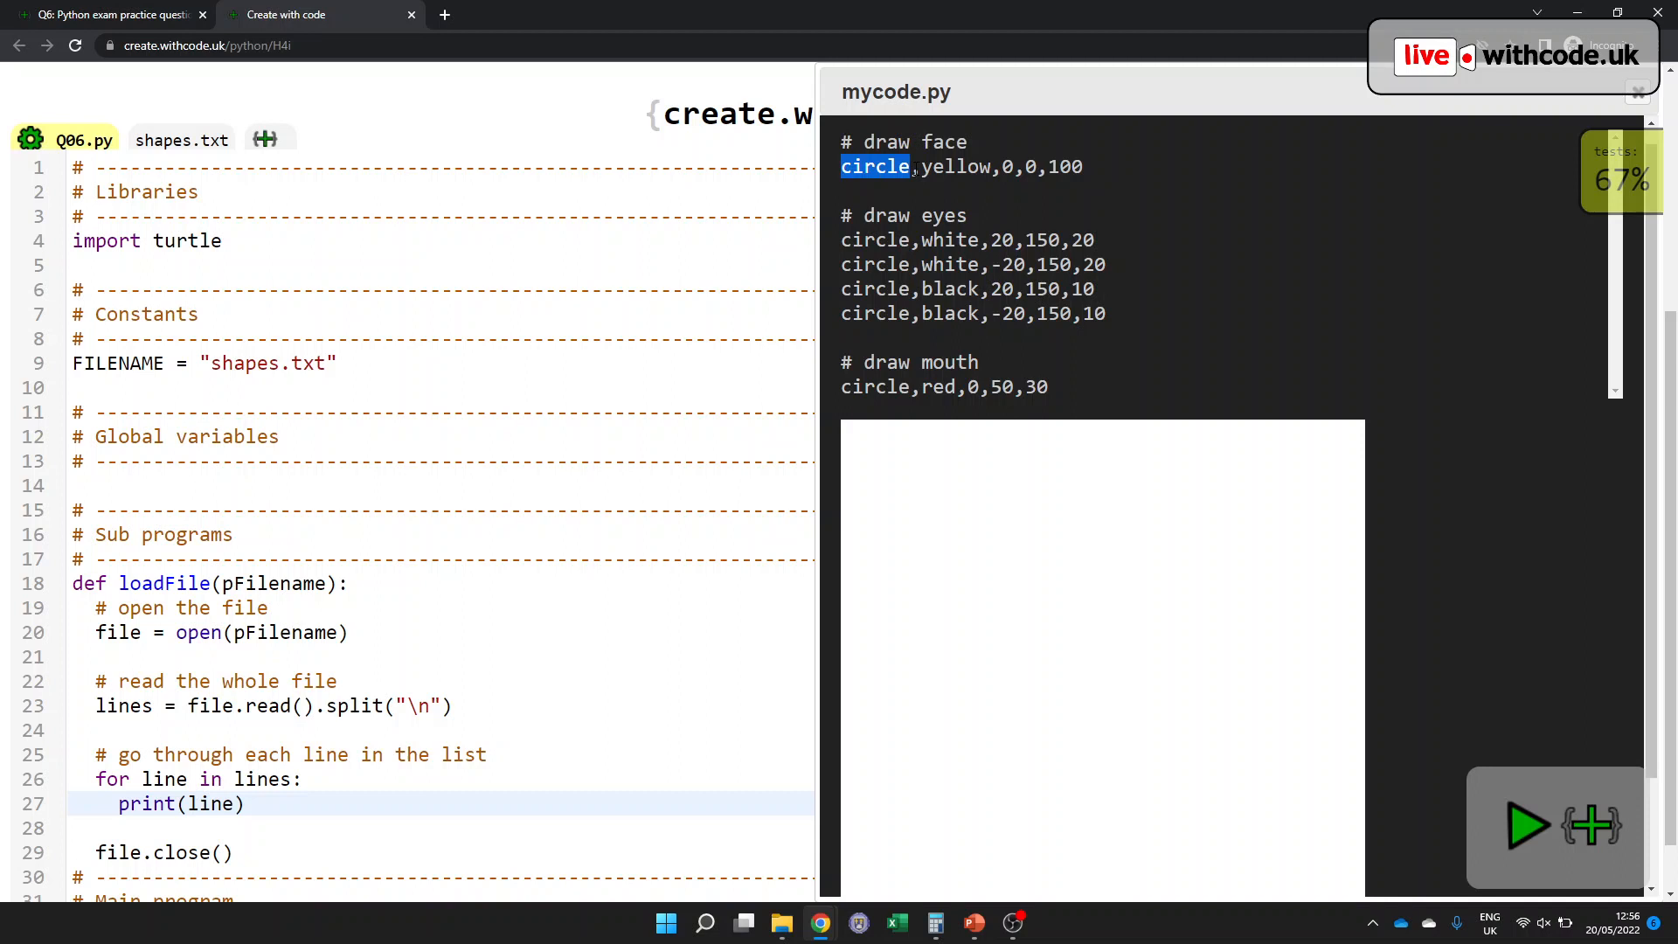
# - Inside the loop, split each line on commas into parts, with an explanatory comment
pyautogui.click(1637, 91)
pyautogui.write('#')
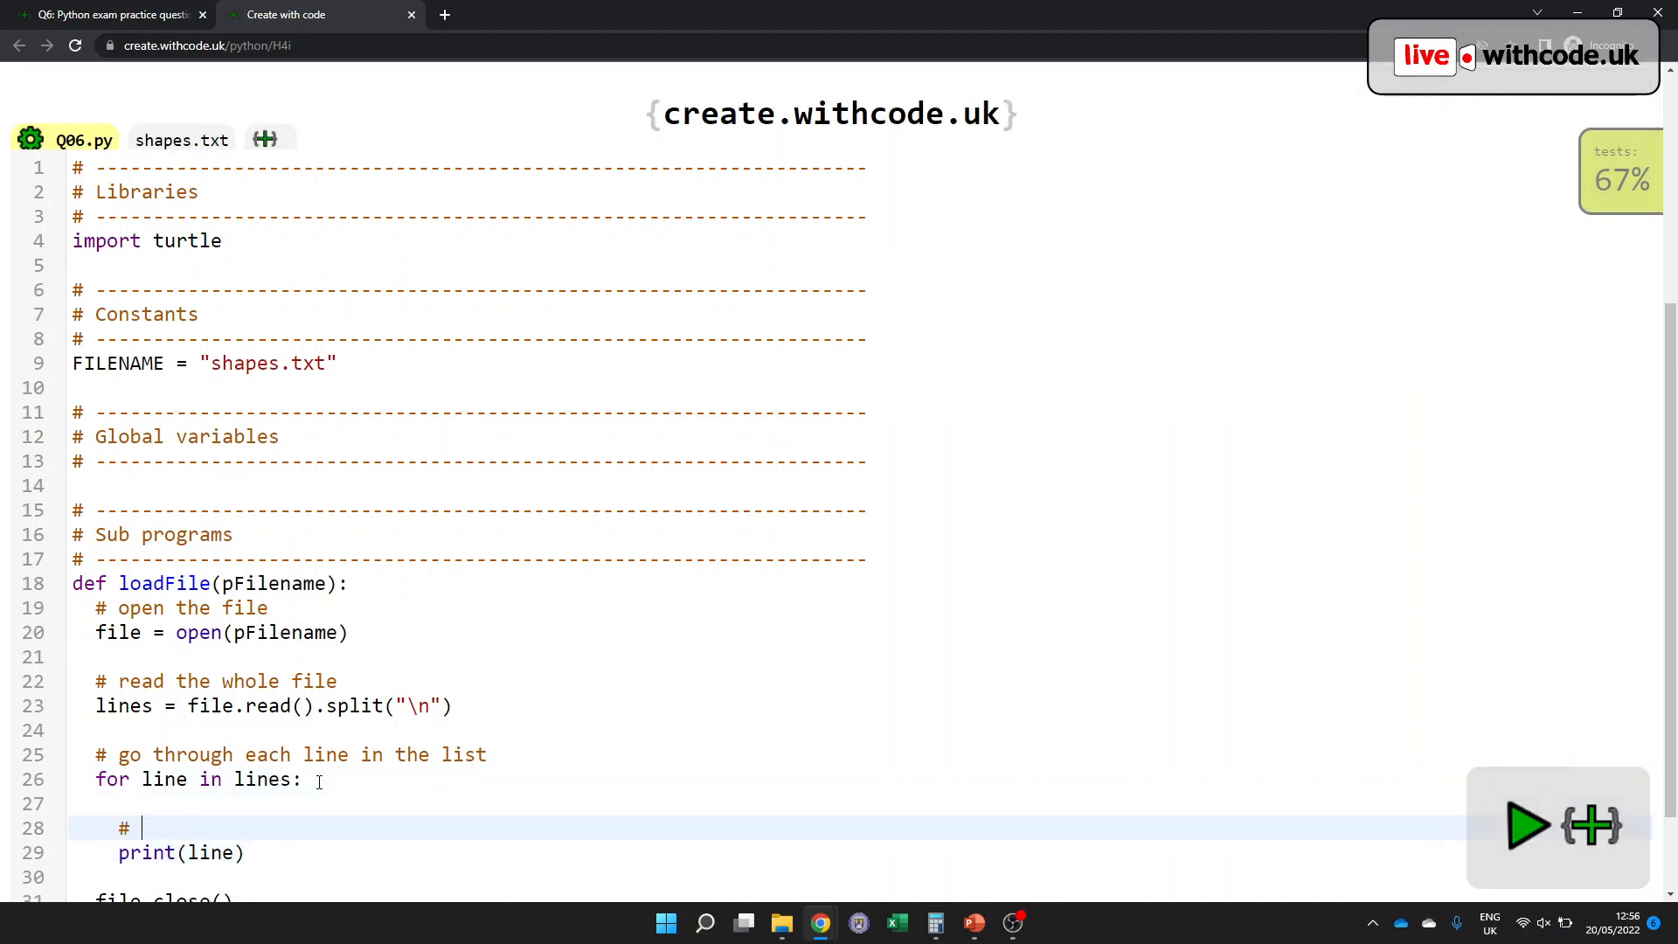
pyautogui.write('split the line in')
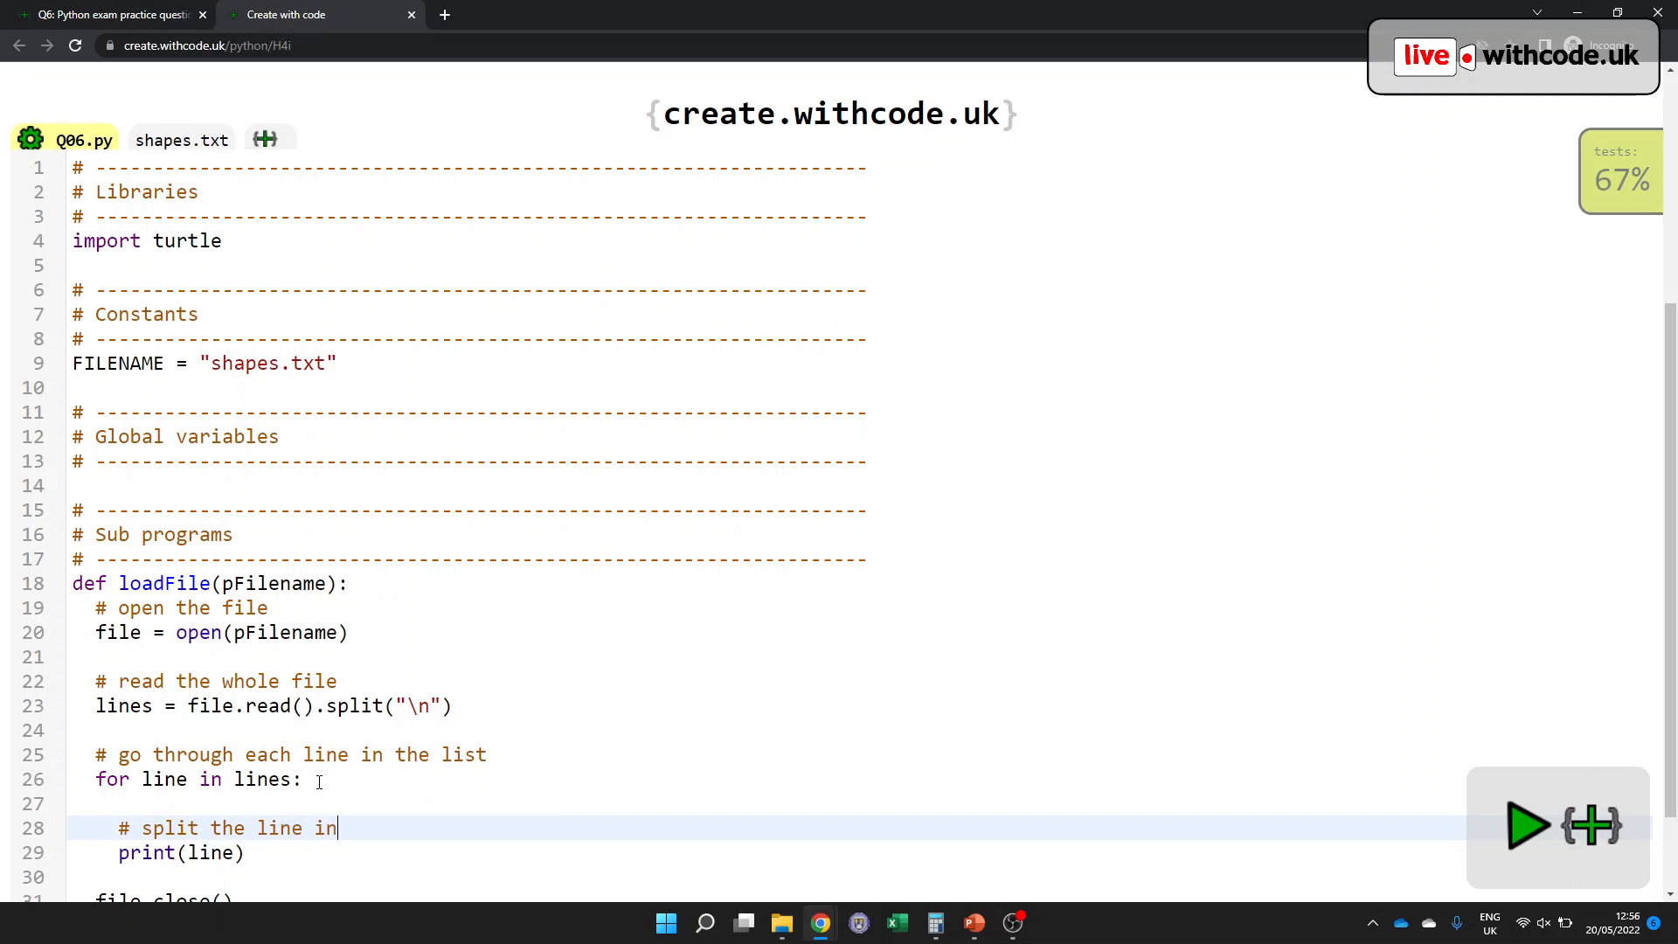
pyautogui.write('to columns sep')
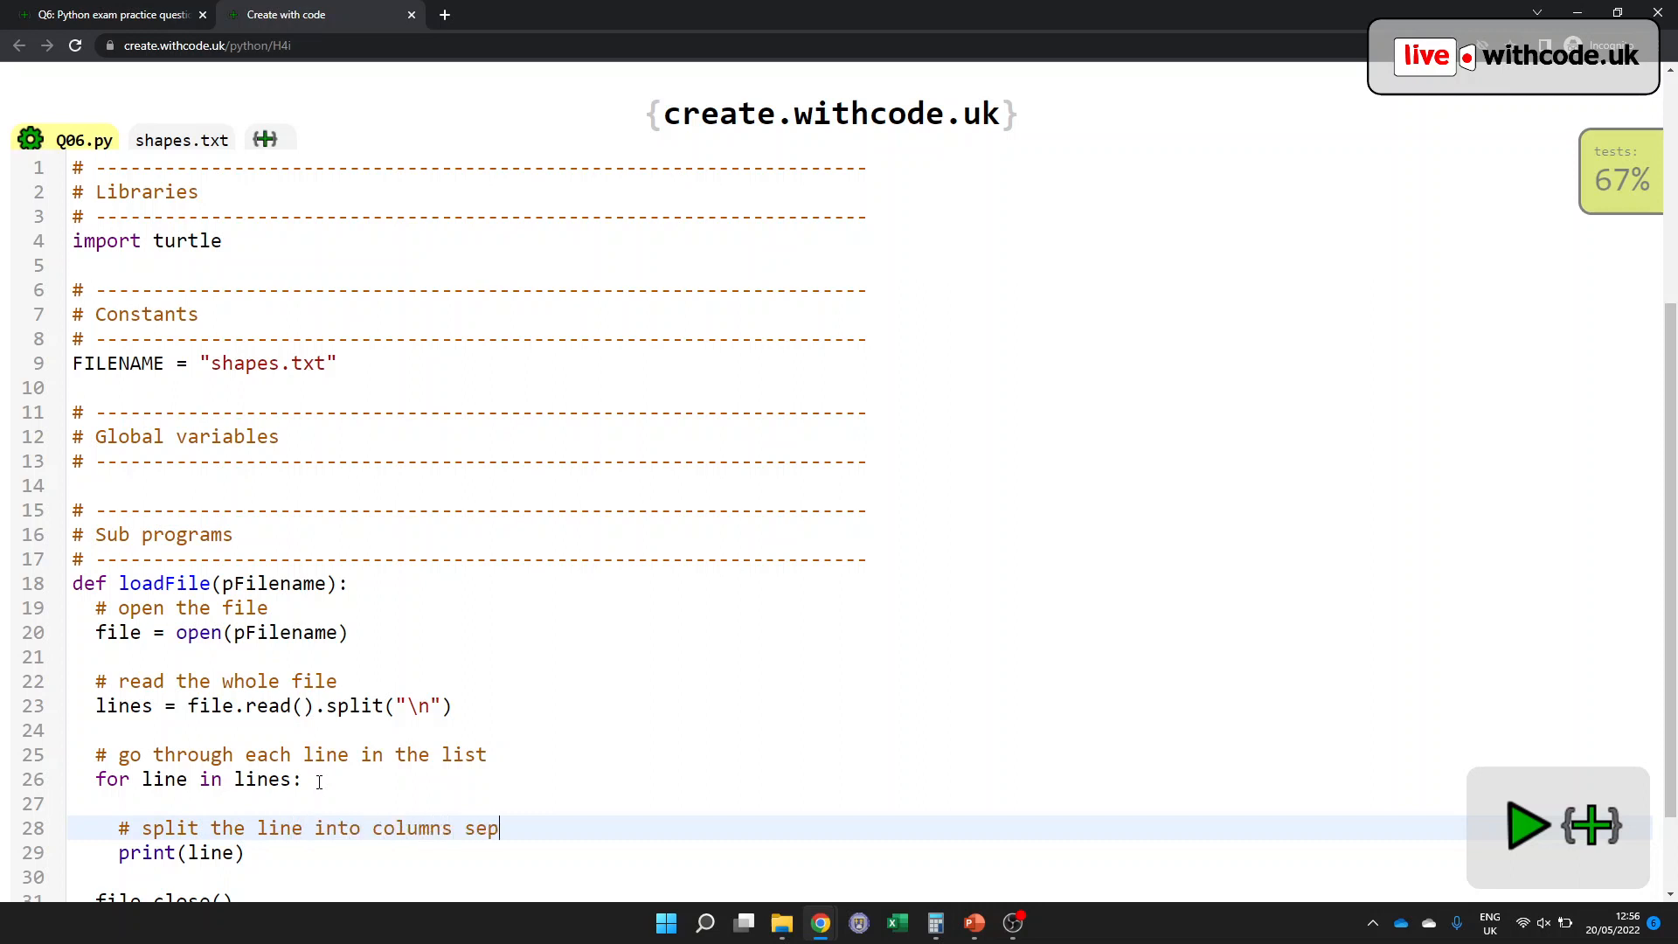
pyautogui.write('arated by commas')
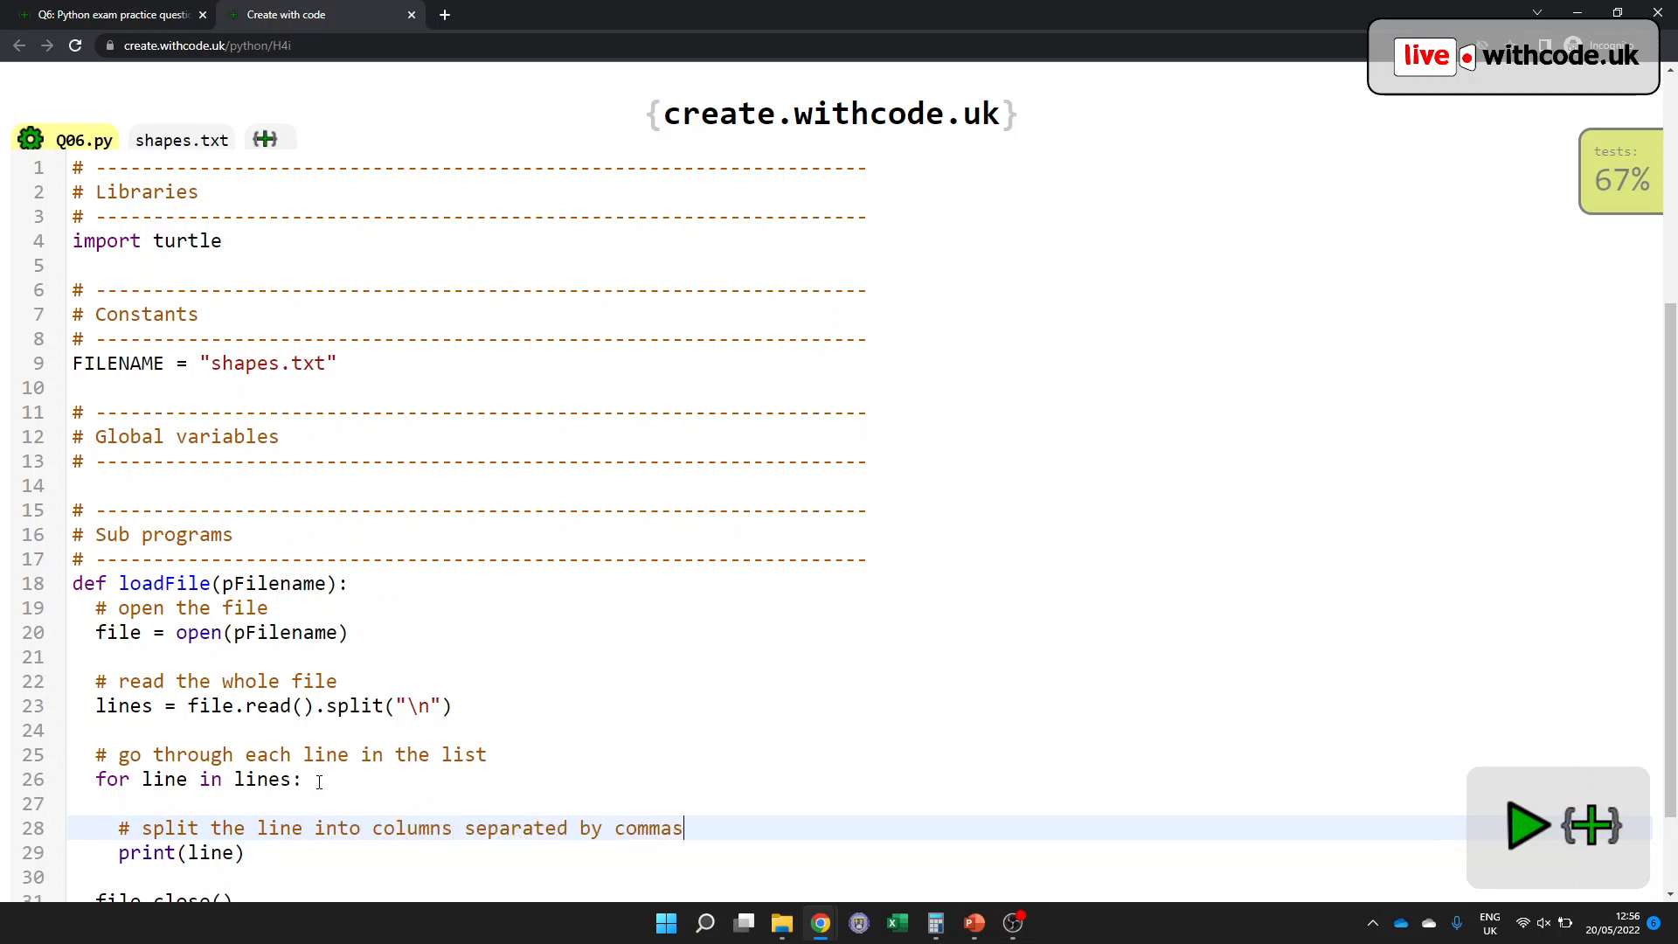
pyautogui.write('line.spl')
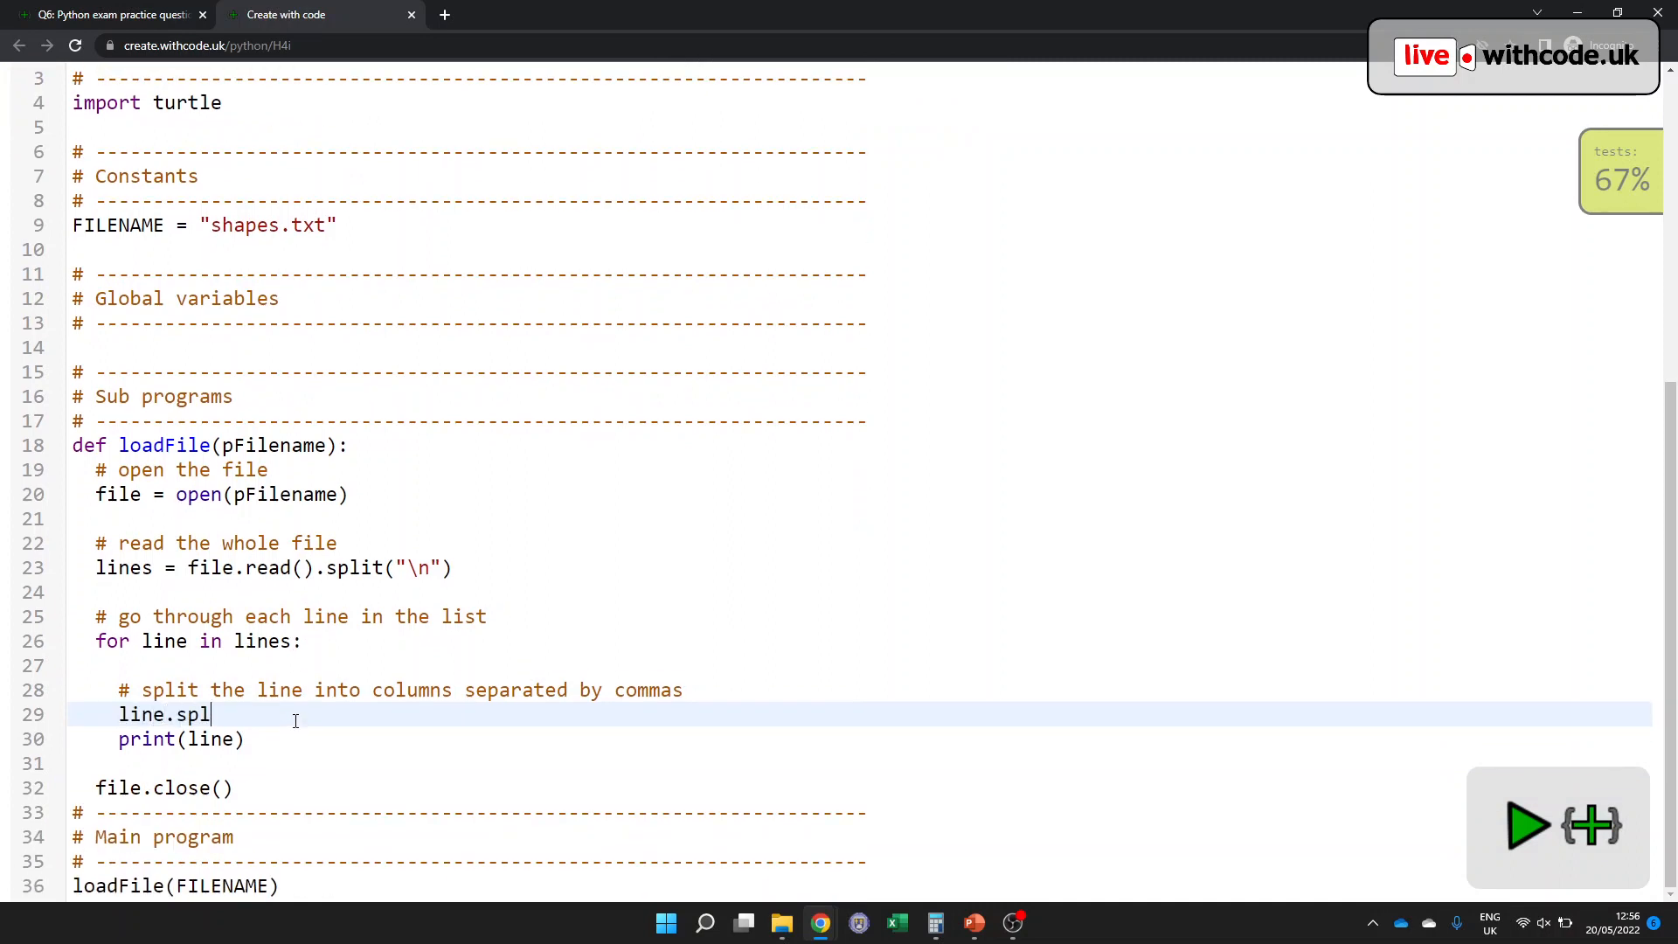
pyautogui.write('it("\\n")')
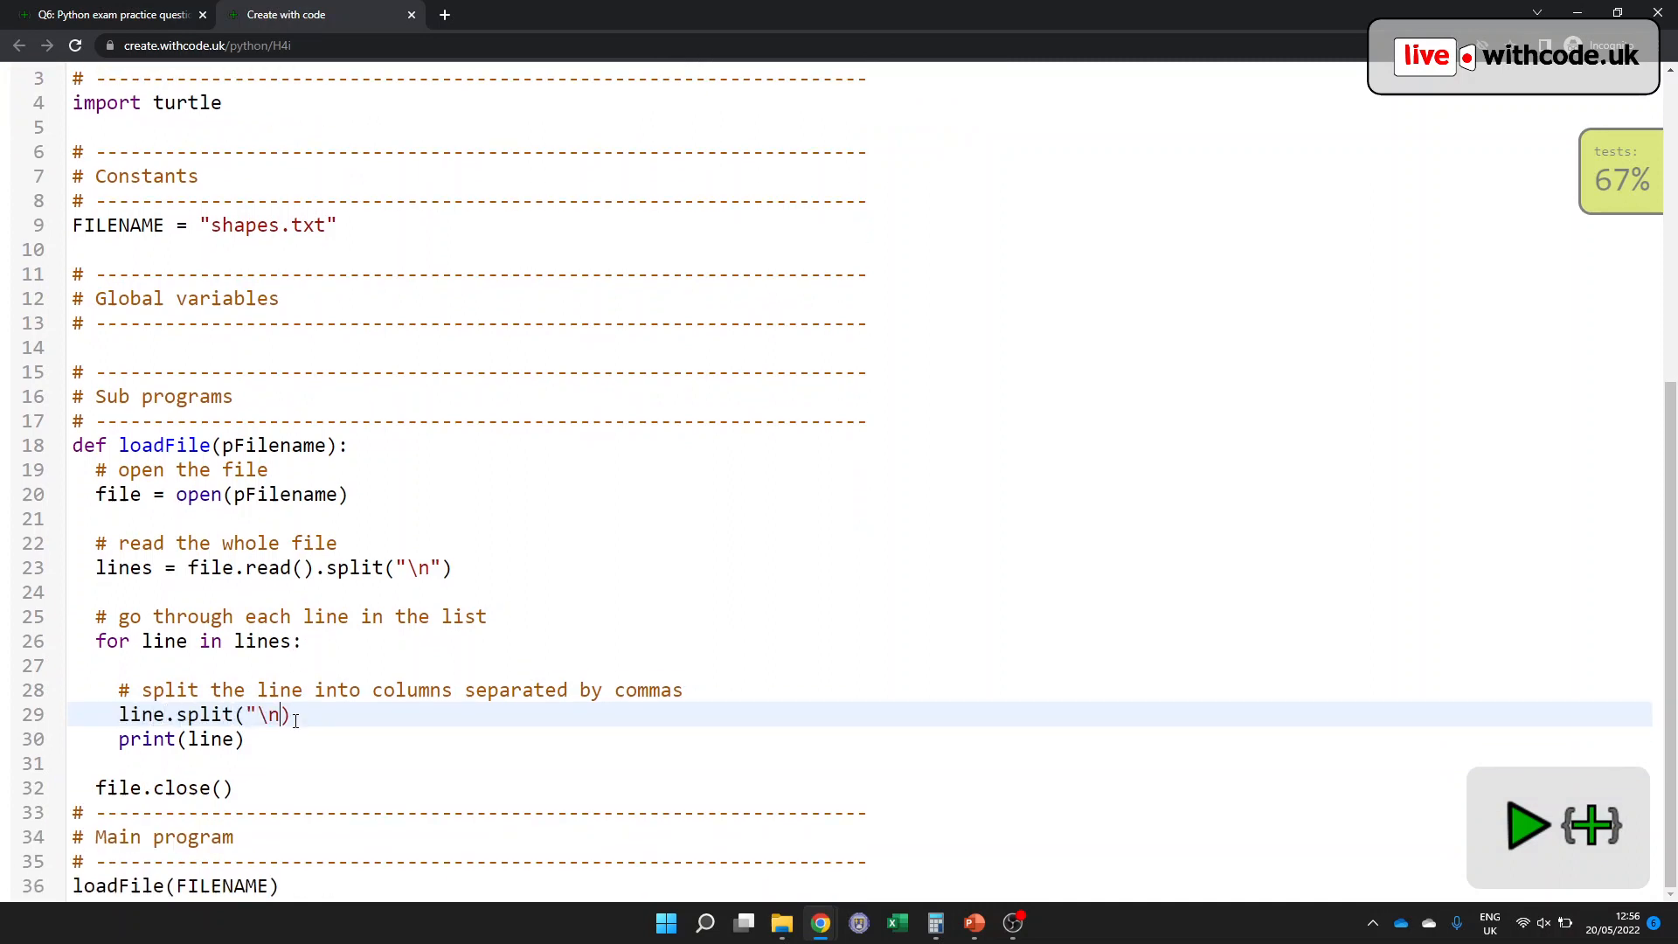
pyautogui.write(',')
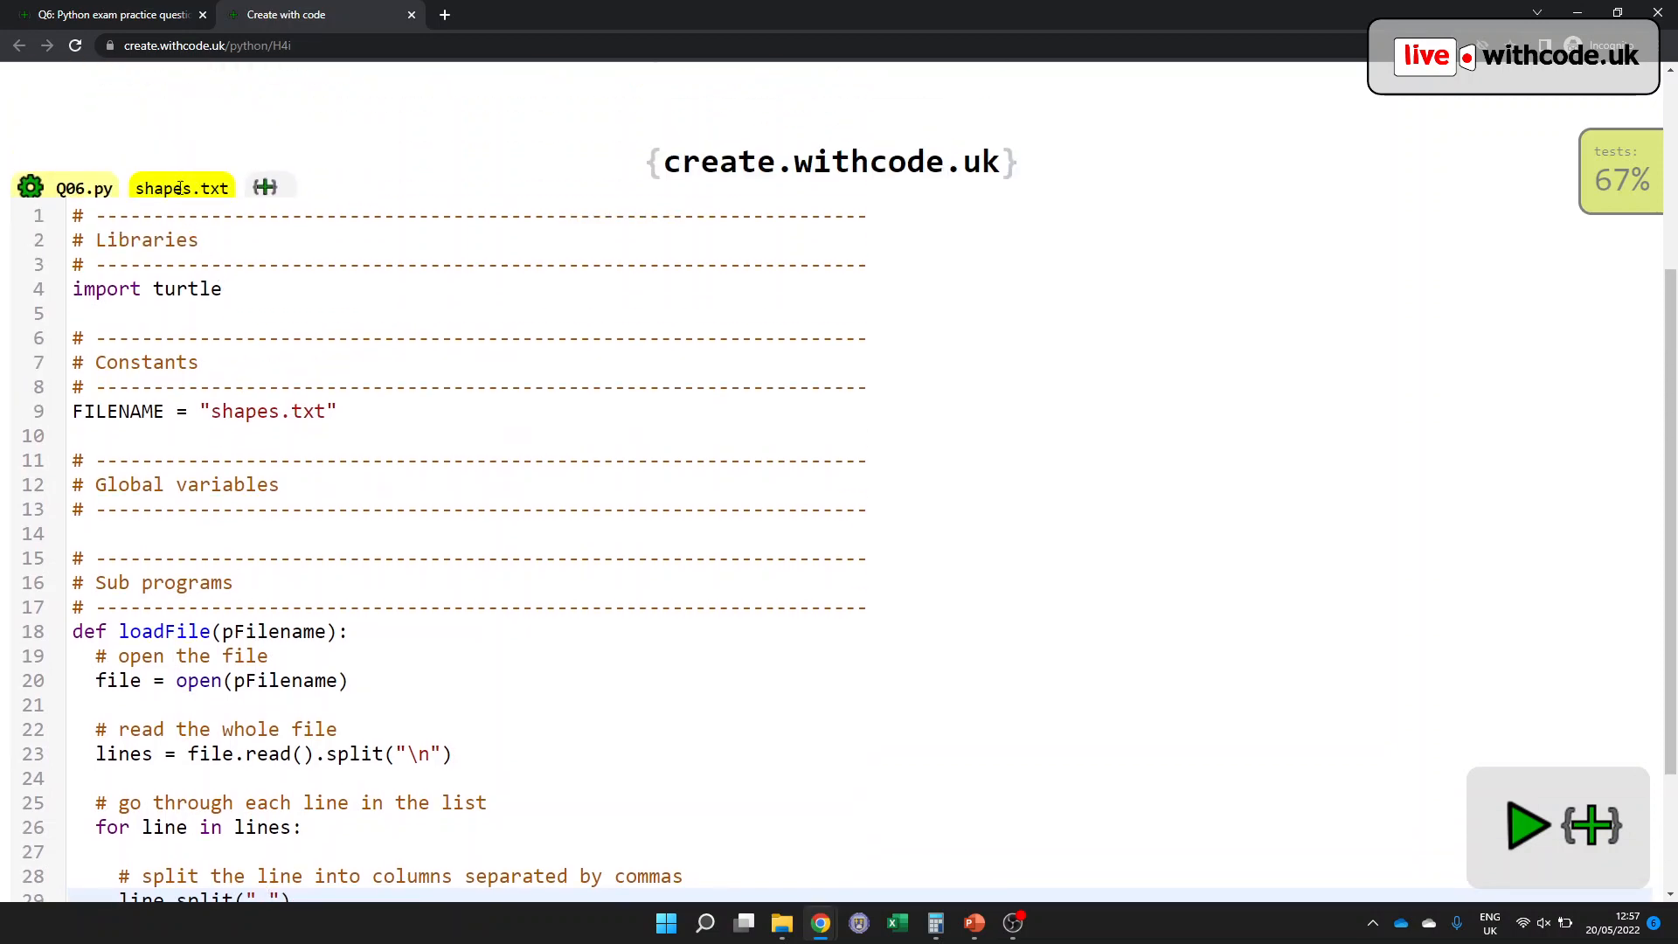
pyautogui.click(180, 187)
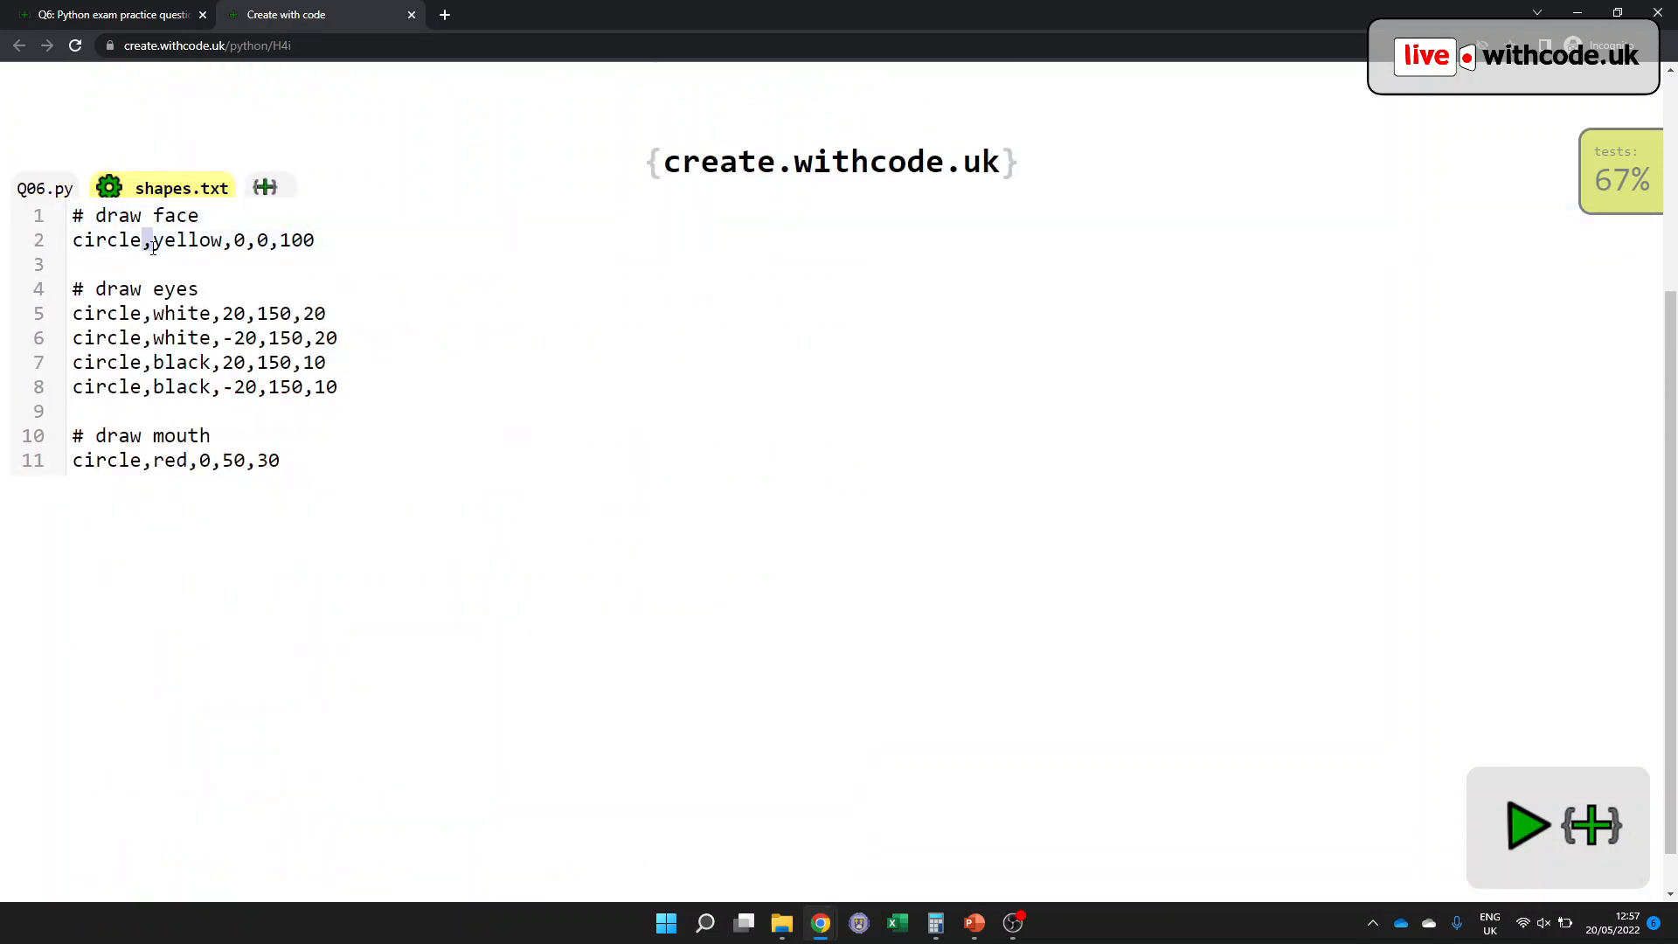
pyautogui.click(45, 189)
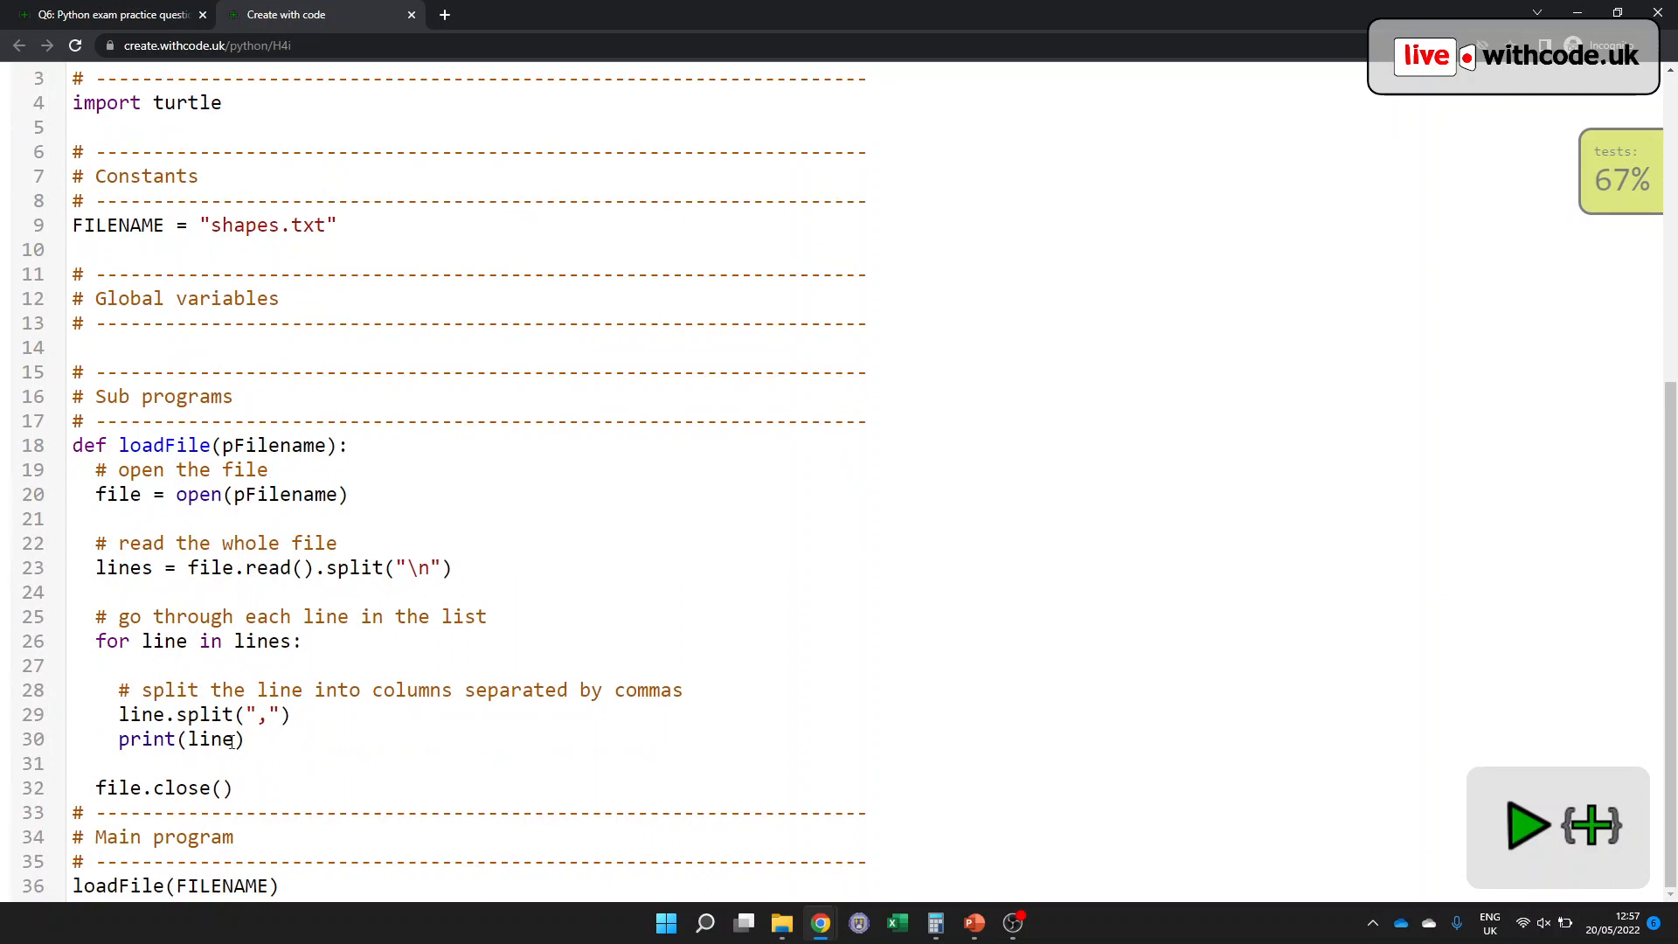
pyautogui.write('col')
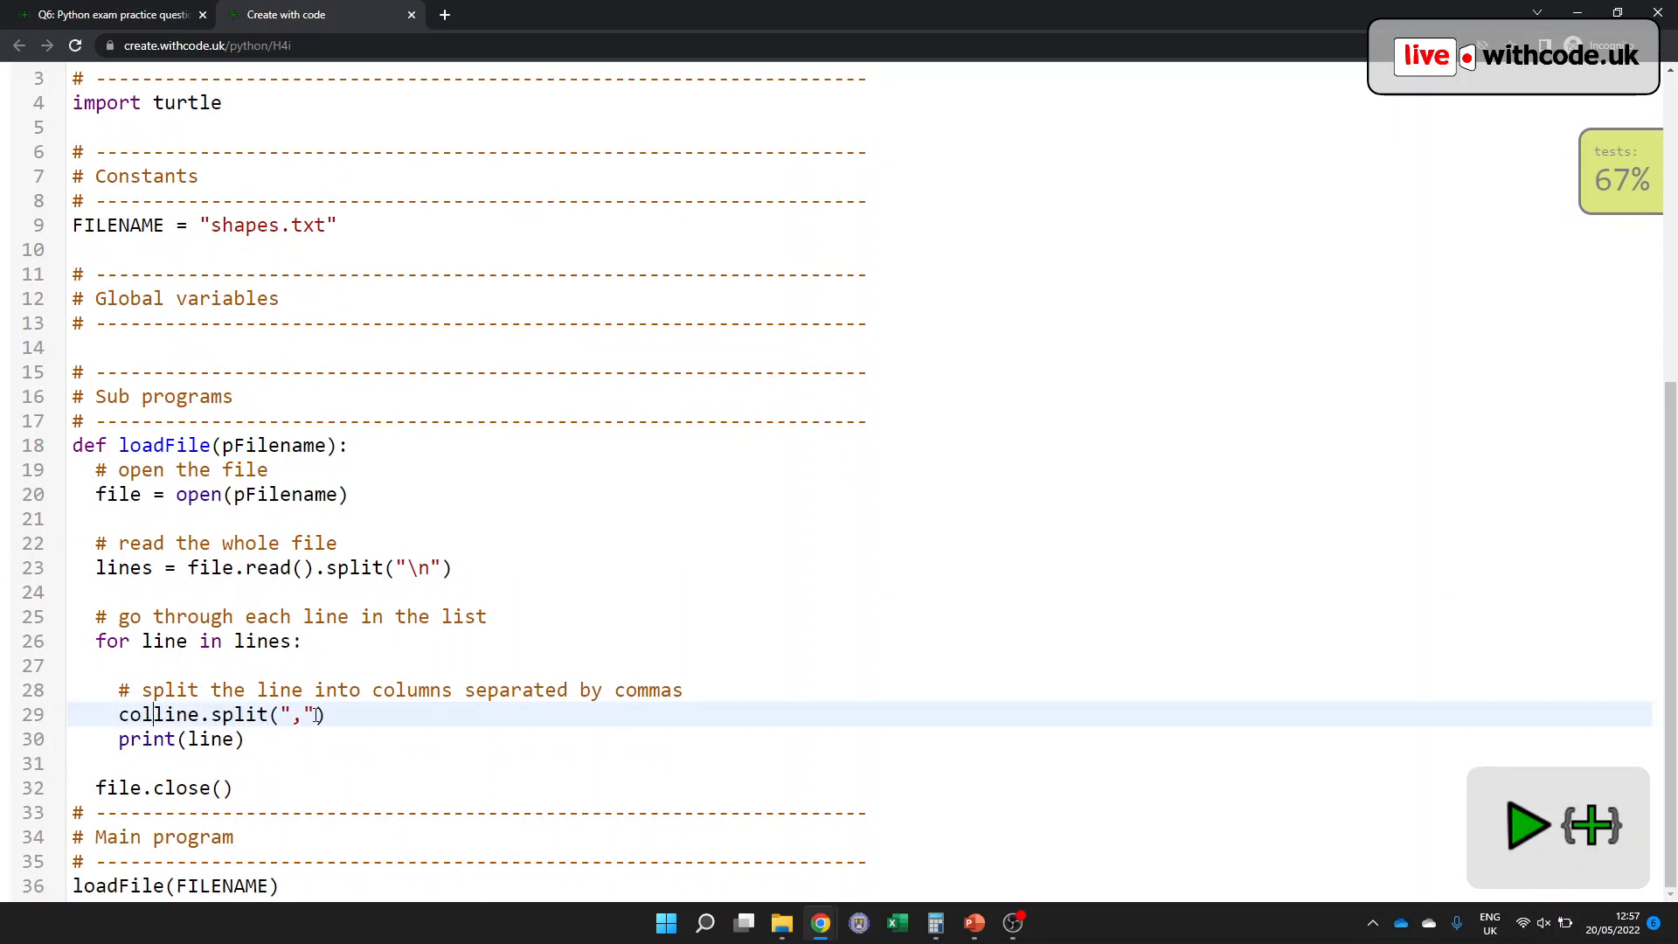
pyautogui.write('parts')
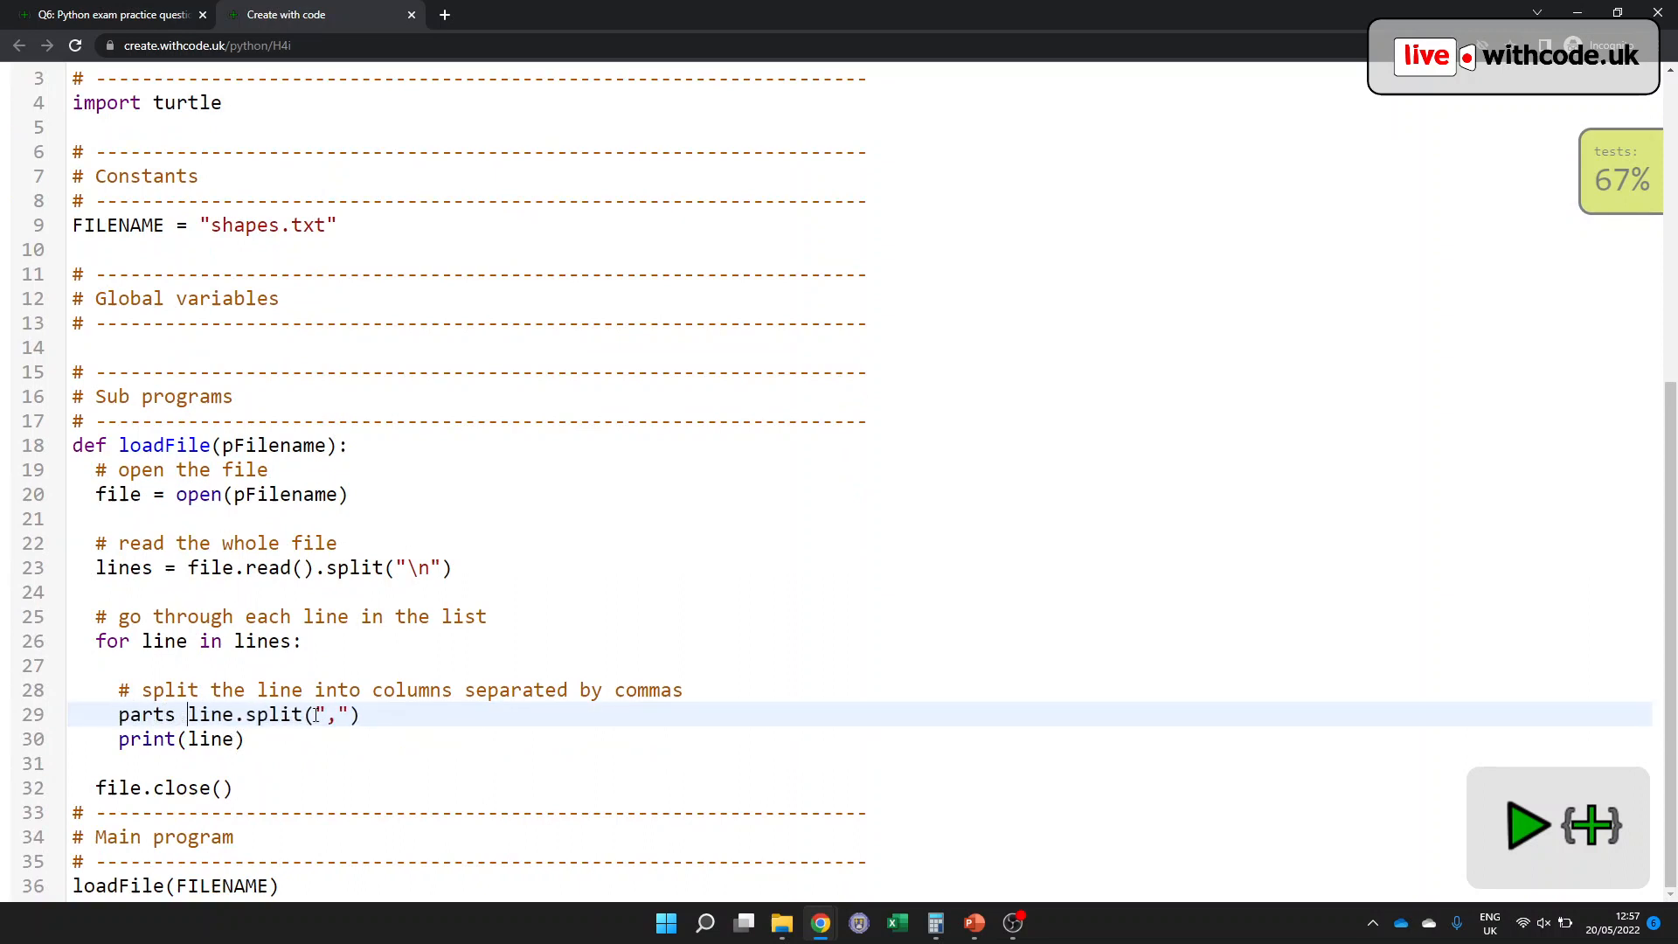
pyautogui.write('=')
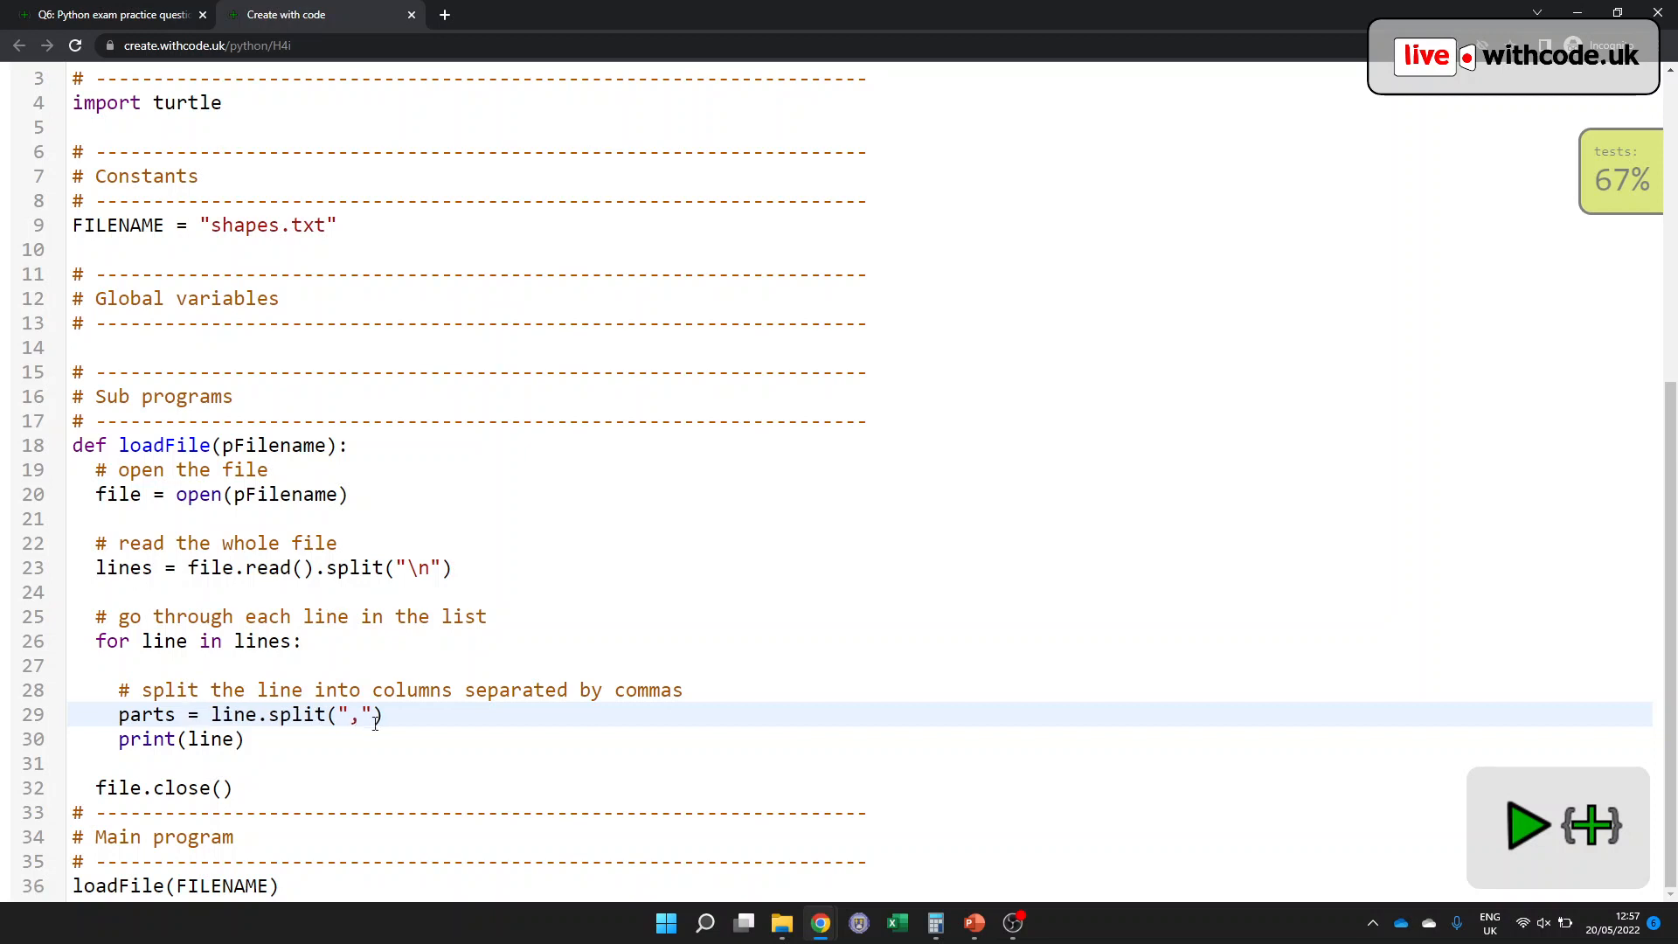
pyautogui.moveTo(417, 715)
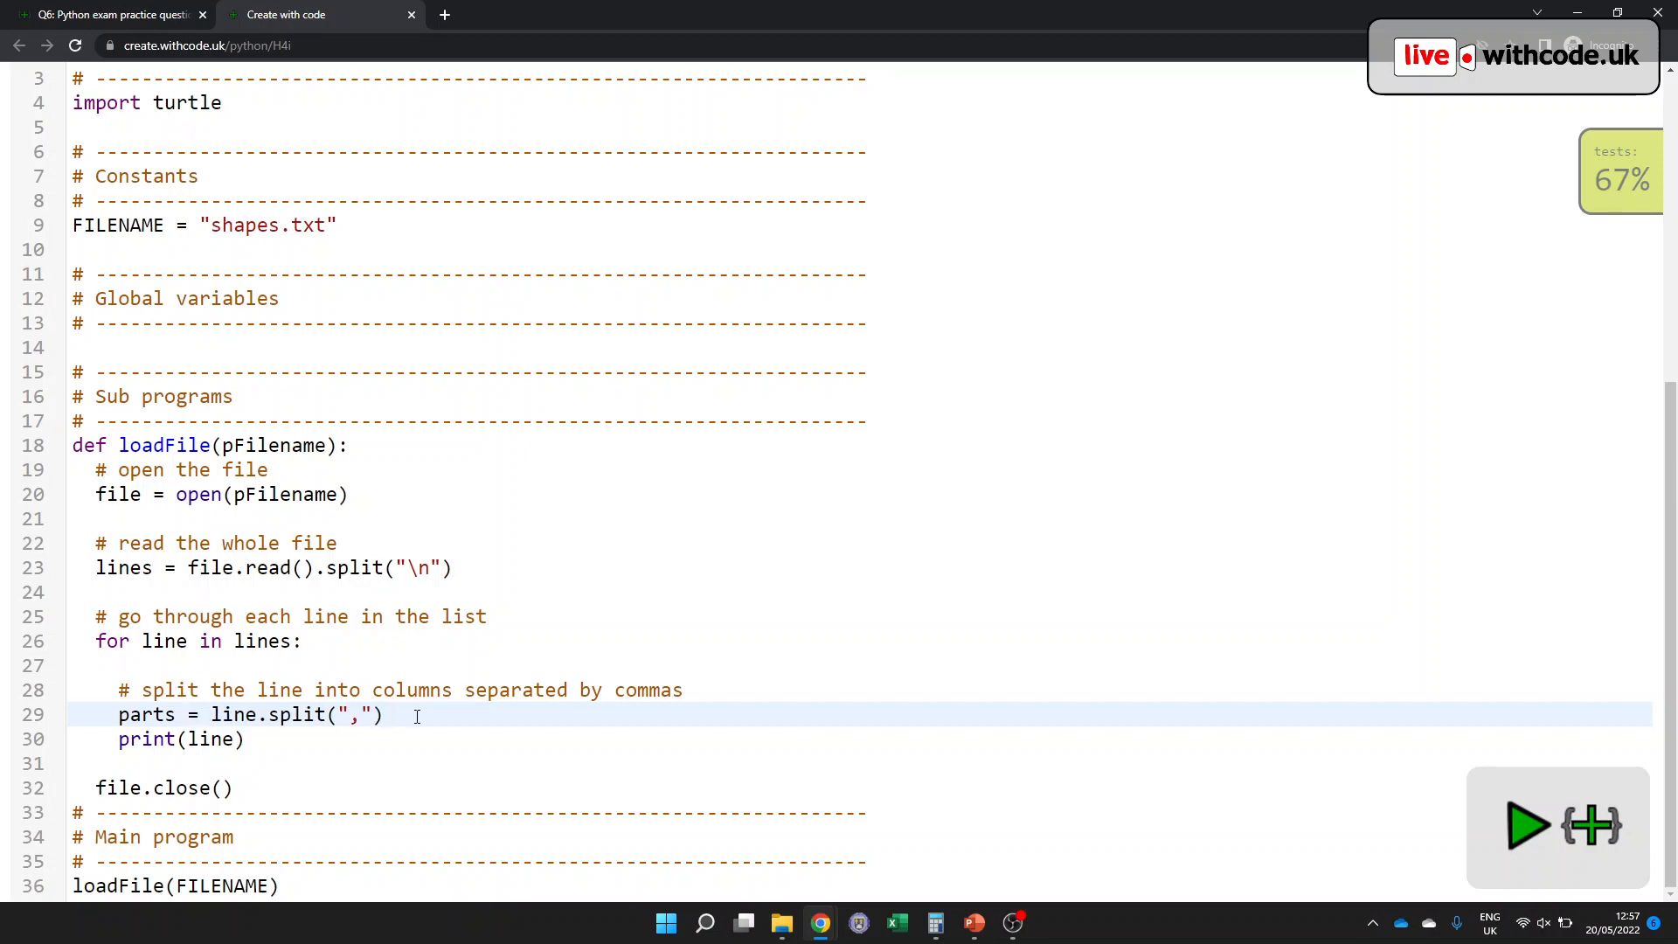
# - Add the check if parts[0] == "circle": after the split
pyautogui.write('if part')
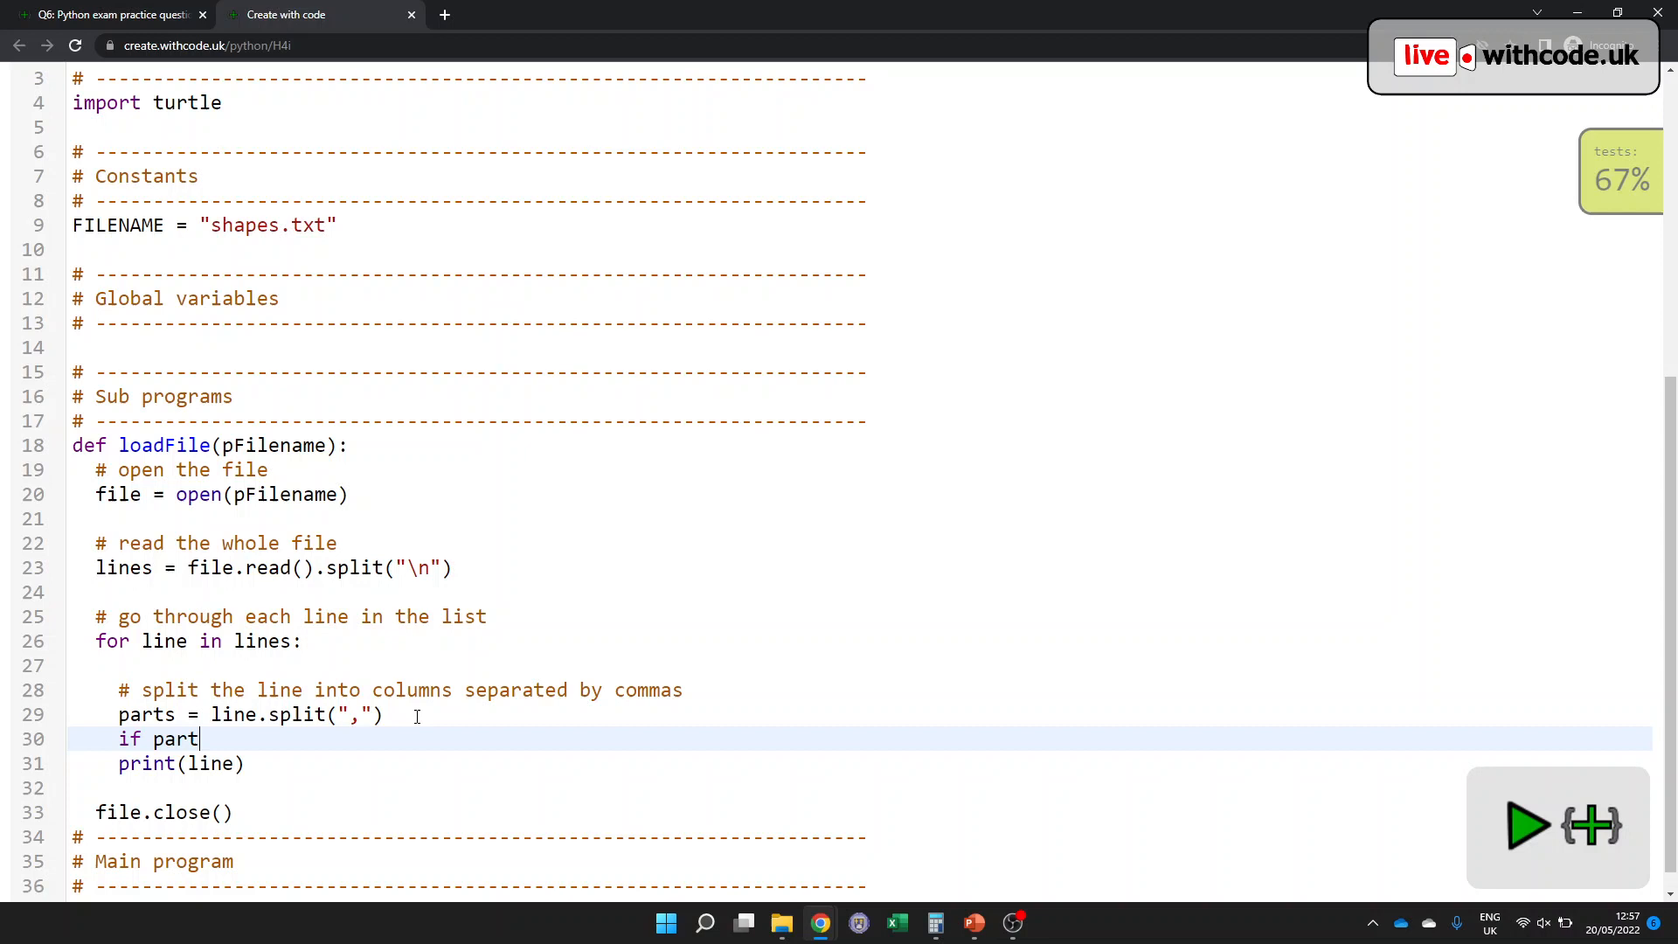
pyautogui.write('[0] == "cir')
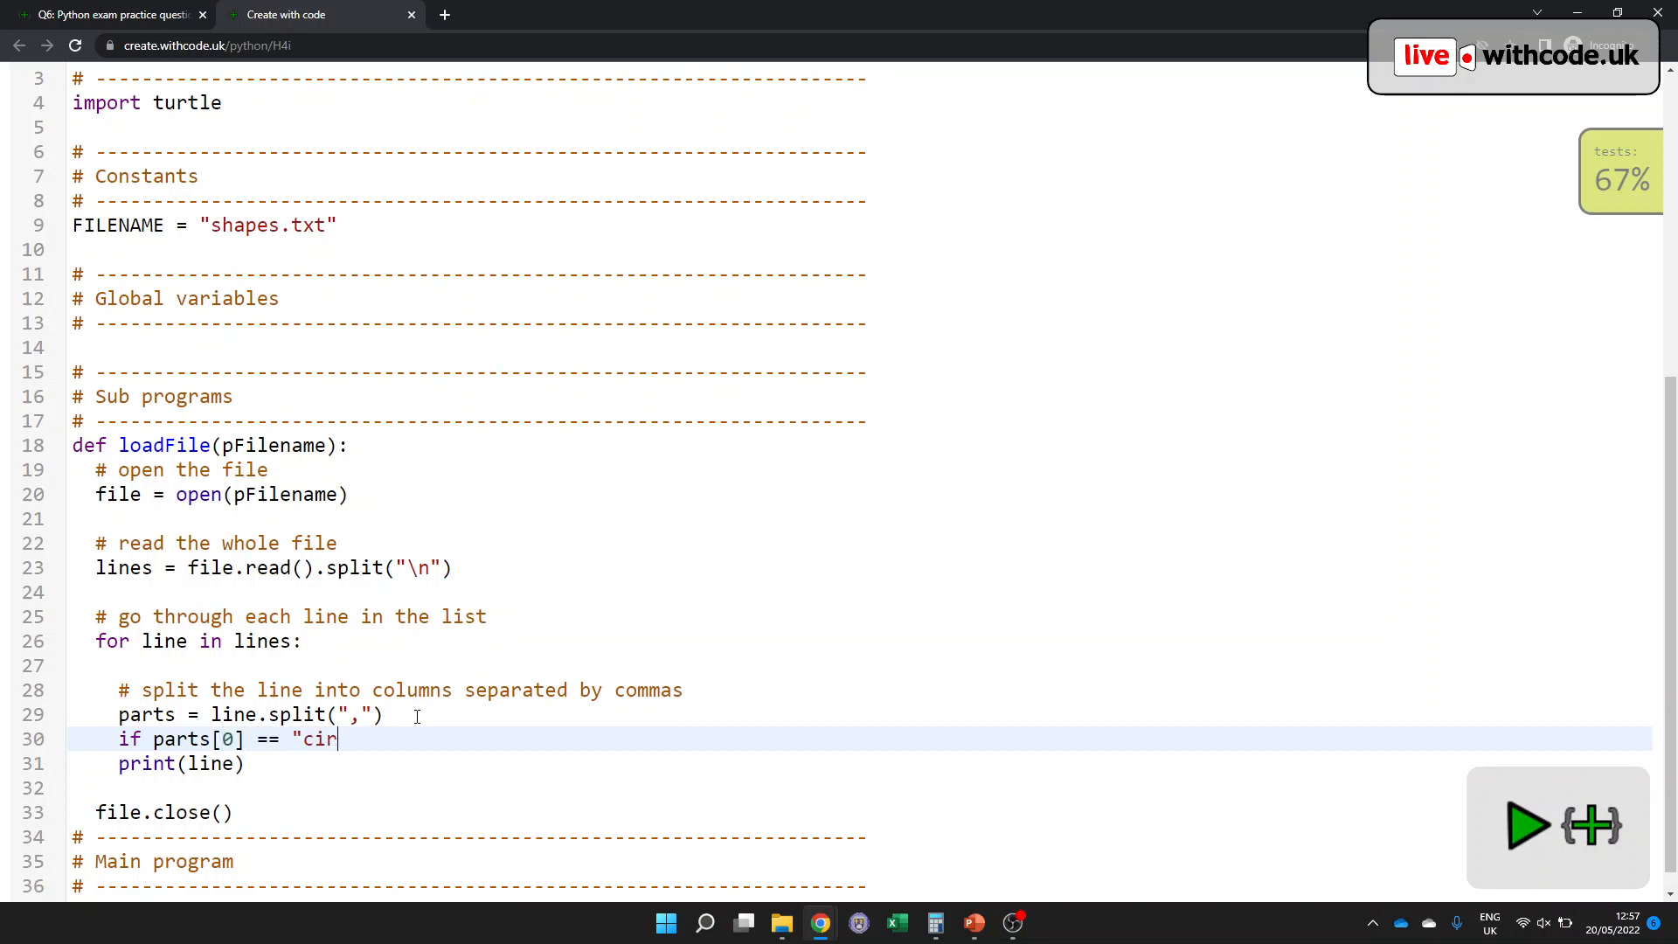
pyautogui.write('cle":')
pyautogui.write('#')
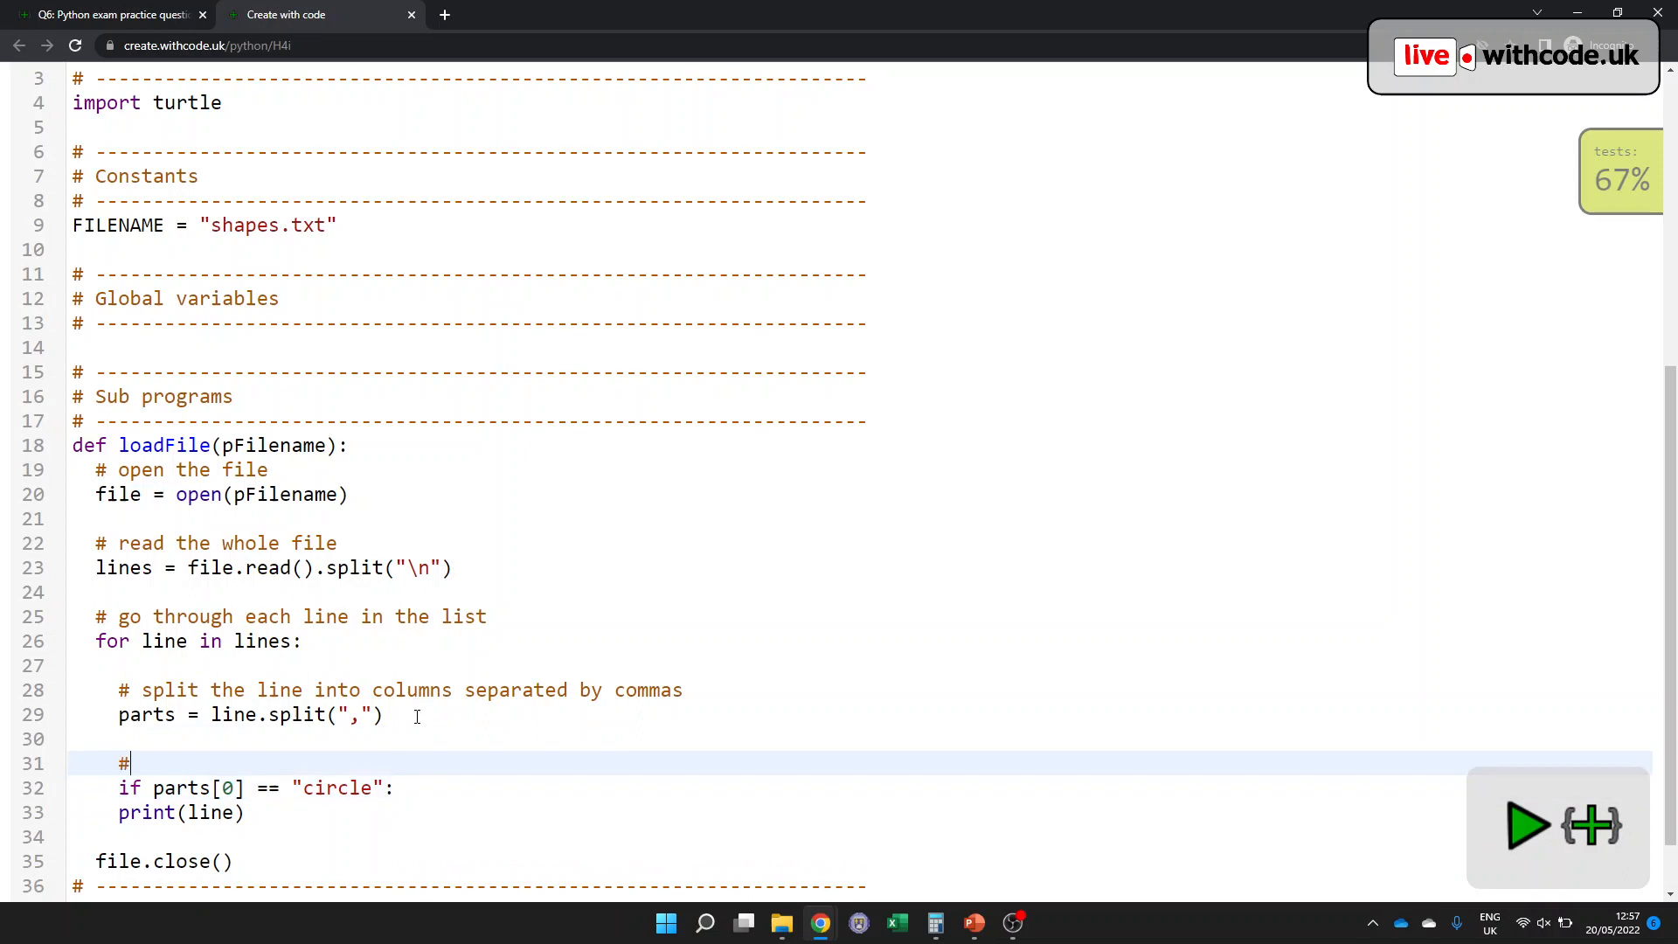
# - Comment the circle check as a valid-shape test and add '# draw the shape' inside it
pyautogui.write("check if it'")
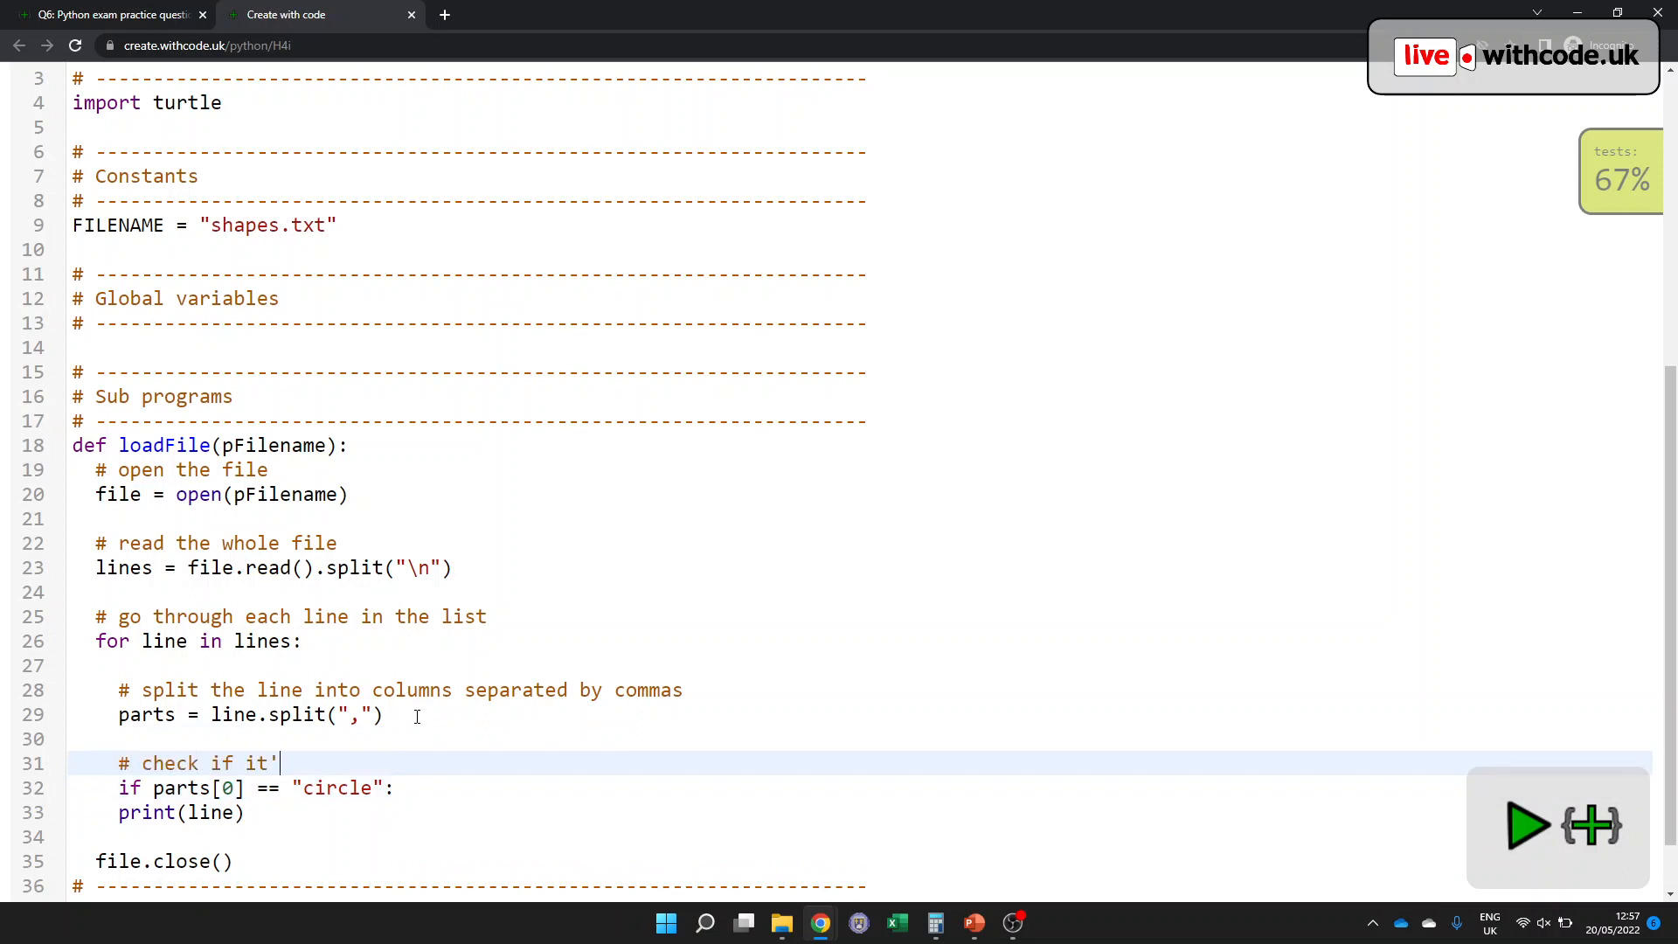
pyautogui.write('s a valid shape (beg')
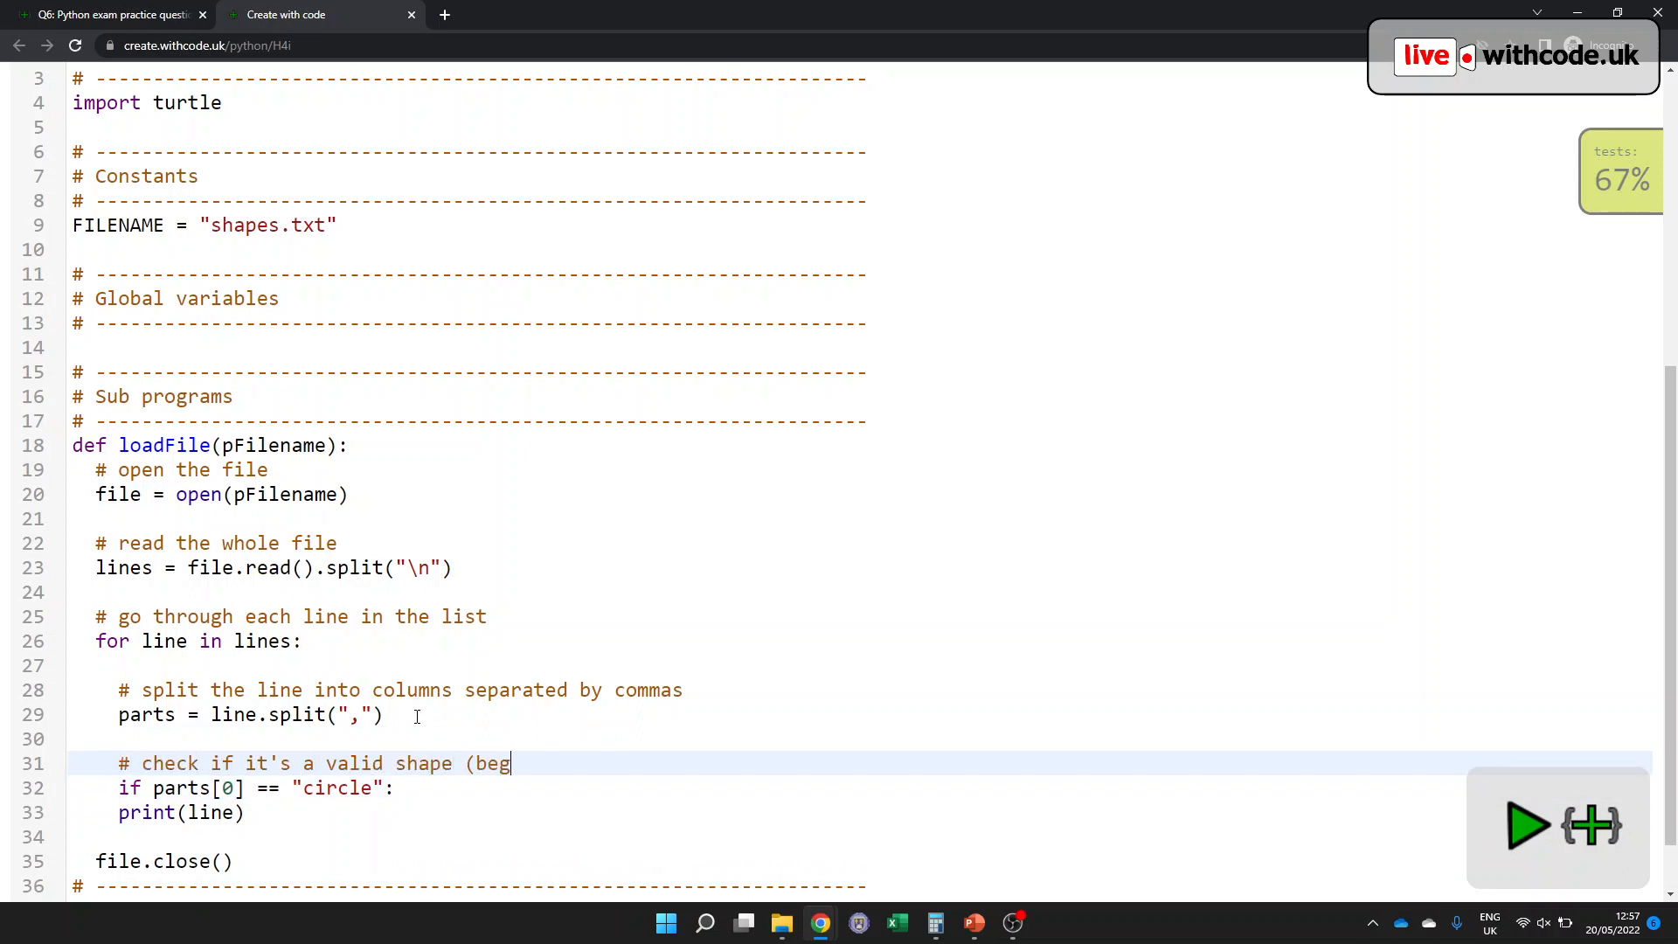
pyautogui.write('ins with circle)')
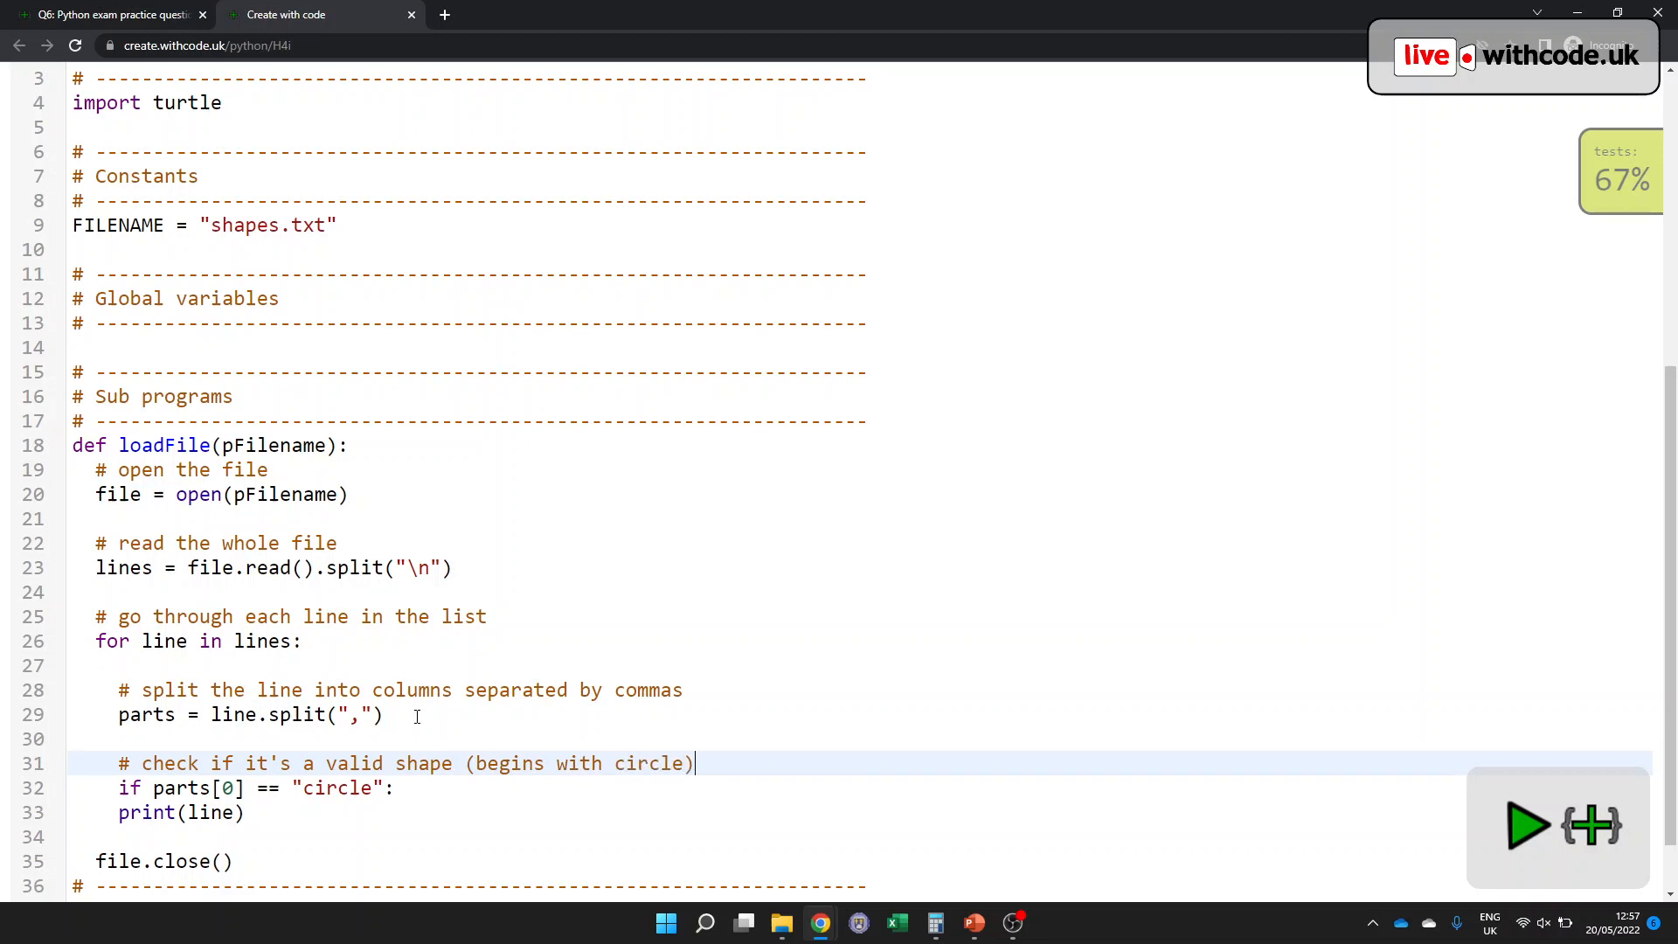
pyautogui.press('enter')
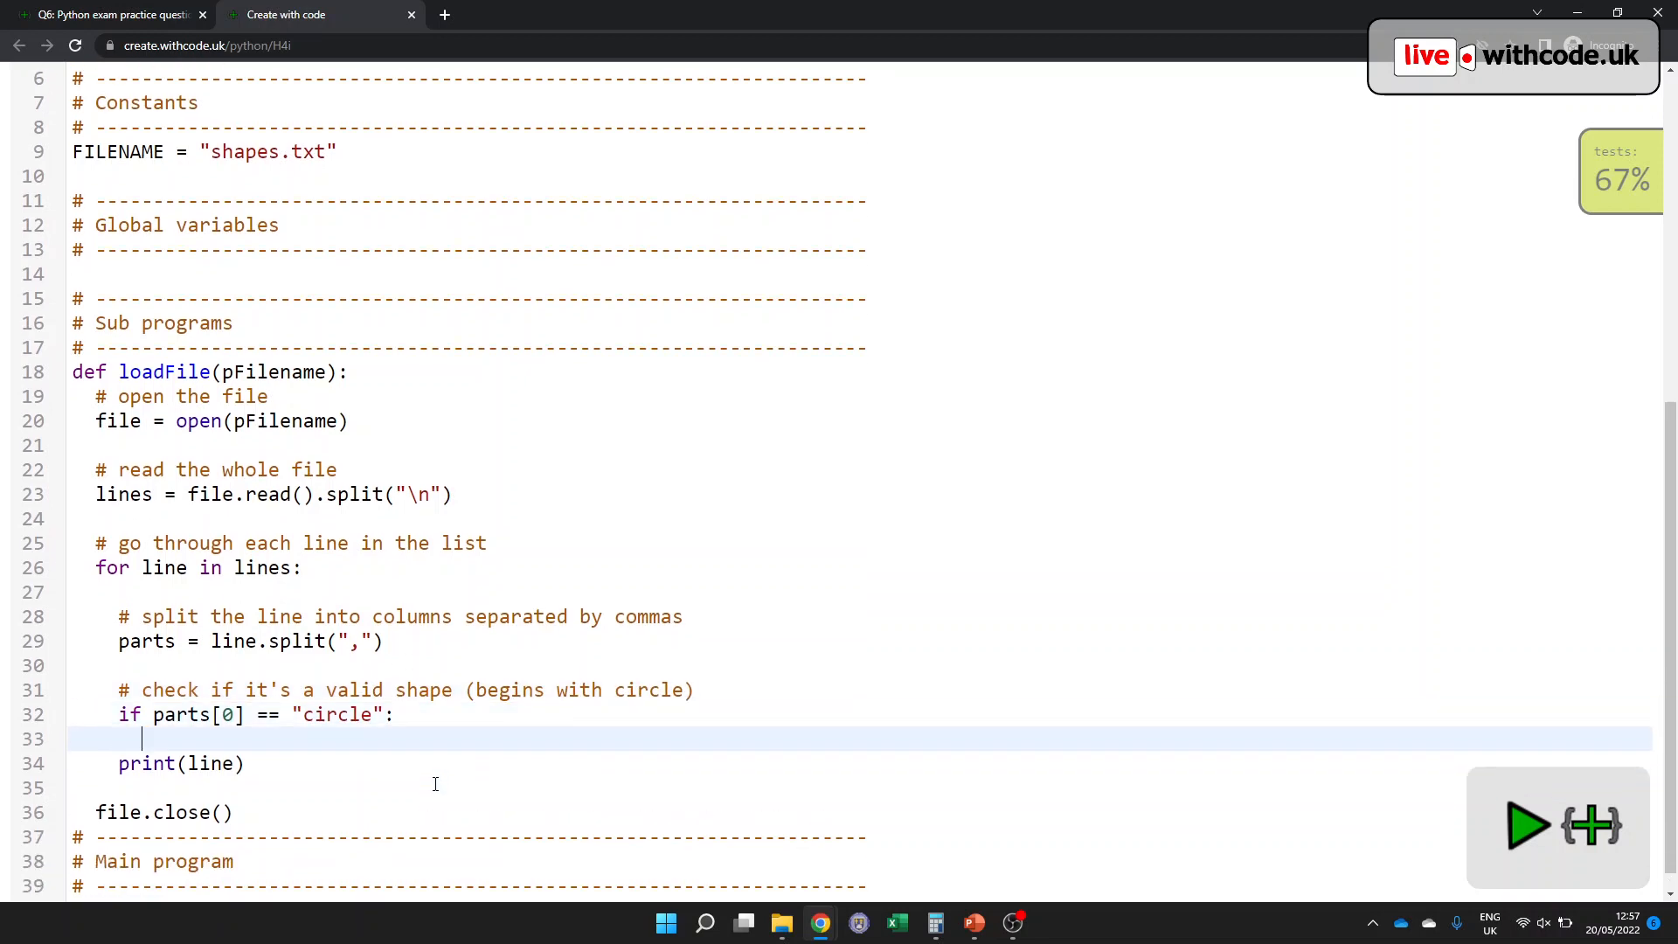
pyautogui.write('# draw the s')
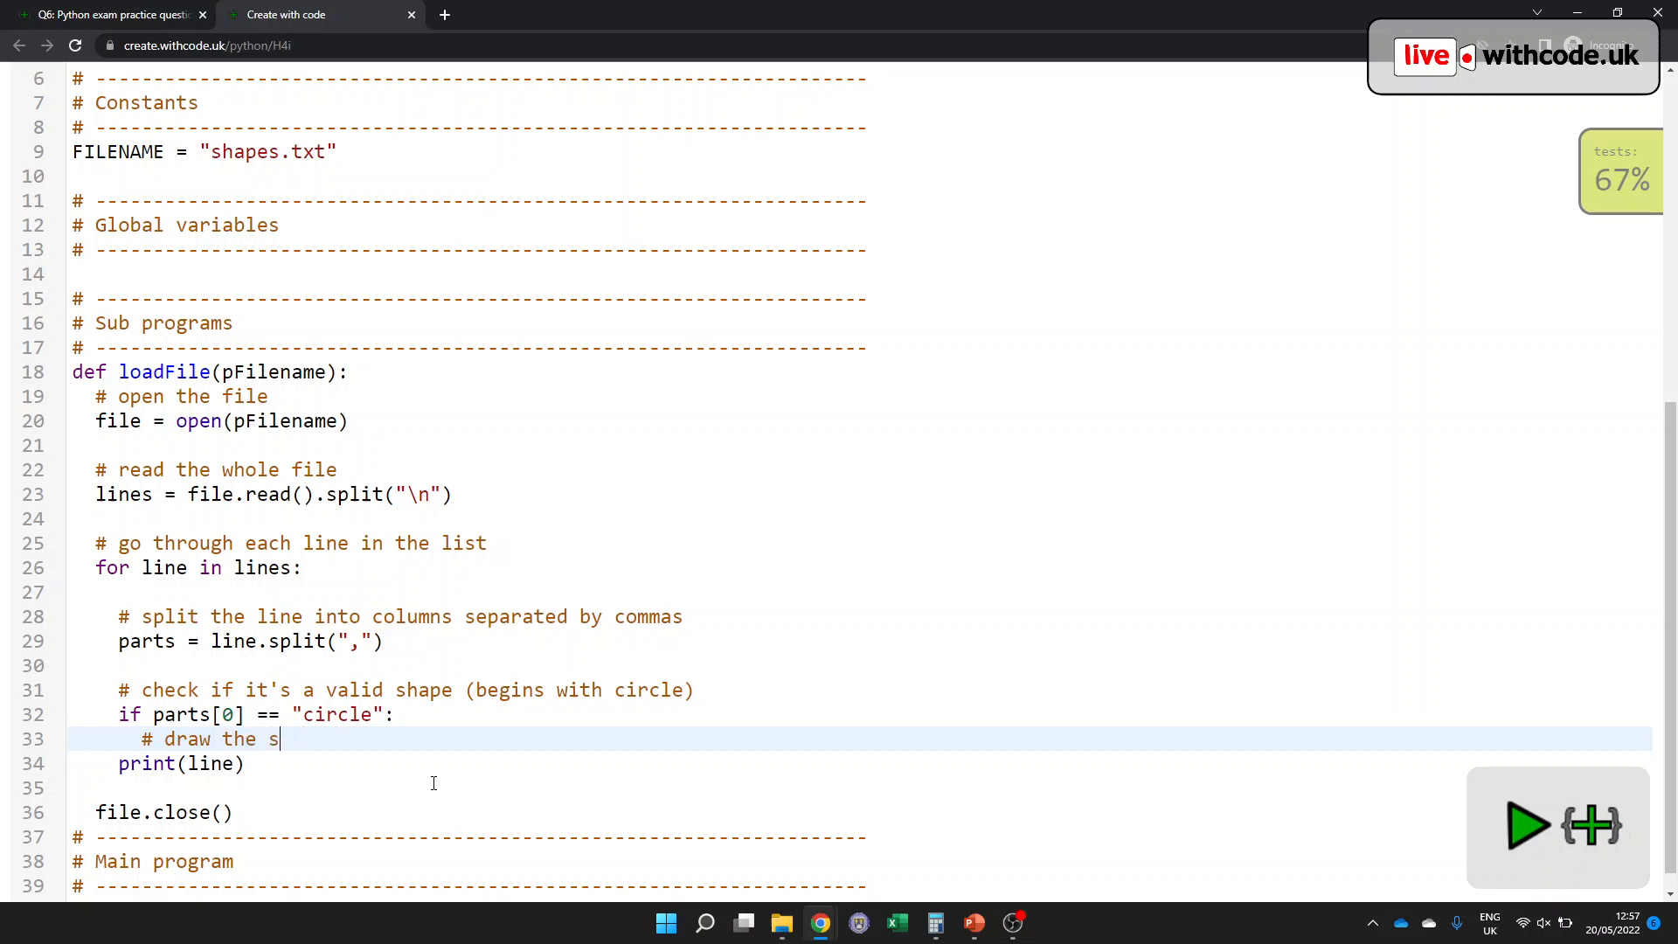
pyautogui.press('Enter')
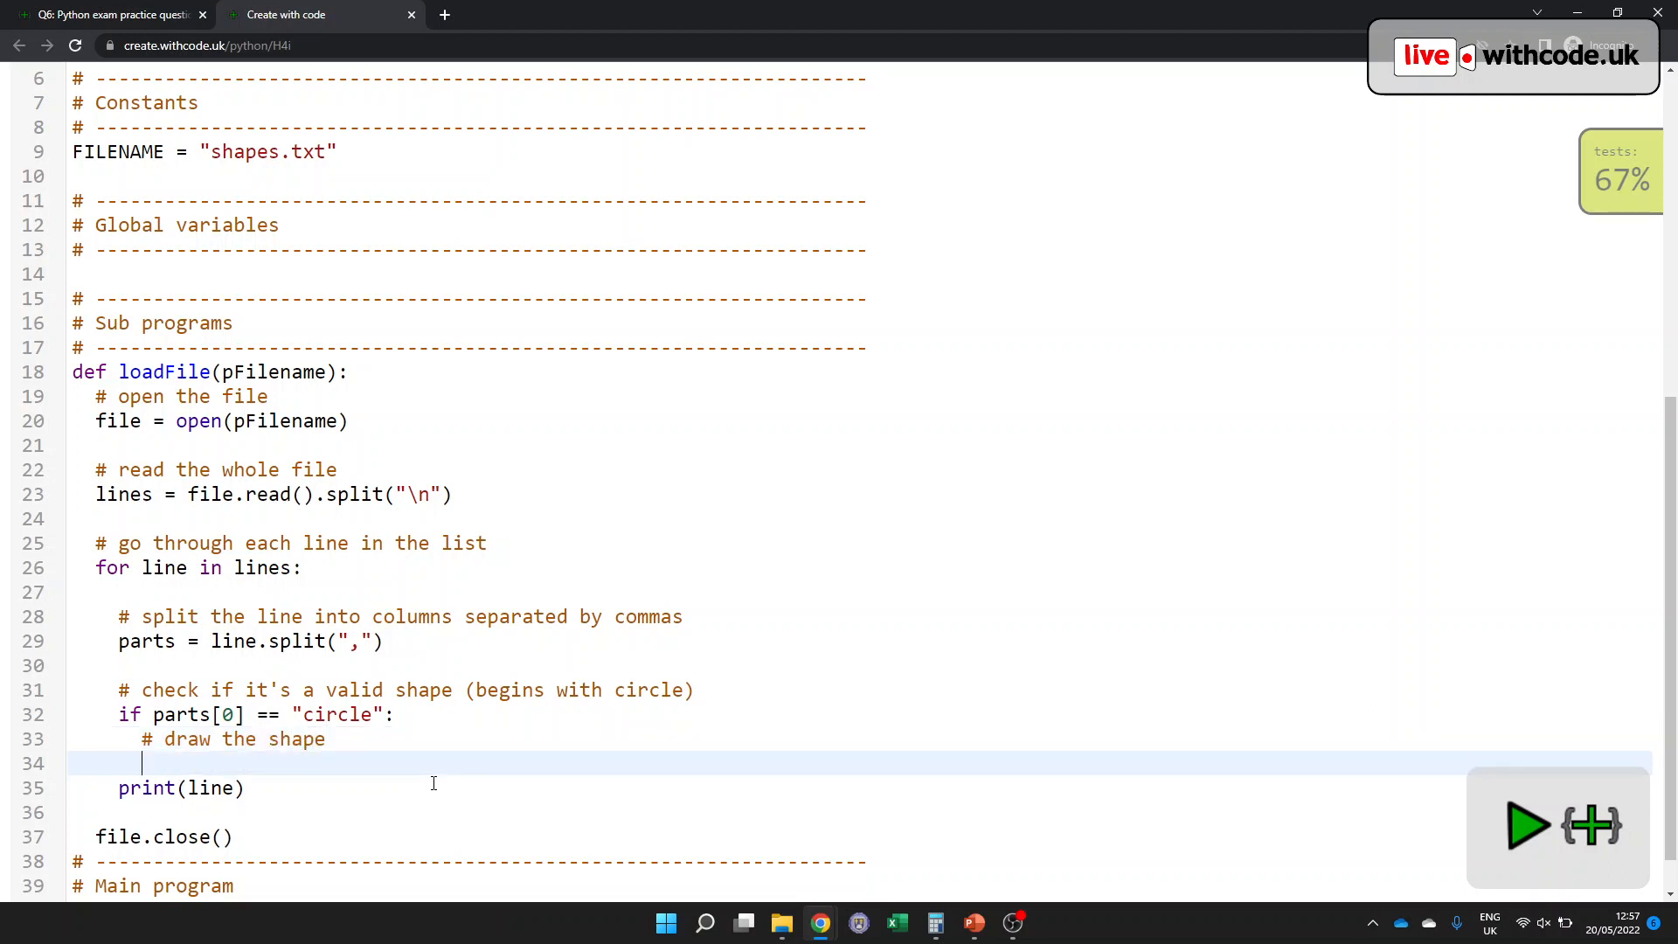
pyautogui.scroll(-3)
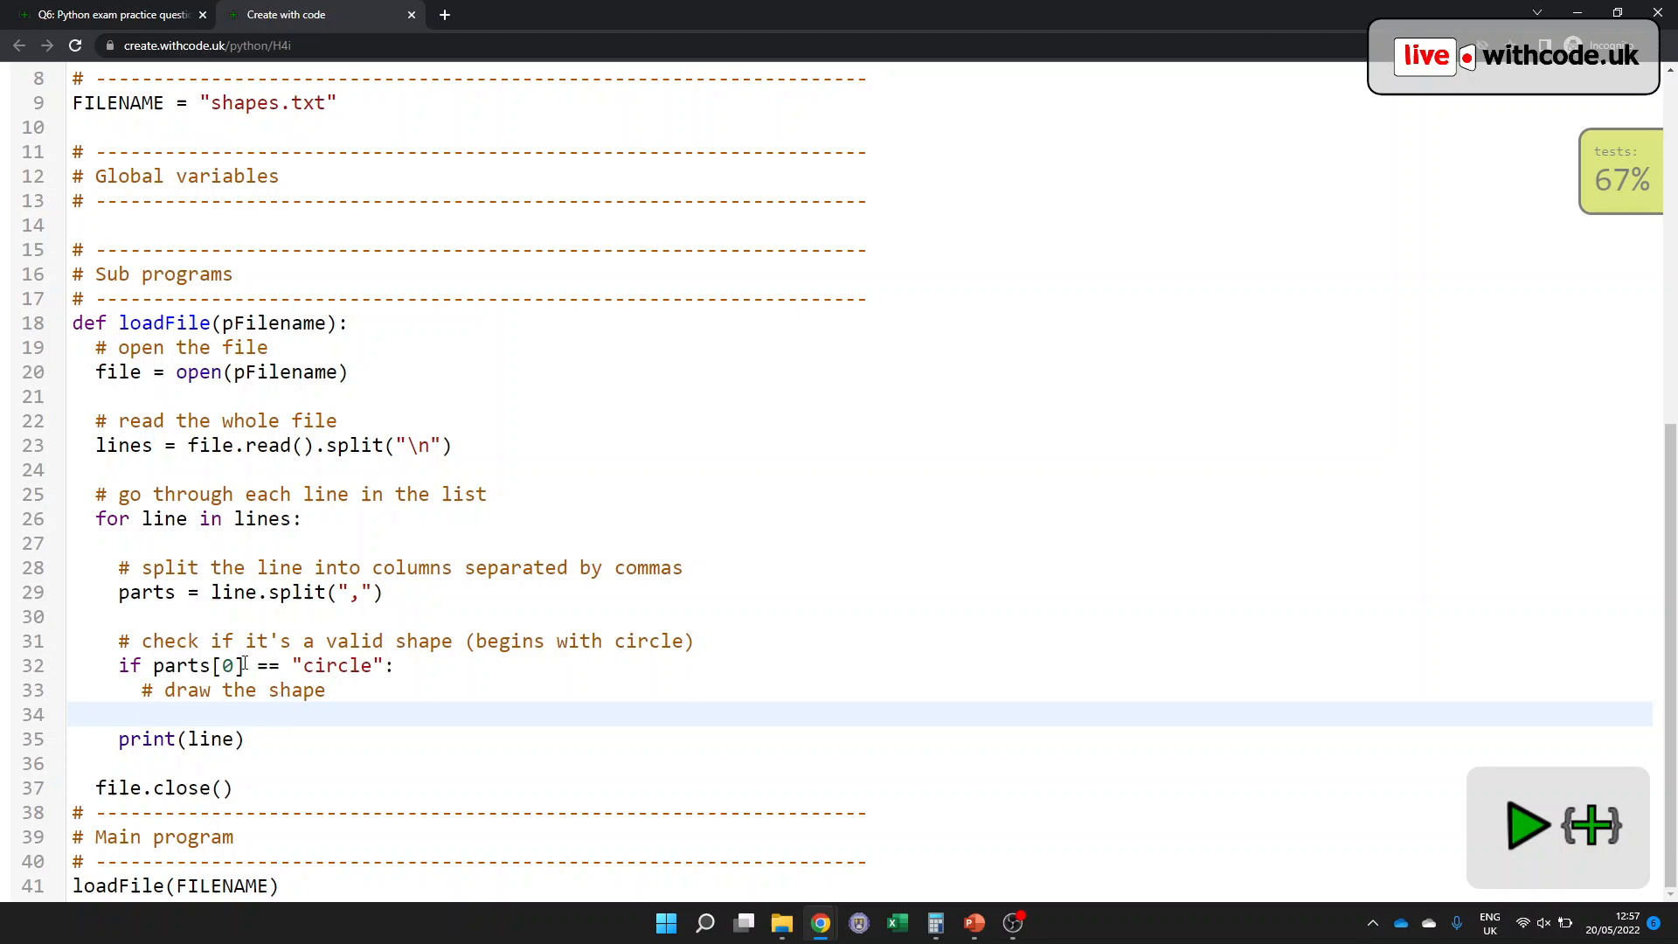
pyautogui.scroll(3)
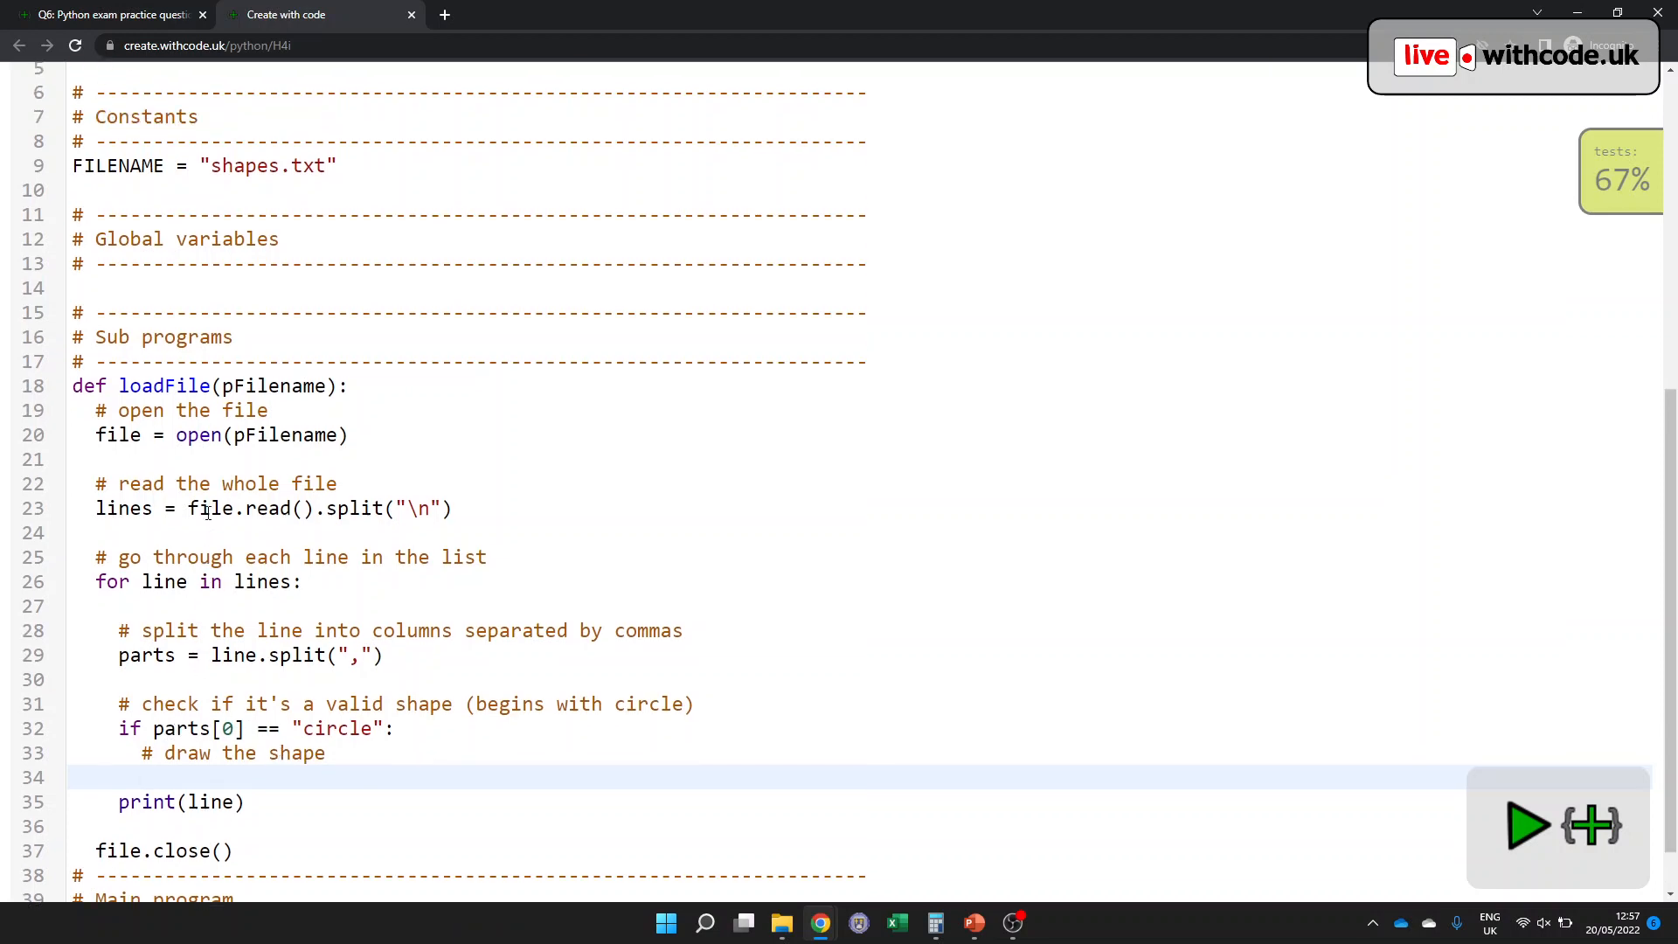
# - Review the first white eye's x and radius 20 in shapes.txt, then go to the Q6 question page
pyautogui.click(182, 140)
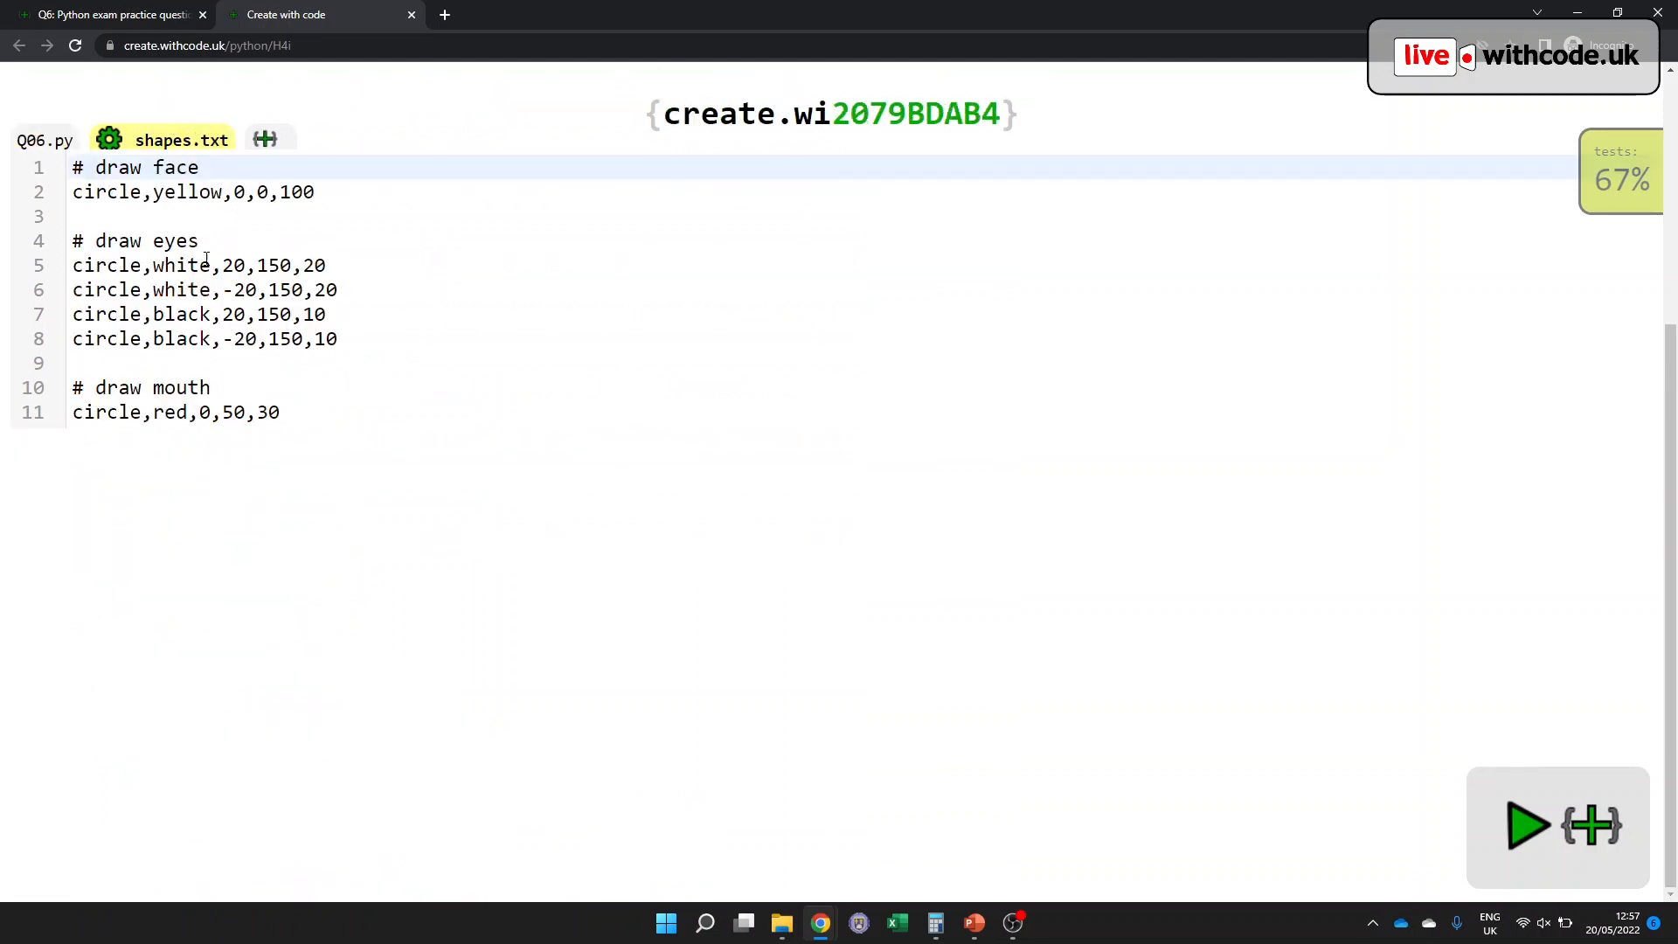
pyautogui.click(232, 264)
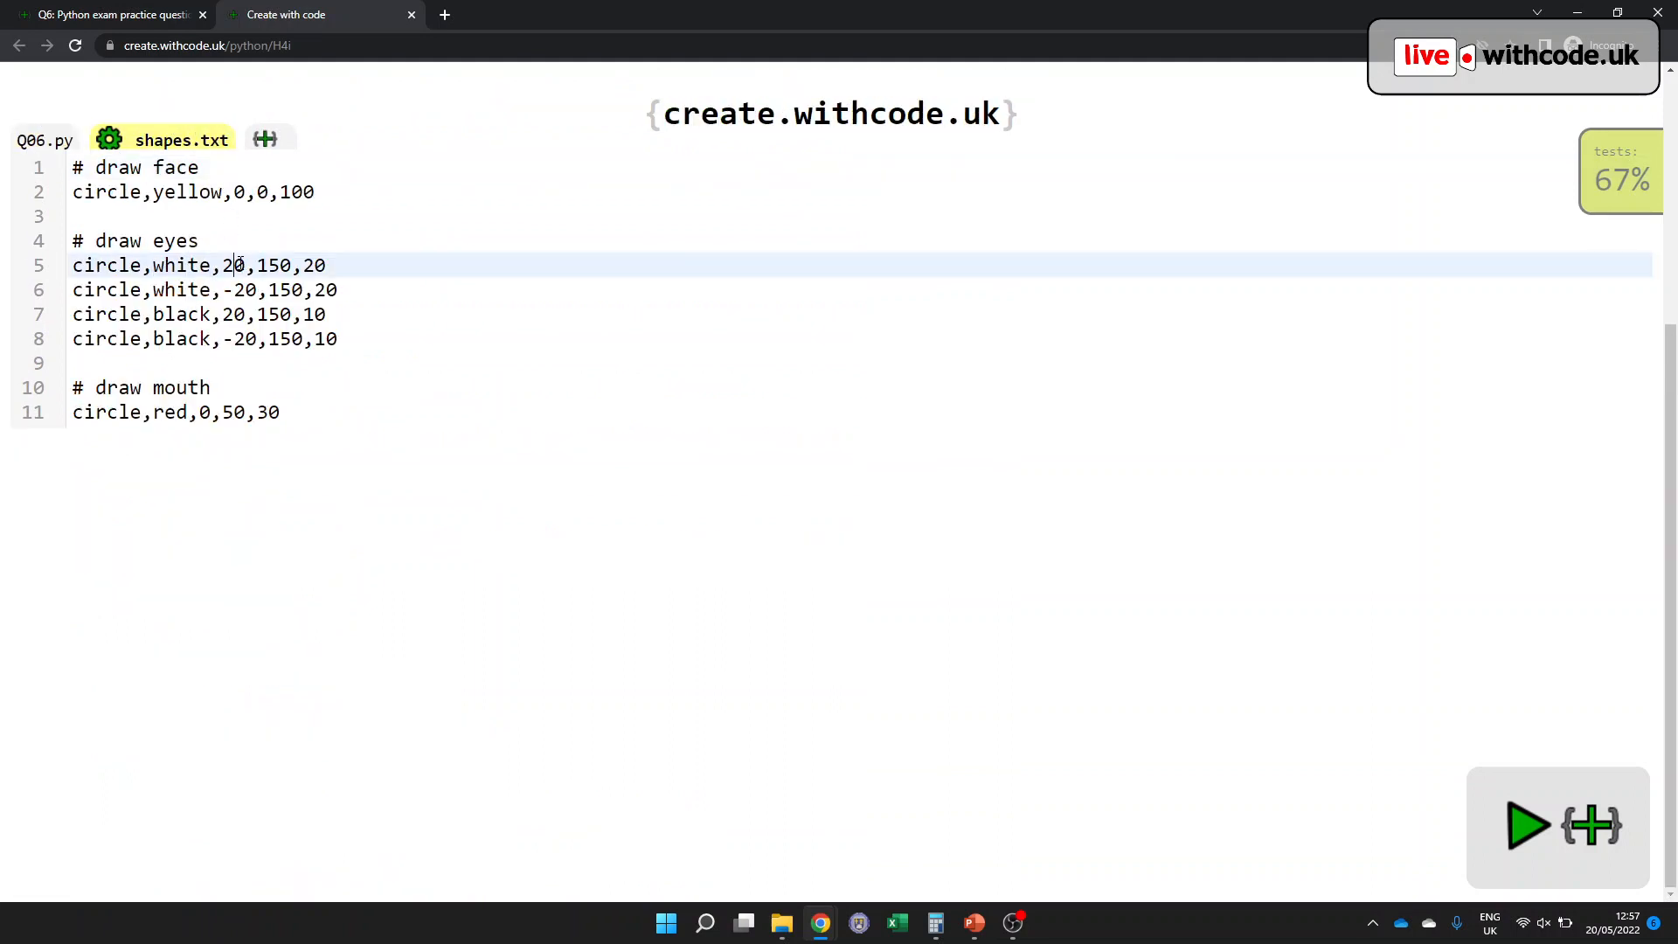
pyautogui.doubleClick(275, 264)
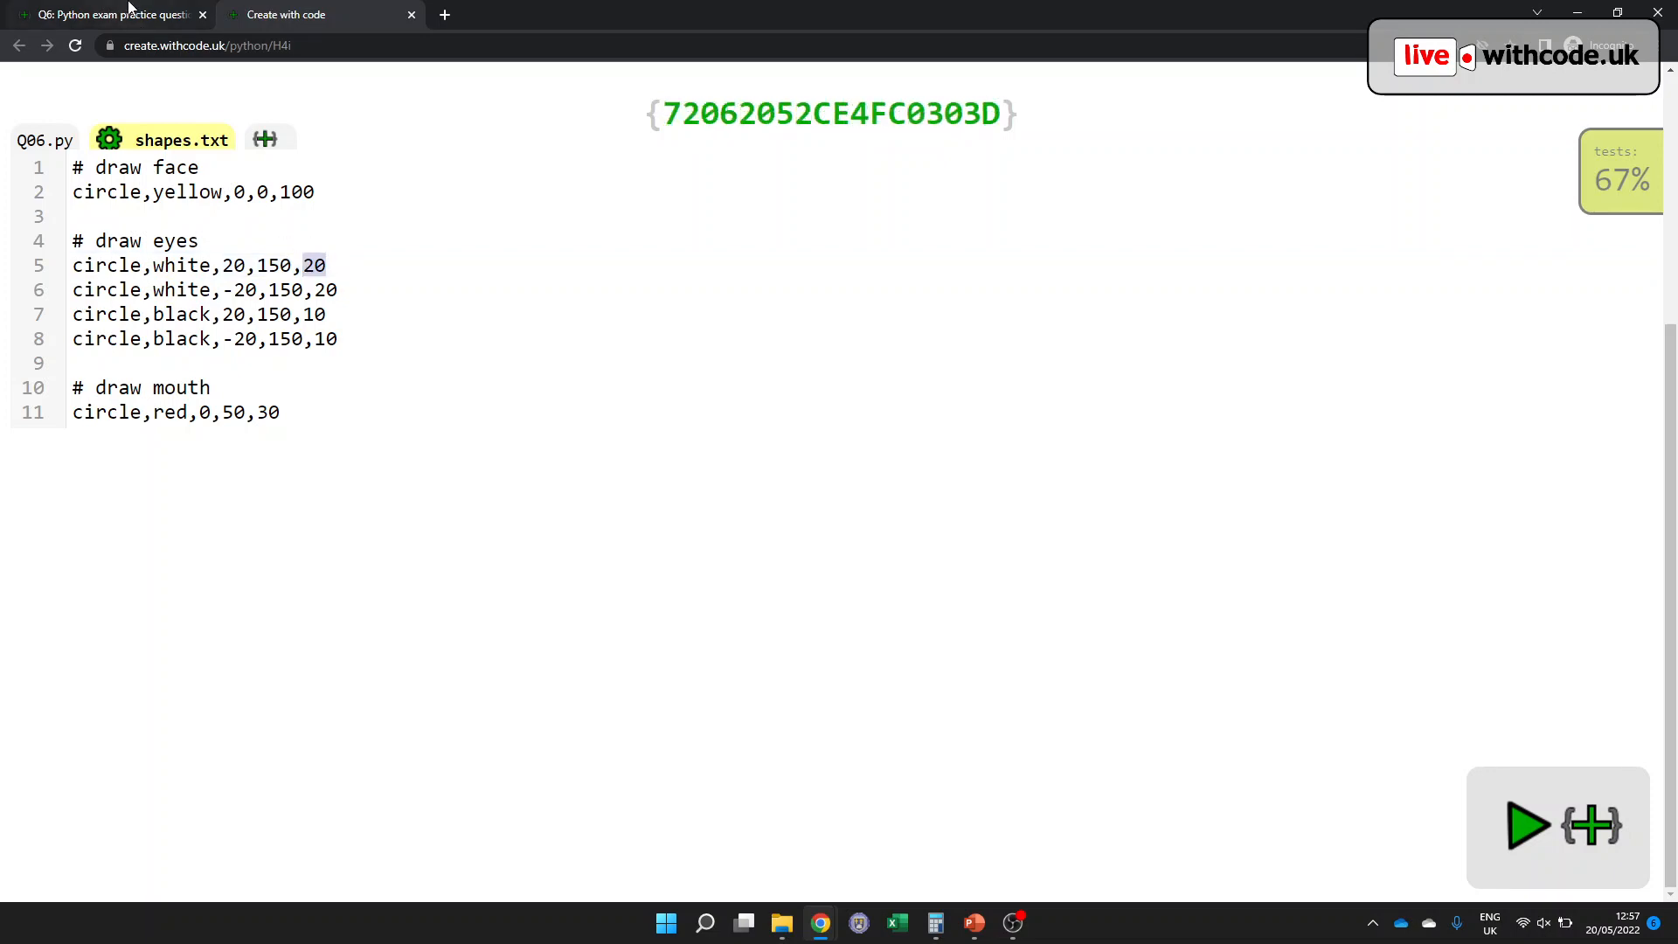
pyautogui.click(107, 14)
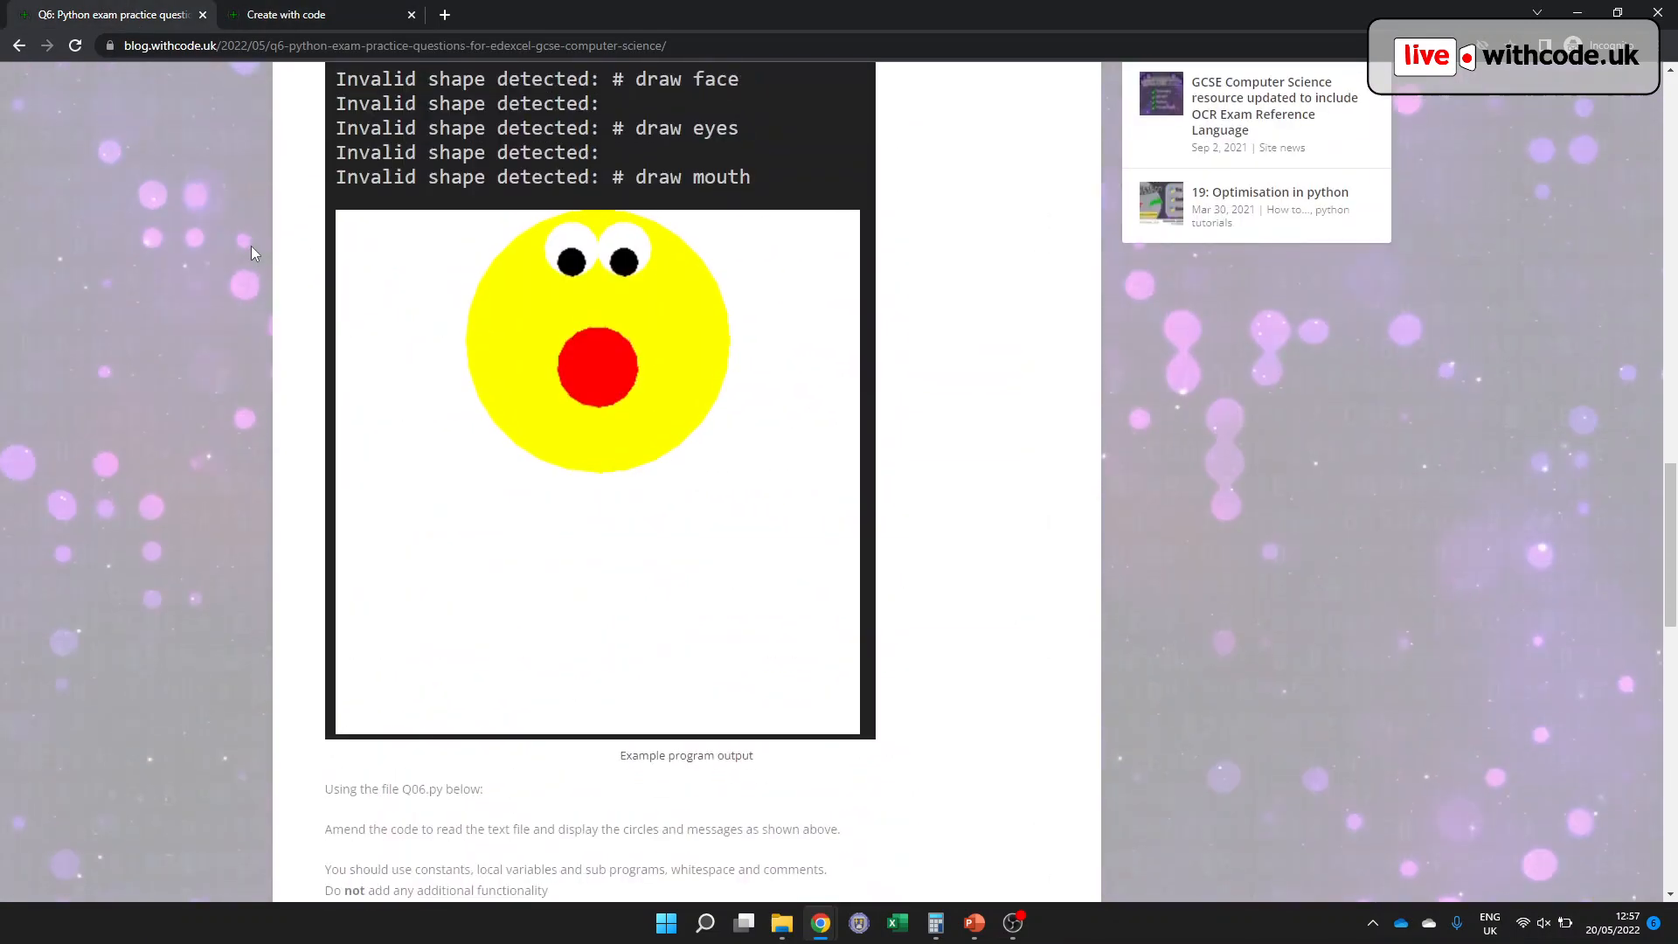
# - Re-read Challenge 1's description and example face output on the blog, then return to the editor
pyautogui.scroll(3)
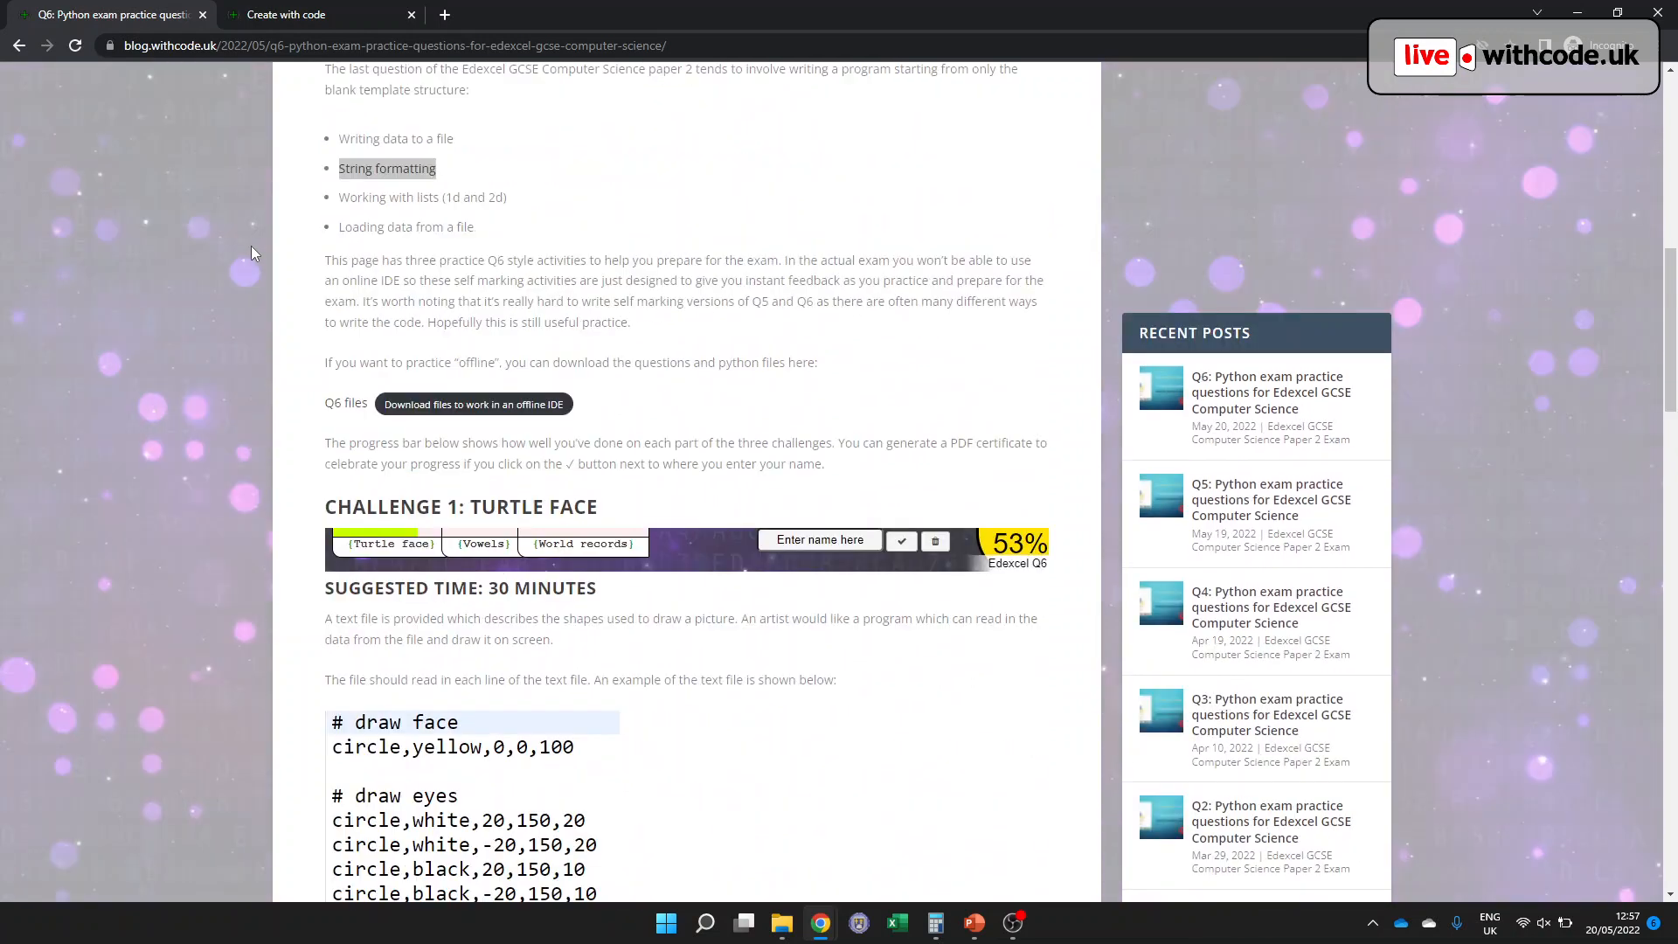
pyautogui.scroll(3)
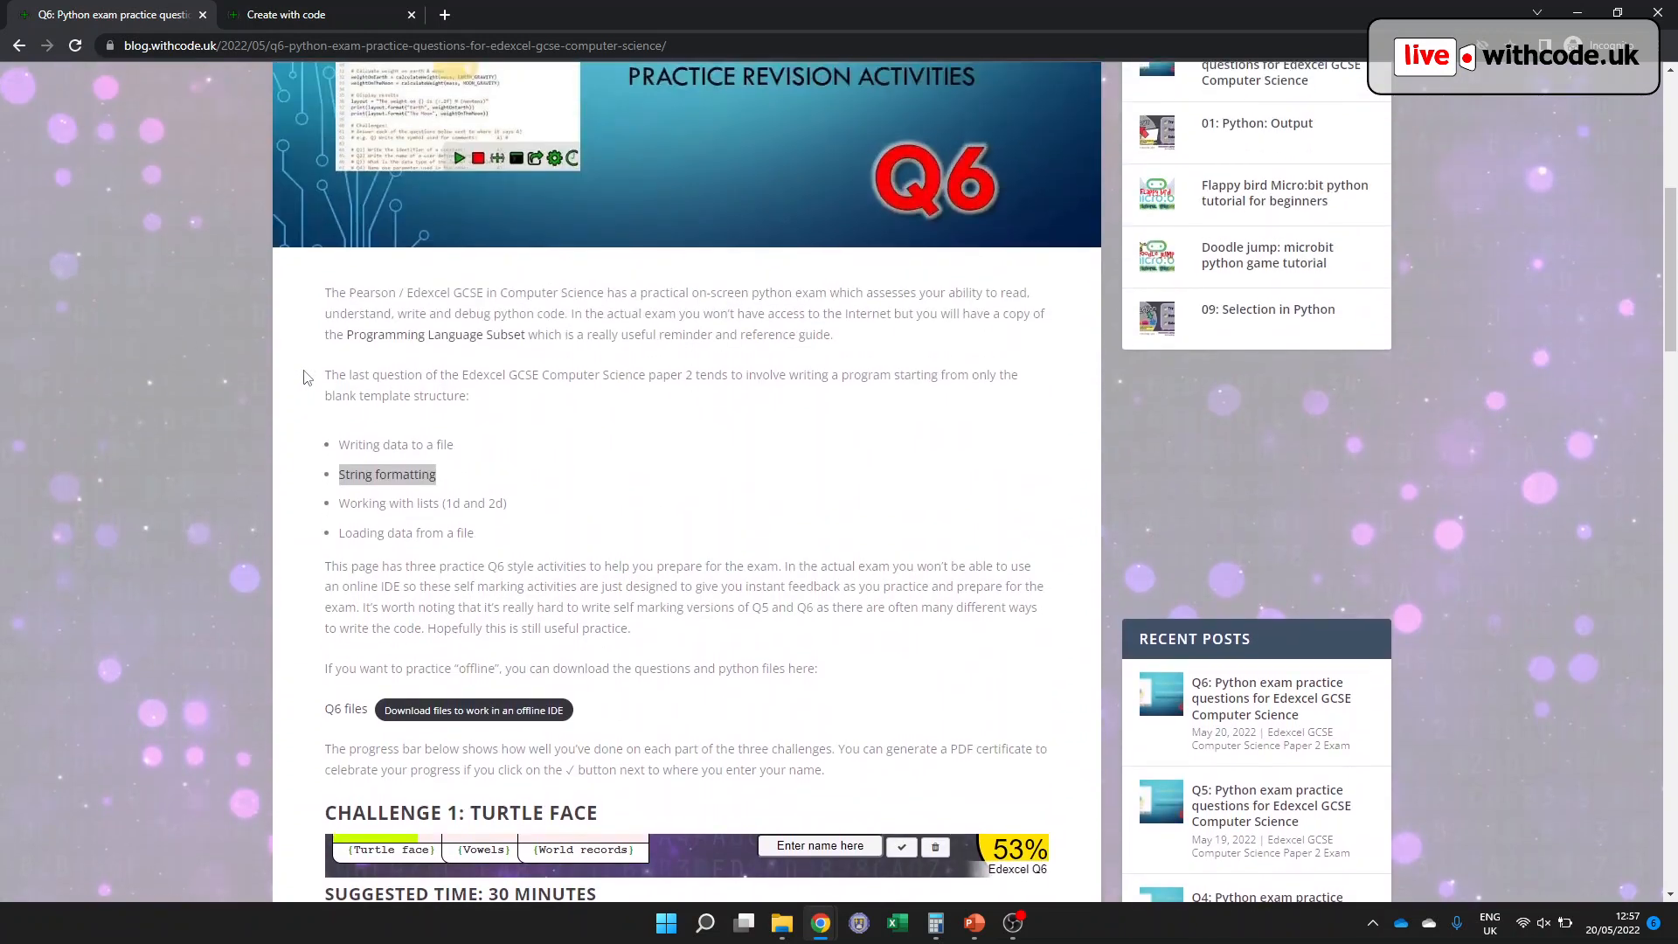
pyautogui.scroll(-3)
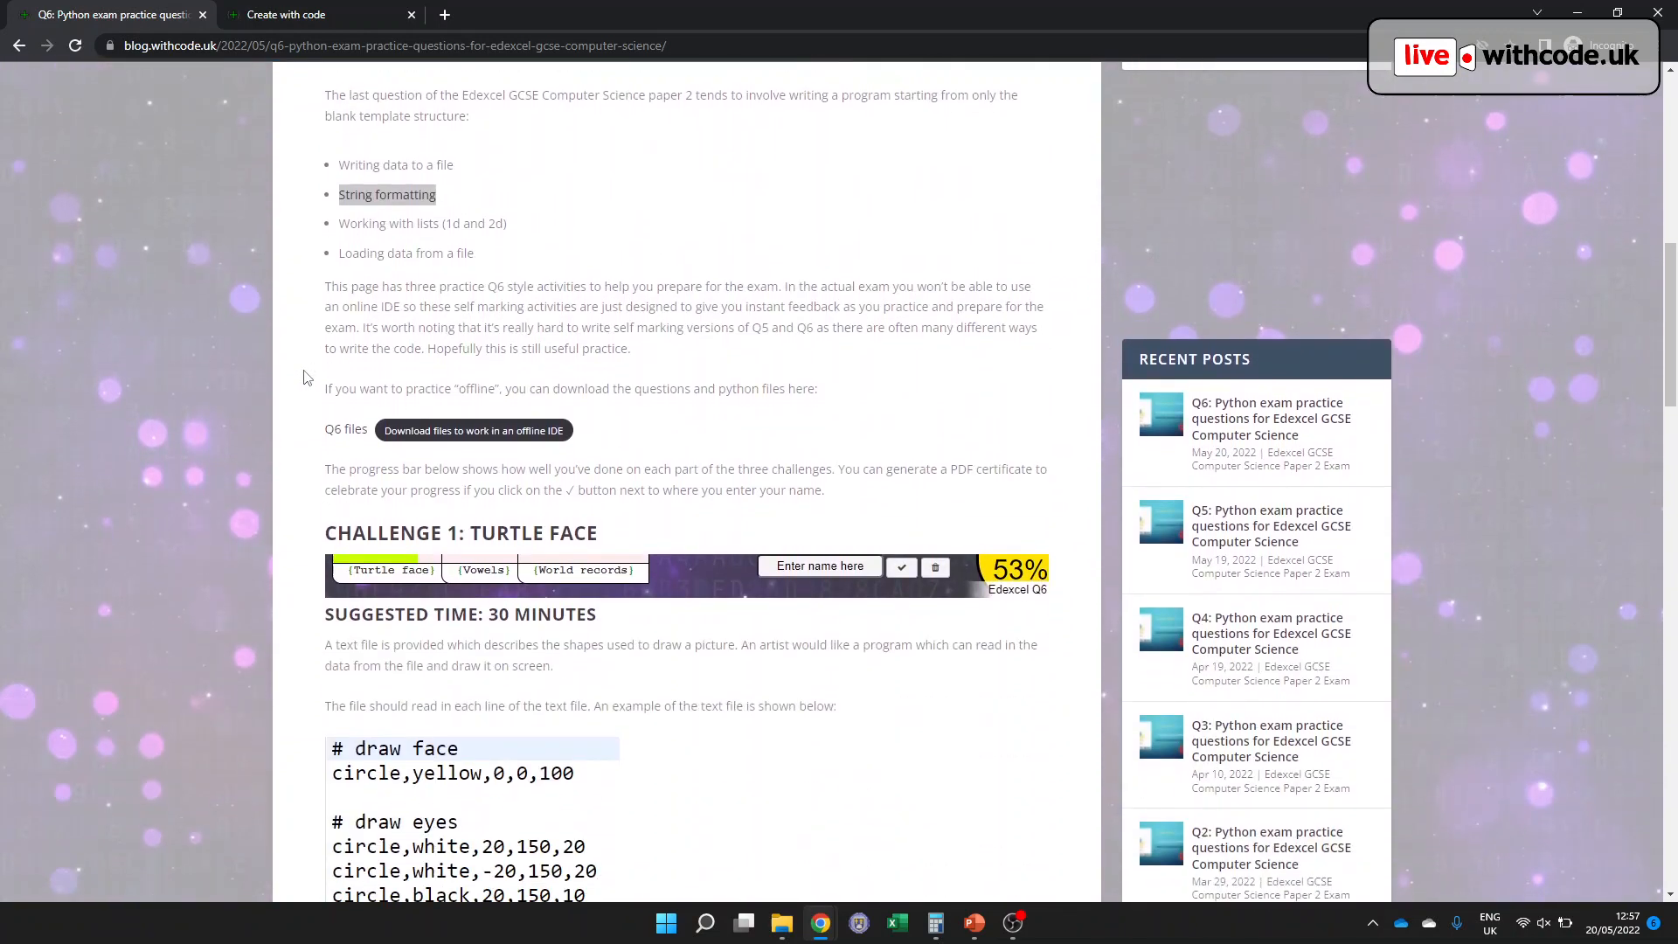
pyautogui.scroll(3)
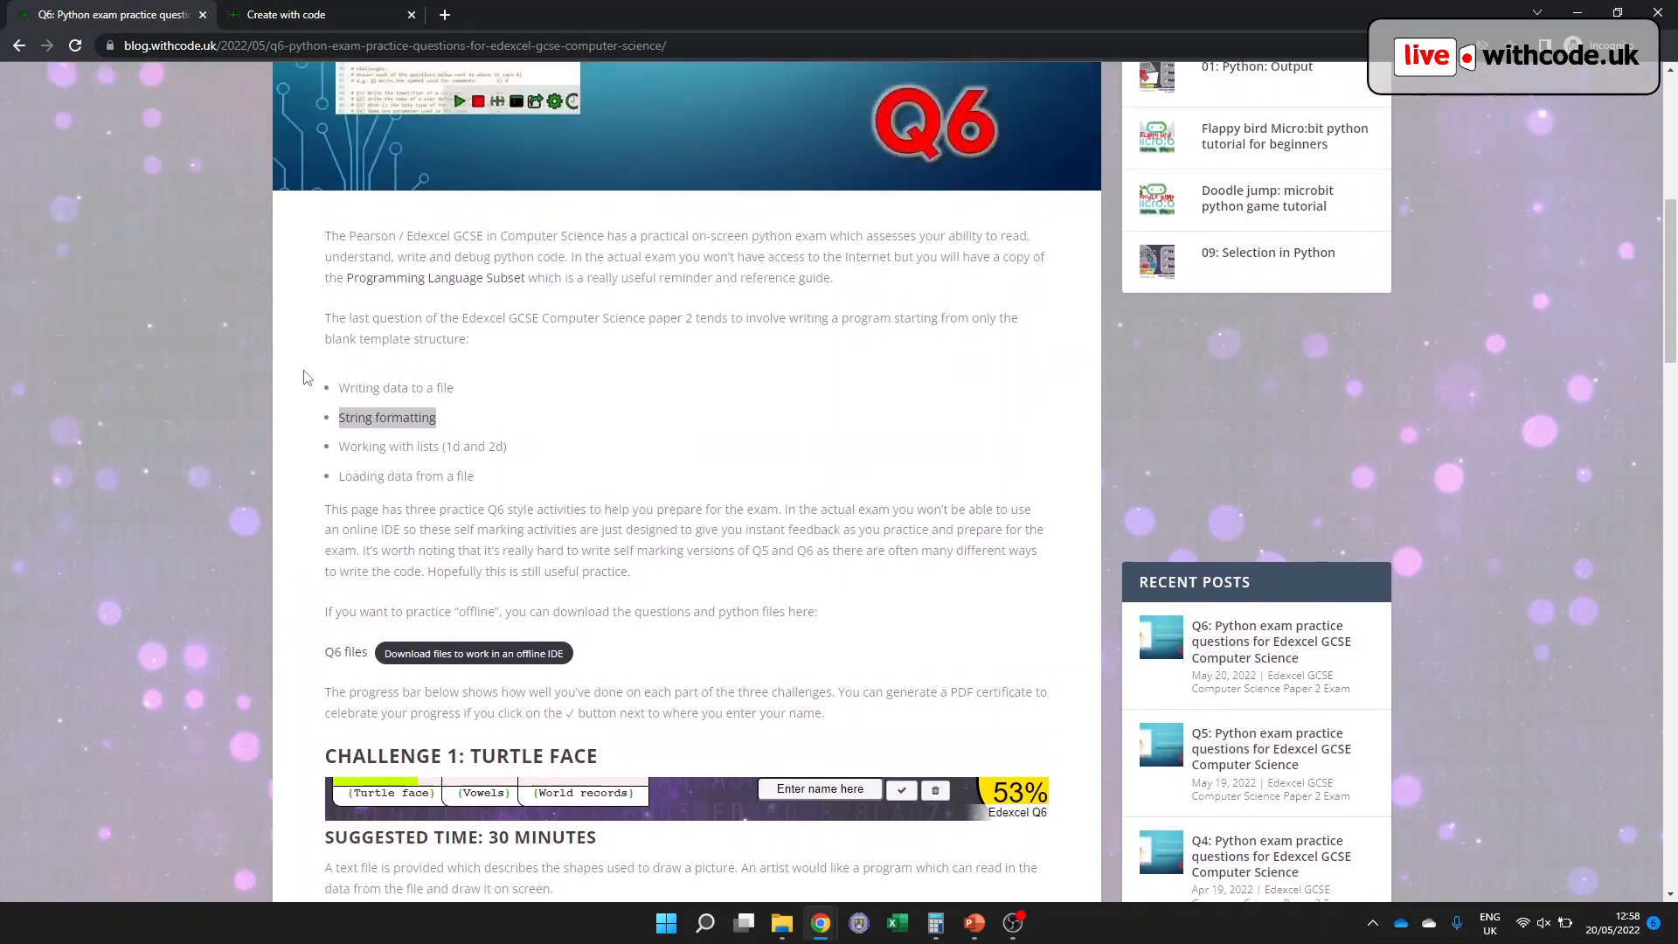
pyautogui.scroll(-3)
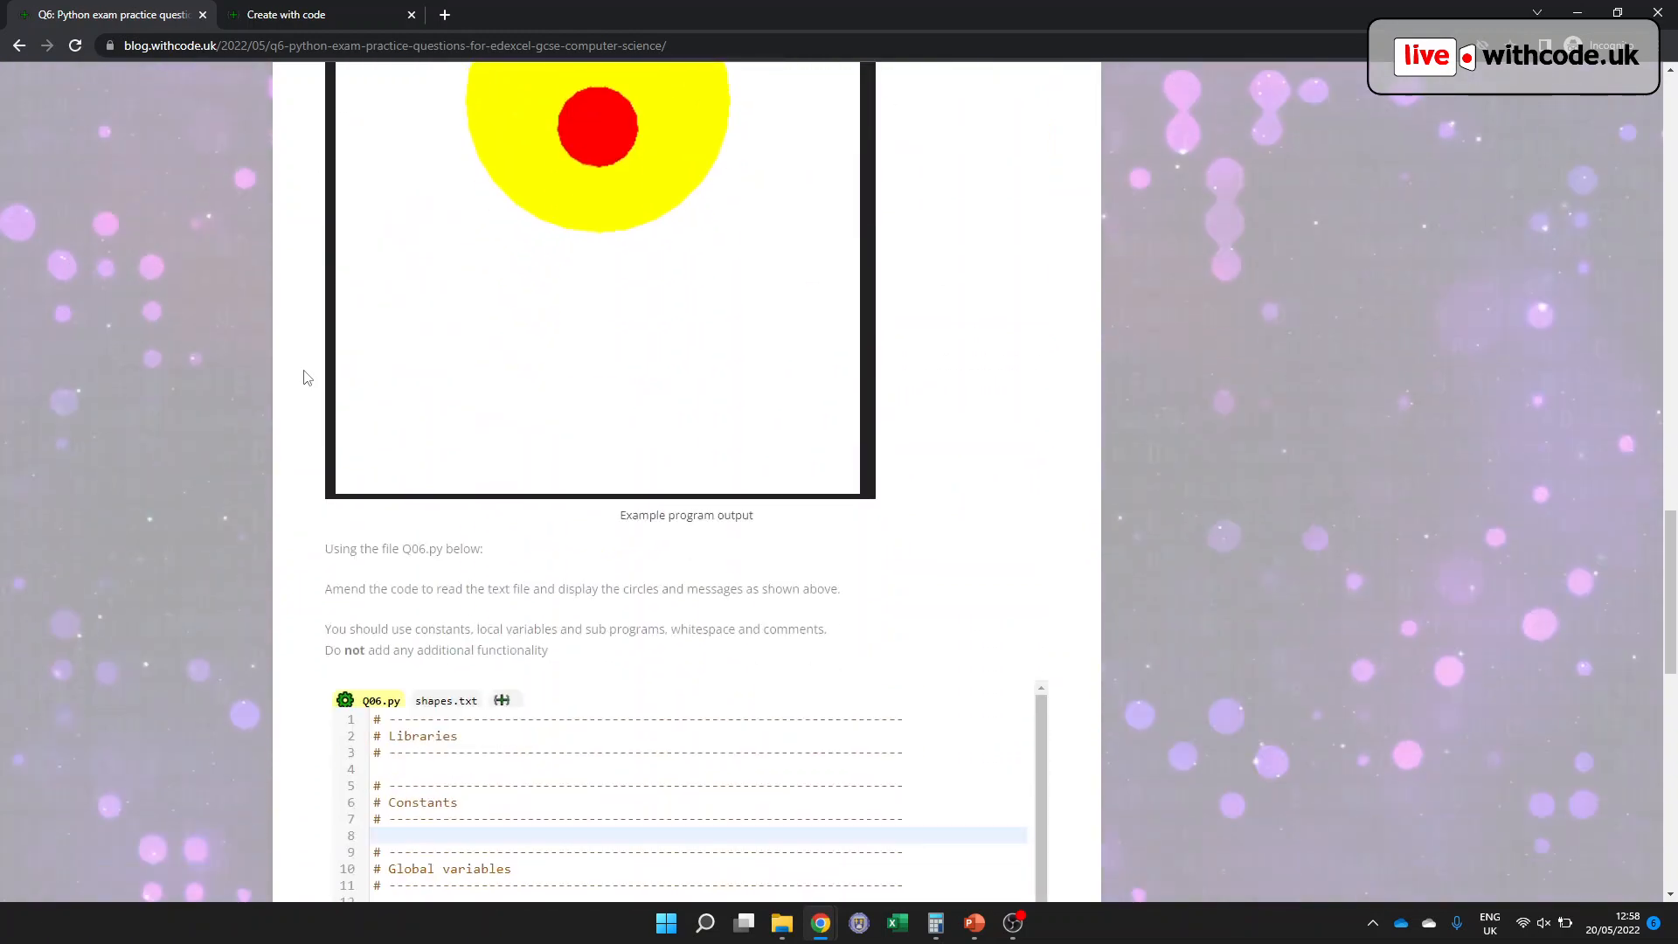
pyautogui.scroll(-3)
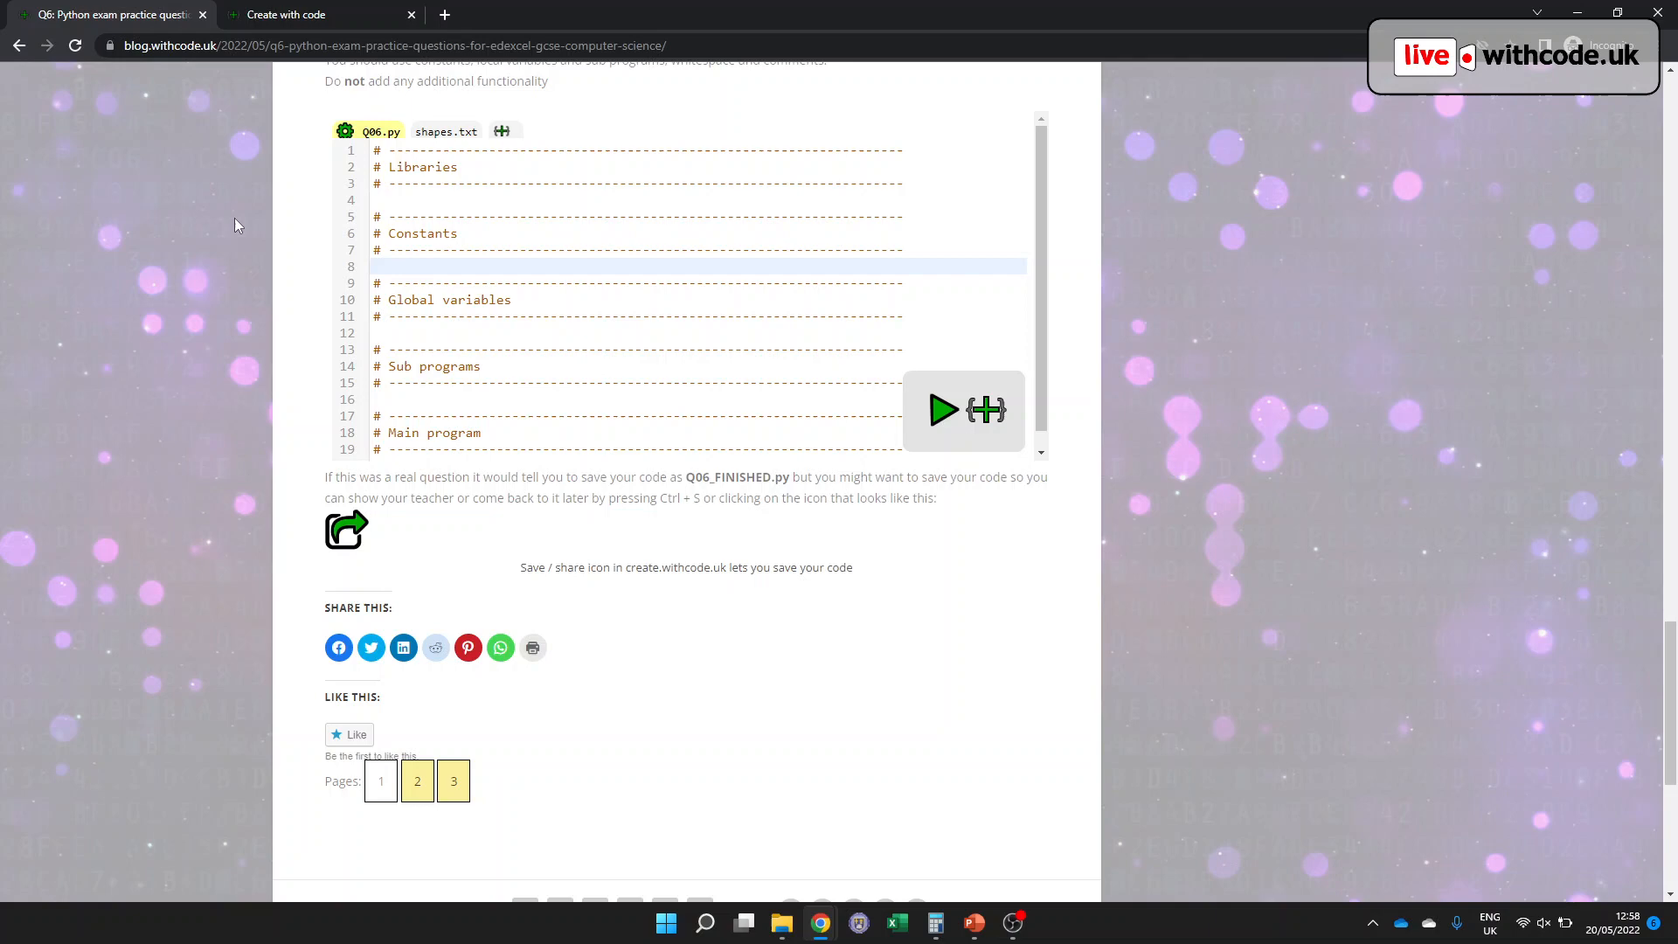
pyautogui.click(285, 14)
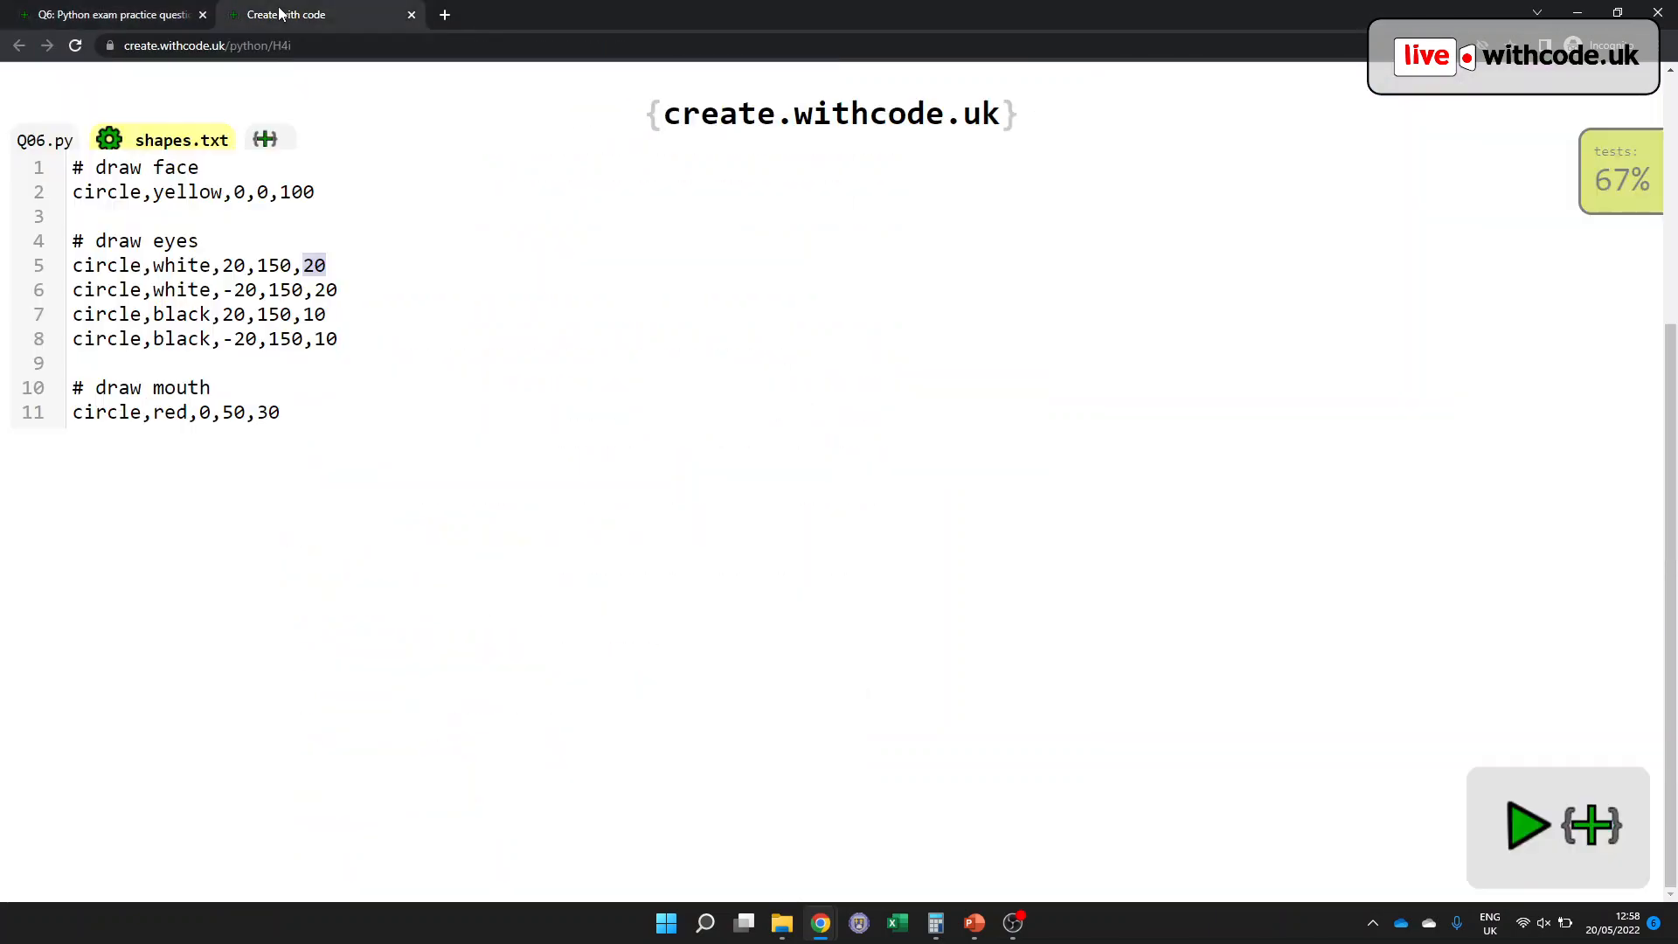
# - Leave the shapes.txt eye values and bring Q06.py's loadFile sub program back into view
pyautogui.click(316, 266)
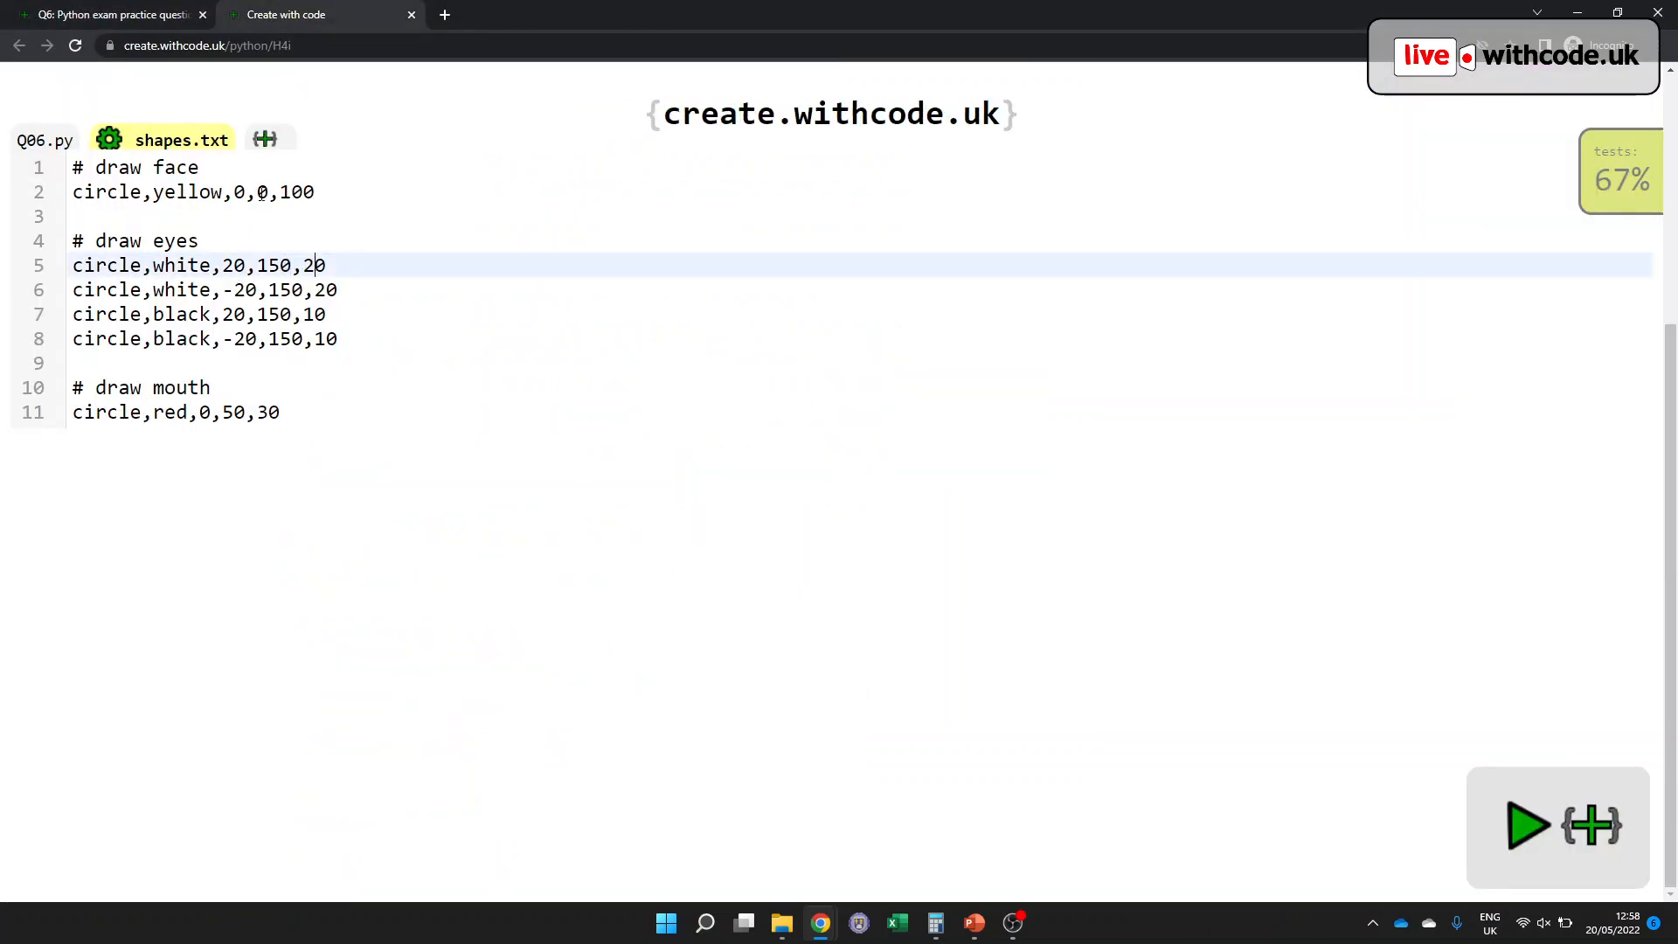
pyautogui.click(107, 14)
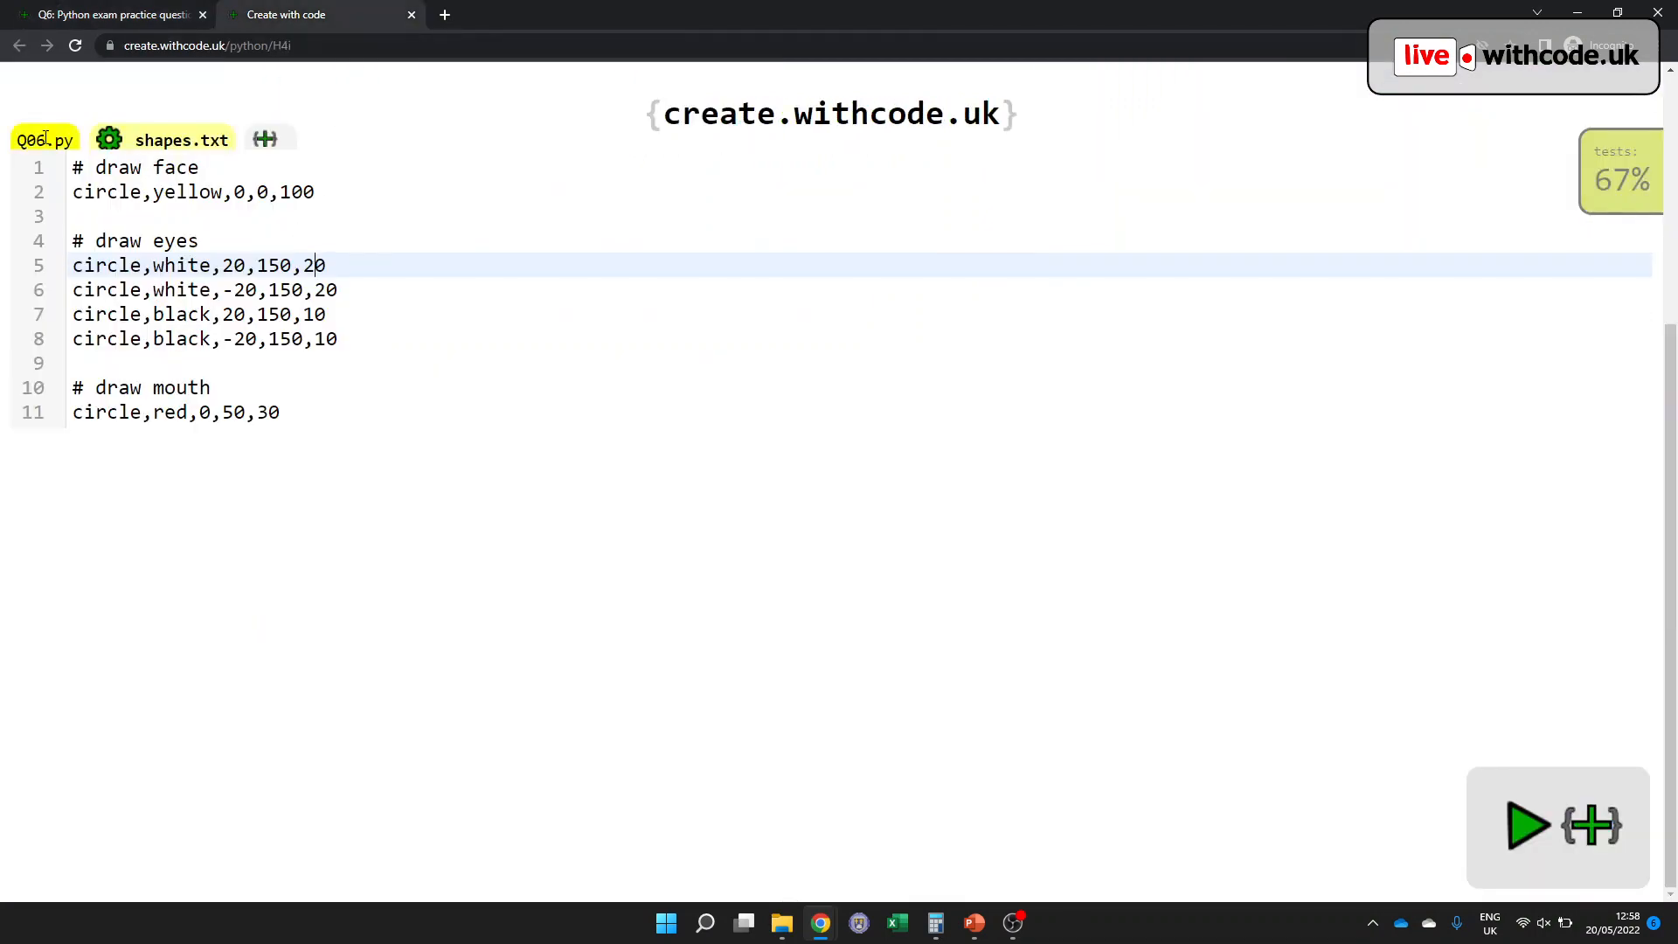
pyautogui.click(46, 139)
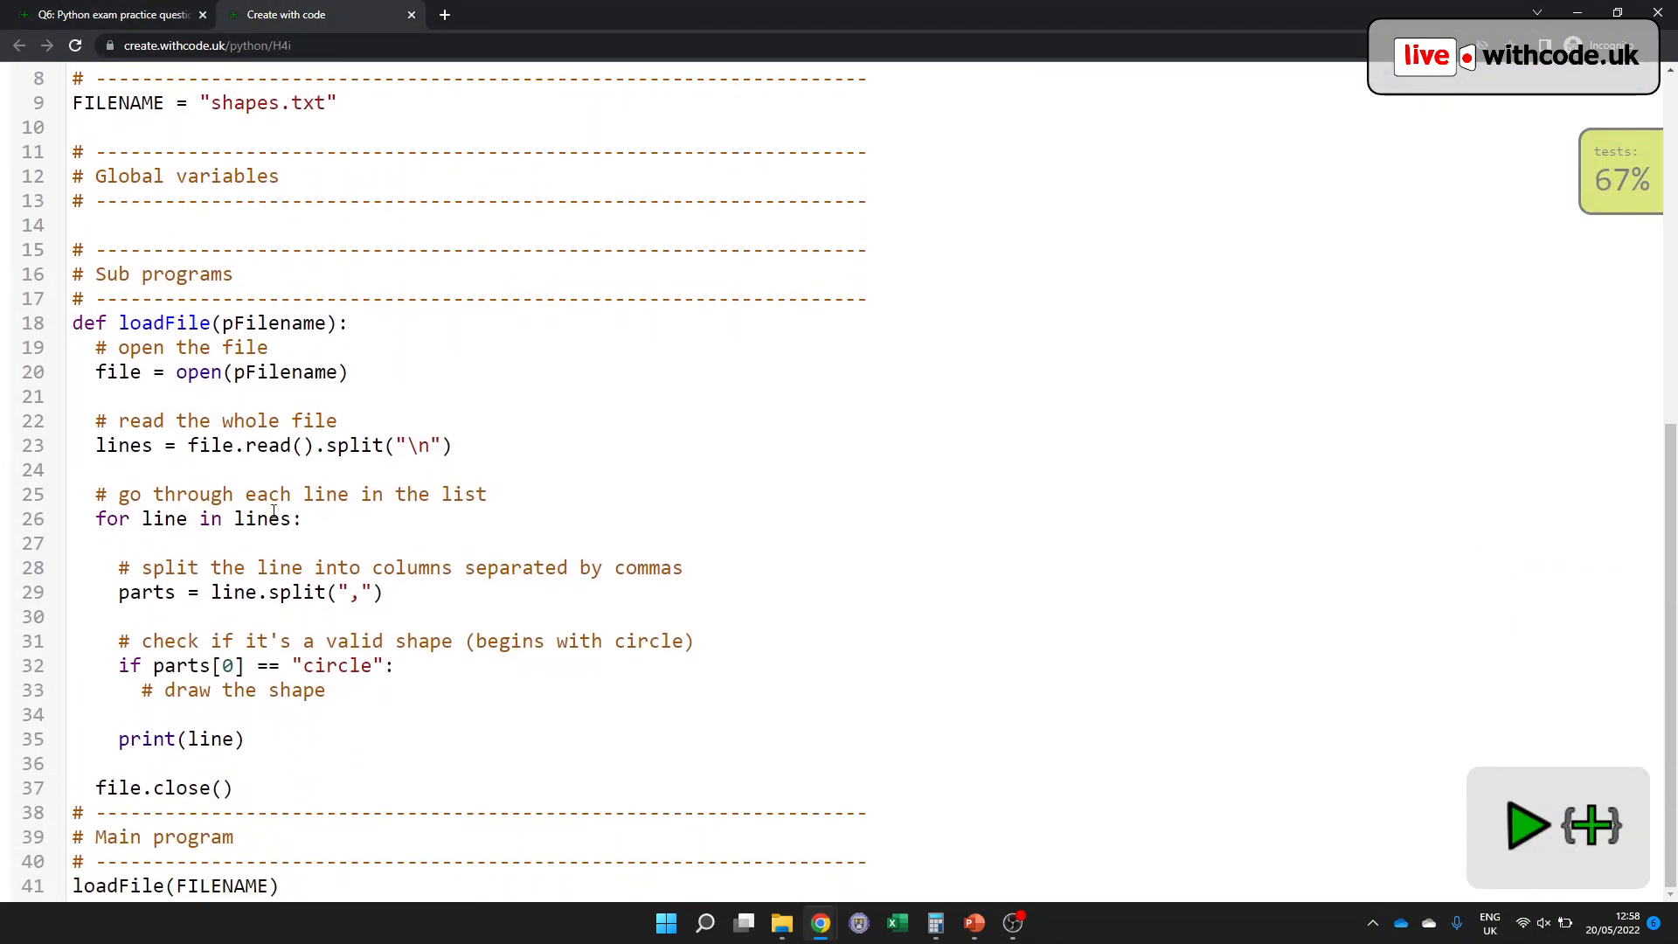
# - Under the draw comment, start colour, x, y and radius assignments with colour = parts[1]
pyautogui.click(170, 713)
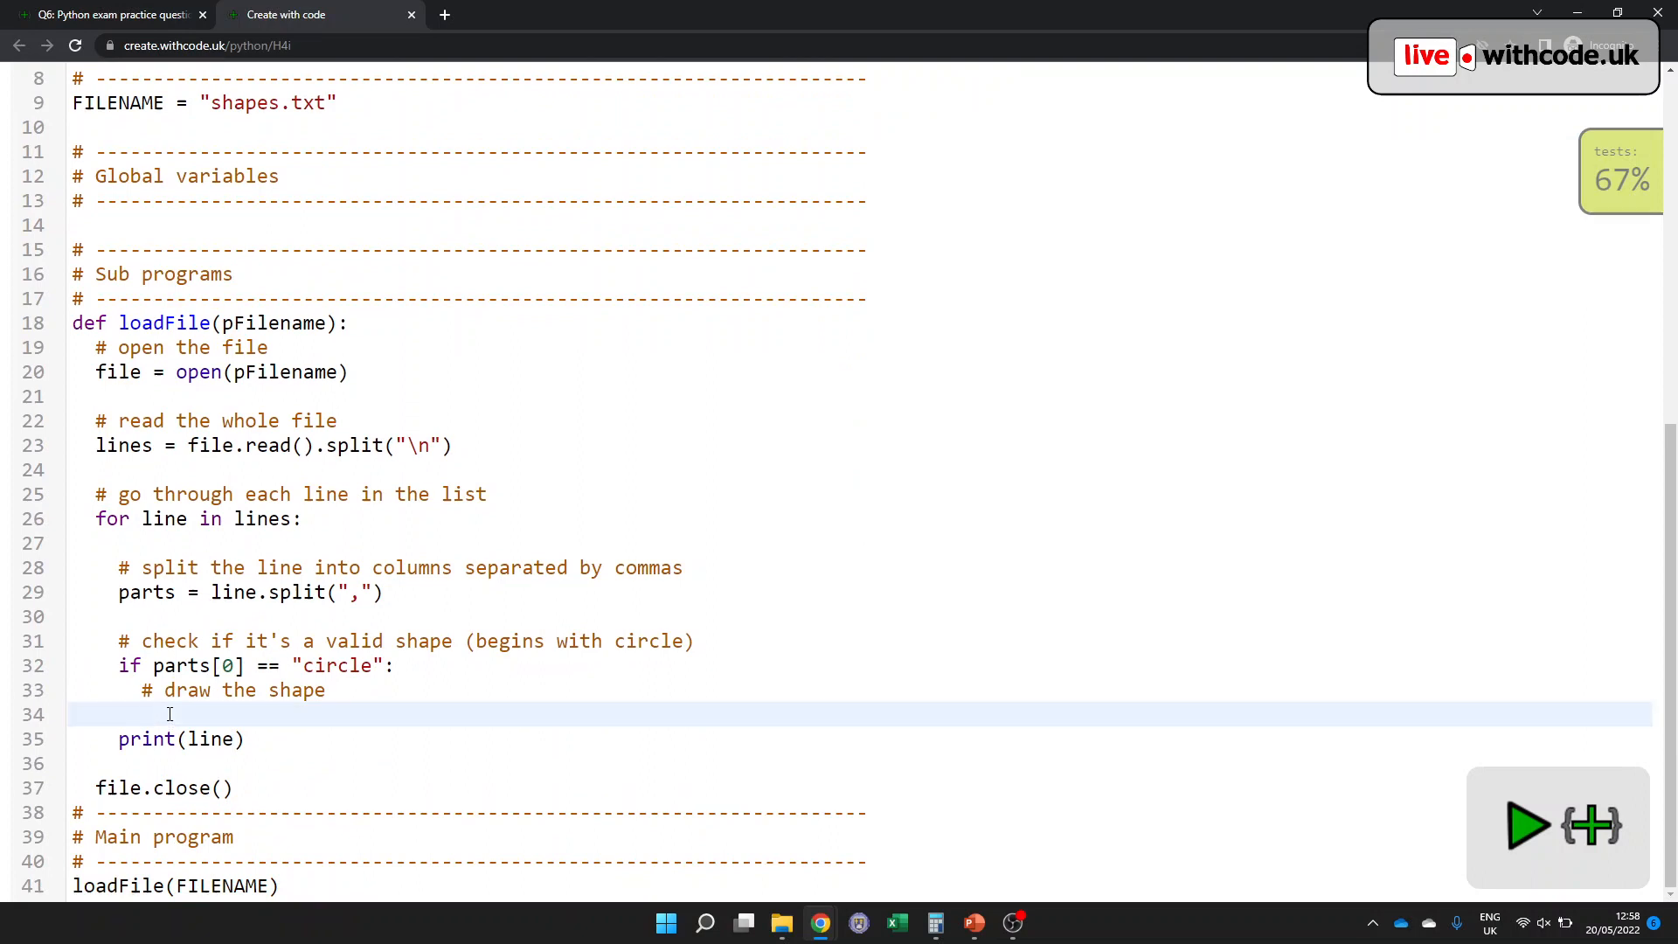
pyautogui.write('x =')
pyautogui.write('y =')
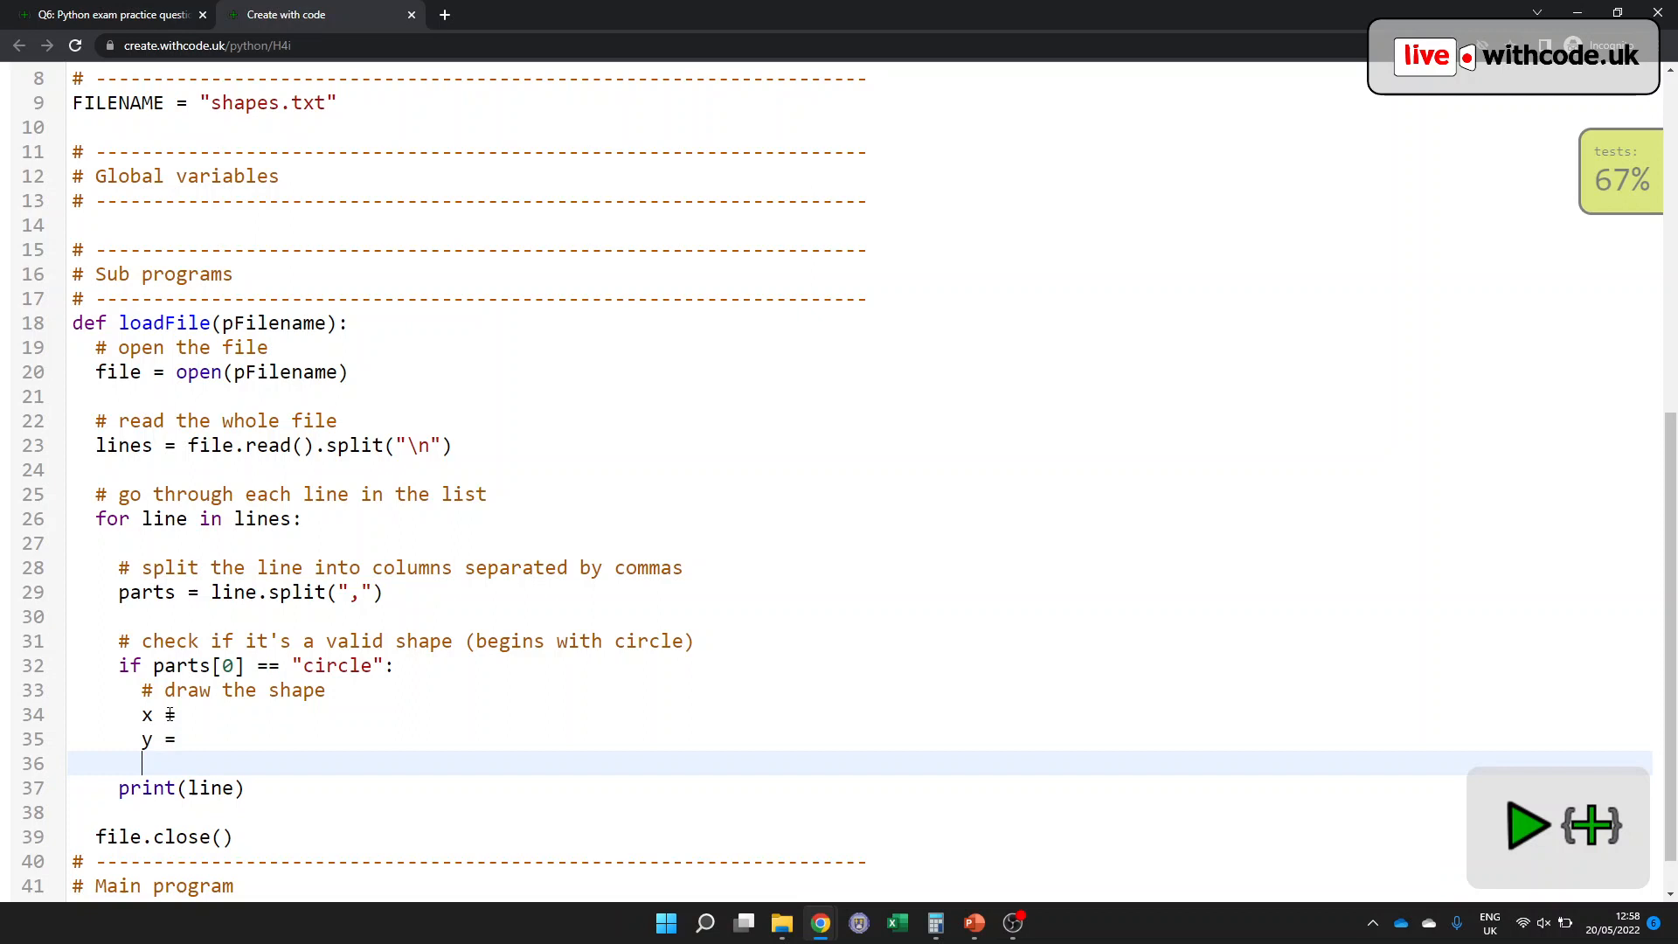
pyautogui.write('colour')
pyautogui.write('ra')
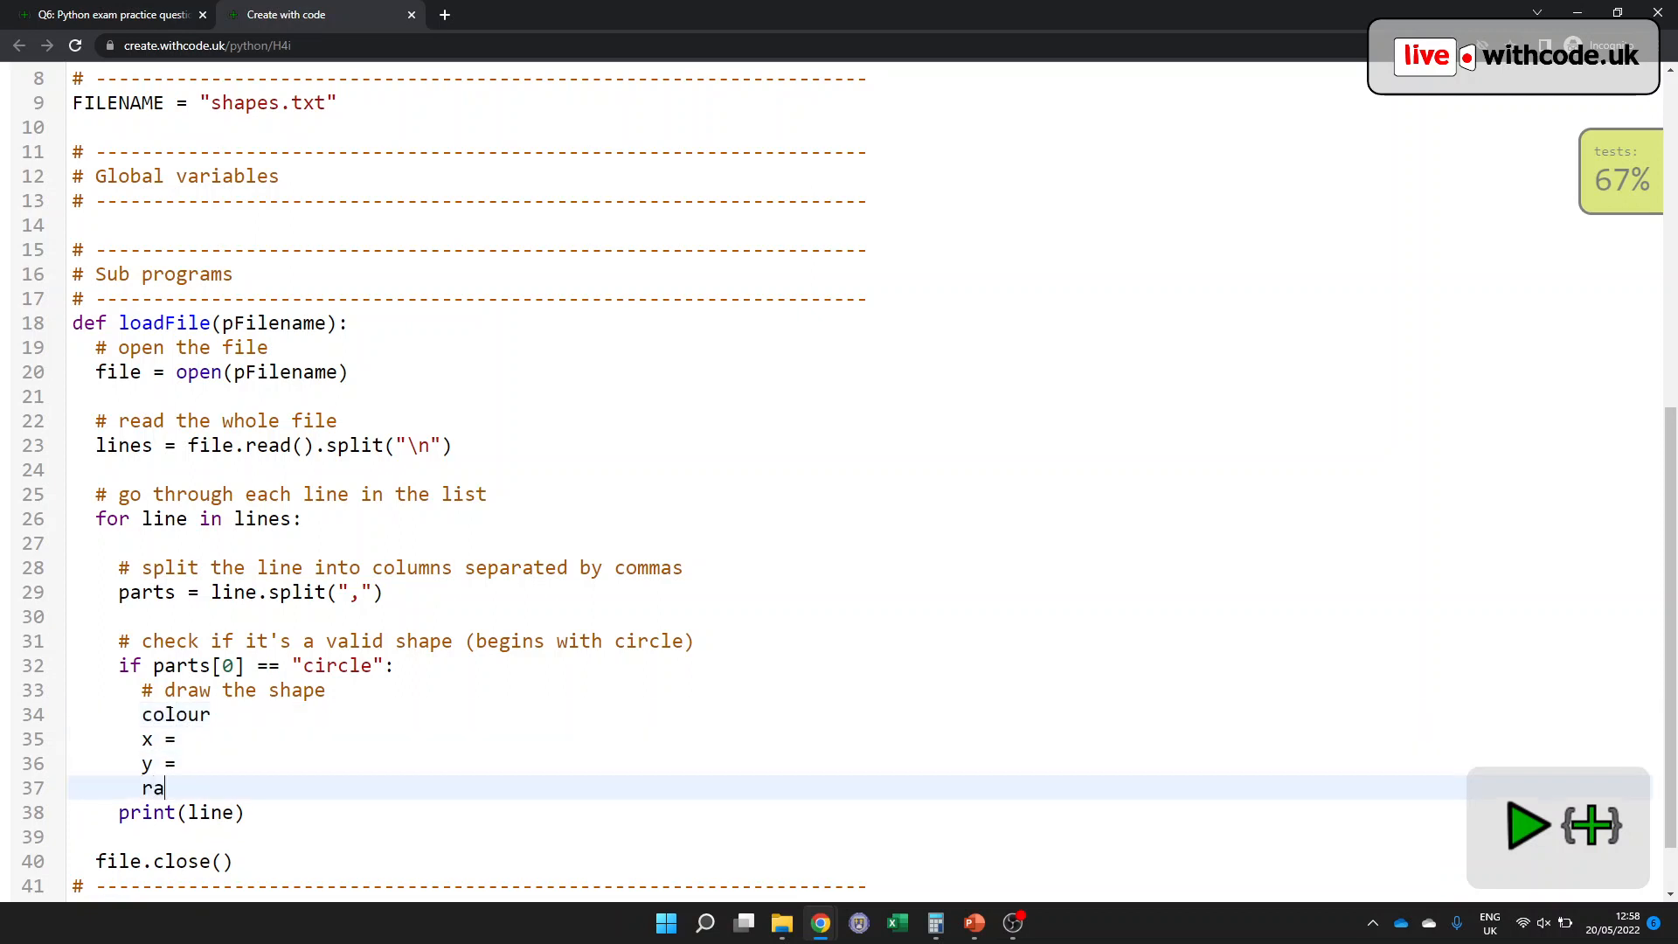
pyautogui.write('dius =')
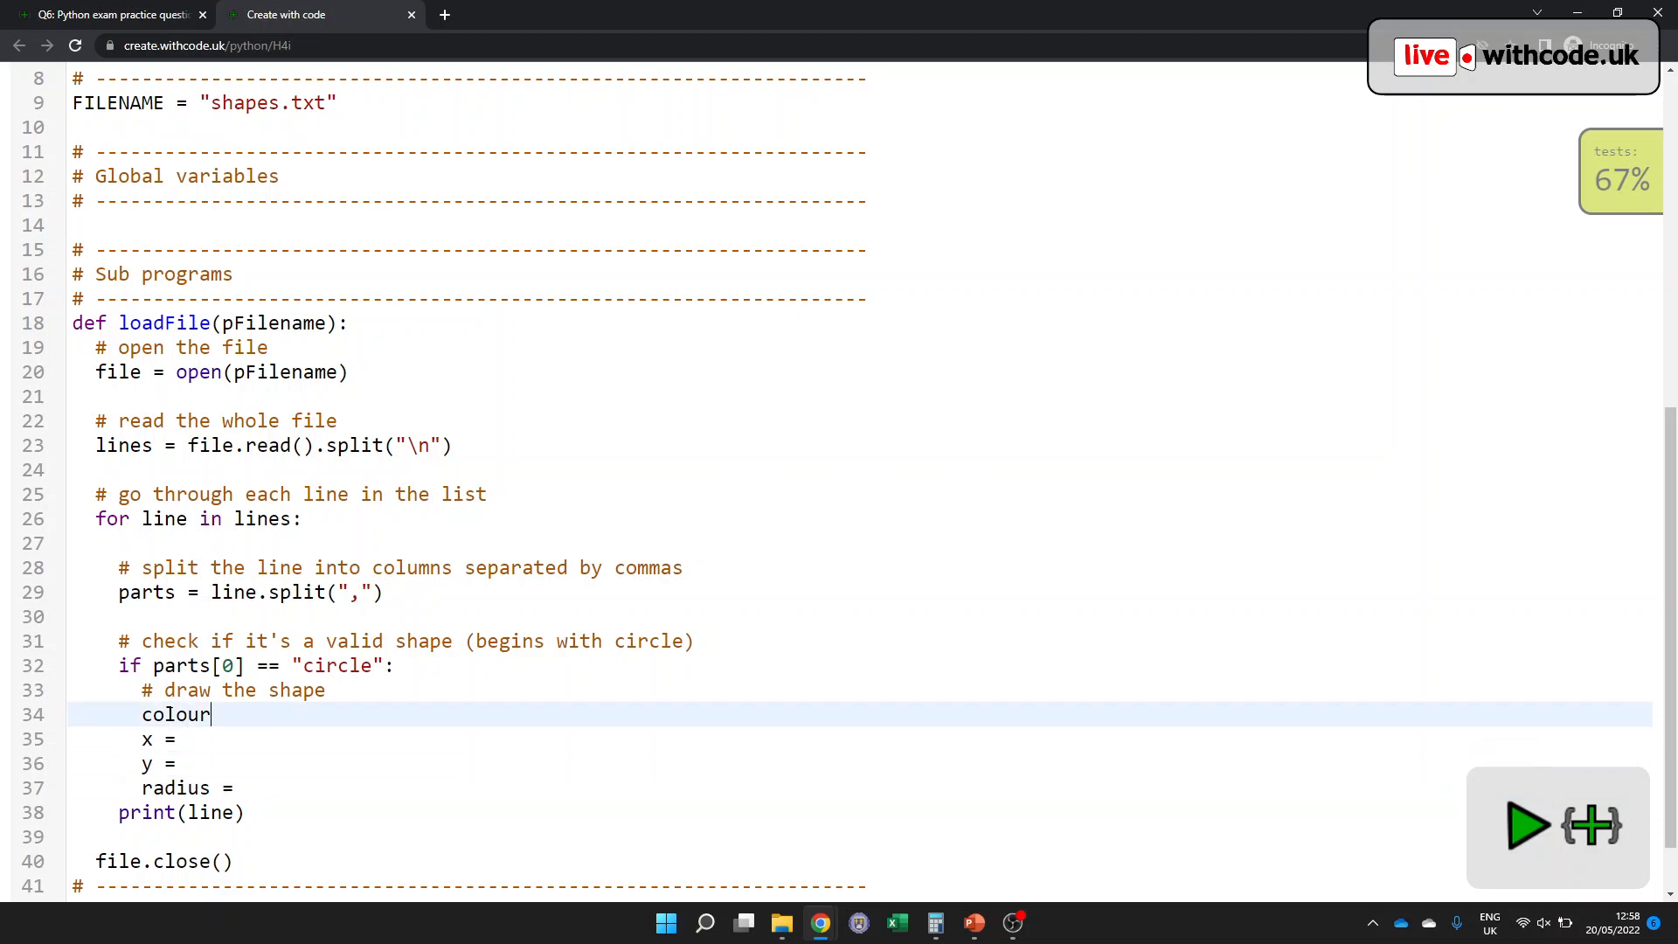
pyautogui.write('=')
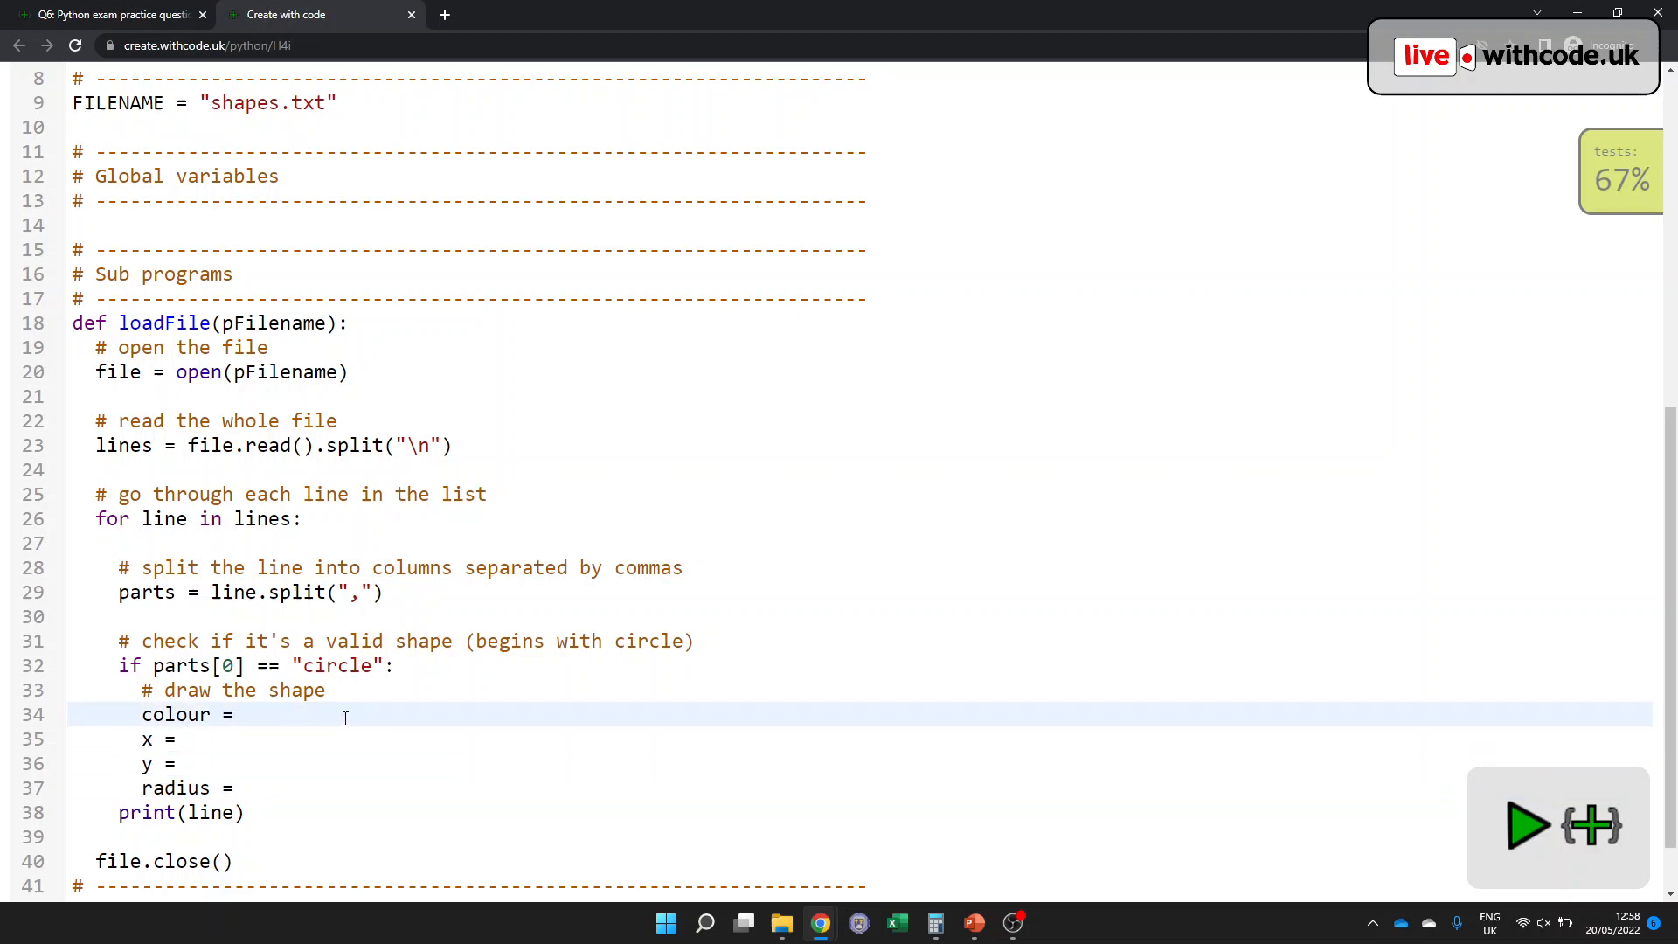
pyautogui.write('parts[1]')
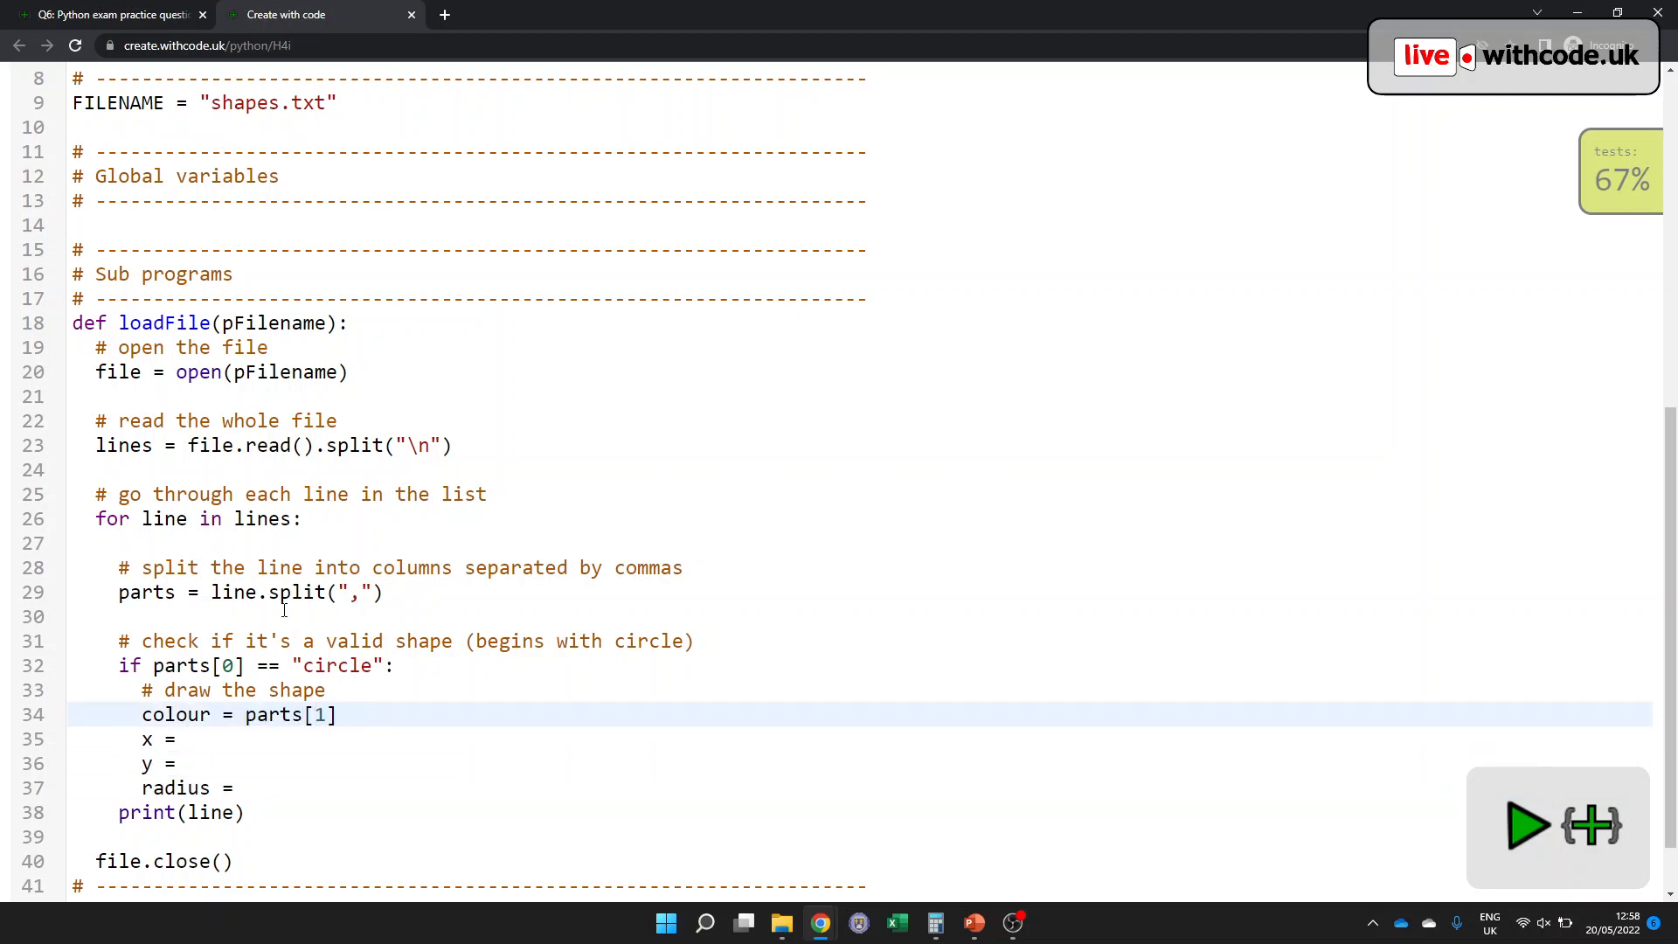
# - Check the face circle's coordinates and radius 100 in shapes.txt to confirm column order
pyautogui.scroll(3)
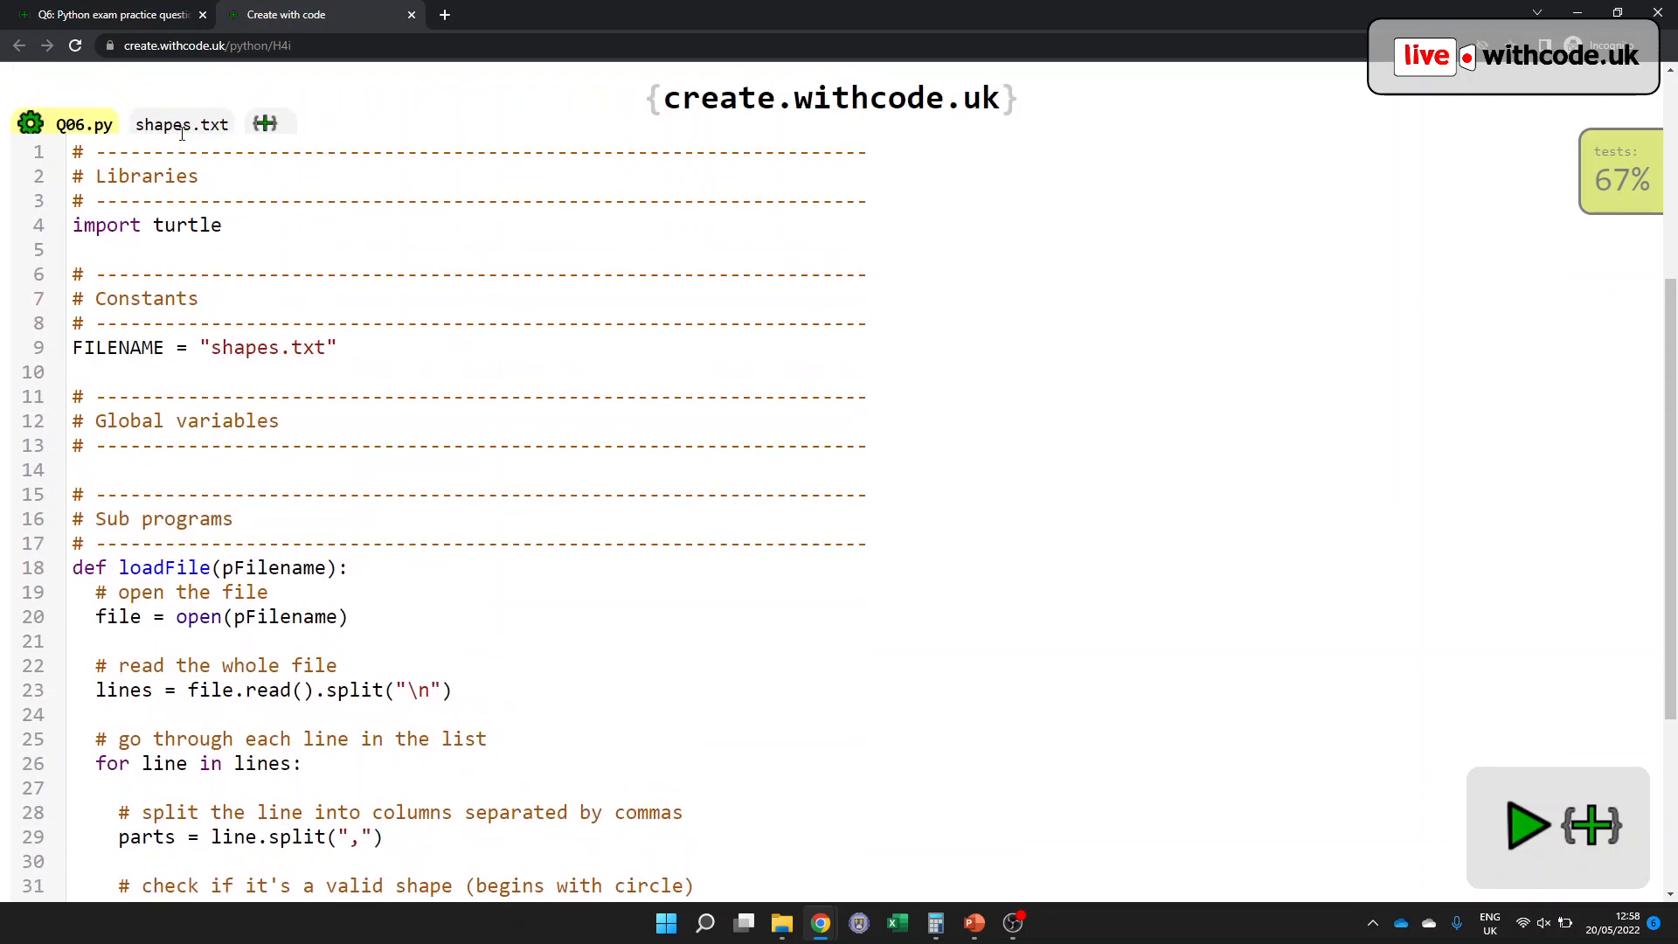
pyautogui.click(180, 125)
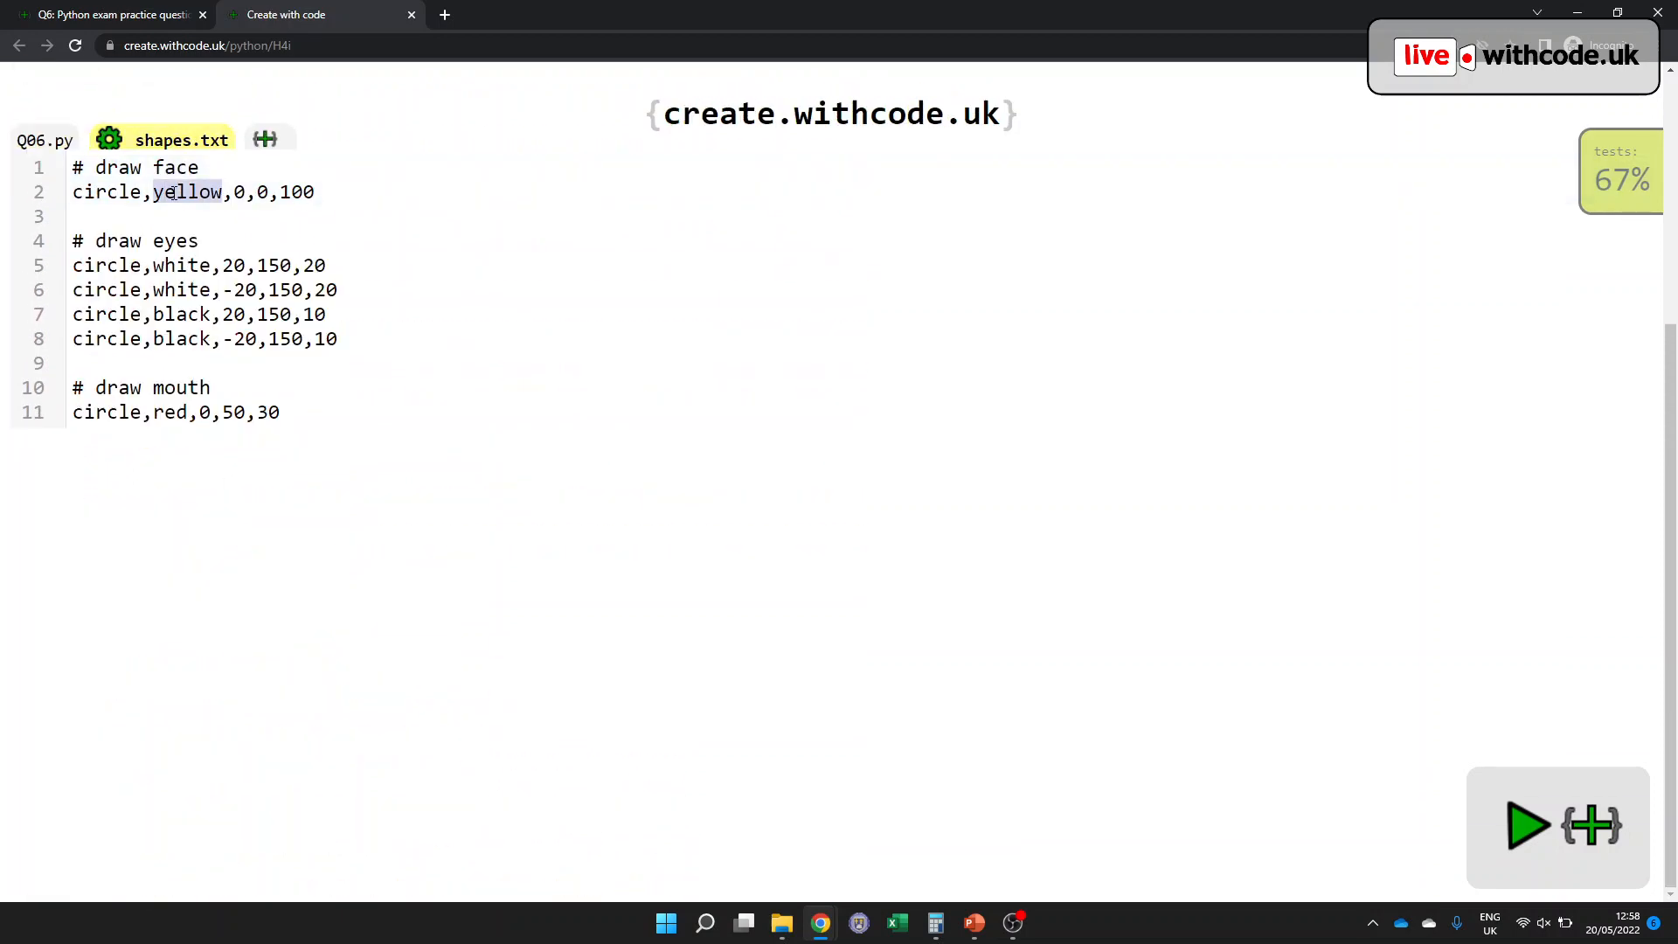
pyautogui.click(259, 192)
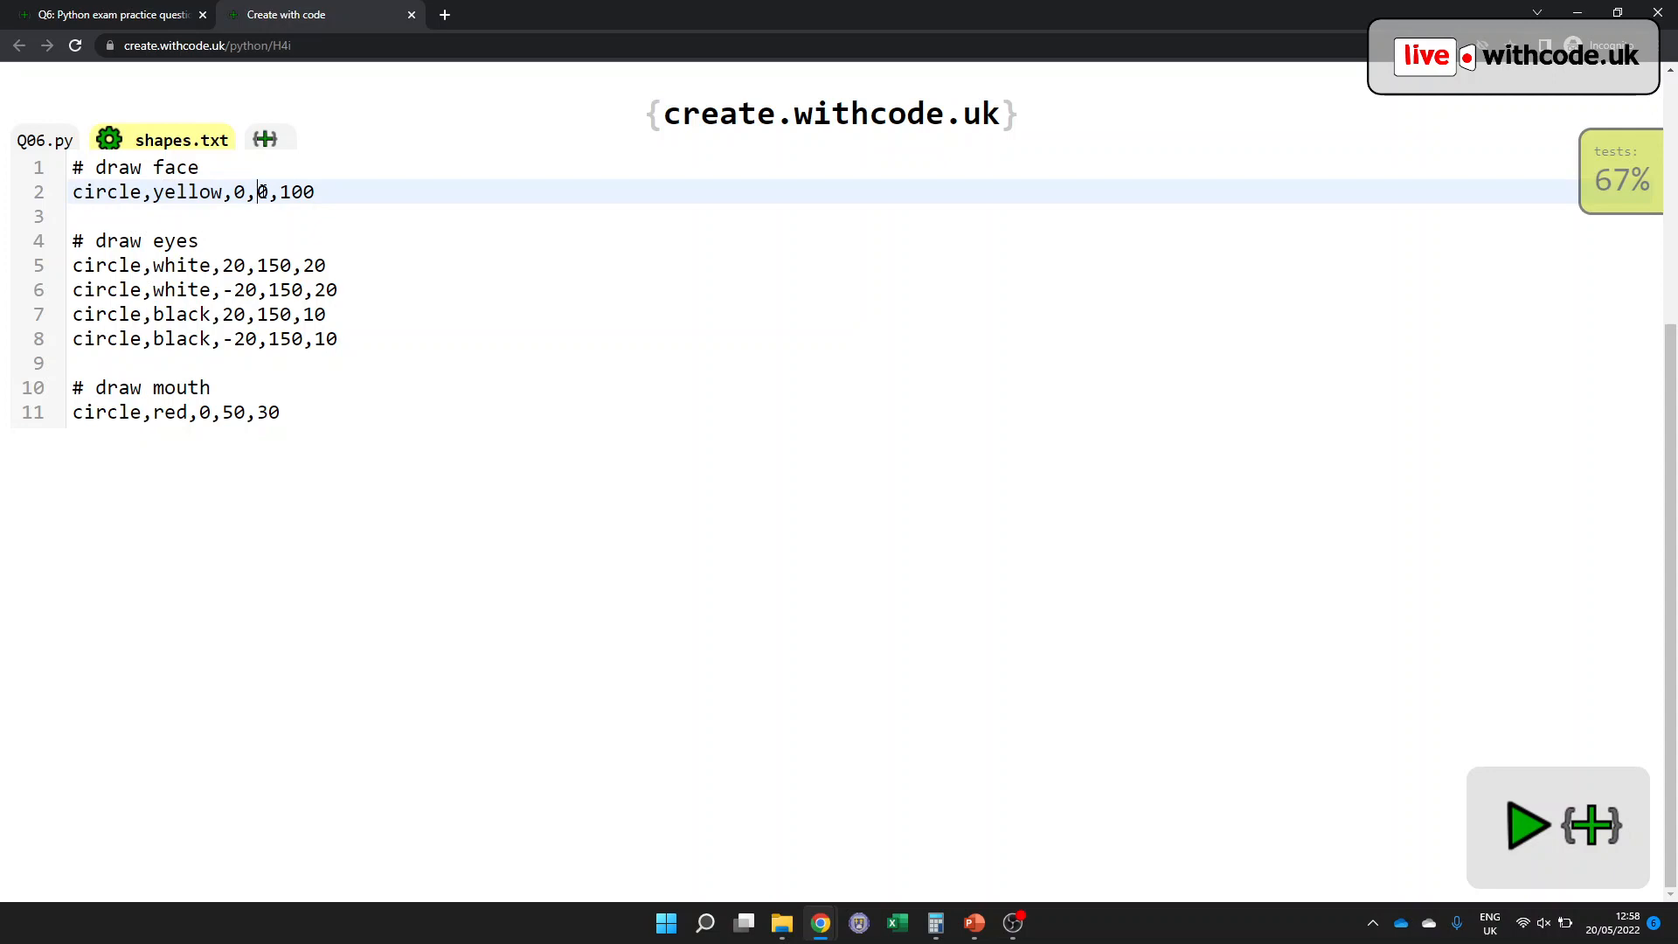
pyautogui.doubleClick(293, 192)
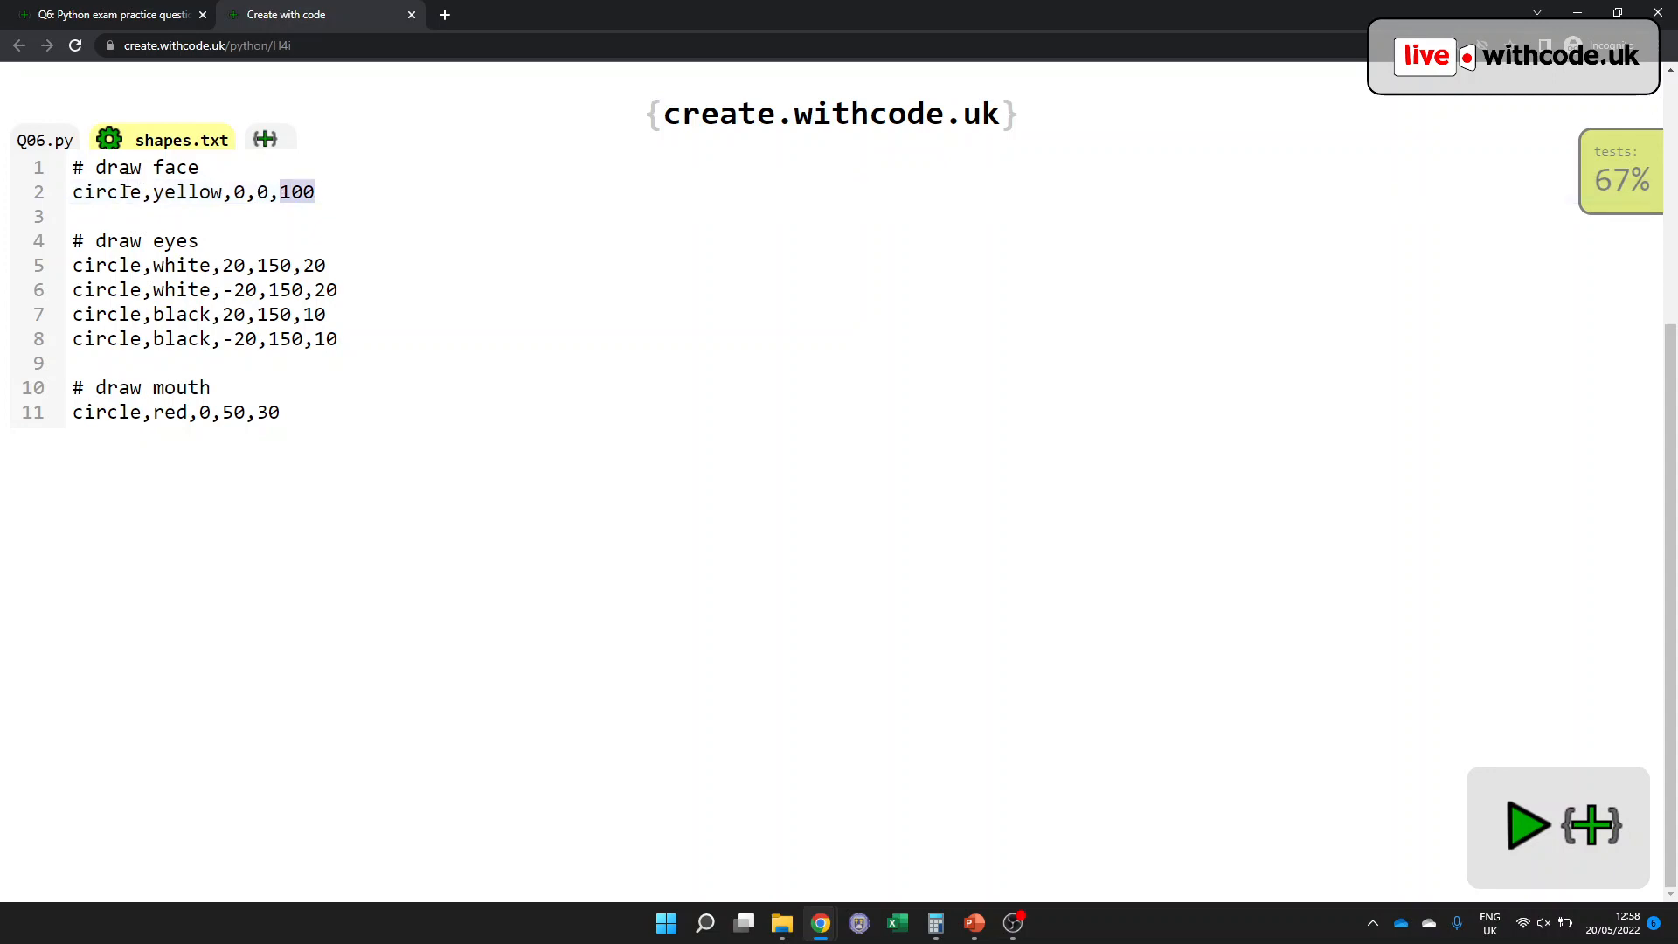
pyautogui.click(45, 140)
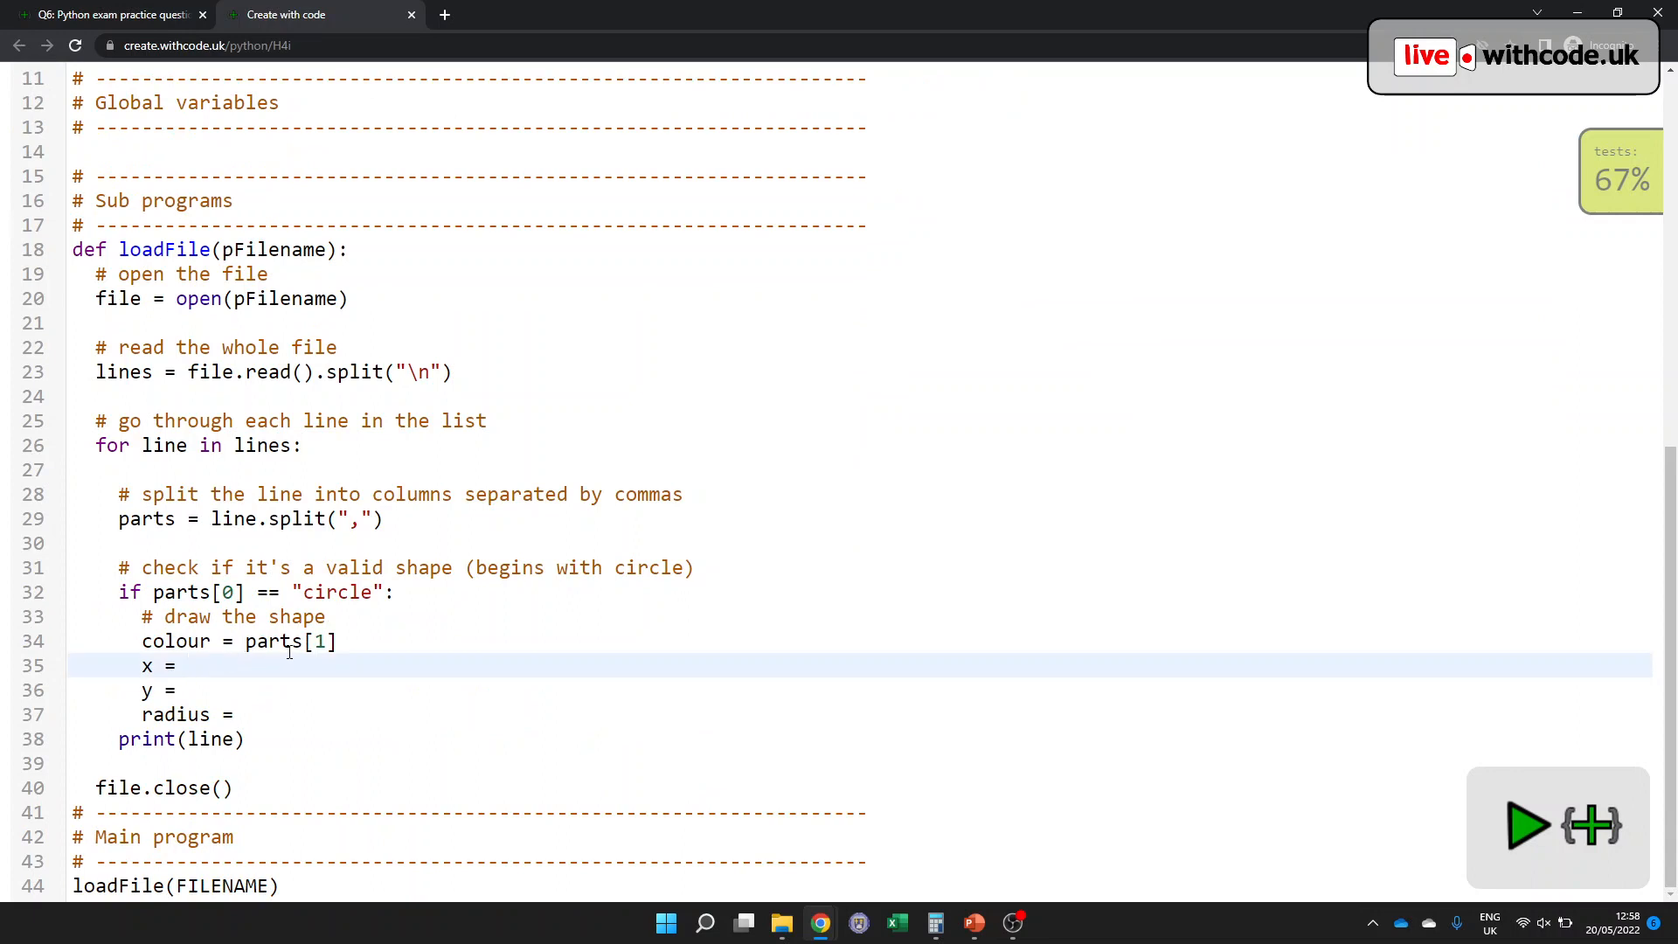
# - Complete x = int(parts[2]), y = int(parts[3]) and radius = int(parts[4])
pyautogui.click(187, 666)
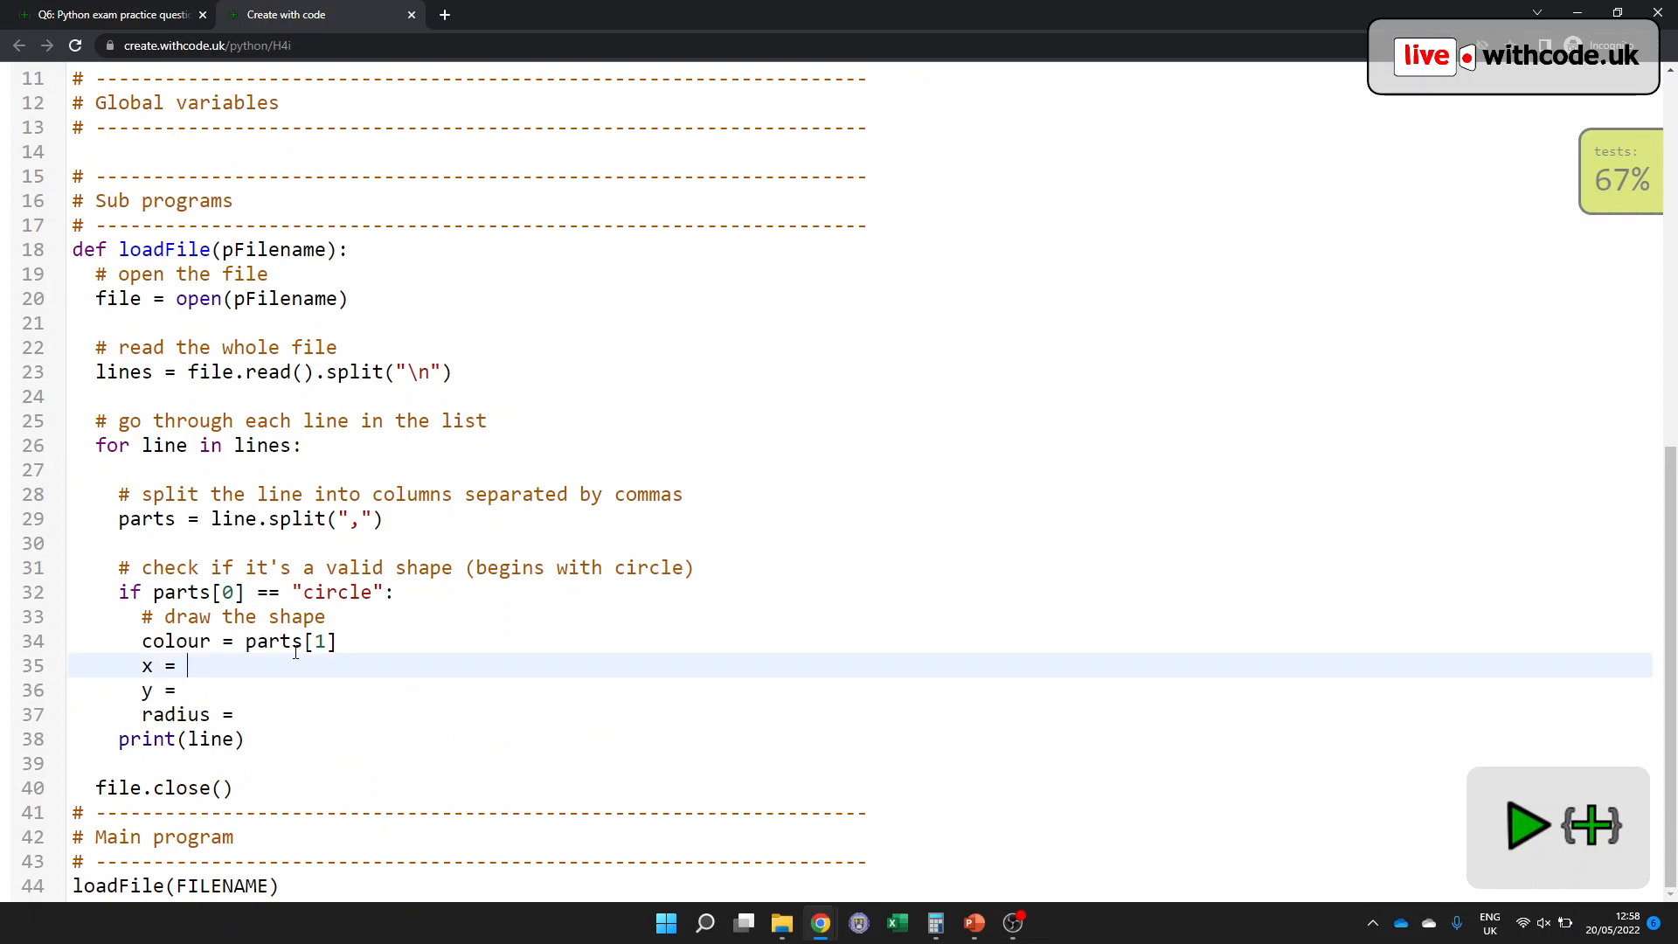
pyautogui.write('int(')
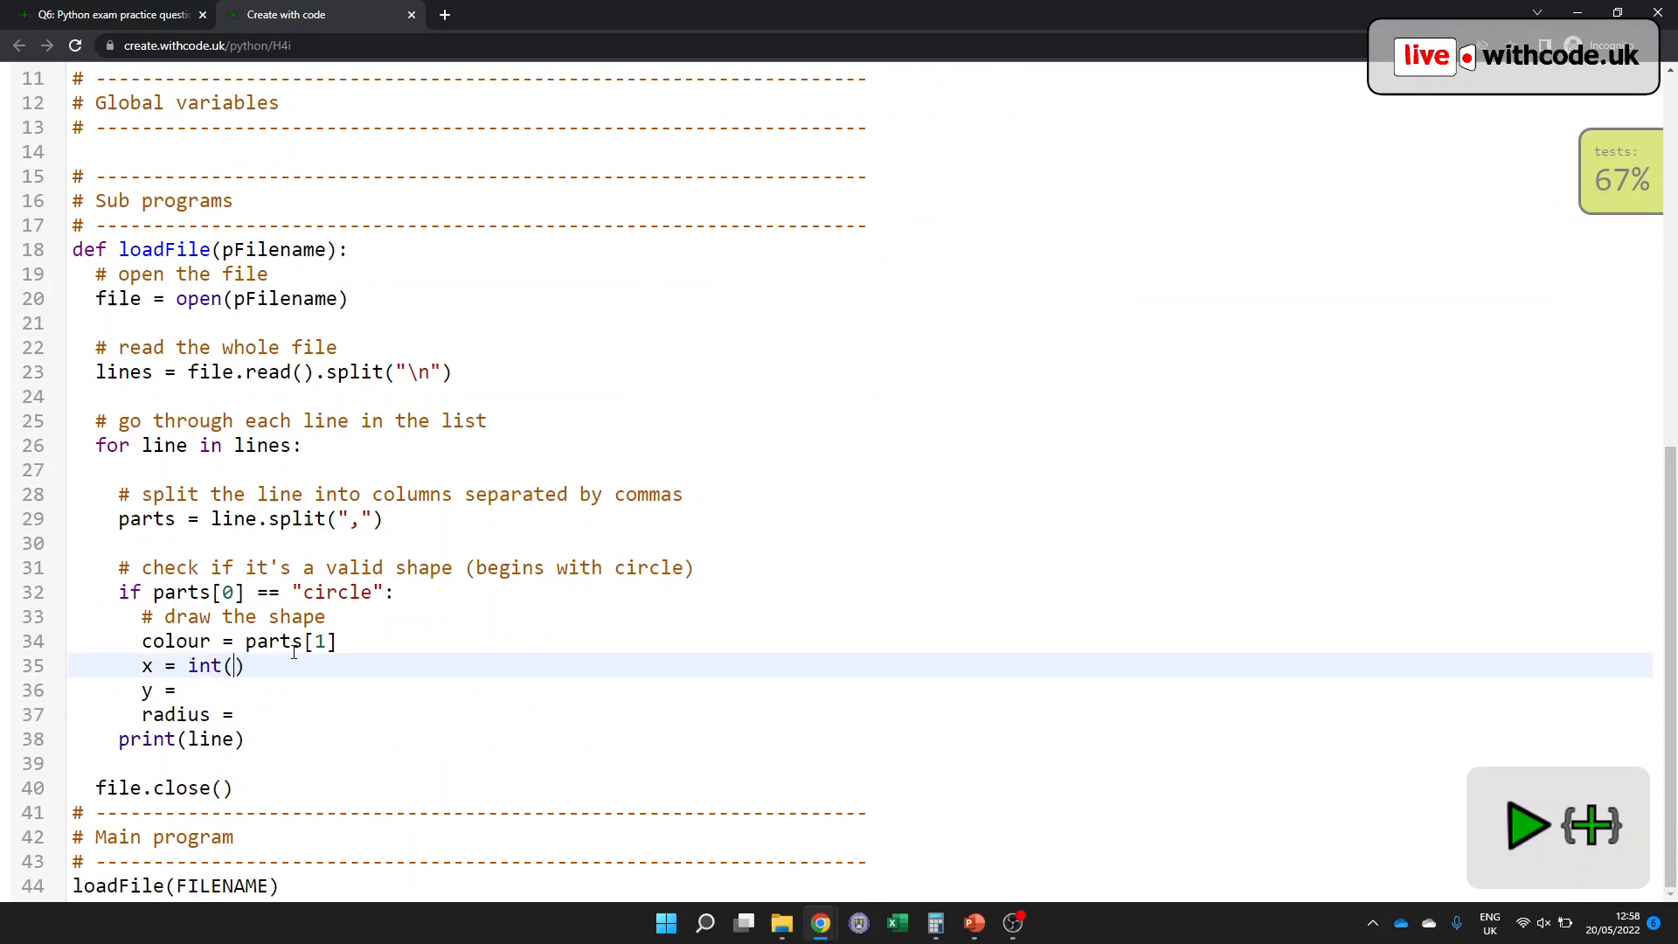
pyautogui.write('parts[2]')
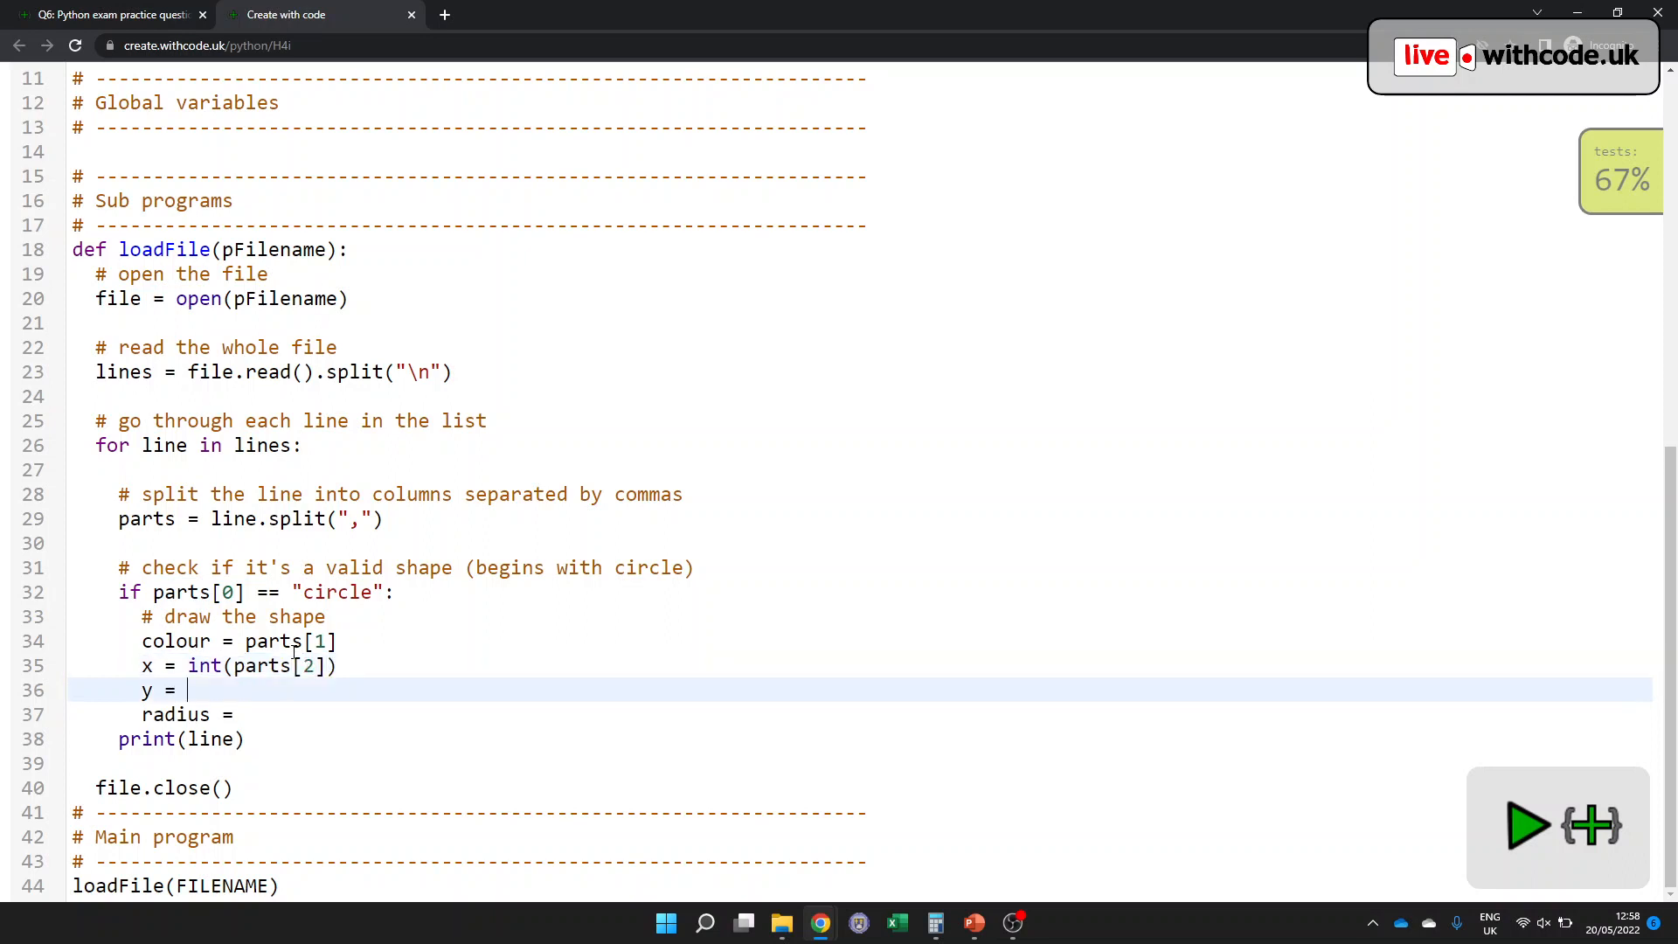
pyautogui.write('int(par')
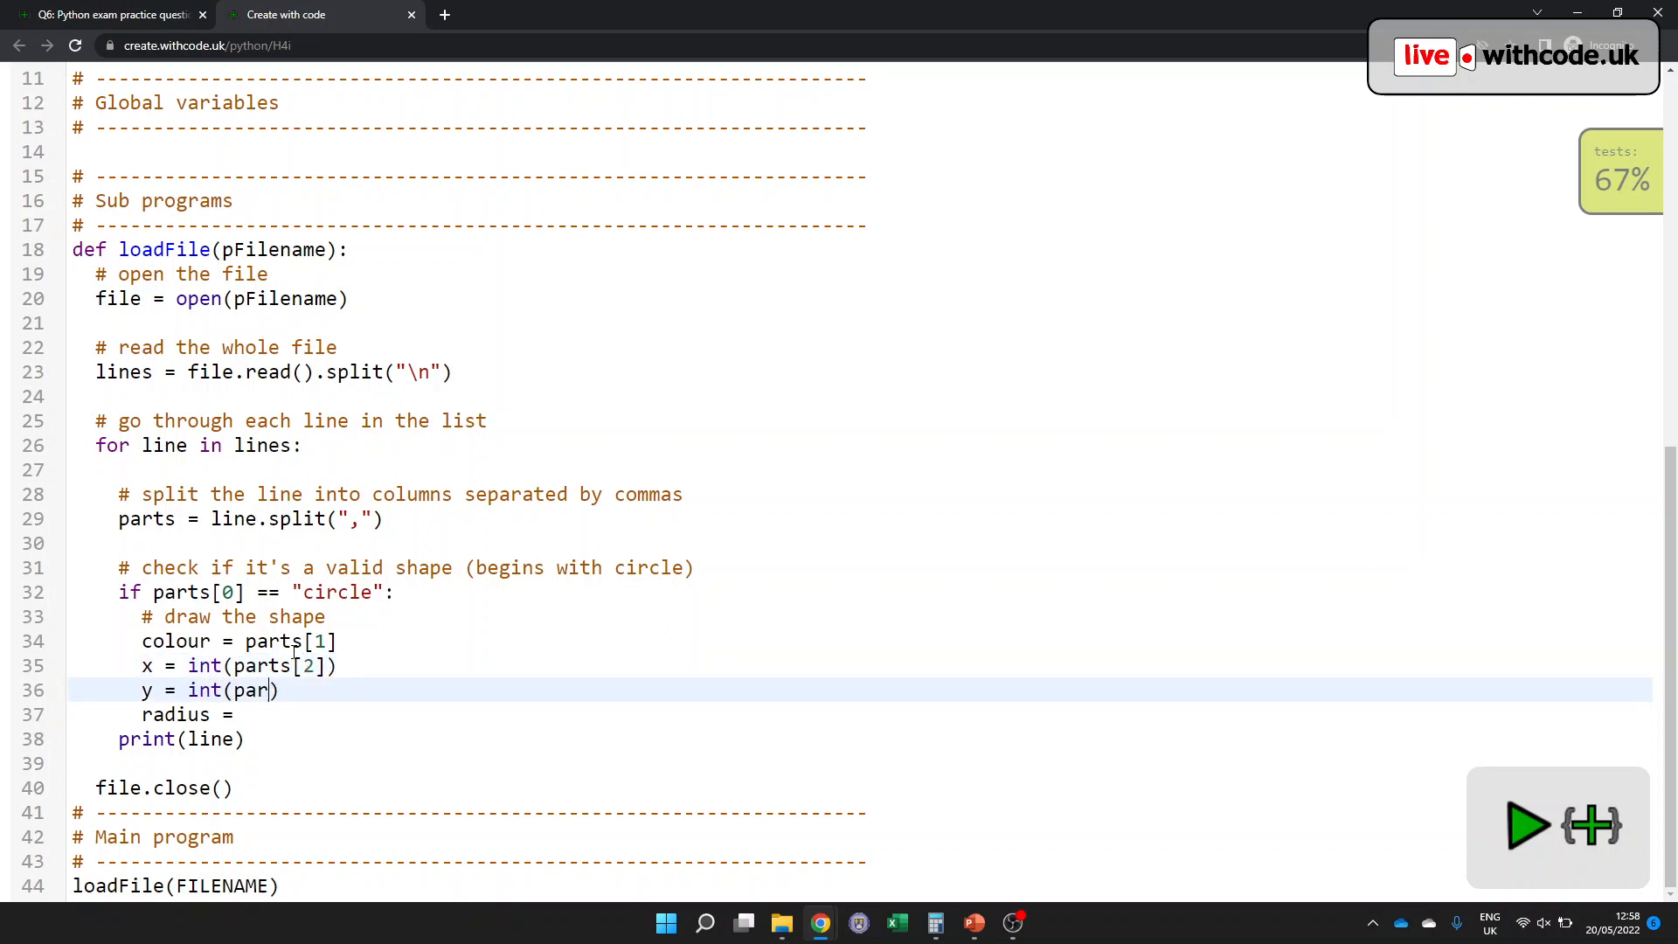
pyautogui.write('ts[3]]')
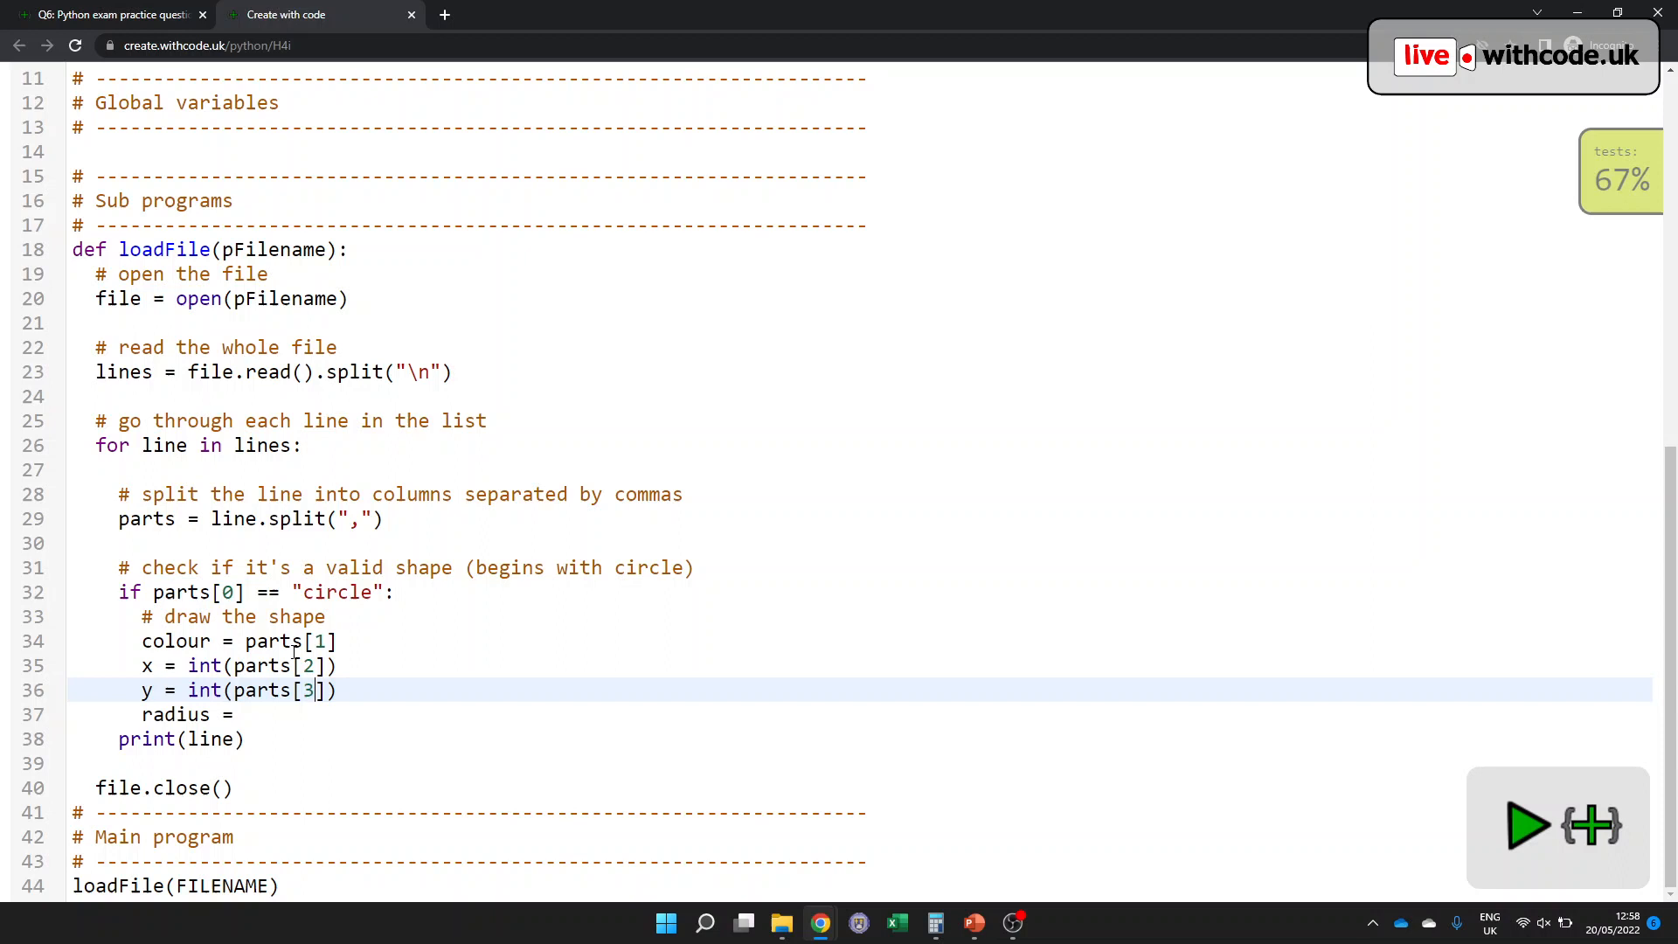
pyautogui.click(241, 715)
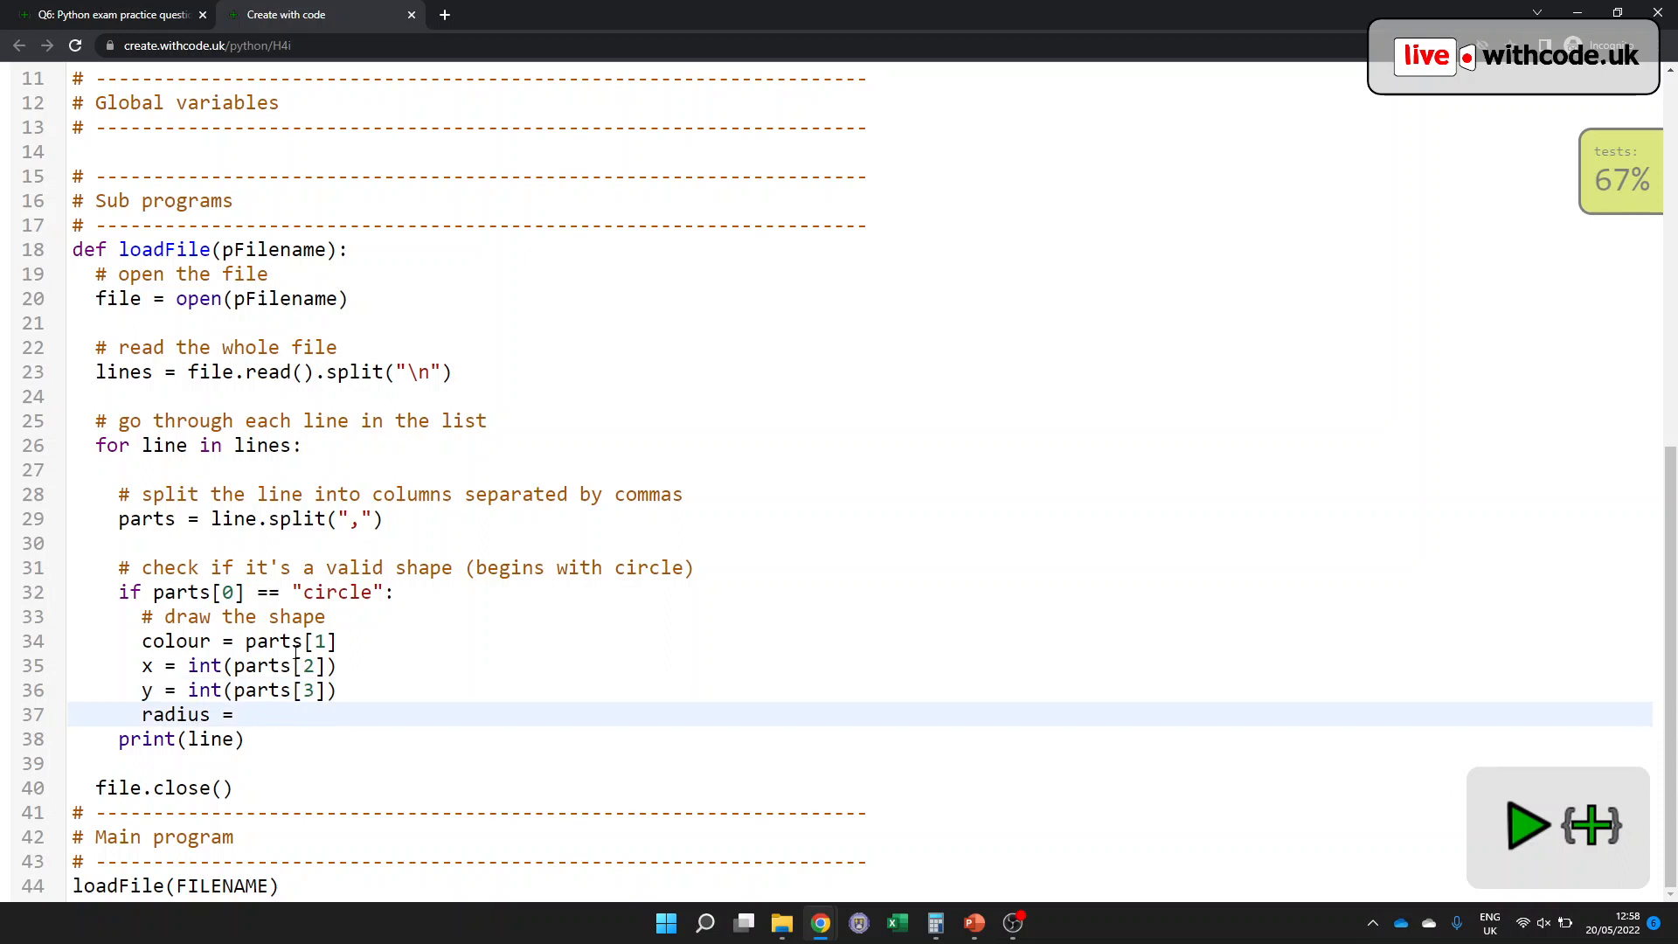
pyautogui.write('int(parts[')
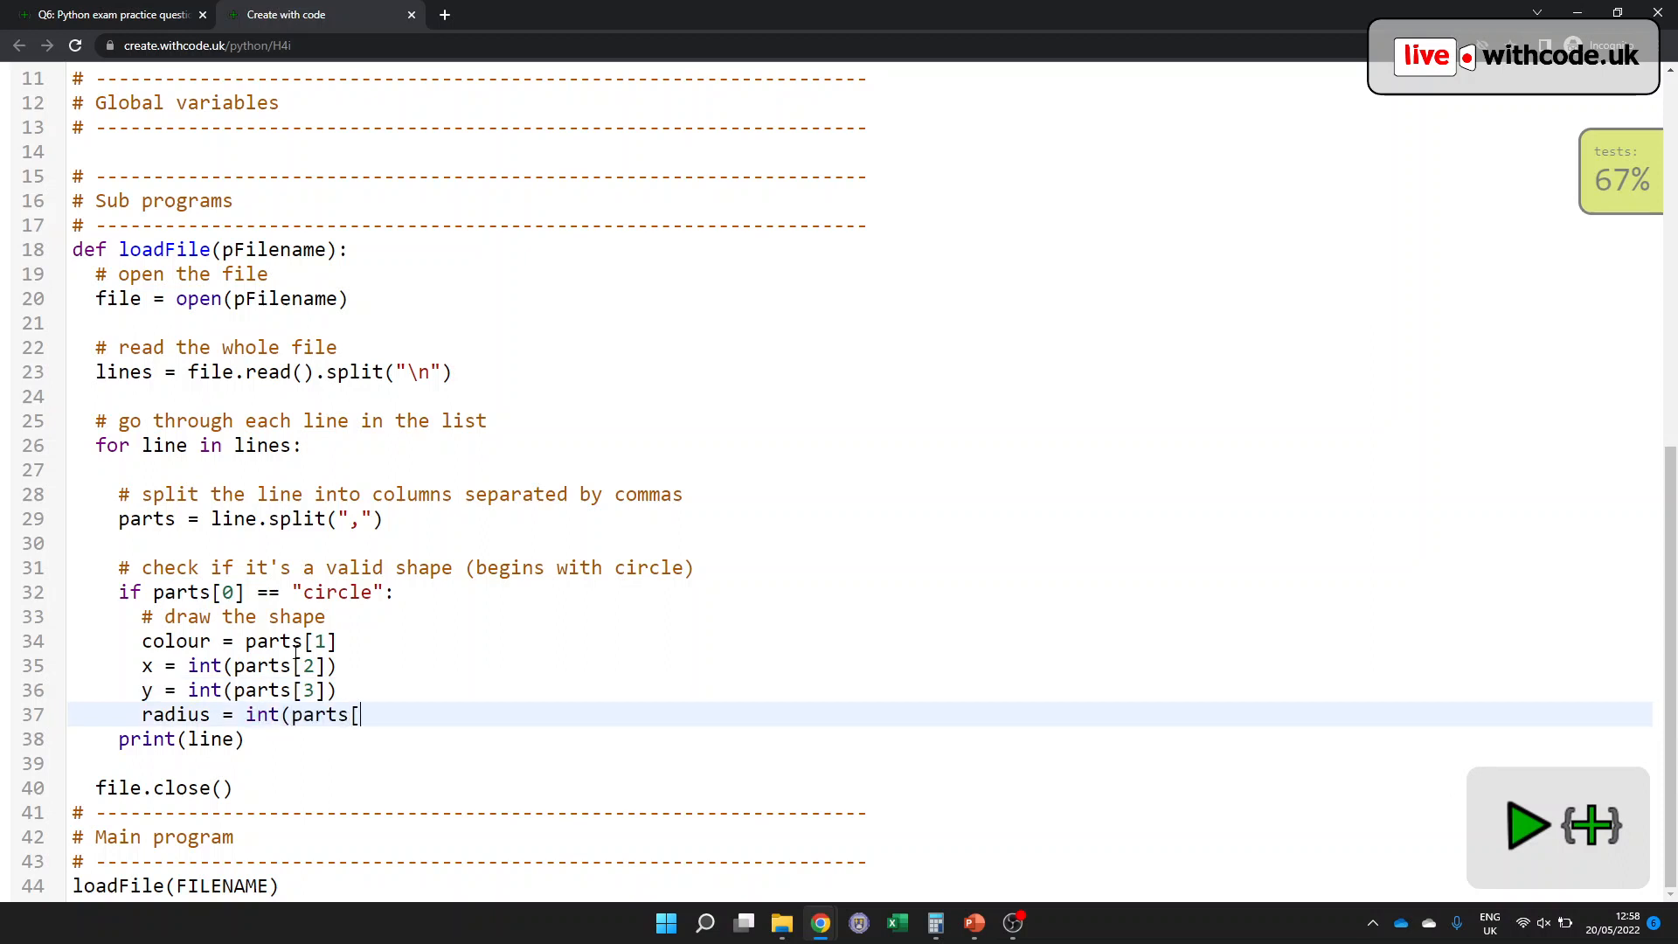
pyautogui.write('4])')
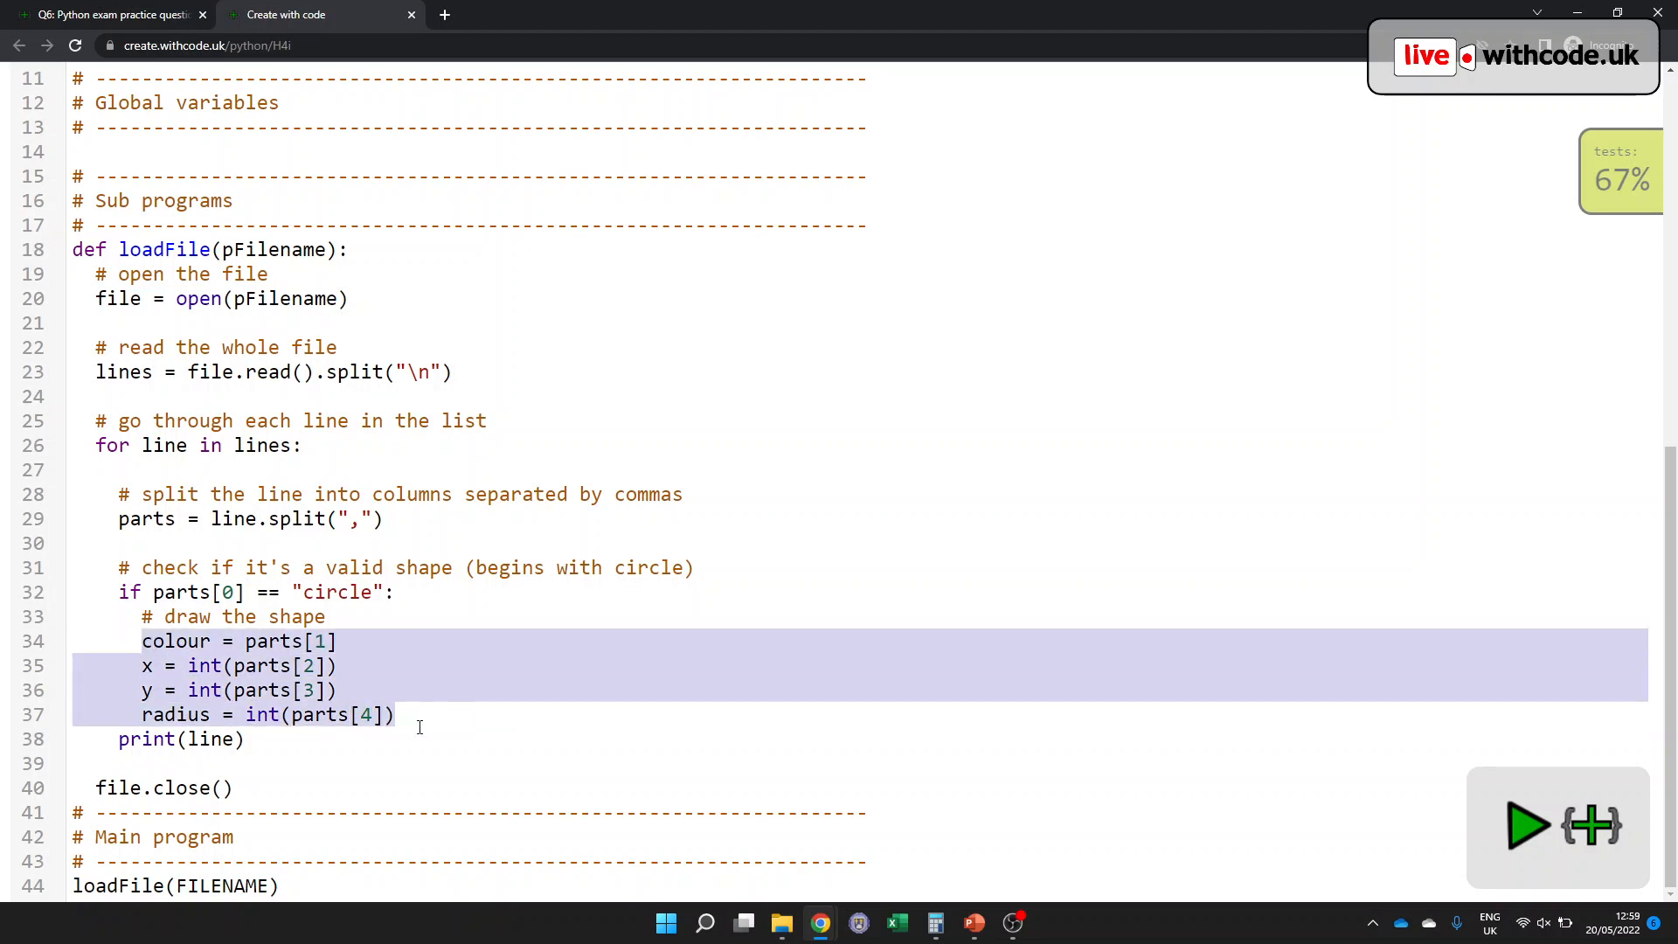
# - Add a drawCircle(x, y, colour, radius) call after the radius assignment
pyautogui.press('Return')
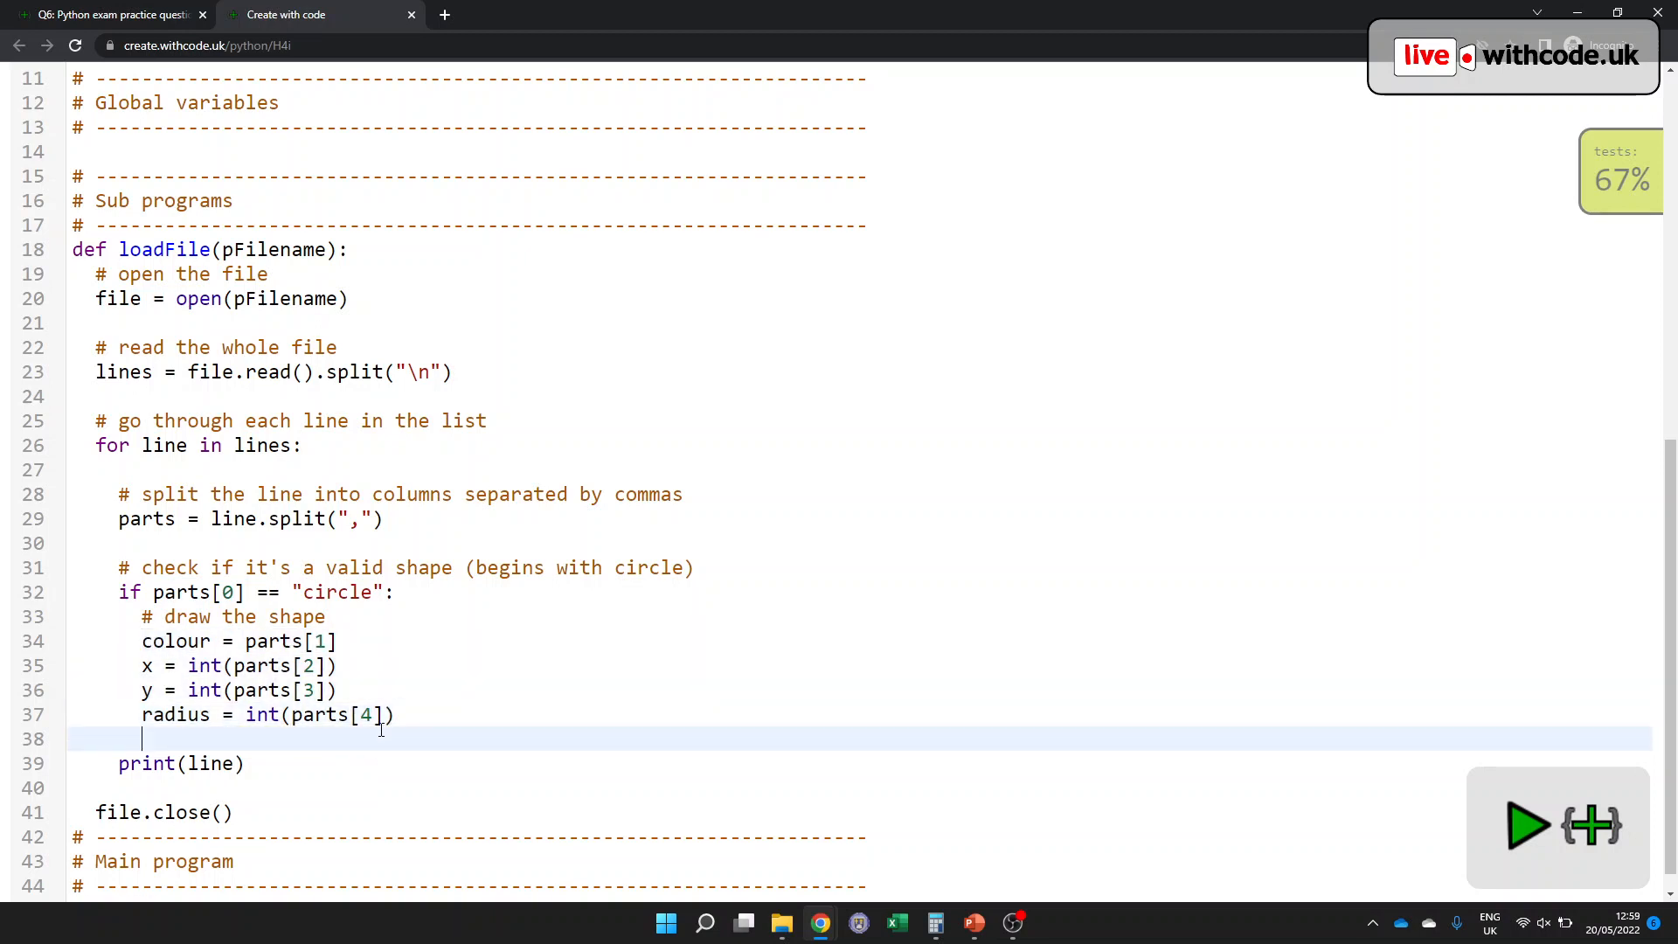
pyautogui.write('dra')
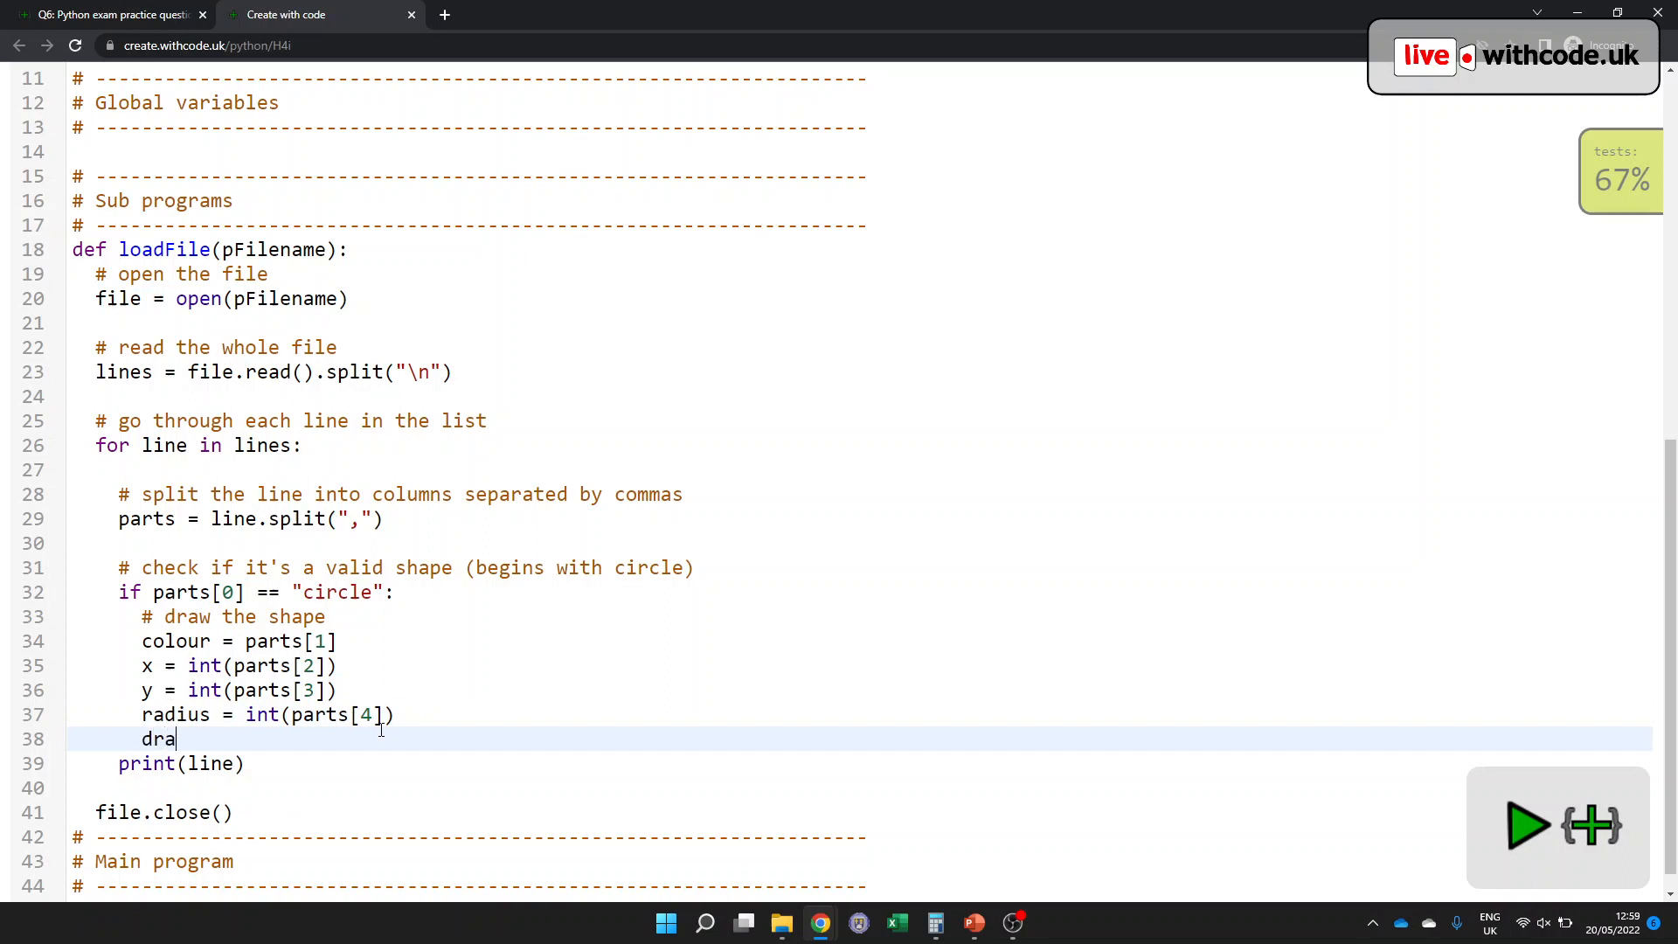
pyautogui.write('wCircle(')
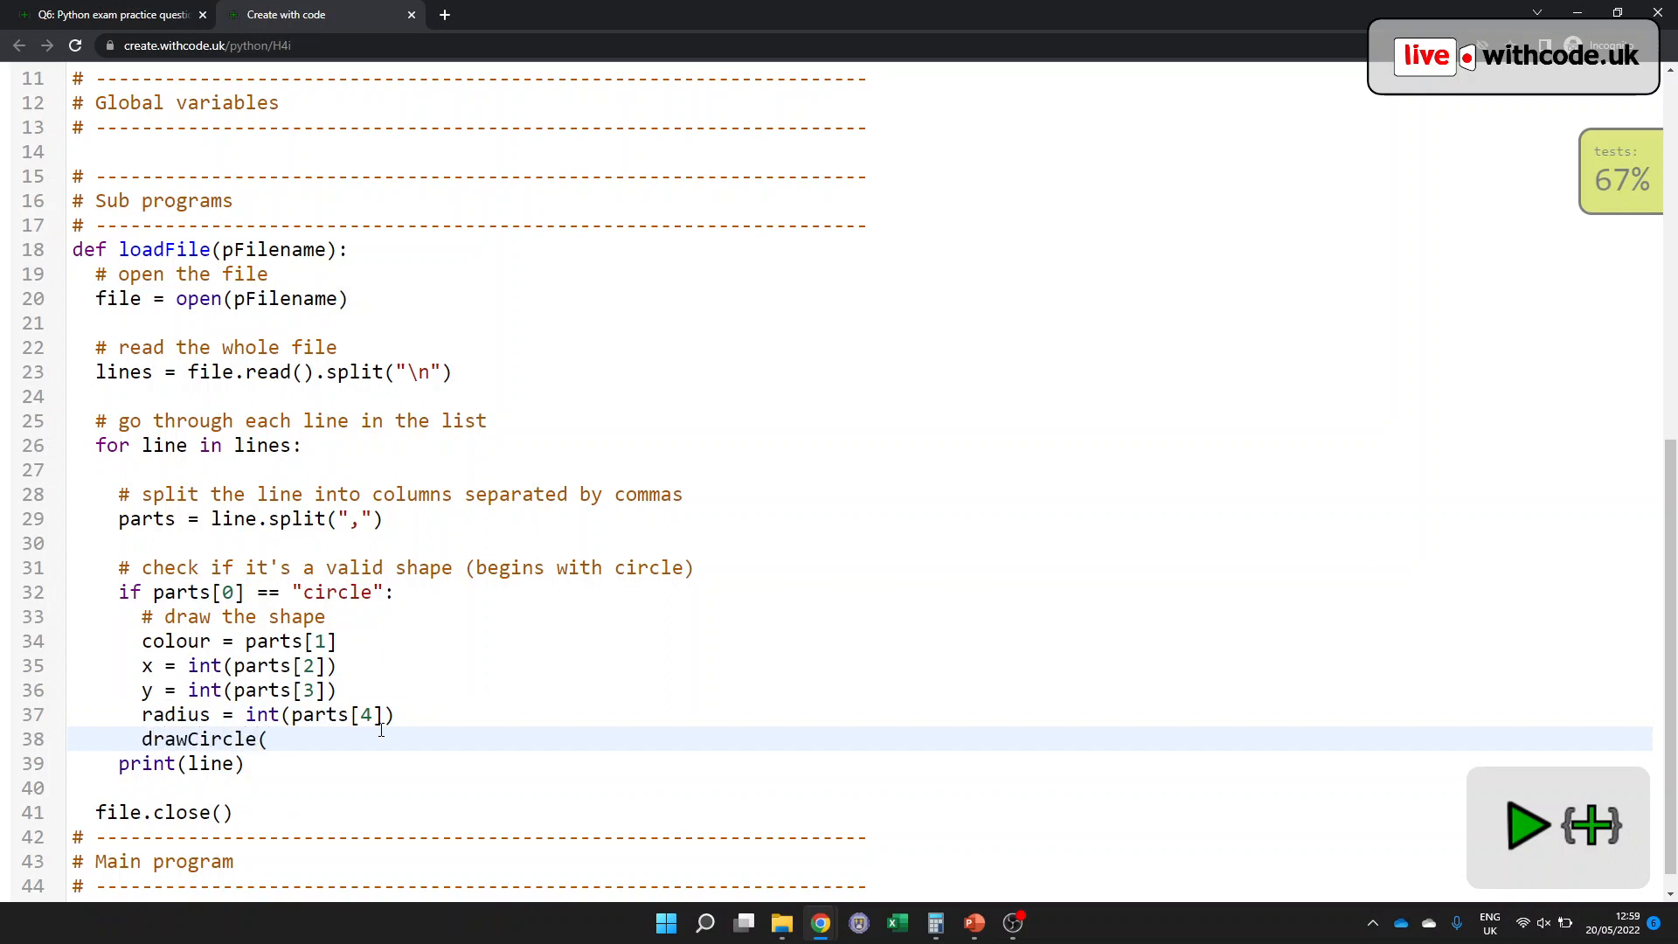
pyautogui.write('x, y,')
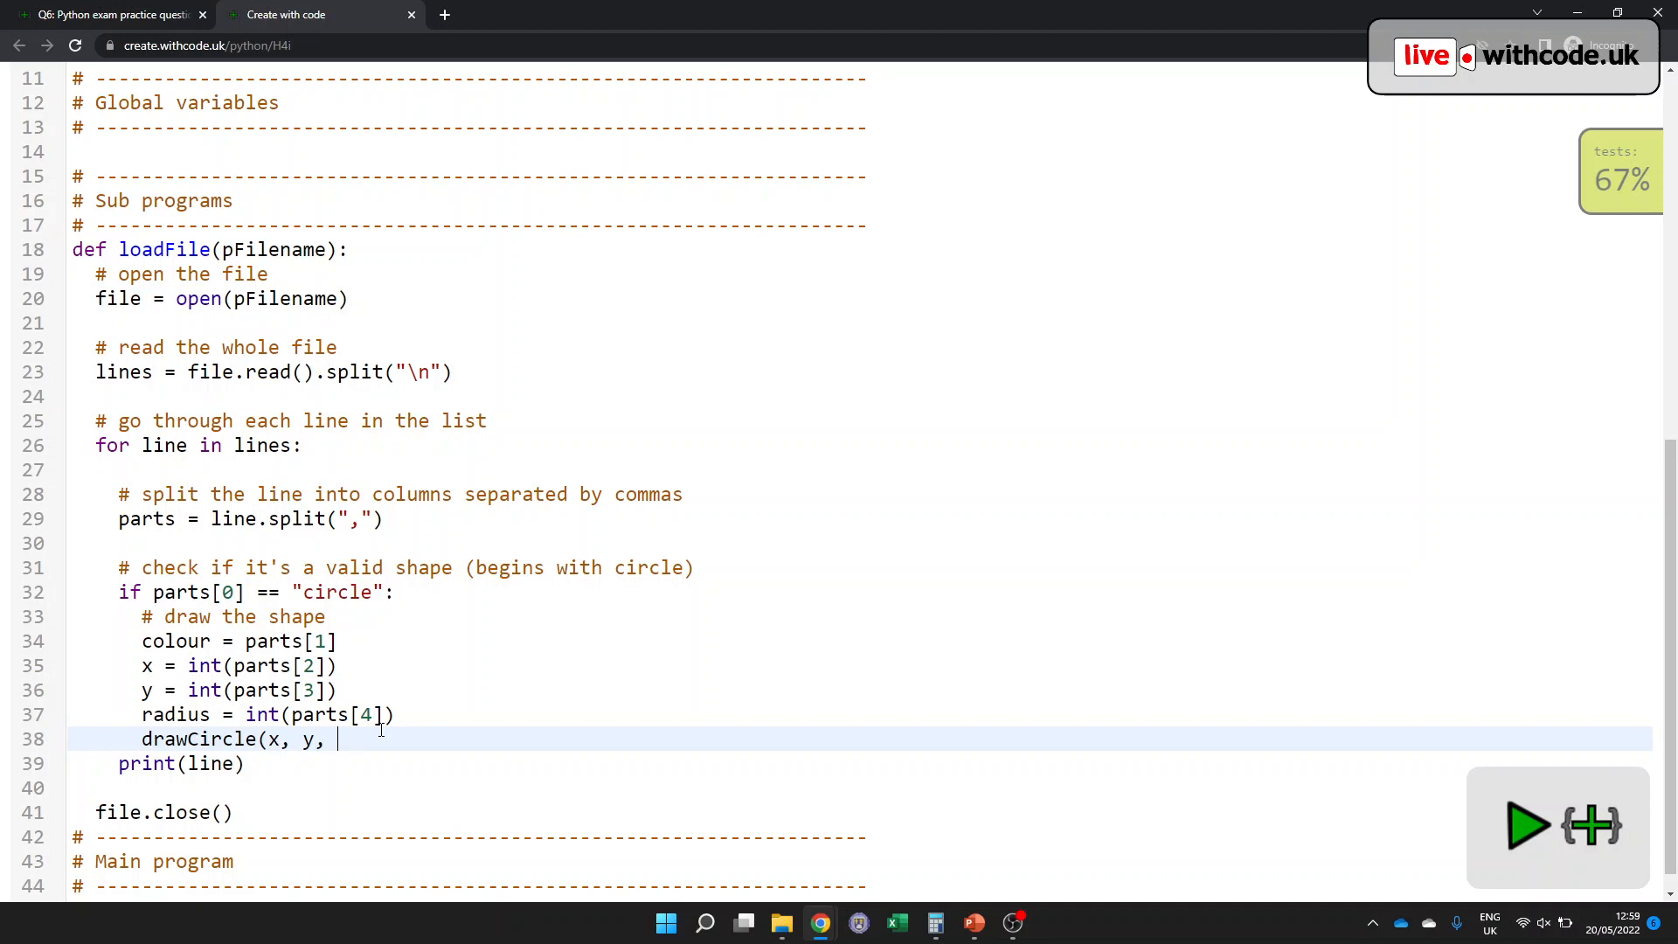
pyautogui.write('colour')
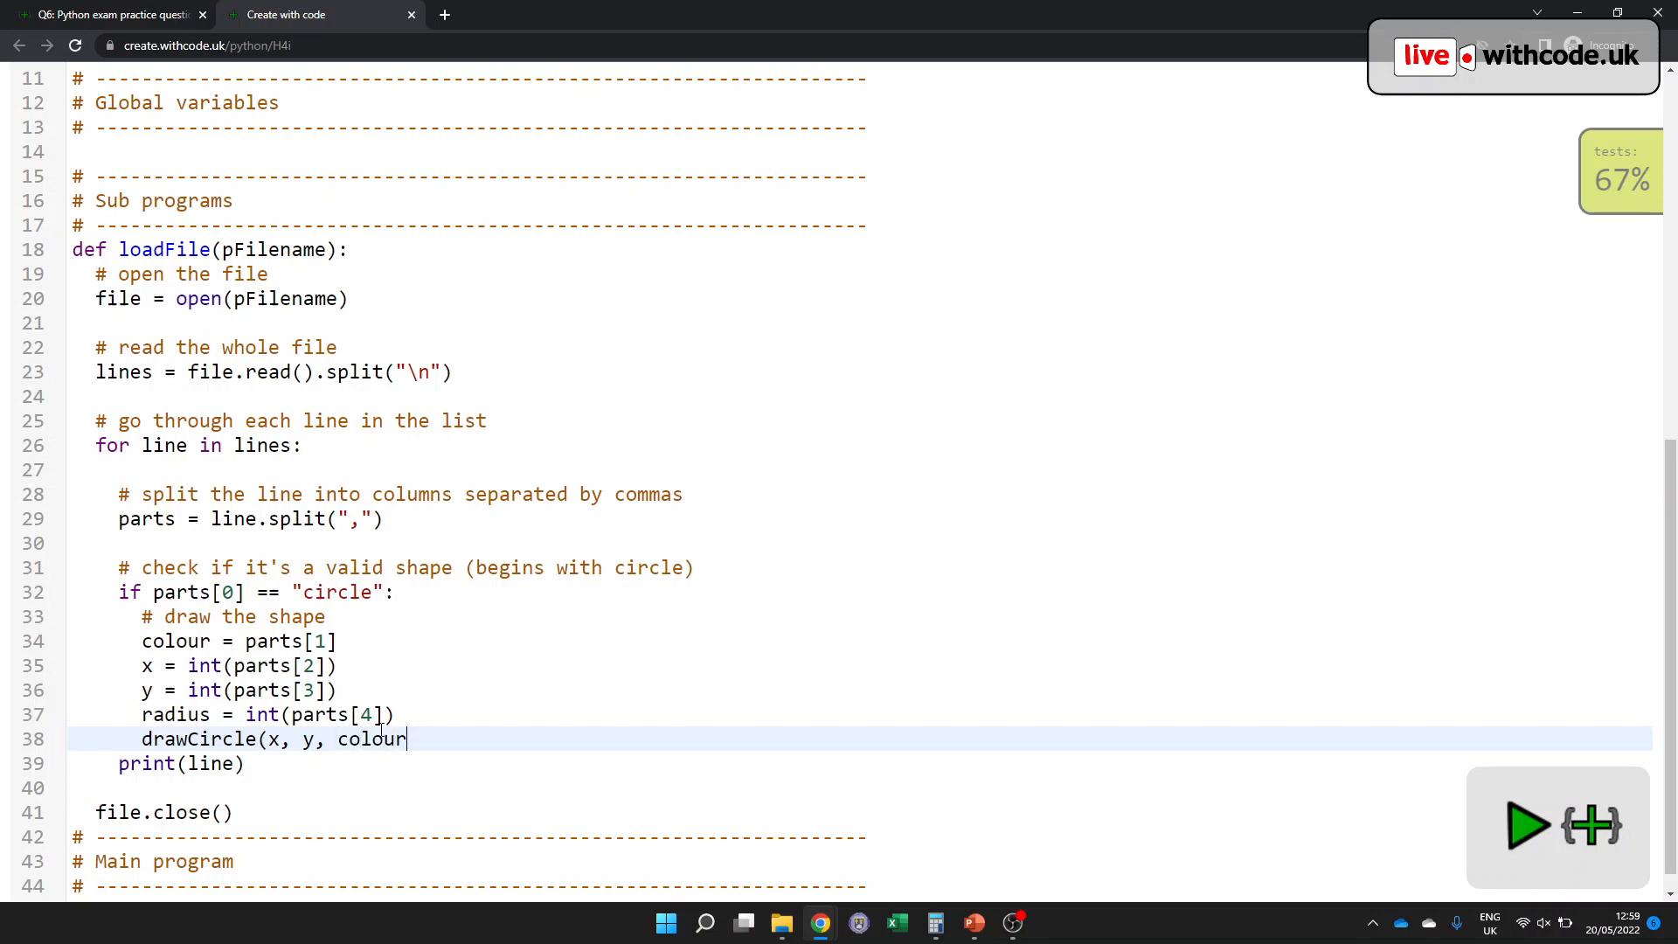
pyautogui.write(', radius)')
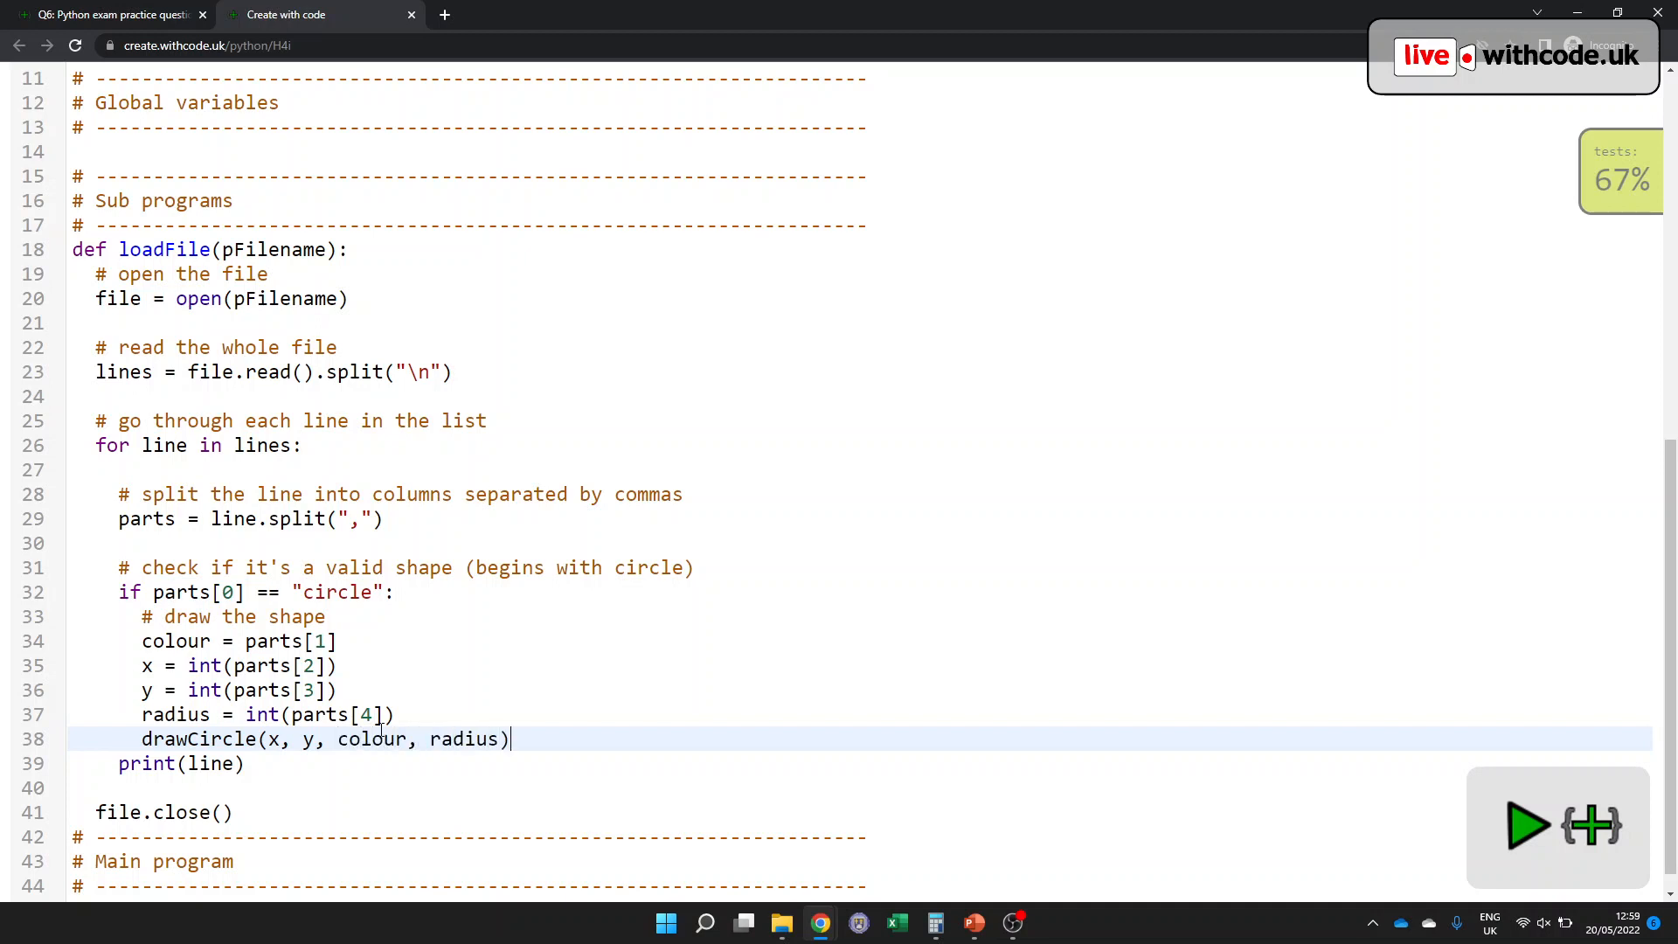
# - Remove the print(line) statement and run, which reports drawCircle undefined
pyautogui.click(198, 764)
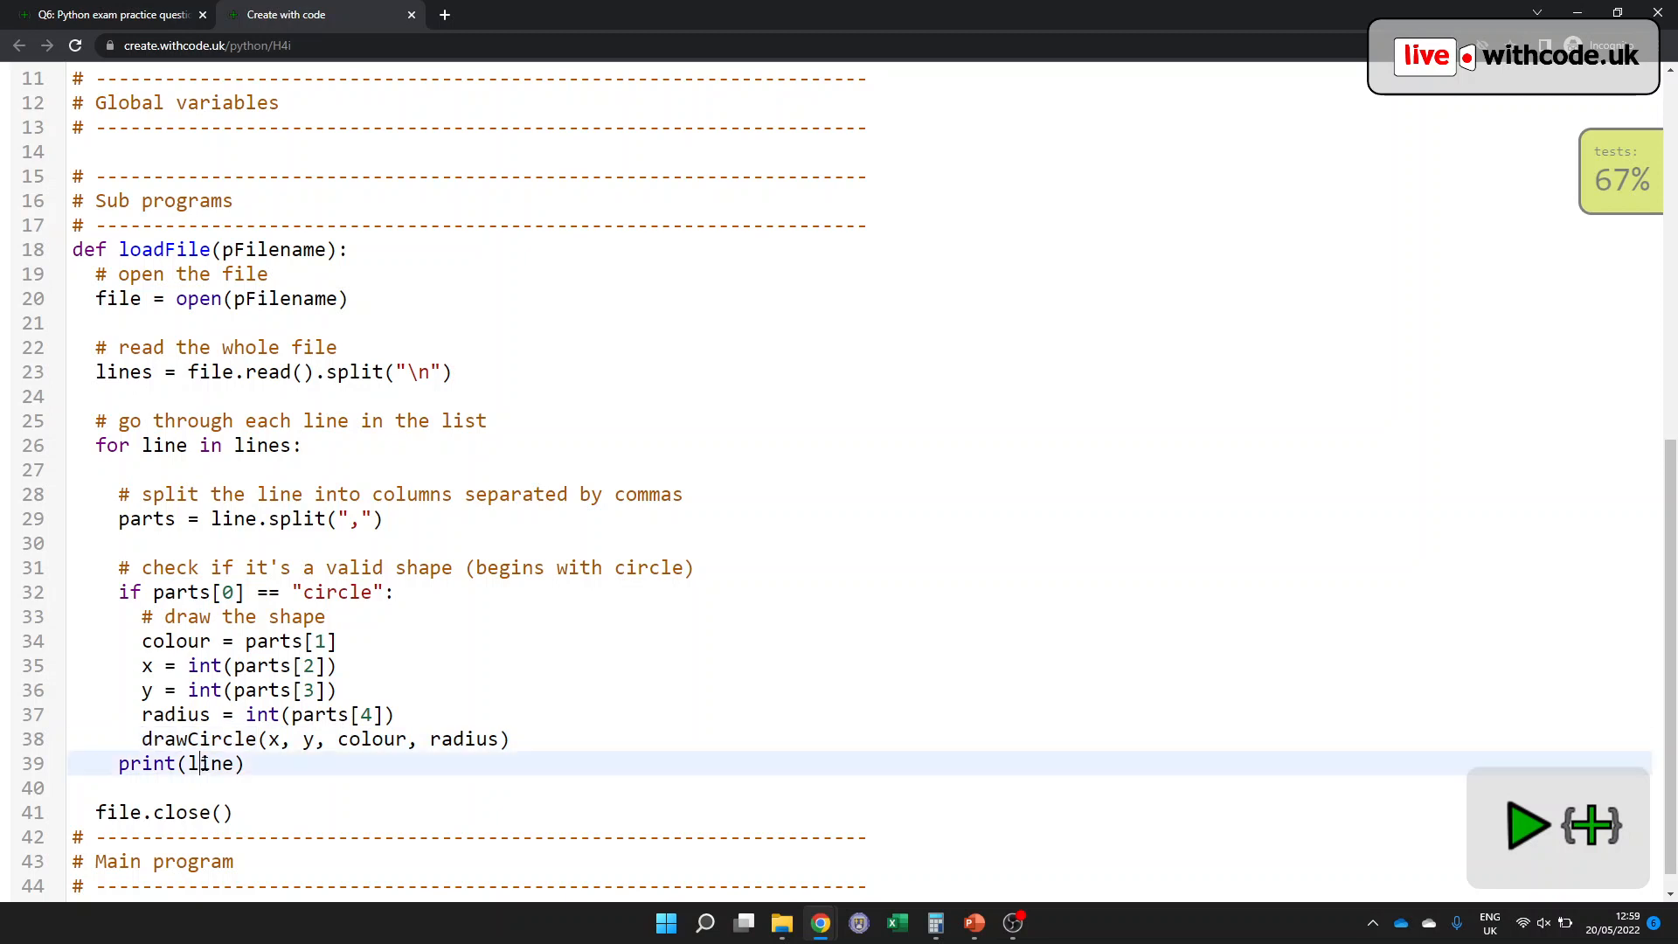
pyautogui.press('Backspace')
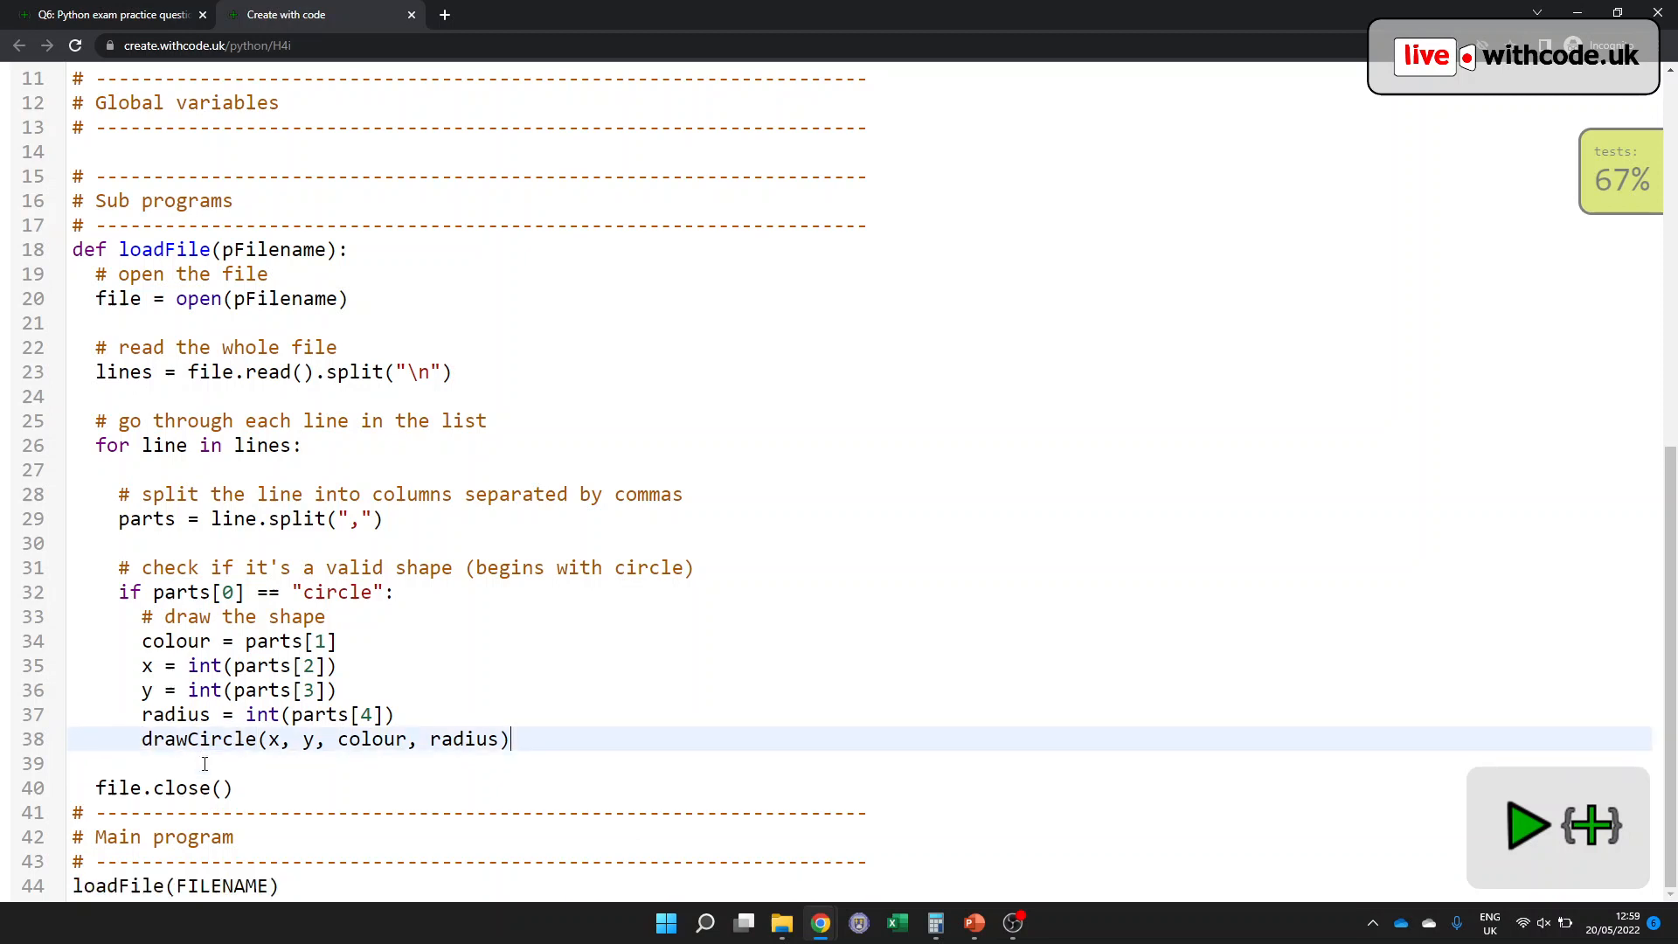
pyautogui.click(1528, 825)
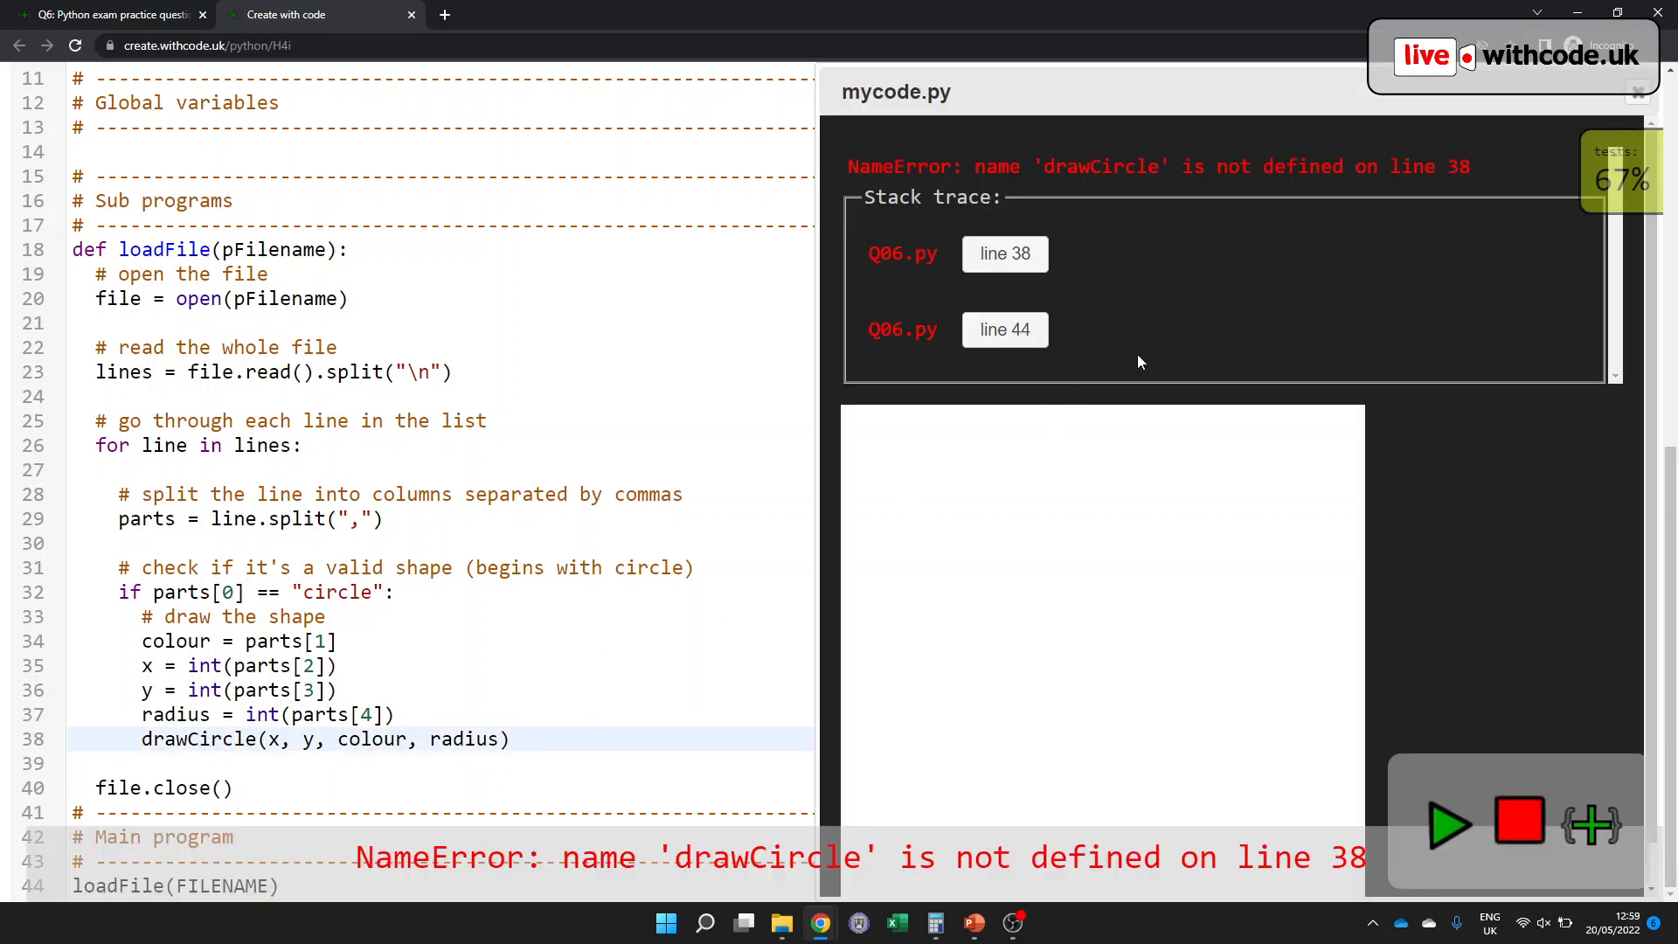
pyautogui.click(1637, 90)
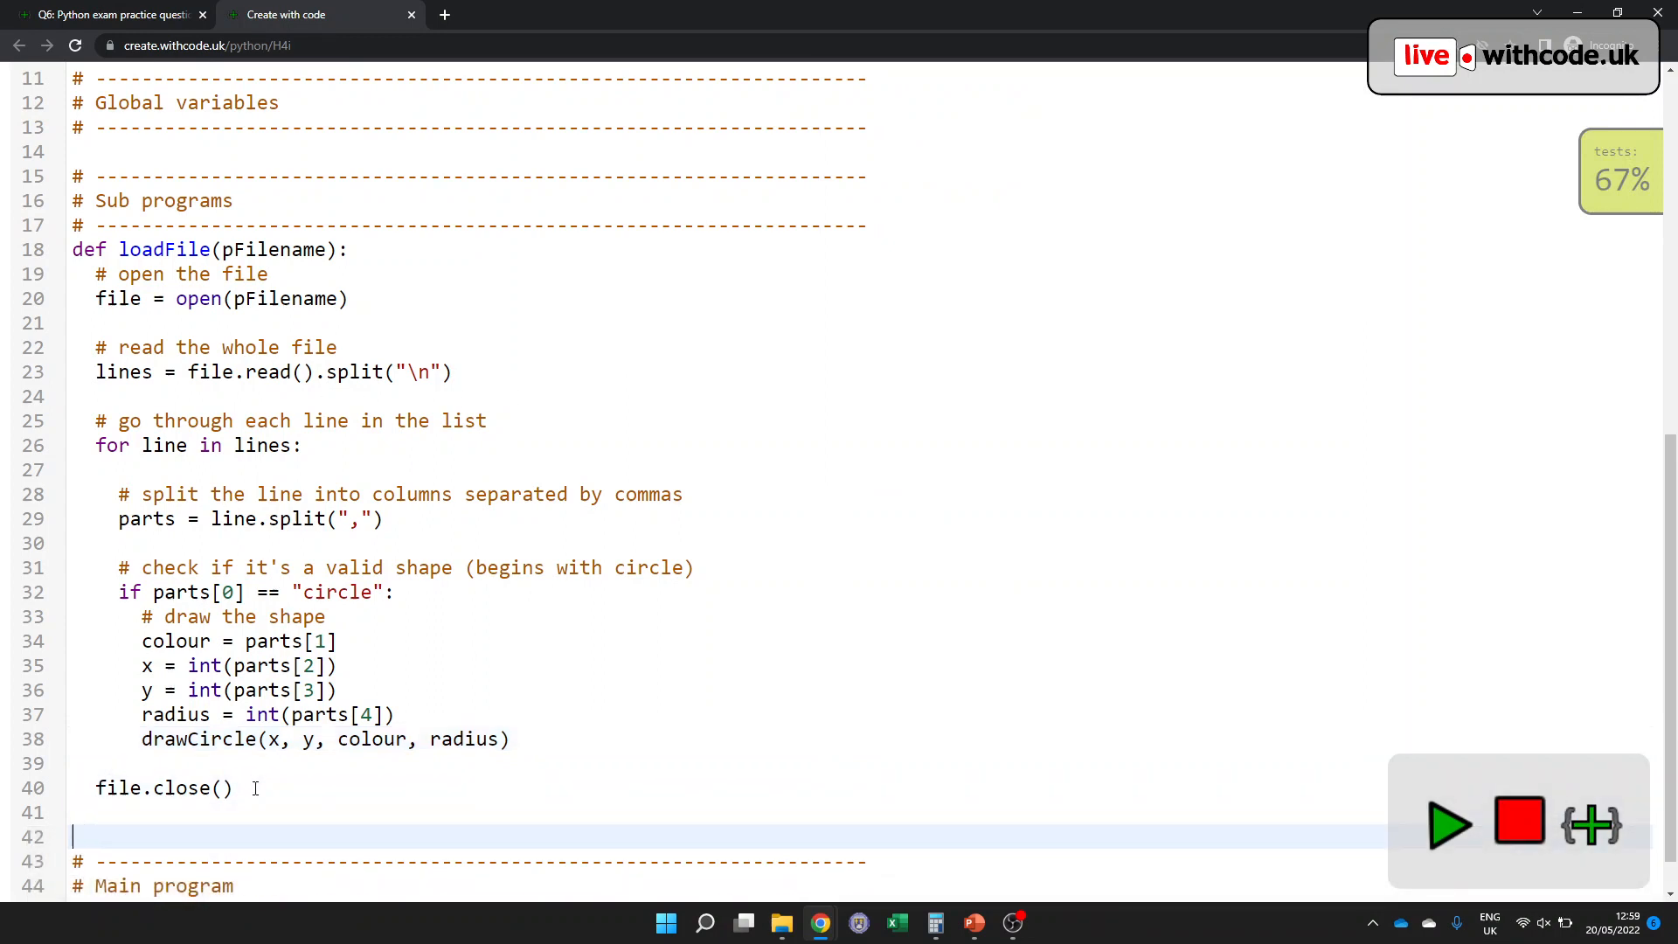
# - Define def drawCircle(pX, pY, pColour, pRadius): below file.close()
pyautogui.write('def d')
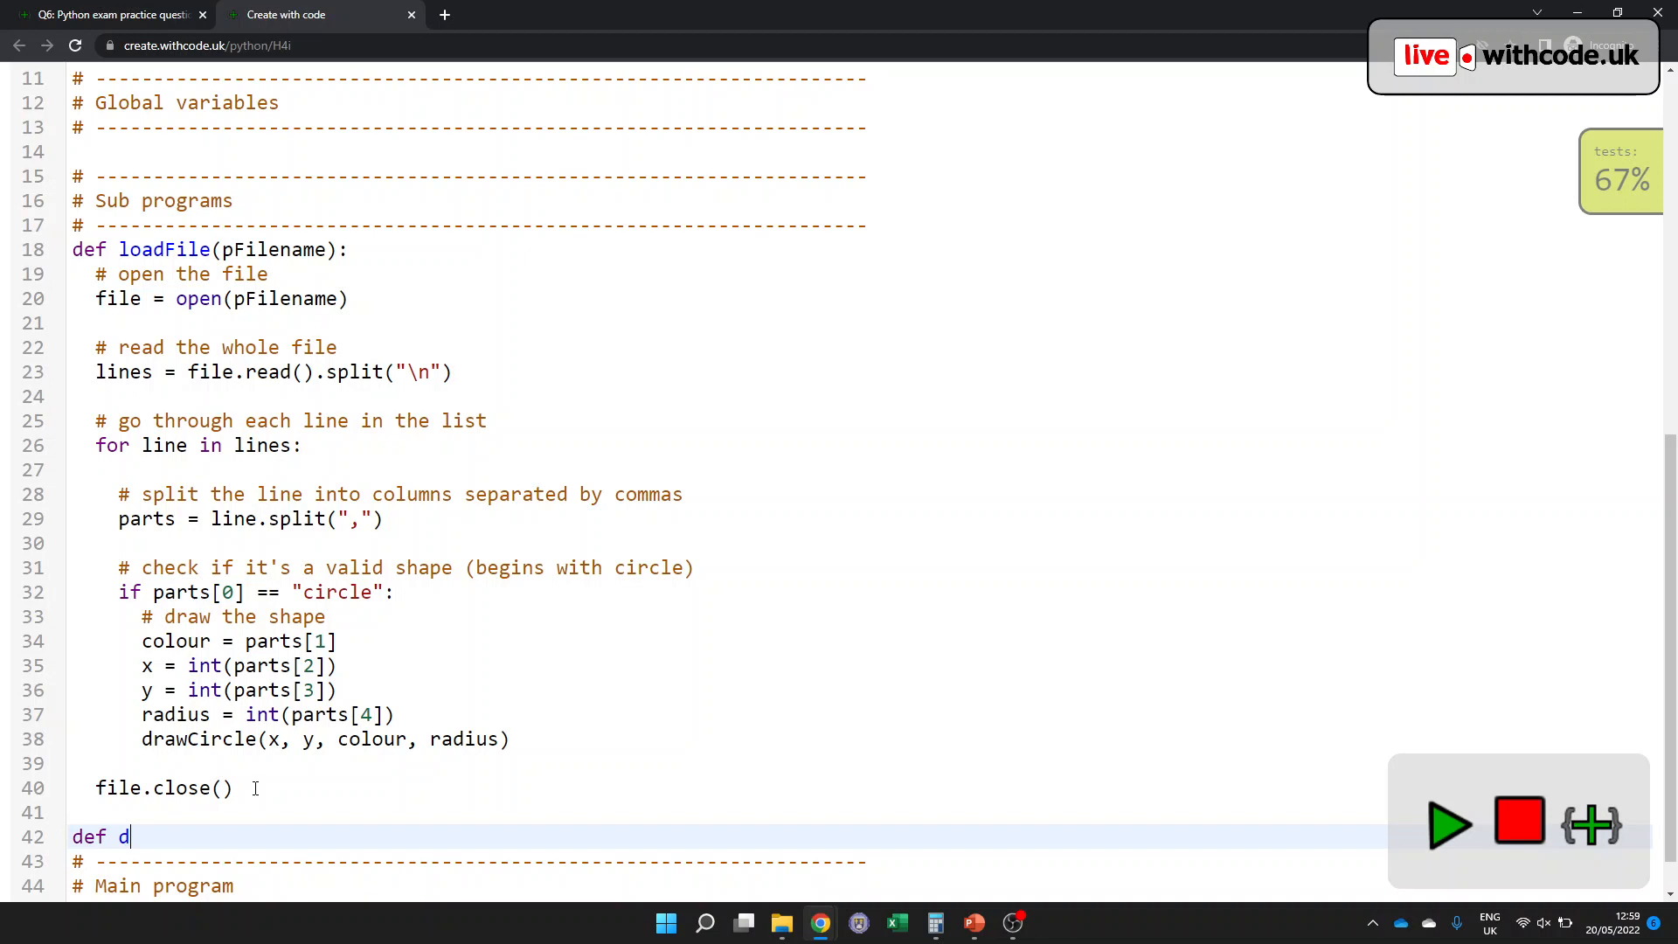
pyautogui.write('rawCircle():')
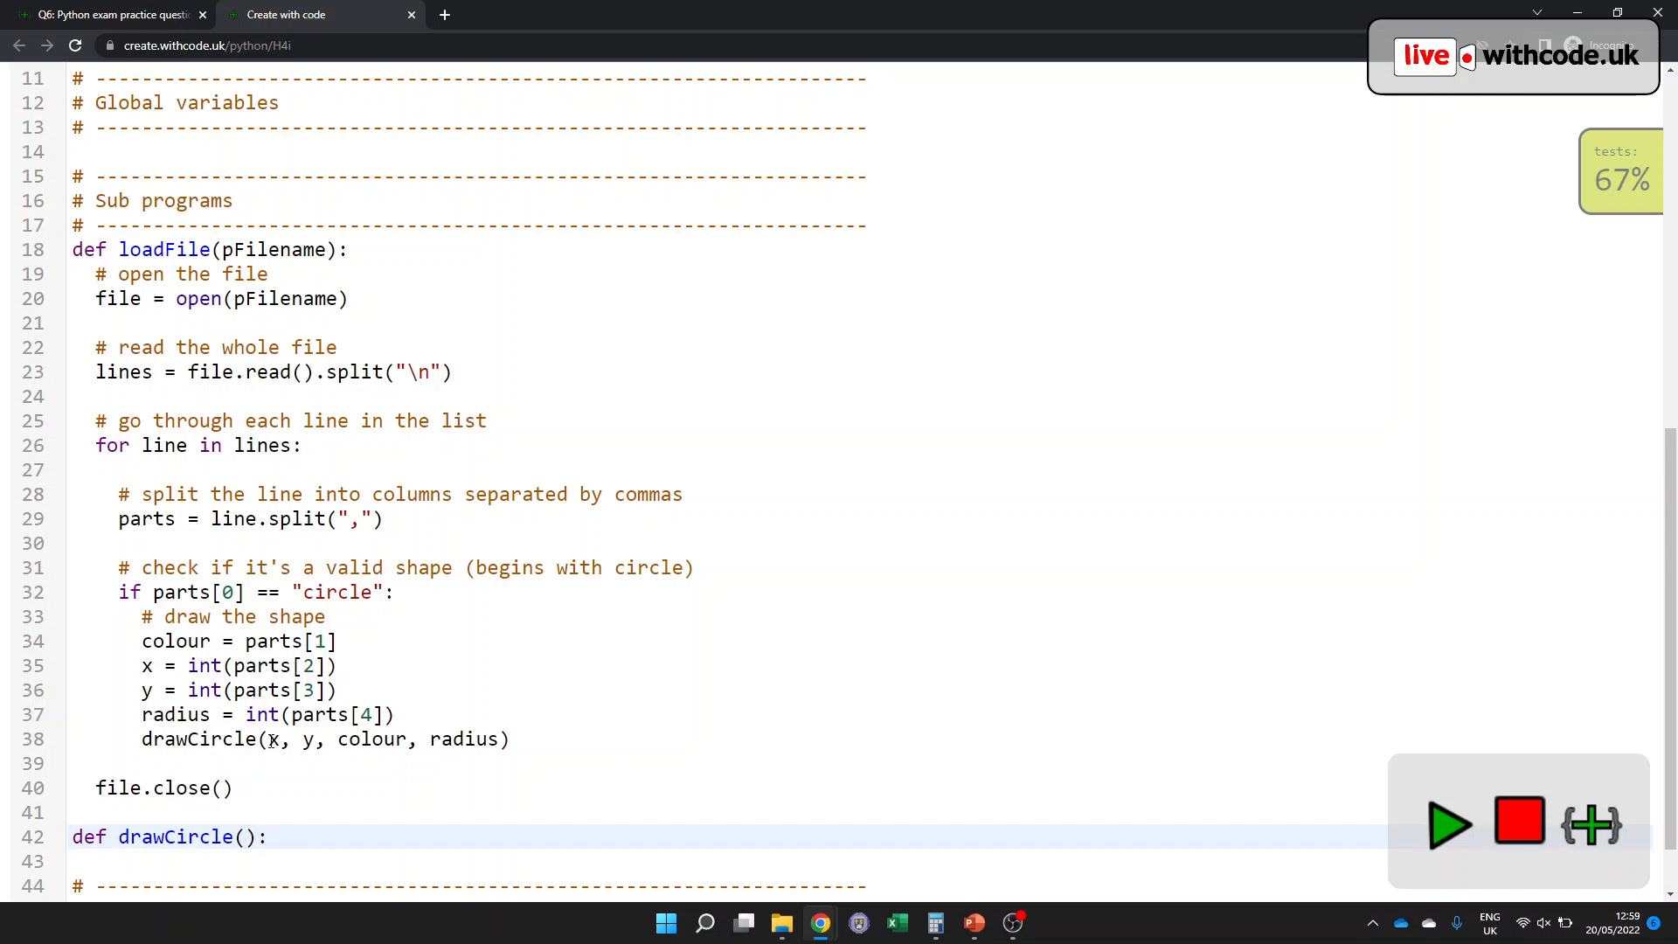
pyautogui.scroll(-3)
pyautogui.write('pX, p')
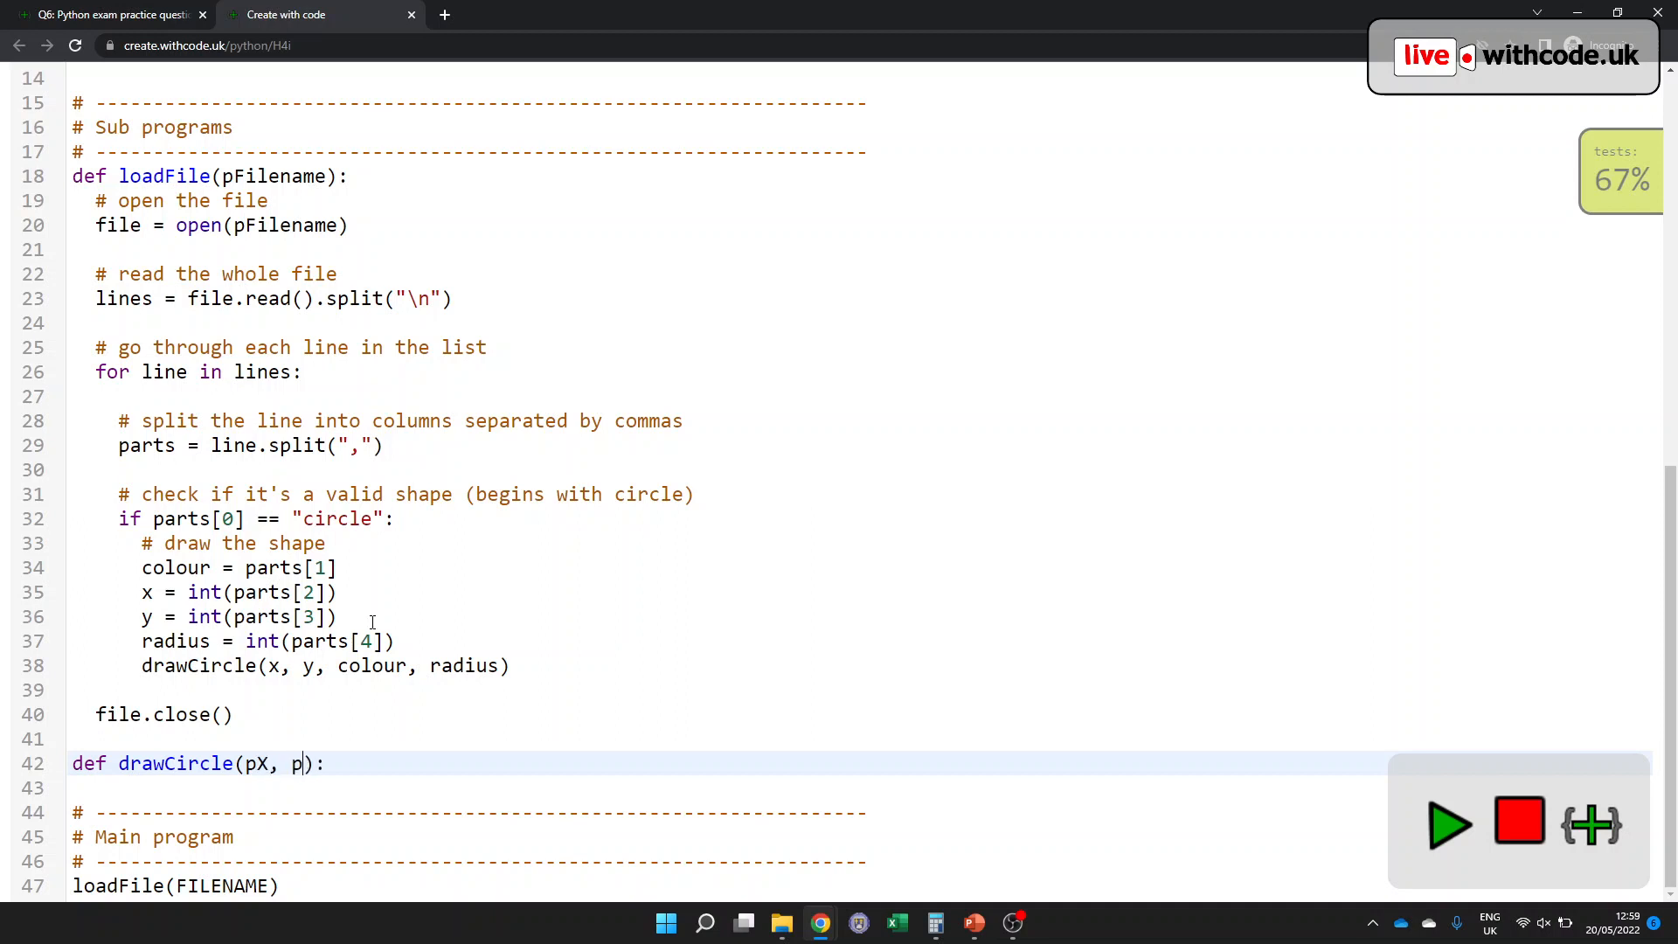
pyautogui.write('Y, pCar')
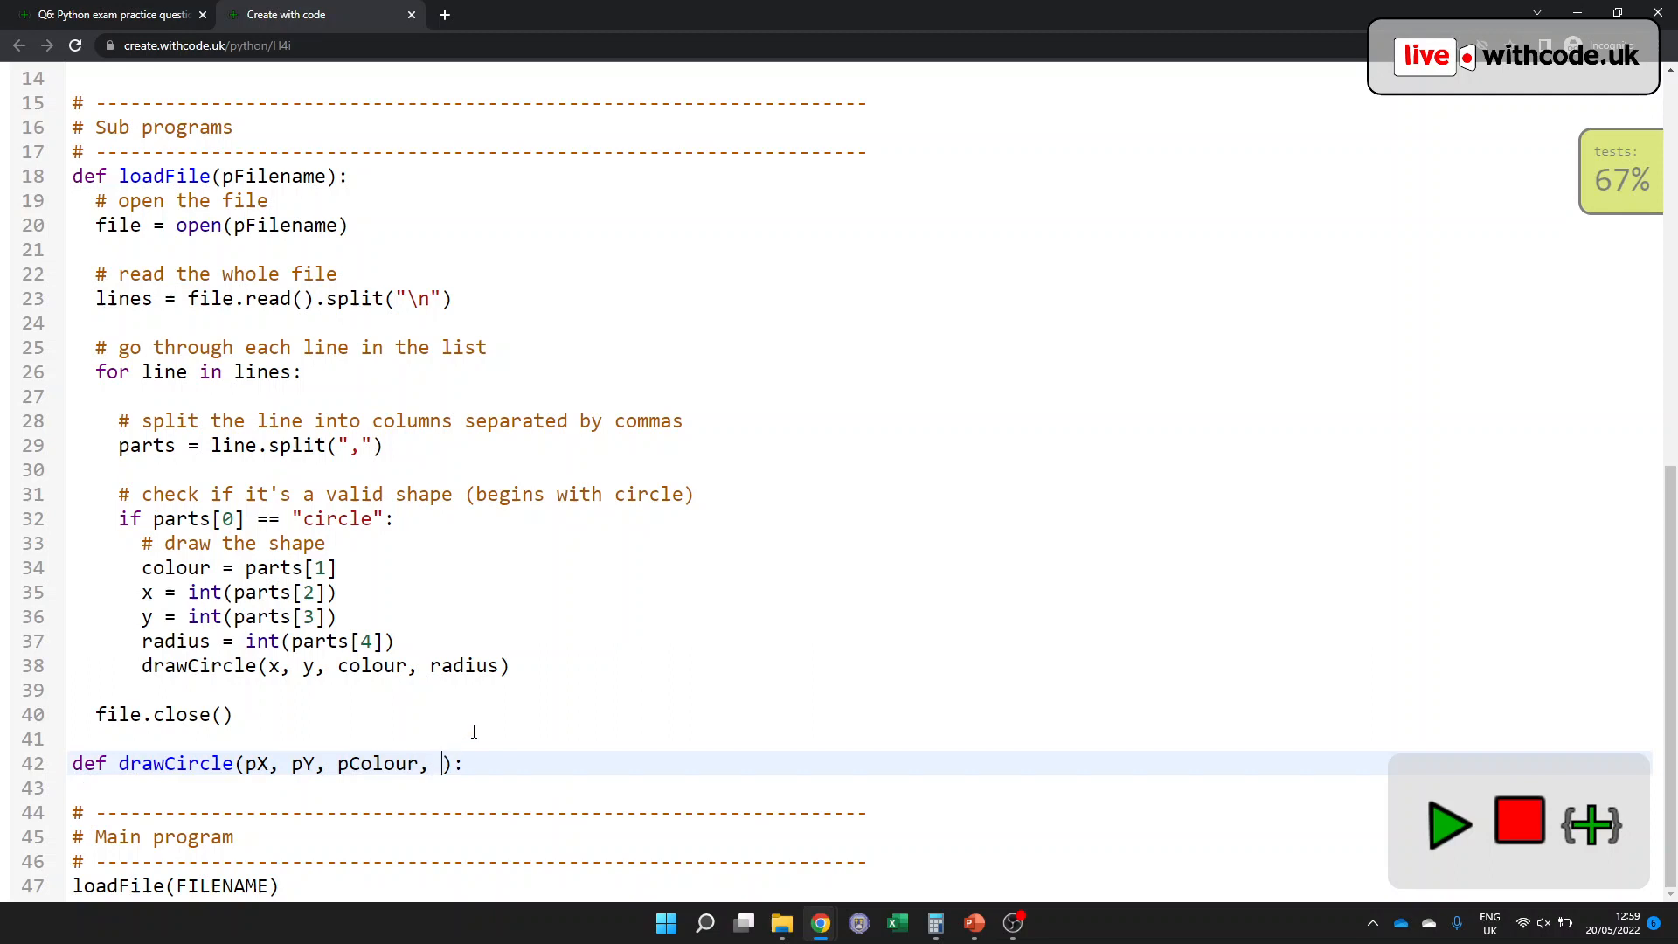
pyautogui.write('pRadius')
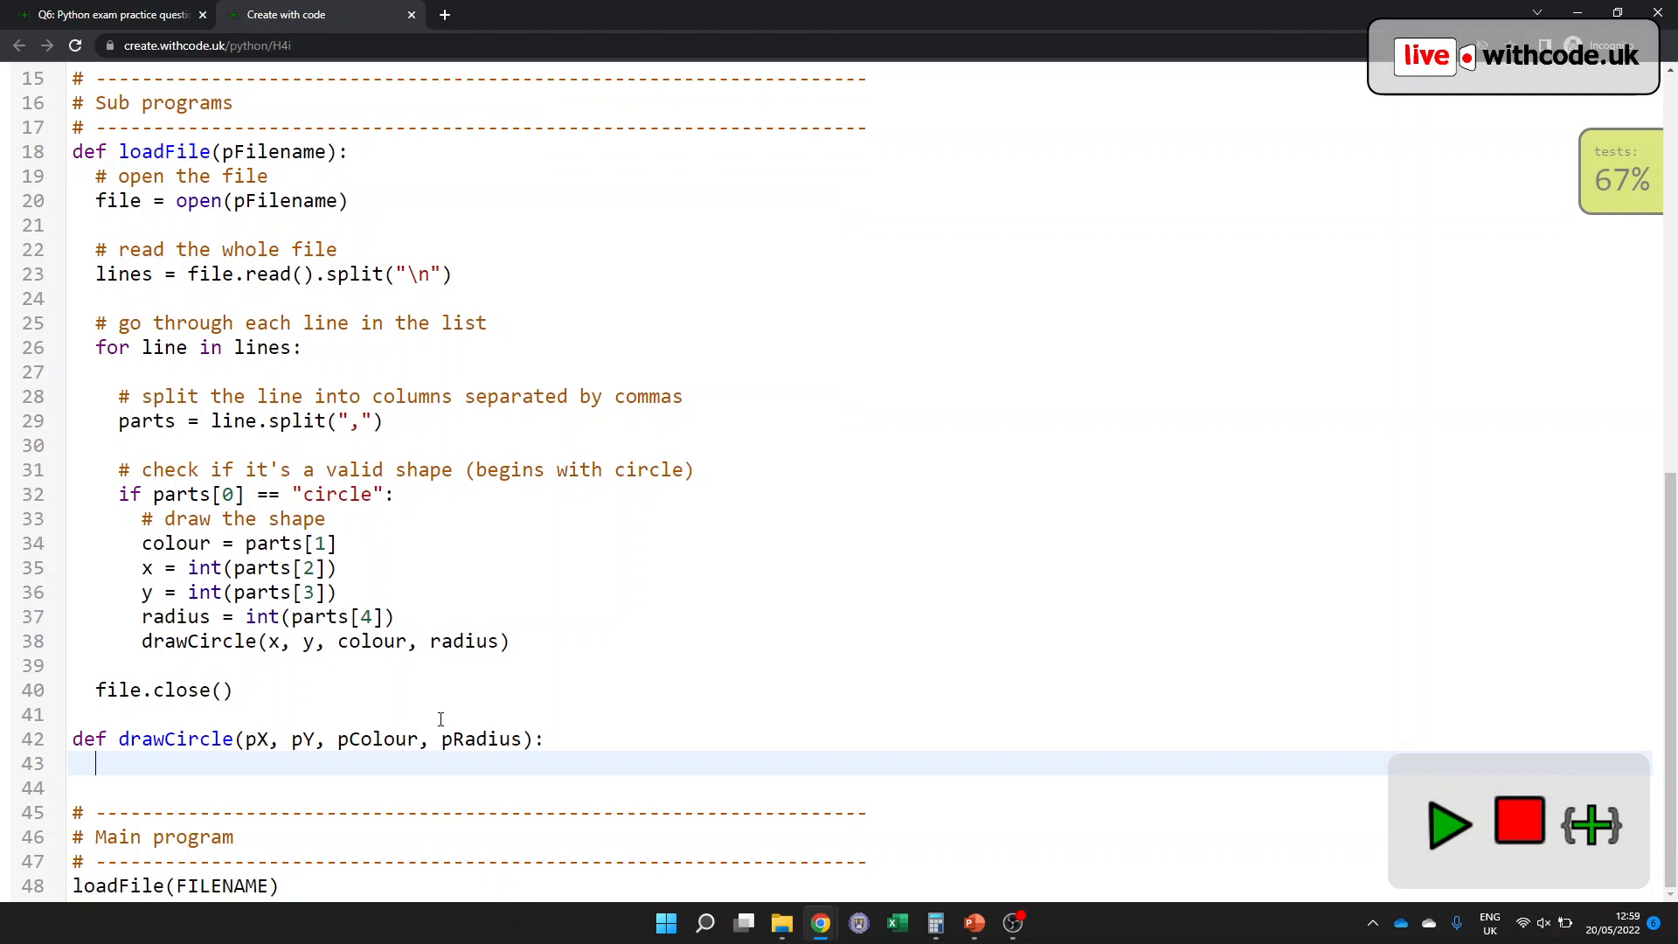
# - Give drawCircle a body of t = turtle.Turtle(), t.pu() and an empty t.goto()
pyautogui.write('t')
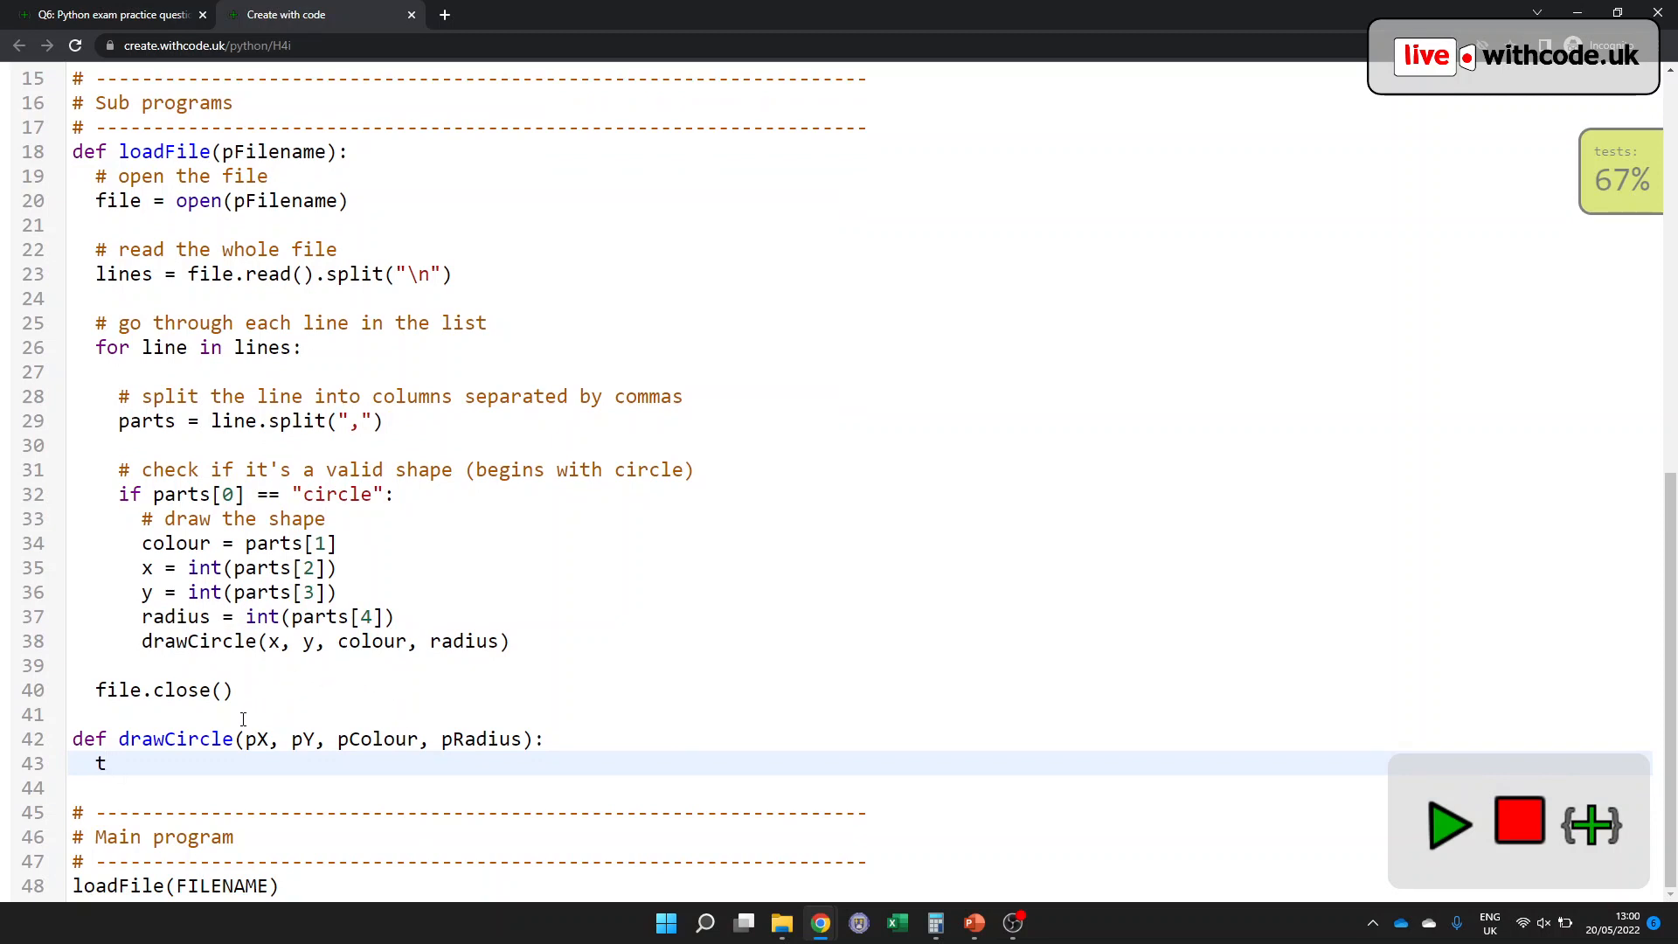
pyautogui.write('= tur')
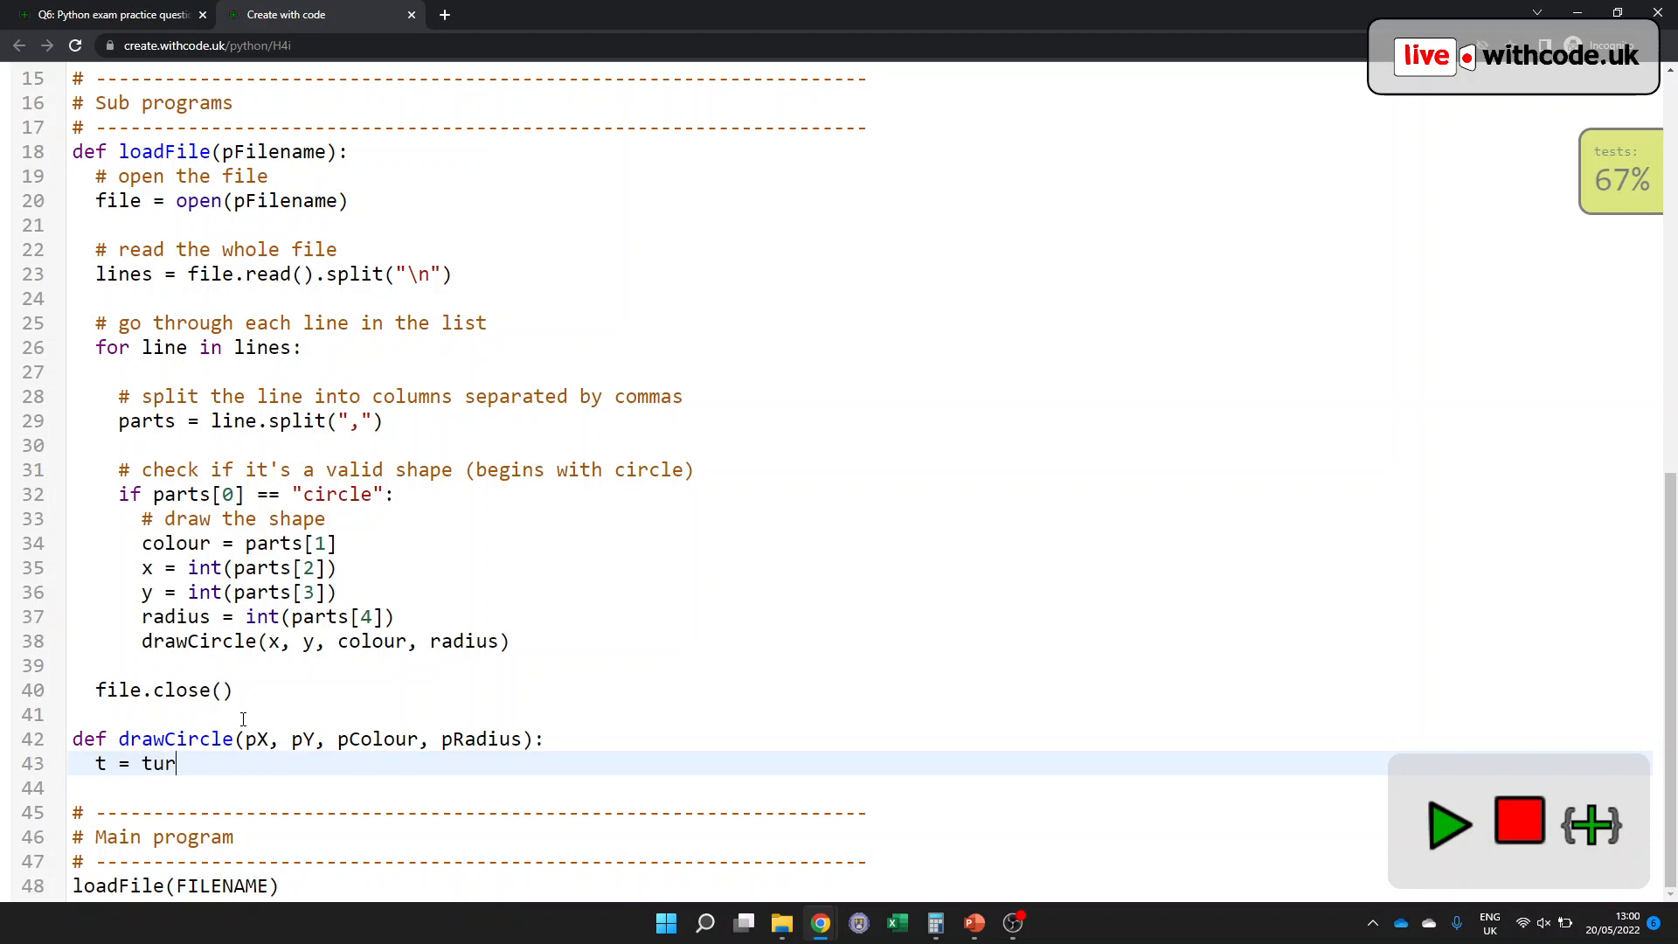
pyautogui.write('tle.Tu')
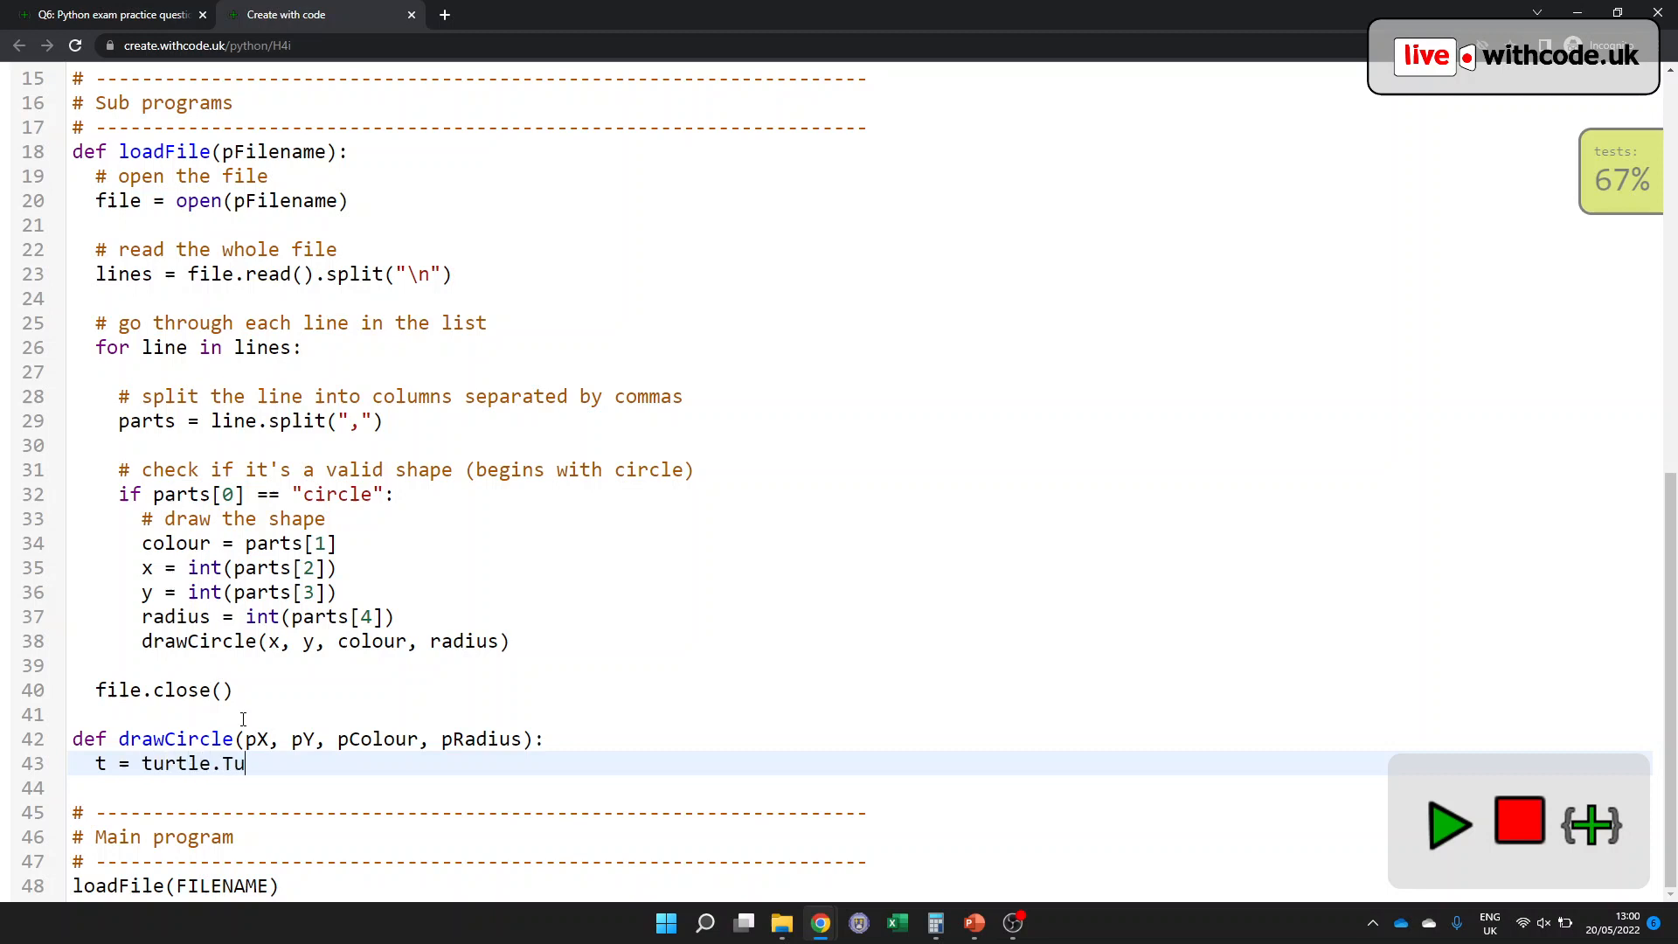
pyautogui.write('rtle()')
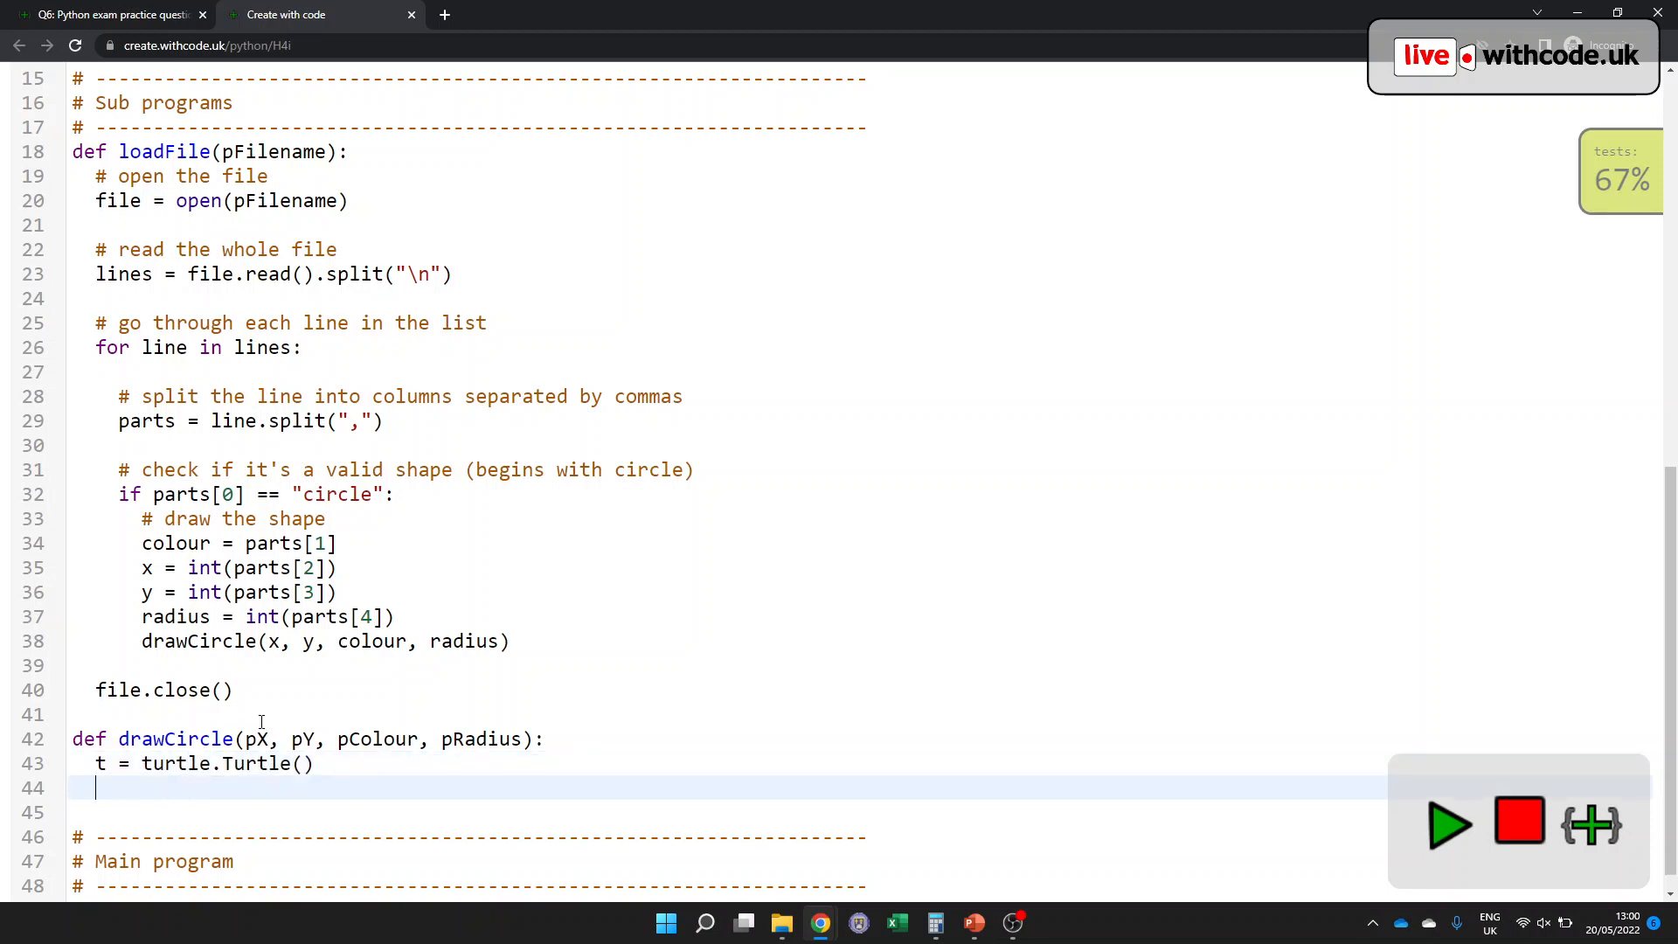
pyautogui.write('t.p')
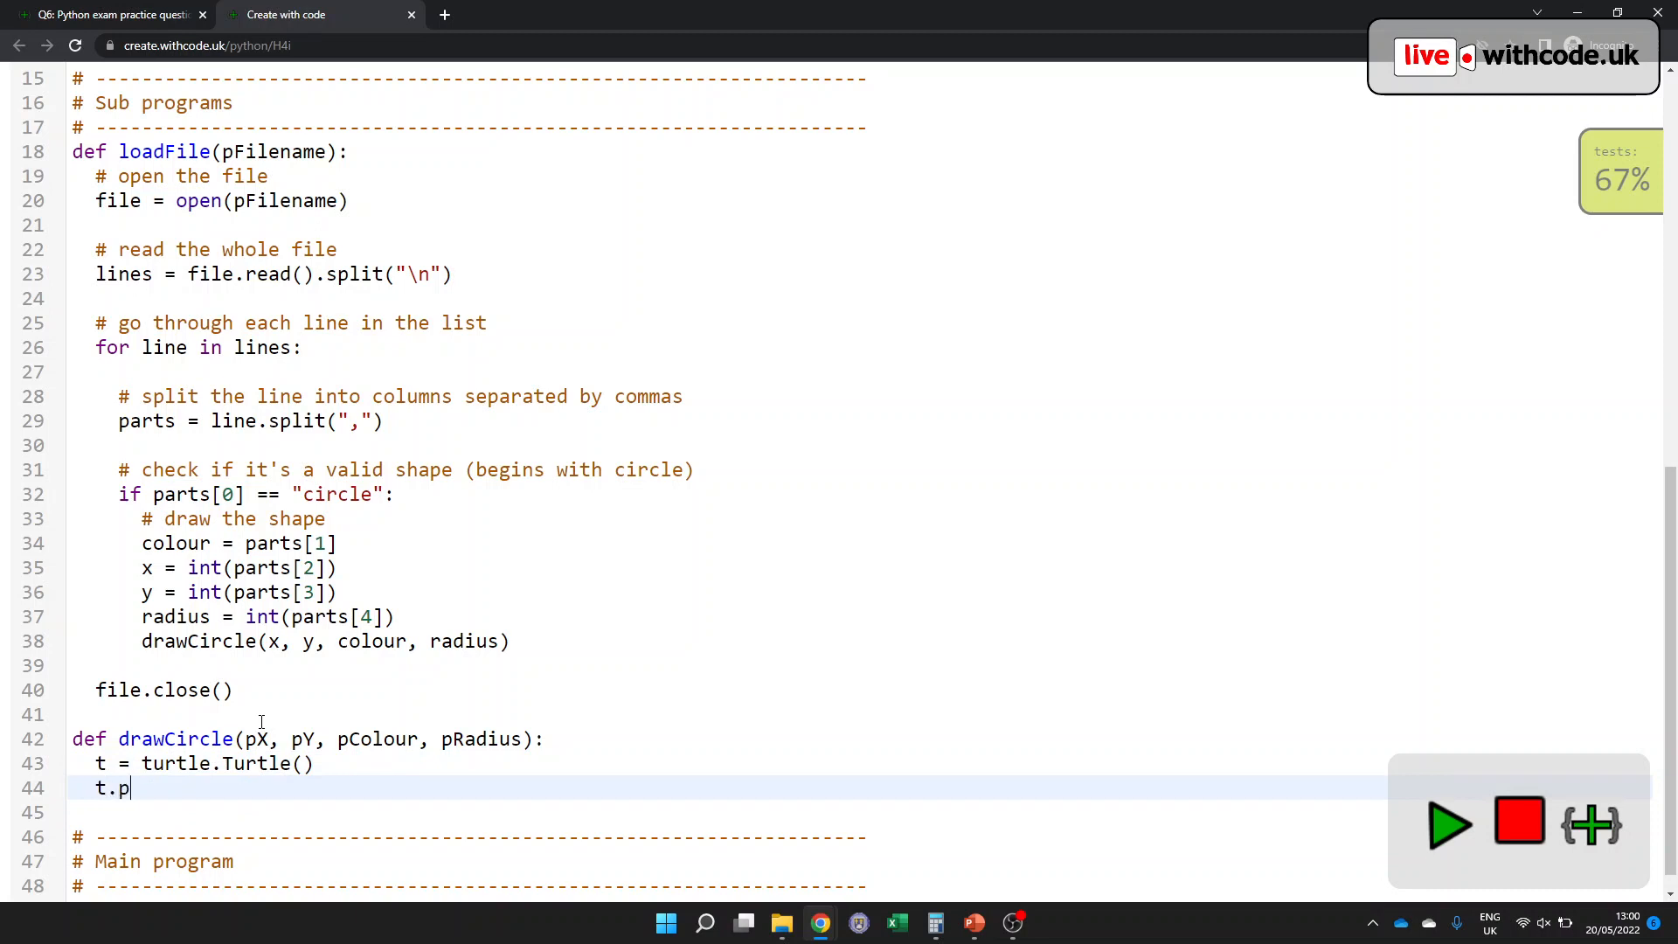
pyautogui.write('u()')
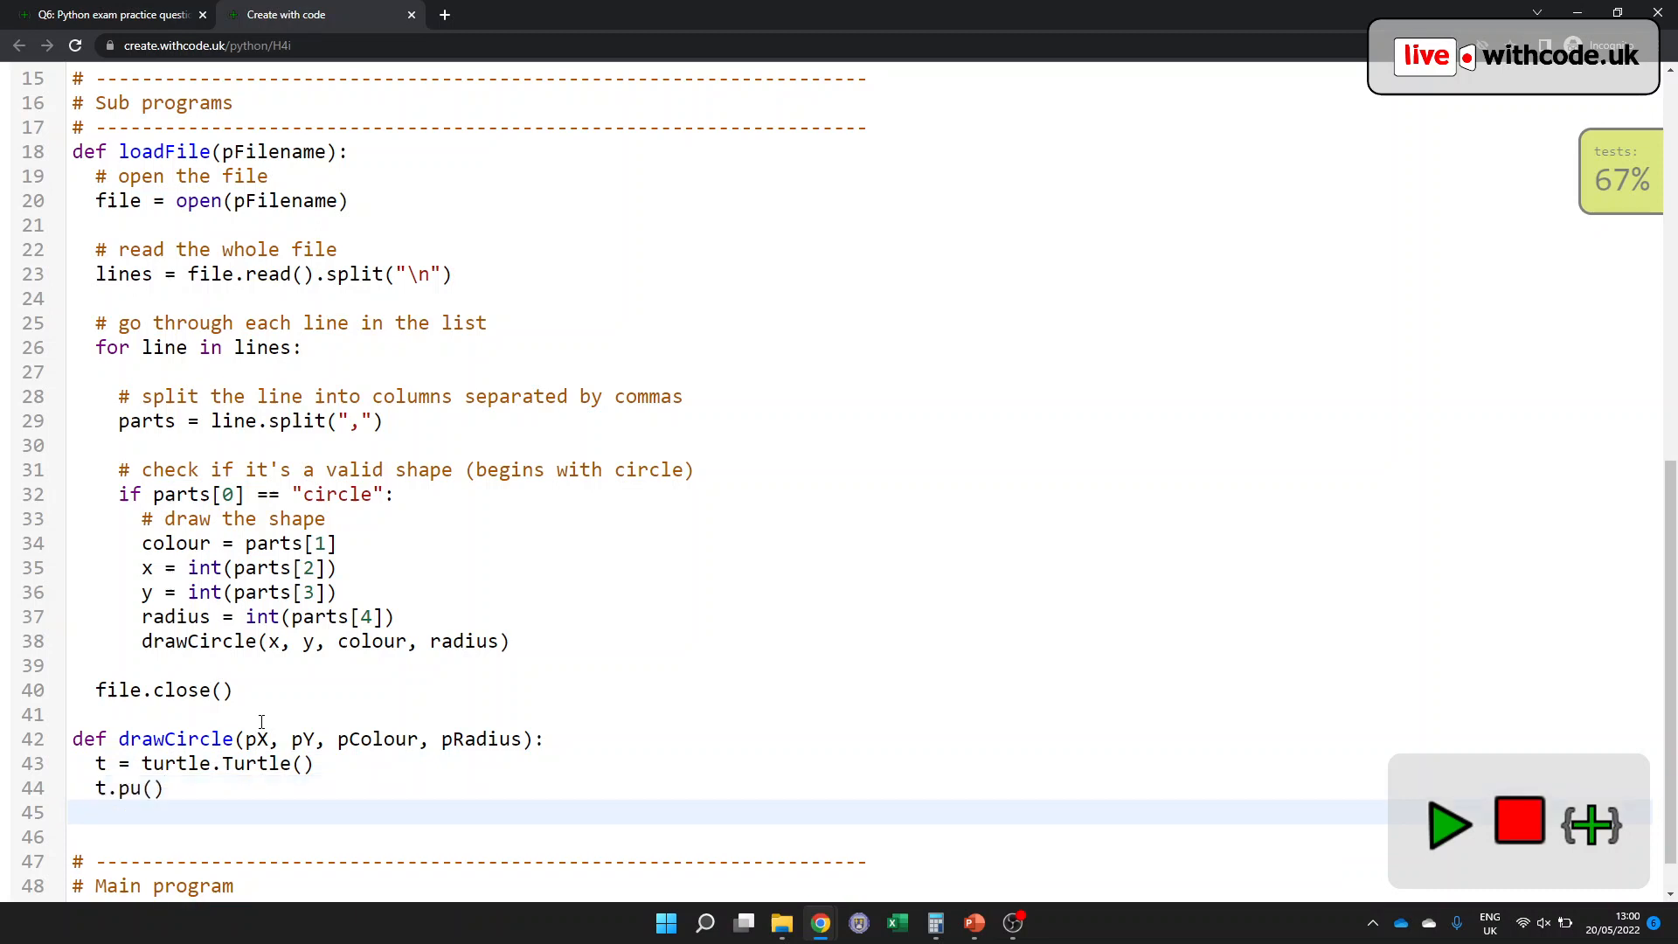
pyautogui.write('t.goto()')
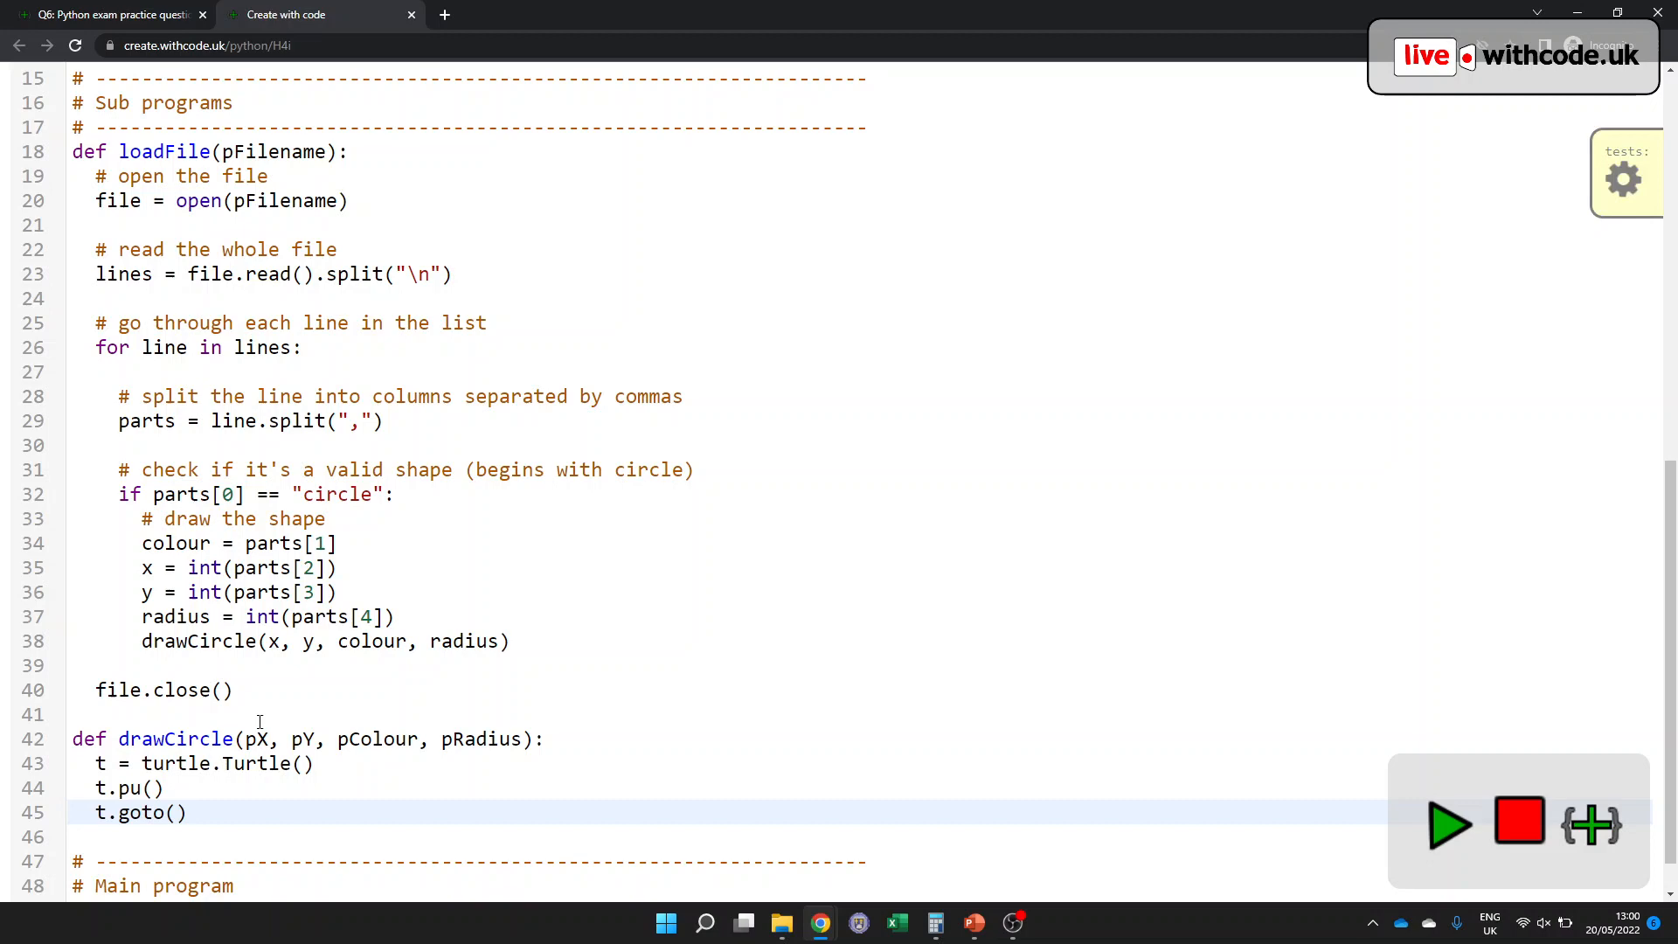
pyautogui.click(106, 14)
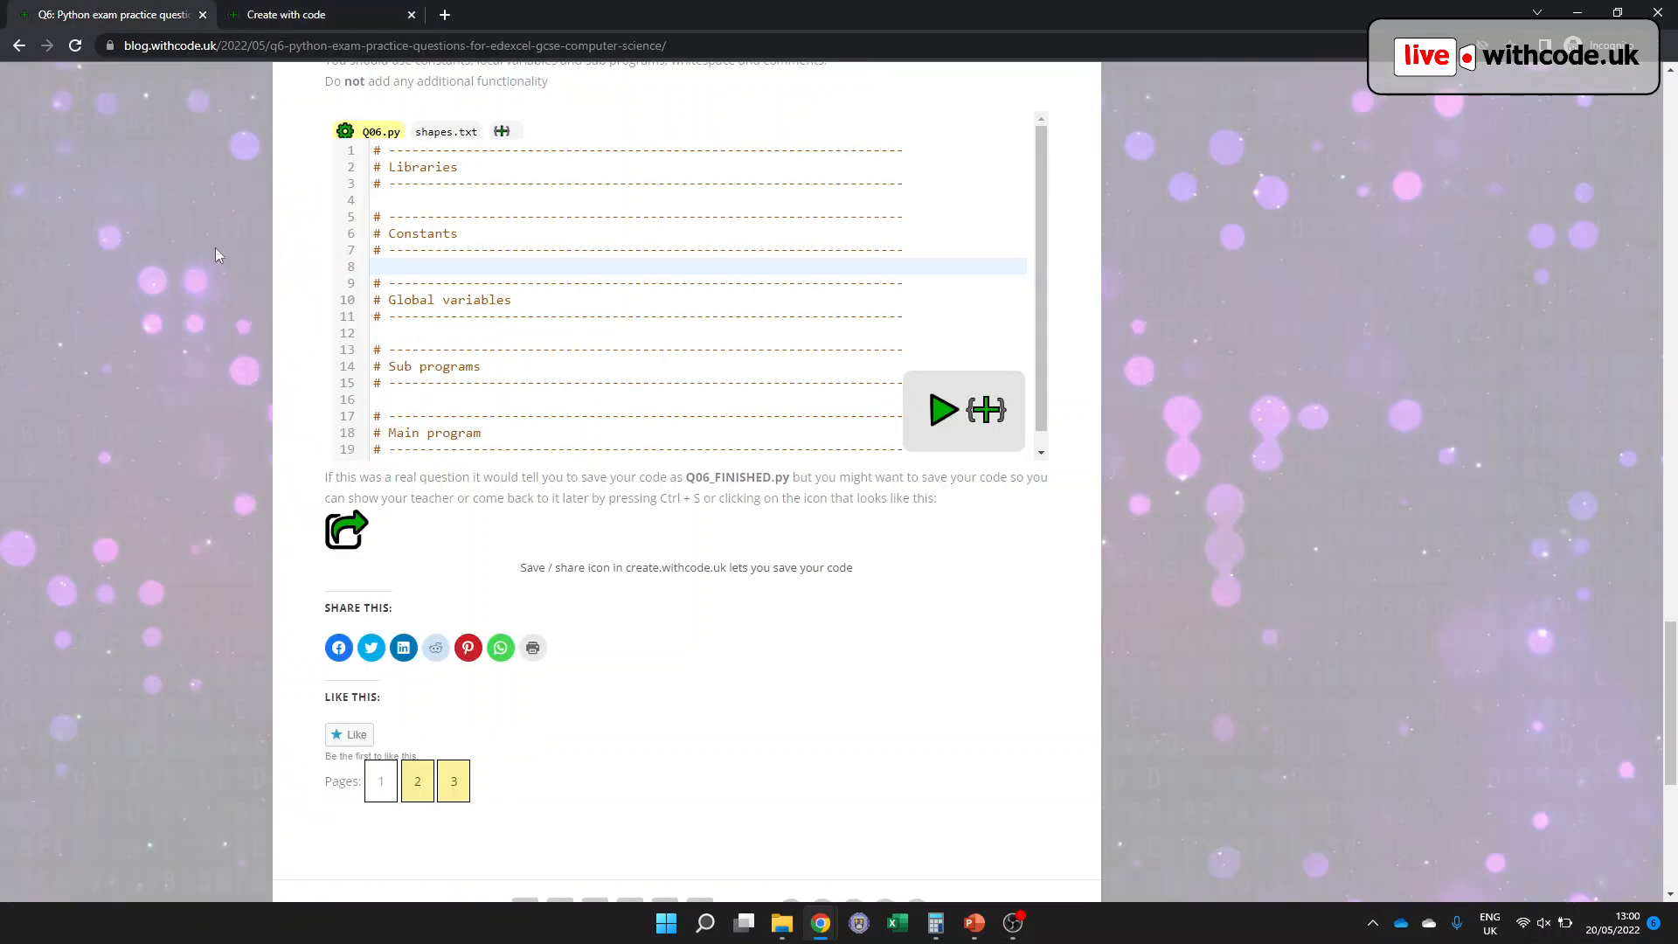
# - Check the PLS turtle tables for creating, positioning and filling, then return to the editor
pyautogui.scroll(3)
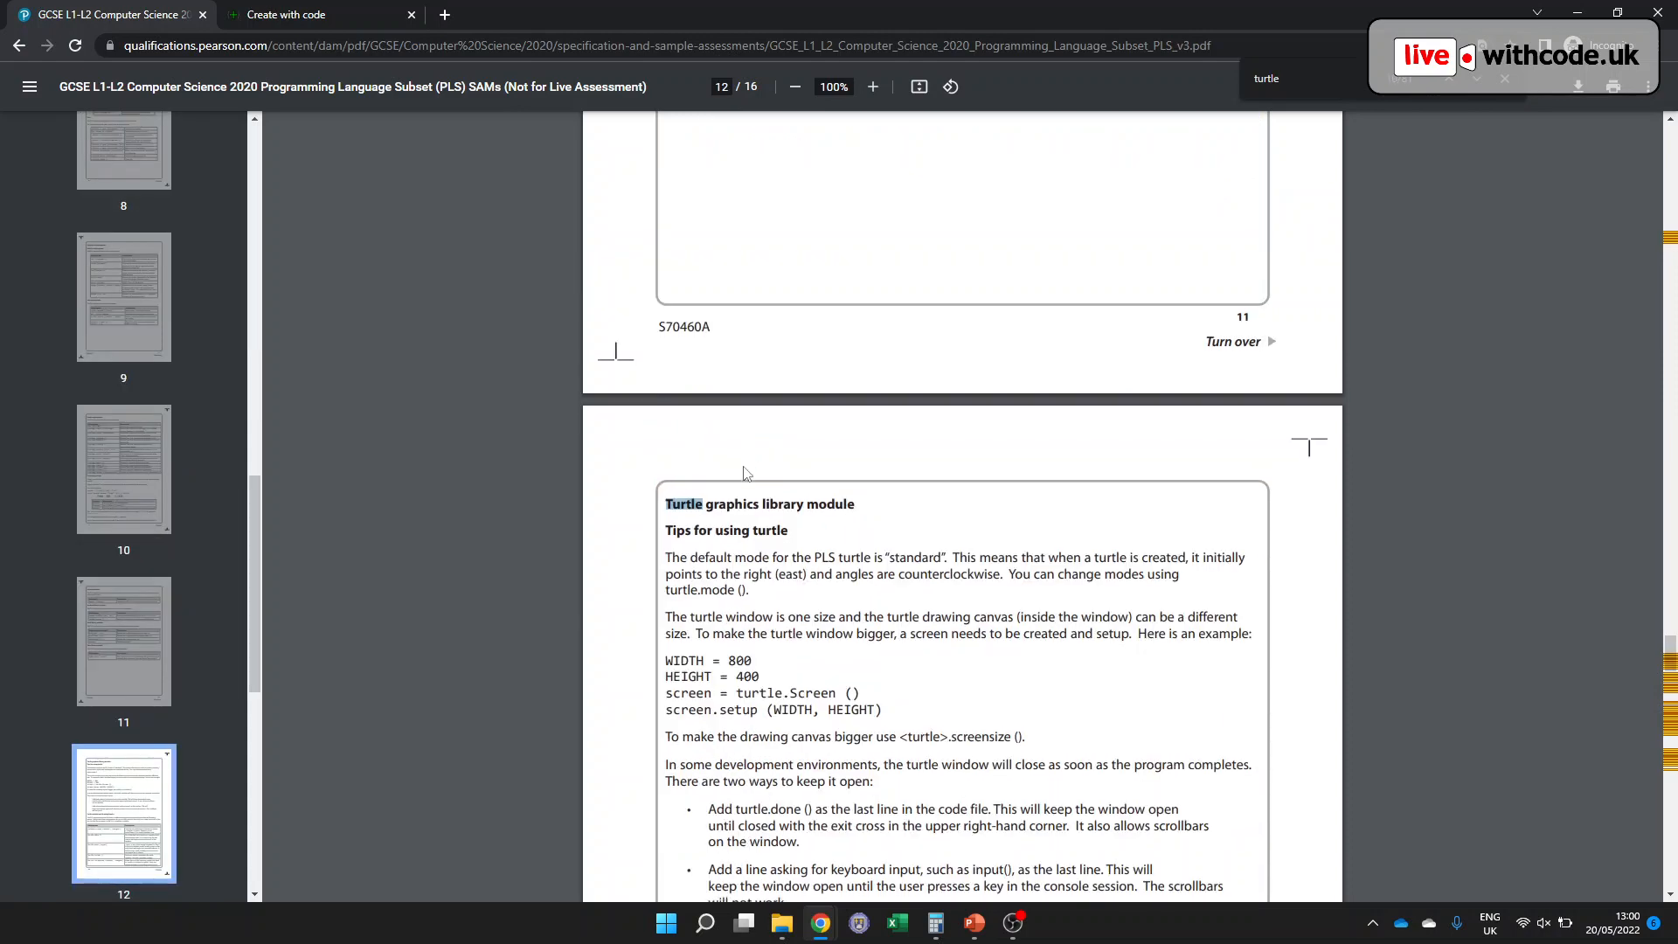
pyautogui.scroll(-3)
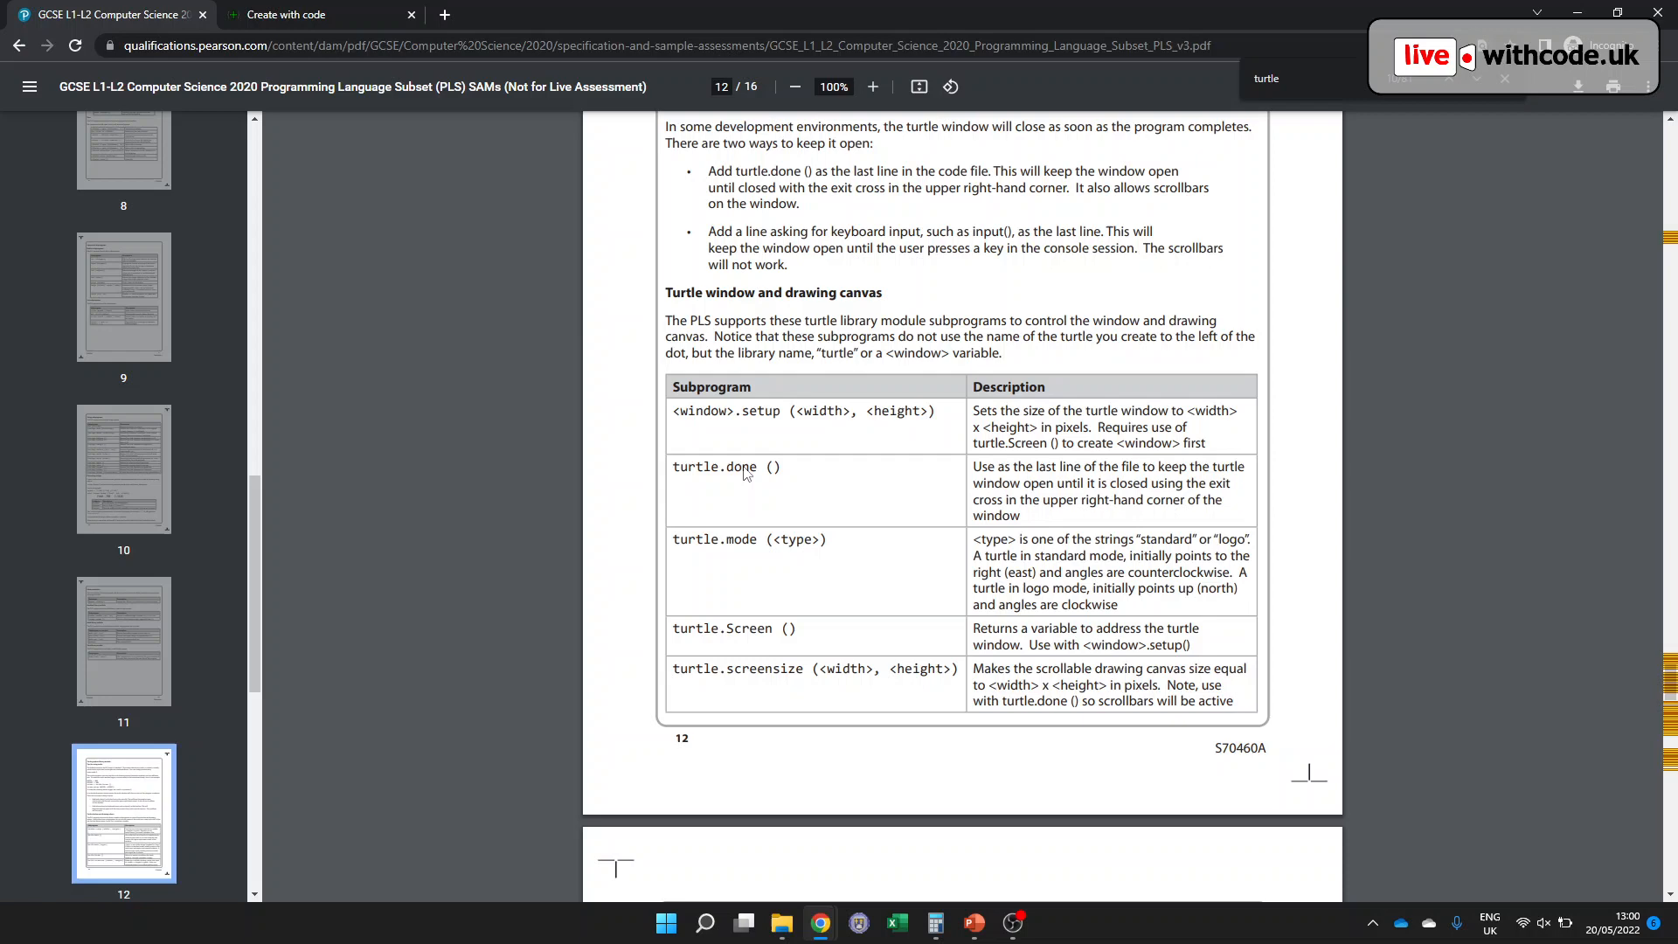
pyautogui.scroll(-3)
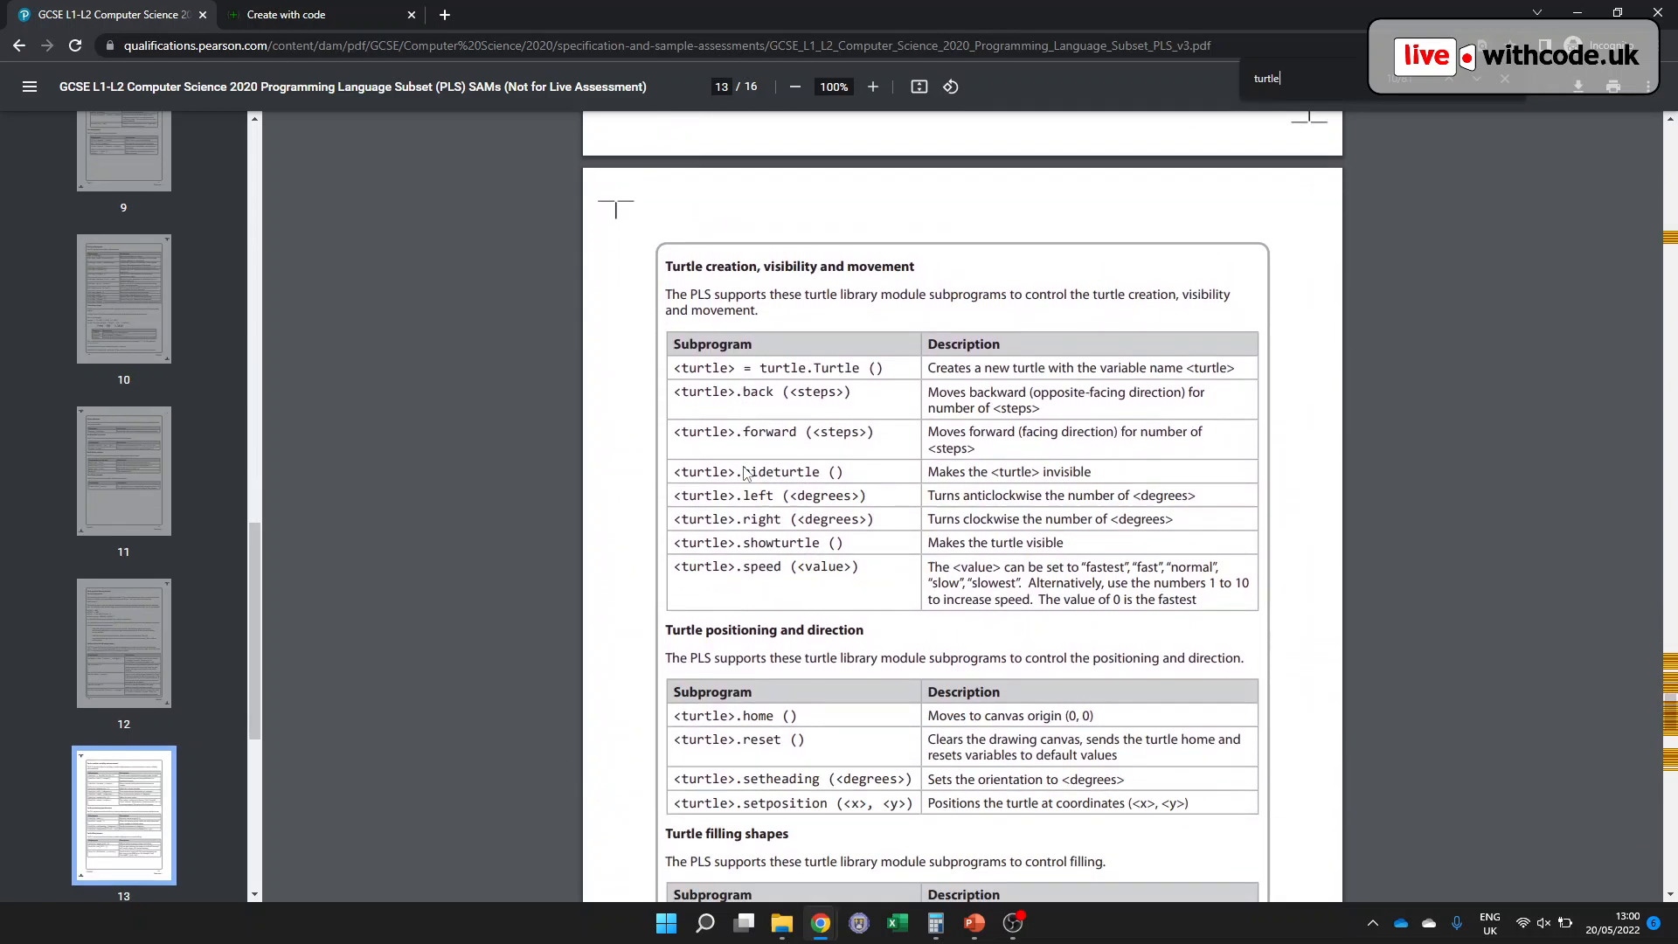
pyautogui.scroll(-3)
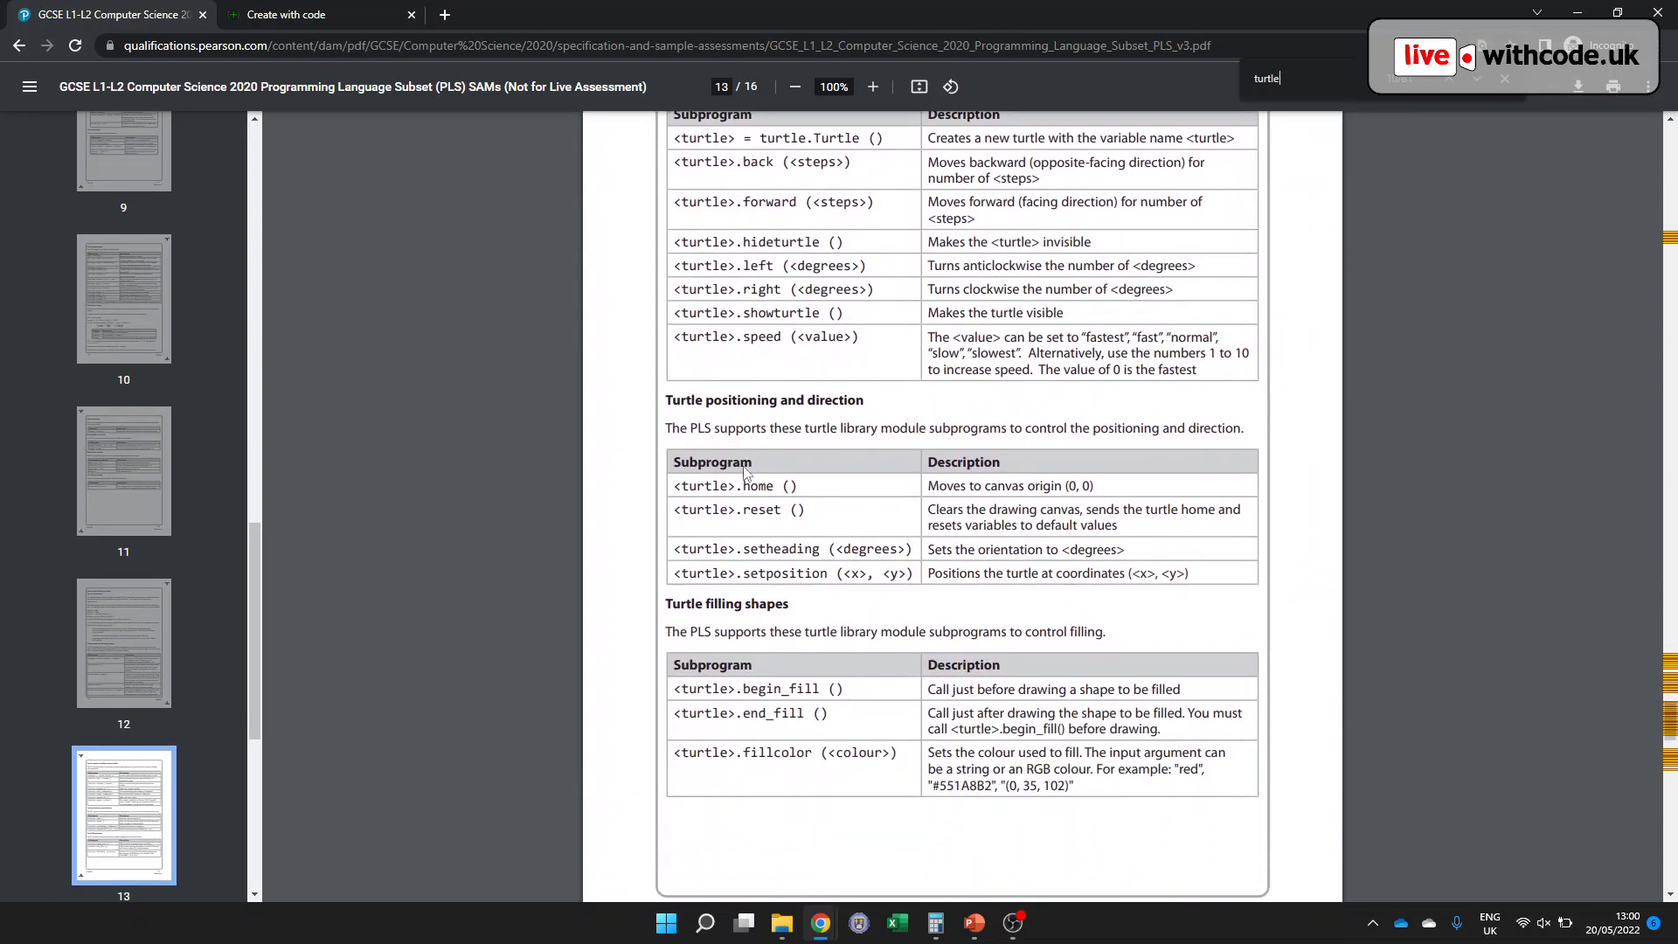
pyautogui.click(284, 14)
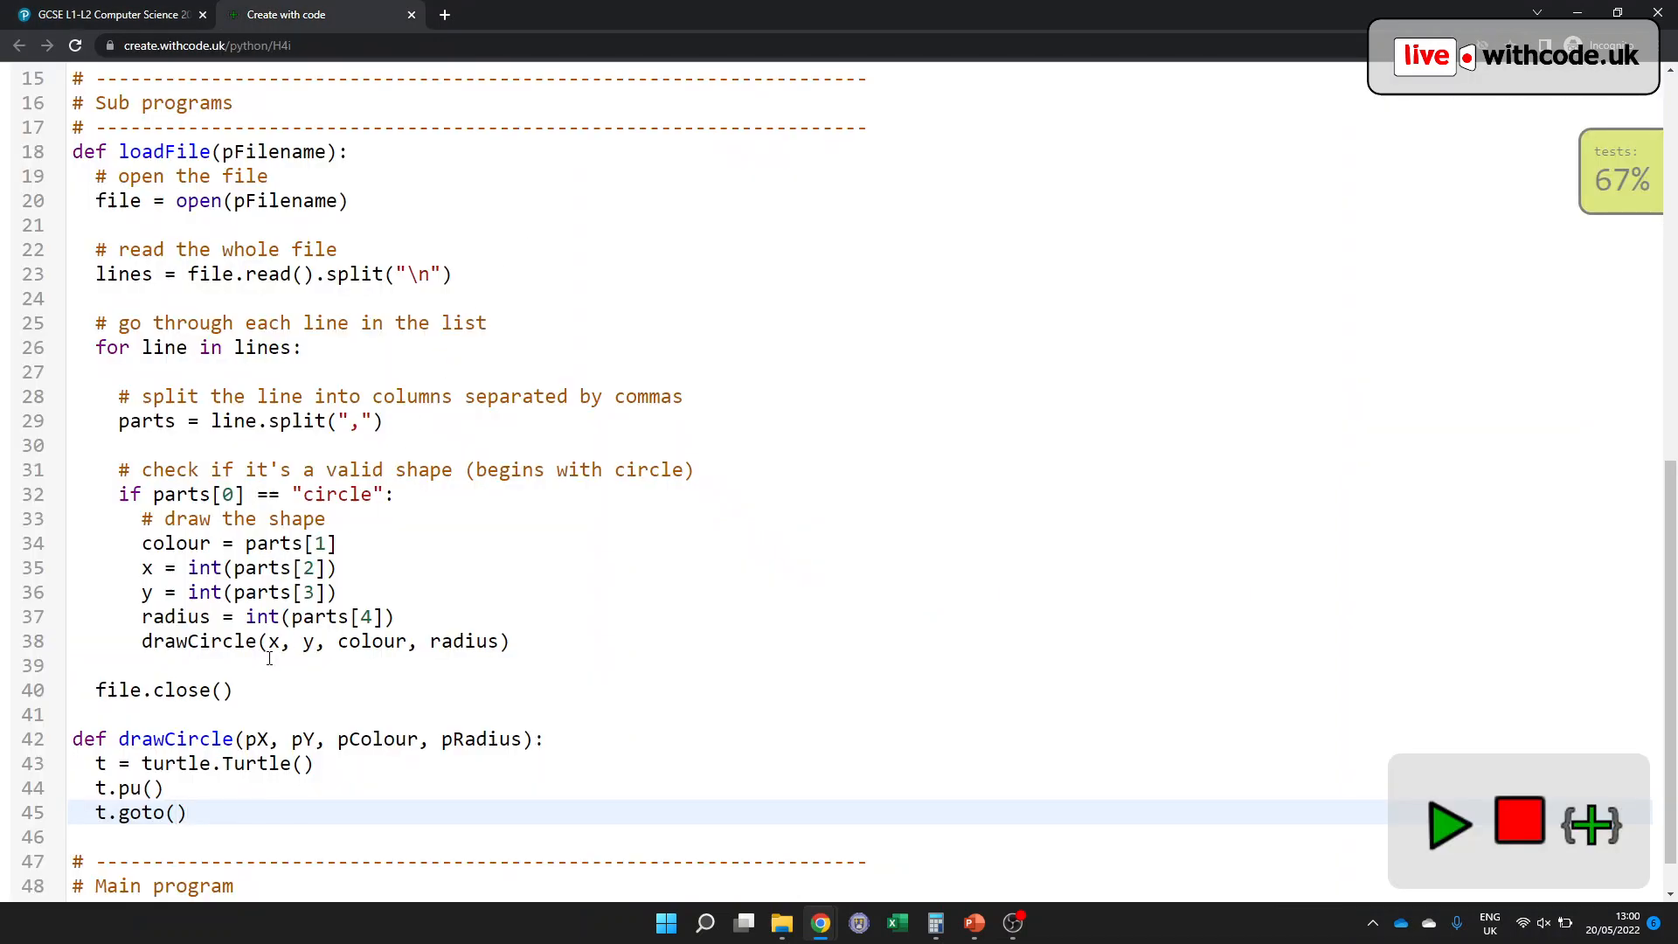
# - Make drawCircle go to pX, pY, lower the pen and set t.color(pColour)
pyautogui.write('pX,')
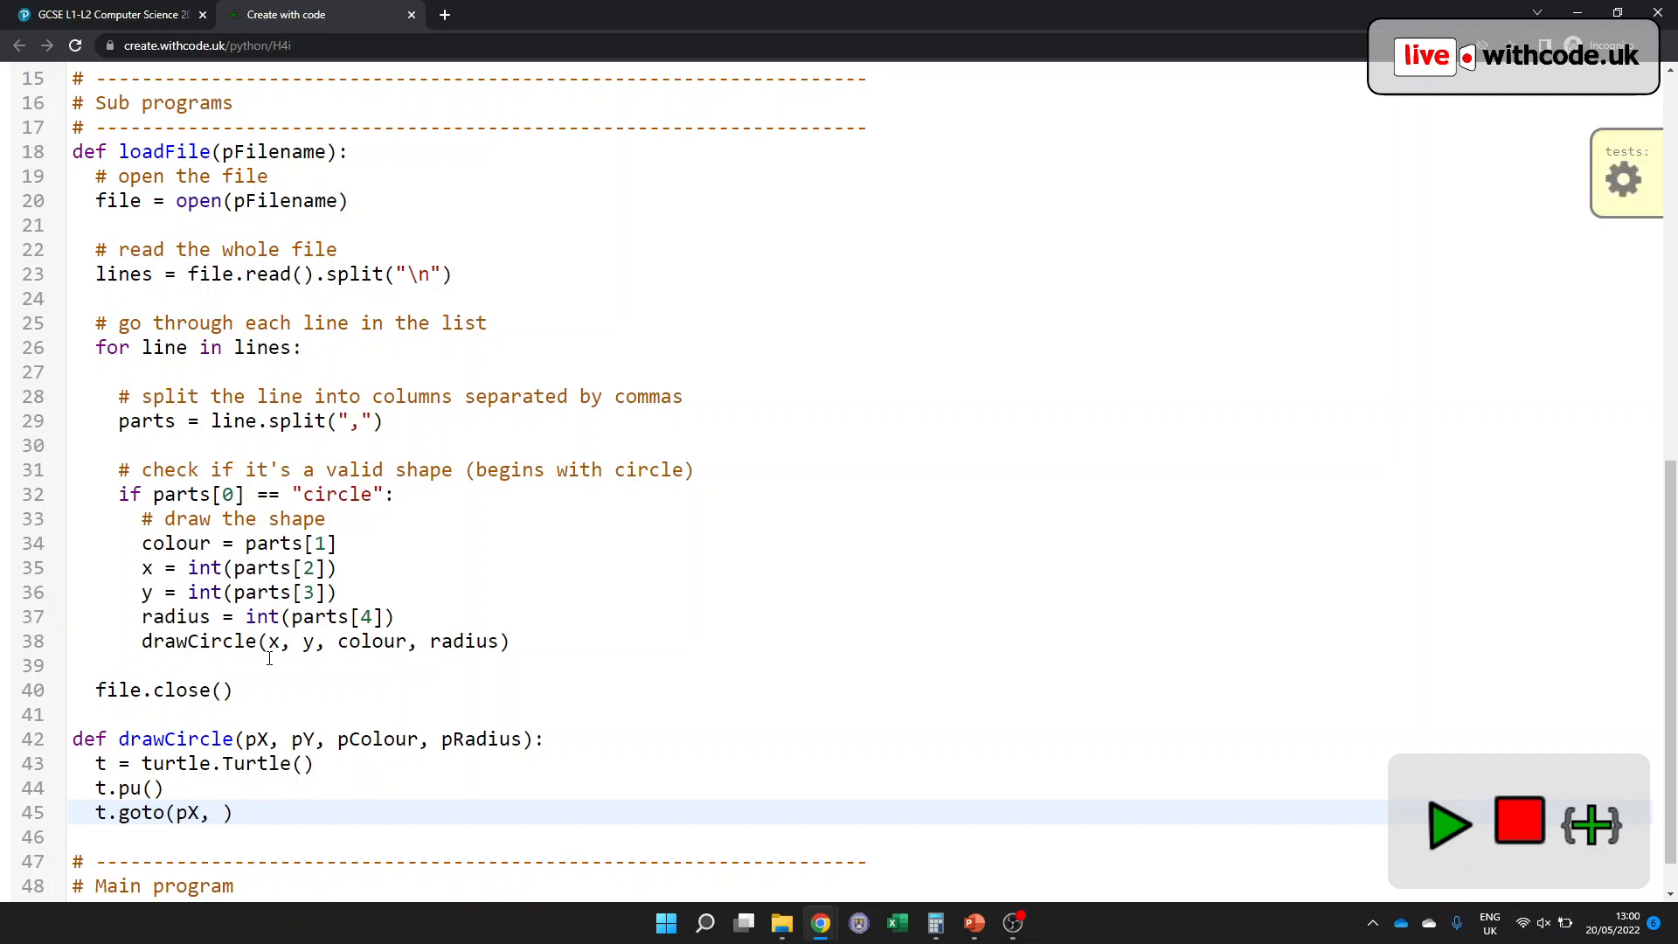
pyautogui.write('pY)')
pyautogui.write('t.pd(')
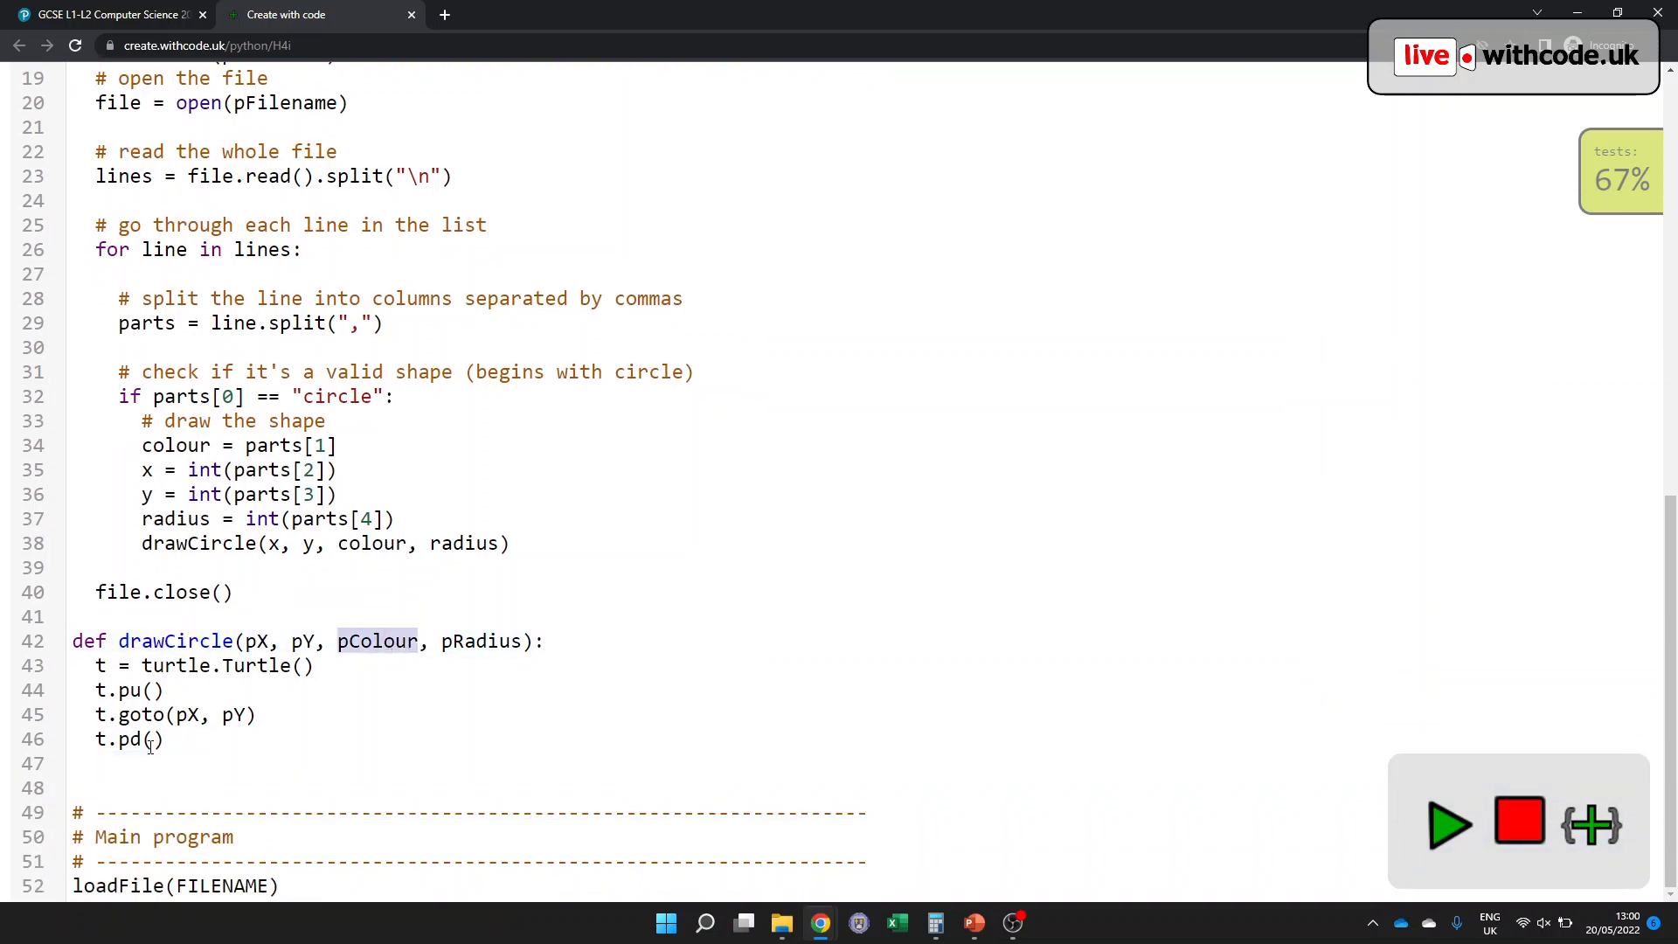
pyautogui.write('t.color(p)')
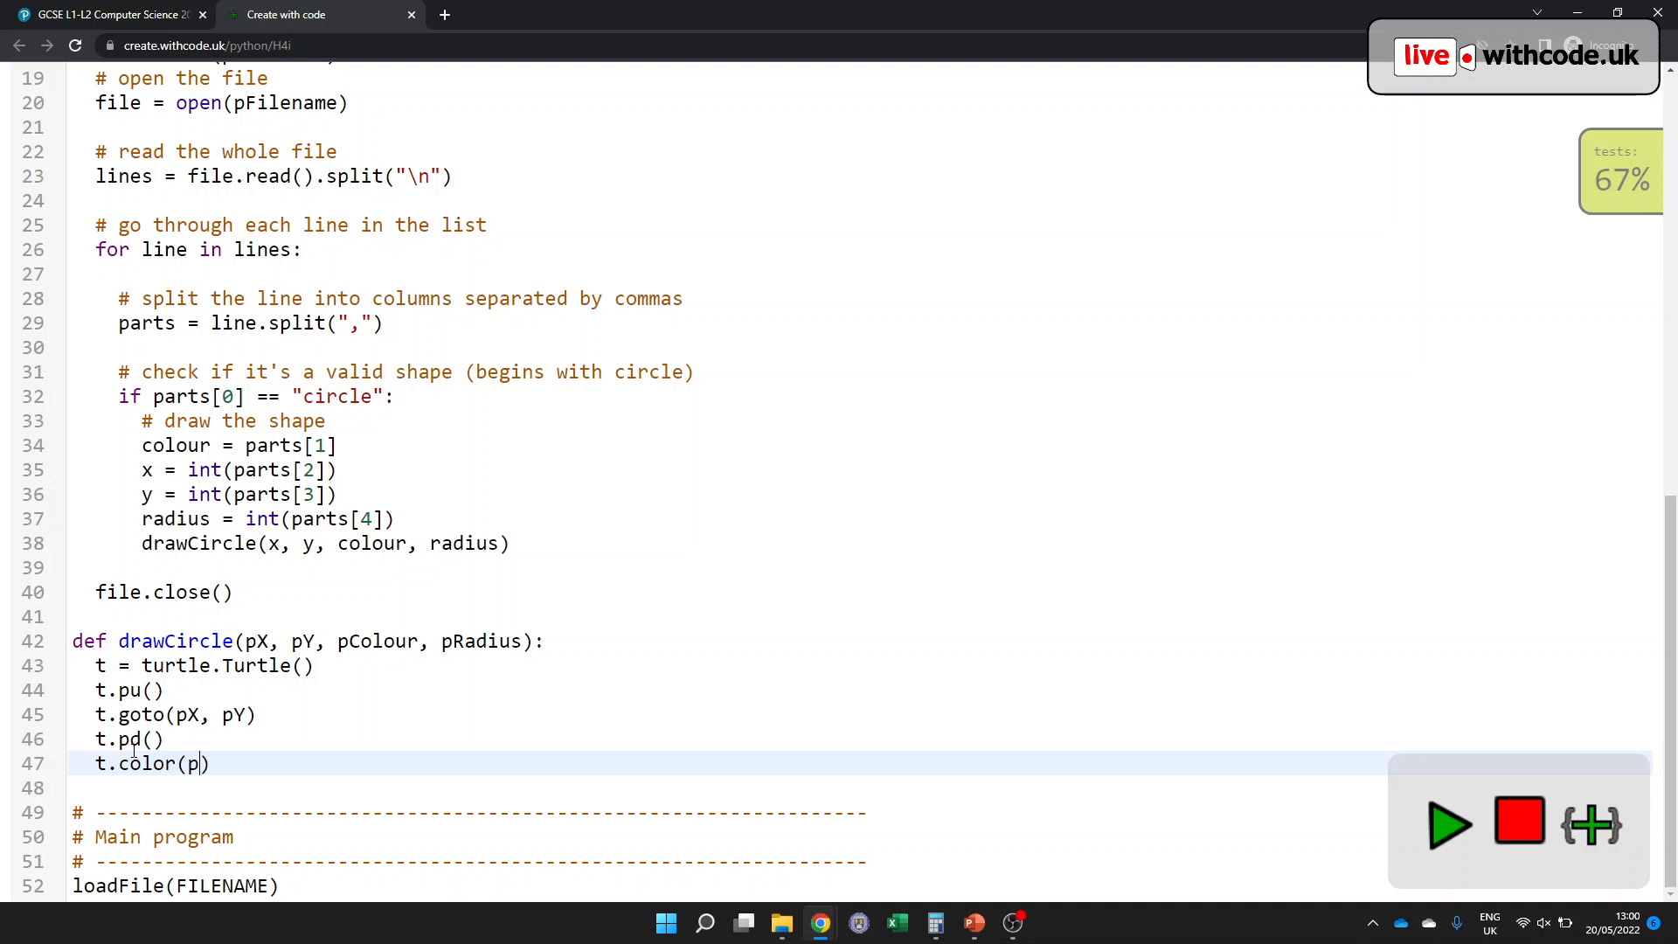
pyautogui.write('Colour')
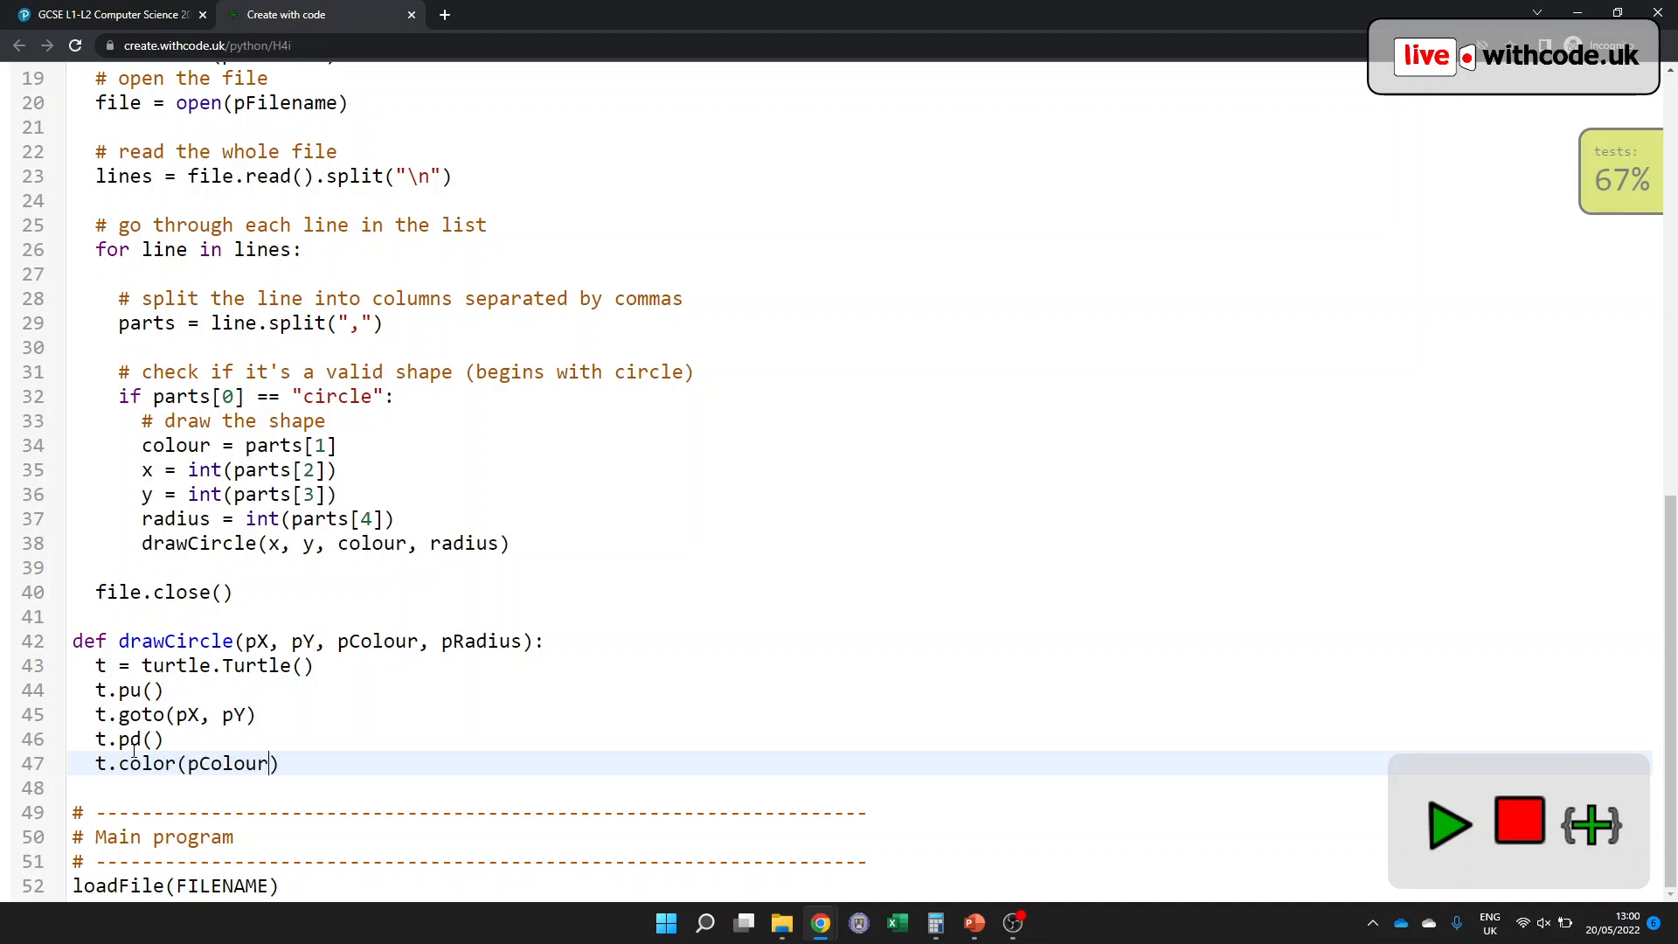
pyautogui.doubleClick(147, 764)
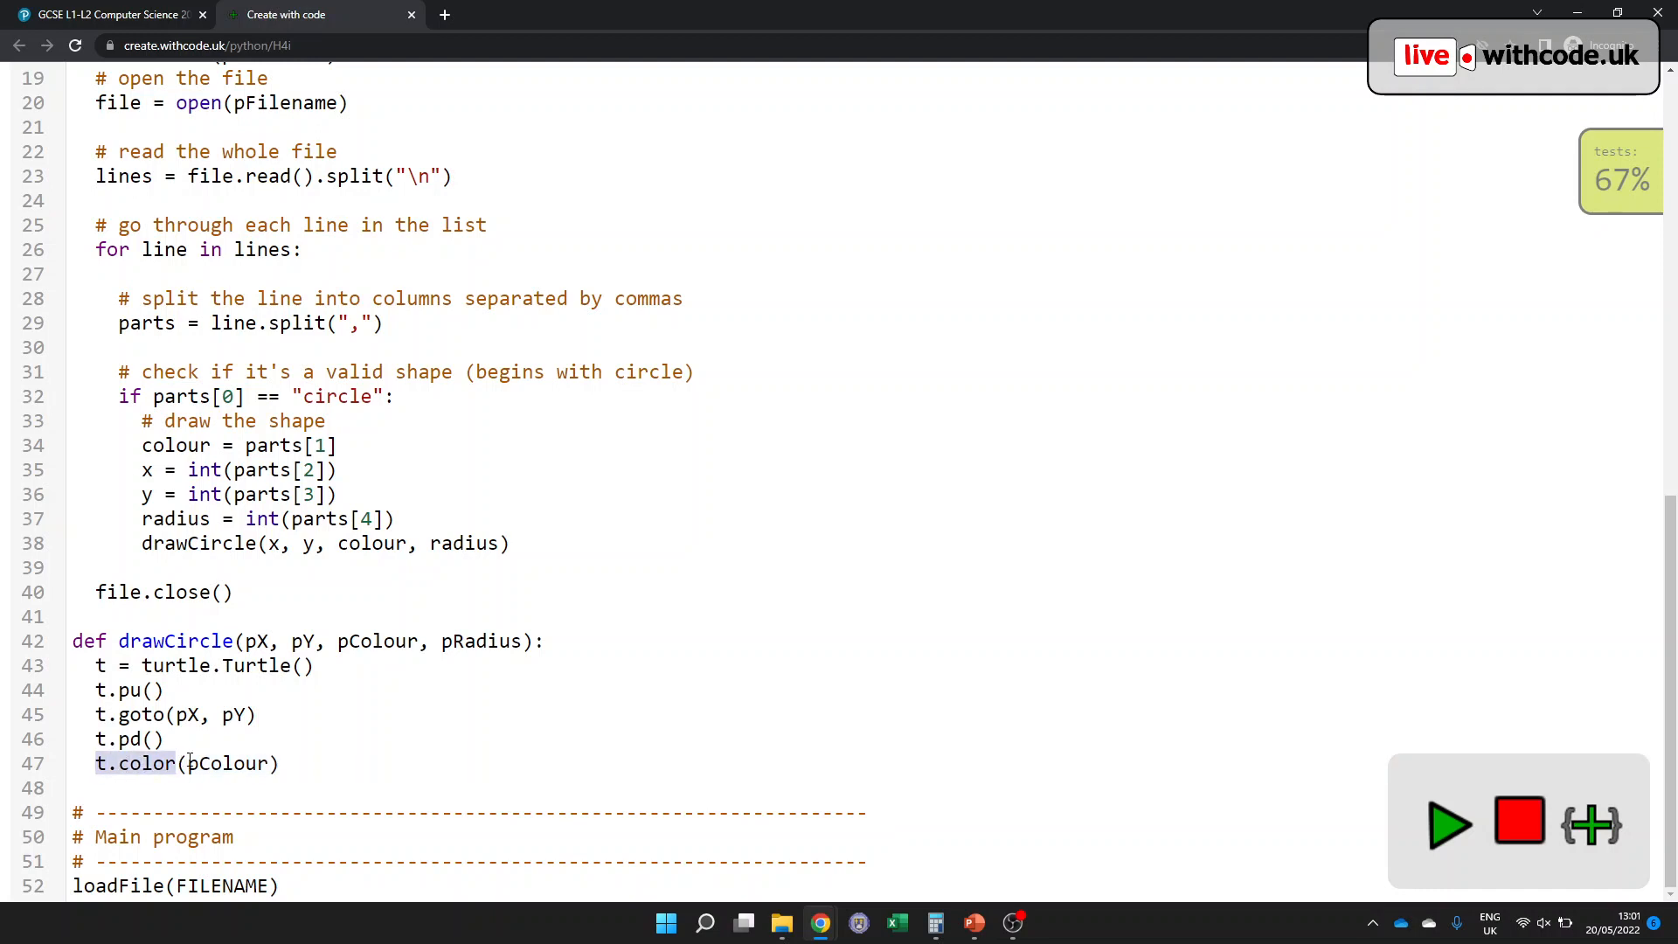
pyautogui.doubleClick(377, 642)
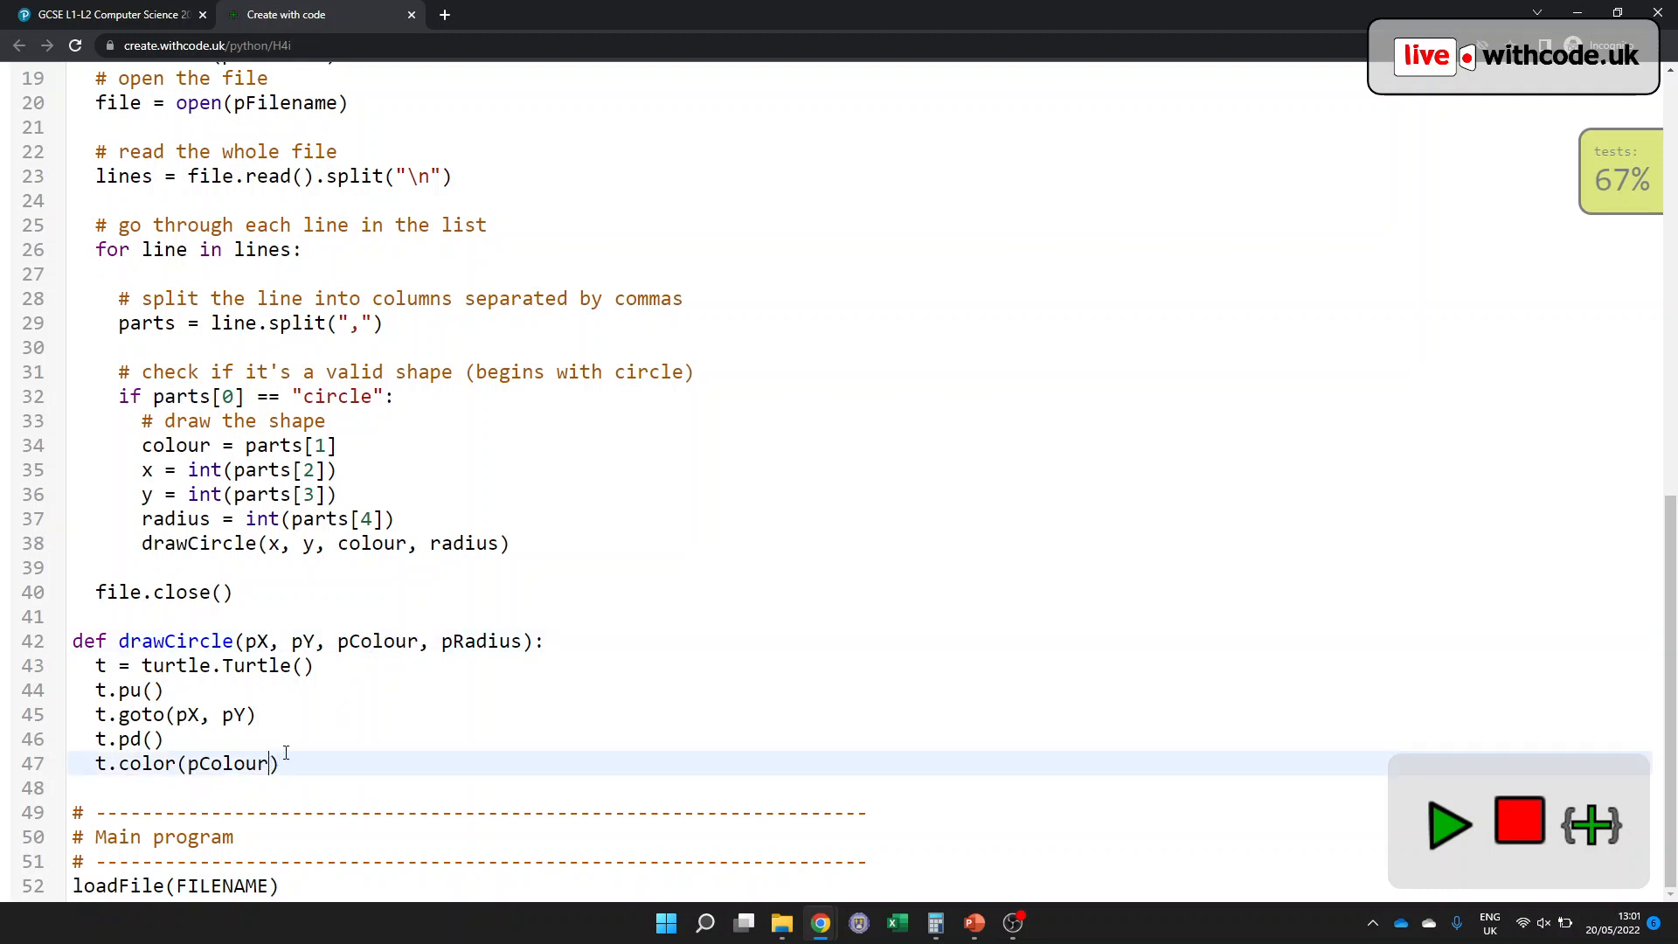
pyautogui.write(',')
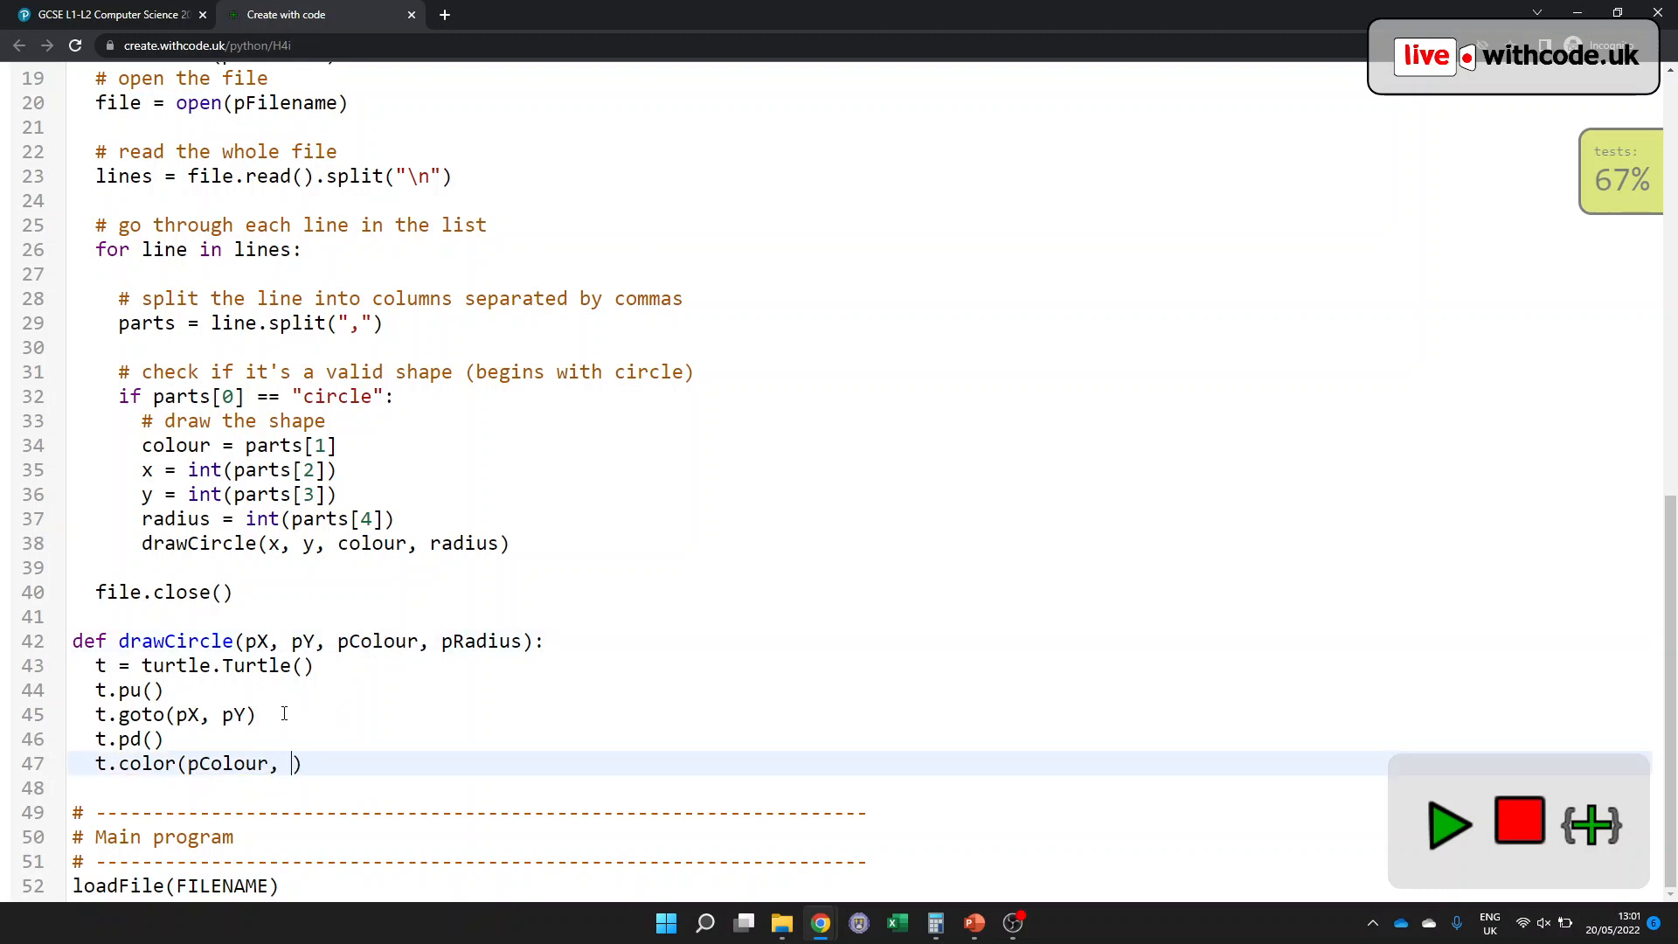
pyautogui.moveTo(318, 724)
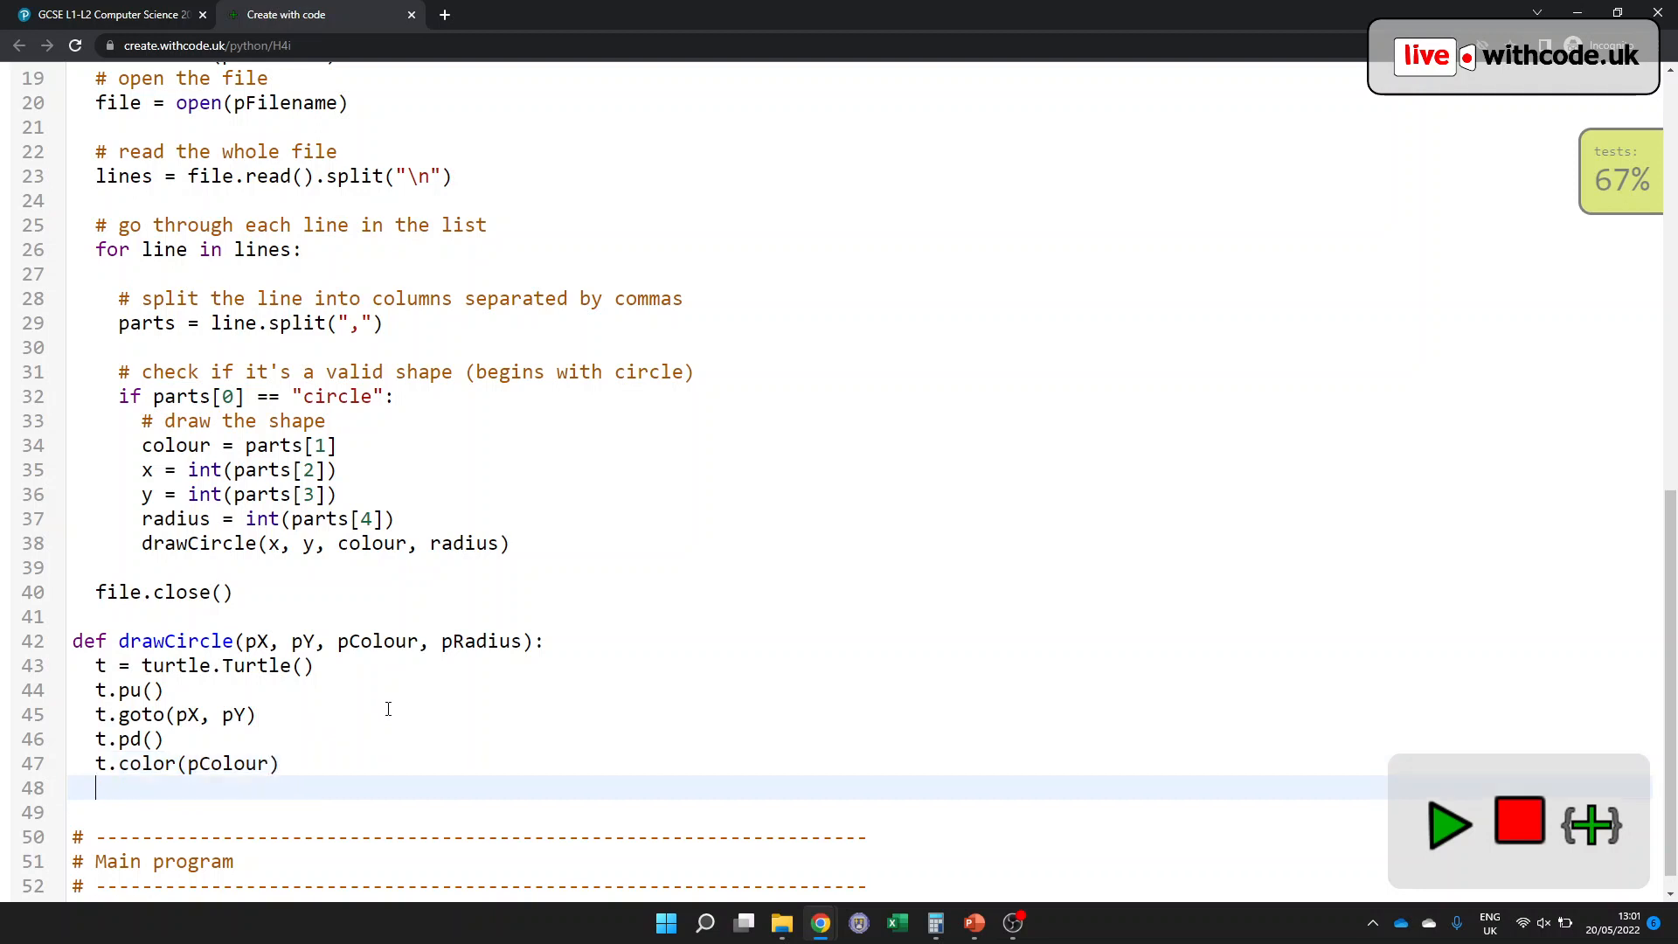
# - Add t.circle(pRadius) and run, drawing the outlined yellow face
pyautogui.write('t.circle()')
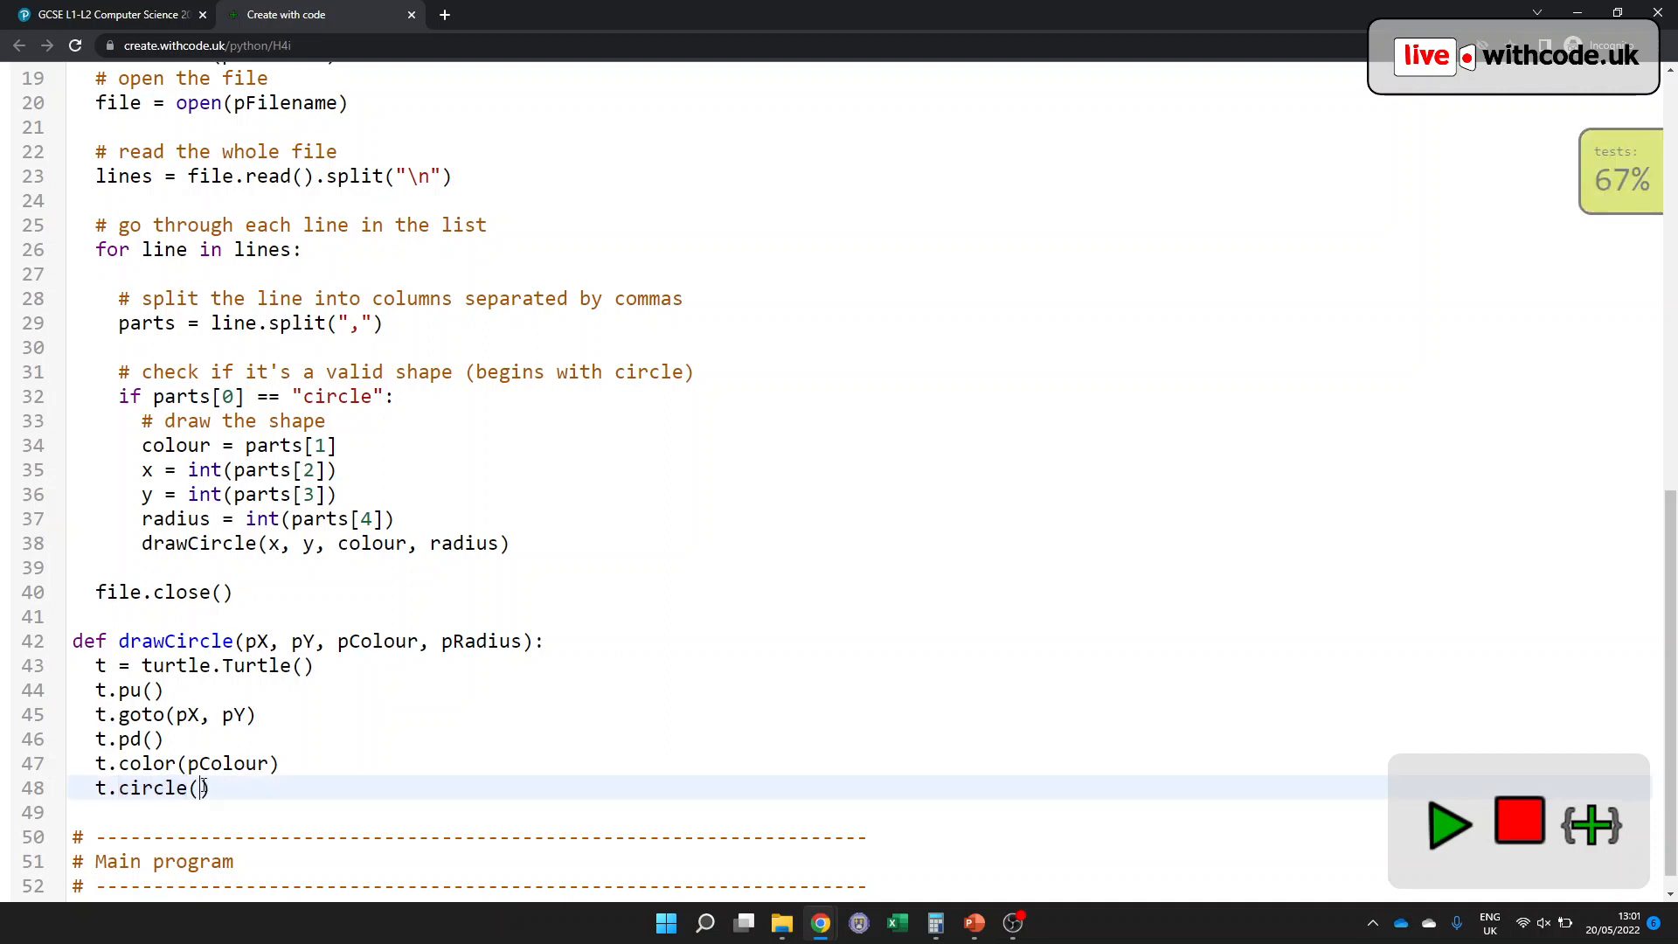
pyautogui.write('x, y')
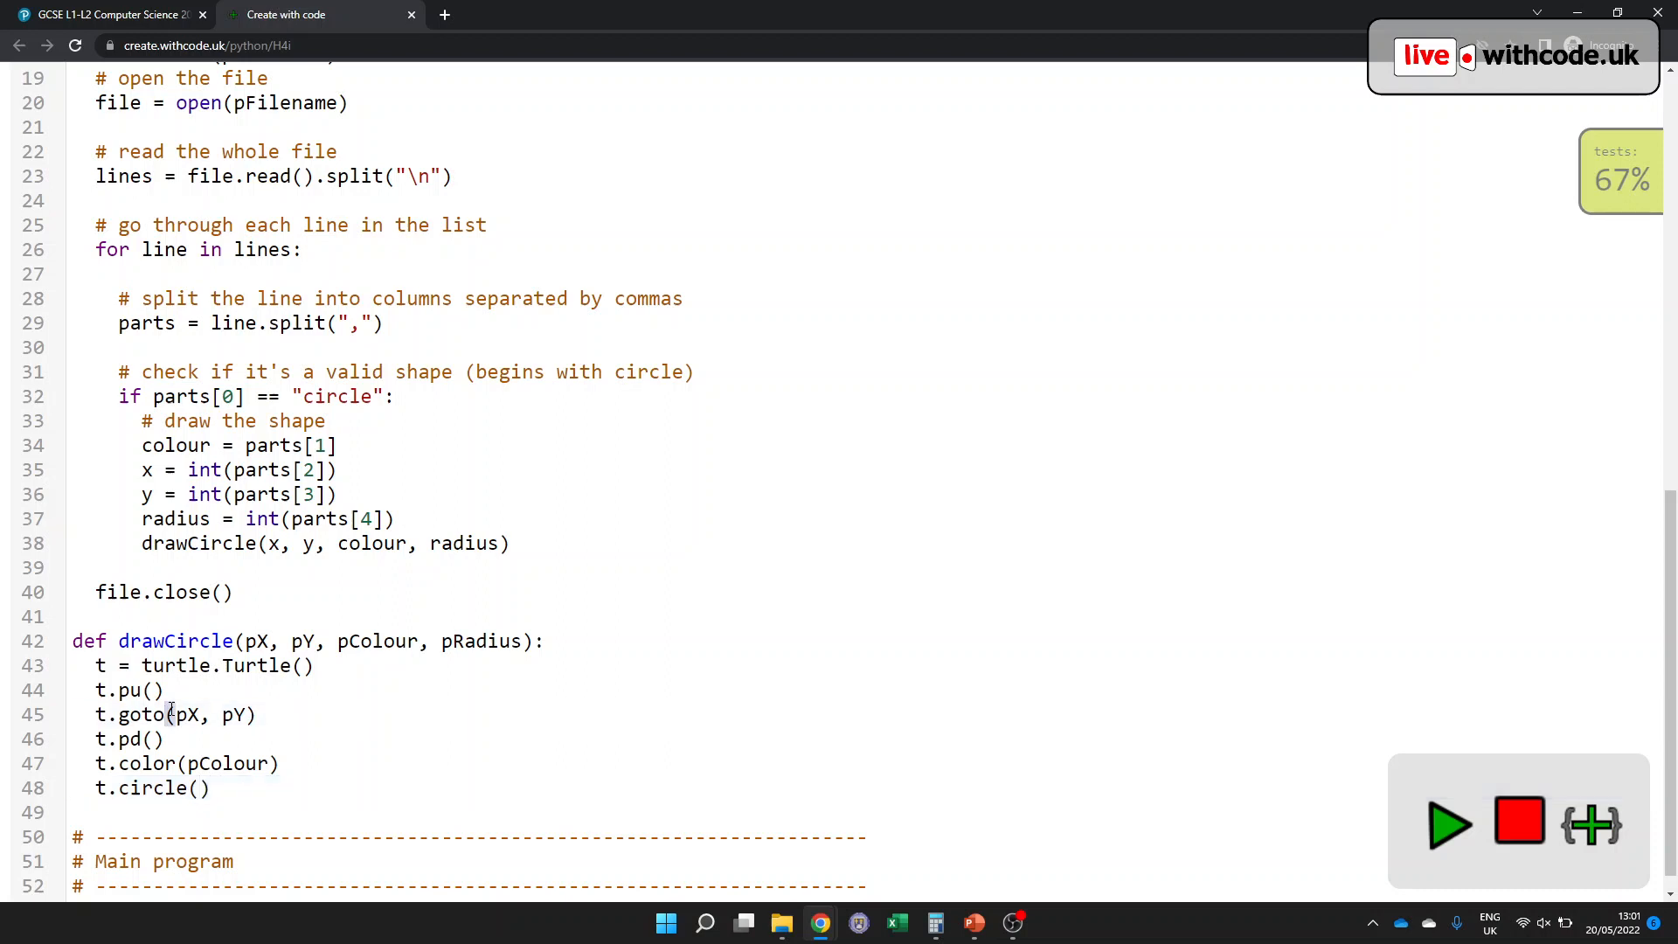
pyautogui.write('pRadius')
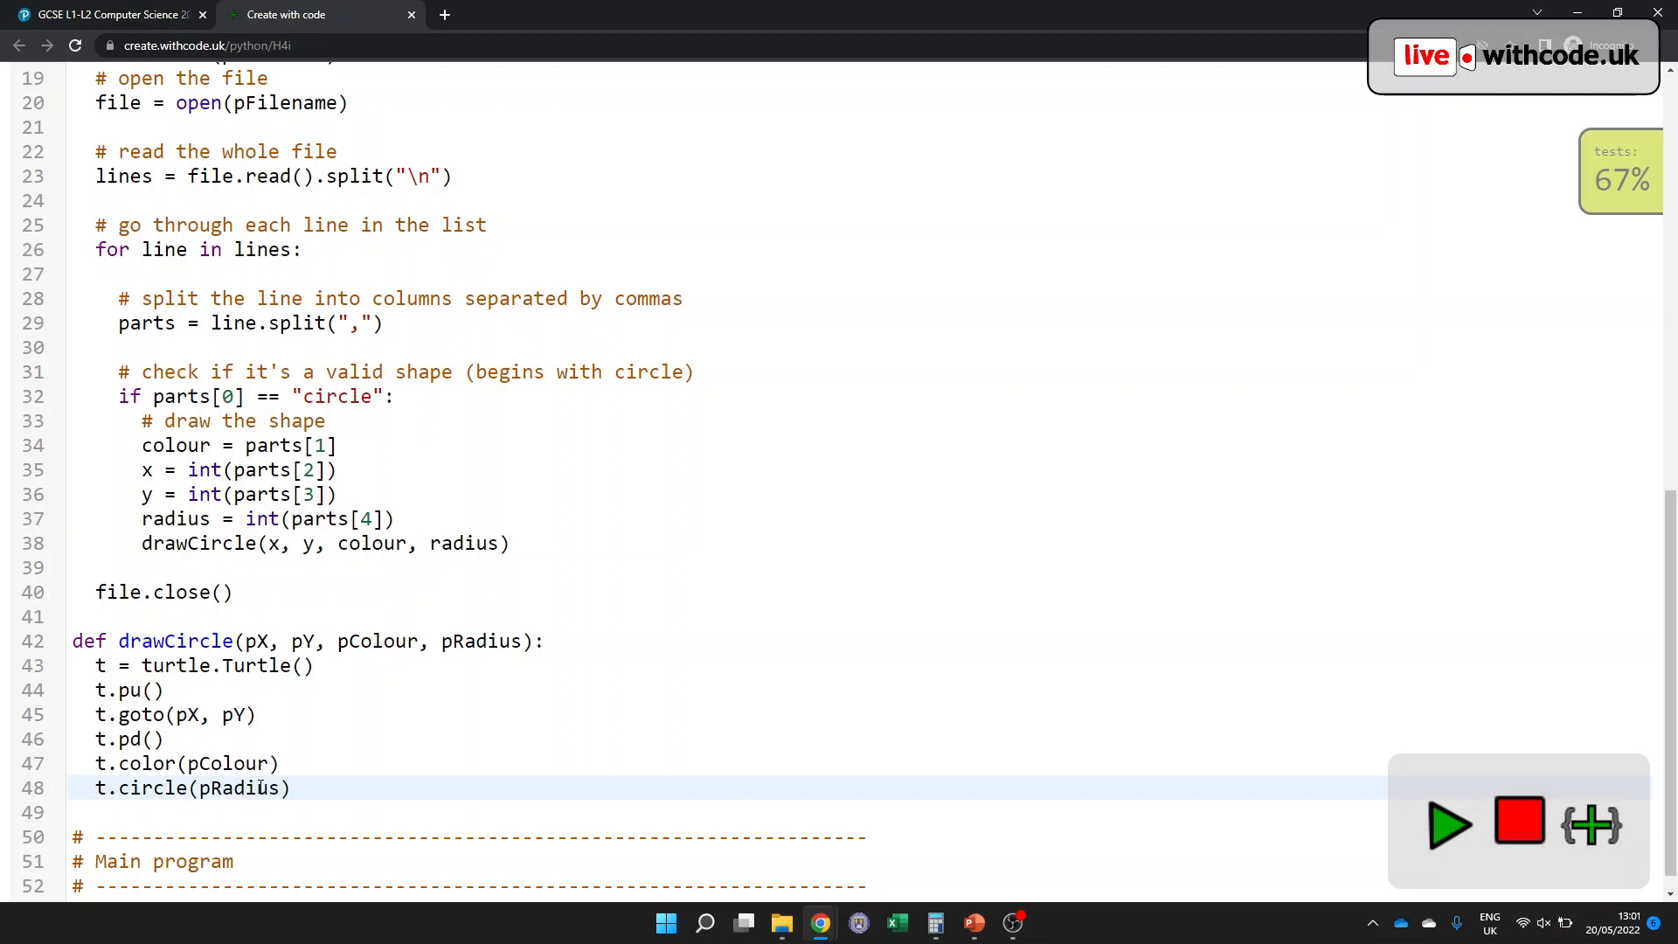
pyautogui.click(1448, 824)
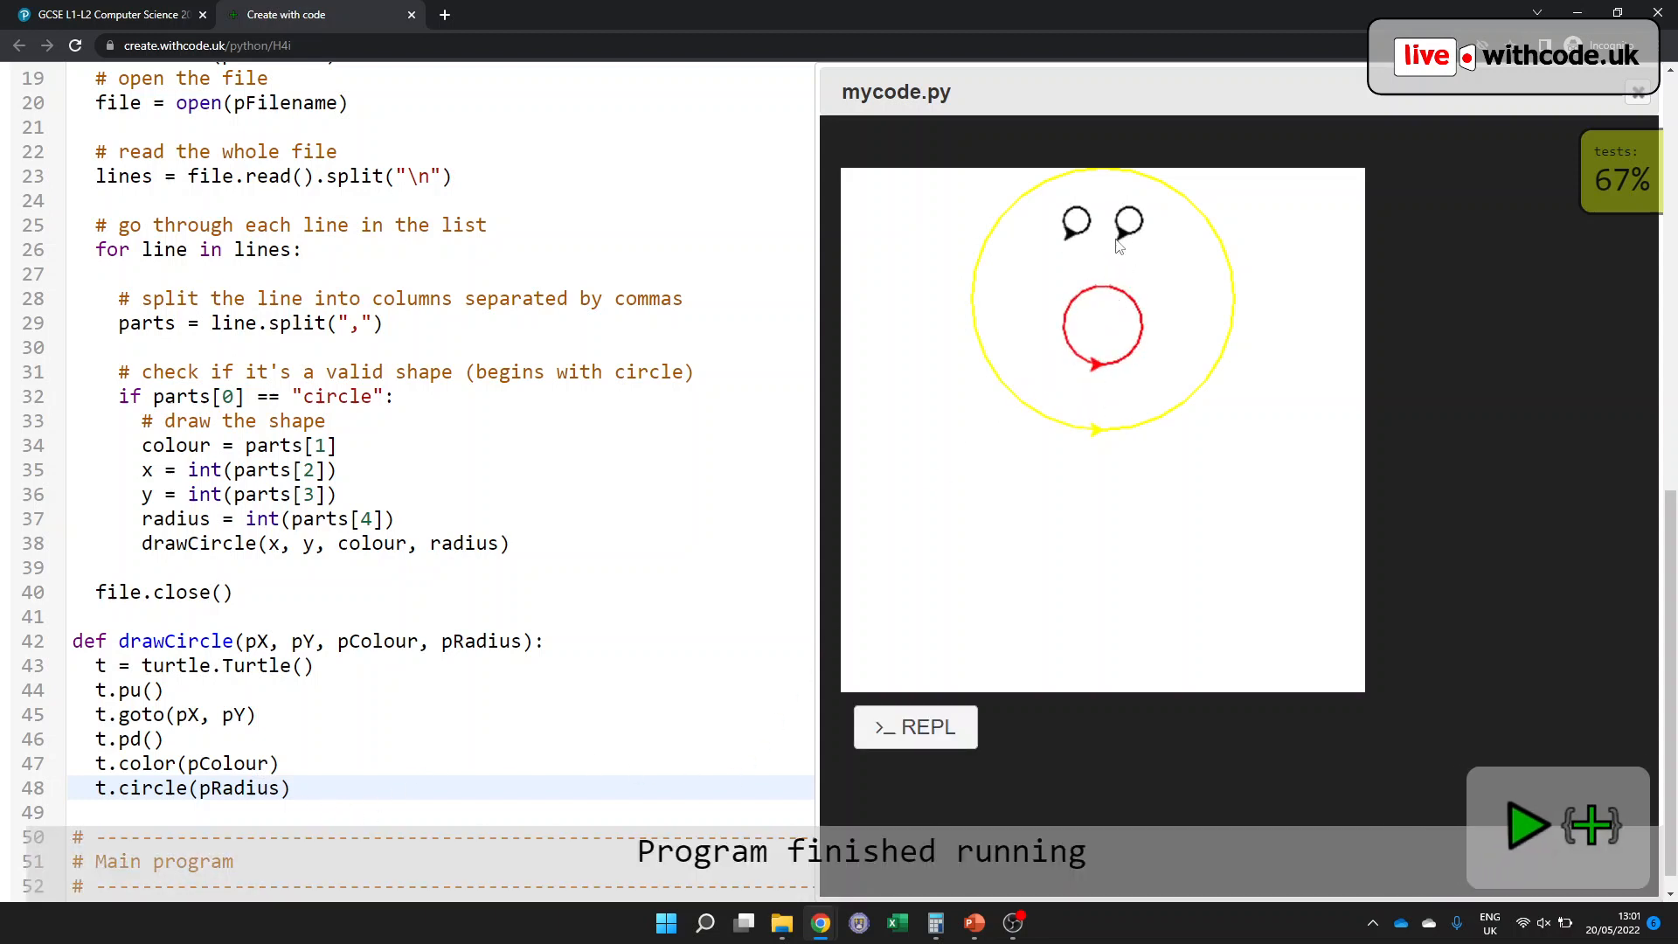
pyautogui.click(1637, 91)
pyautogui.write('t.')
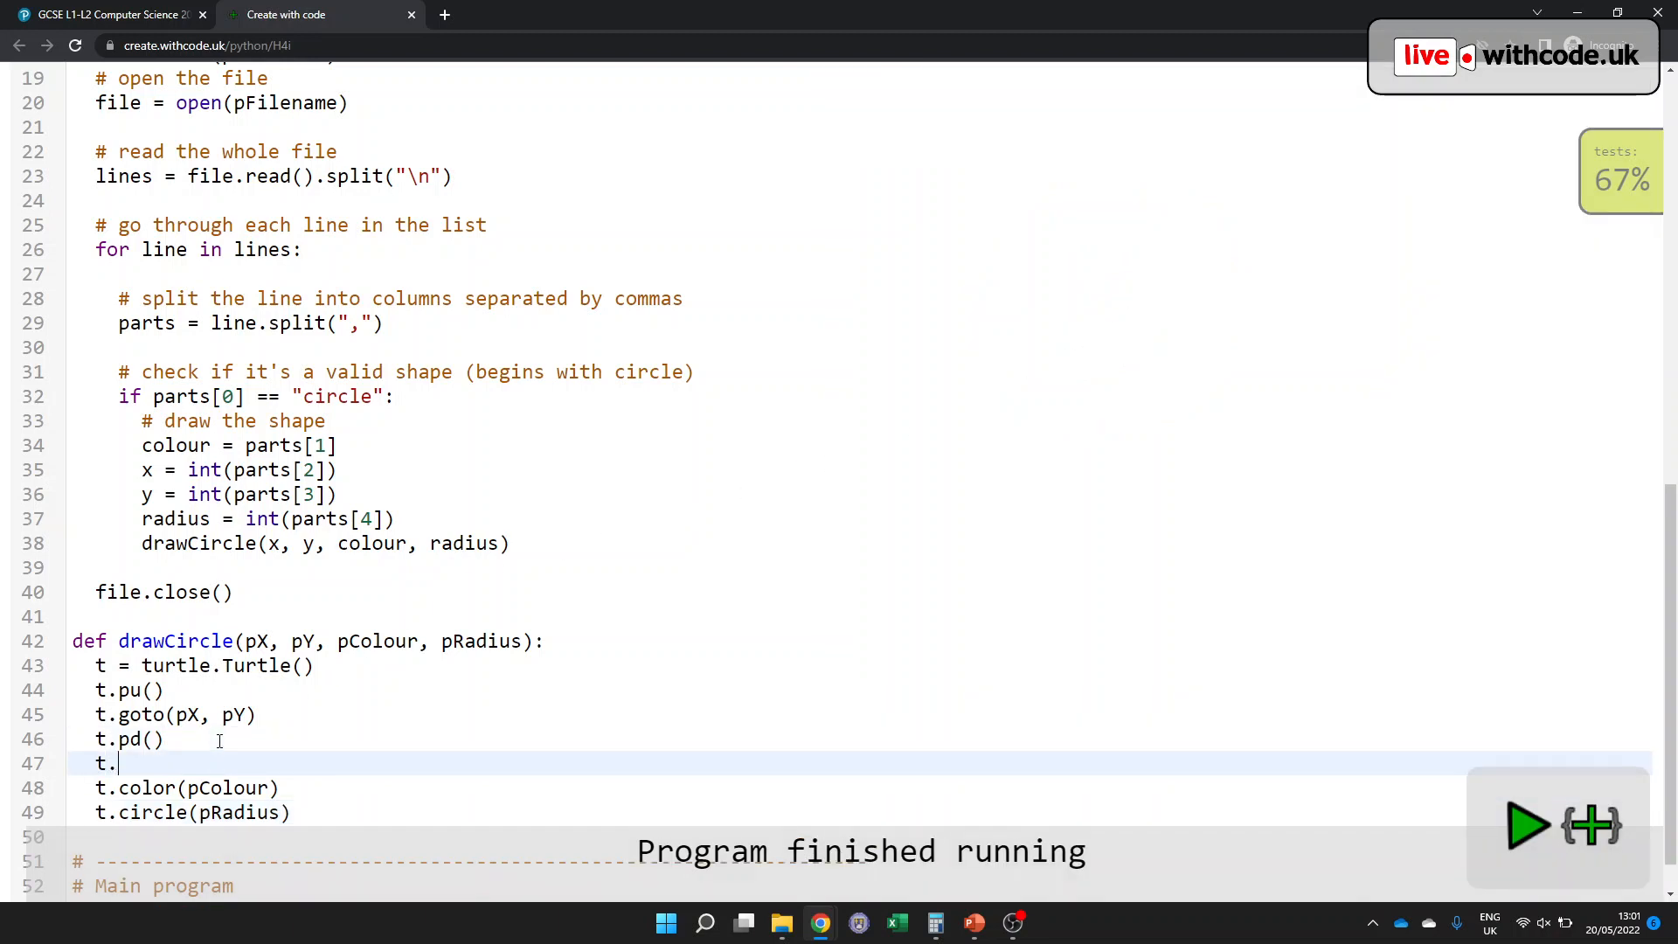
# - Wrap the circle in begin_fill/end_fill, add t.speed(0) and t.hideturtle(), running to see a solid face
pyautogui.write('begin_fill()')
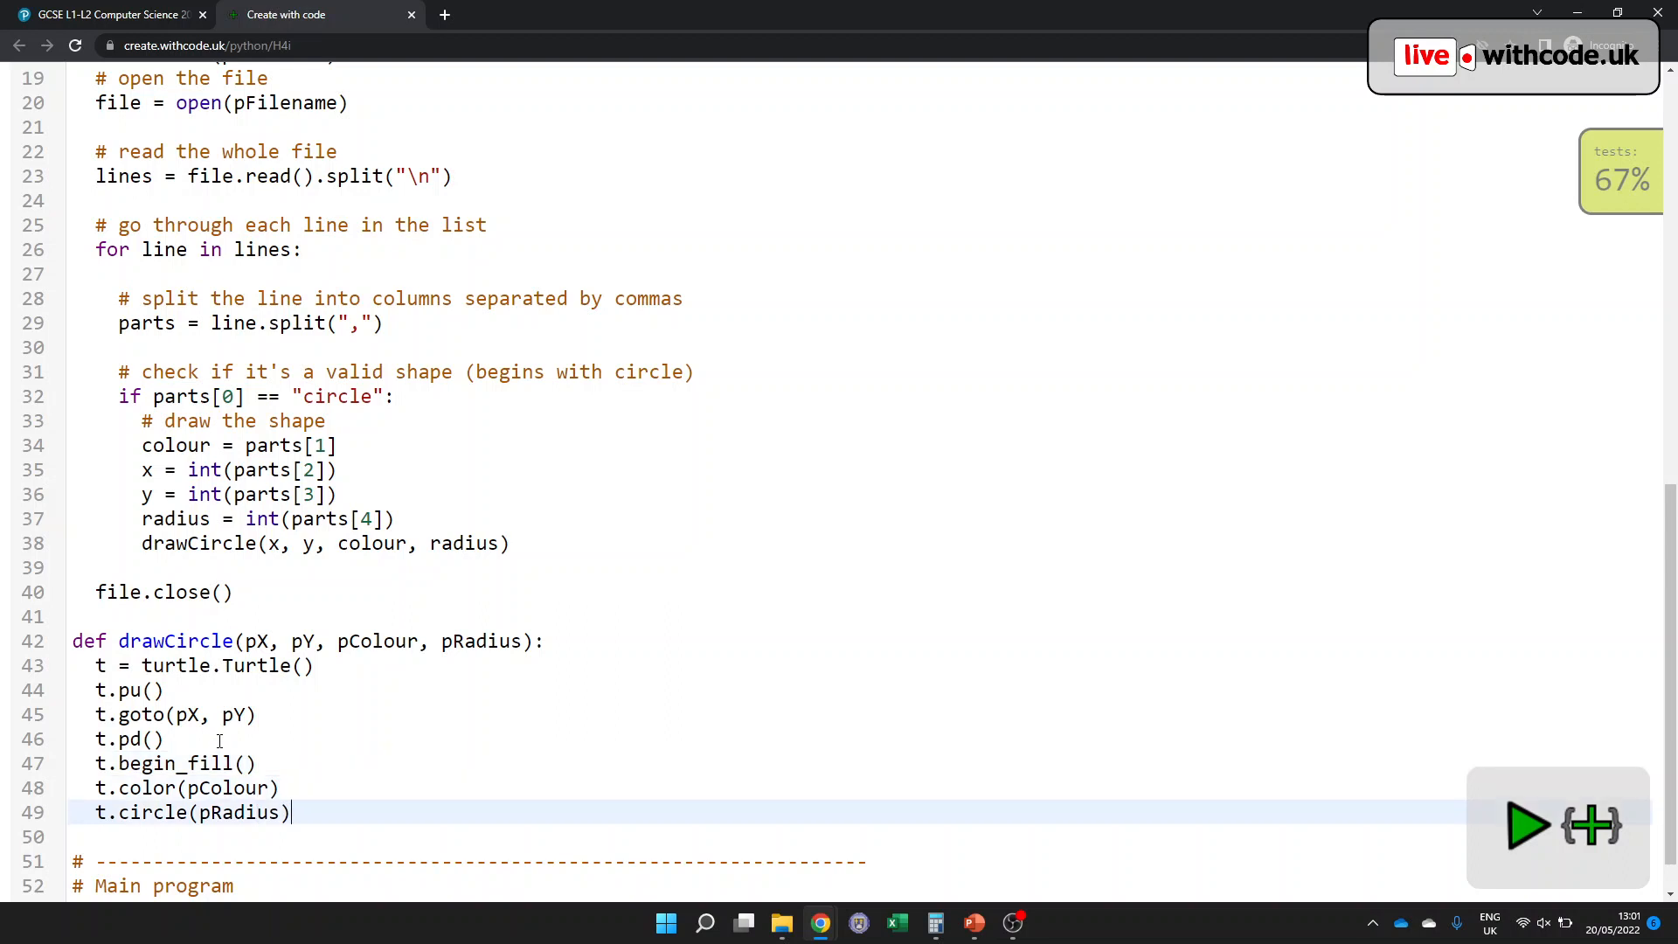
pyautogui.write('t.end')
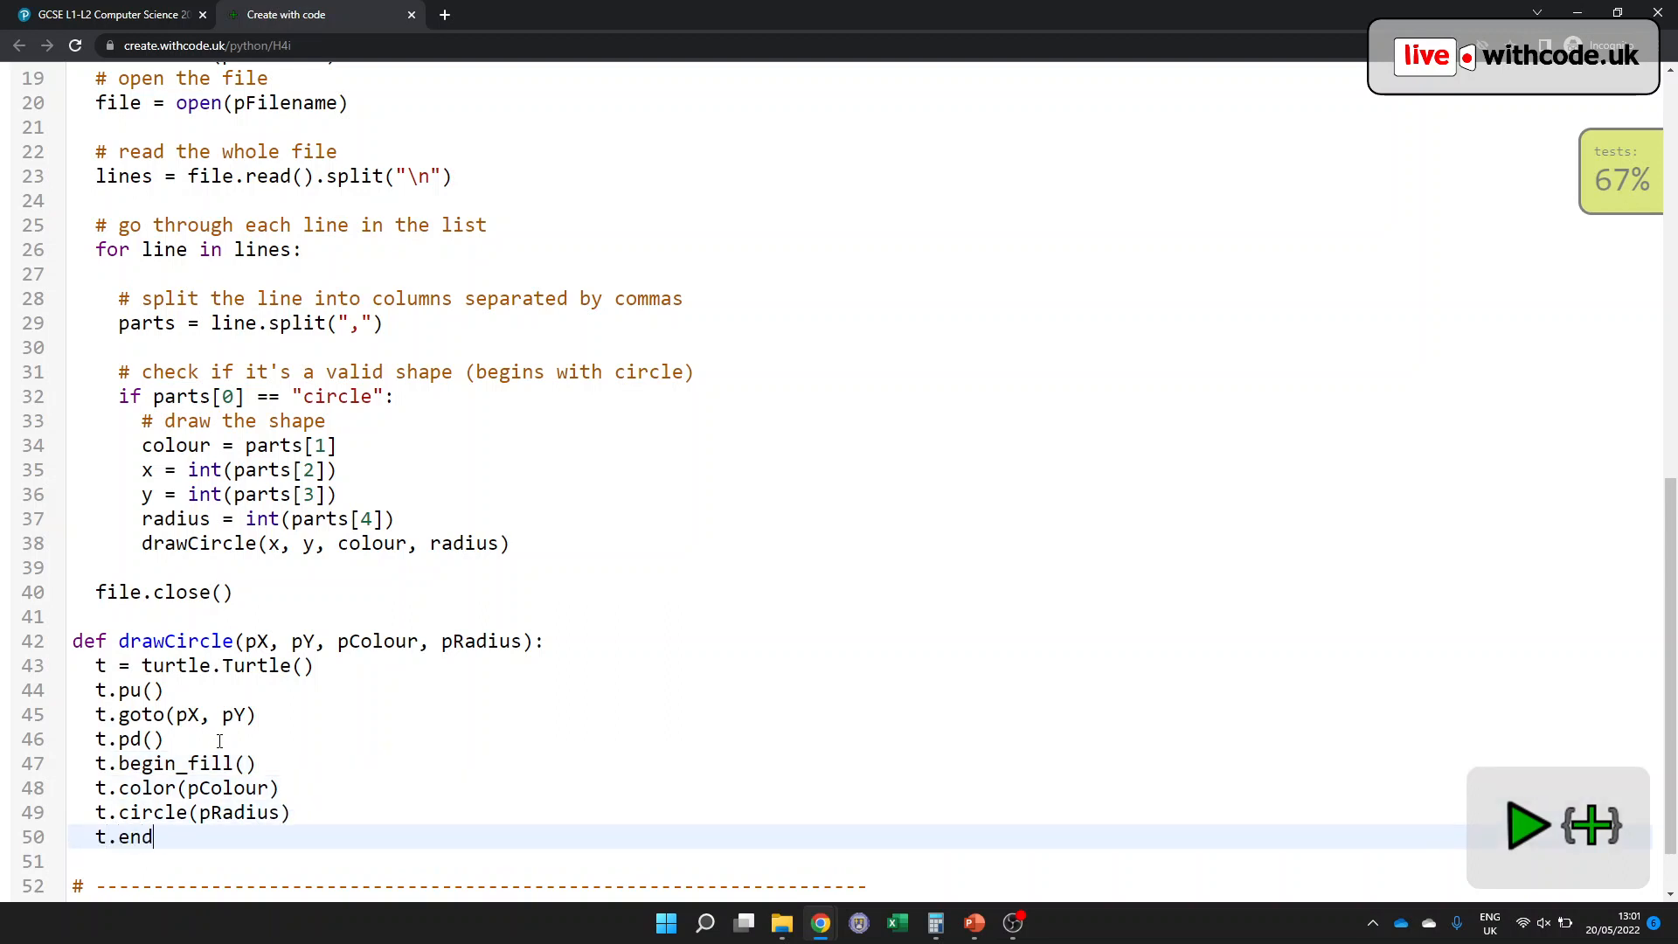
pyautogui.write('_fill()')
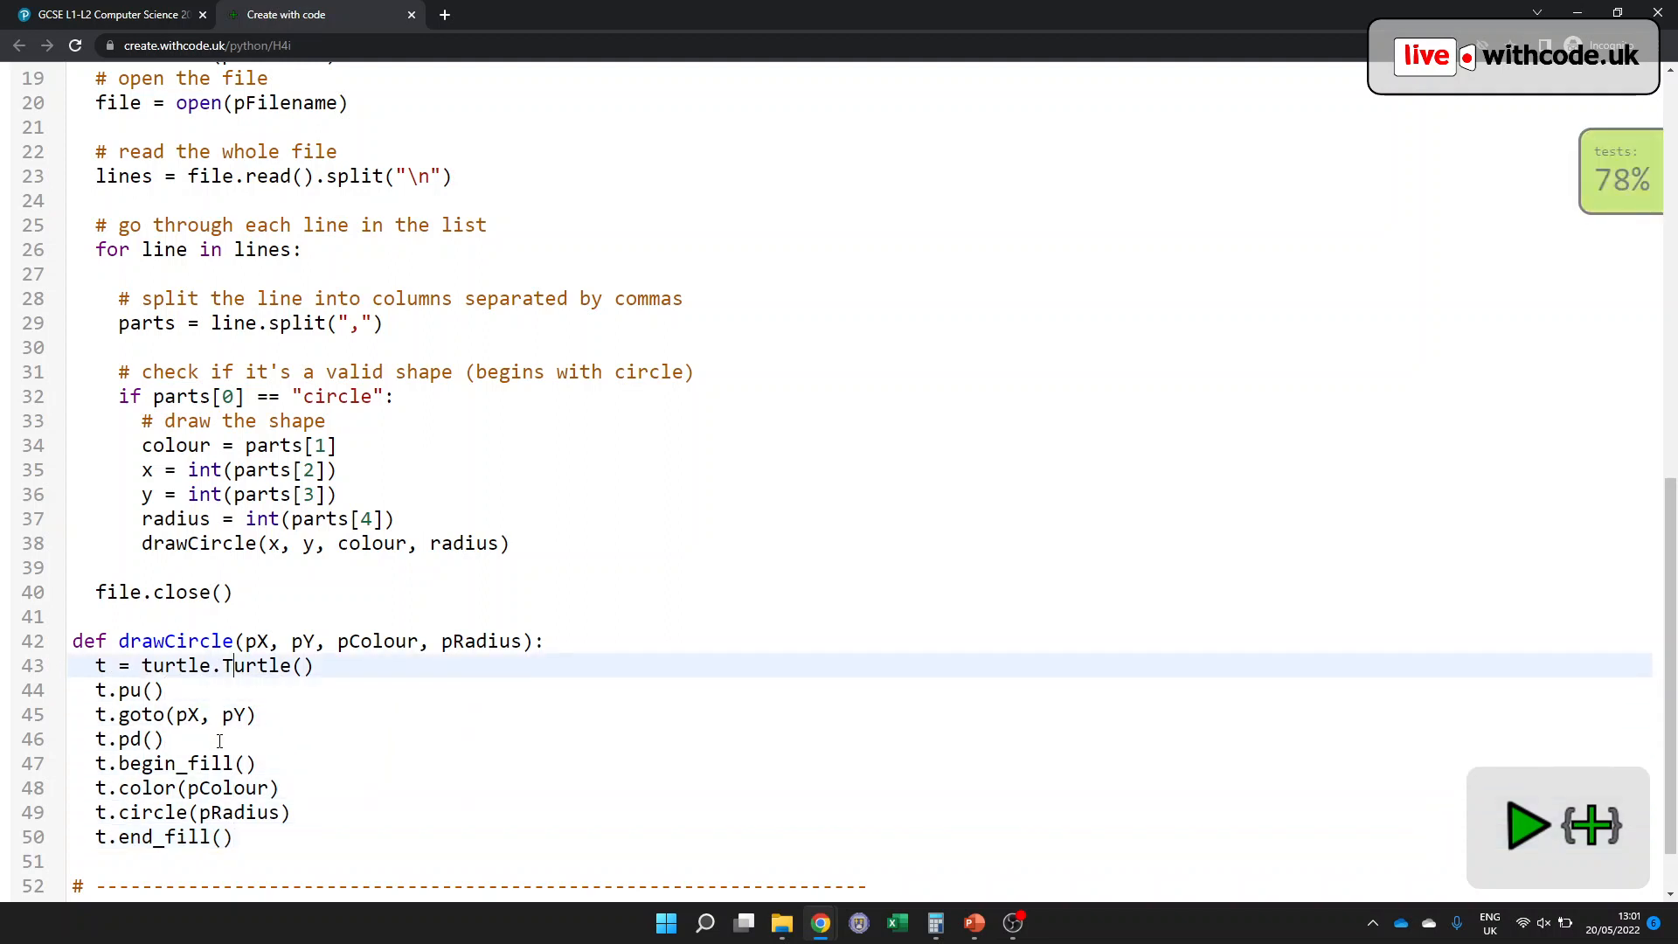
pyautogui.write('t.speed(')
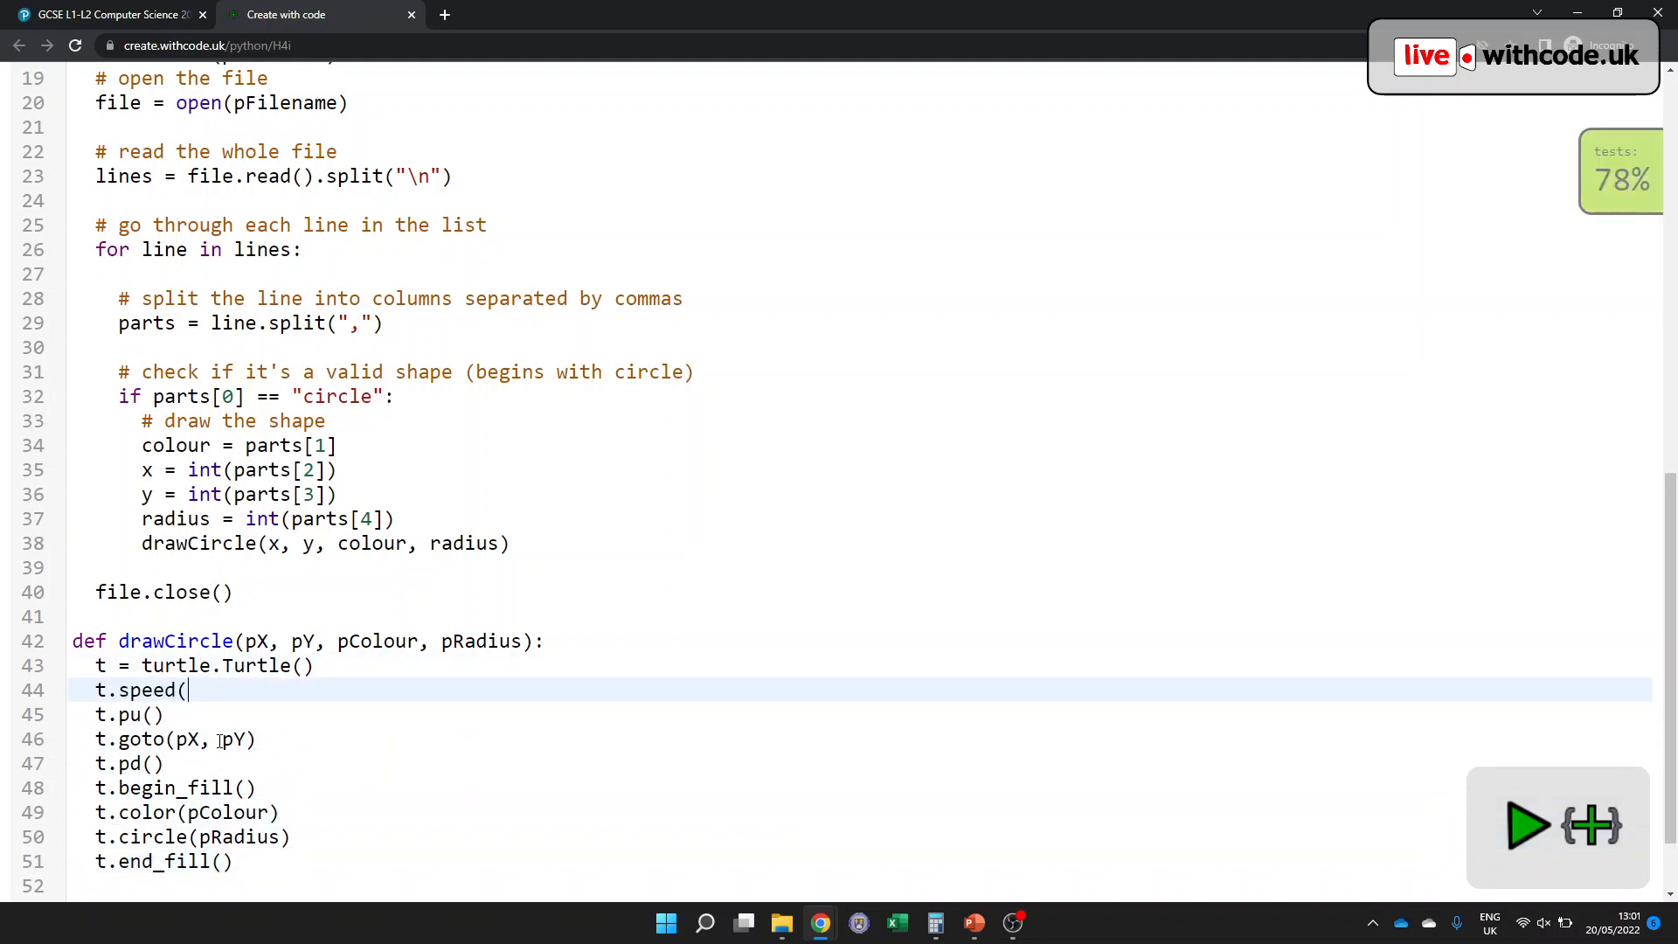
pyautogui.click(1527, 825)
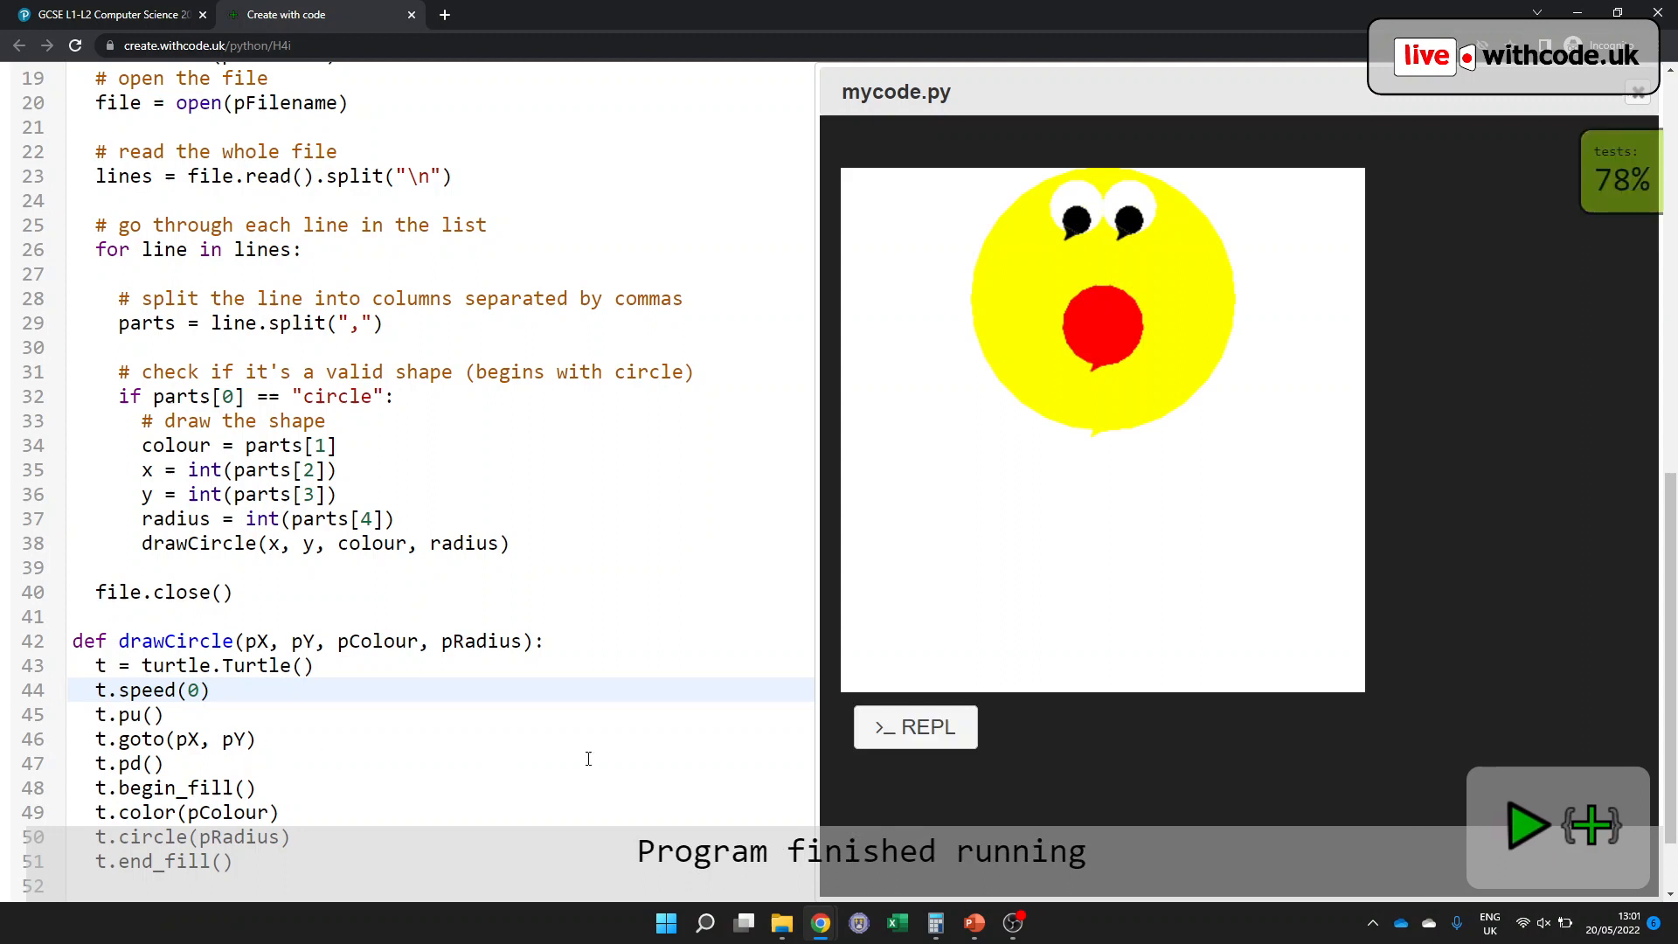
pyautogui.moveTo(1096, 442)
pyautogui.write('t.')
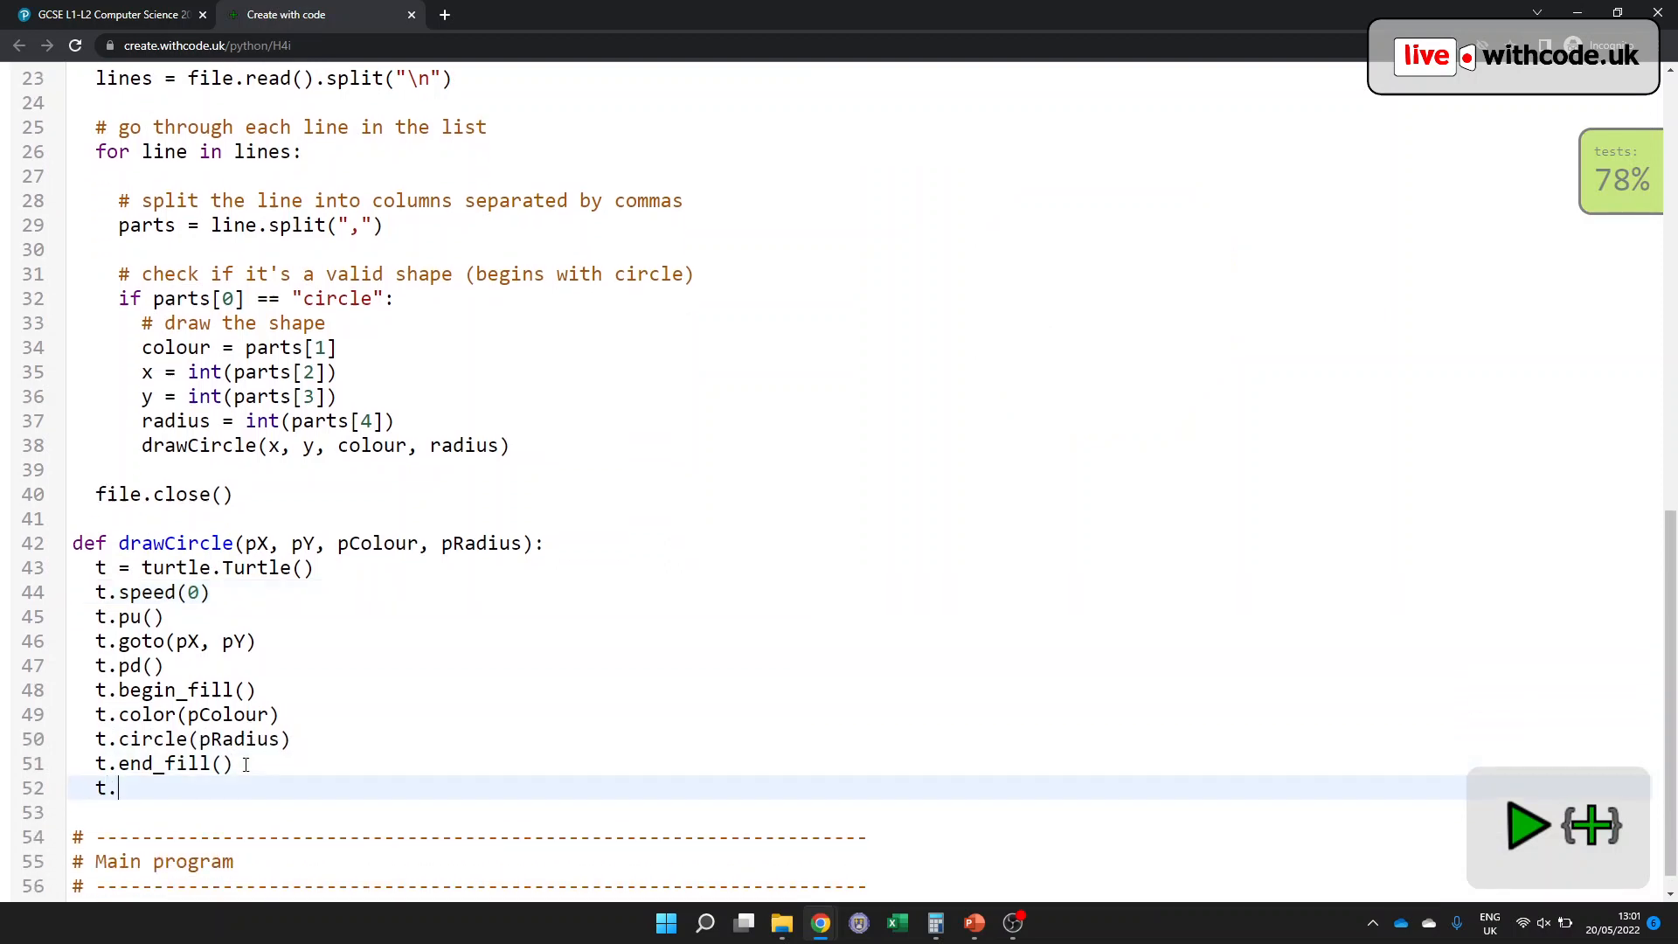
pyautogui.write('hideturtle')
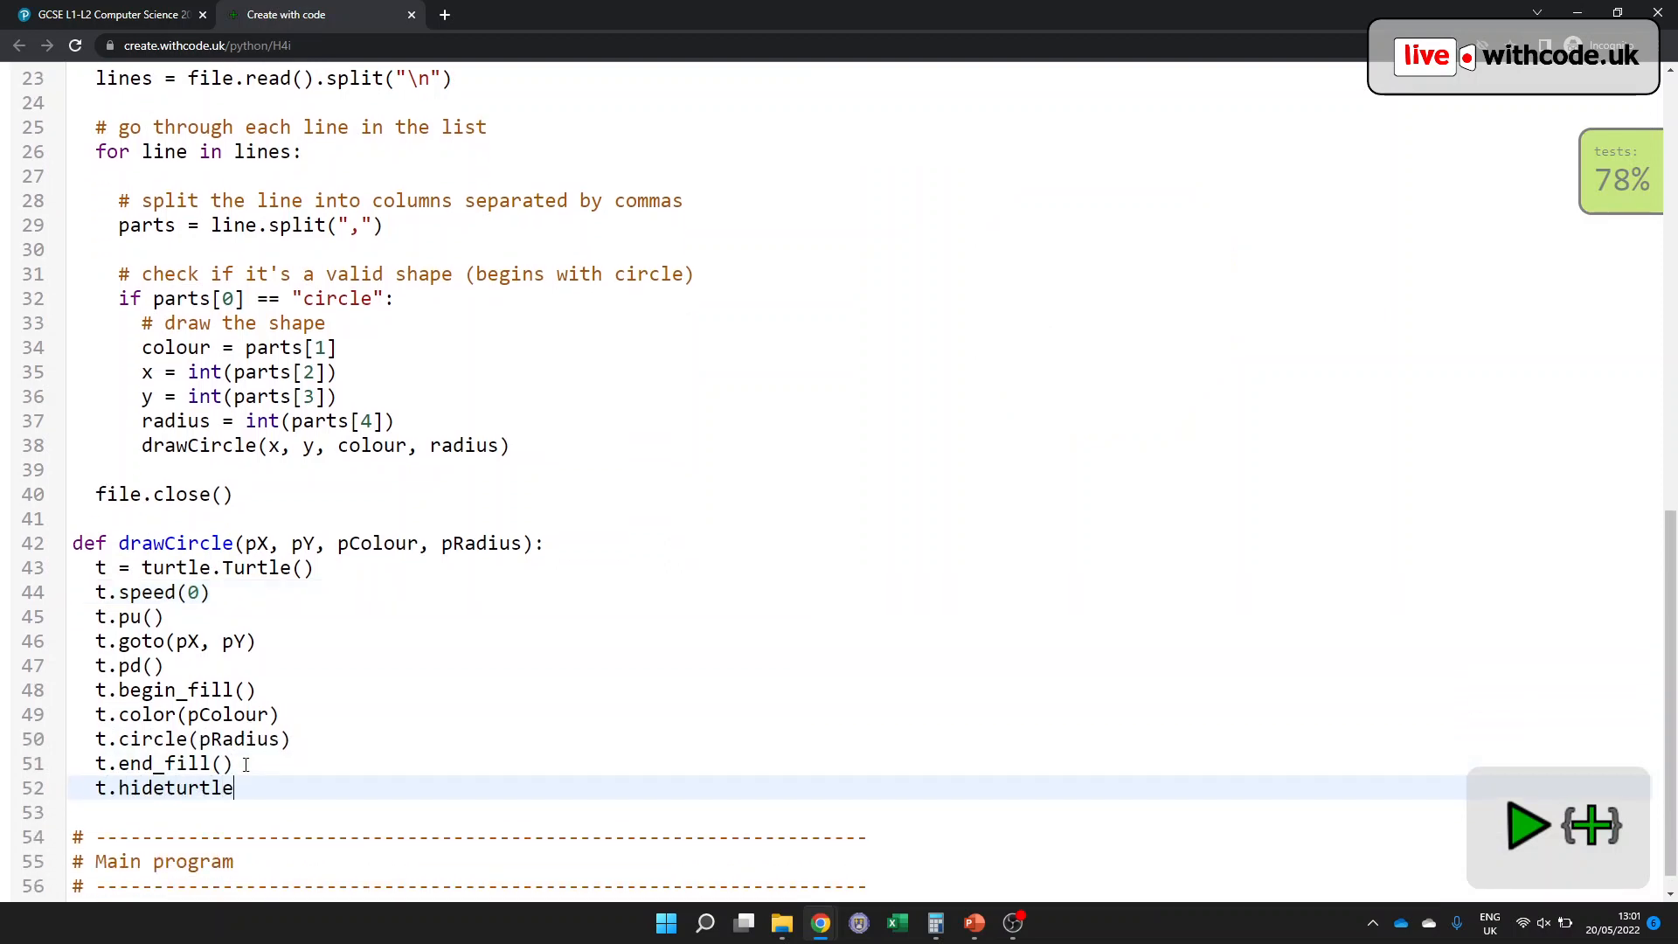
pyautogui.click(1528, 824)
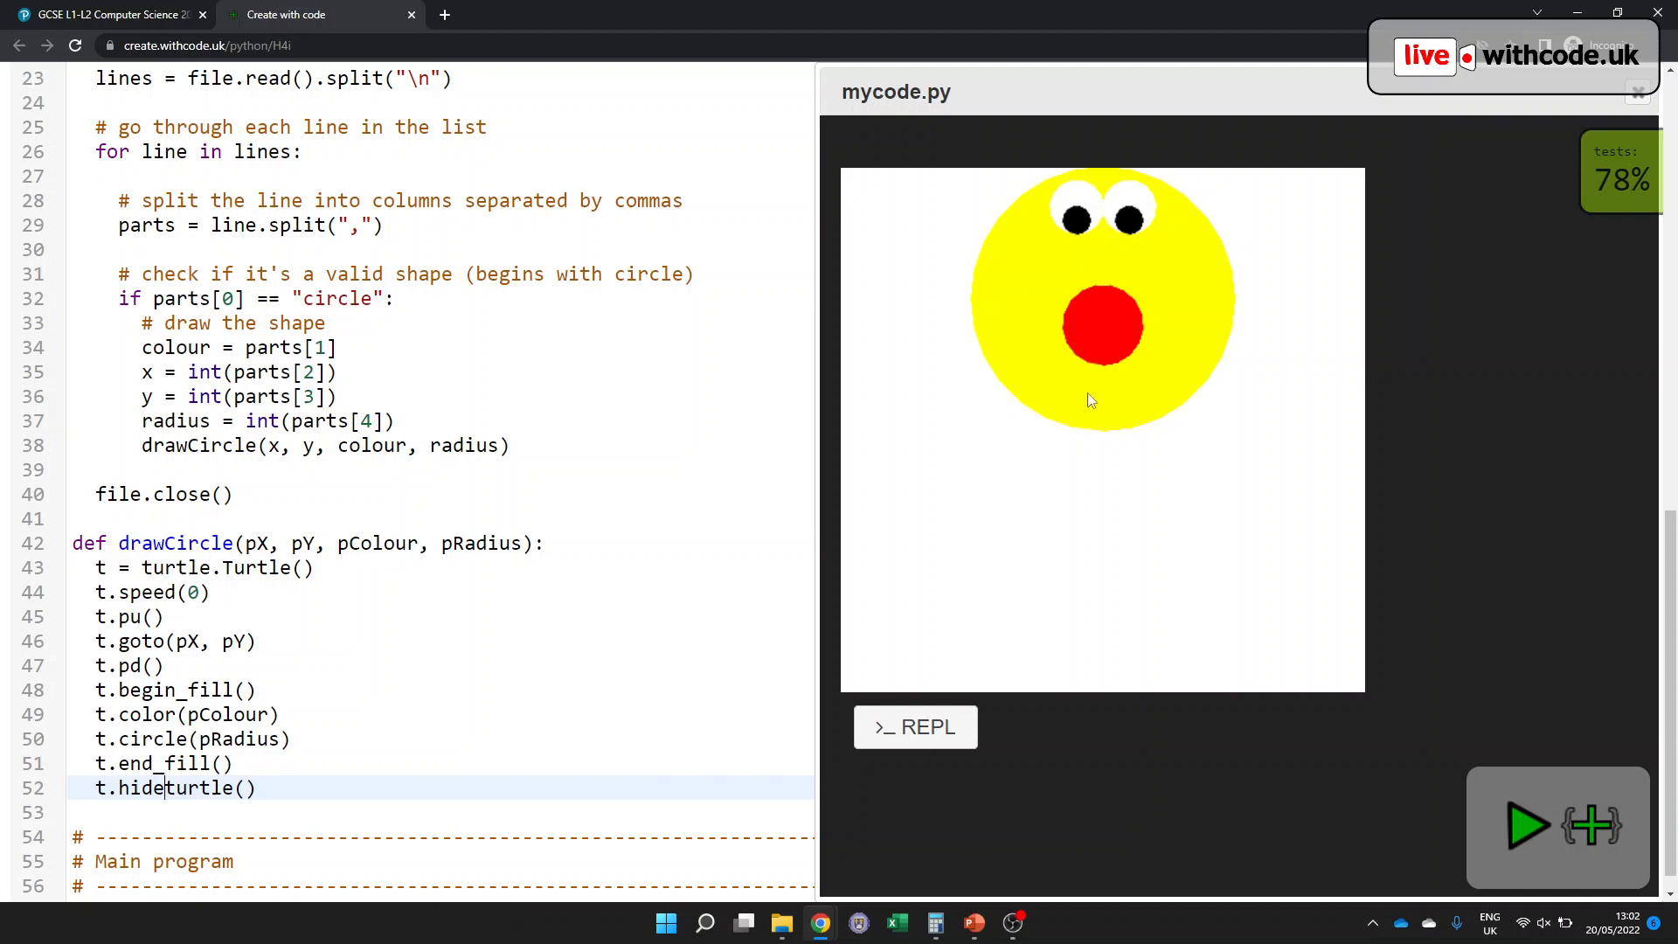
pyautogui.moveTo(1065, 346)
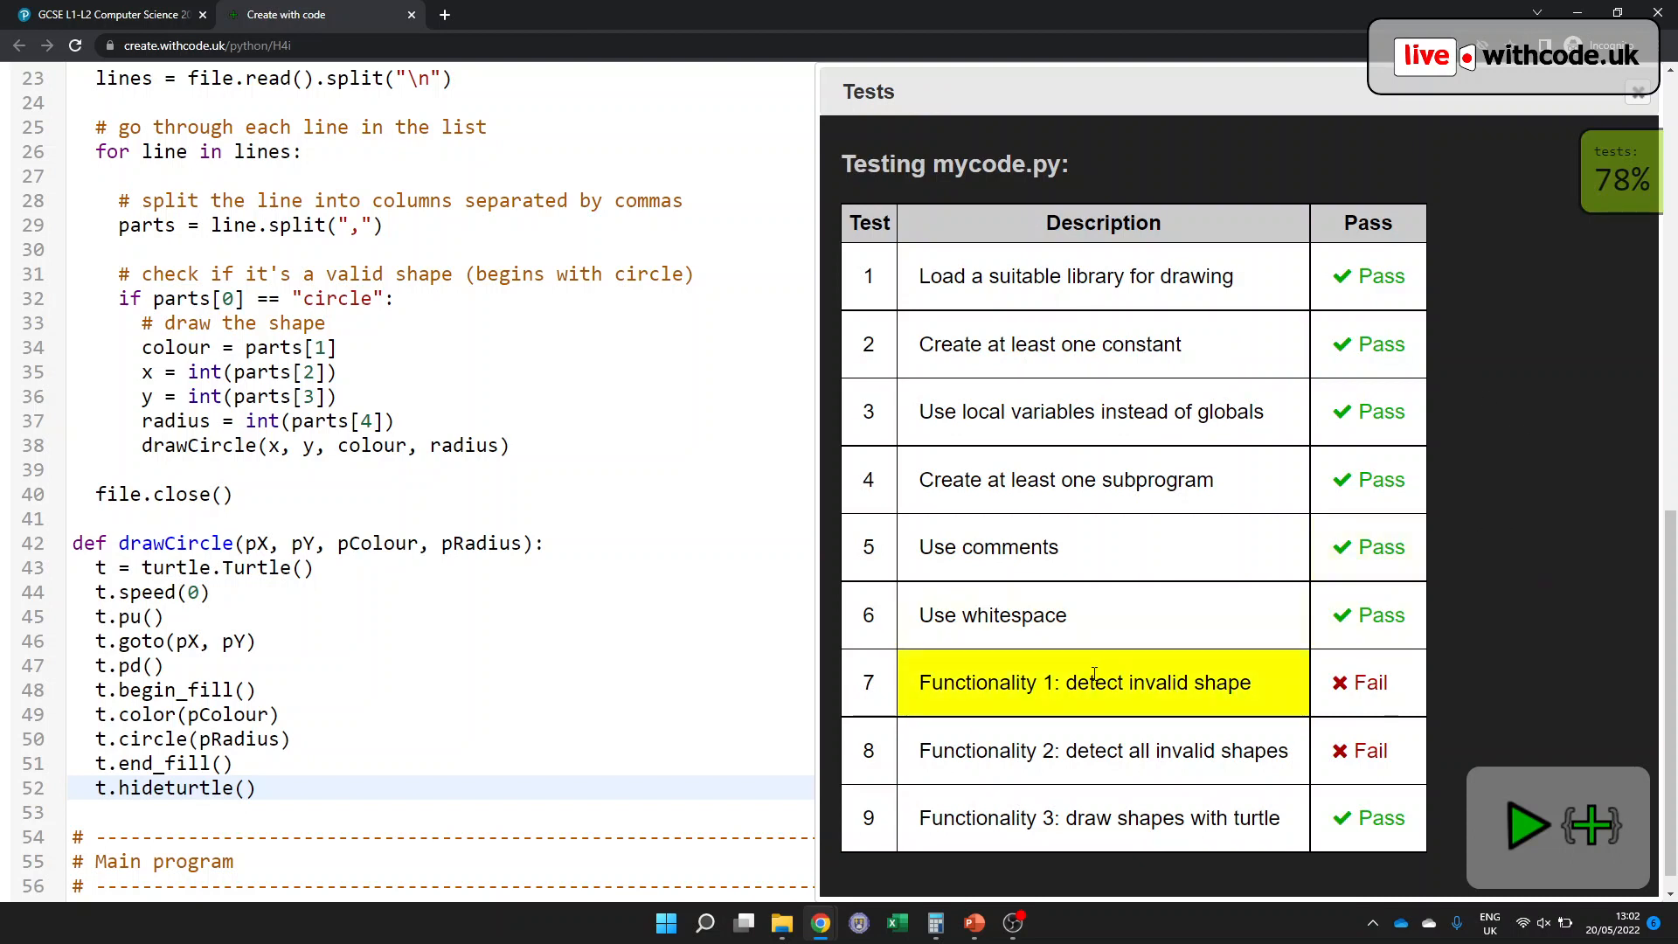
pyautogui.moveTo(1457, 640)
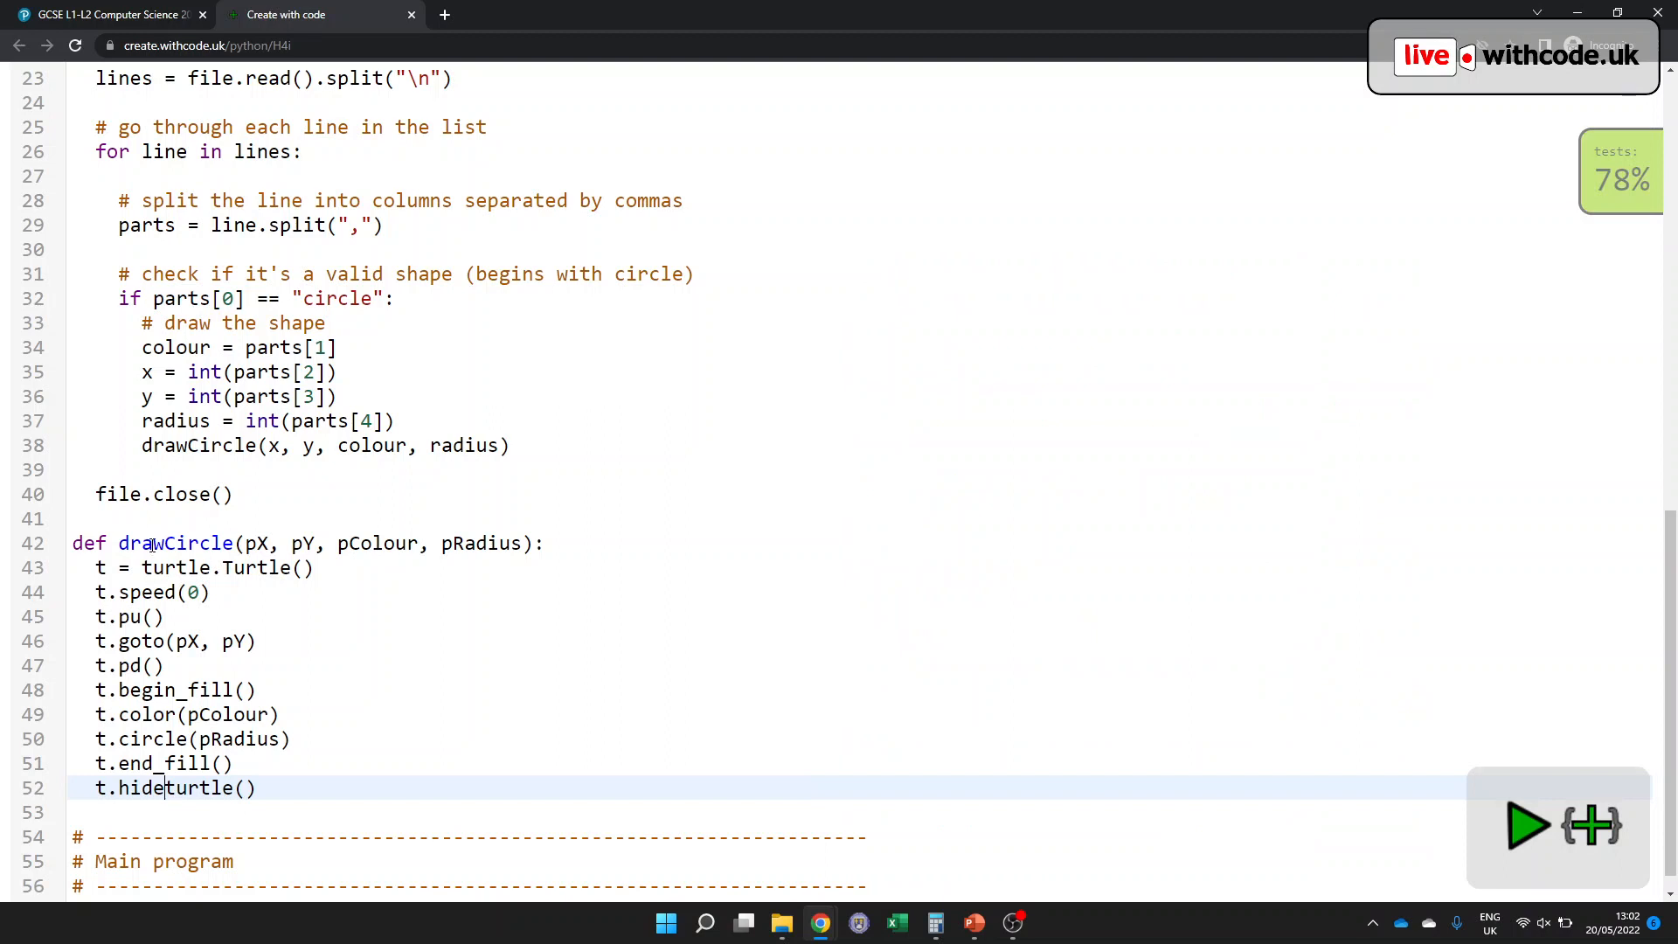
# - Add a '# draw an ind…' comment above drawCircle and an else: after the circle check in loadFile
pyautogui.press('enter')
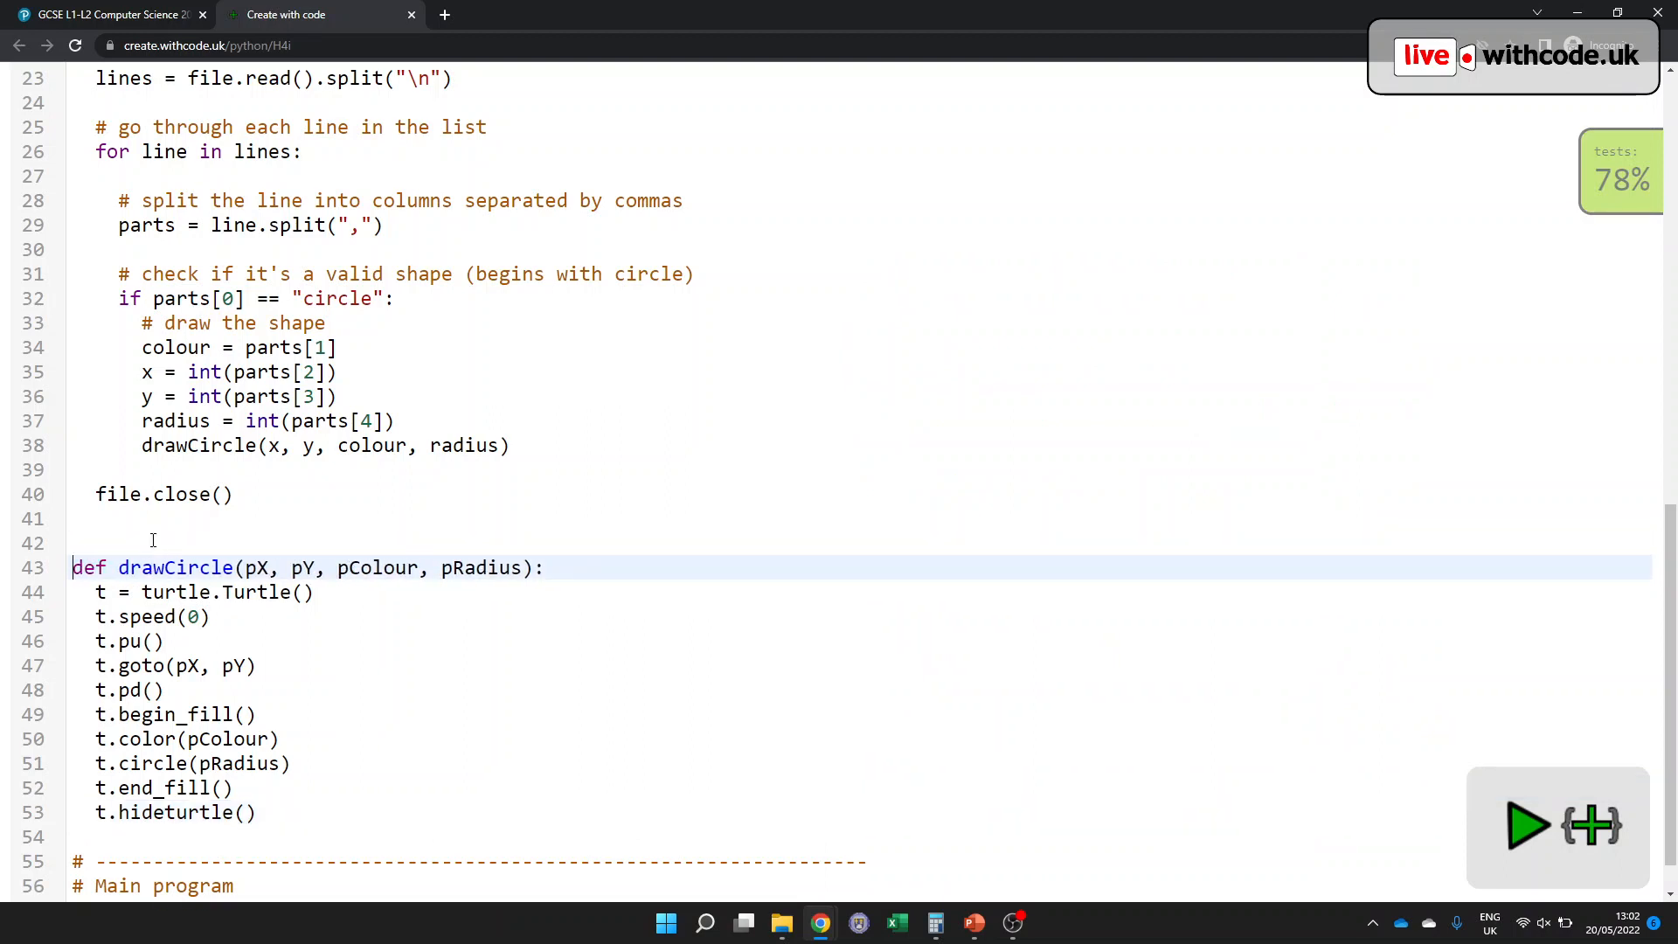
pyautogui.write('# draw an individual circle and fill it in')
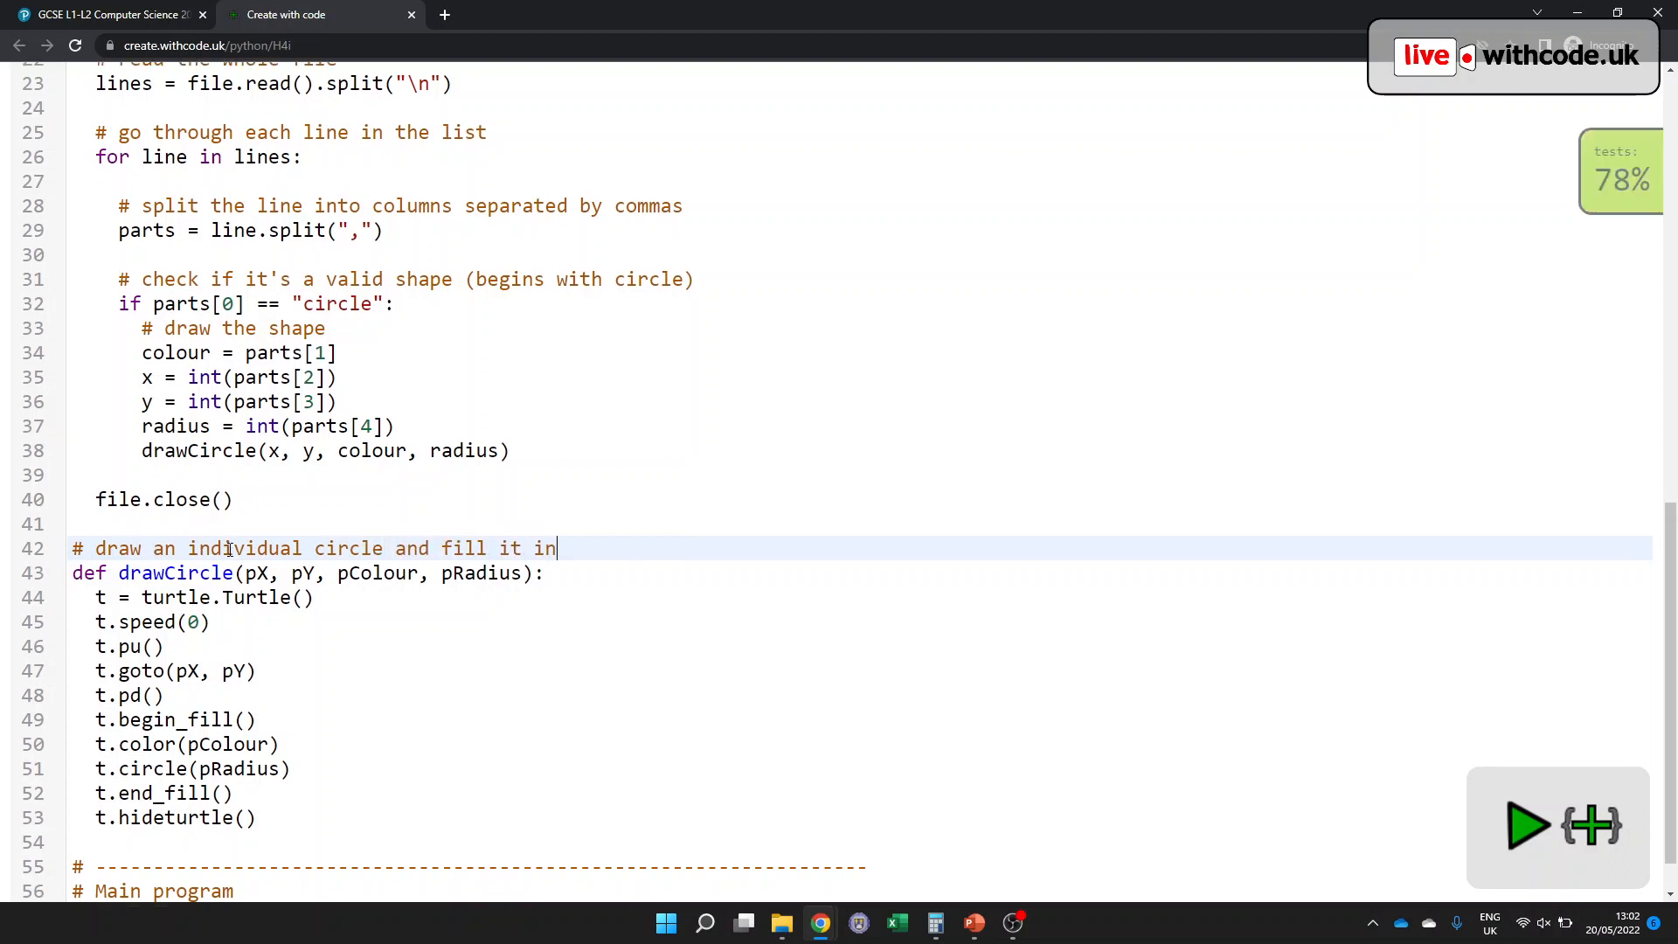
pyautogui.scroll(3)
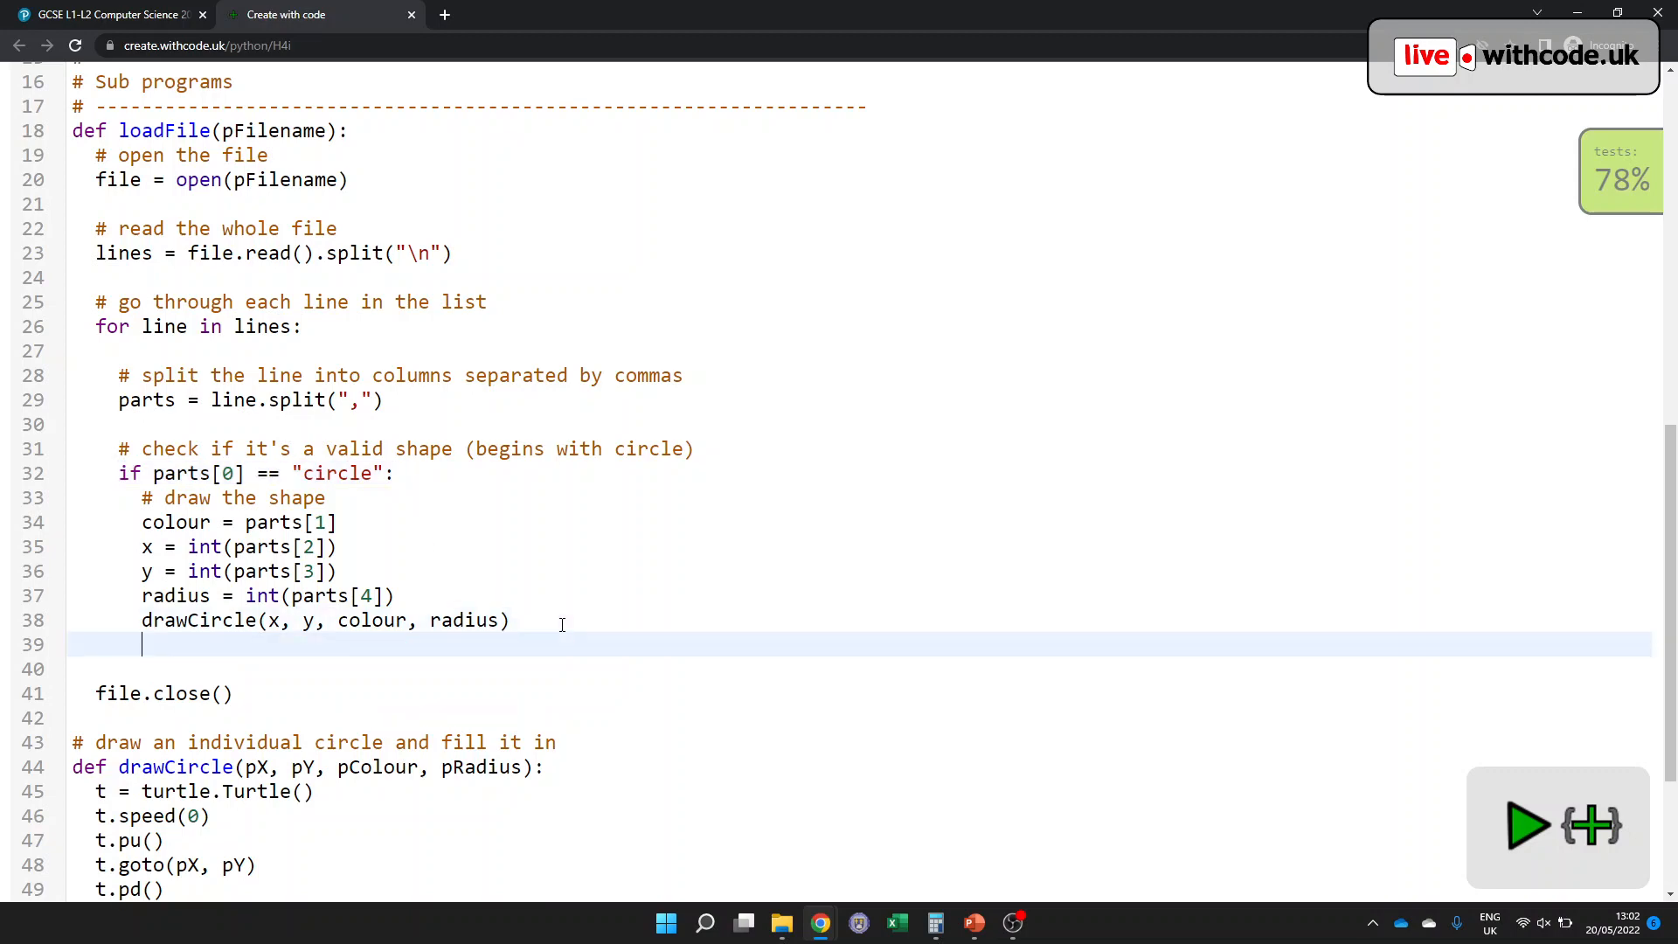
pyautogui.write('else:')
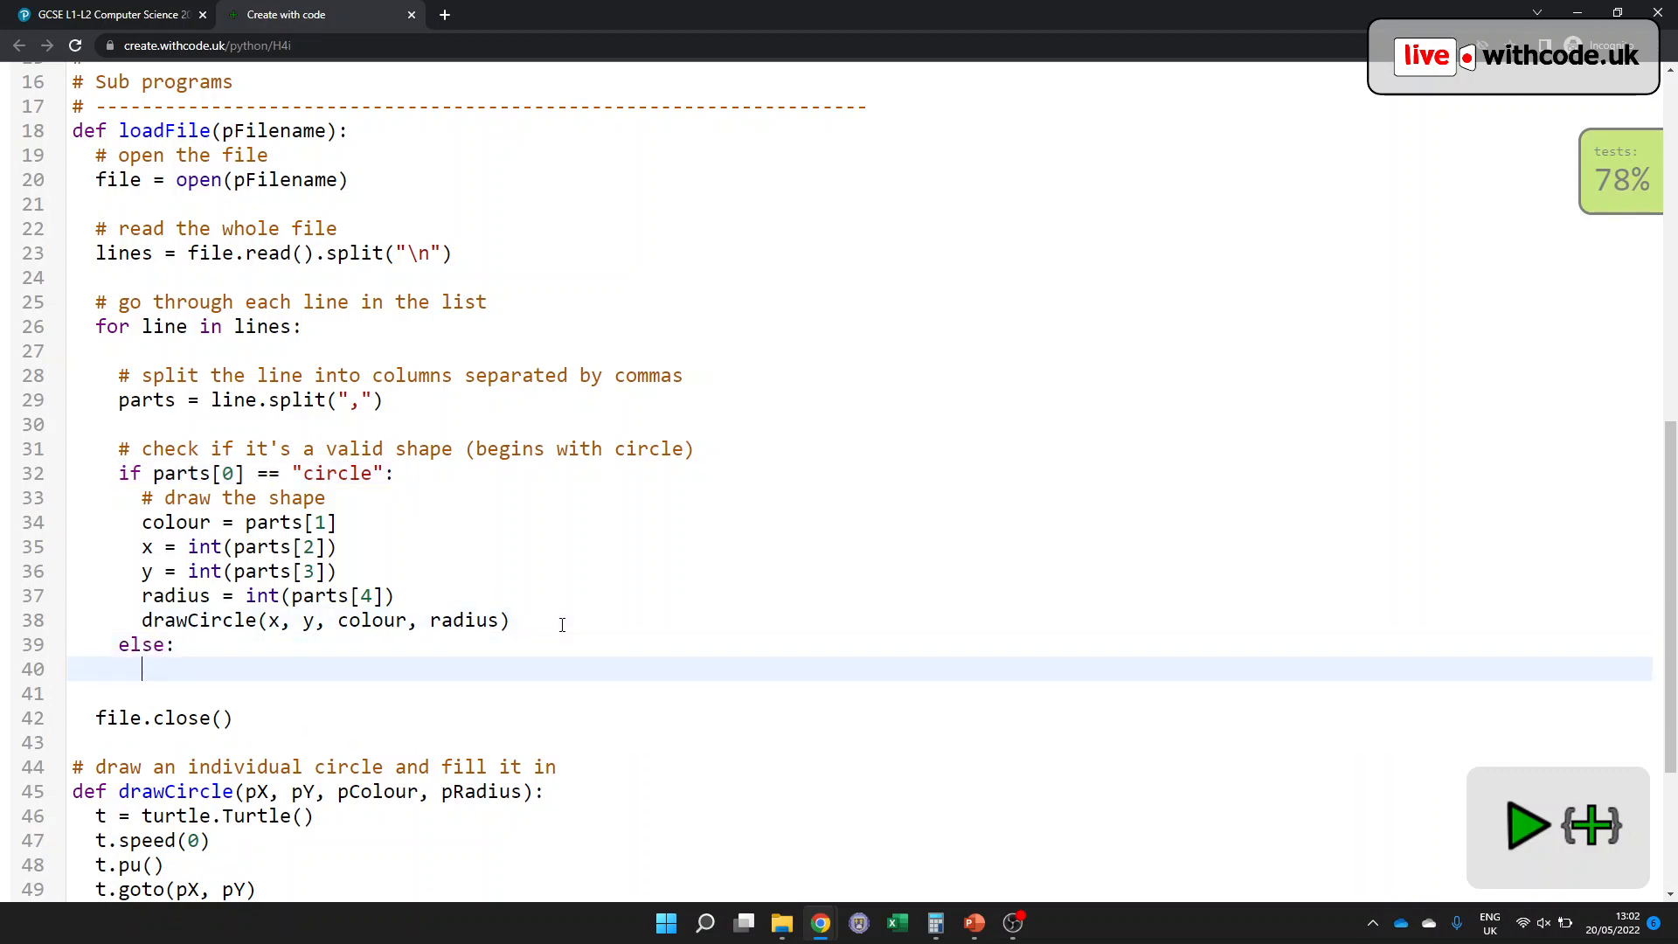
pyautogui.click(107, 14)
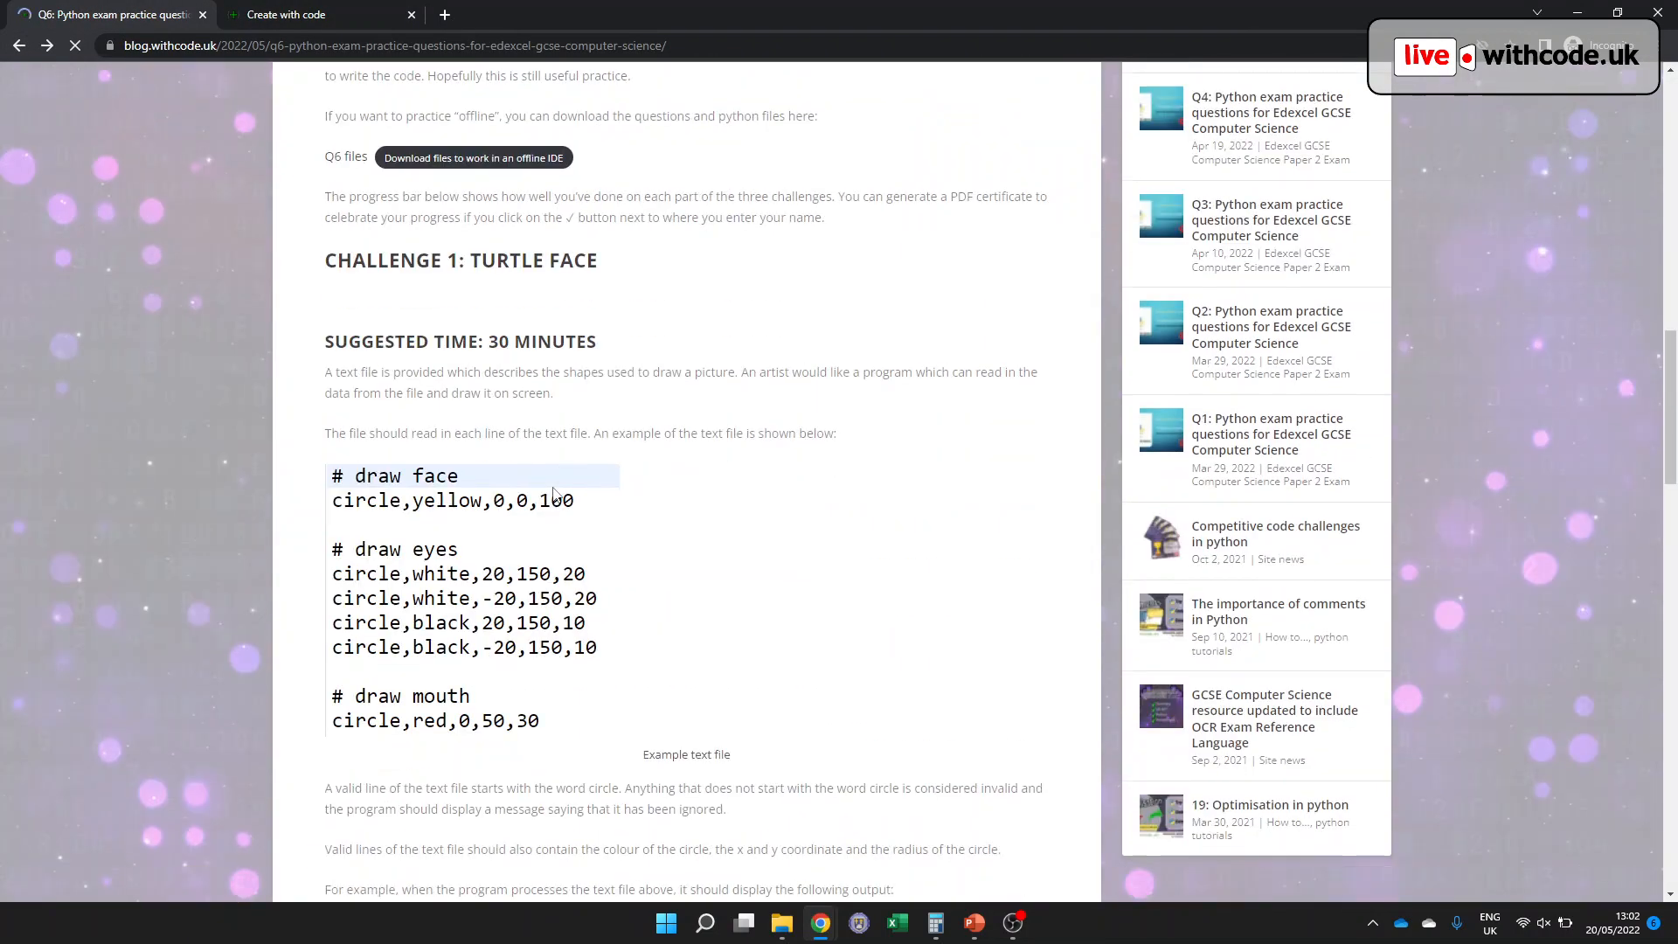
# - Scroll the challenge page down to the example output with invalid-shape messages above the yellow face
pyautogui.scroll(-3)
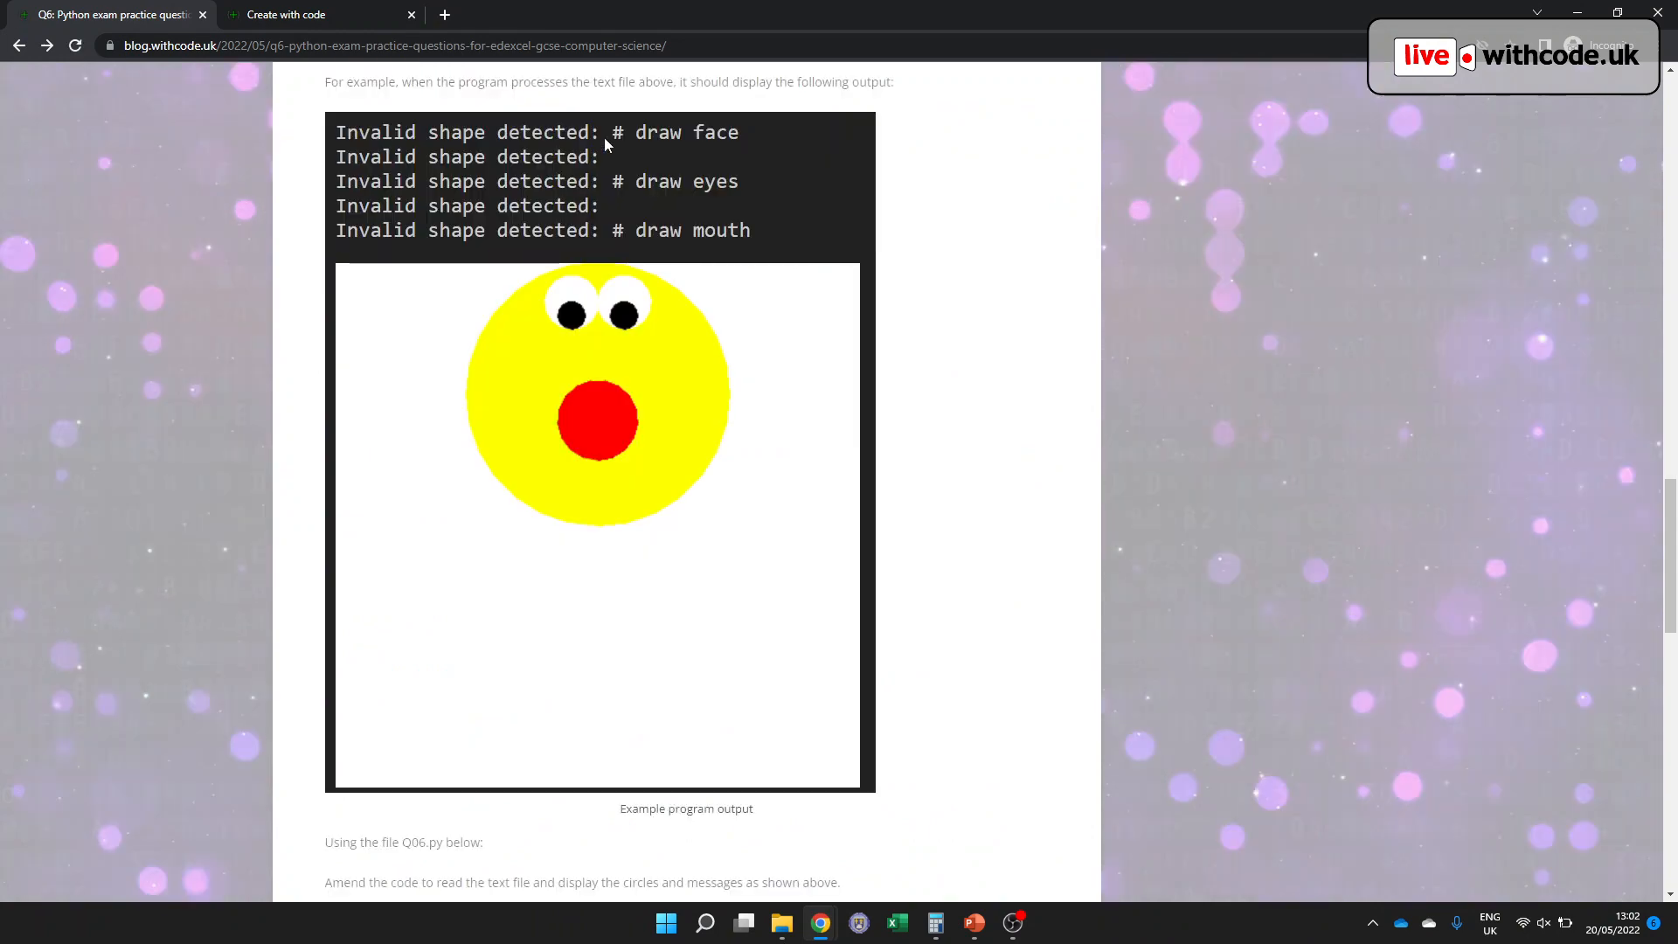
pyautogui.moveTo(736, 145)
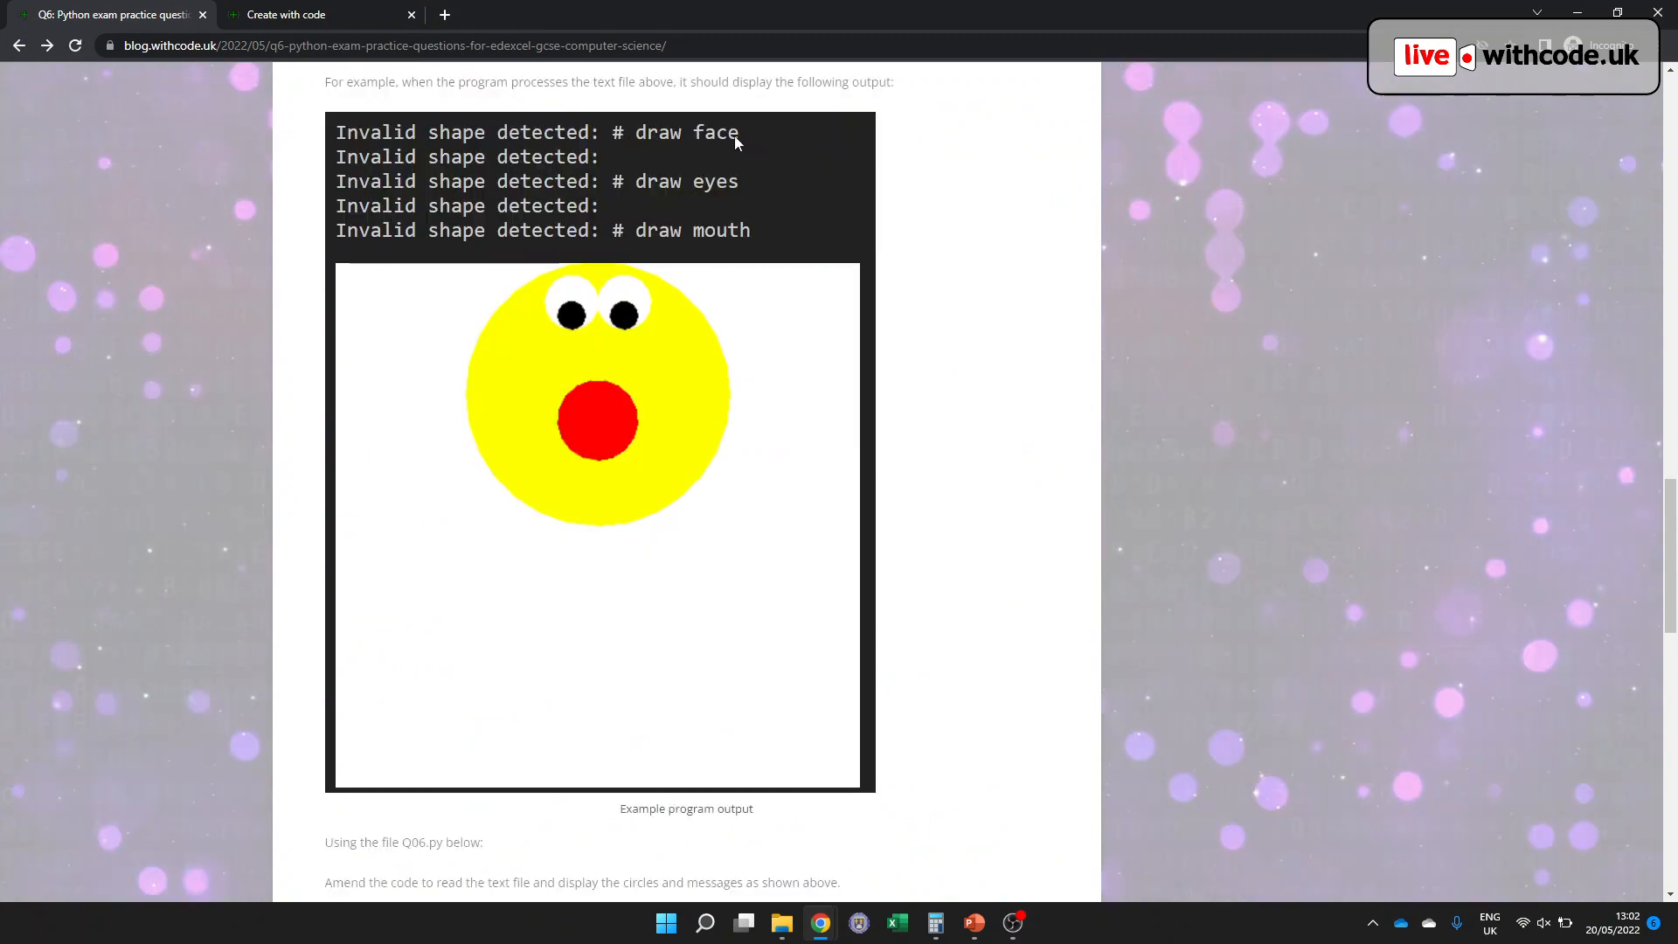
# - In the else branch add print("Invalid shape detected: " + line) and run the program to draw the yellow face
pyautogui.click(285, 14)
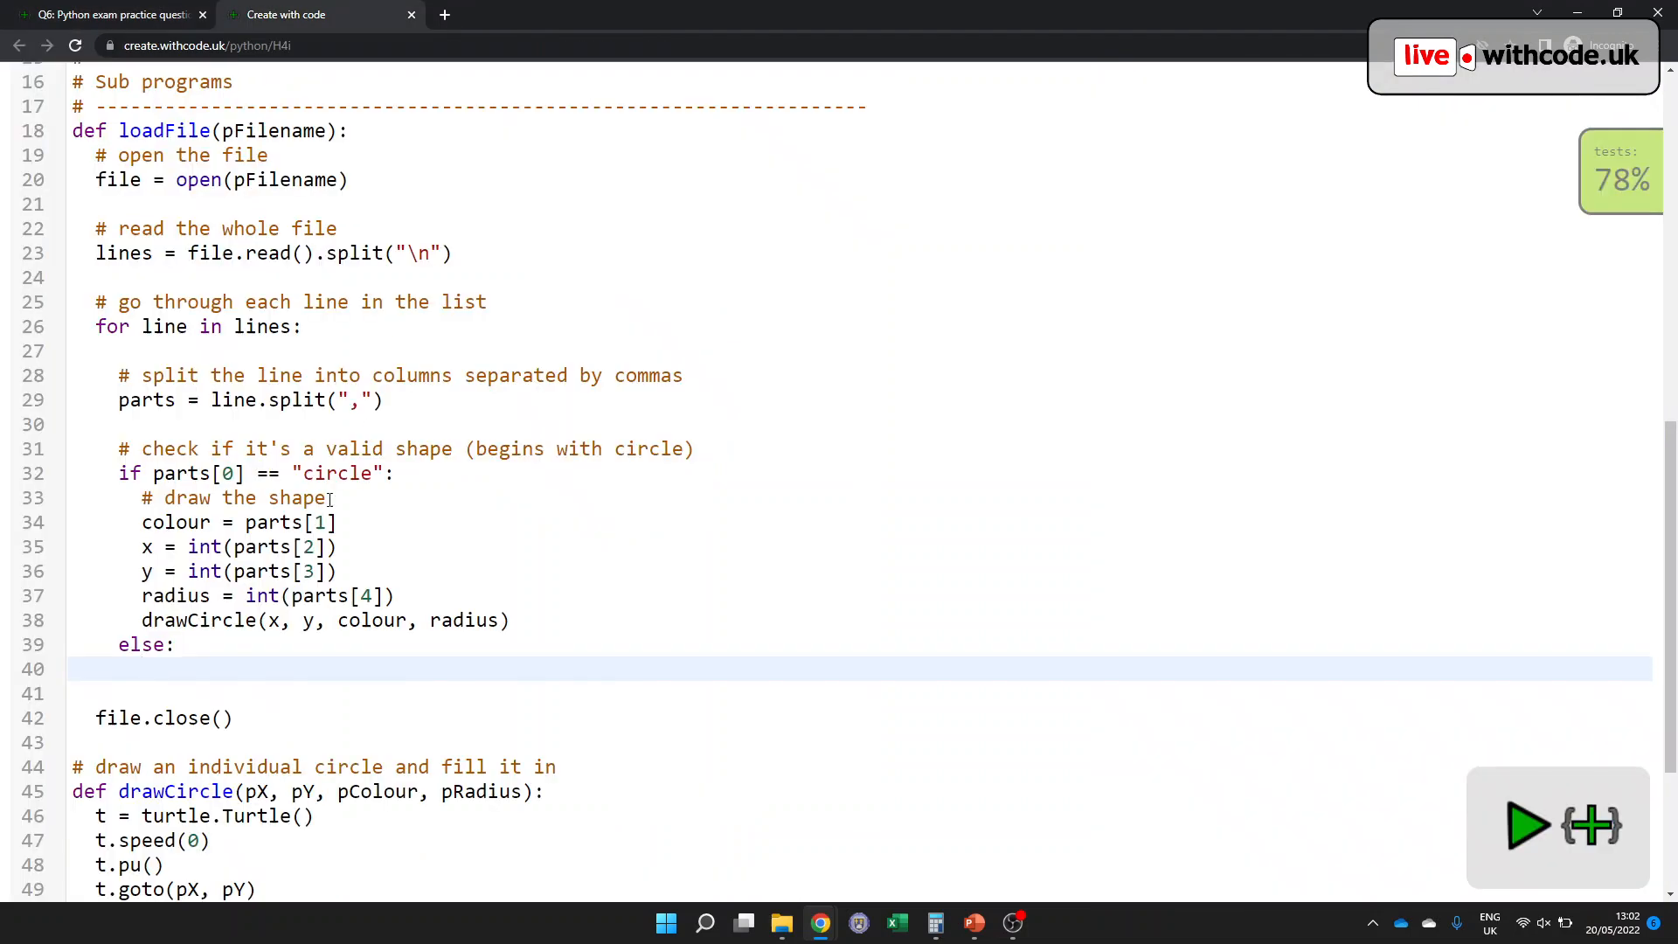
pyautogui.write('print("Invalid')
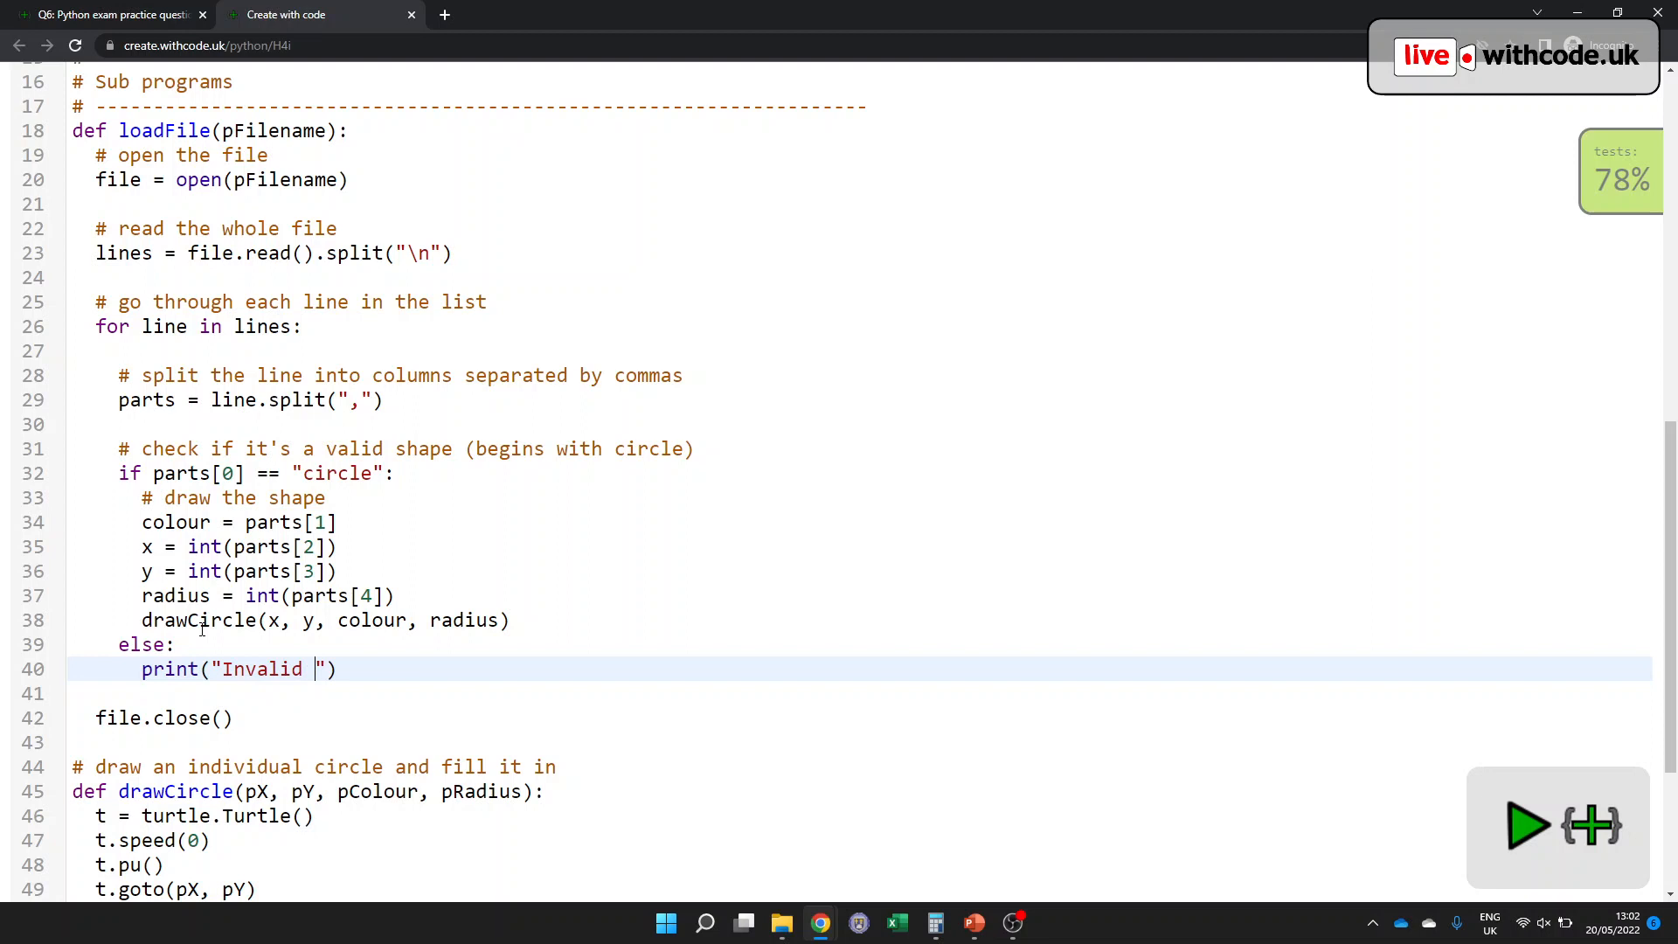
pyautogui.write('shape detected:')
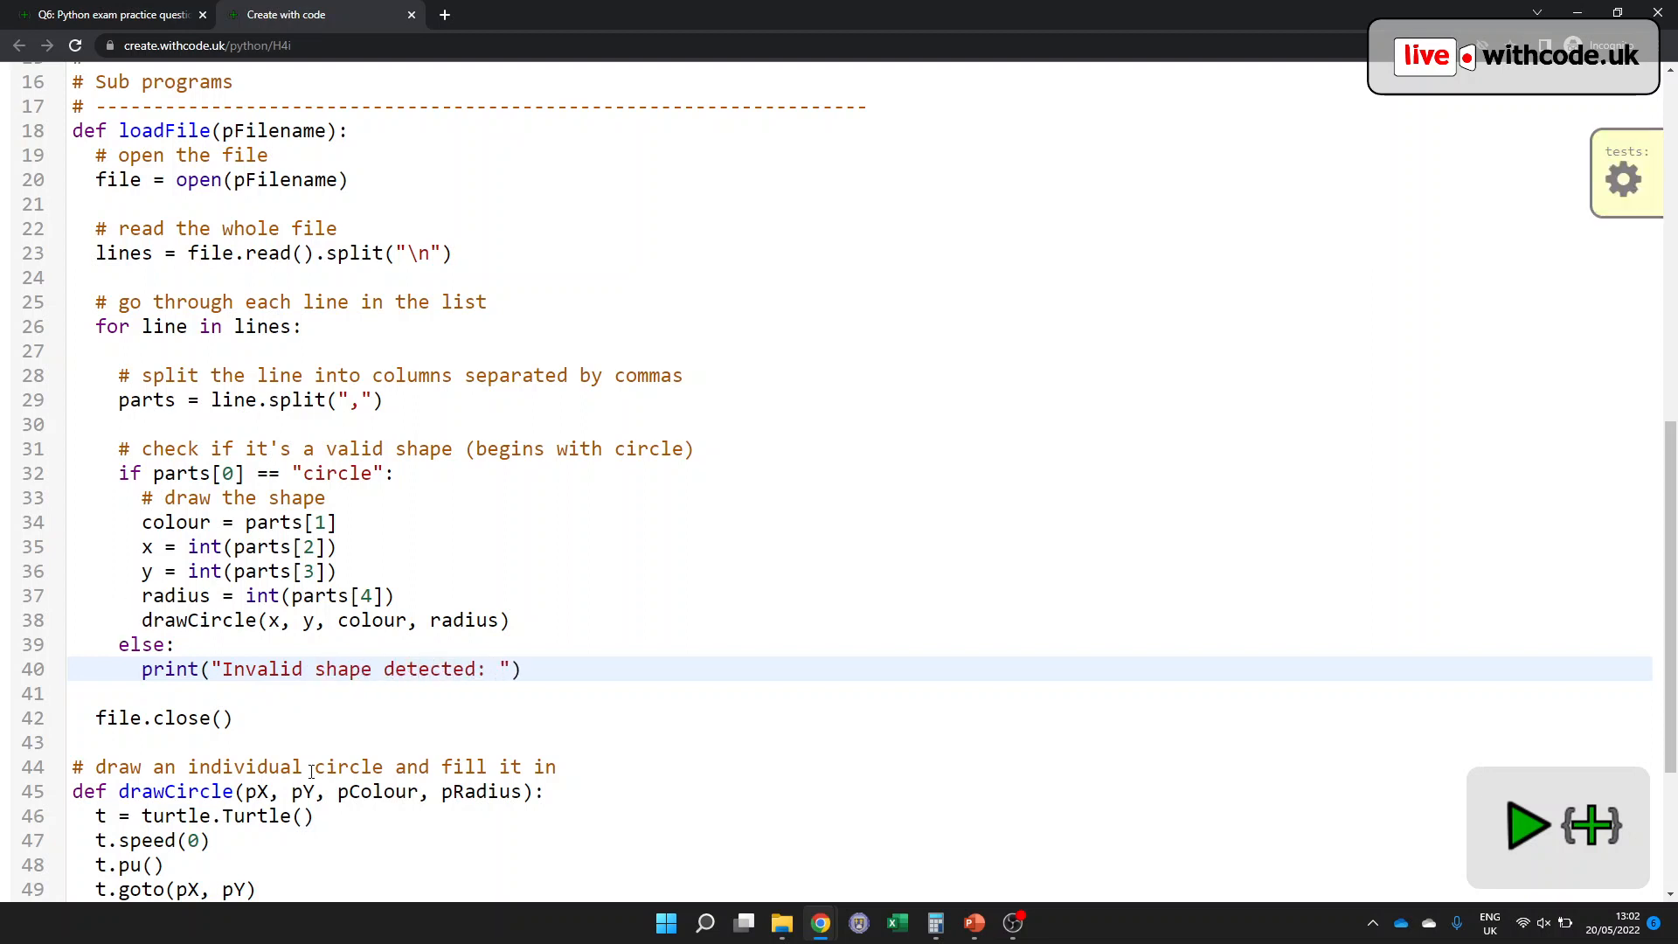
pyautogui.write('+')
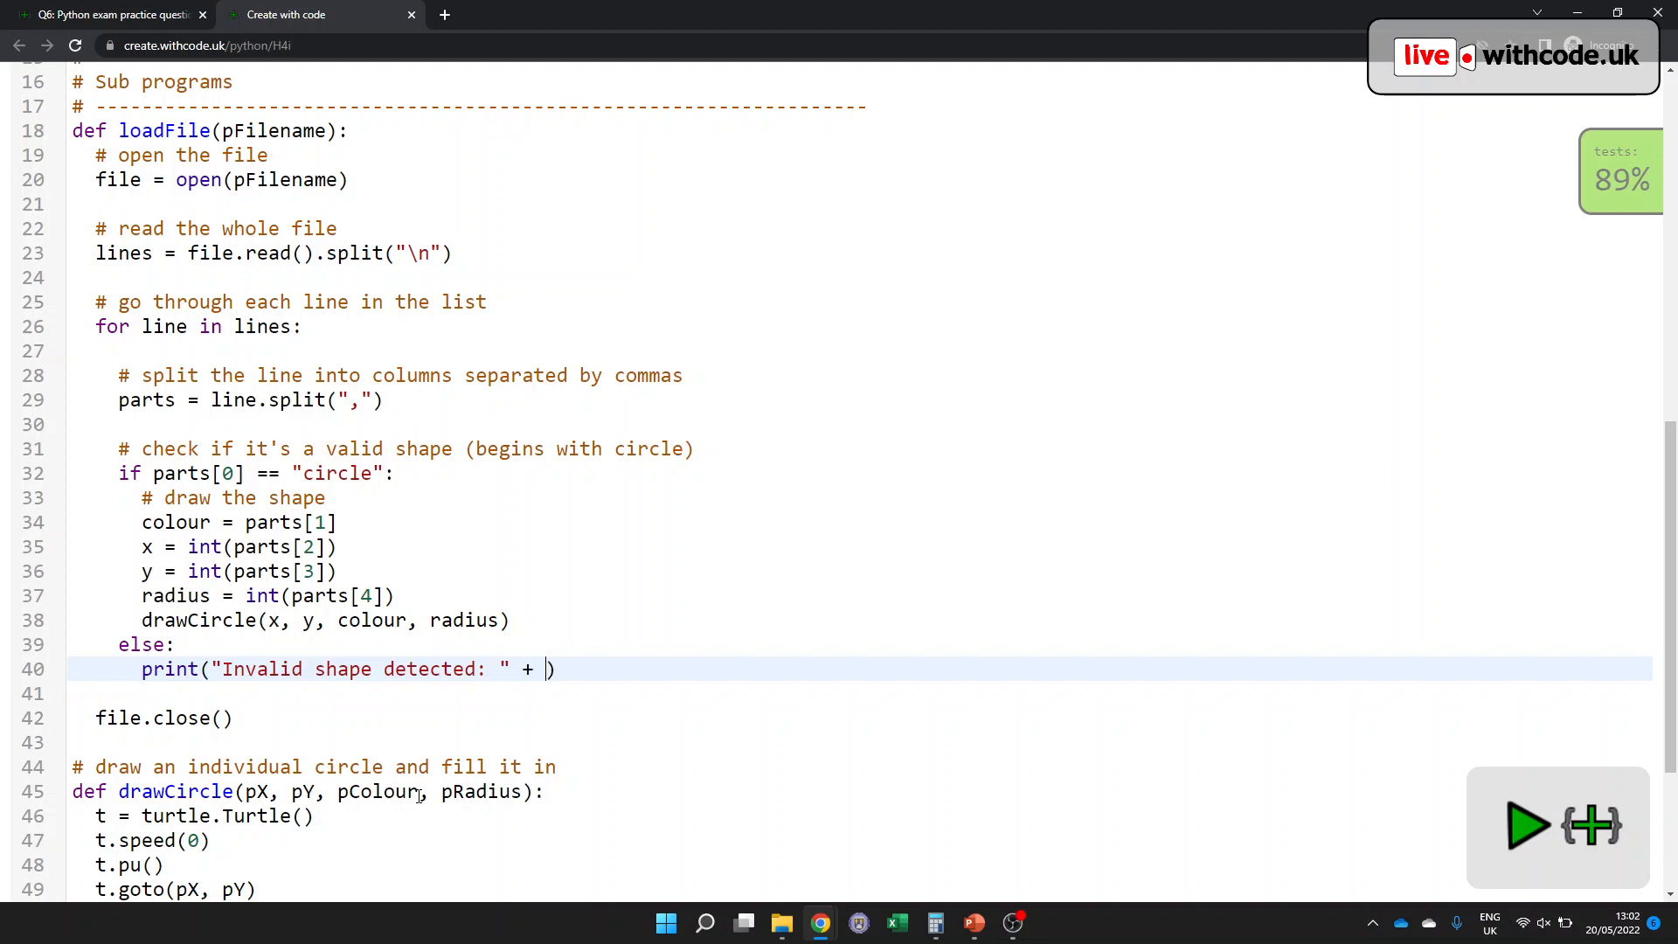
pyautogui.write('line')
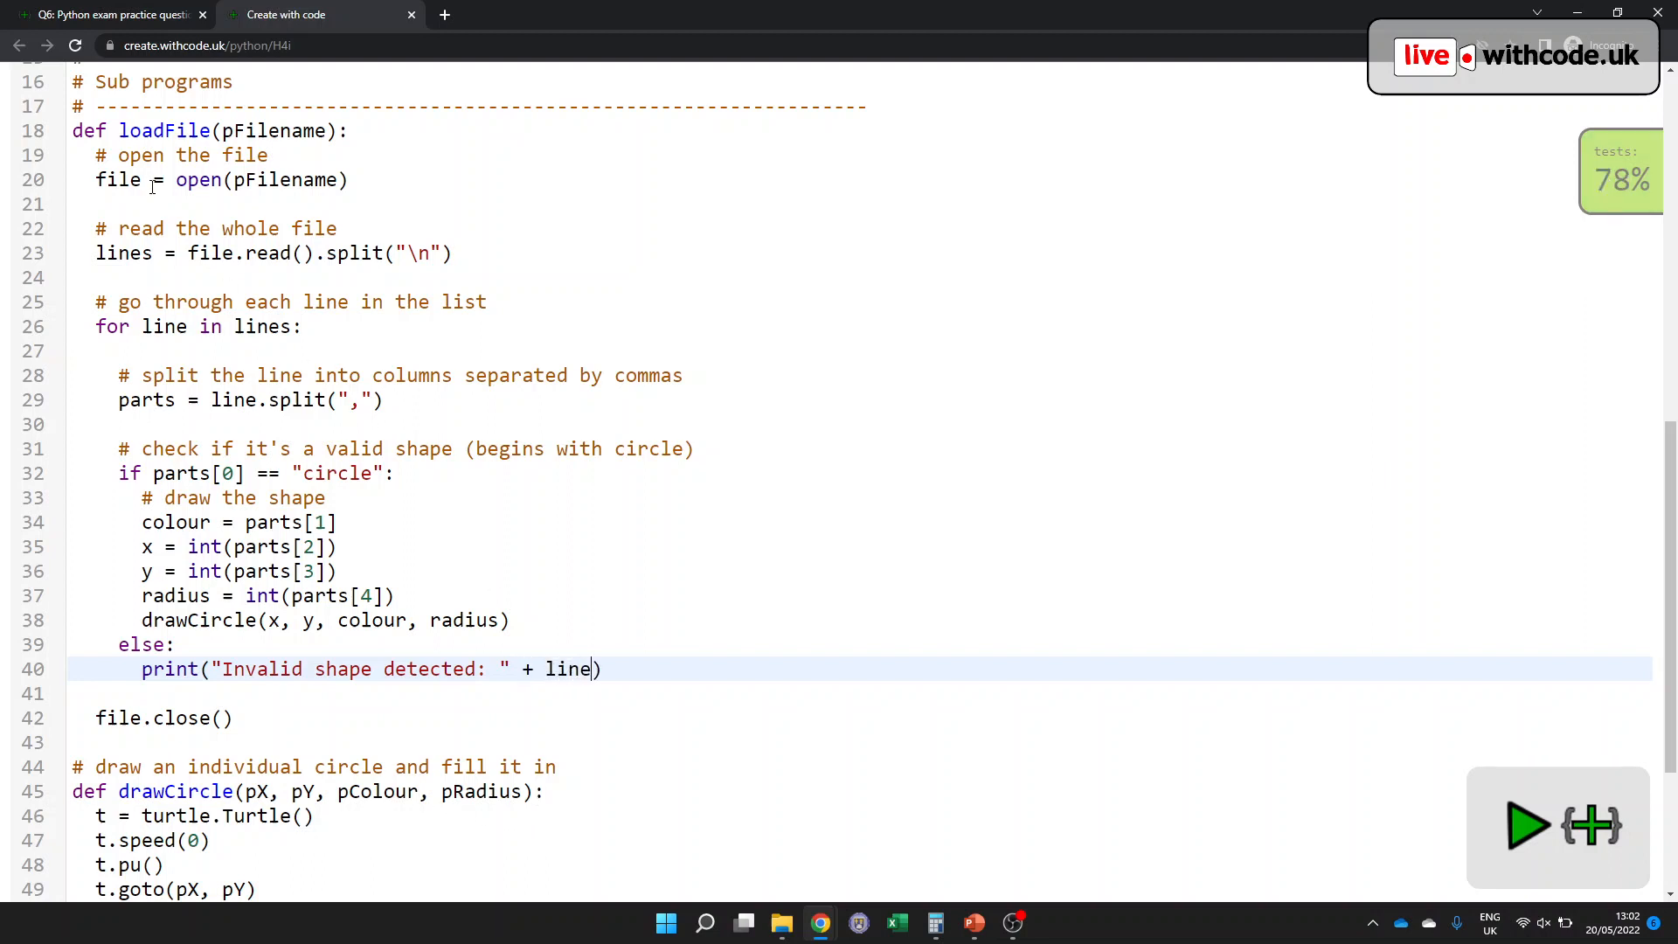
pyautogui.click(1528, 825)
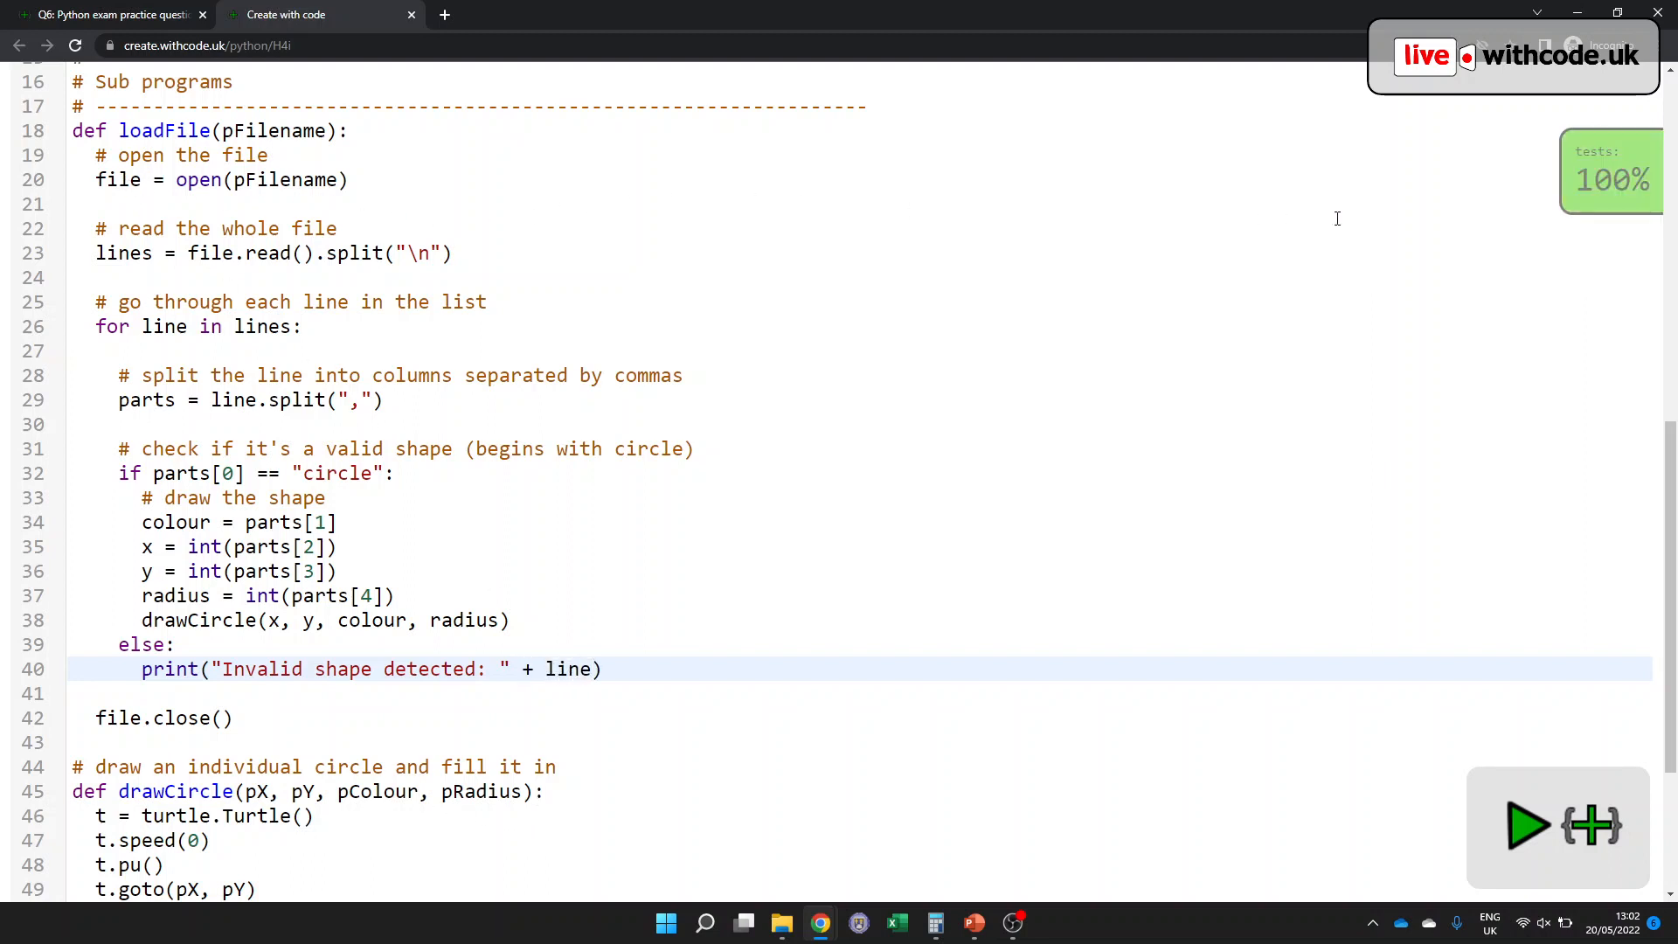
pyautogui.click(1528, 823)
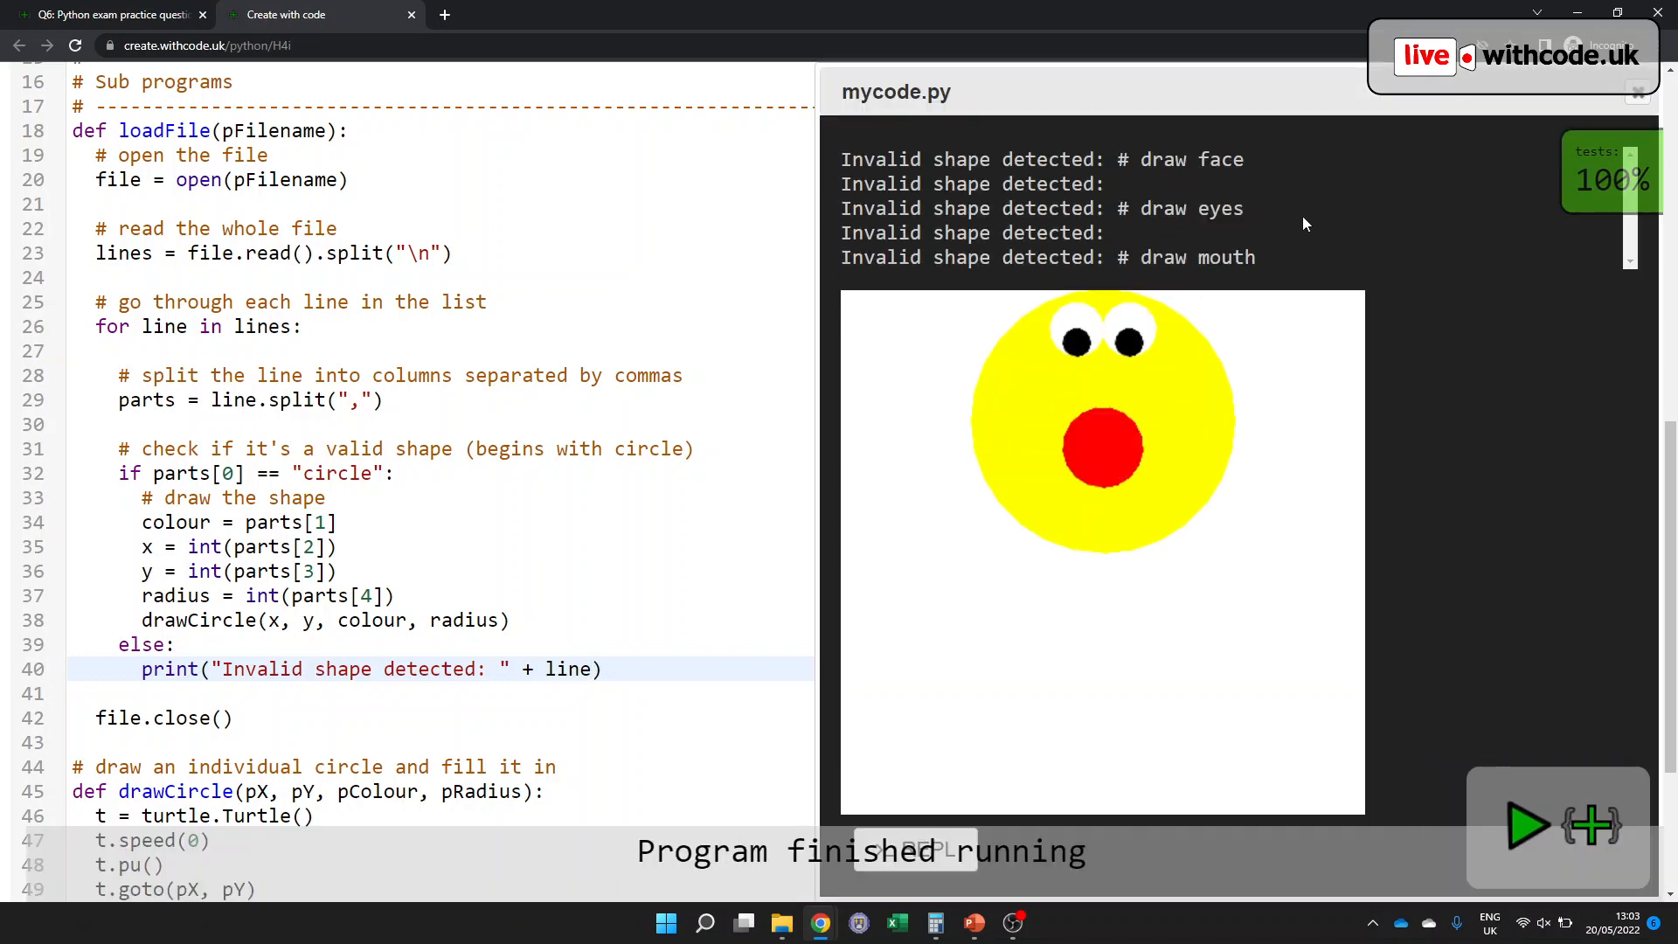
pyautogui.scroll(3)
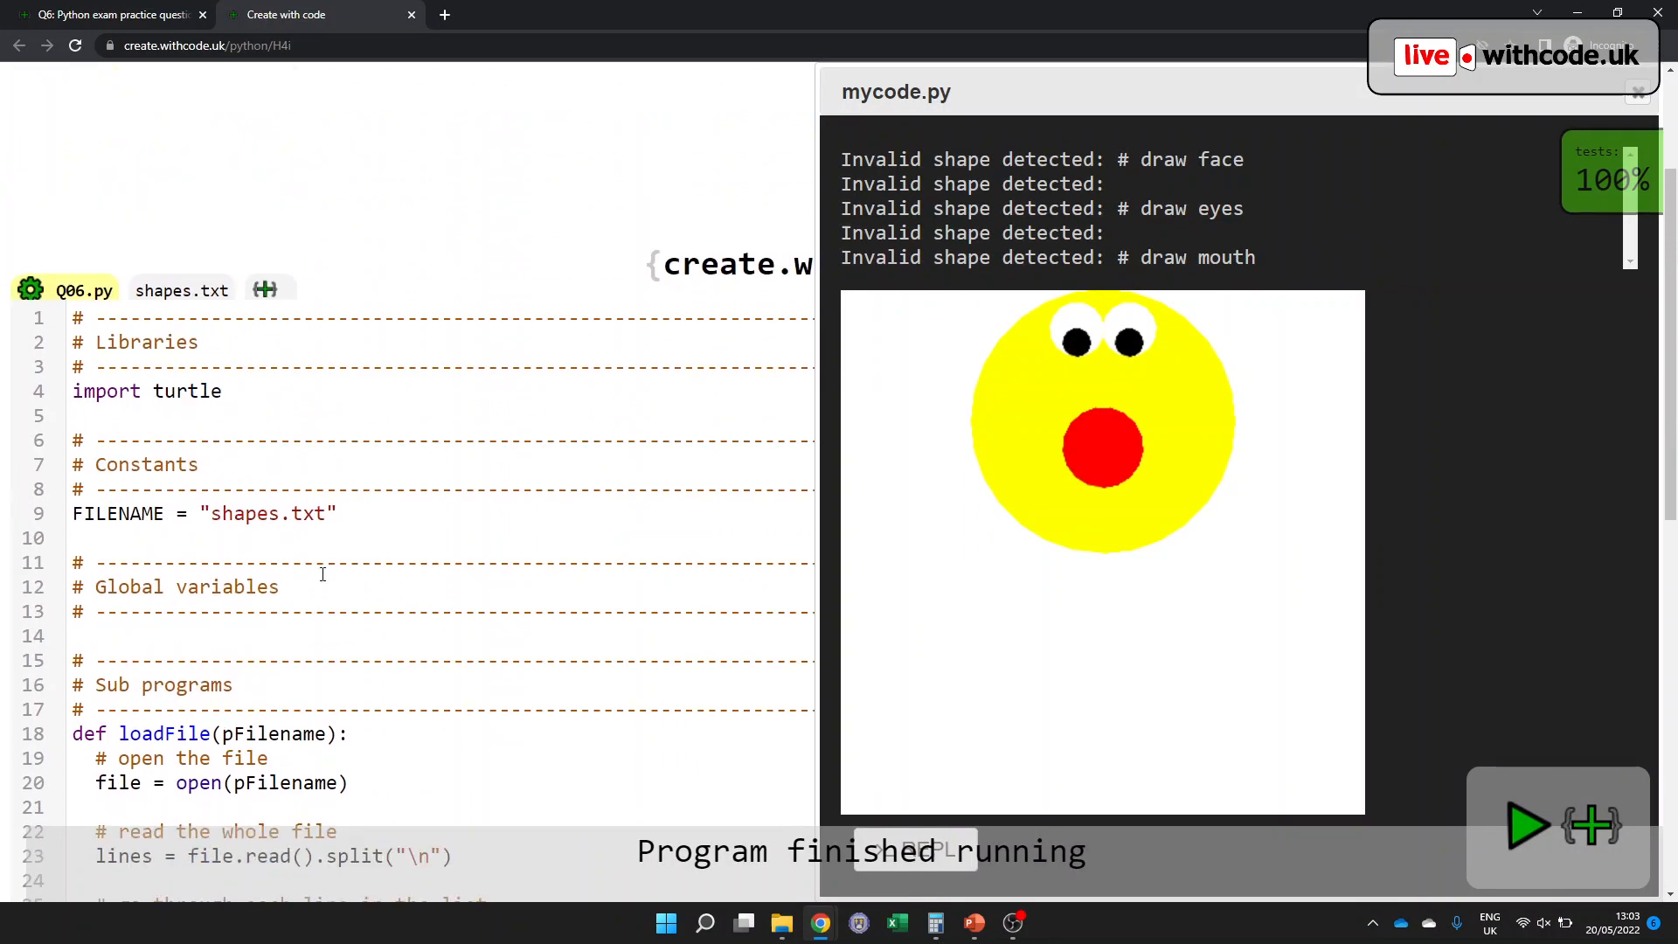
pyautogui.scroll(3)
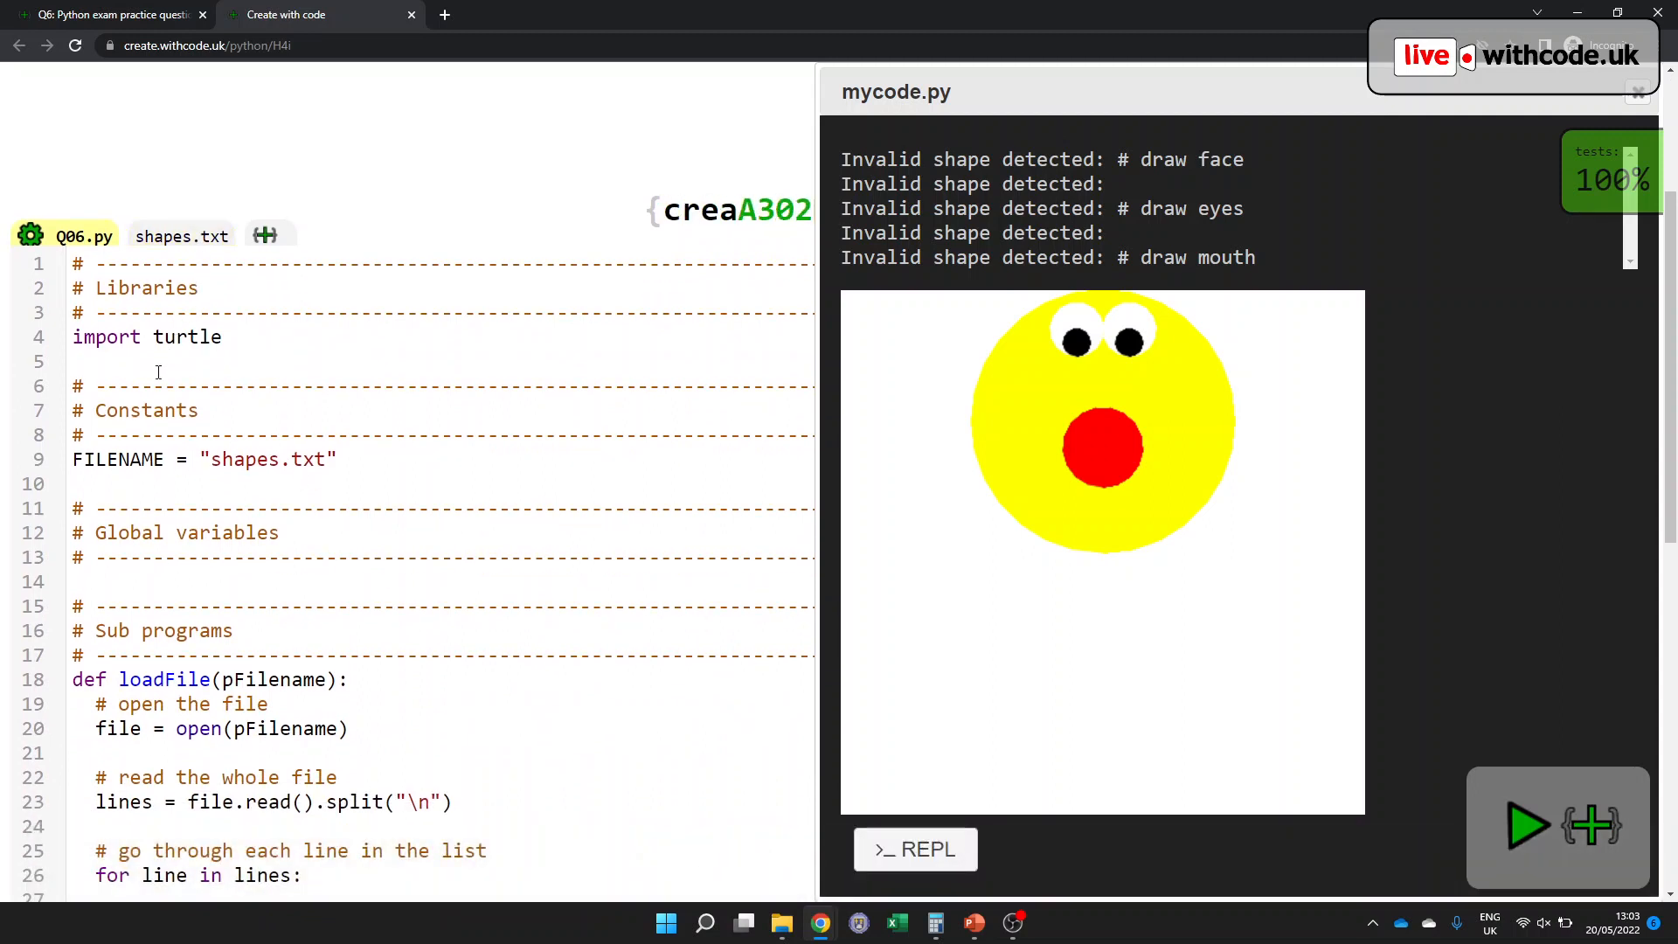
pyautogui.scroll(-3)
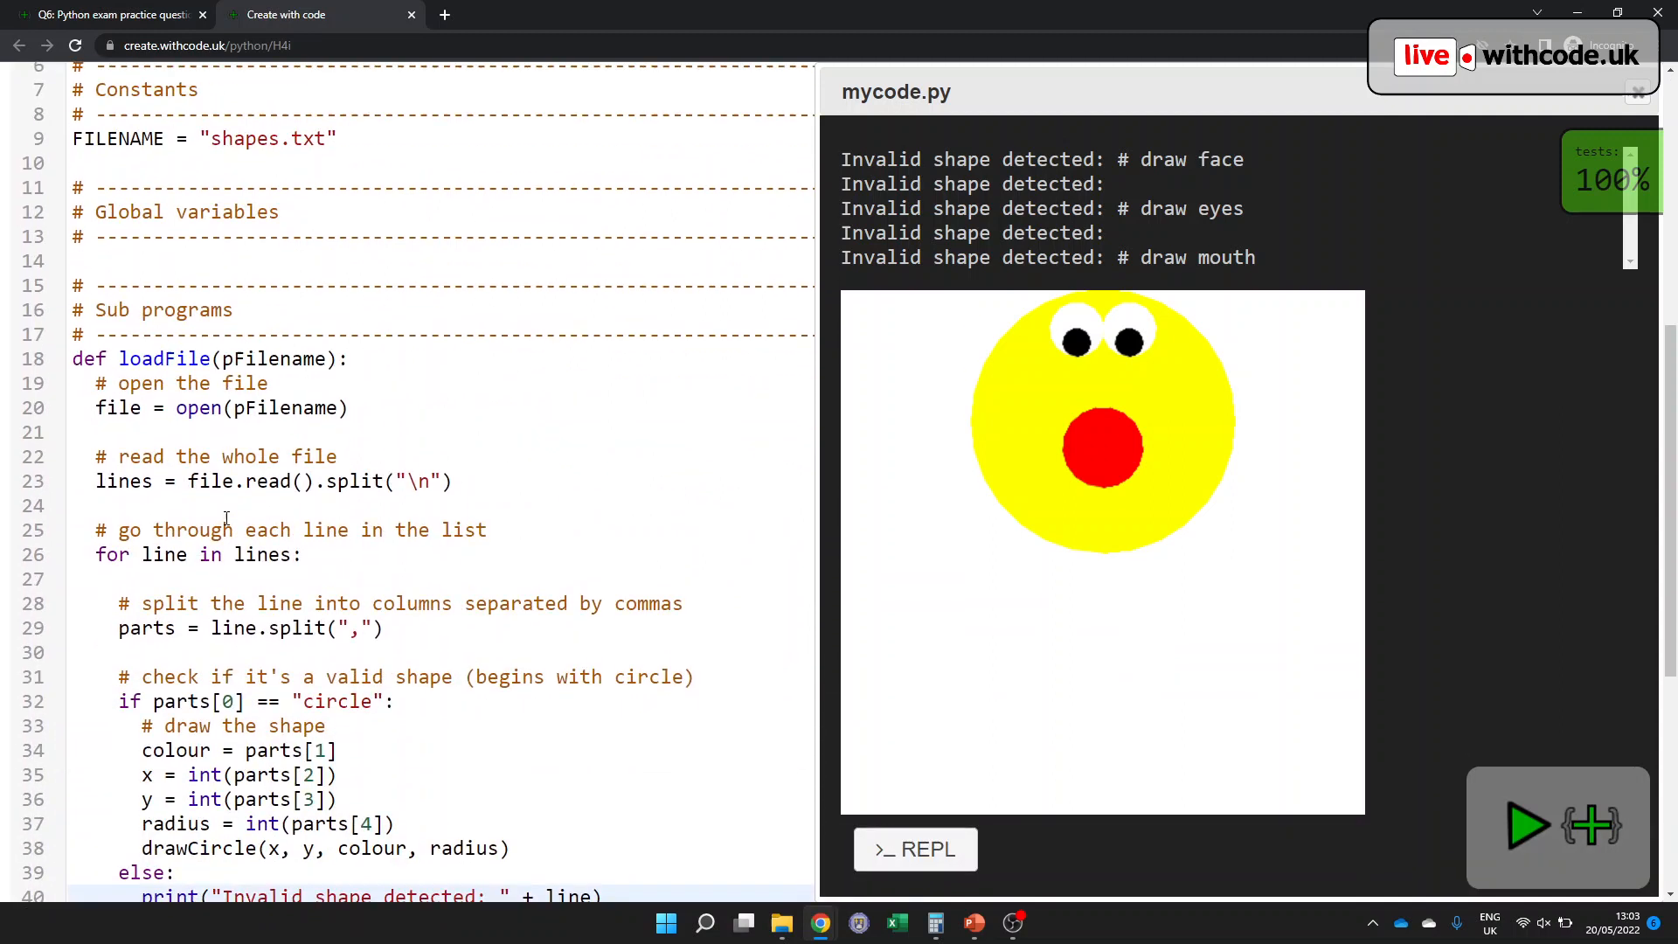
pyautogui.scroll(3)
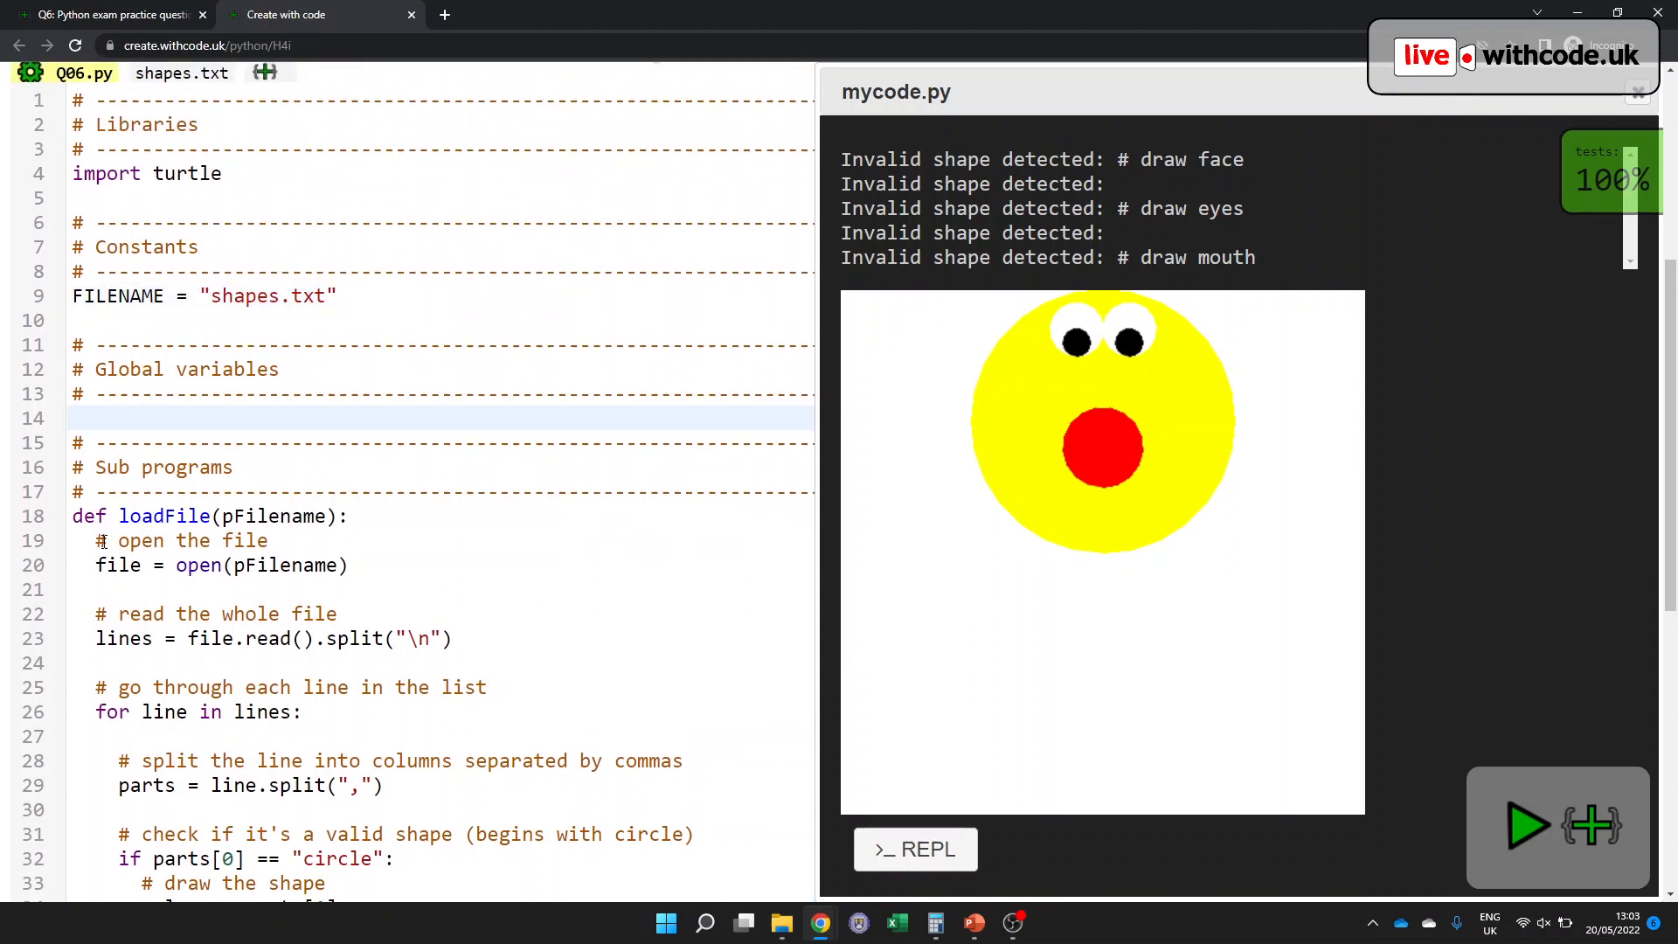
pyautogui.scroll(-3)
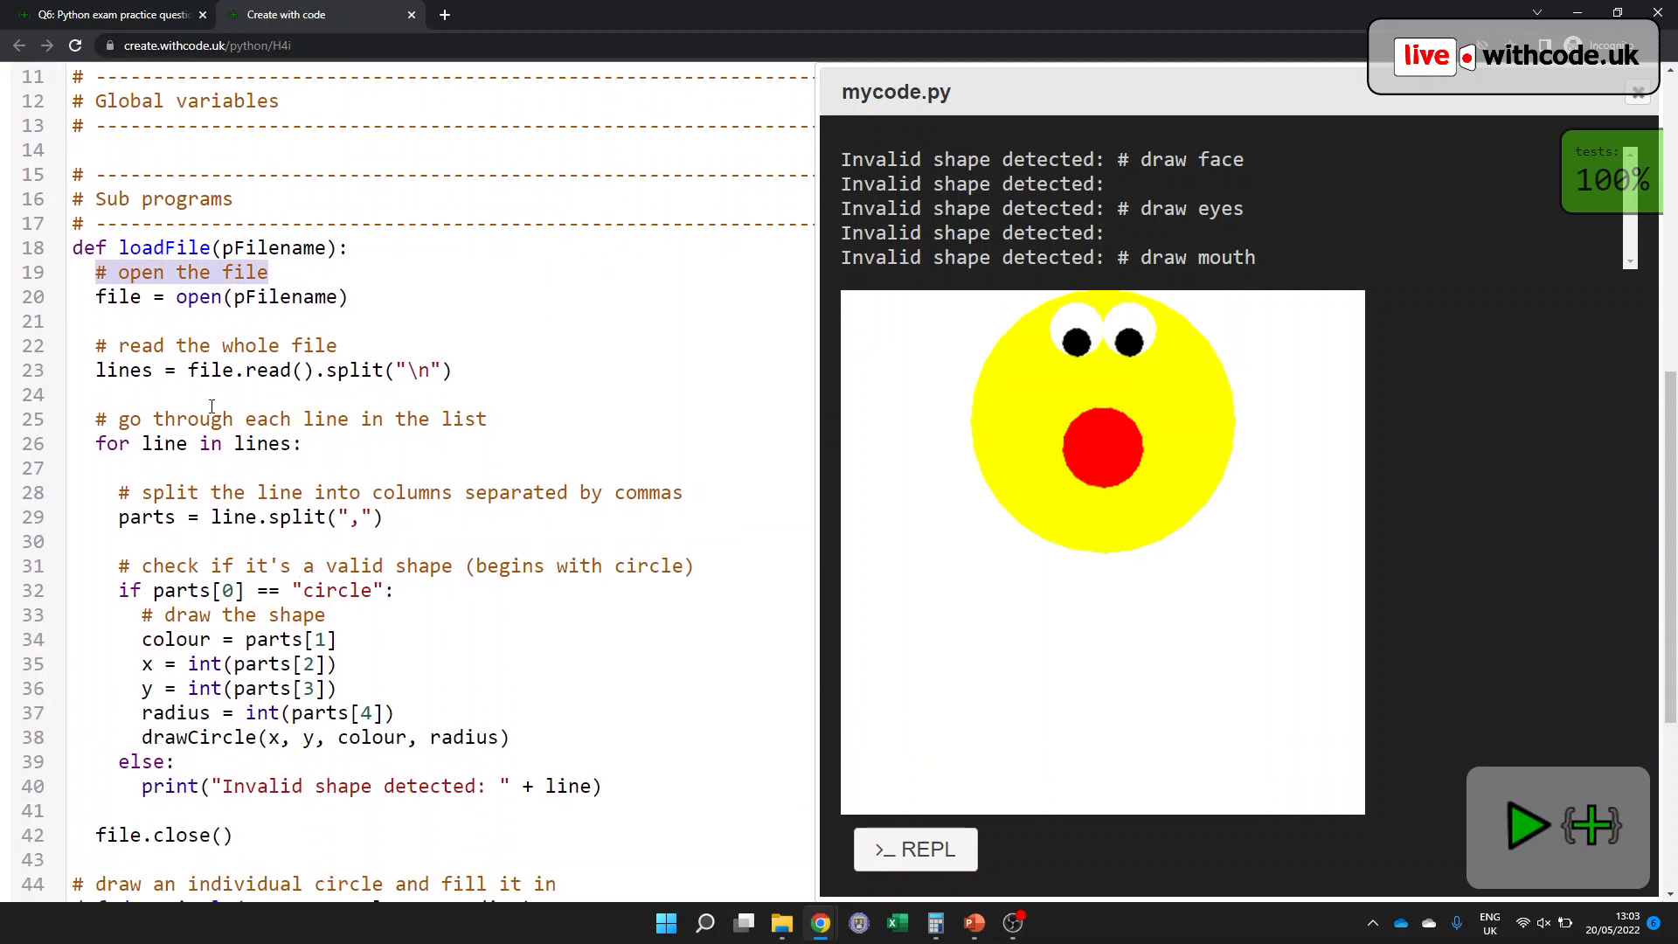
pyautogui.scroll(-3)
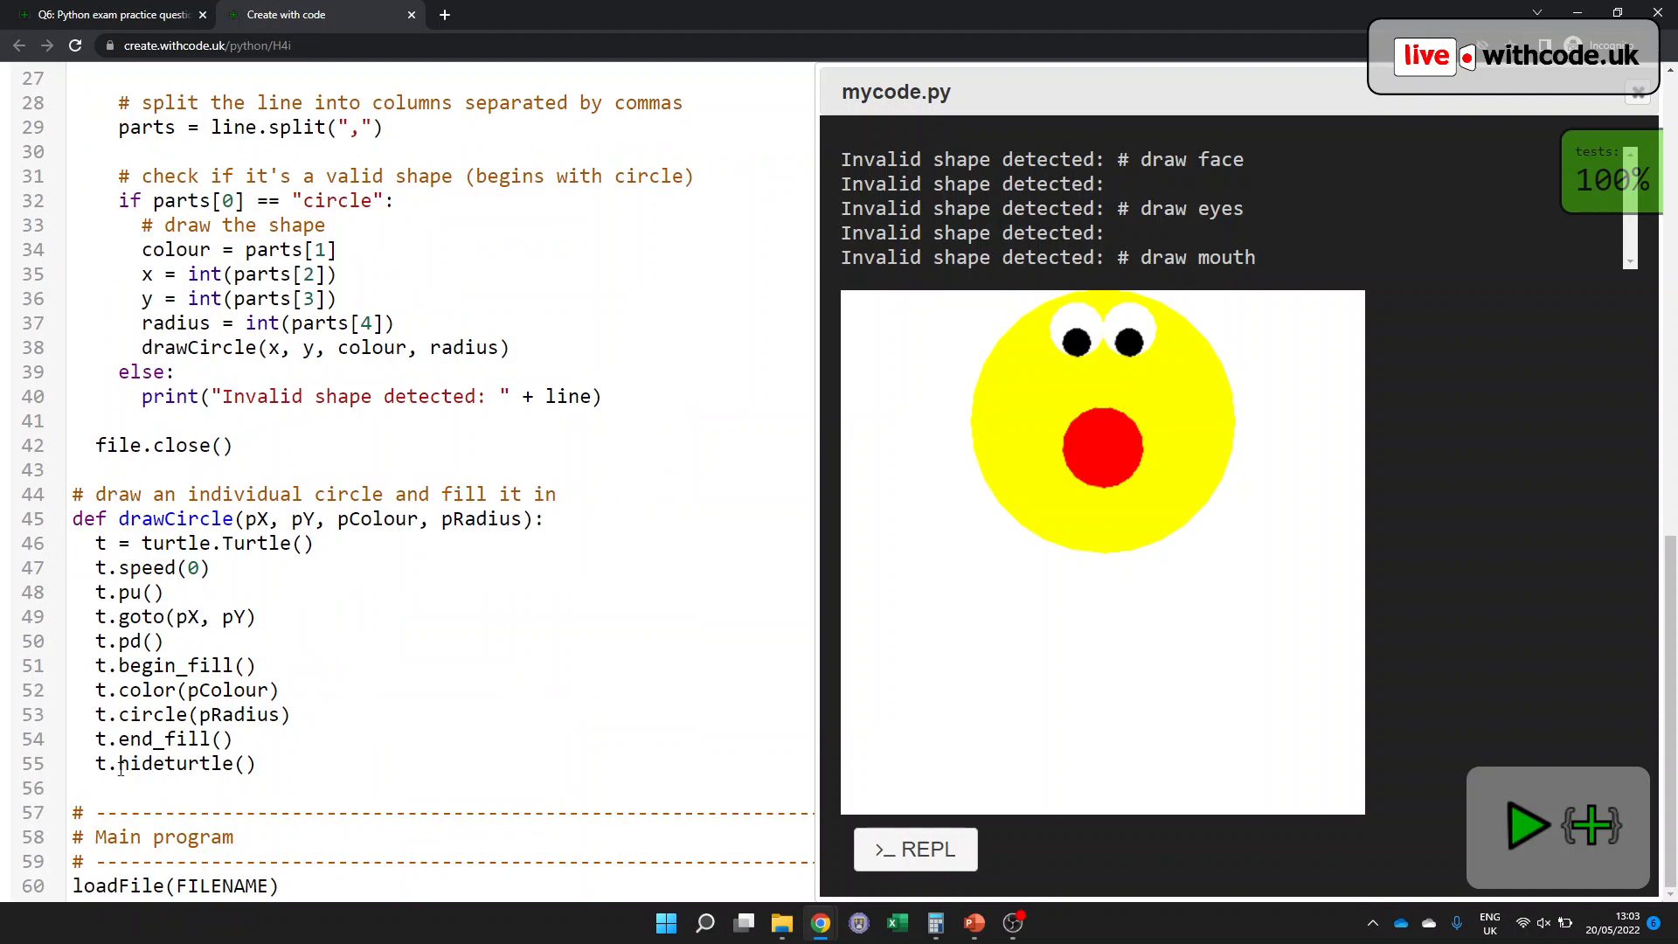
pyautogui.scroll(3)
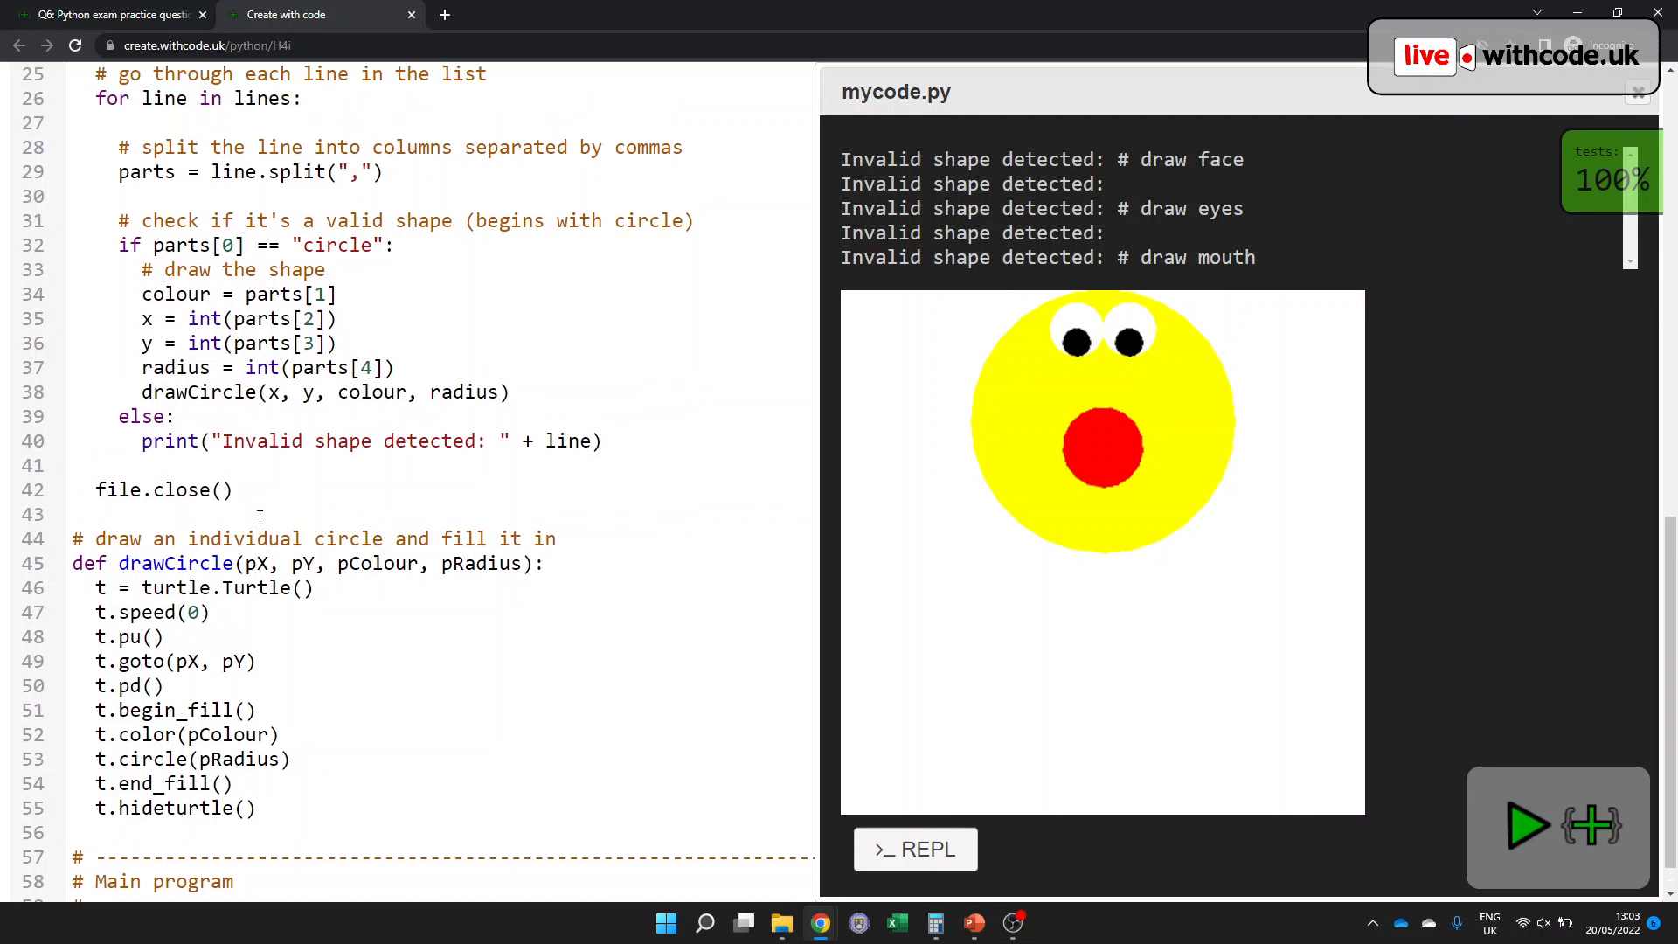
pyautogui.scroll(3)
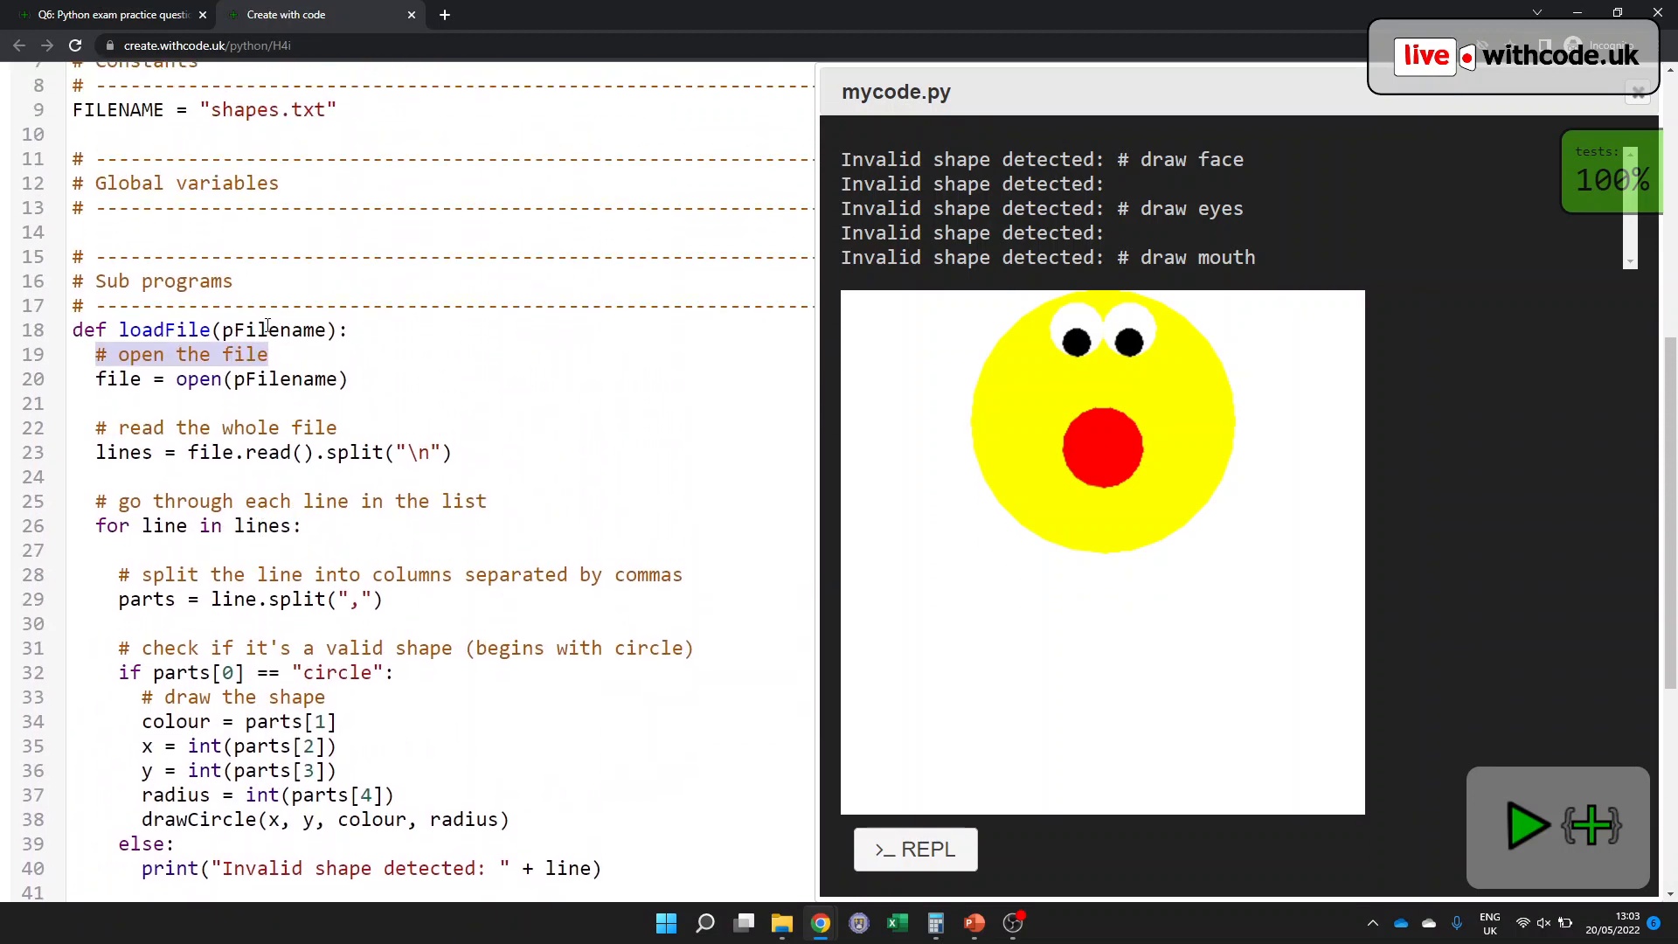
pyautogui.doubleClick(275, 330)
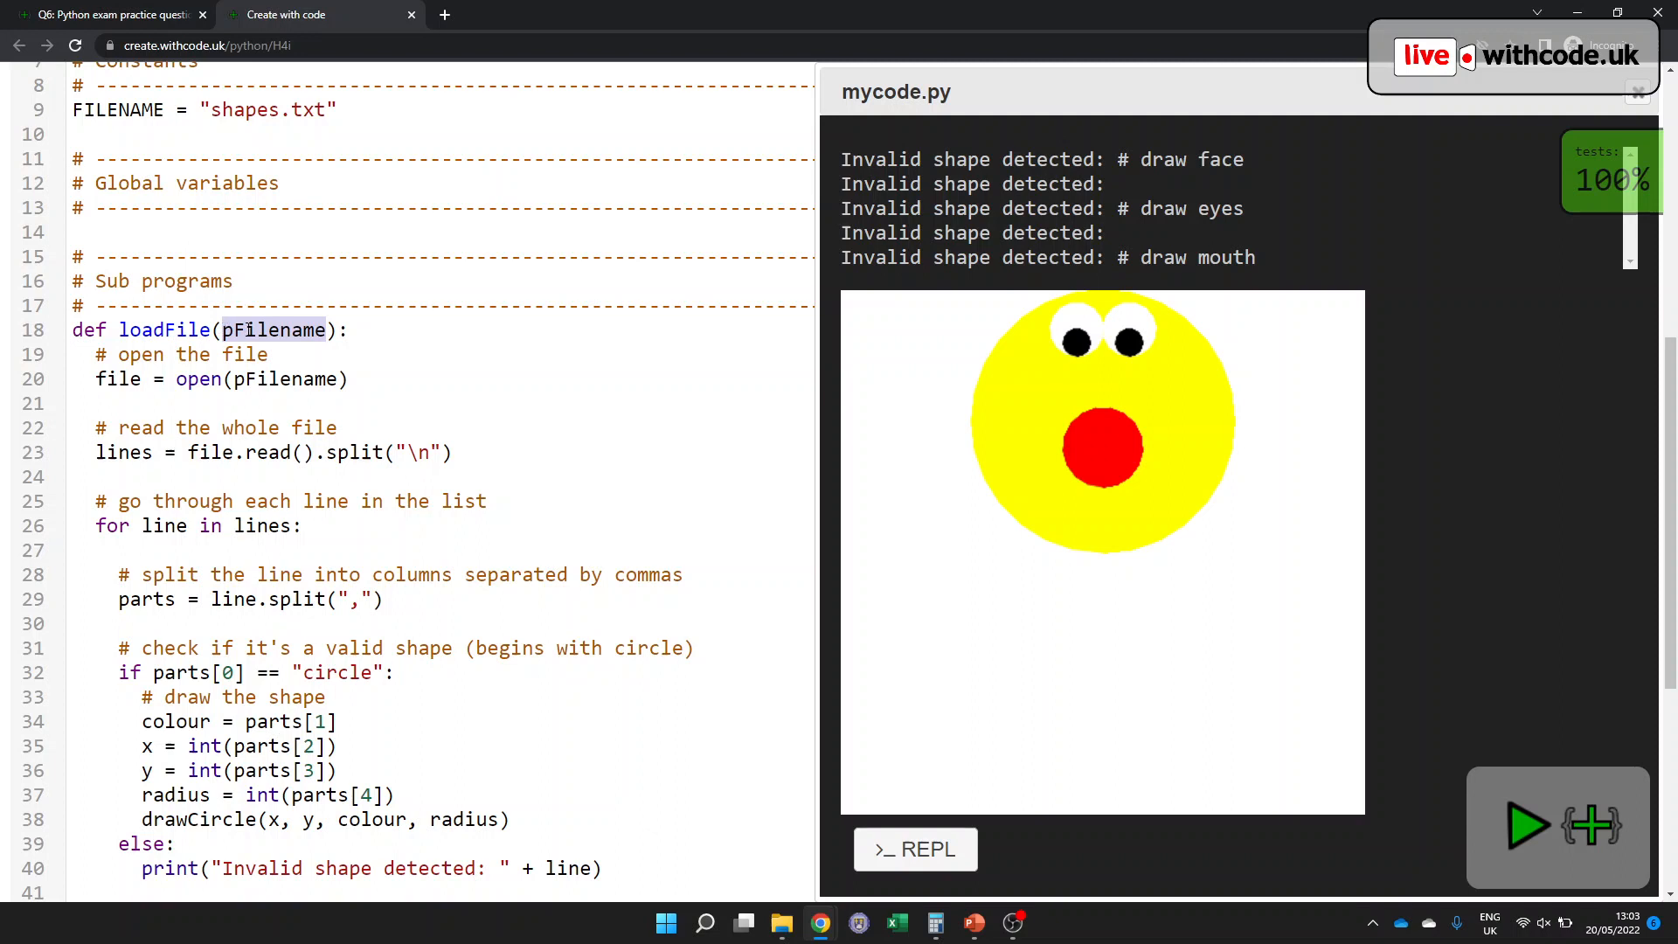
pyautogui.moveTo(54, 551)
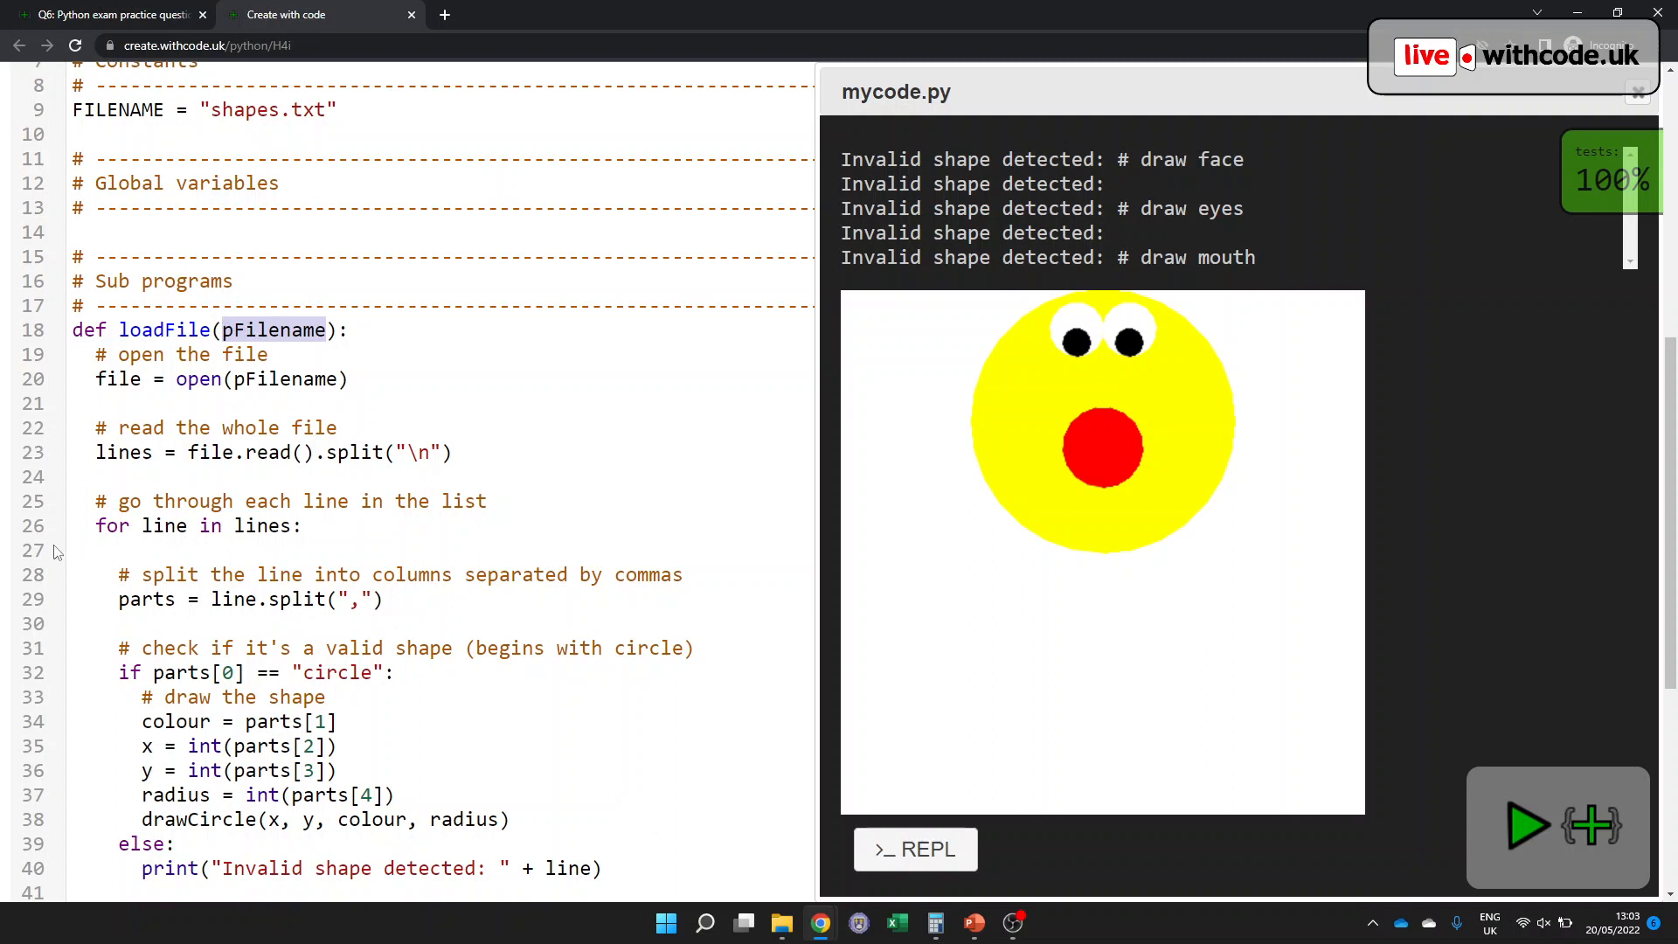
pyautogui.scroll(3)
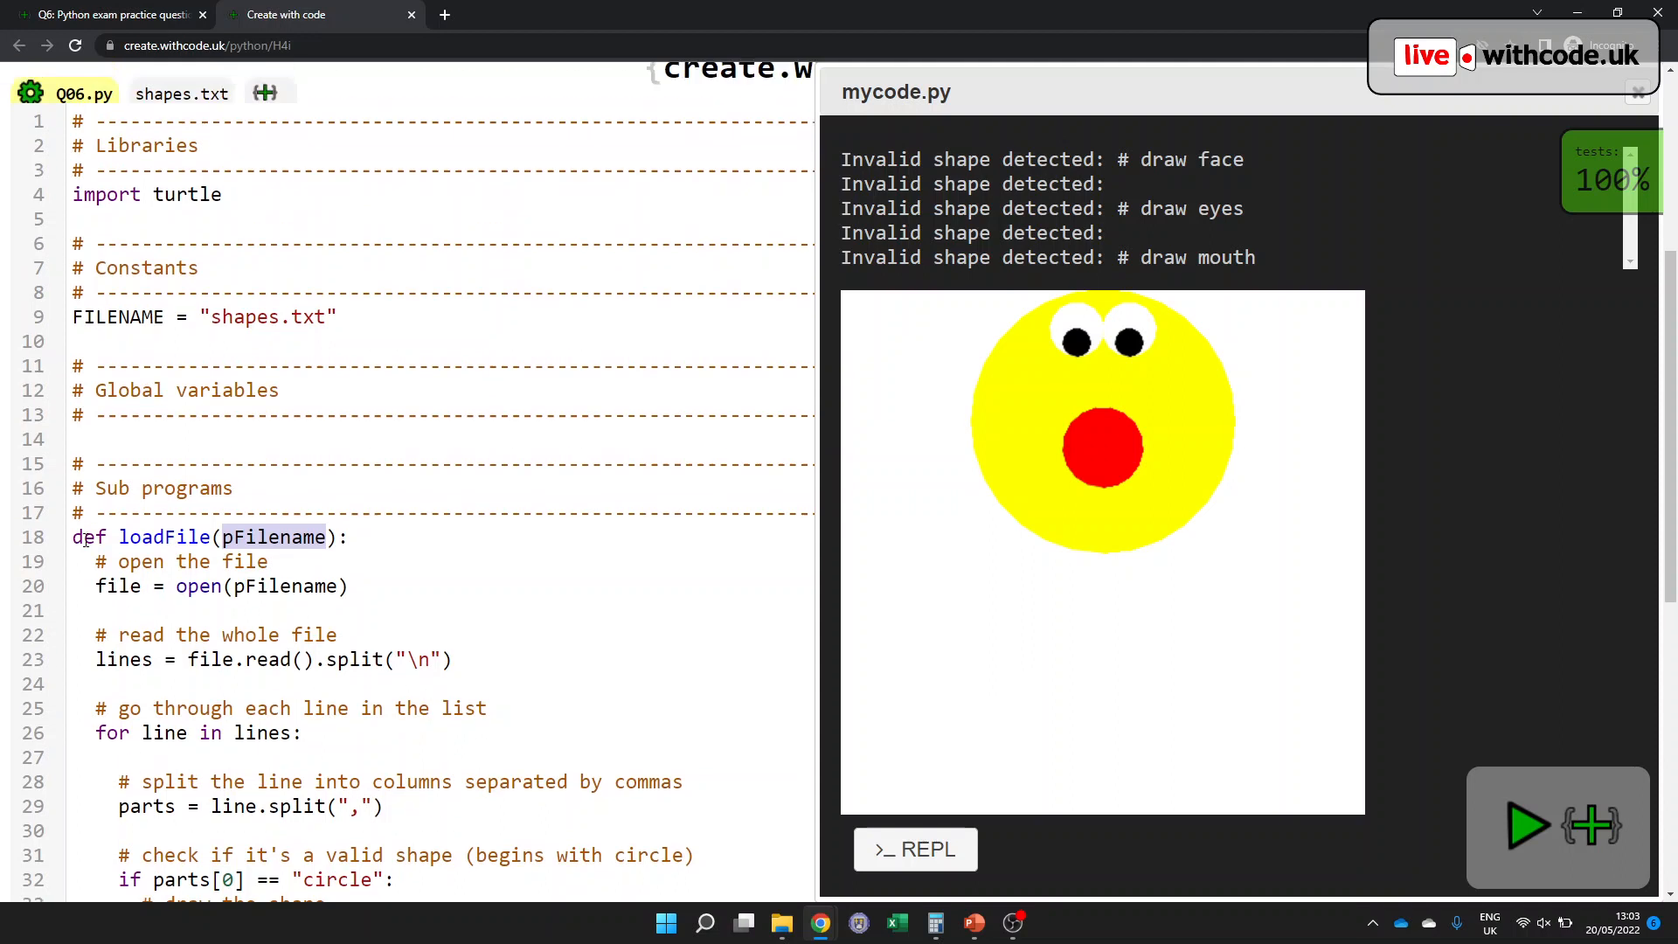
pyautogui.scroll(3)
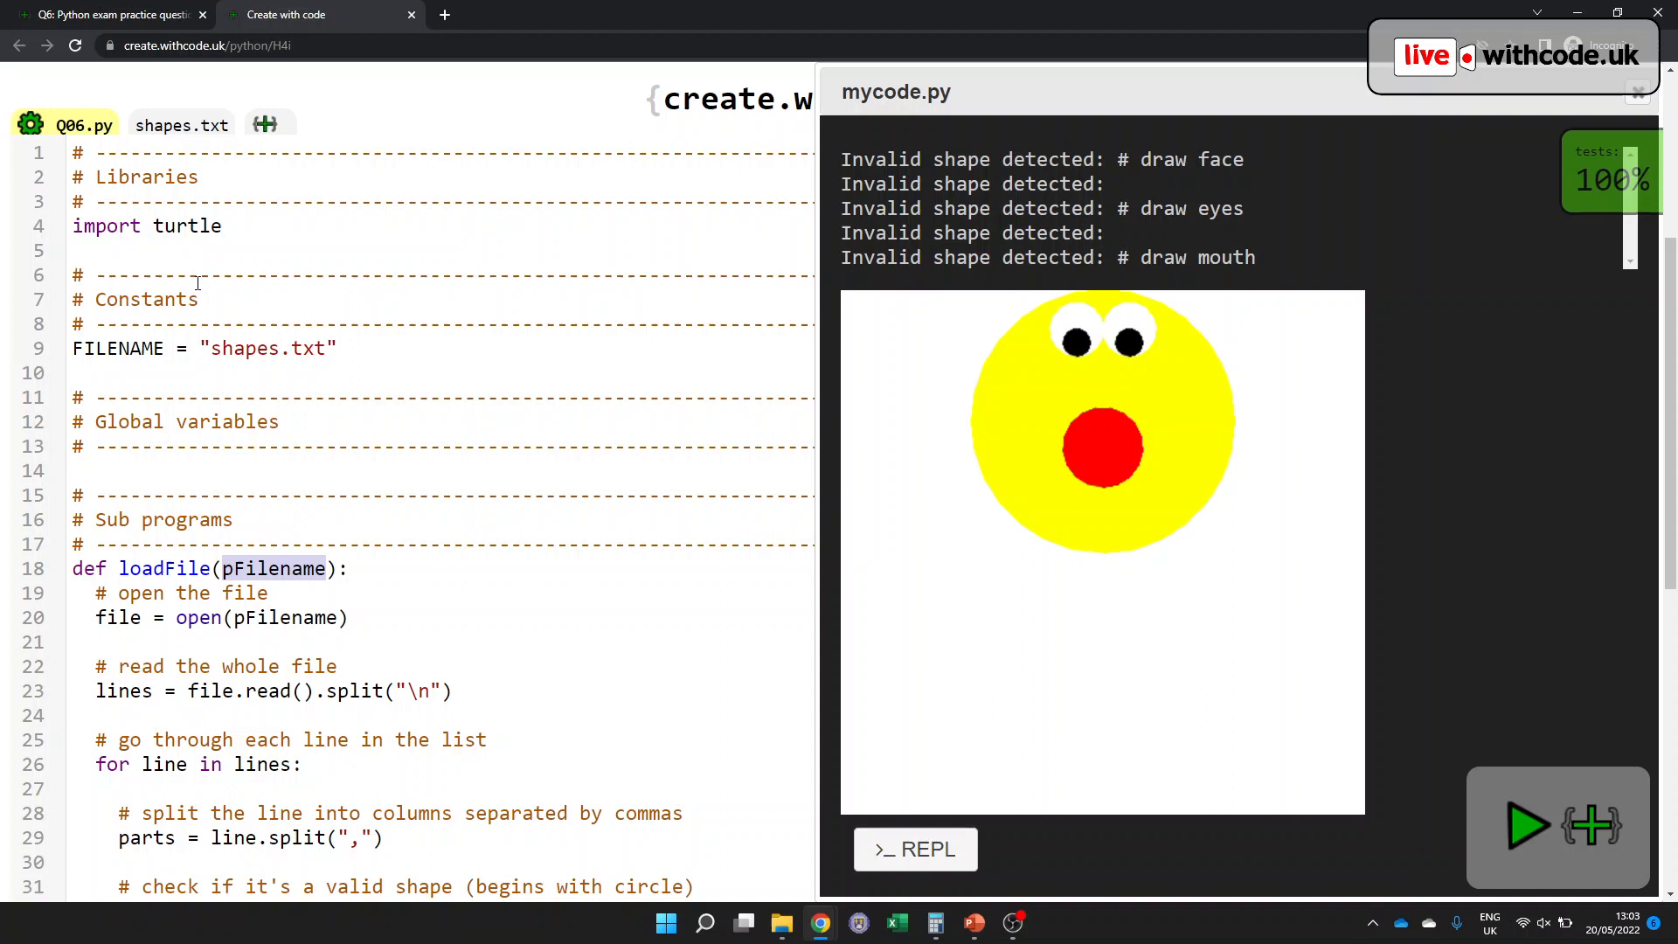
pyautogui.moveTo(201, 302)
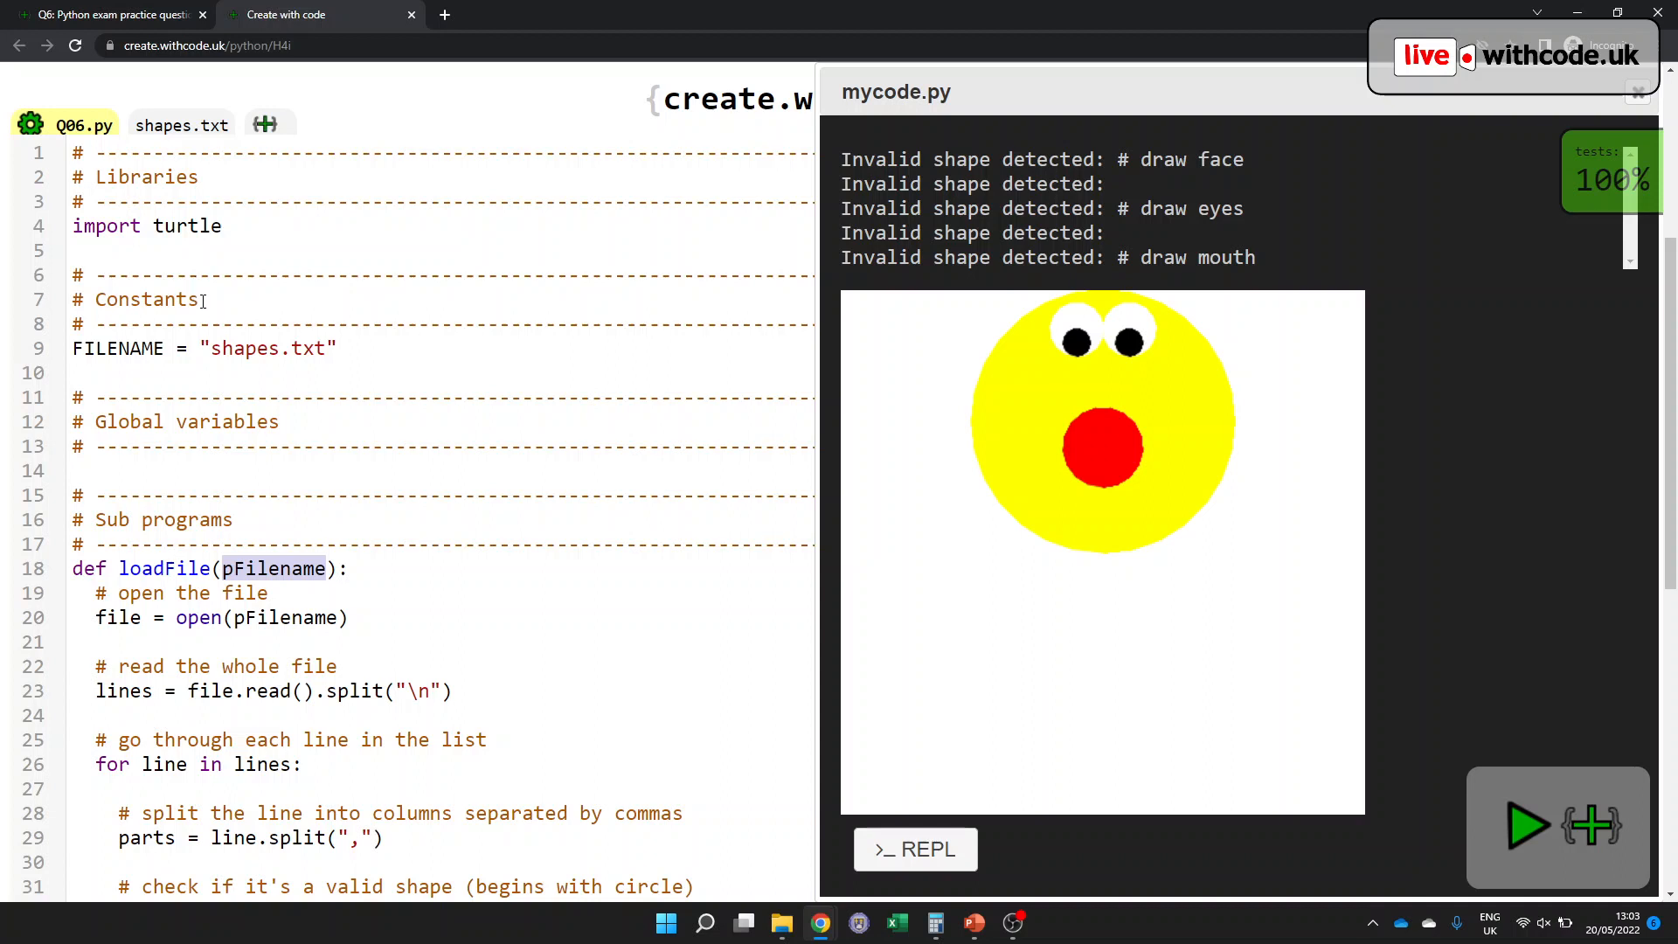
pyautogui.moveTo(168, 393)
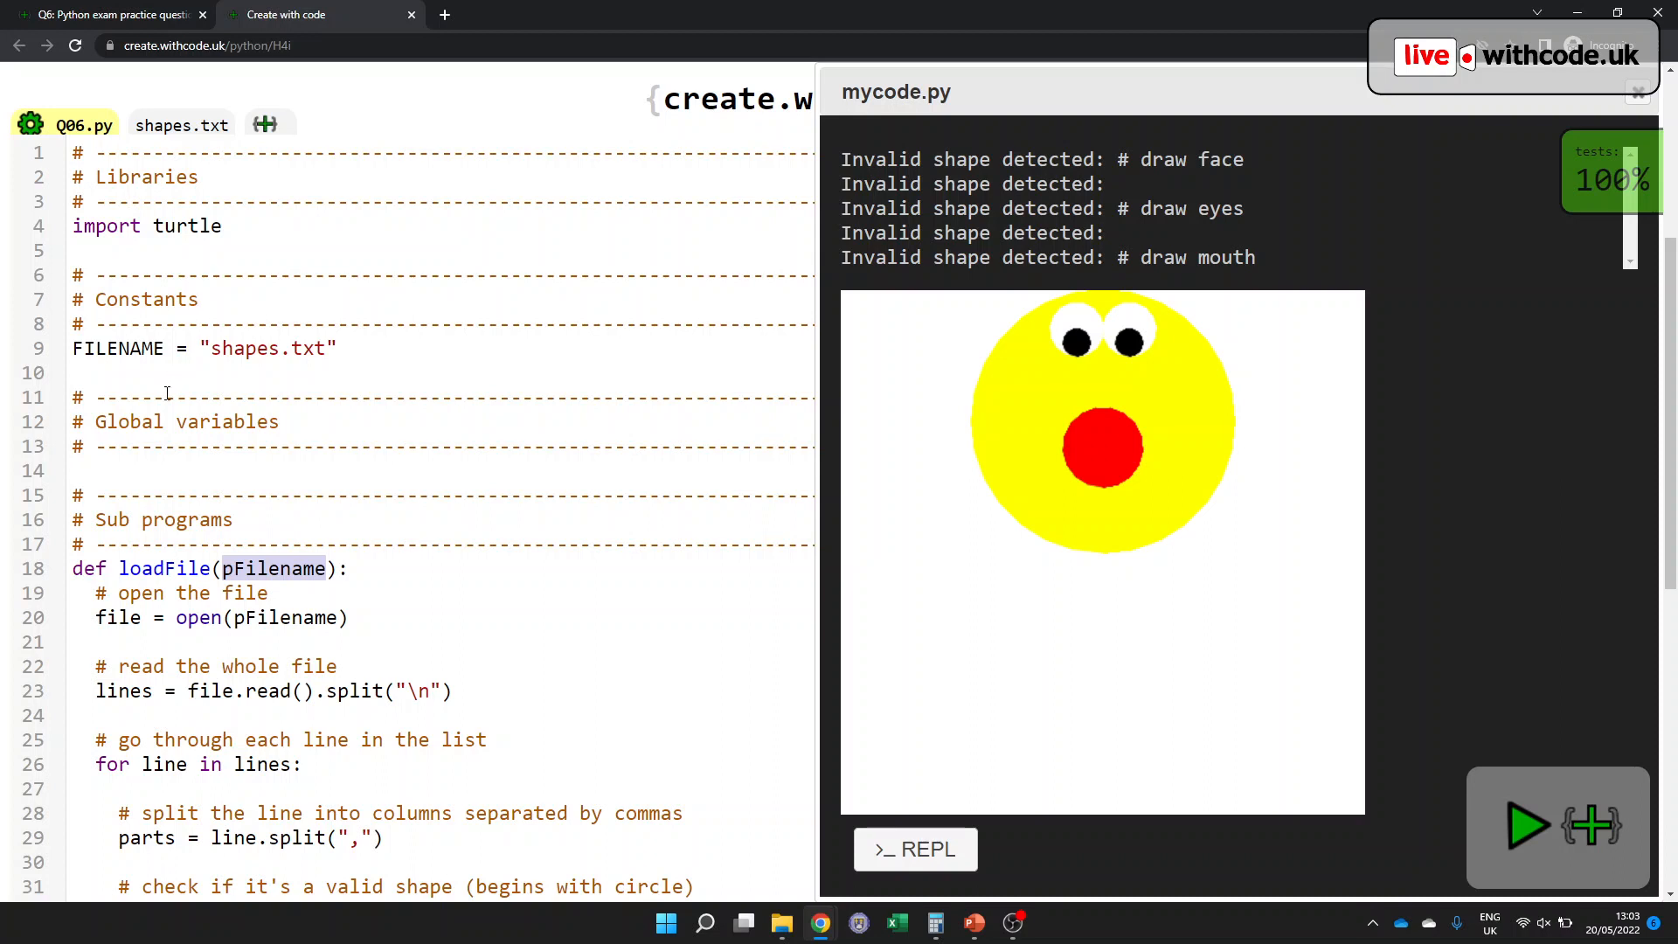
pyautogui.click(198, 470)
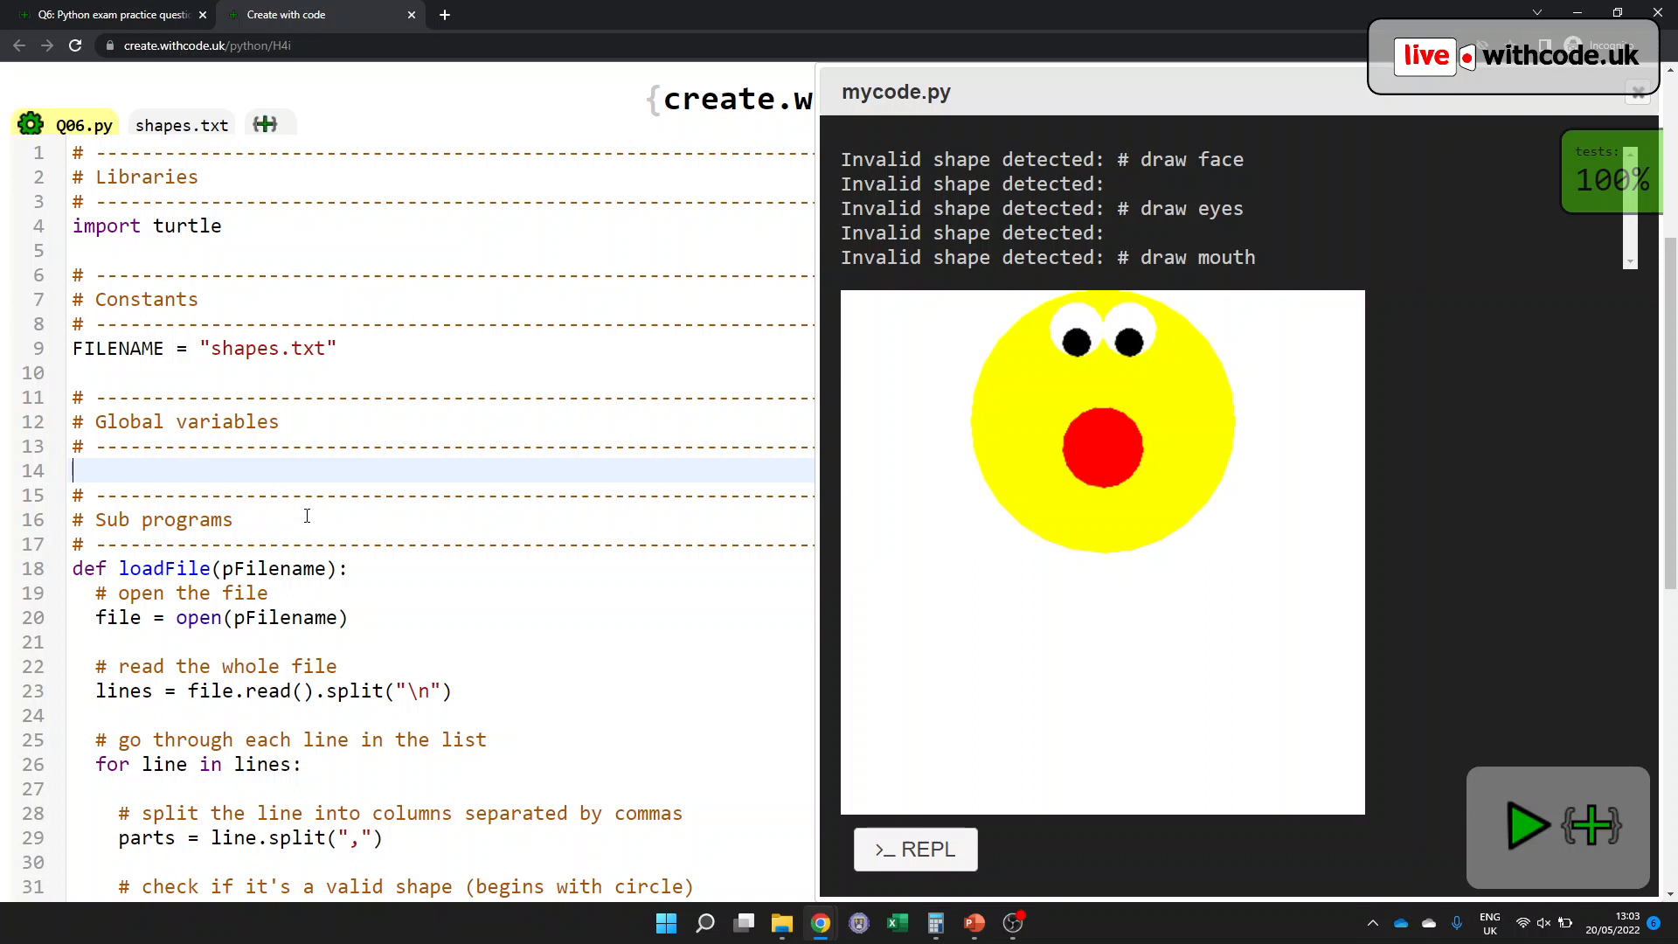
pyautogui.moveTo(266, 471)
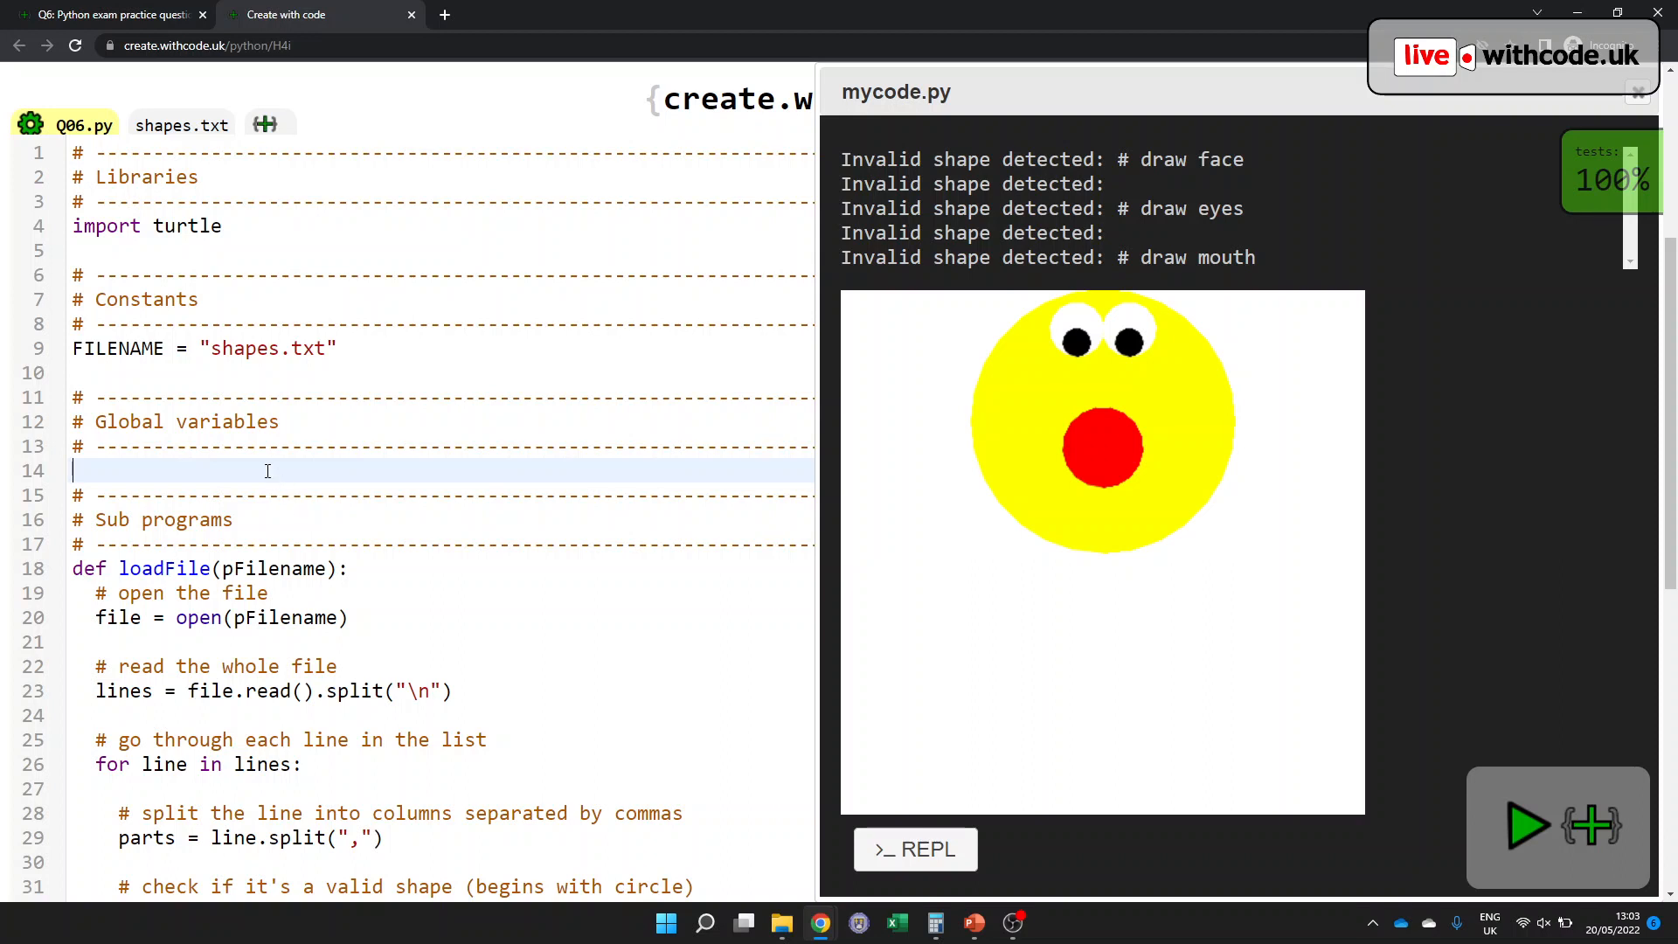
pyautogui.moveTo(299, 498)
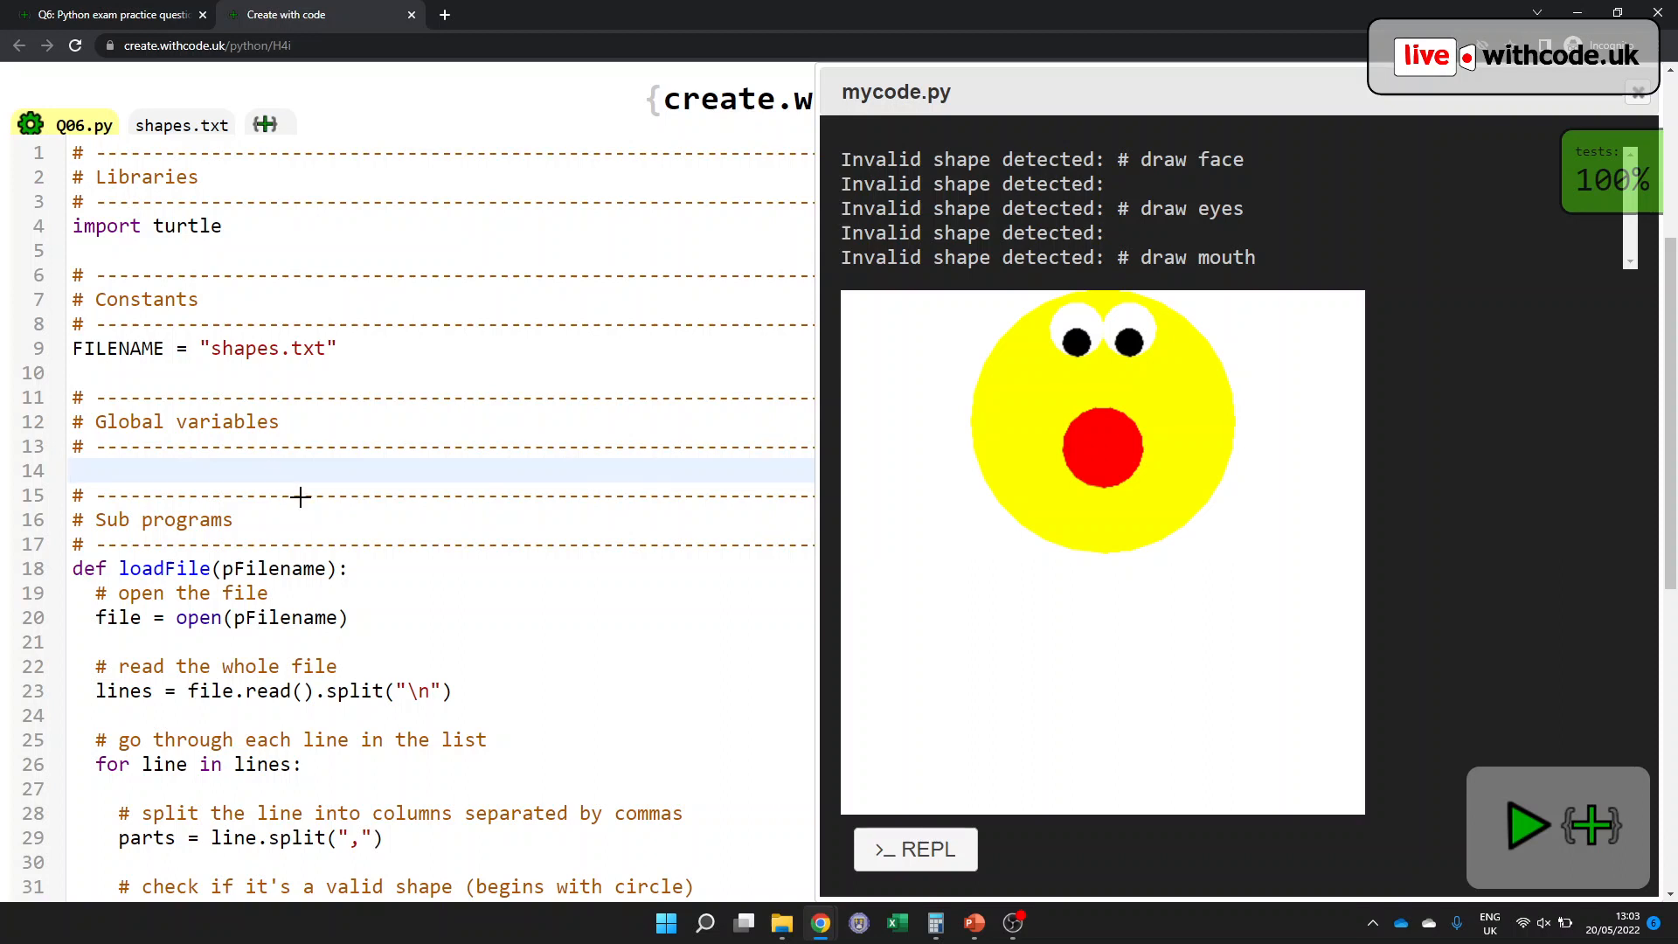